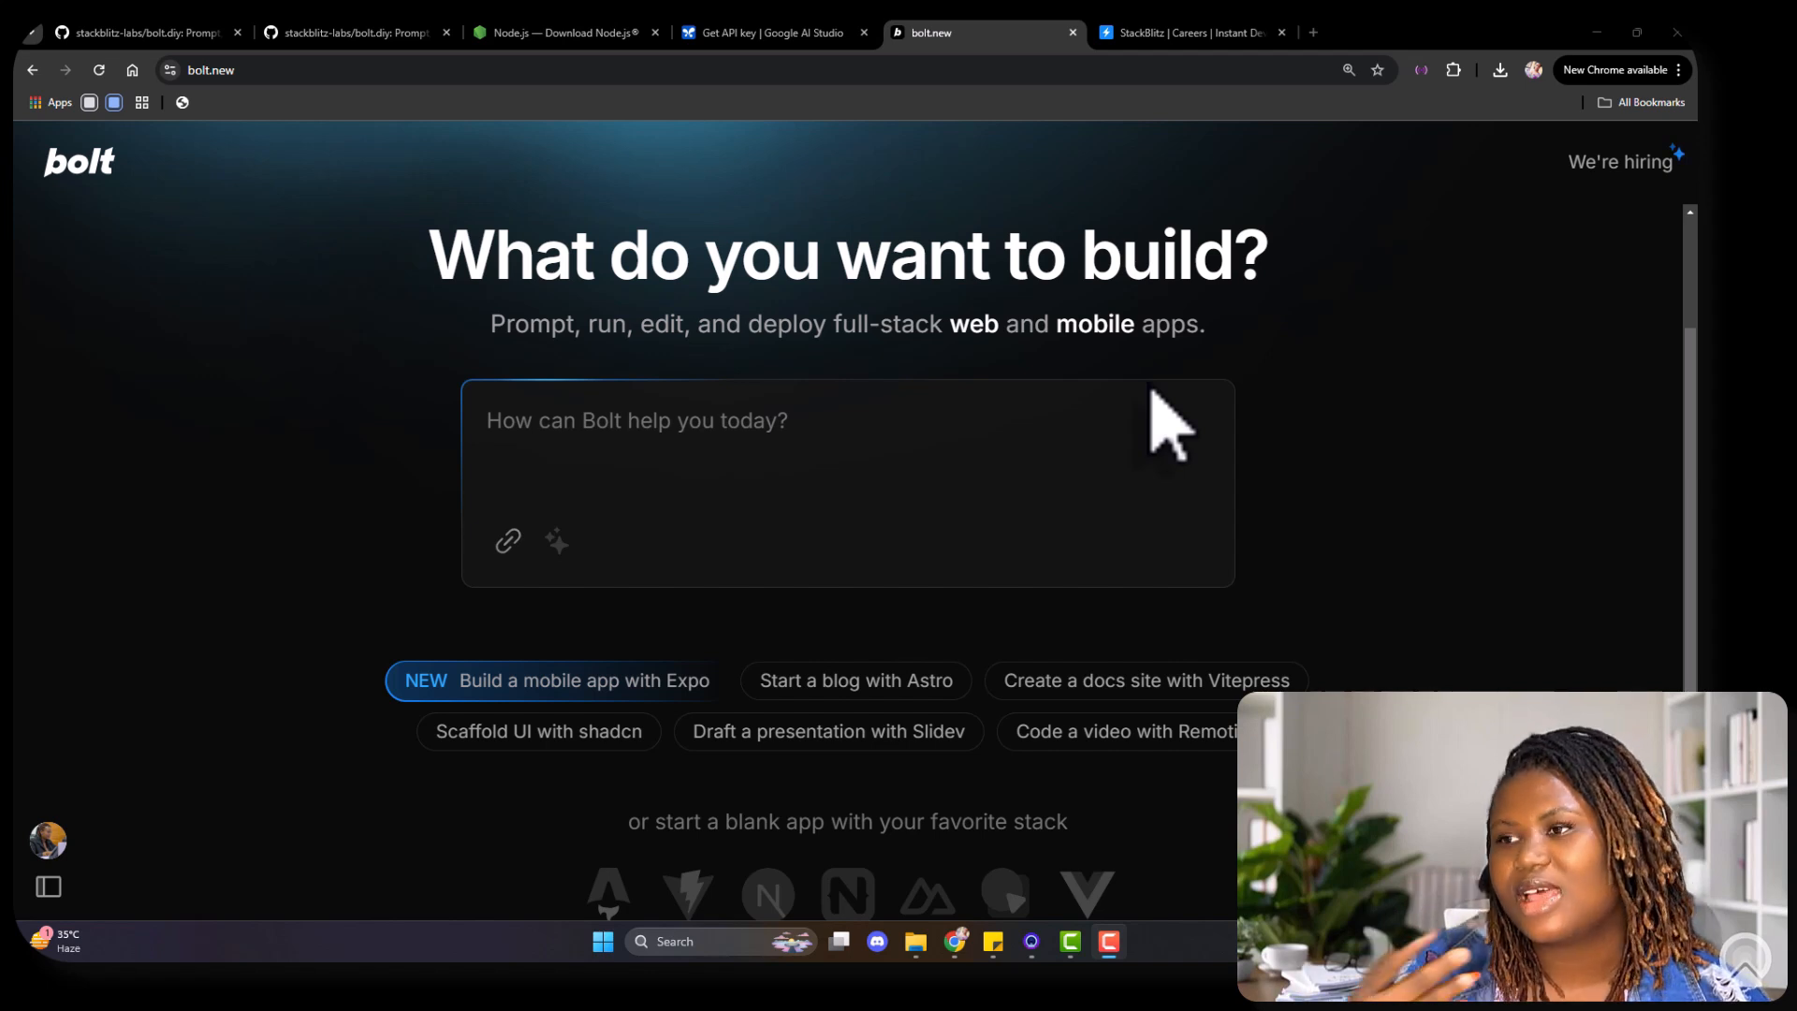
mouse_move(750, 584)
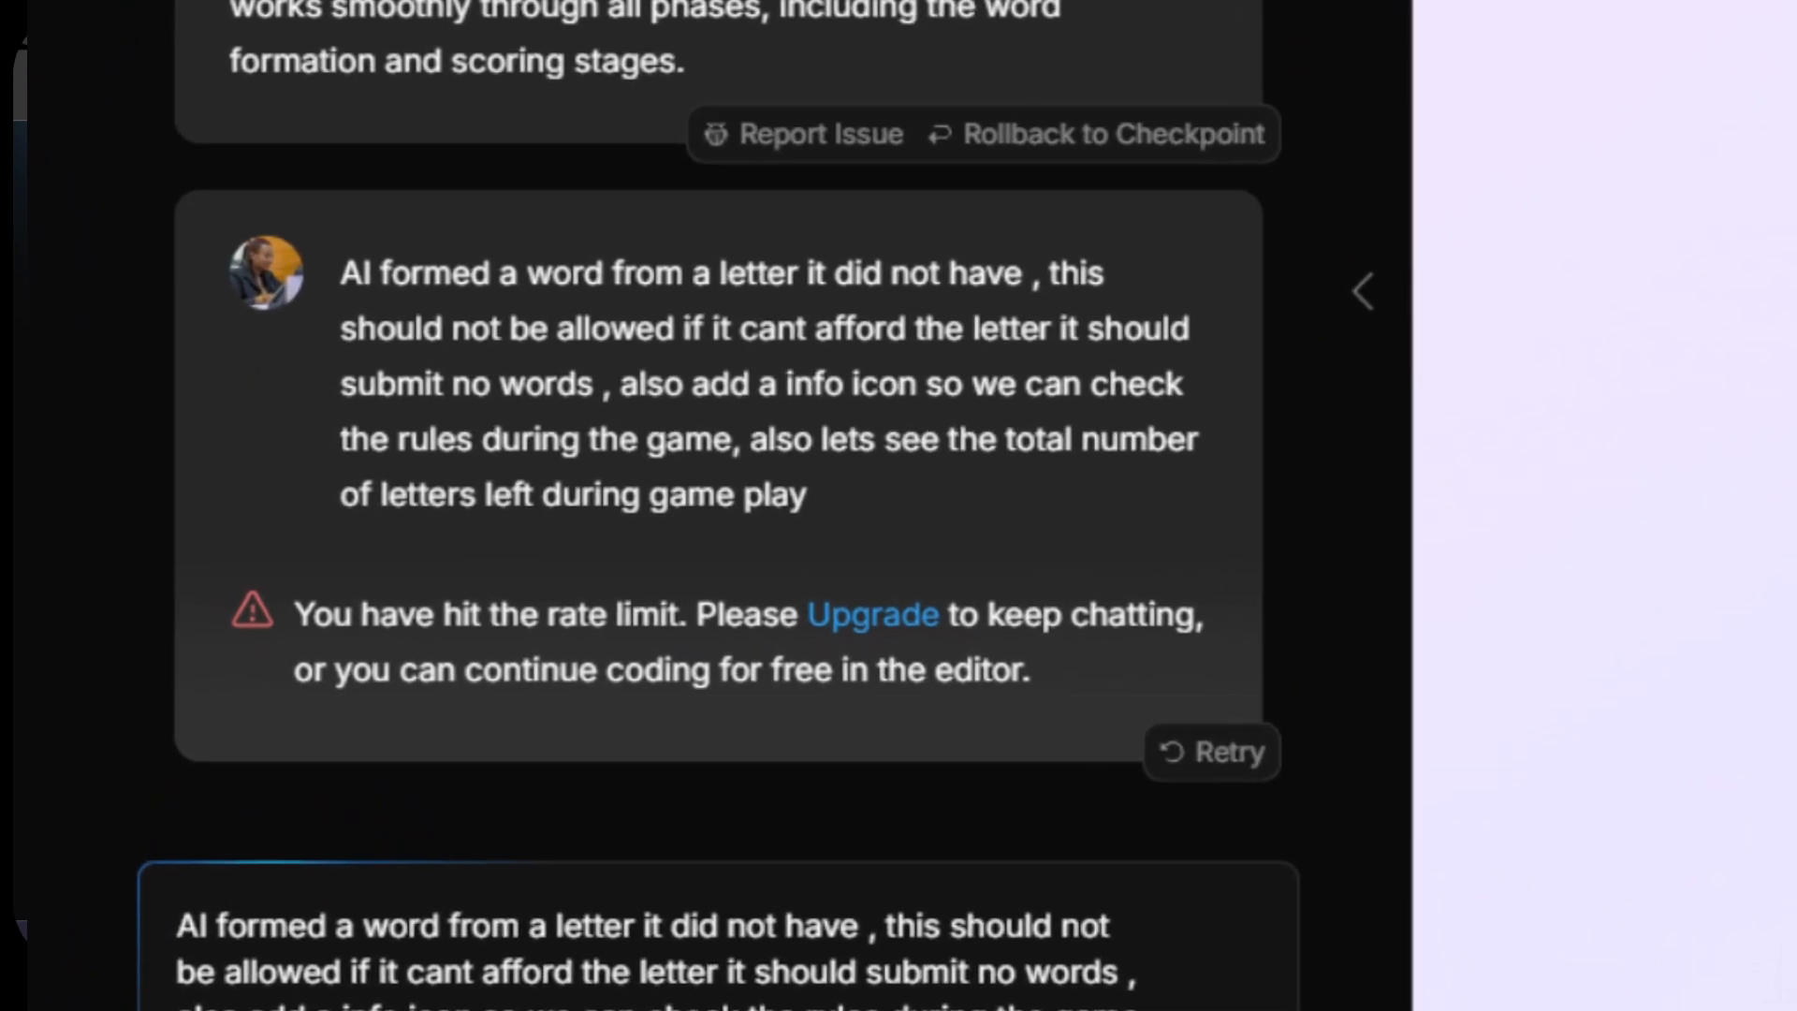
Step: Switch to the bolt.diy repository tab and scroll the README to Quick Download for v0.0.6
scroll(up, 3)
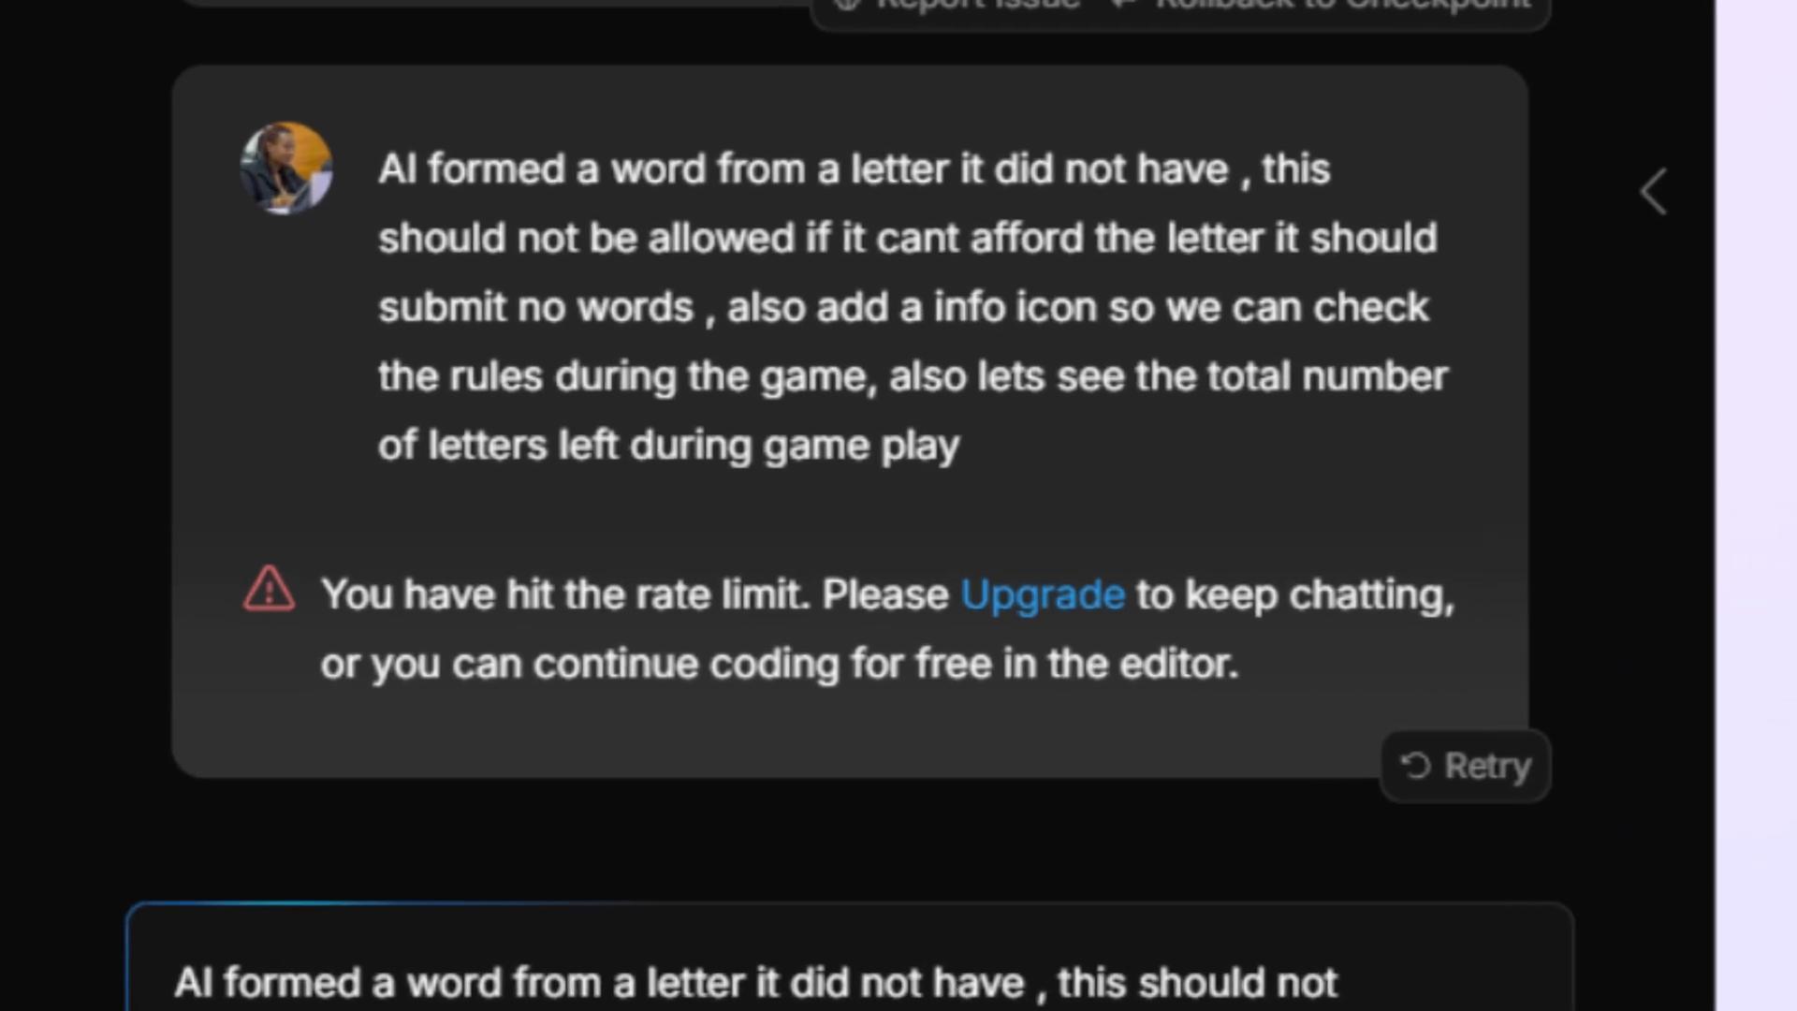
scroll(down, 3)
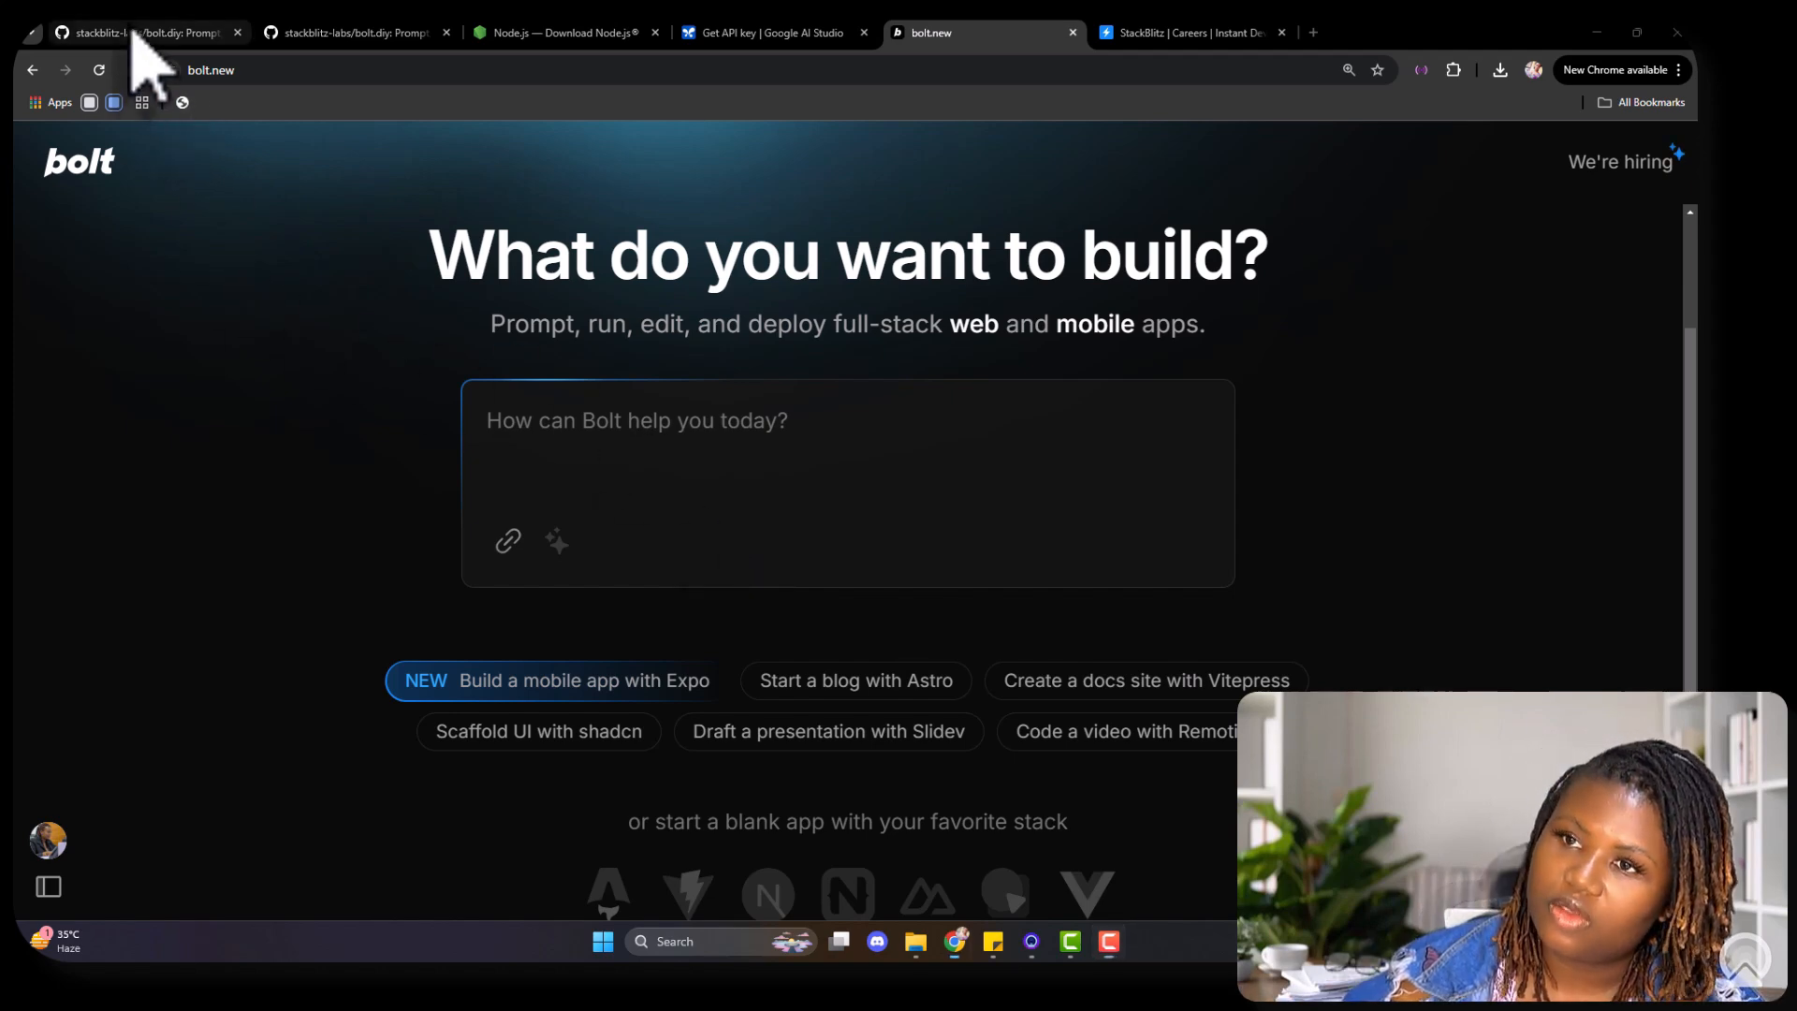
click(137, 32)
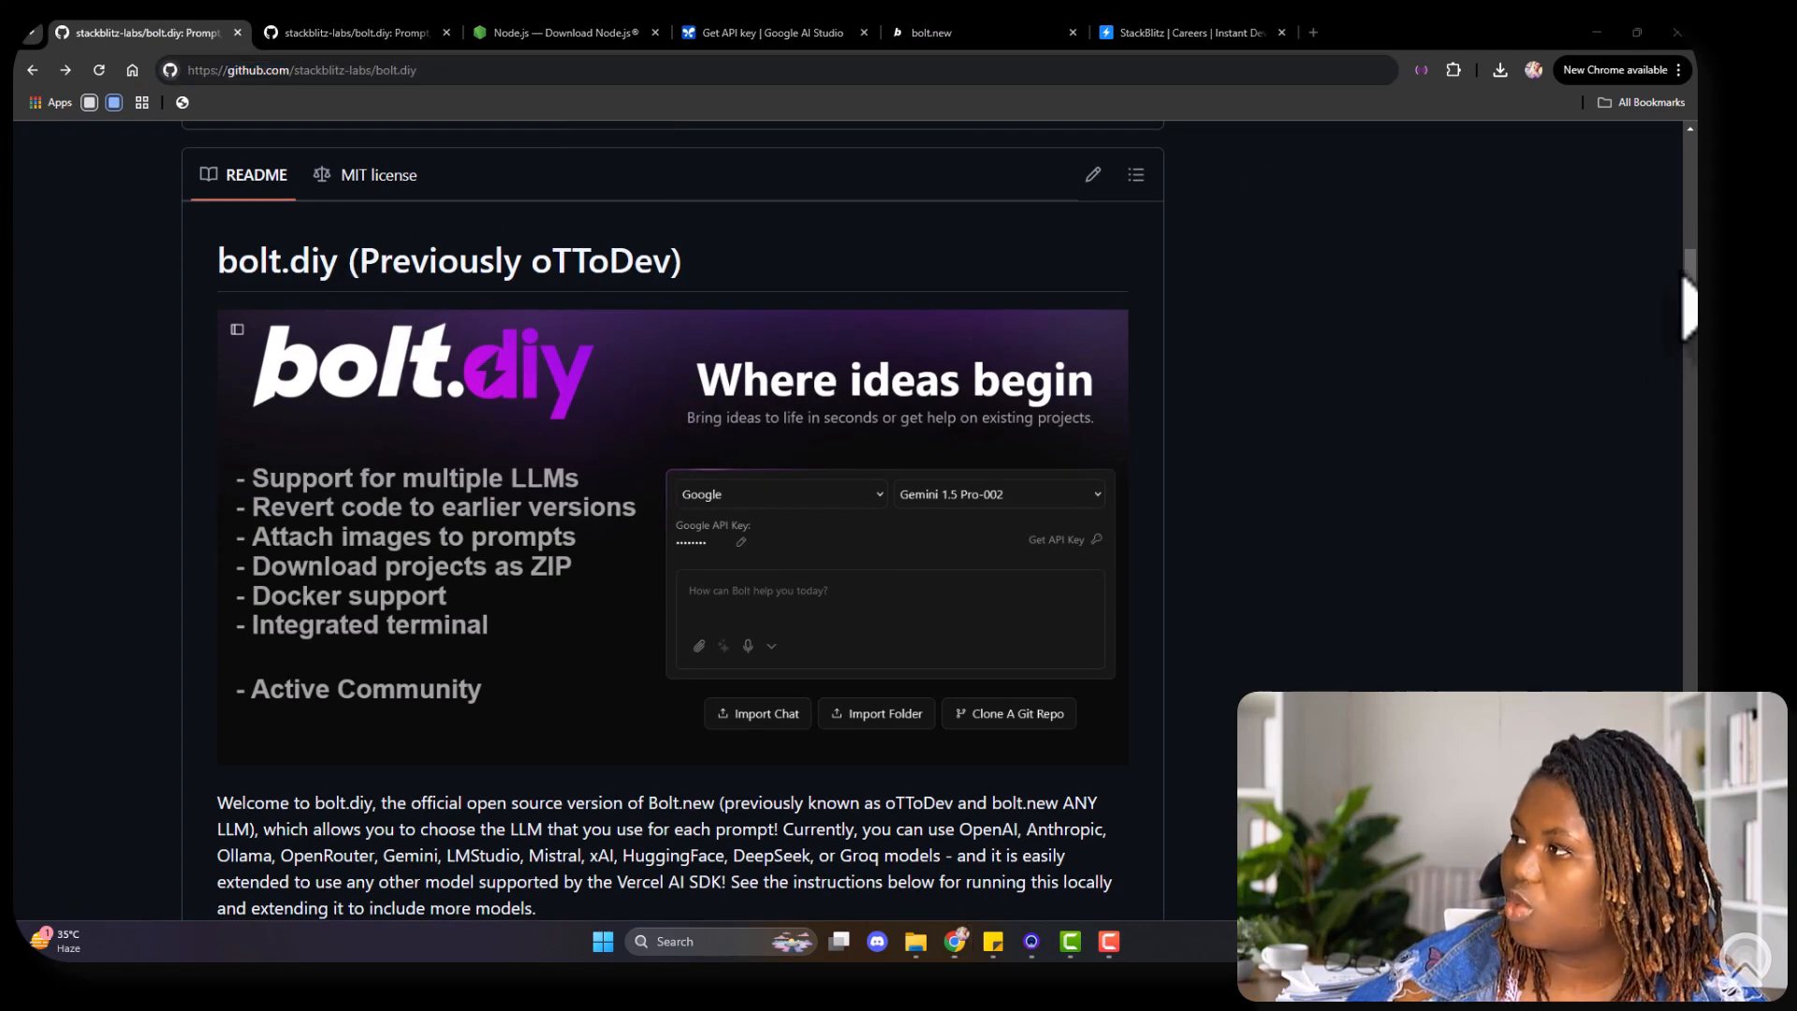
scroll(up, 3)
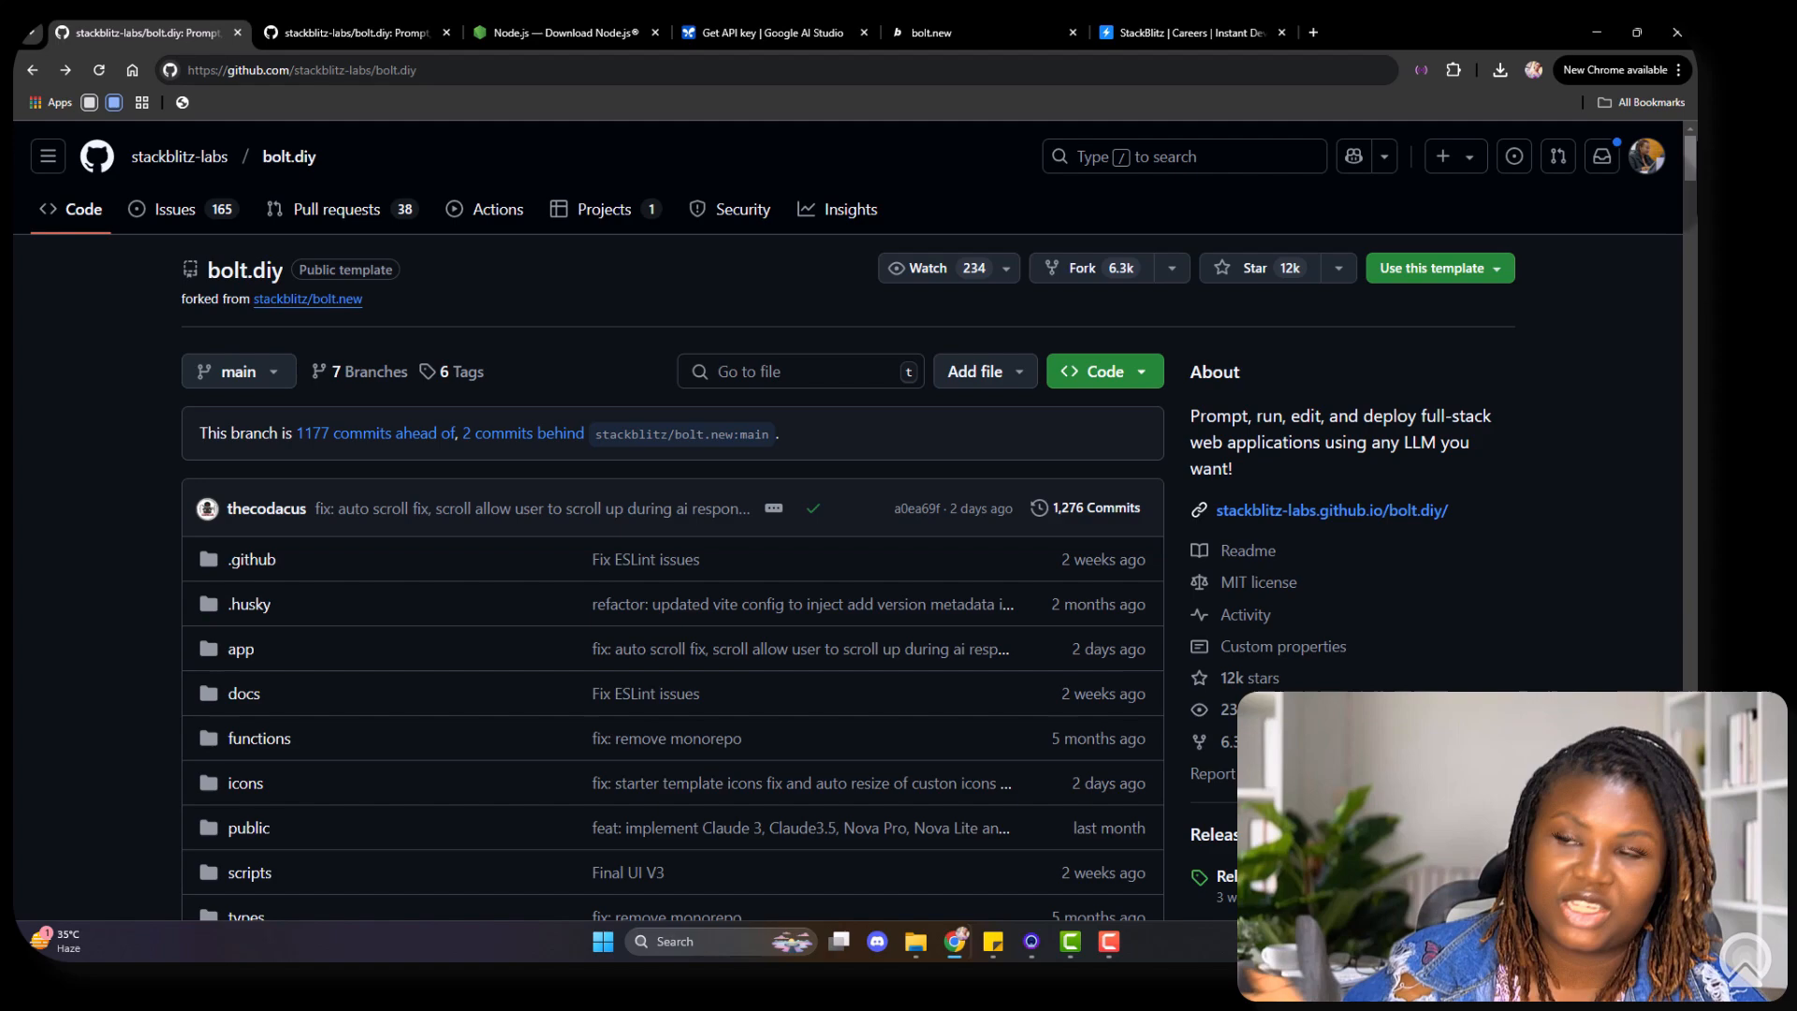
mouse_move(1587, 292)
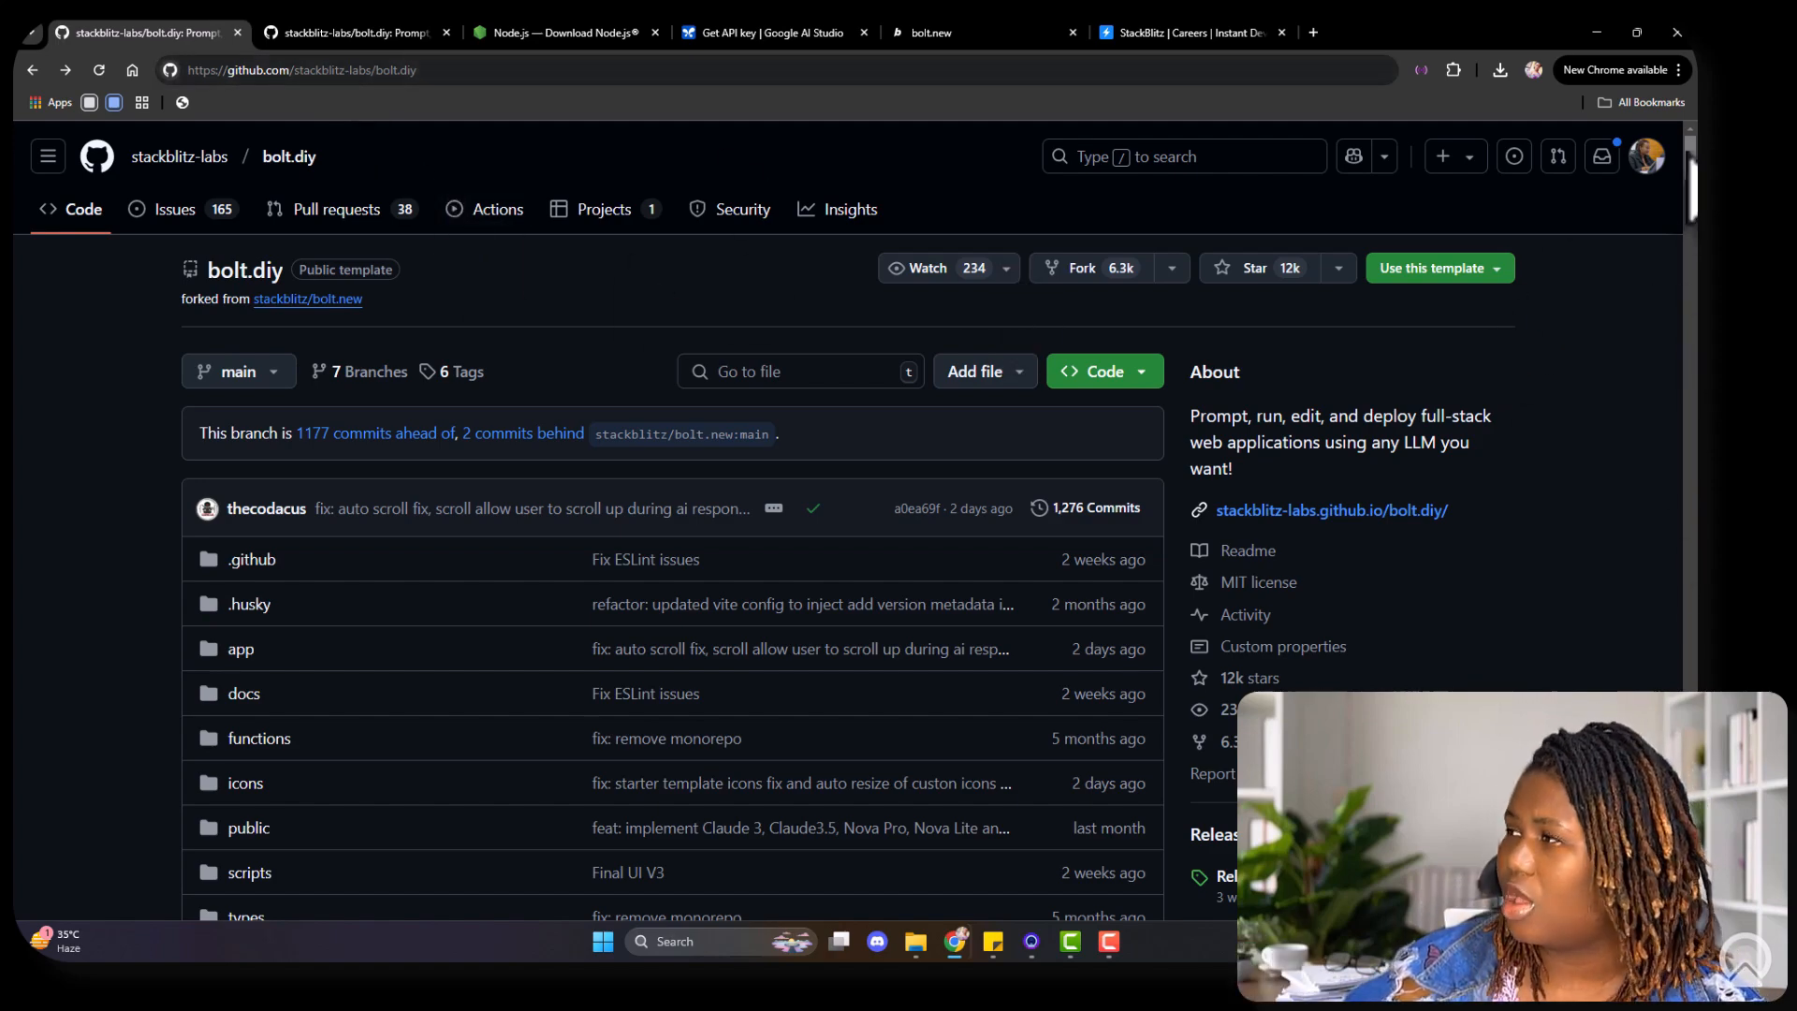
scroll(down, 3)
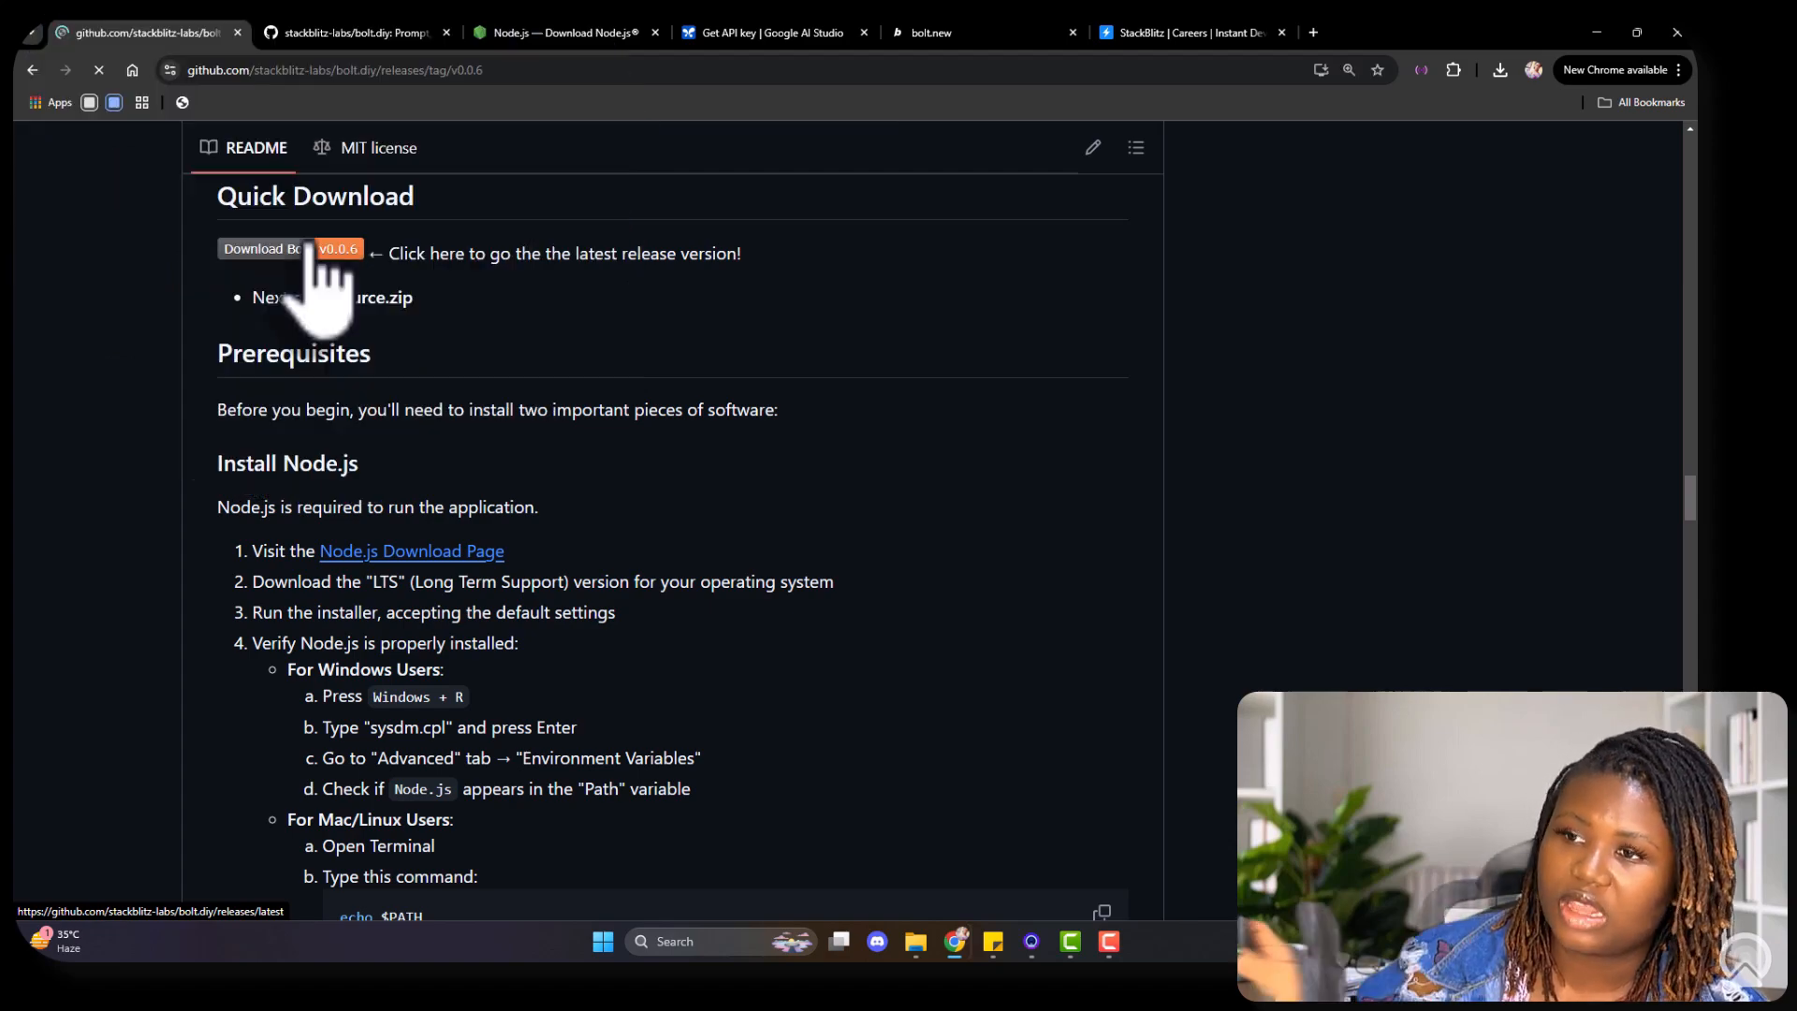
Step: Download the v0.0.6 release's Source code (zip) from its Assets list
click(290, 249)
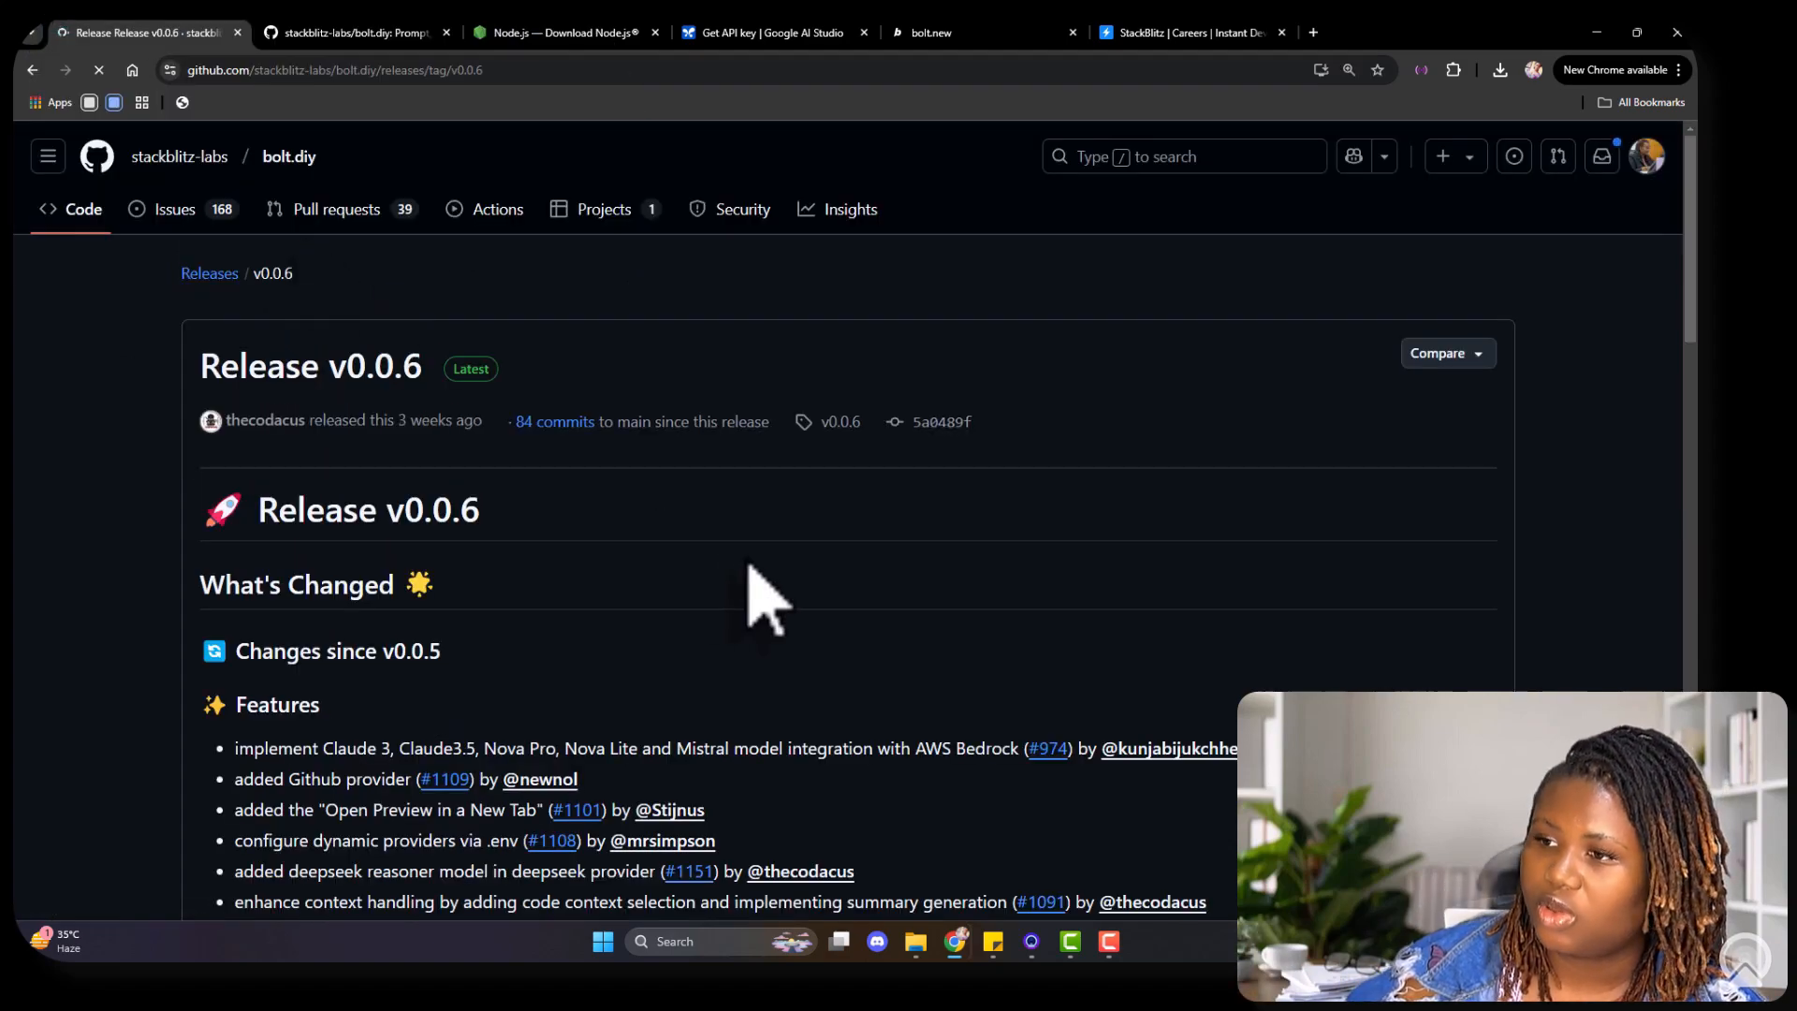
scroll(down, 3)
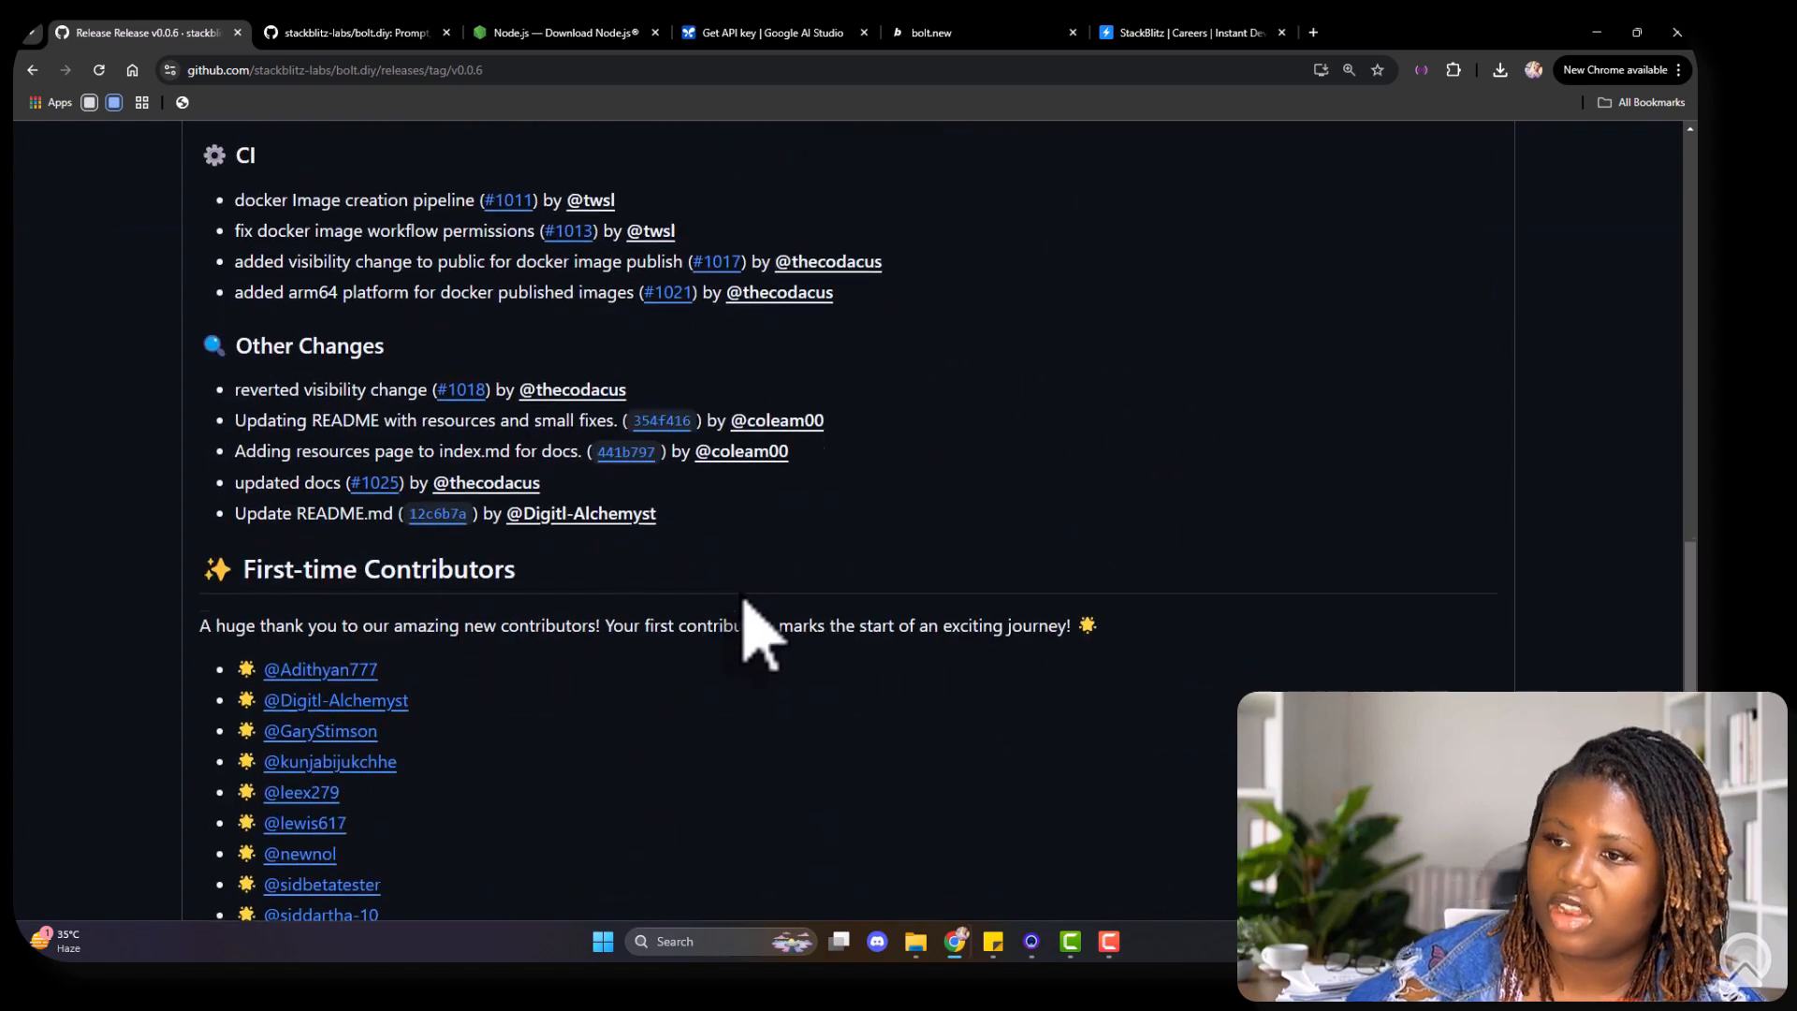
scroll(down, 3)
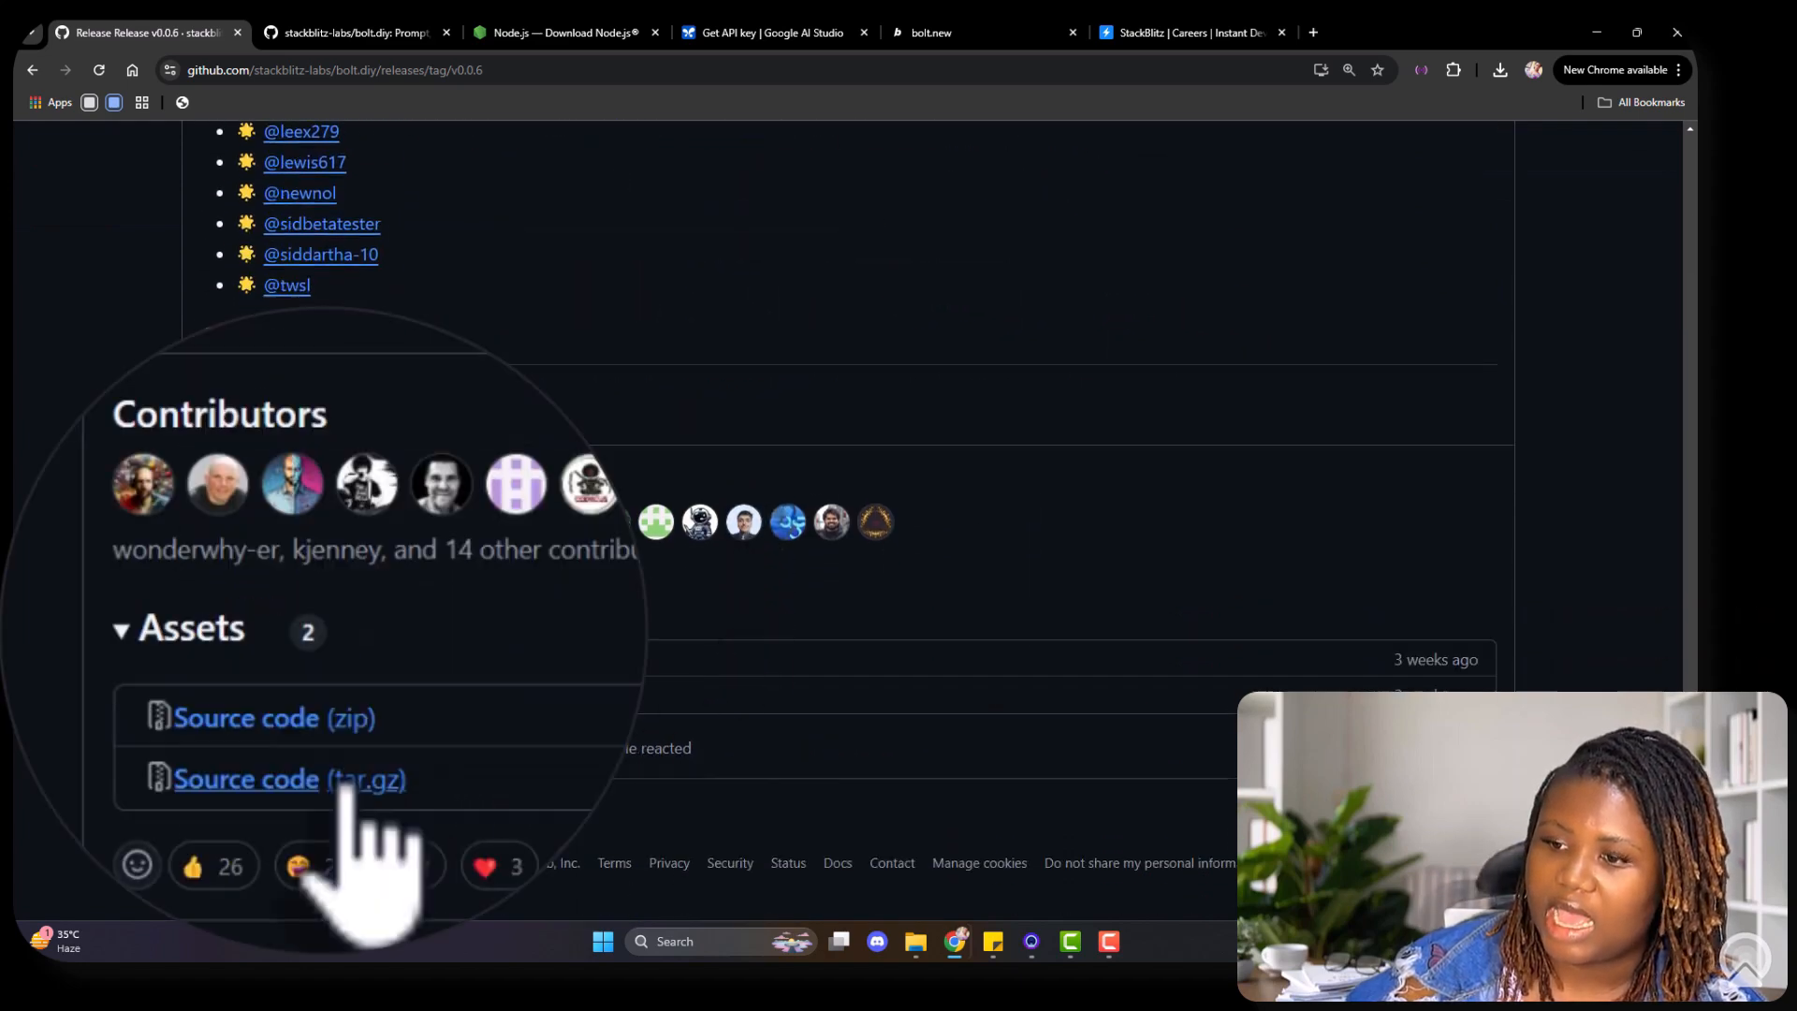
click(274, 718)
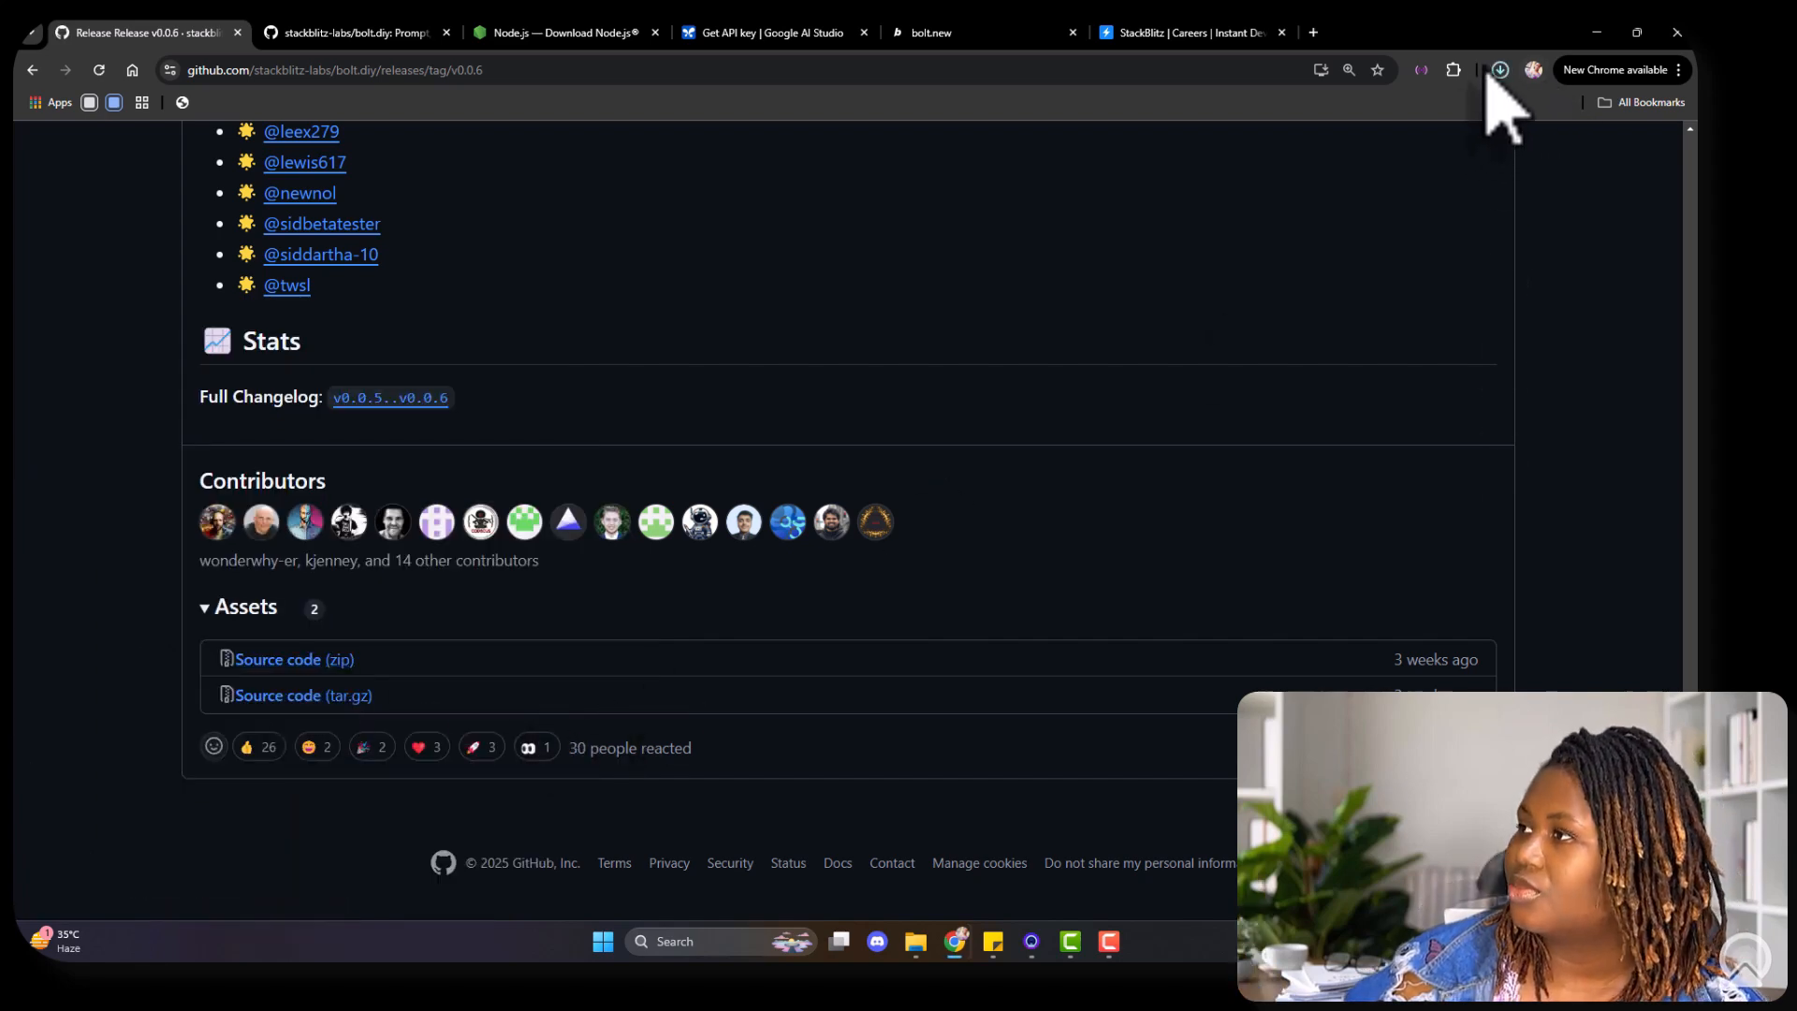
Step: Show the downloaded bolt.diy-0.0.6 zip in its Downloads folder
click(1499, 70)
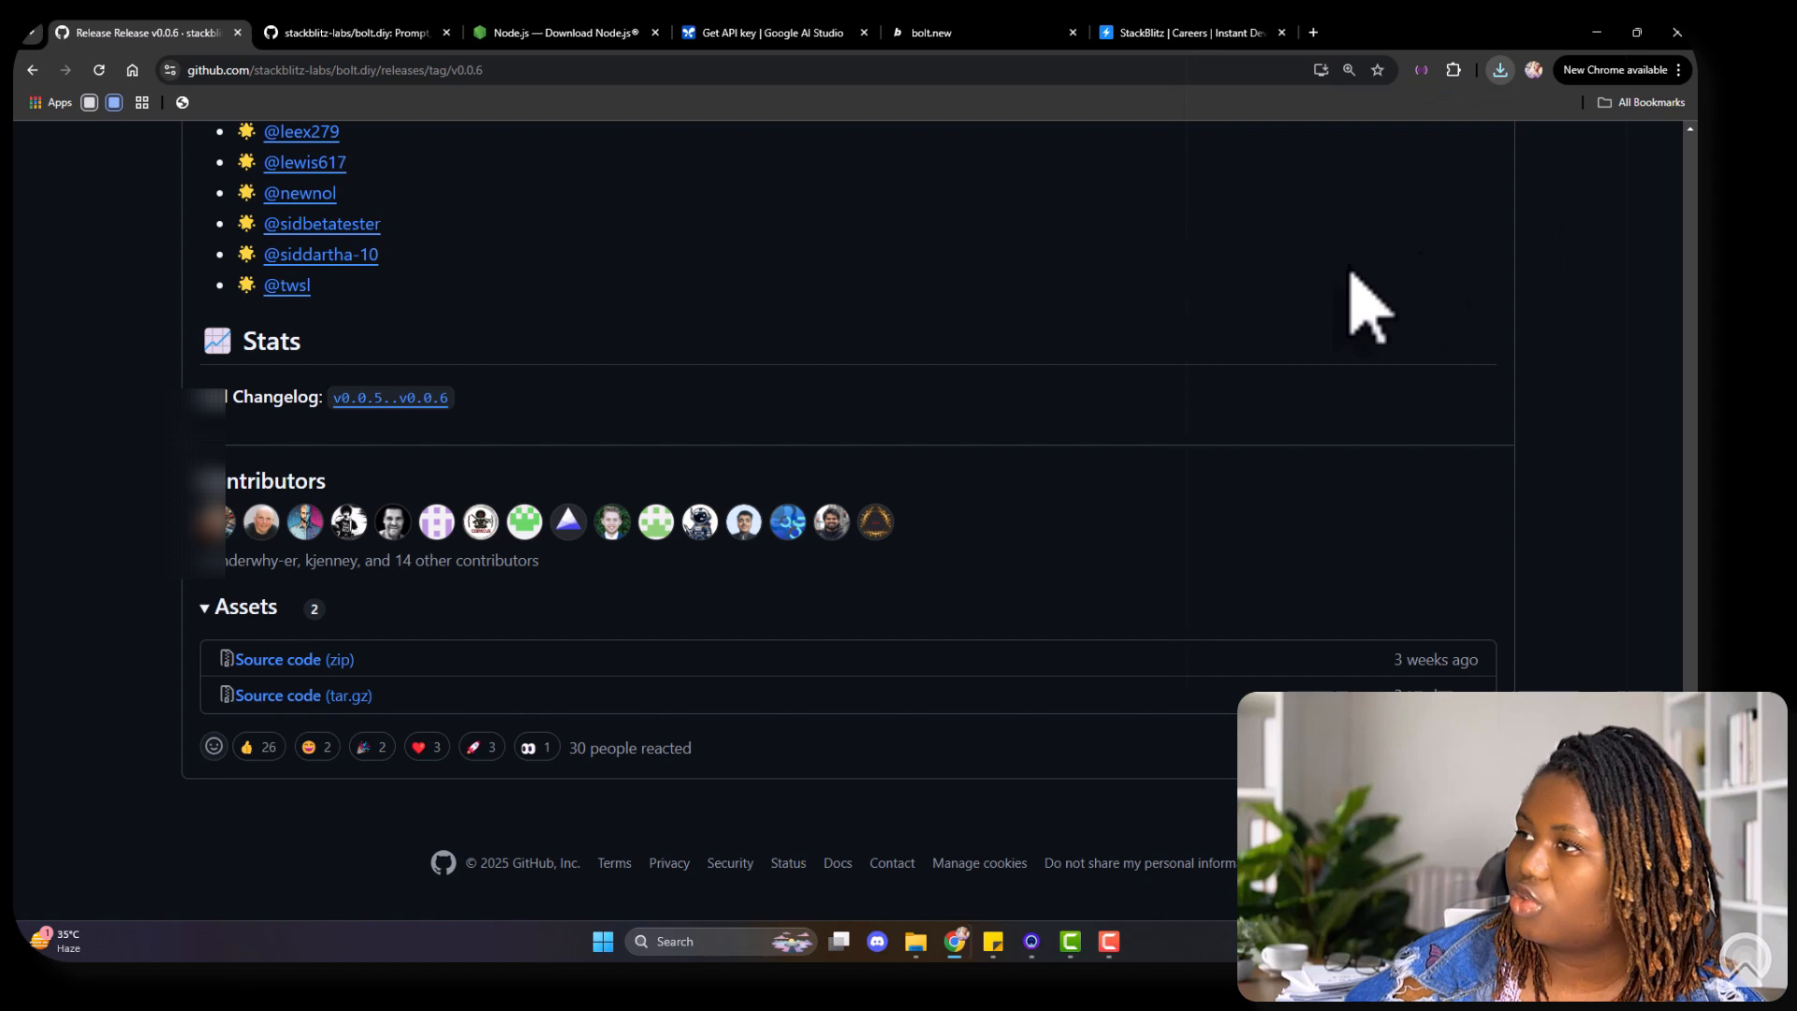
click(915, 940)
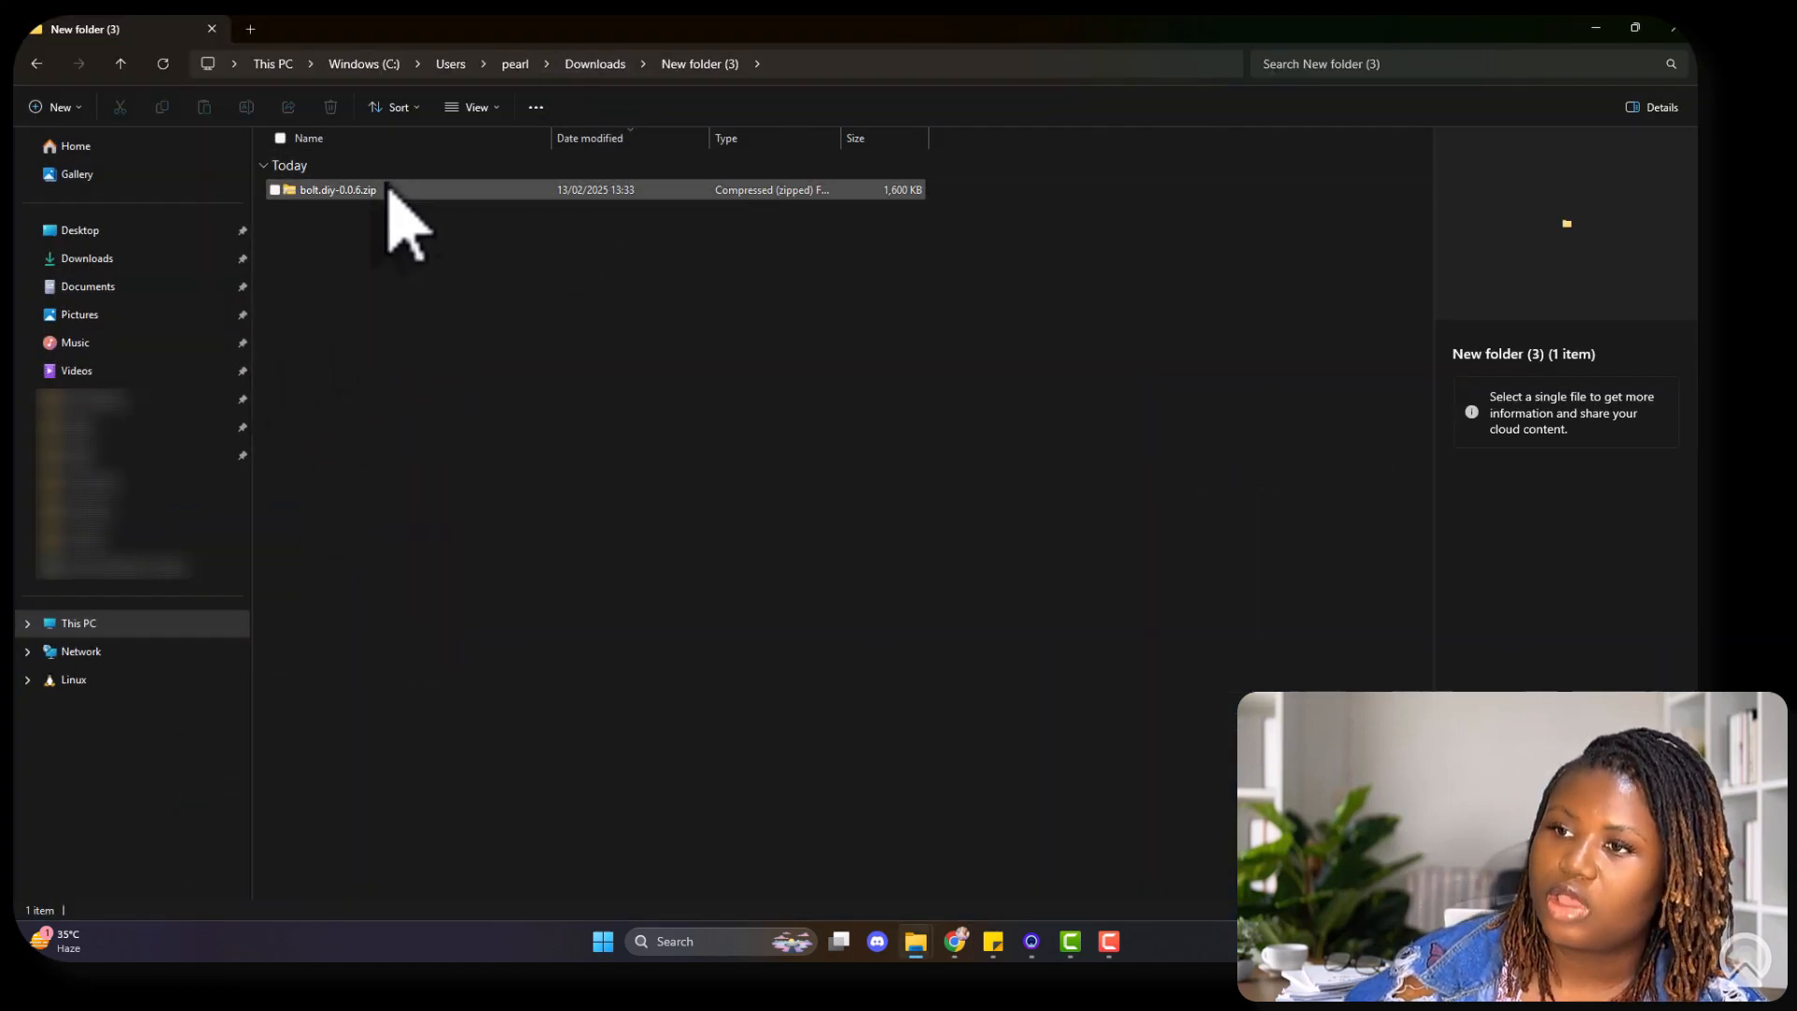
Step: Extract All on bolt.diy-0.0.6.zip into the suggested bolt.diy-0.0.6 folder
click(337, 189)
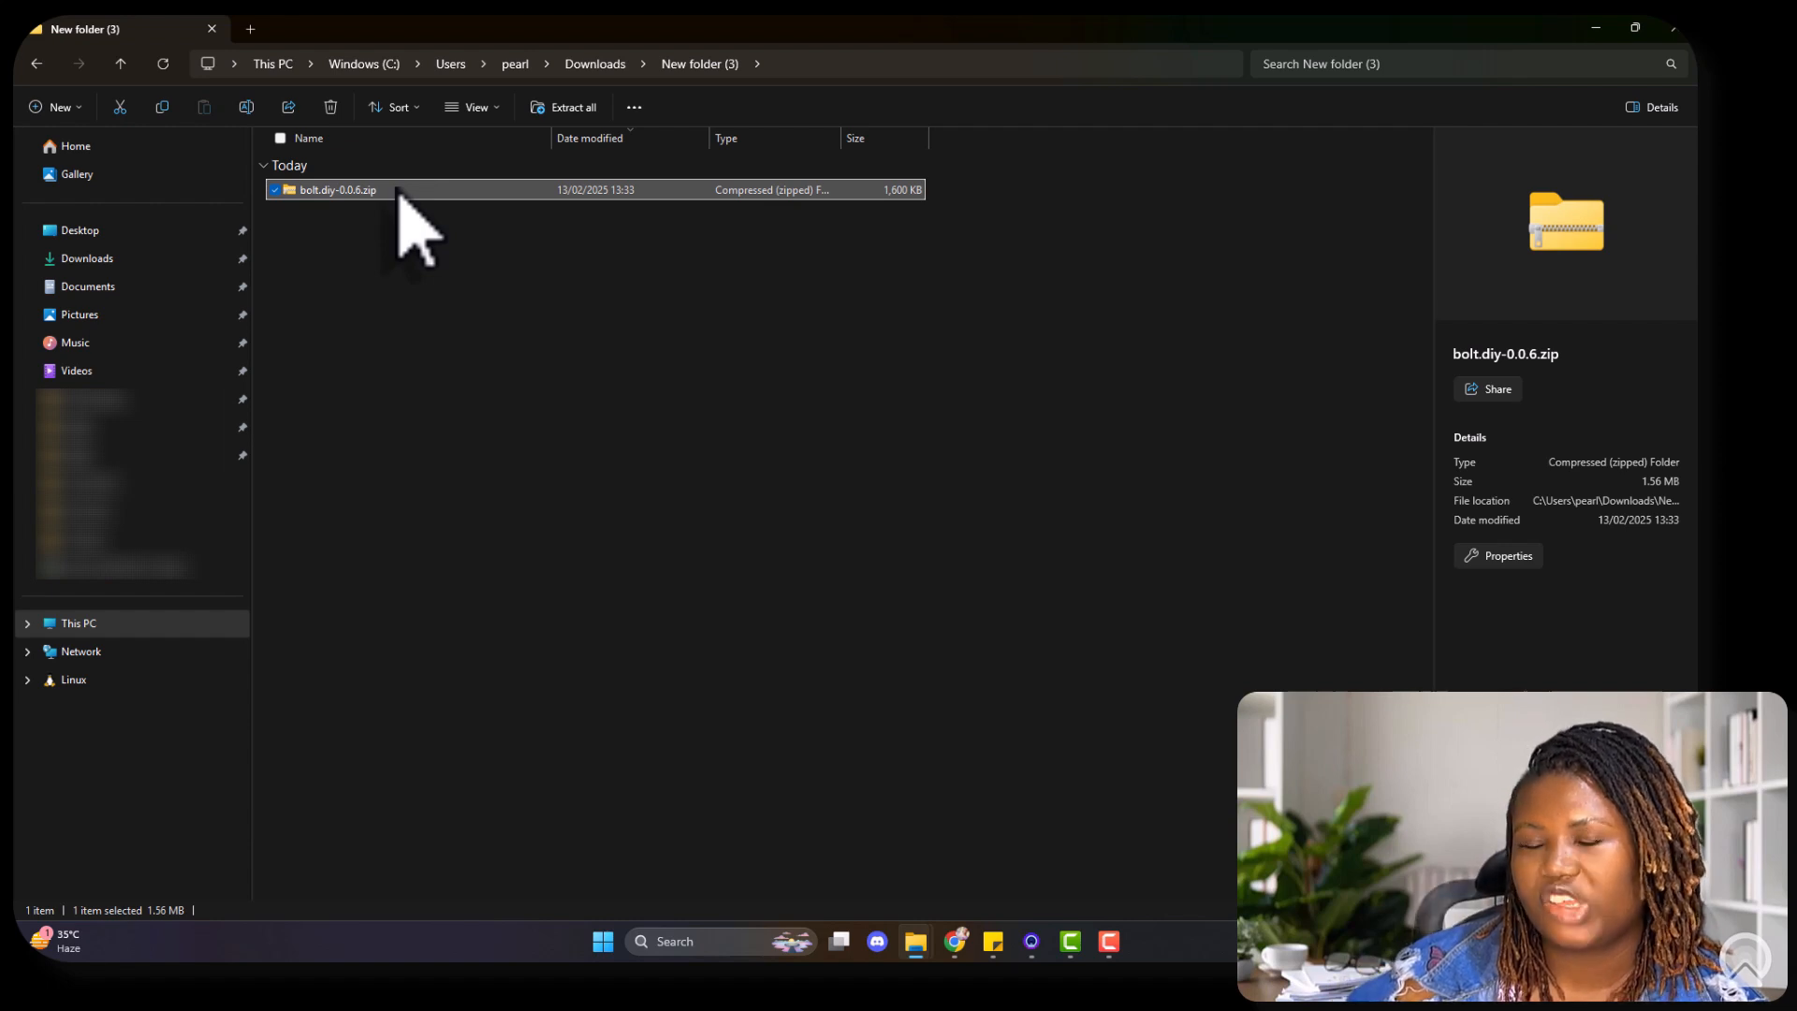
right_click(337, 189)
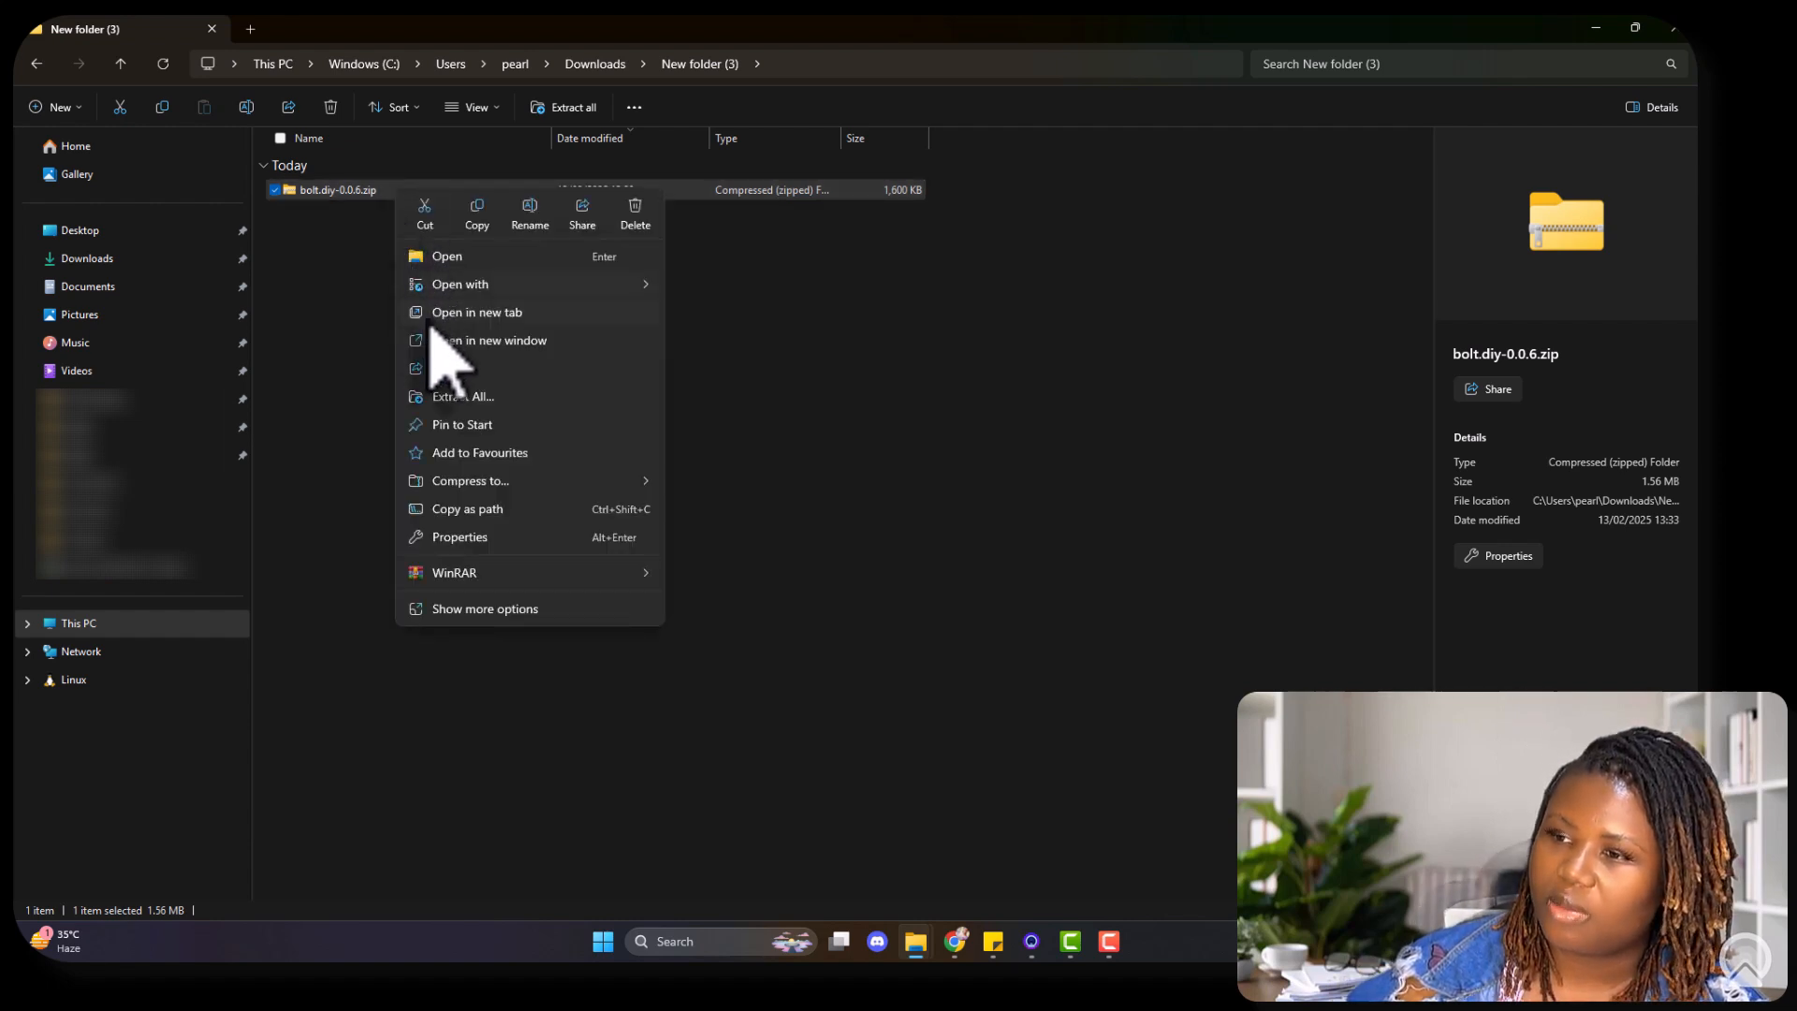
mouse_move(463, 395)
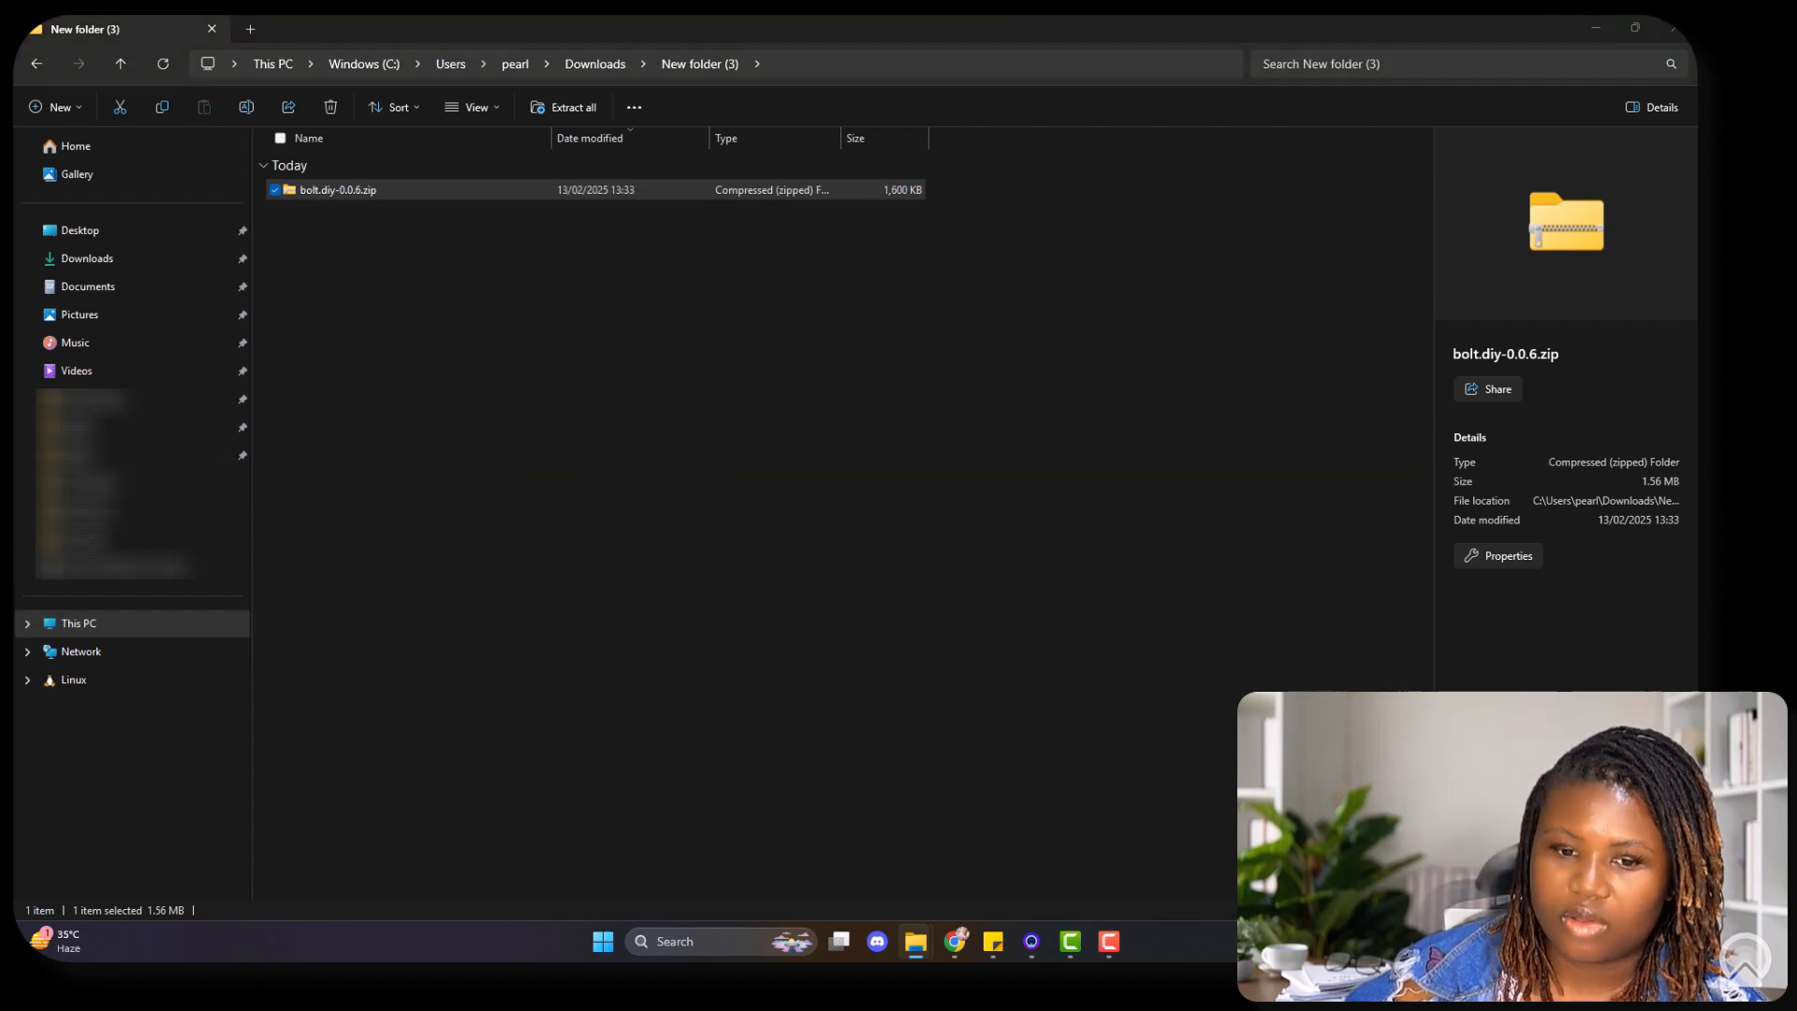
click(572, 107)
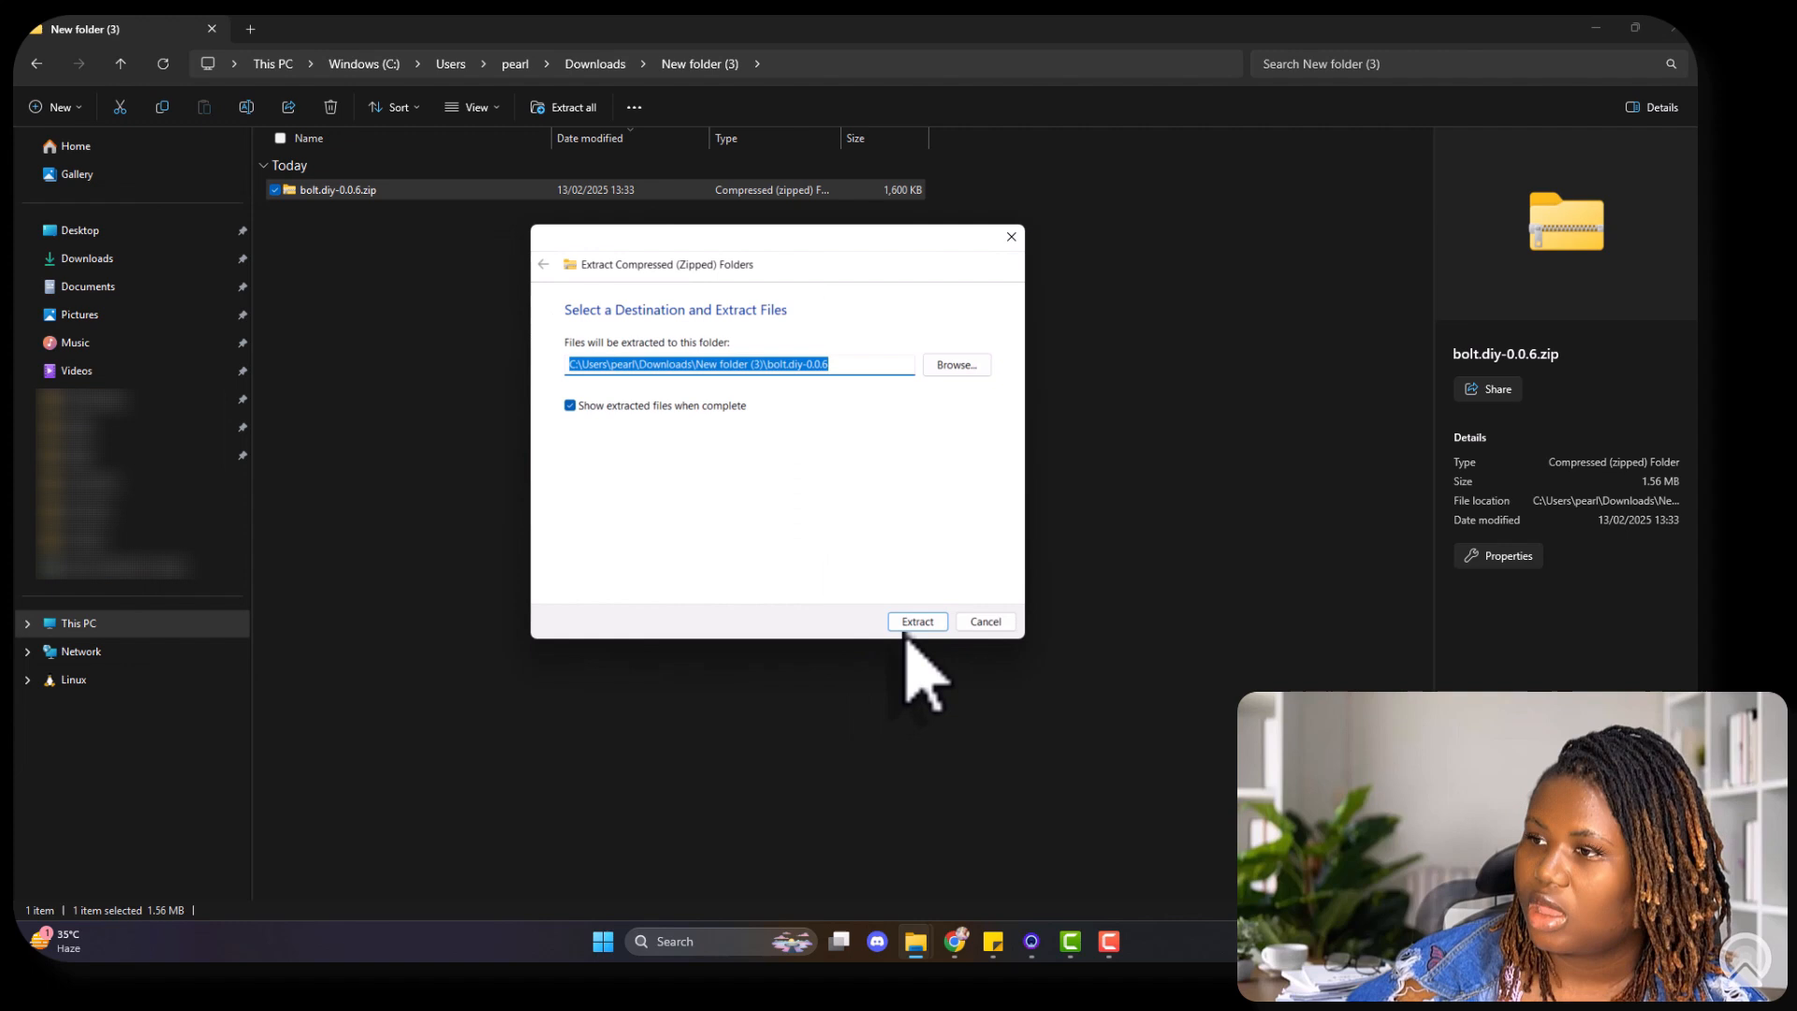
click(915, 619)
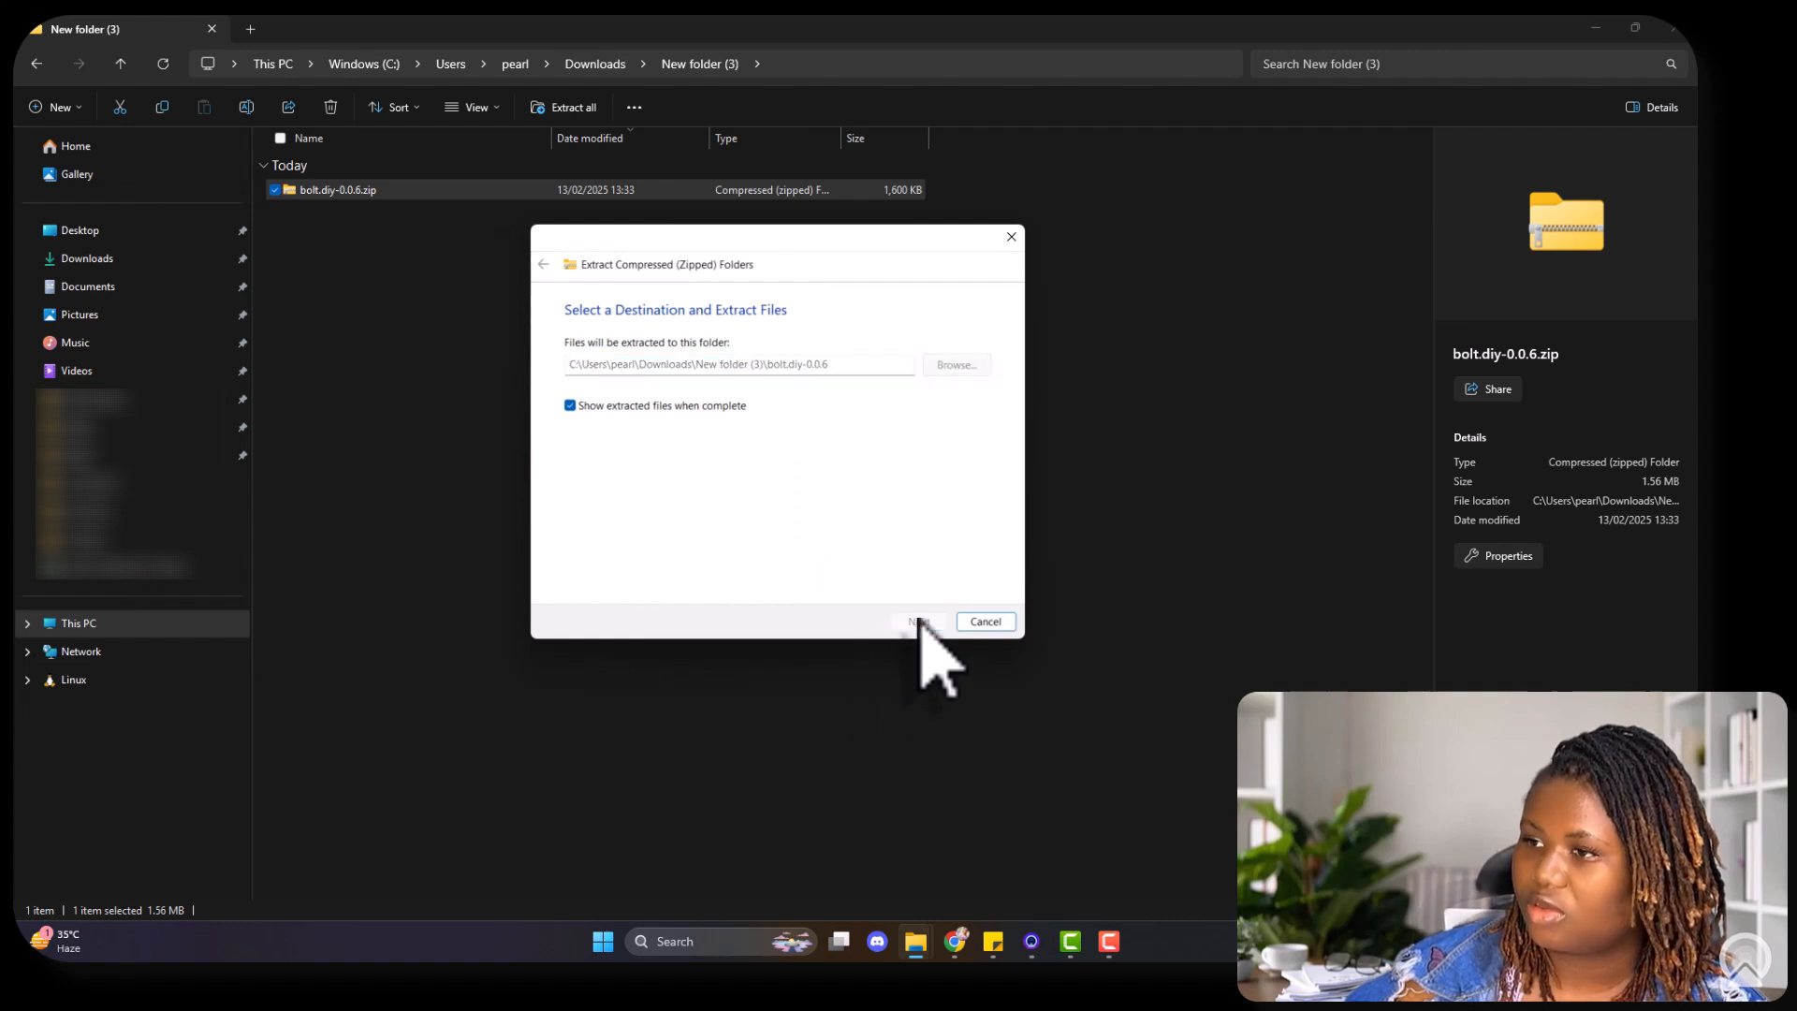
click(919, 622)
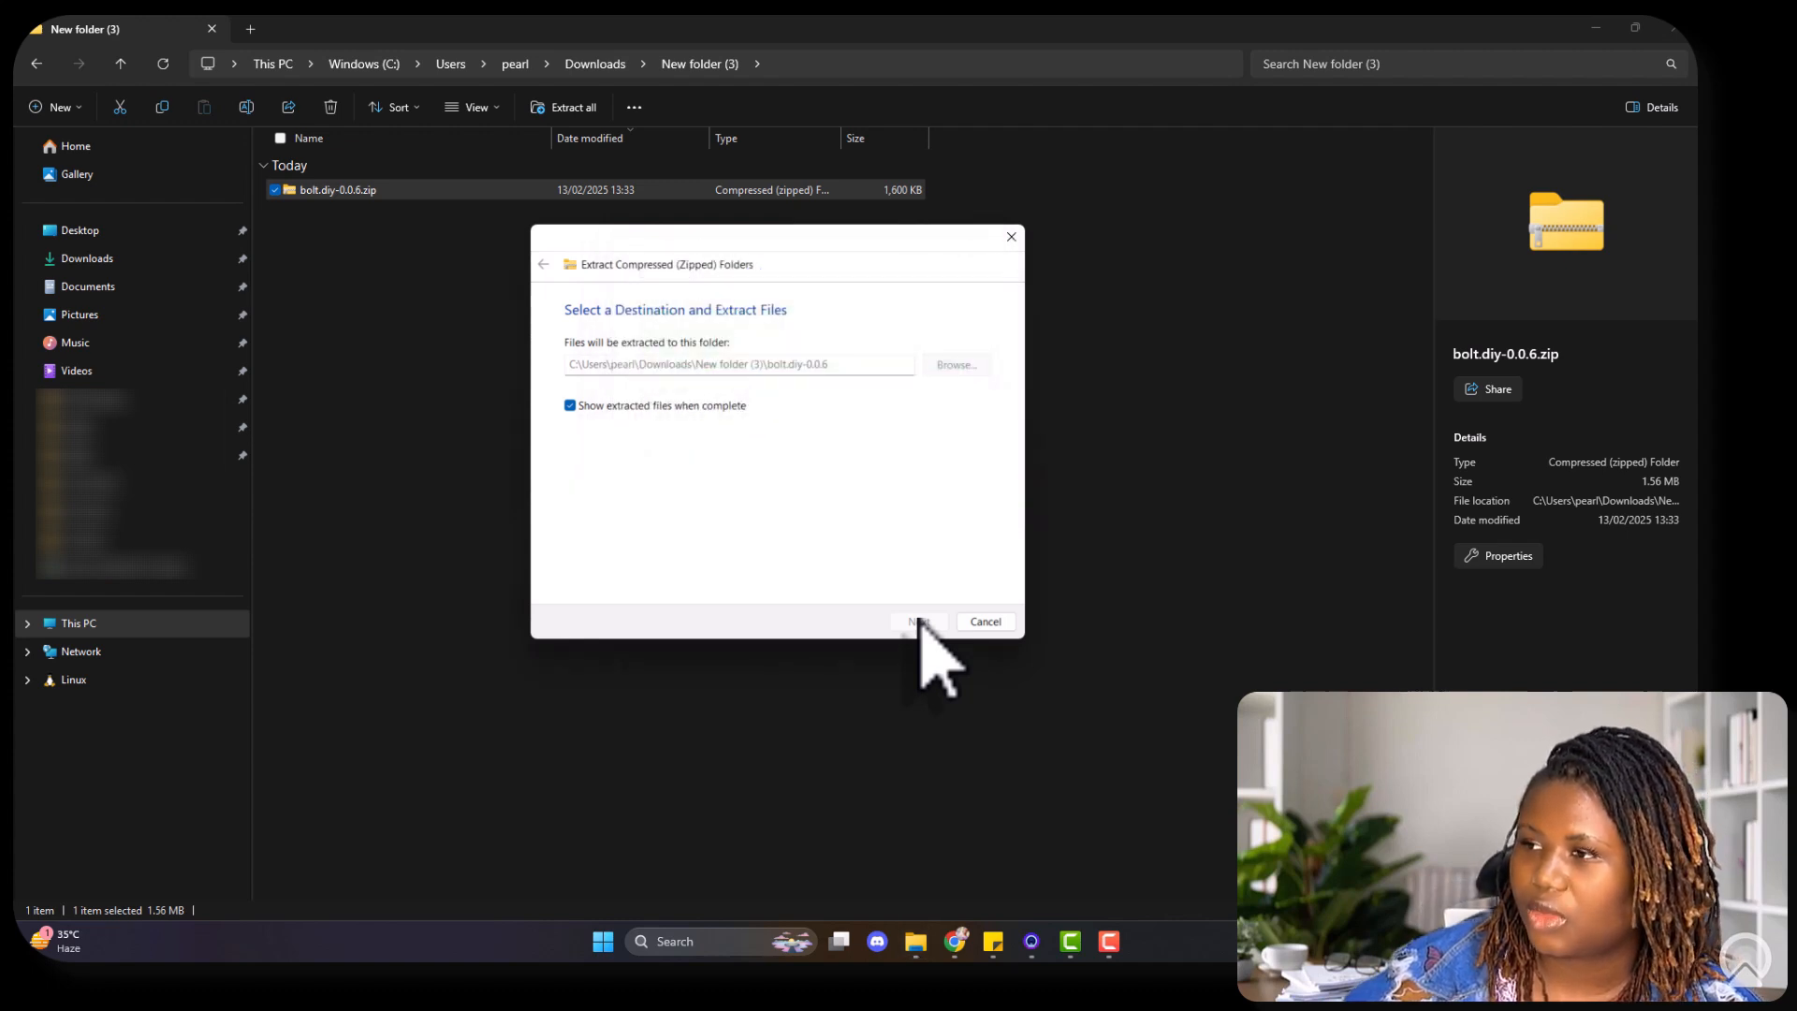
click(918, 622)
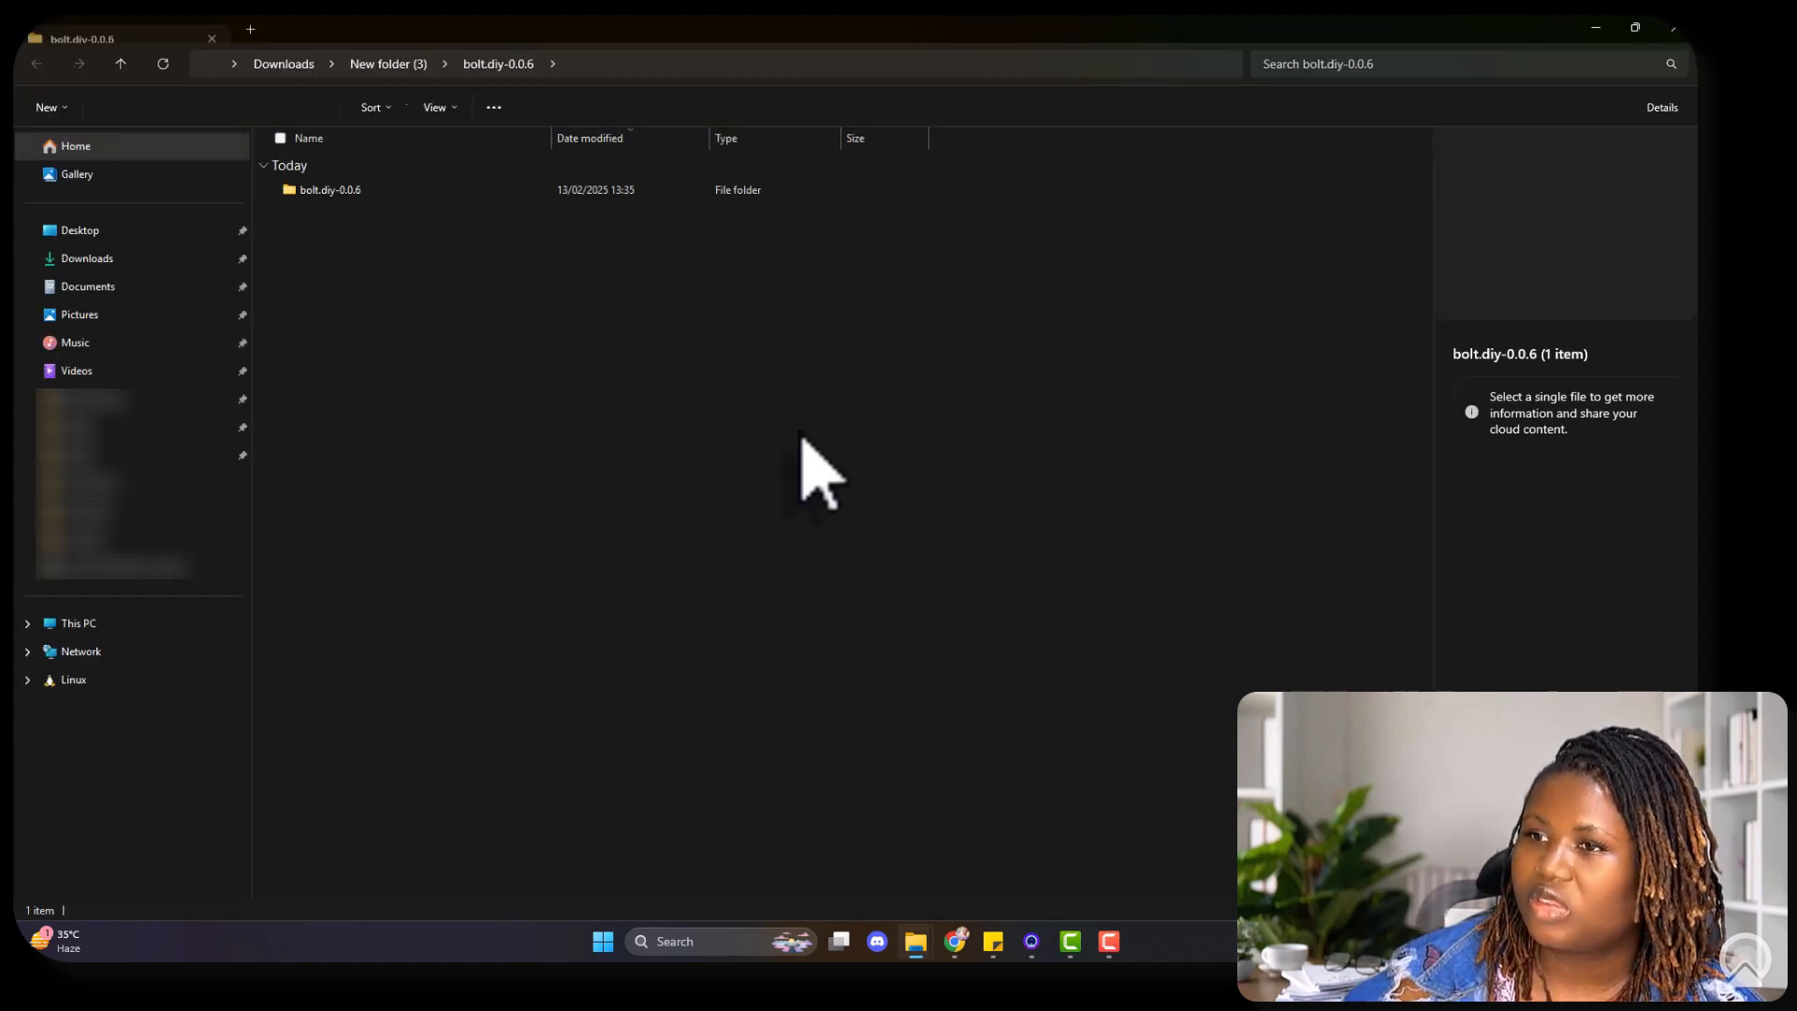
Step: Open a terminal on the inner bolt.diy-0.0.6 folder from its right-click menu
click(330, 189)
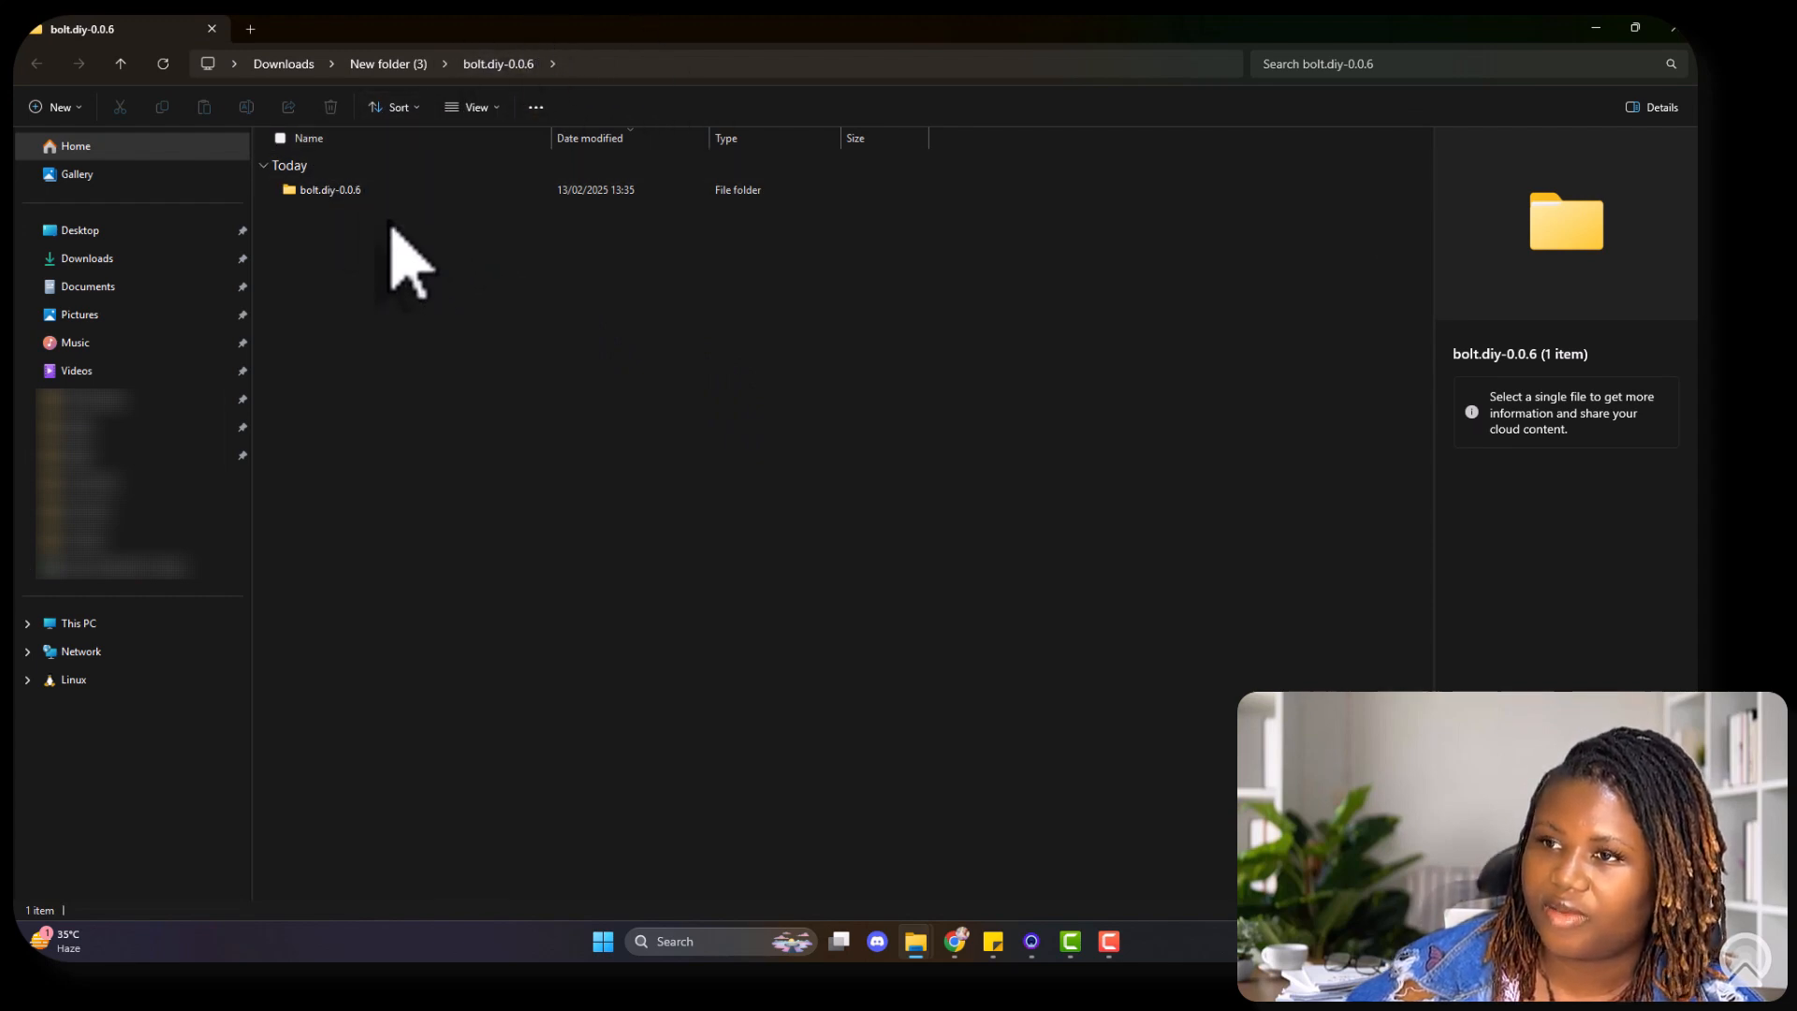
click(330, 189)
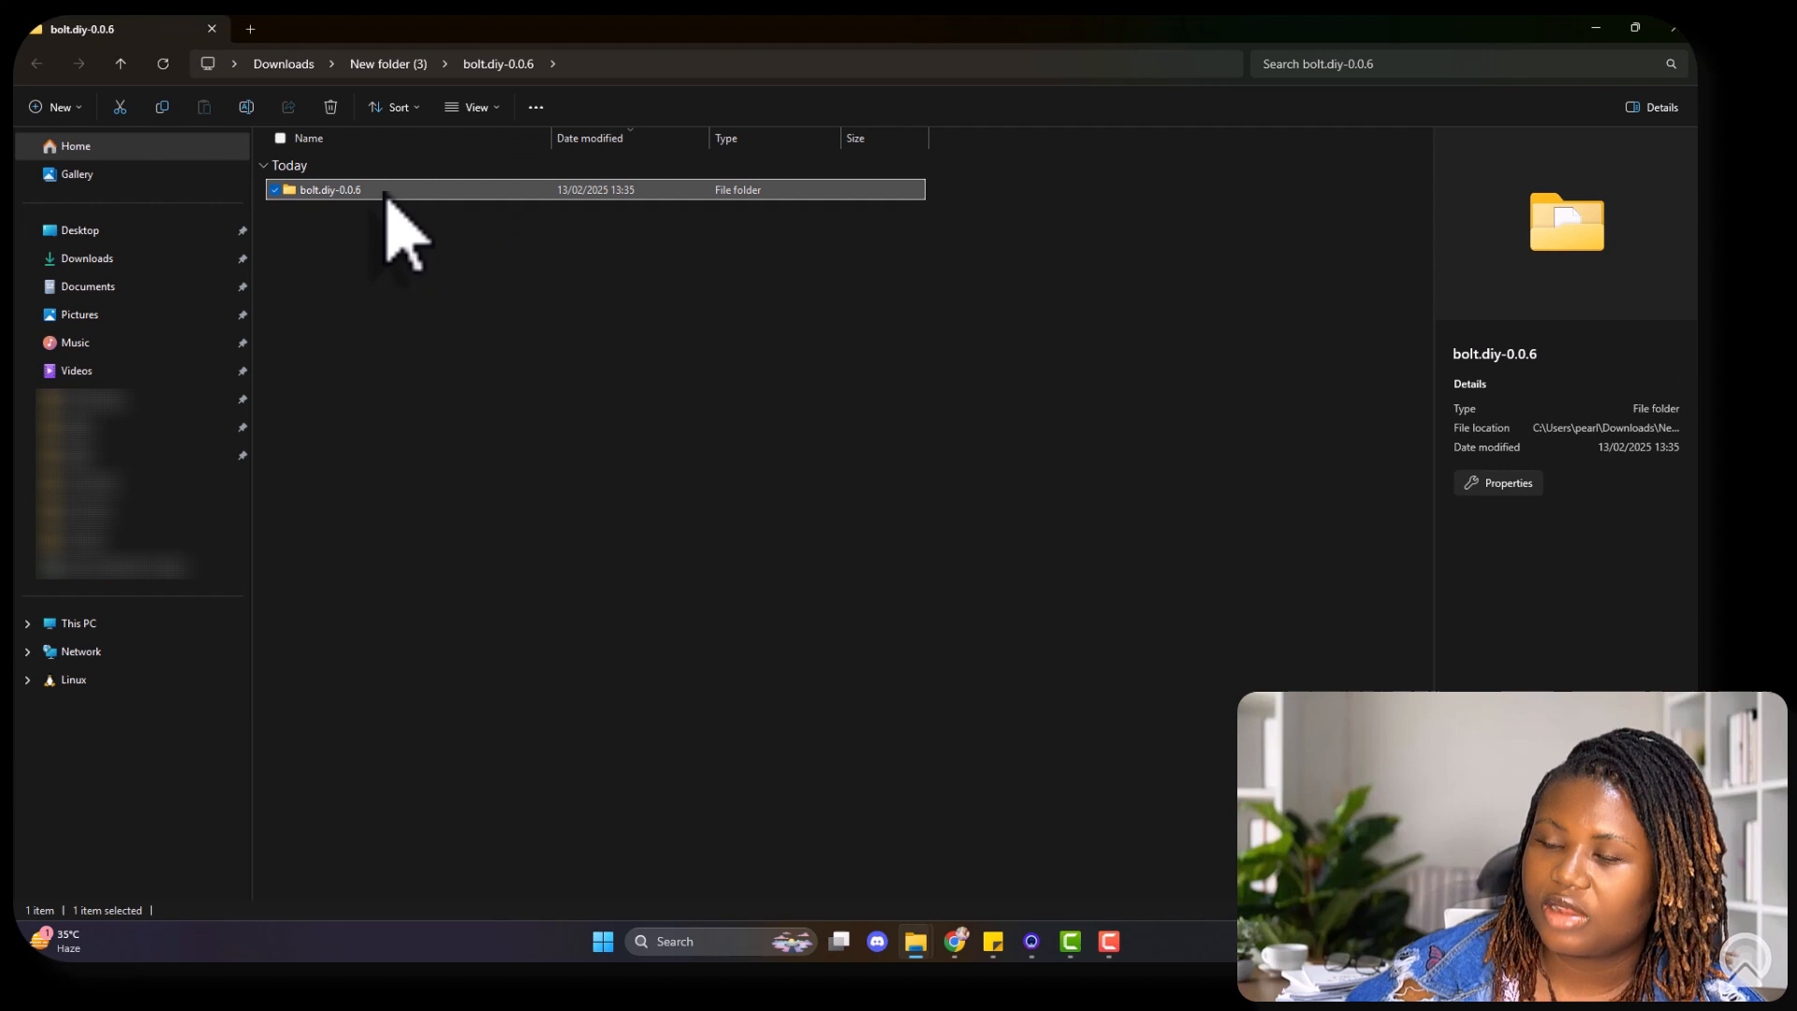
right_click(330, 189)
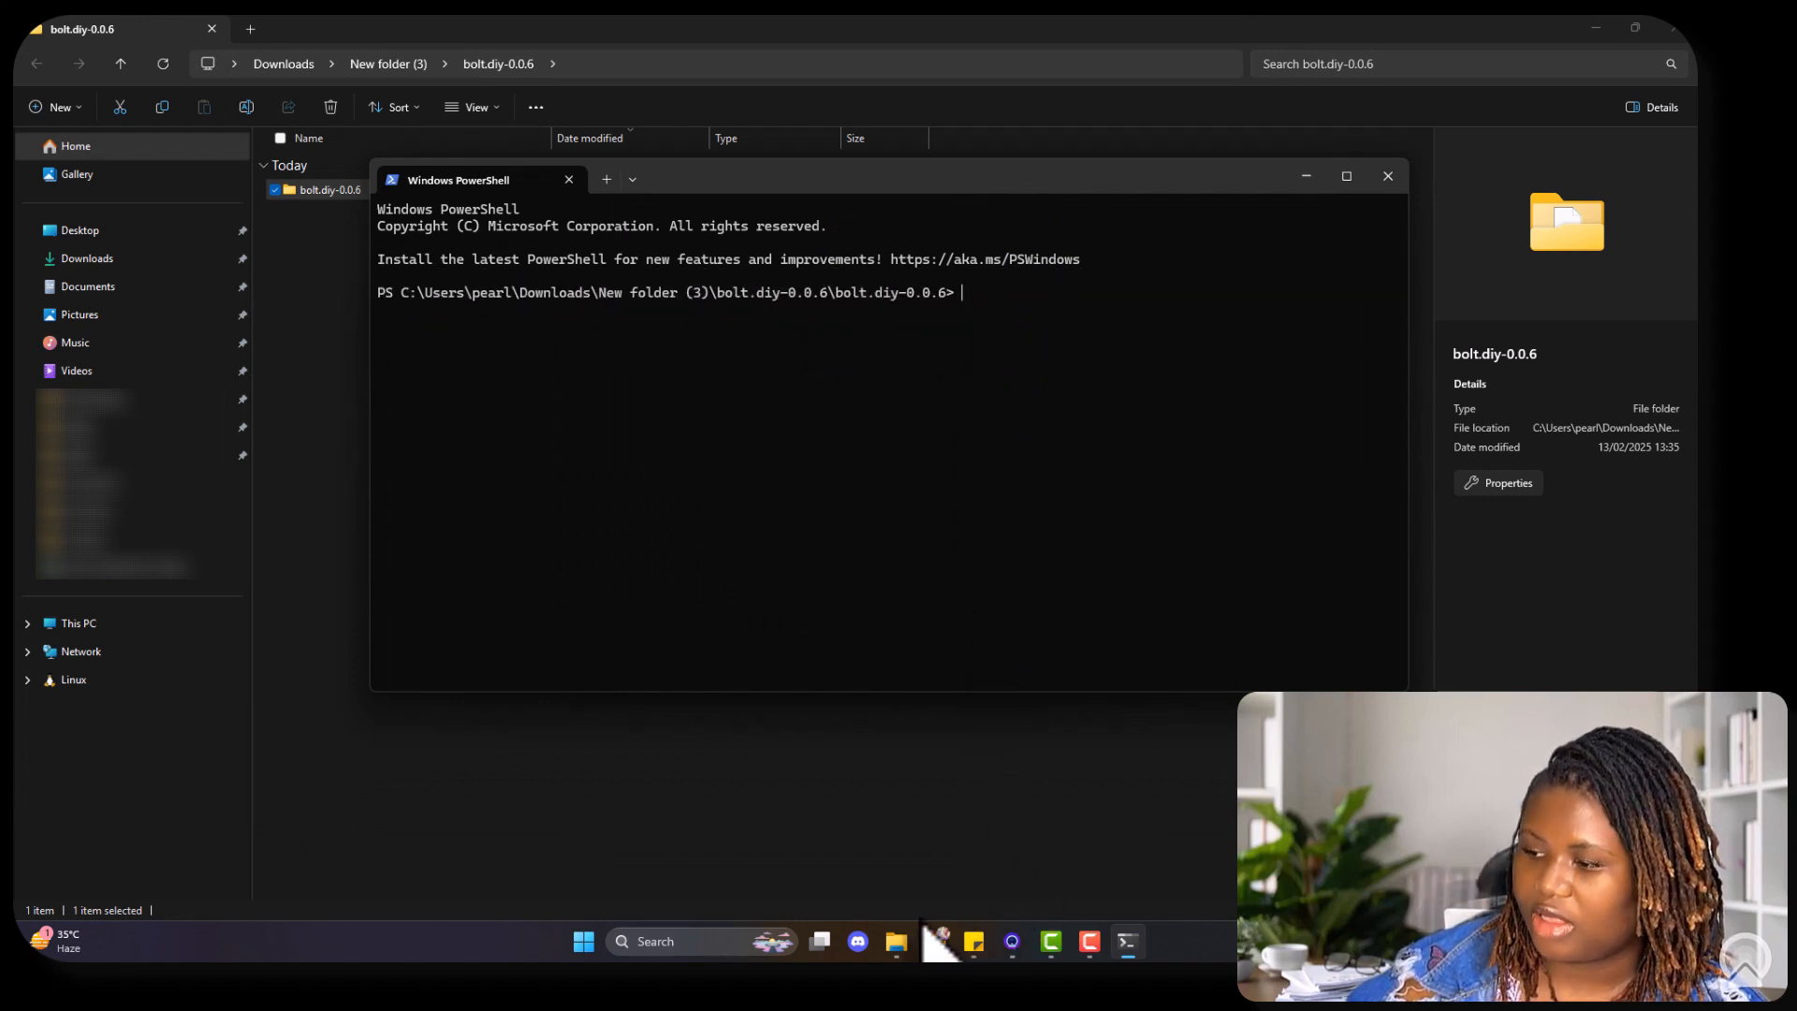
mouse_move(935, 940)
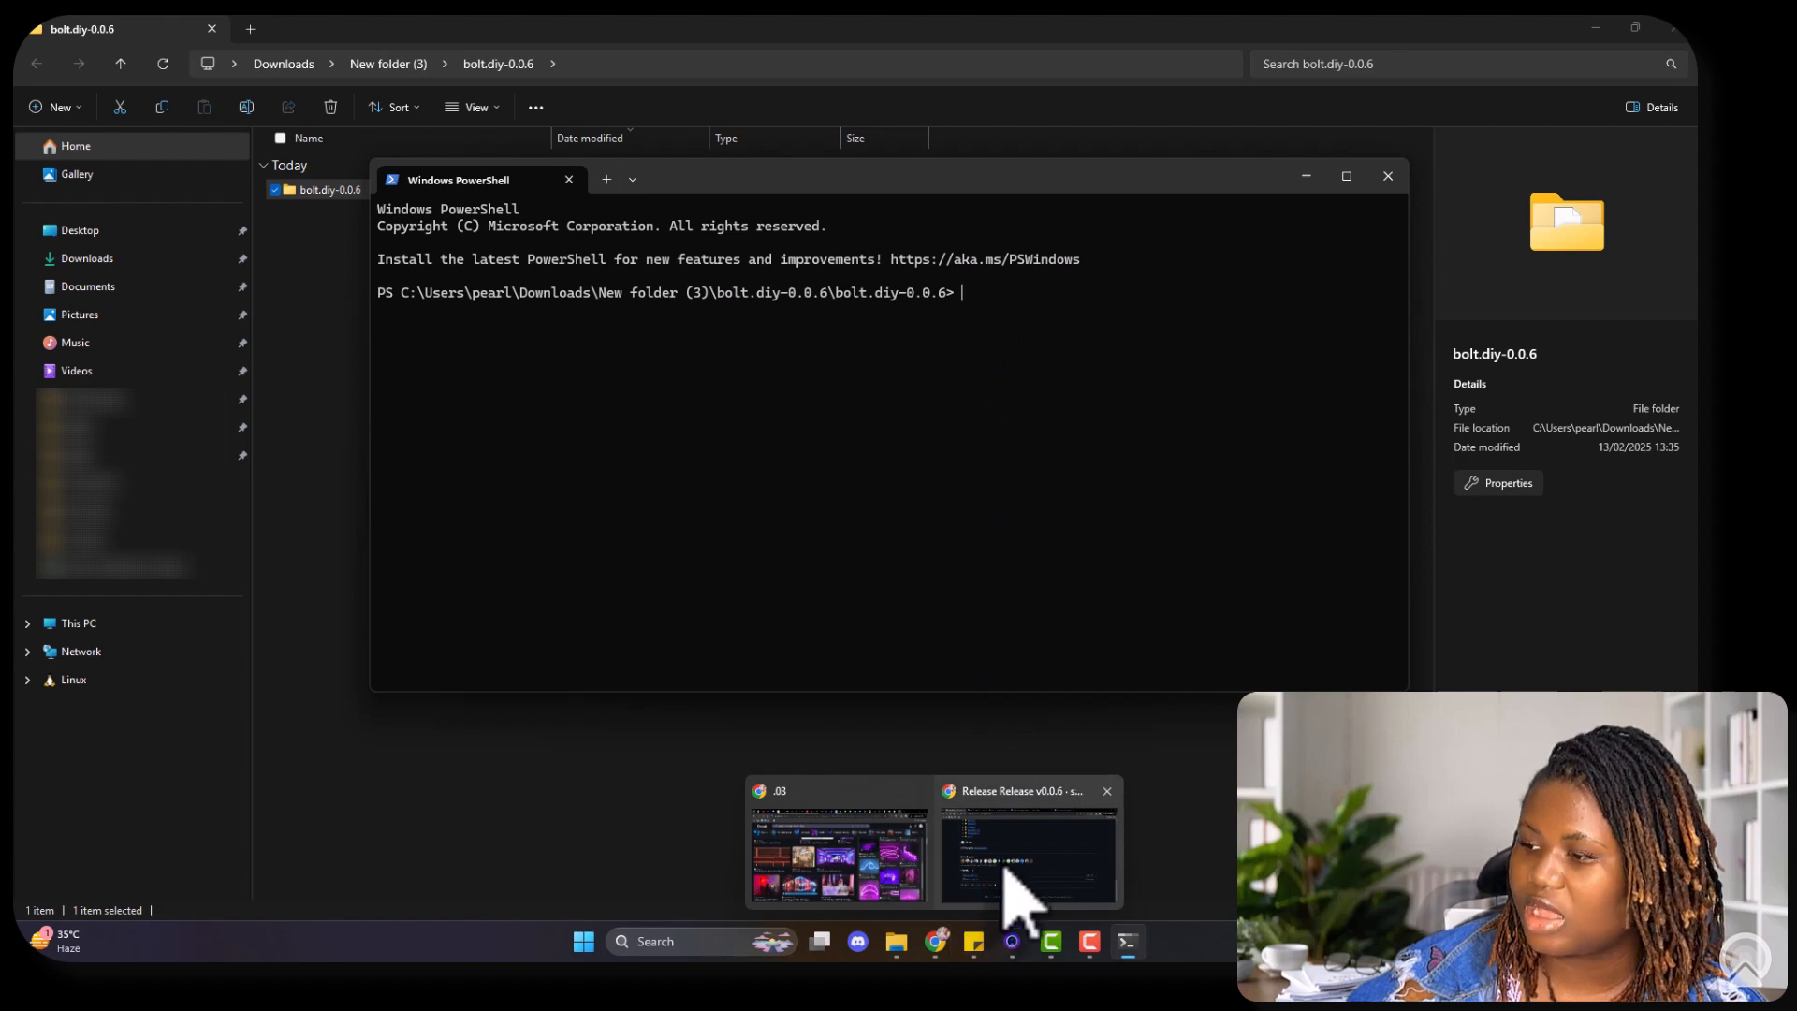
Step: Back in Chrome, scroll the bolt.diy README to Prerequisites > Install Node.js
click(1026, 853)
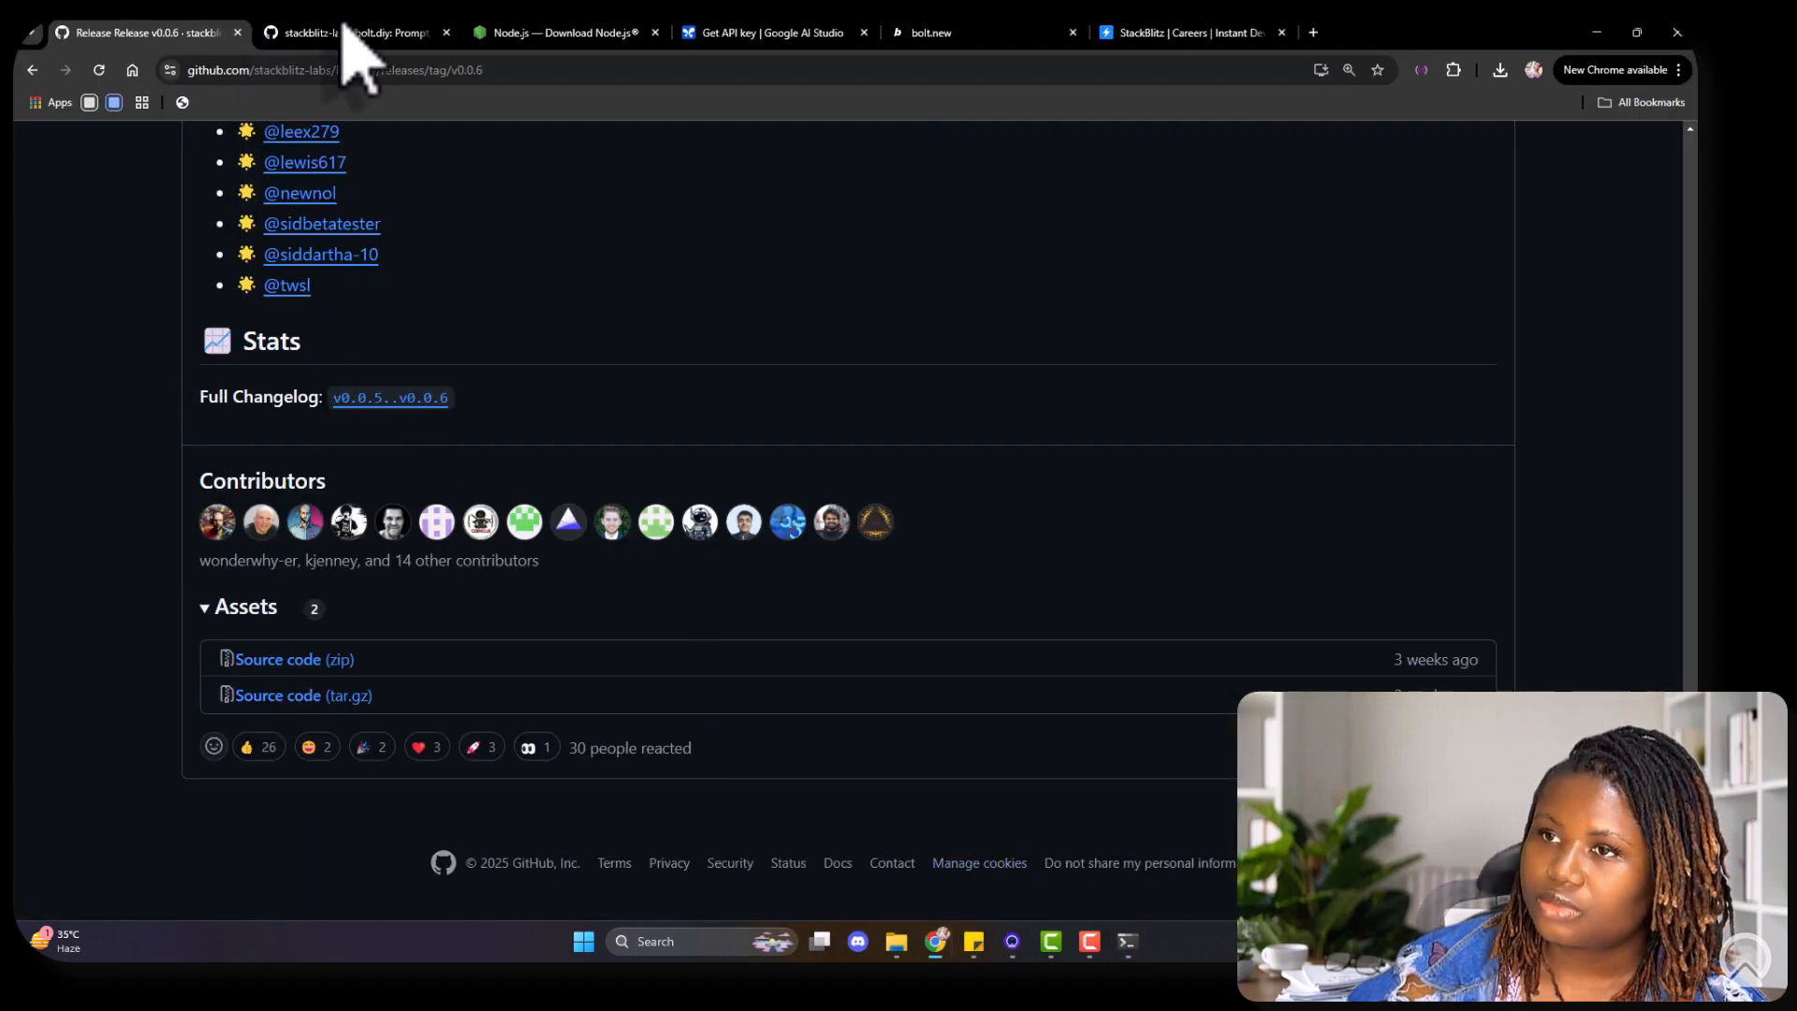
click(333, 32)
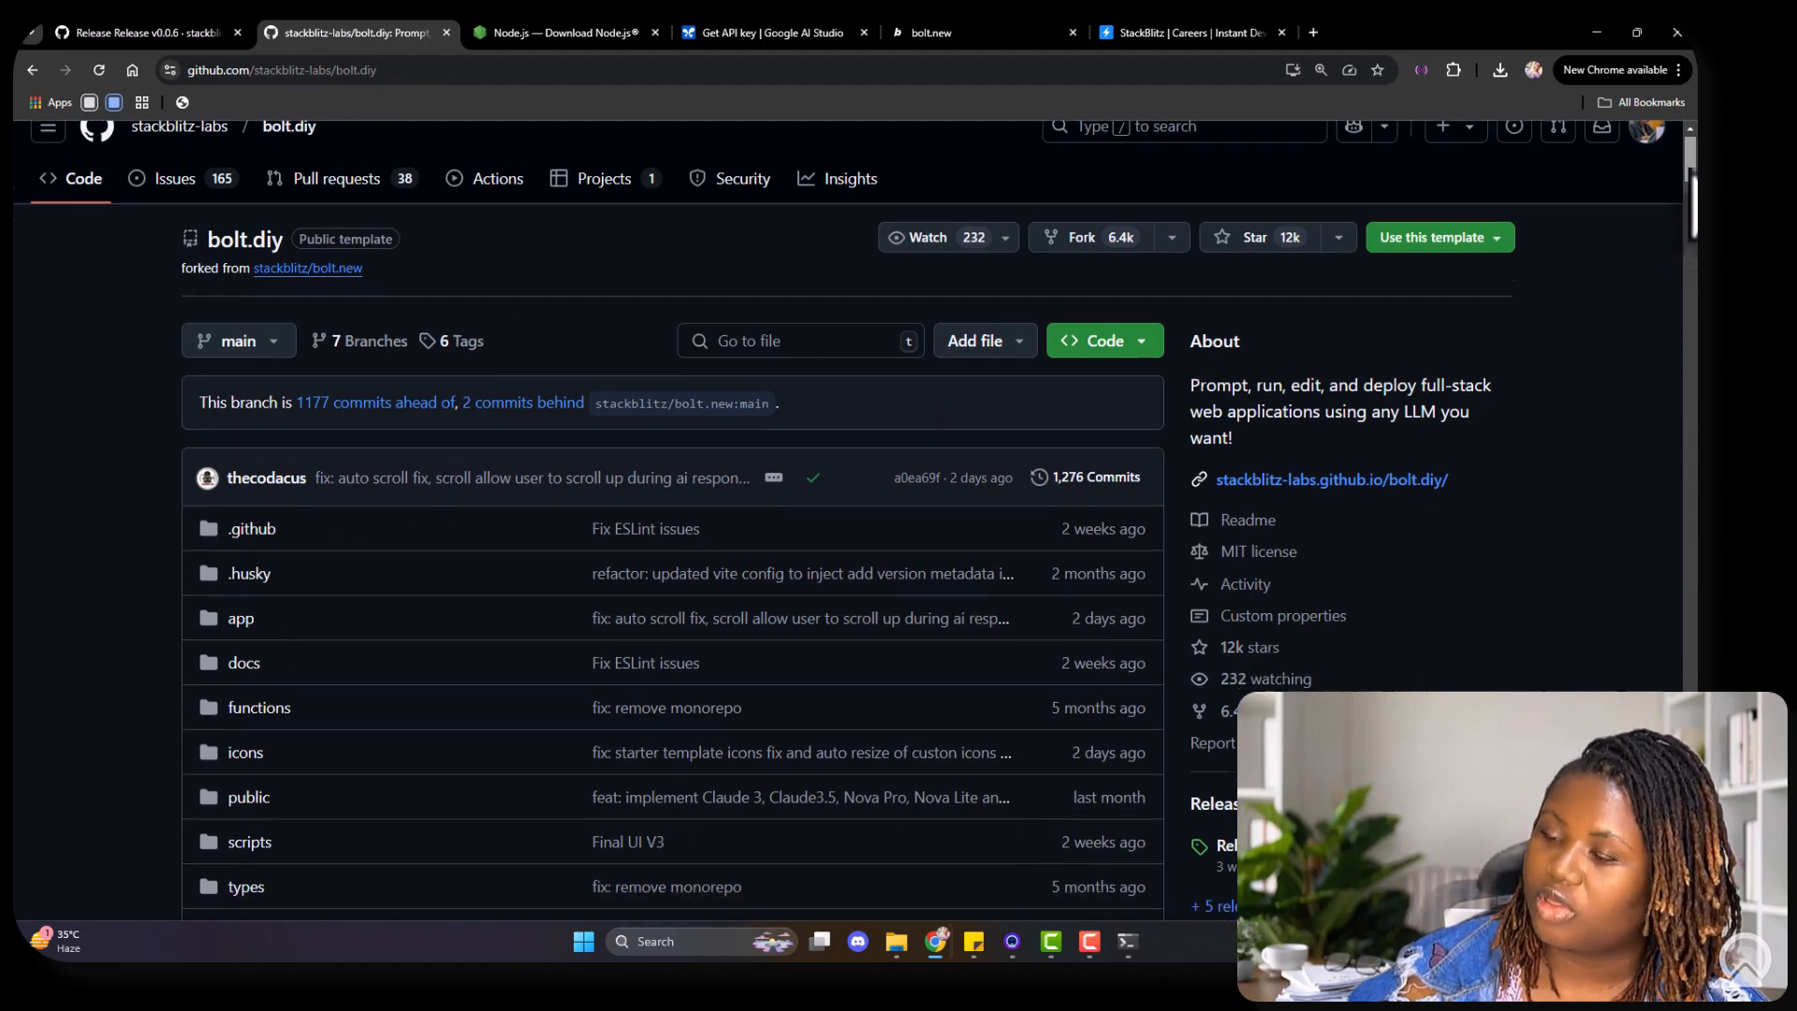
scroll(down, 3)
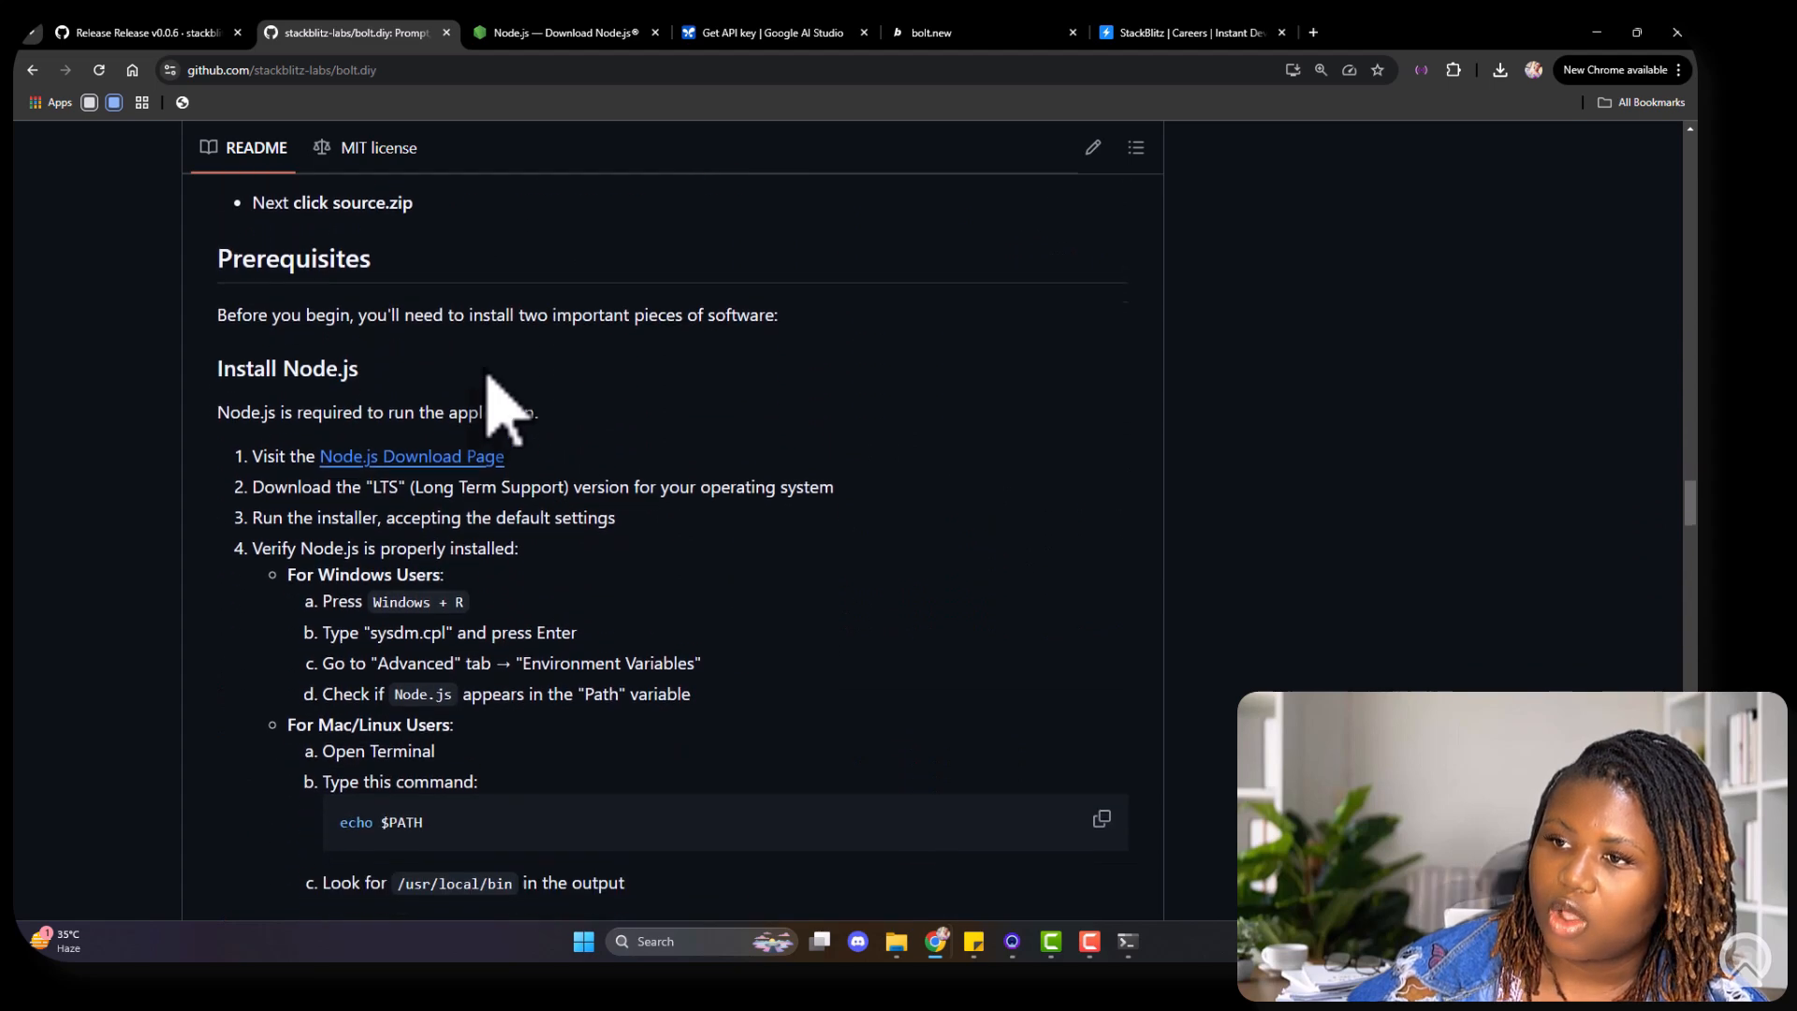
scroll(up, 3)
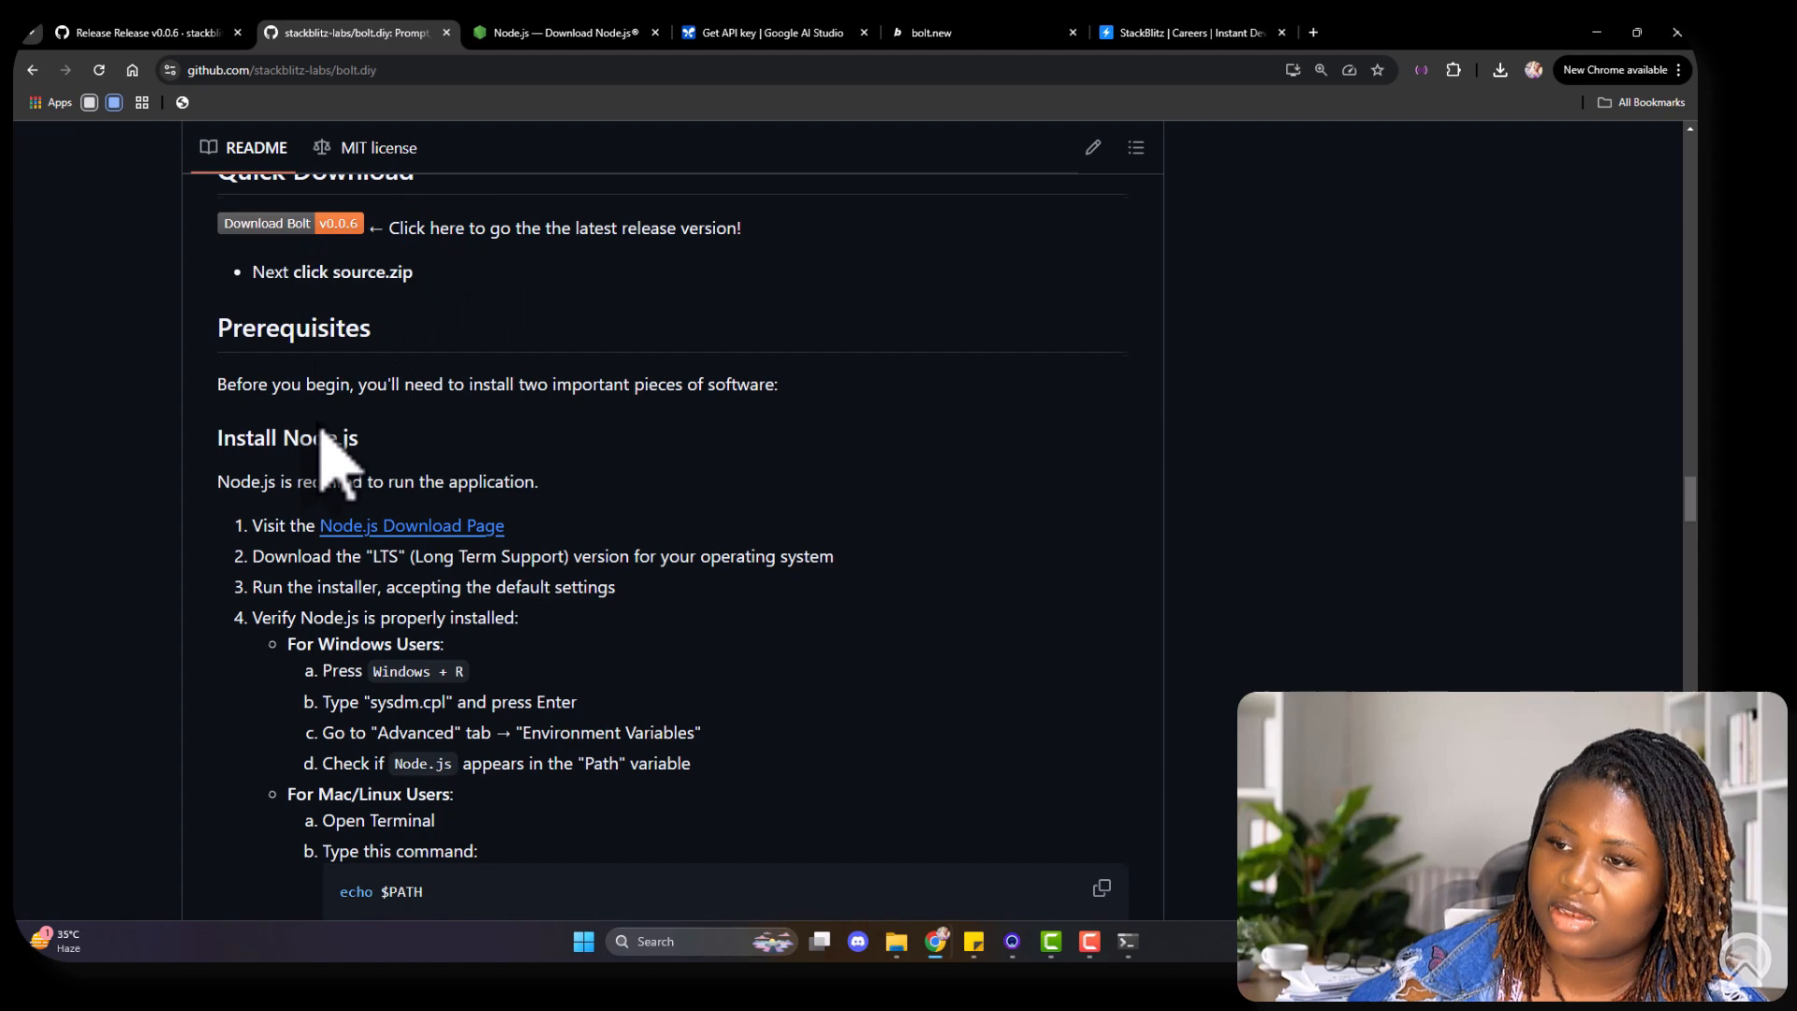
scroll(down, 3)
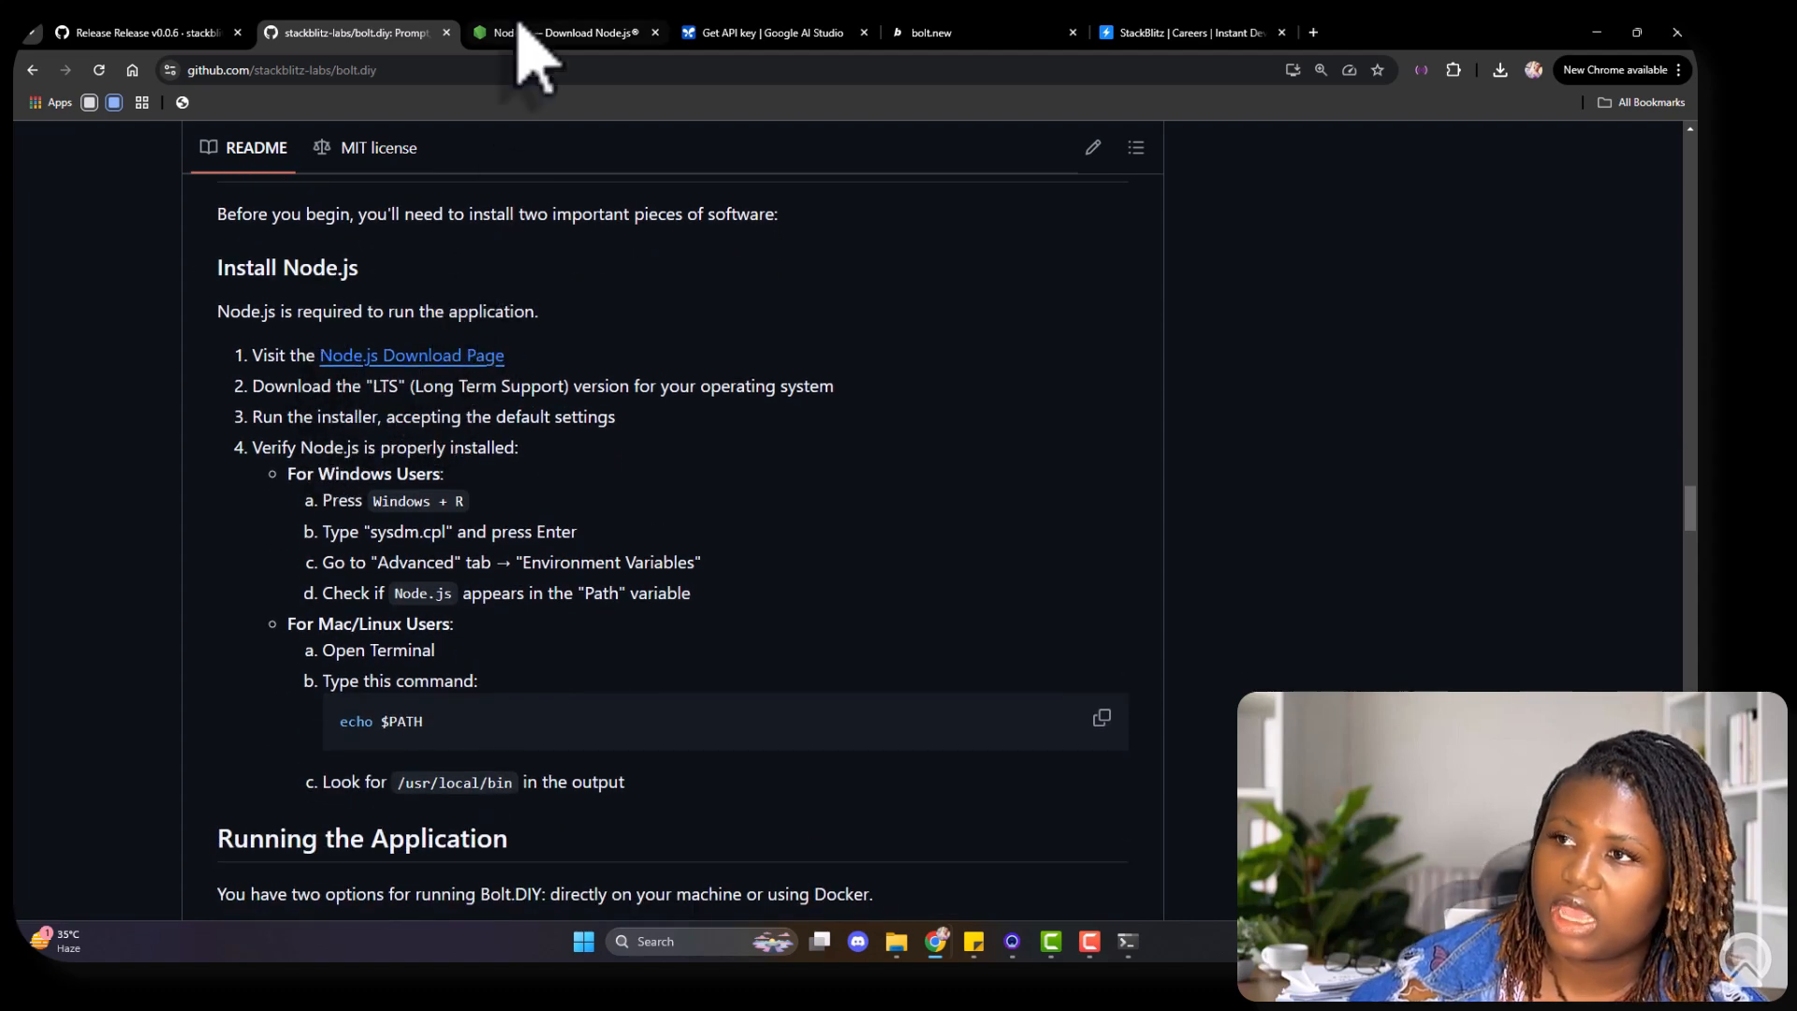
Step: Download node-v22.14.0-x64.msi from nodejs.org and launch it from Chrome's downloads
click(561, 32)
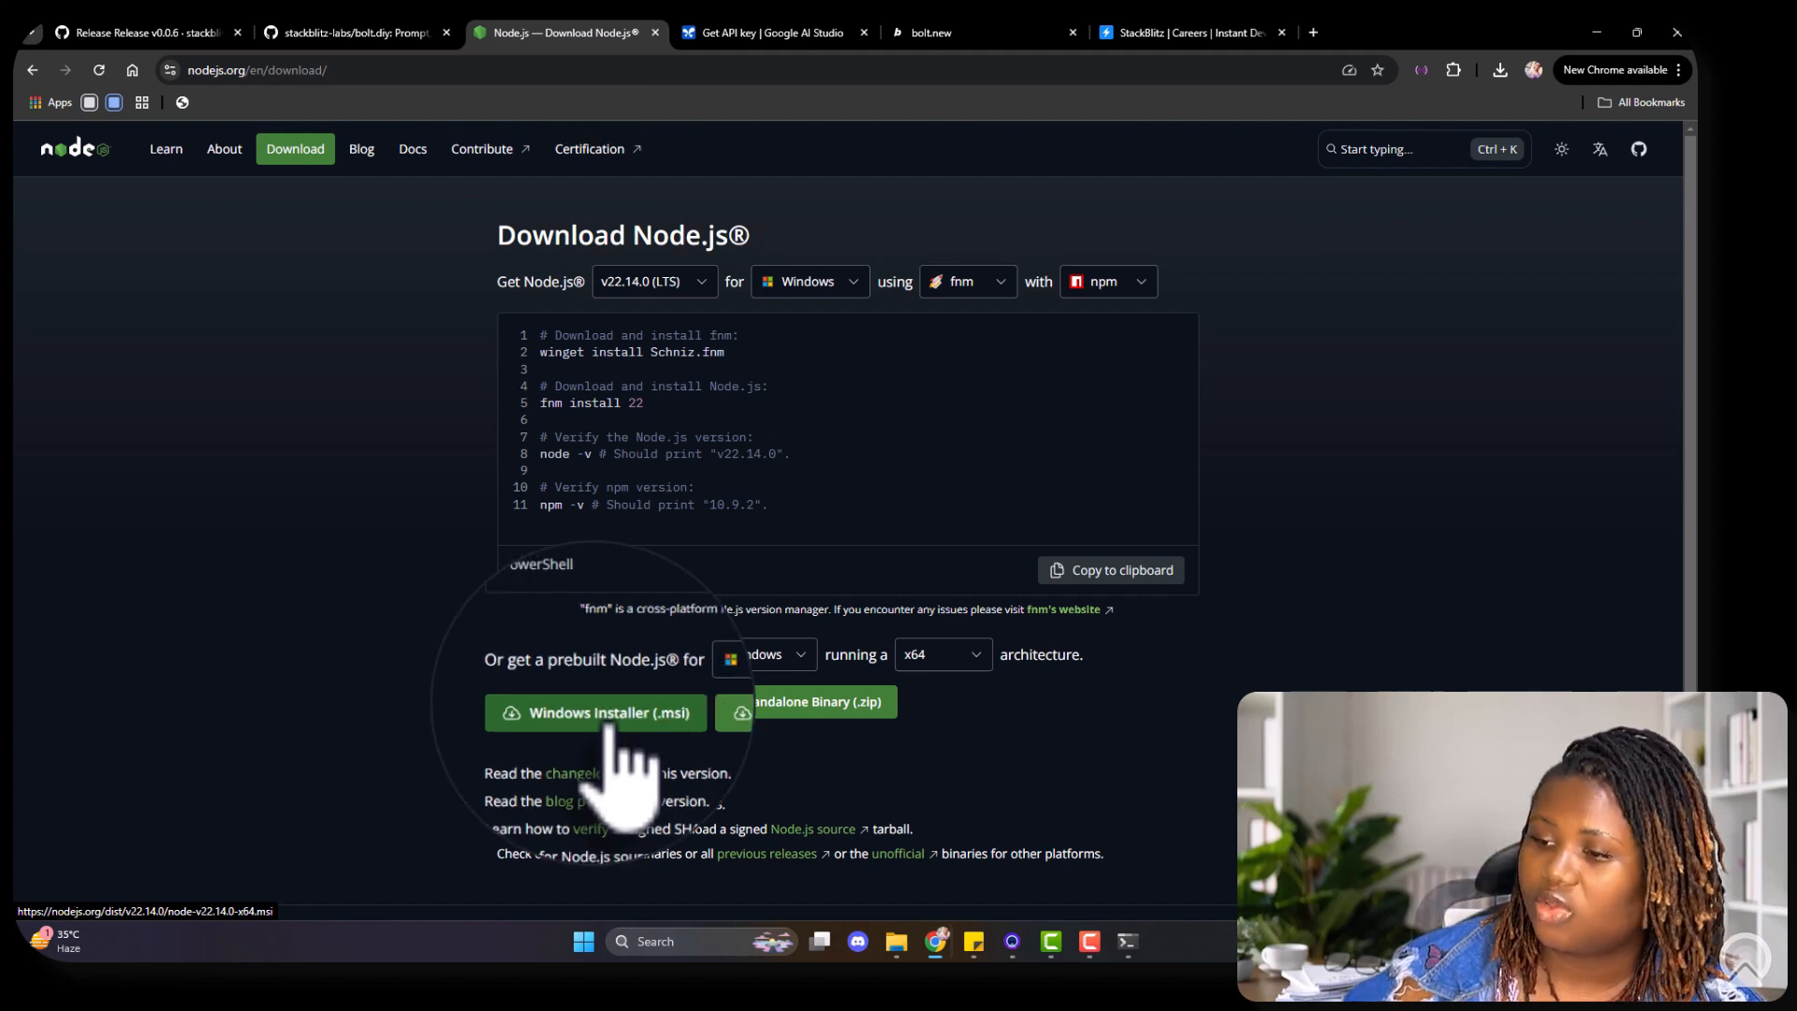
mouse_move(1553, 138)
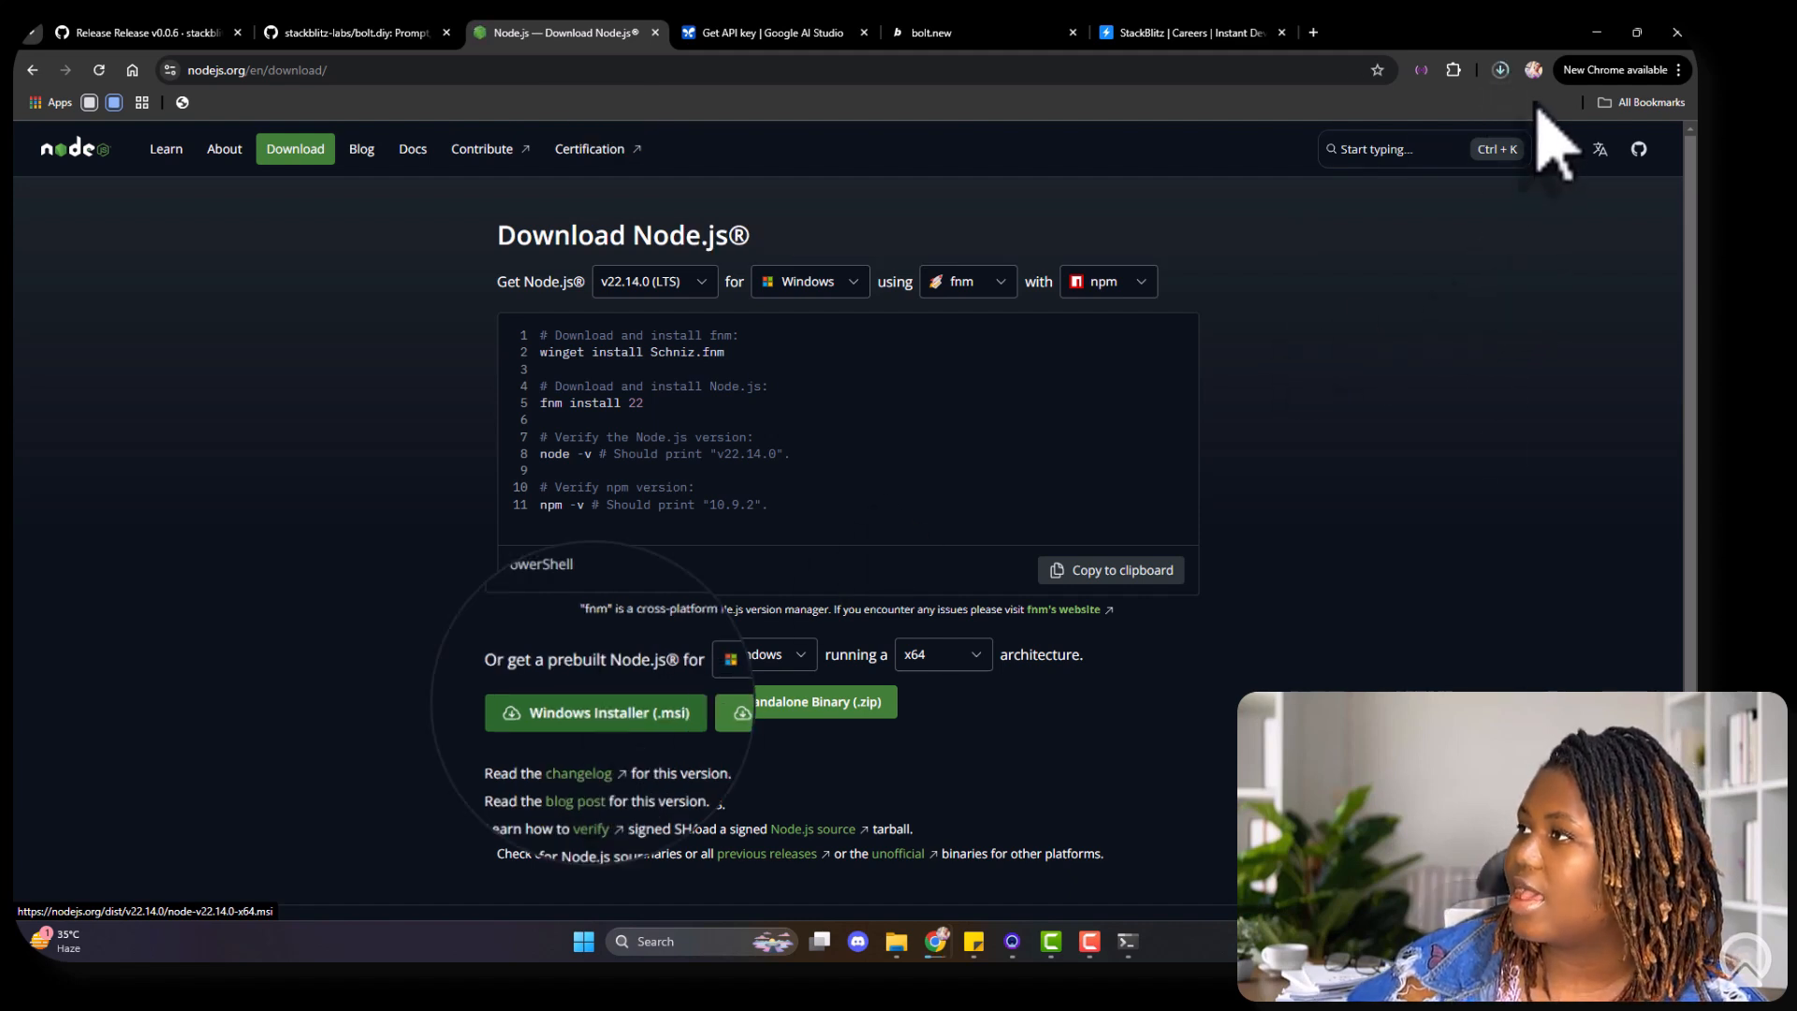
click(594, 701)
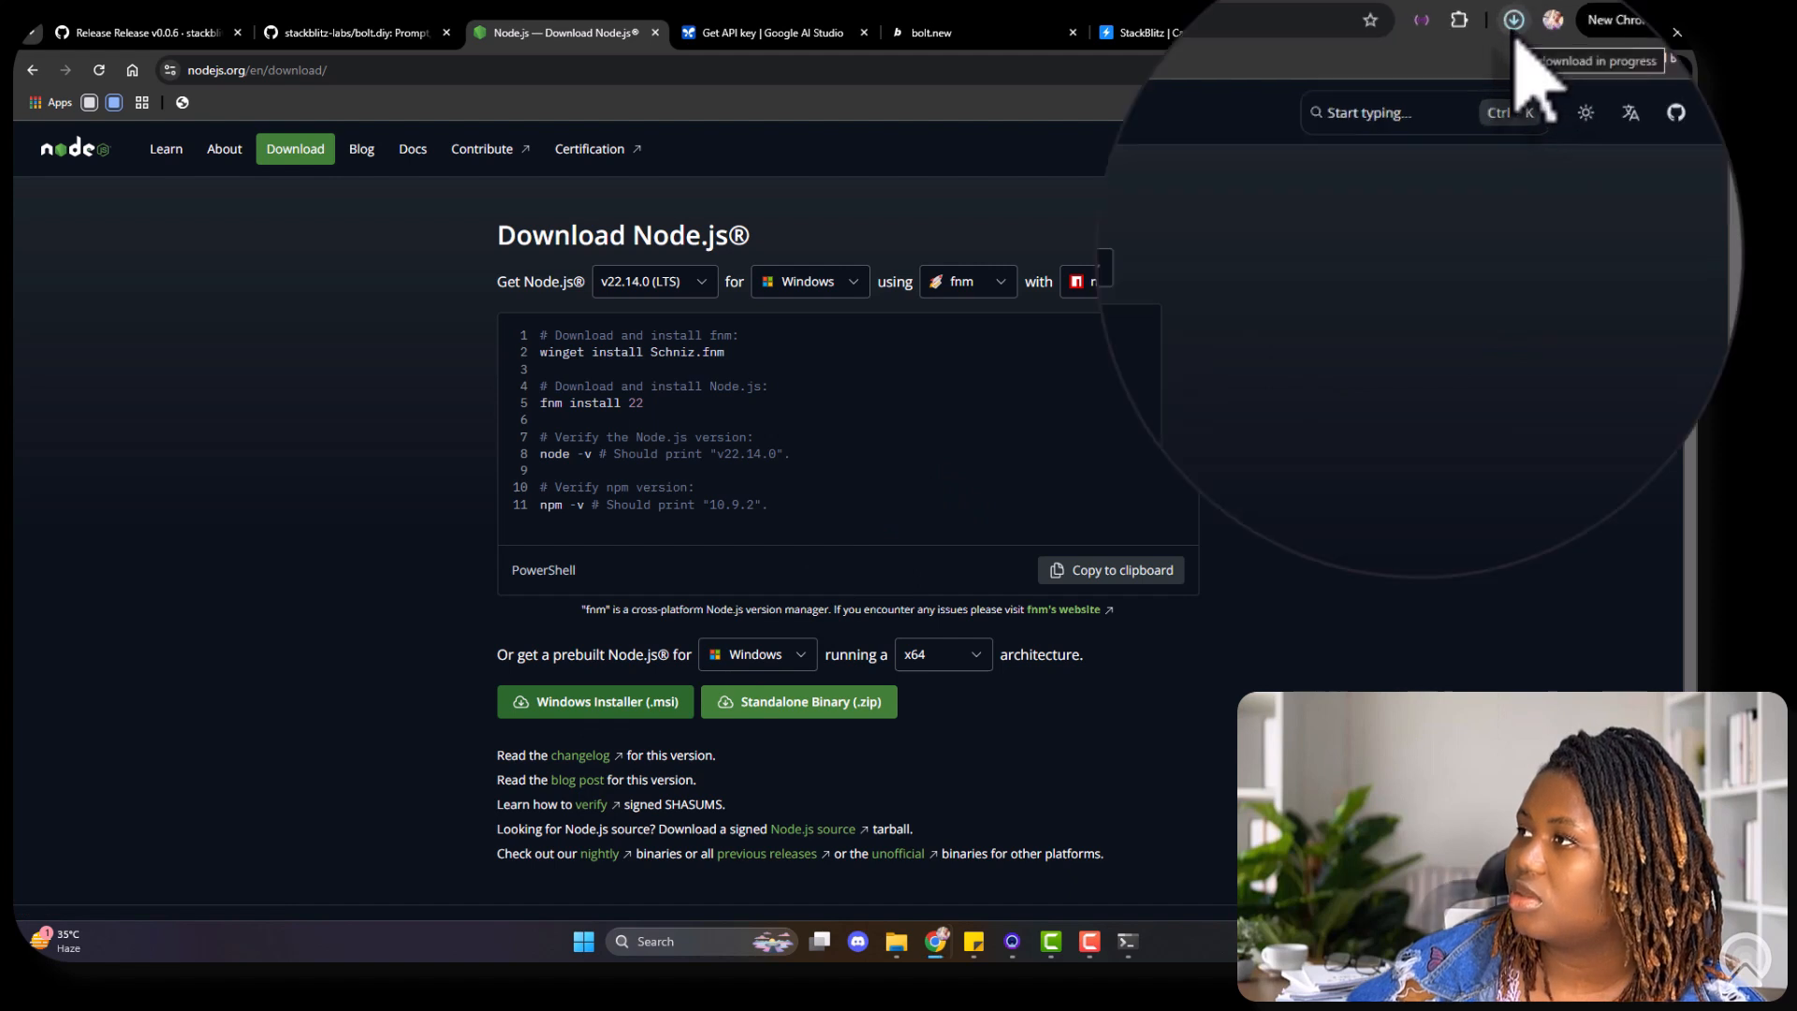
click(1512, 20)
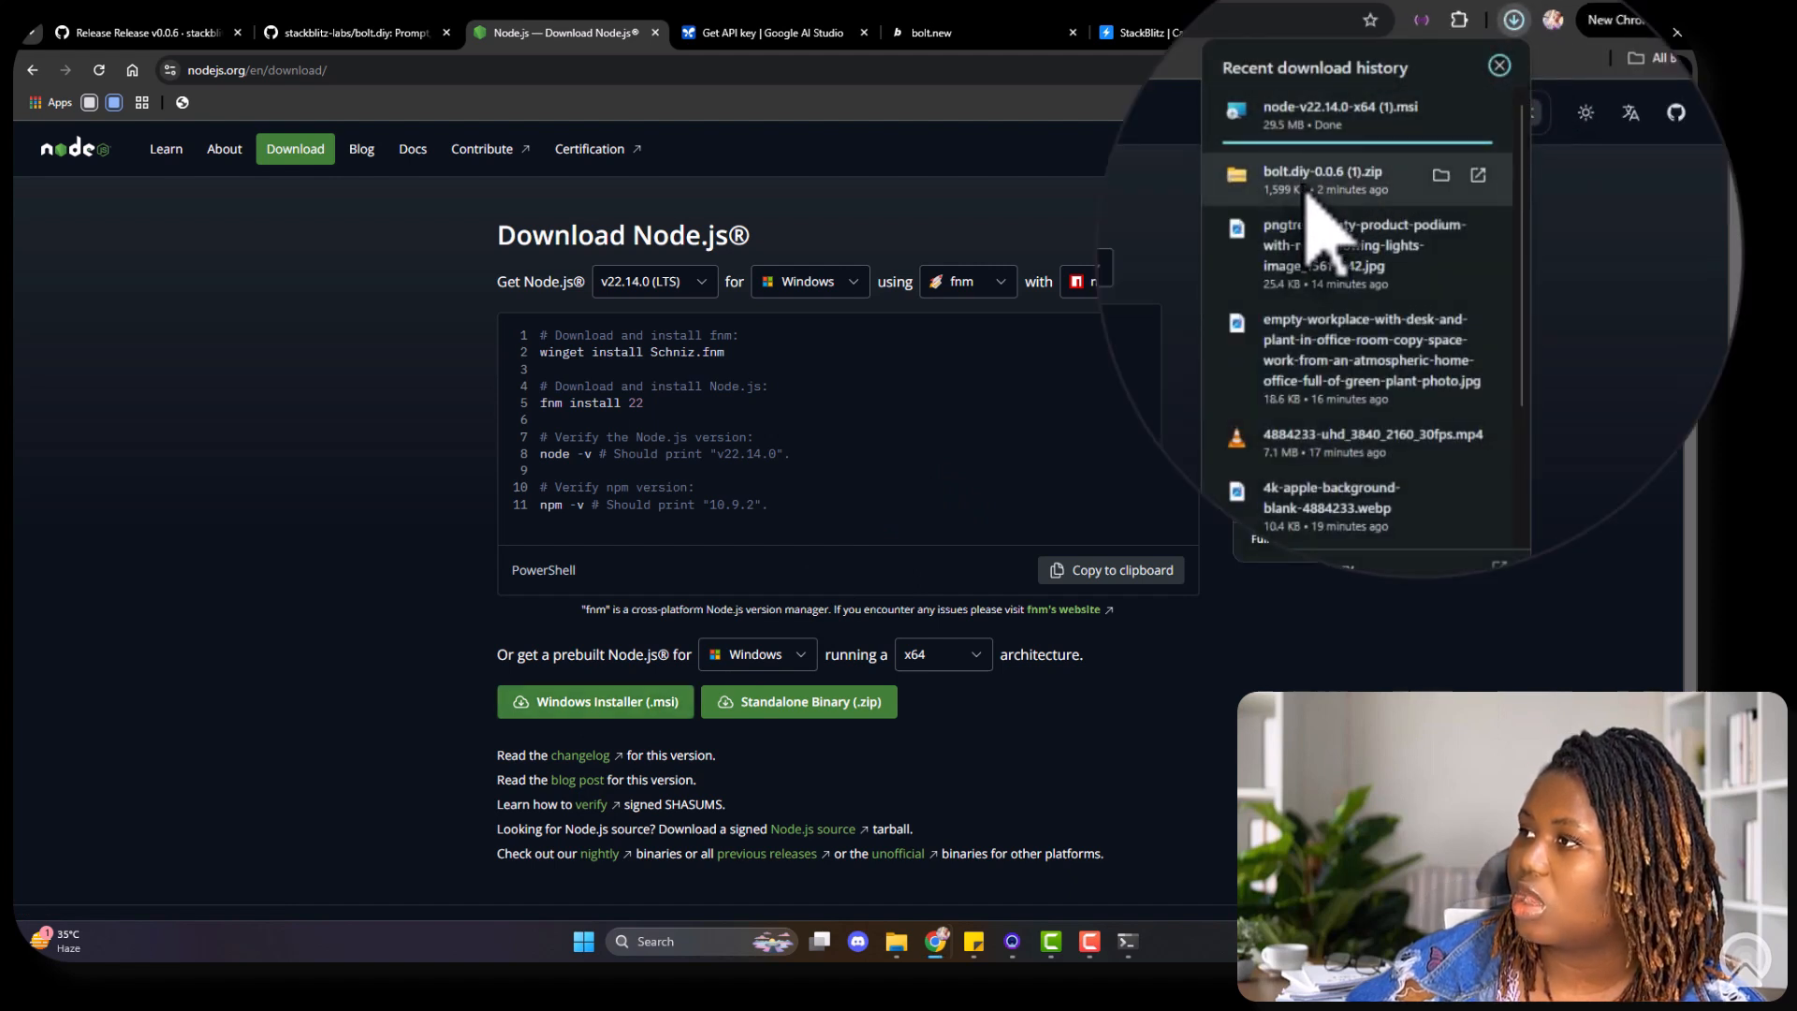
click(1497, 65)
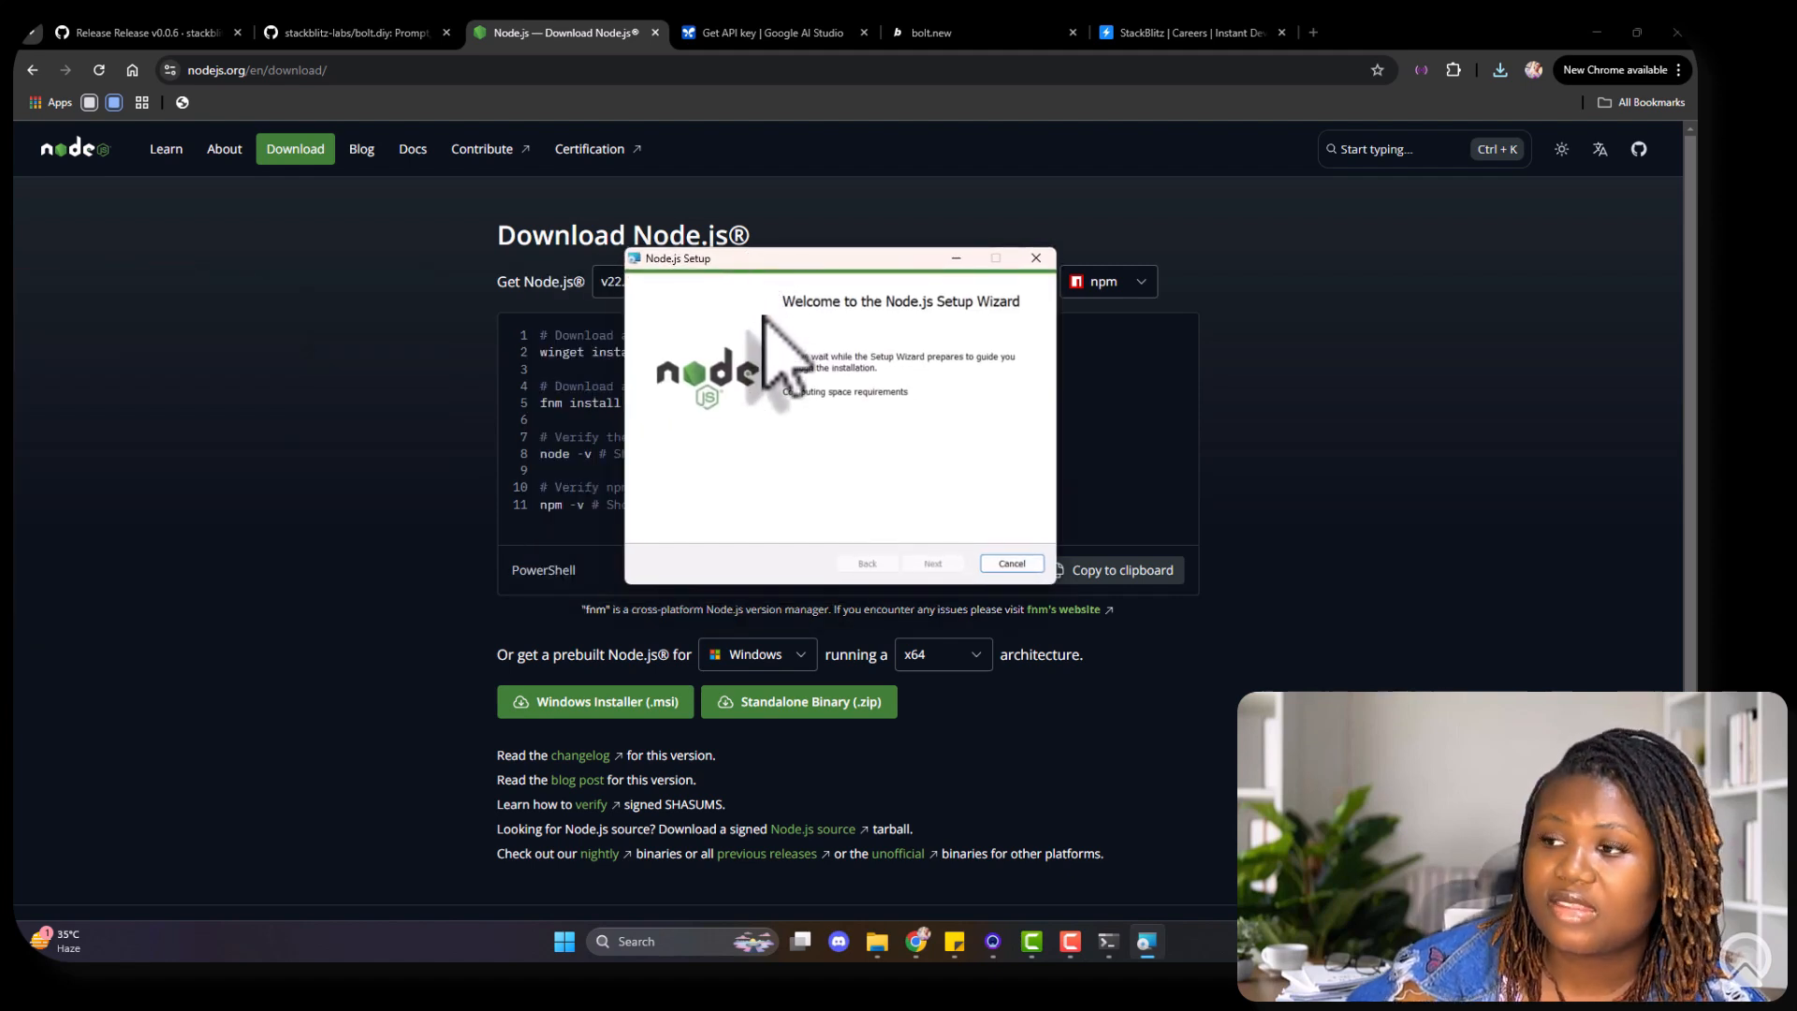
mouse_move(922, 510)
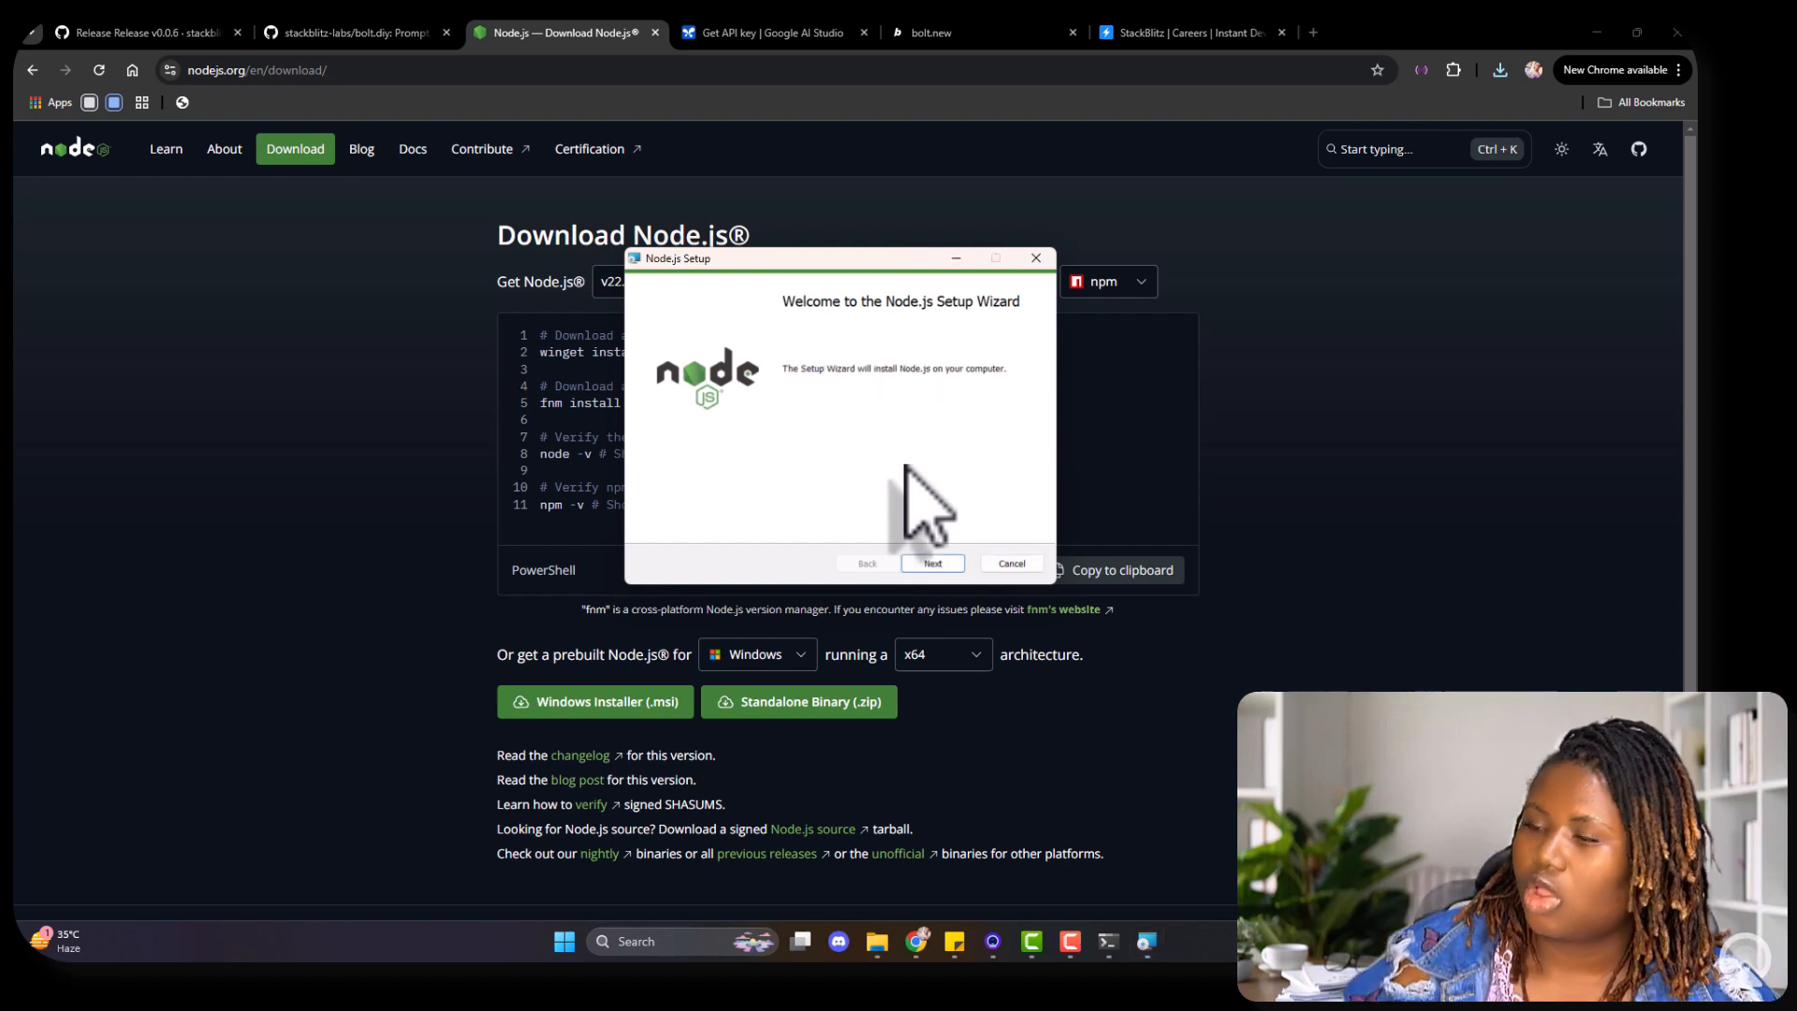
mouse_move(934, 505)
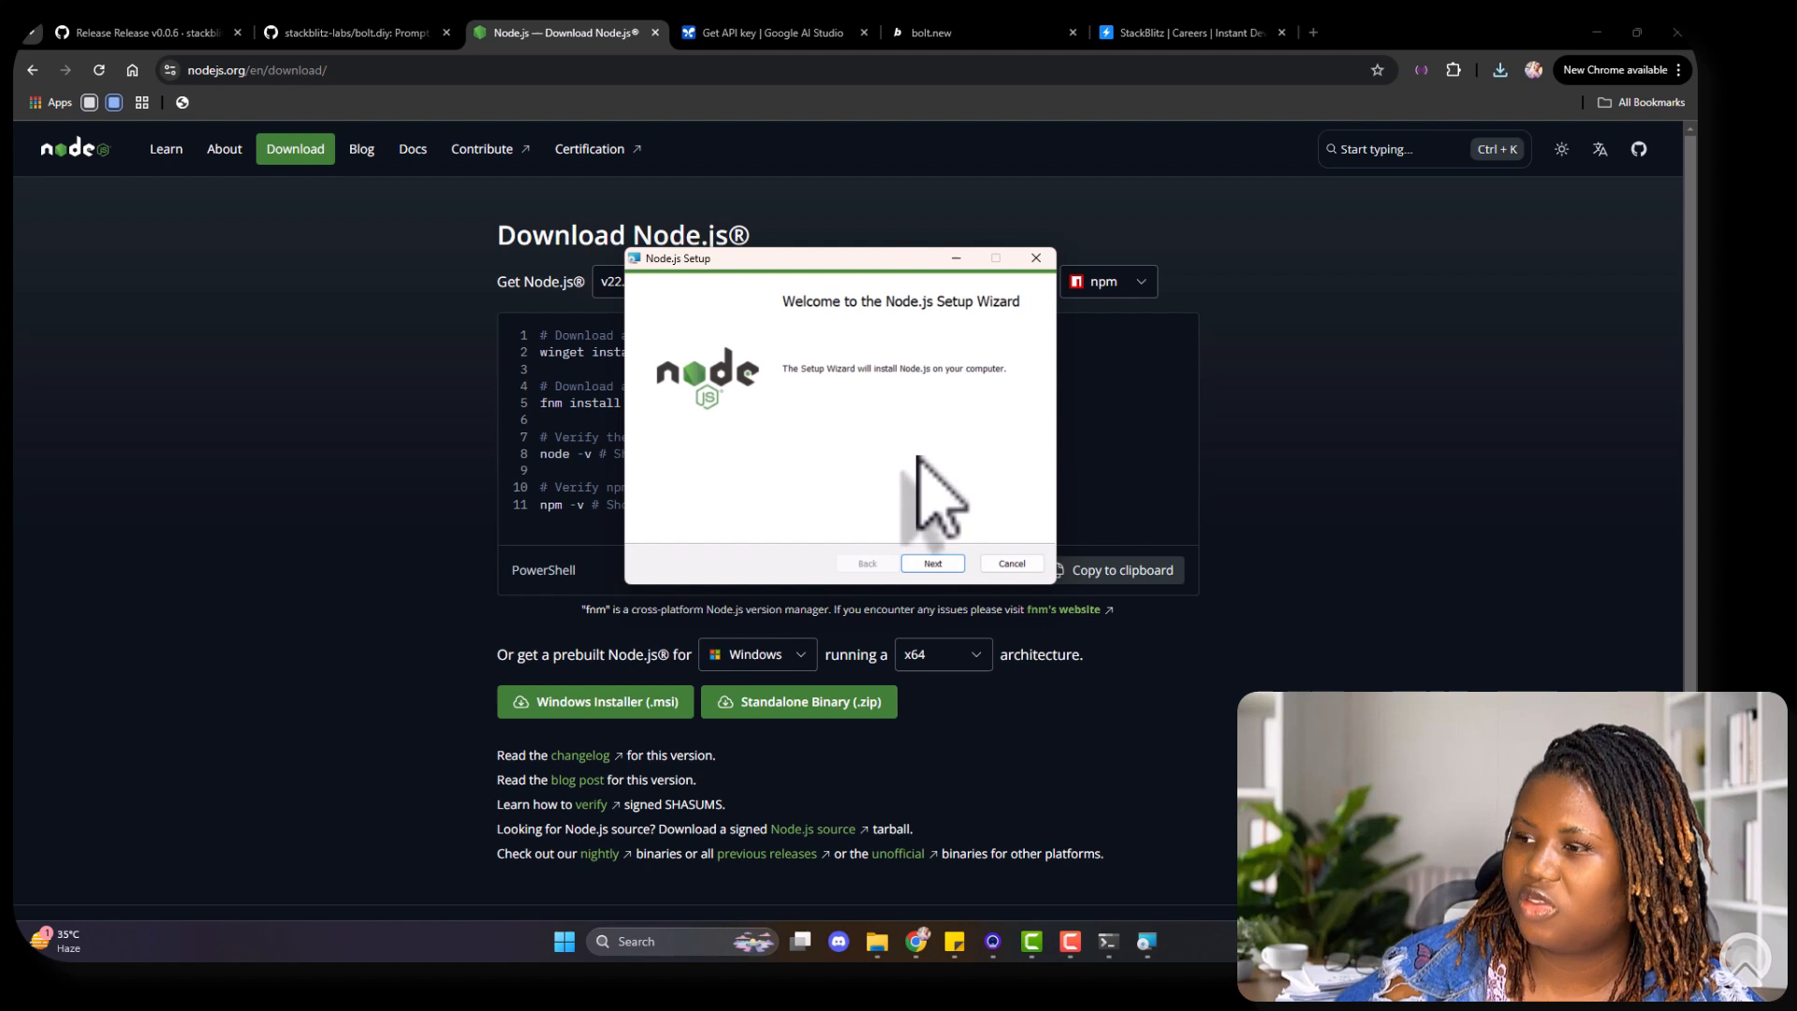
mouse_move(956, 602)
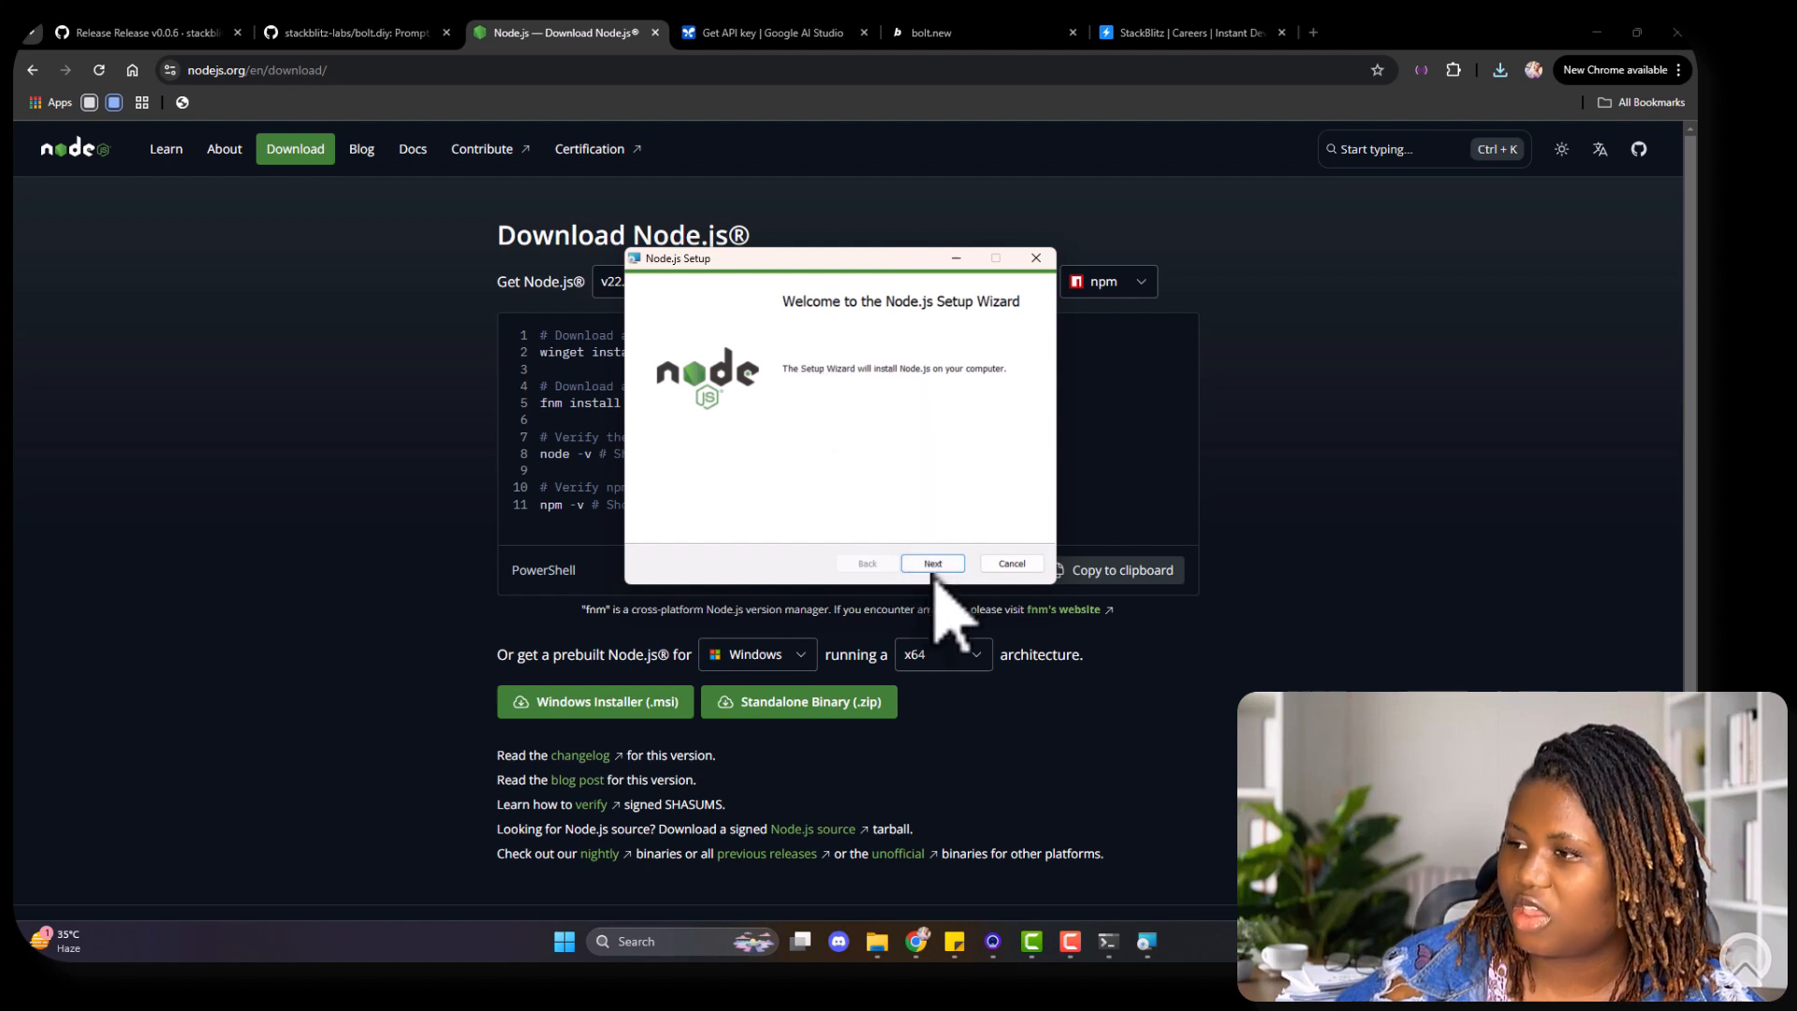
Step: Accept the Node.js license and keep the default install location
click(932, 562)
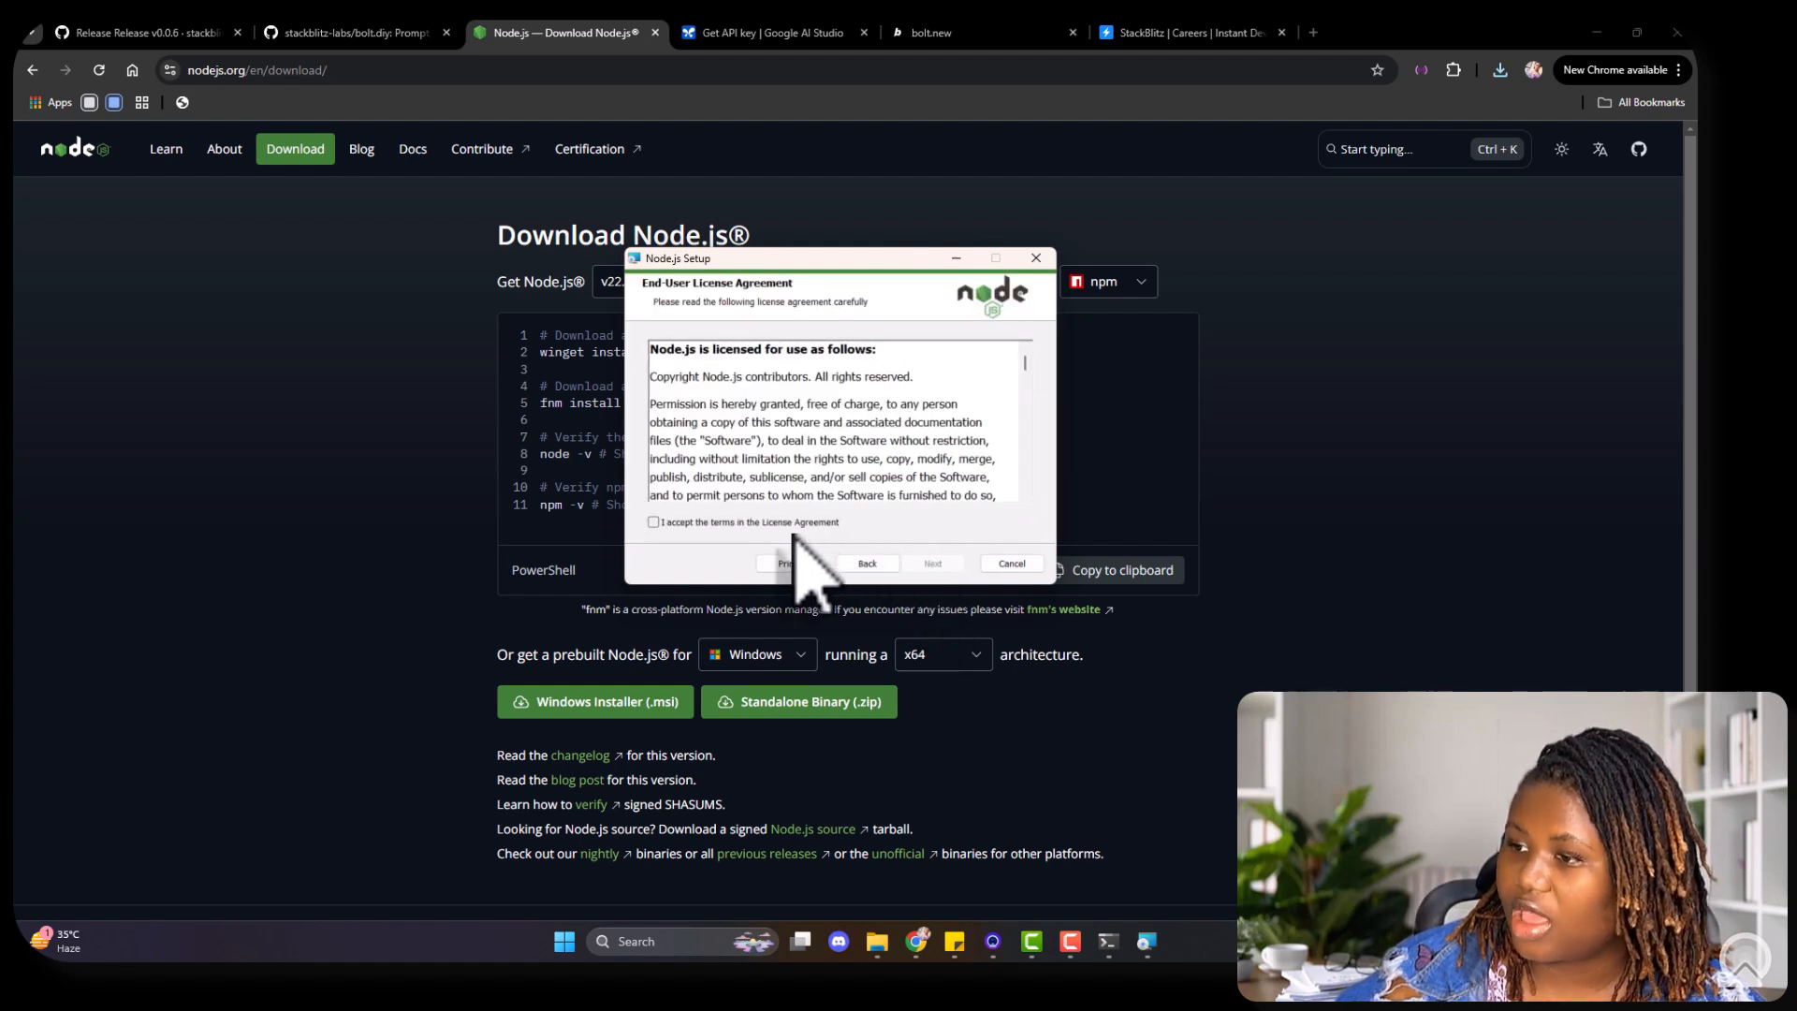
click(653, 521)
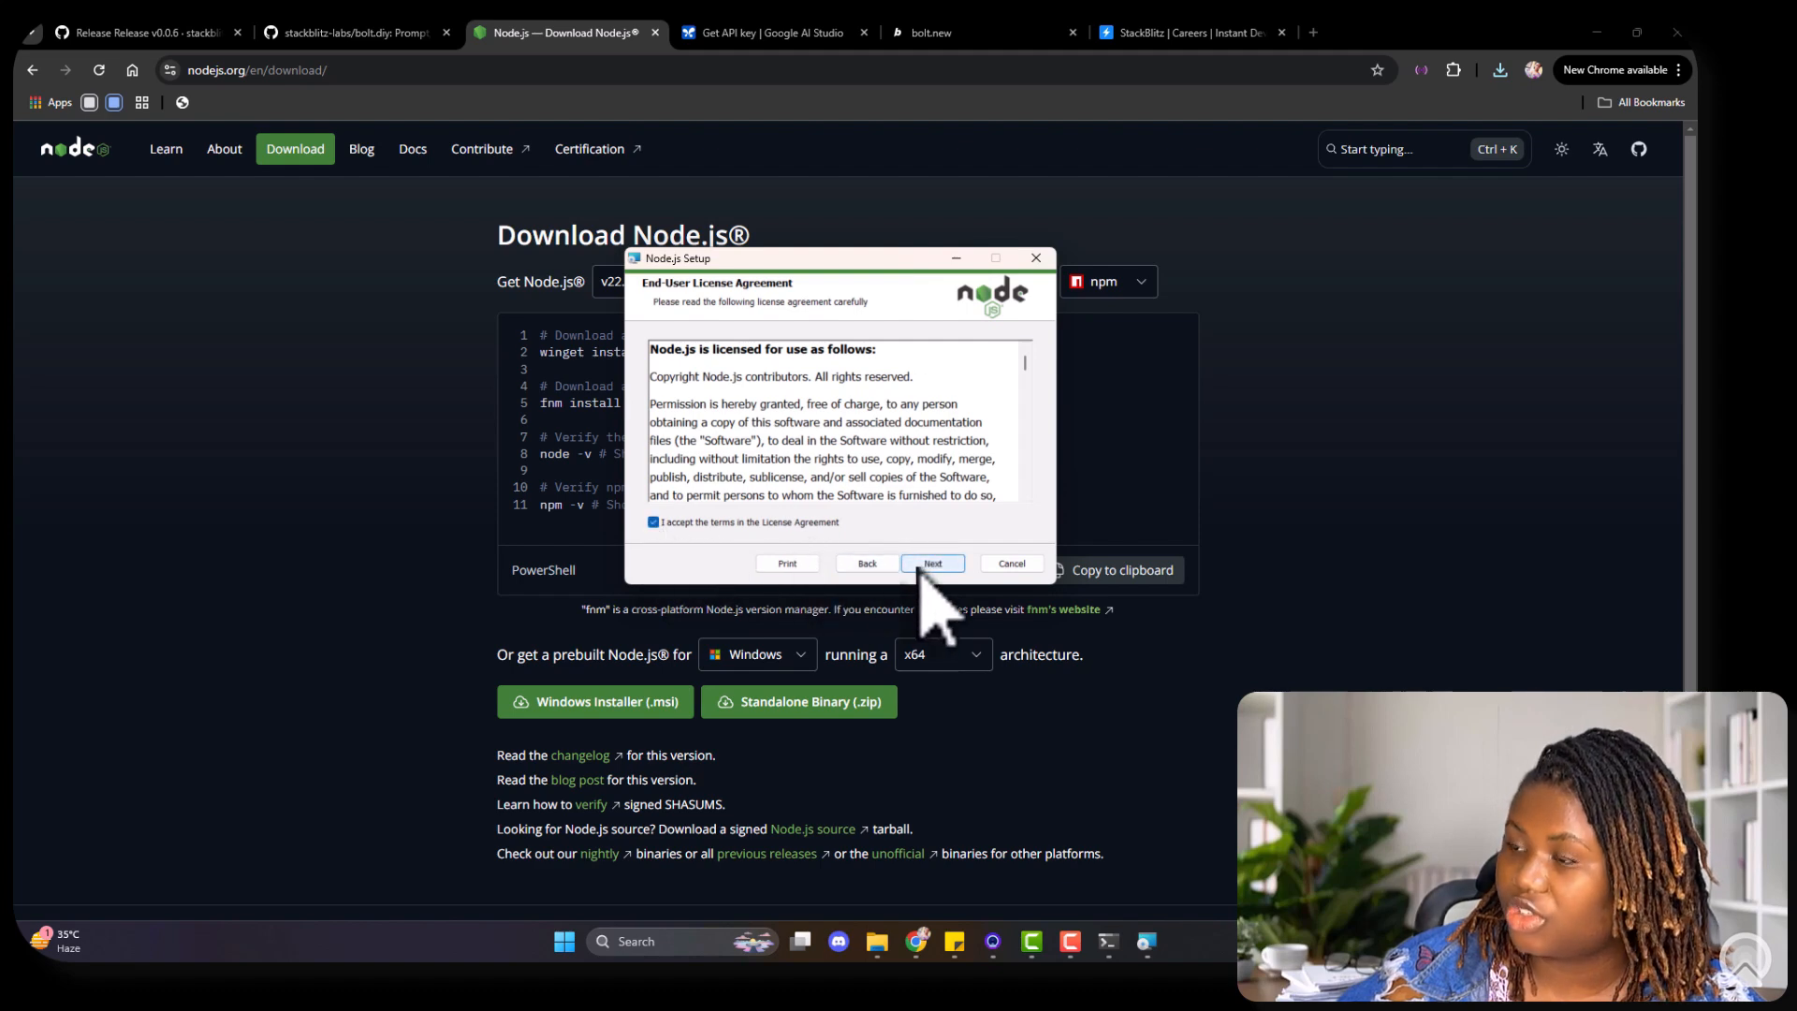
click(932, 563)
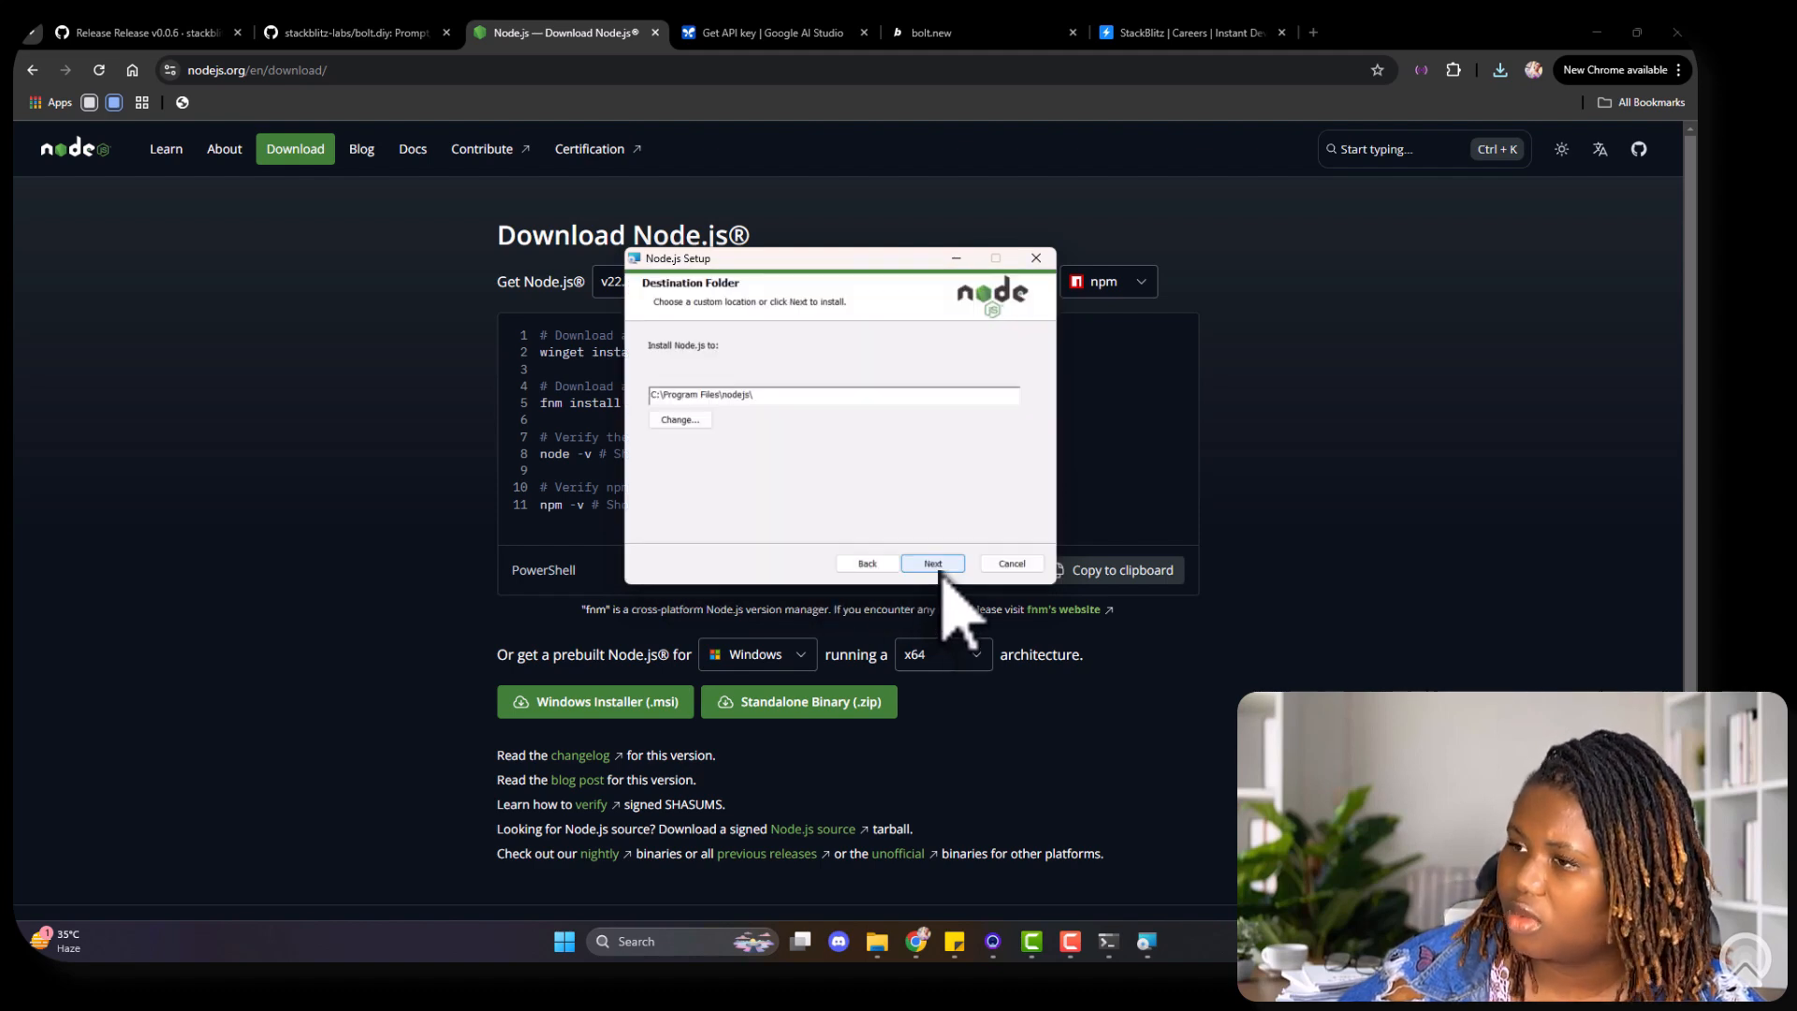
click(932, 562)
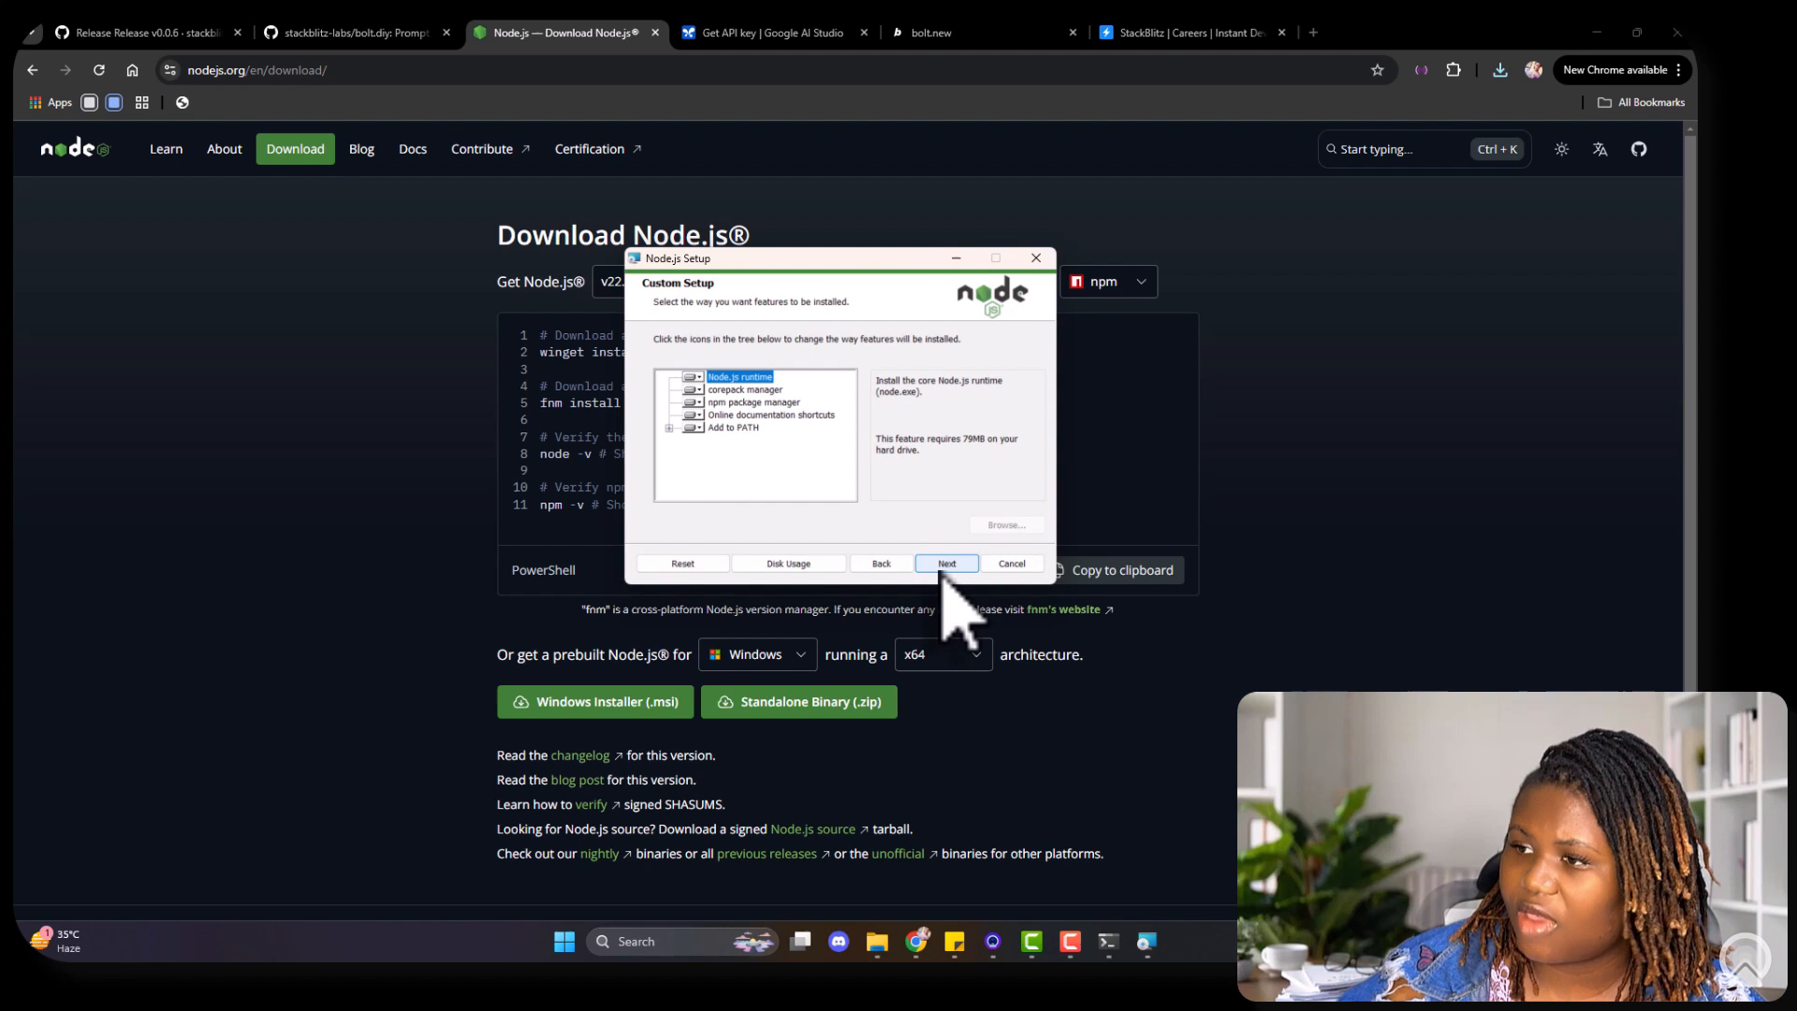
mouse_move(751, 493)
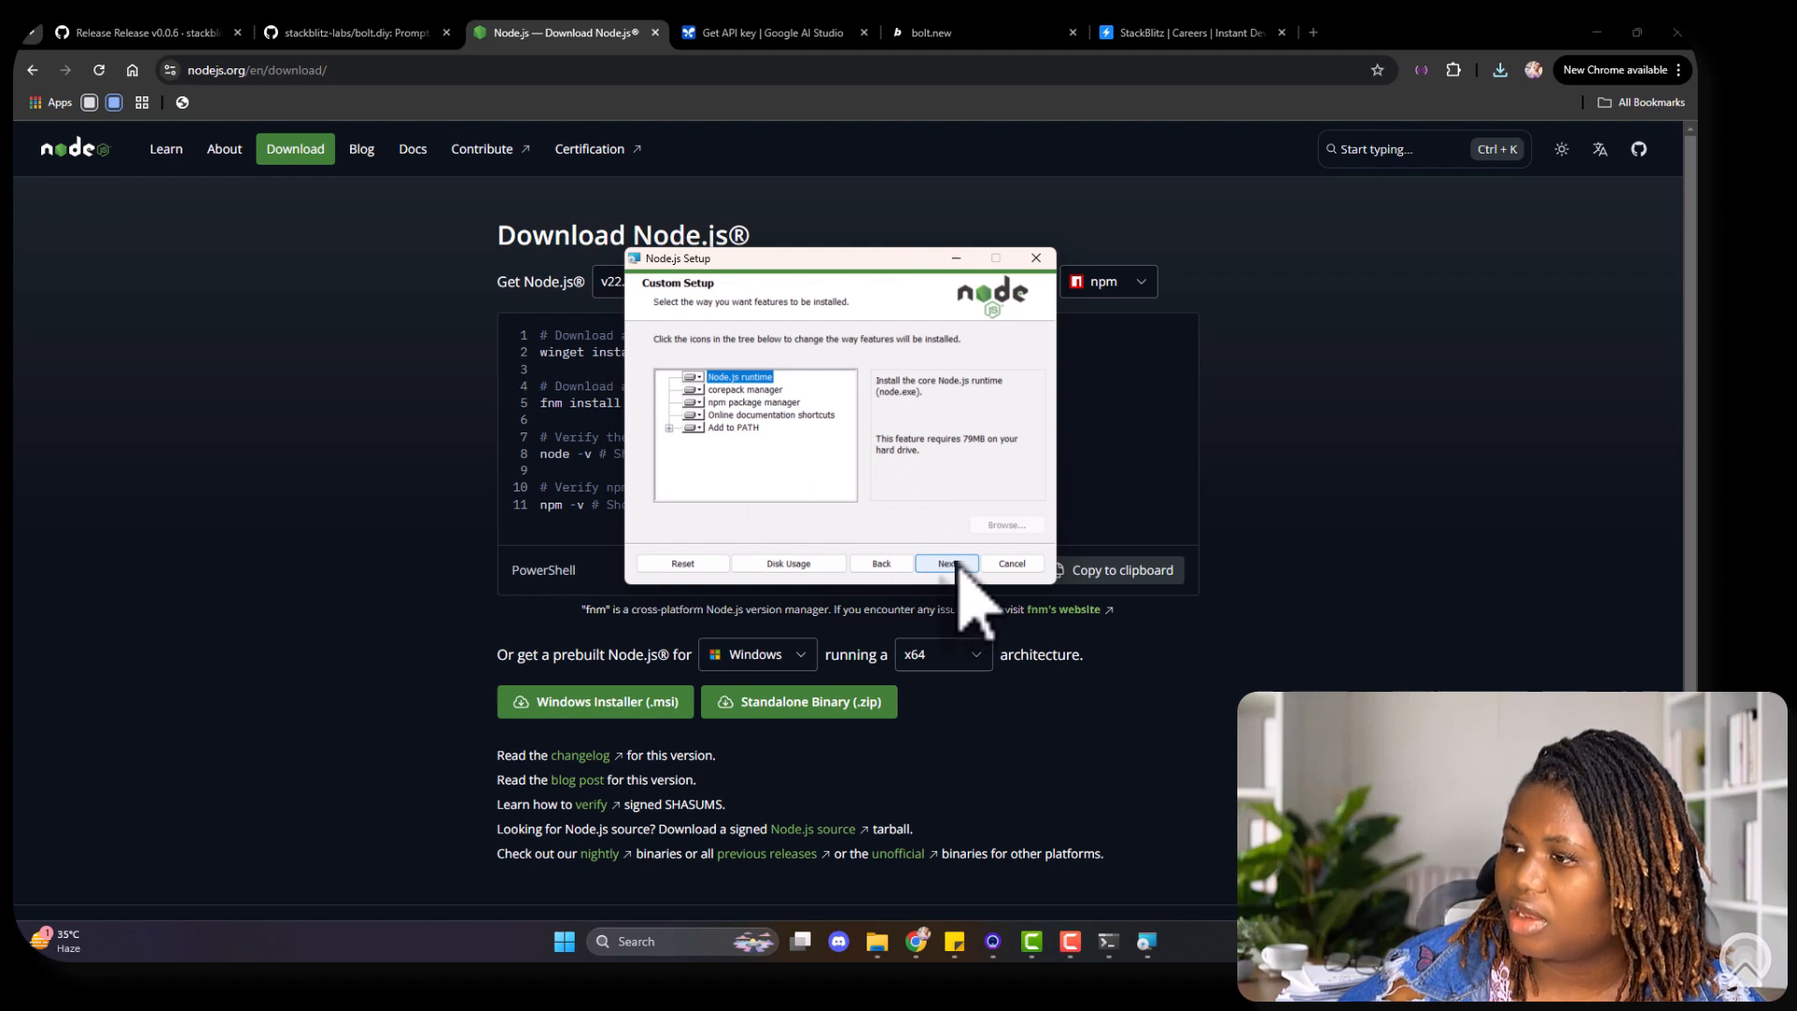
Step: Keep default features, opt into native module tools, install, and close the interrupted wizard
click(947, 562)
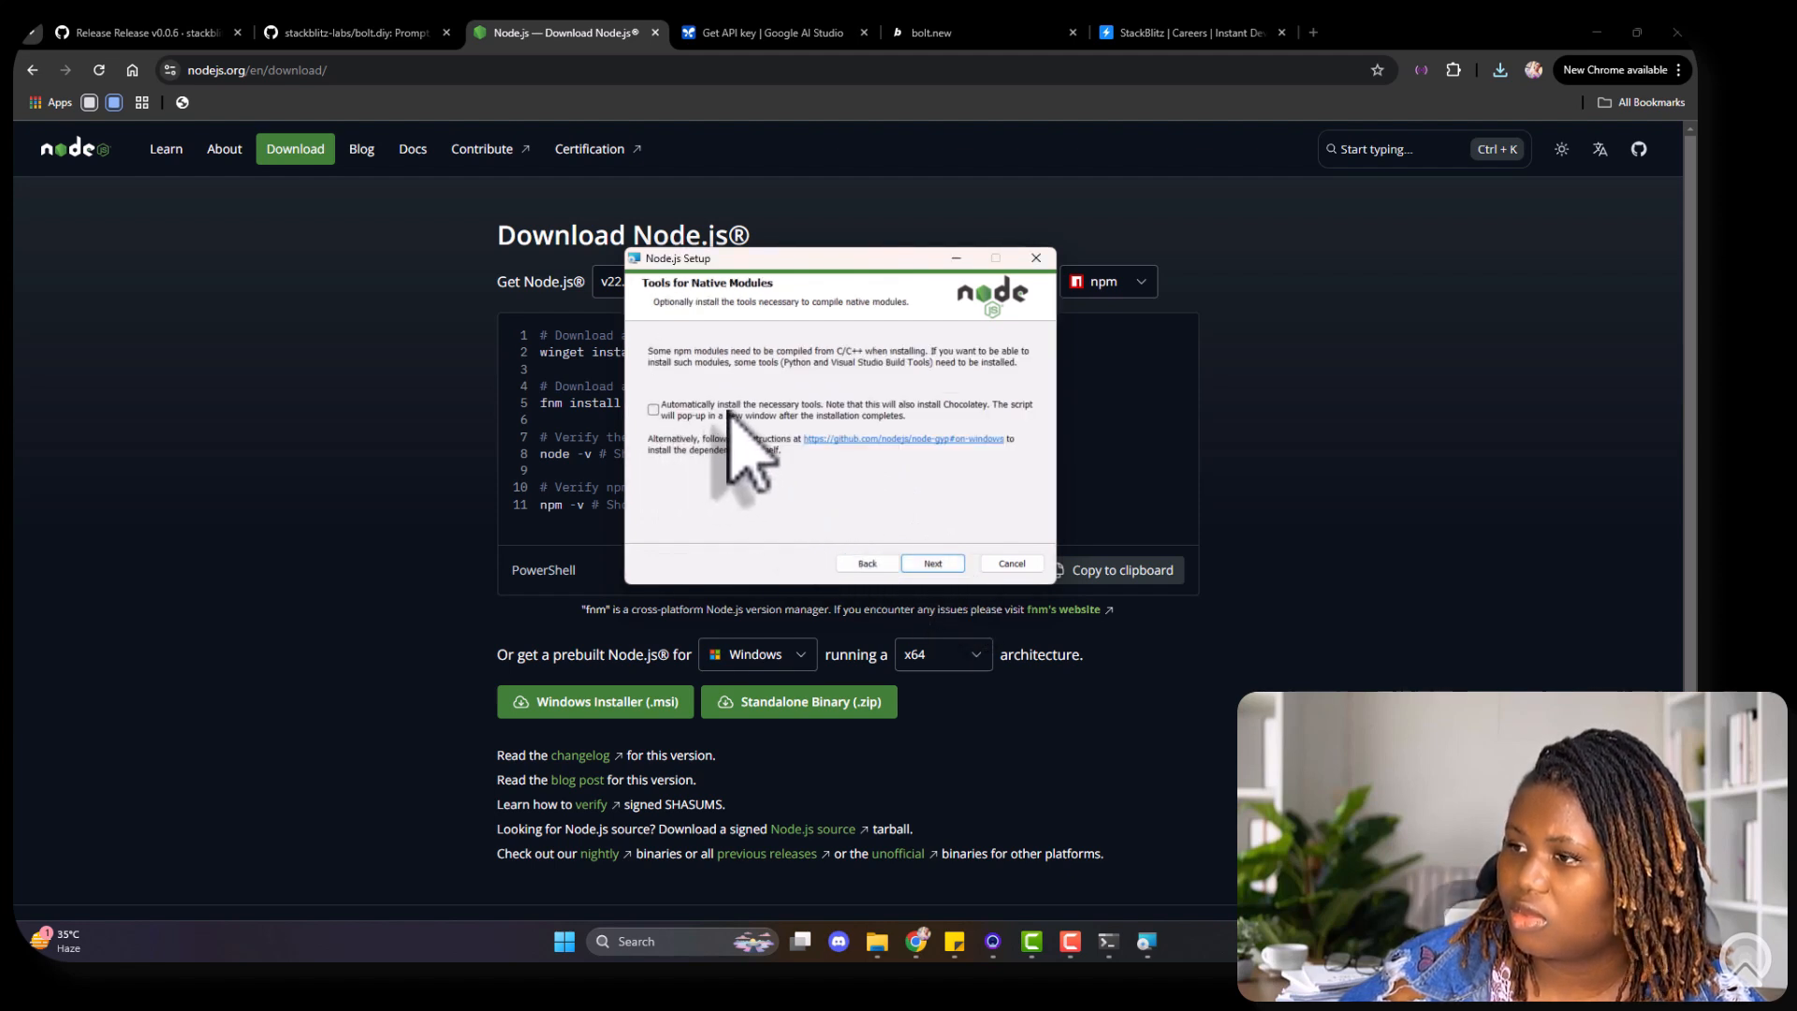
click(653, 409)
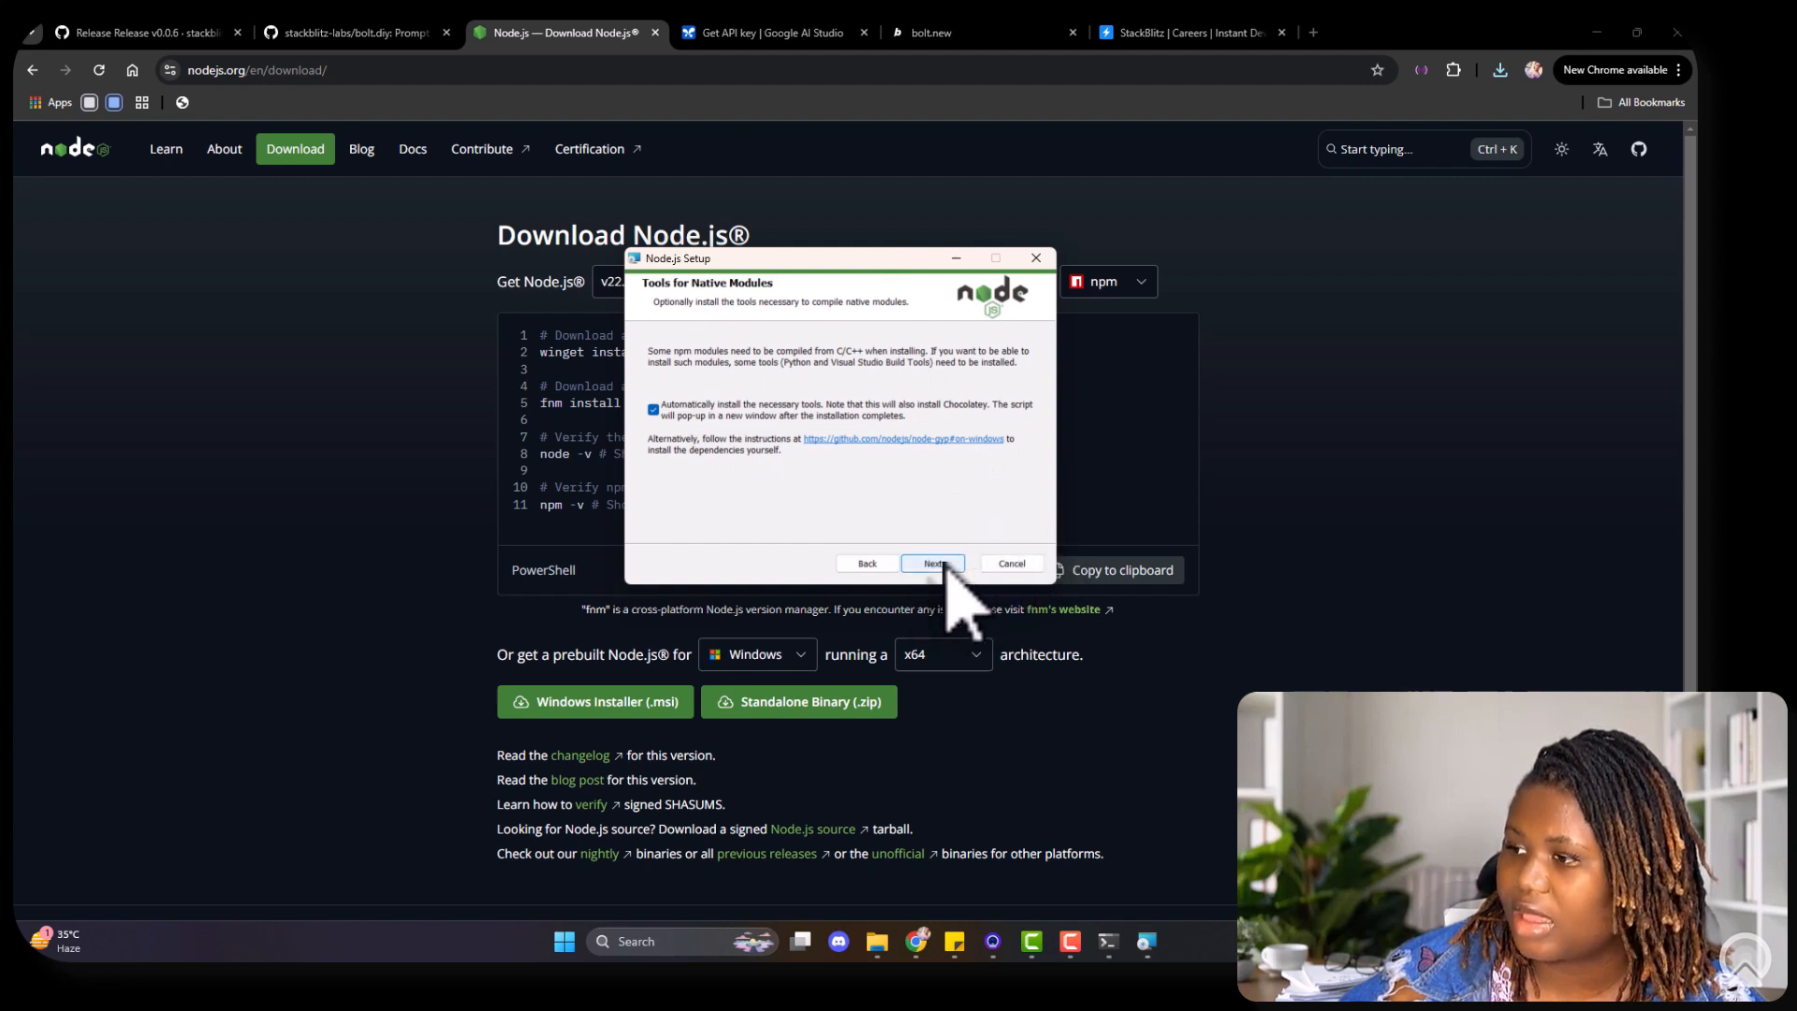
click(933, 562)
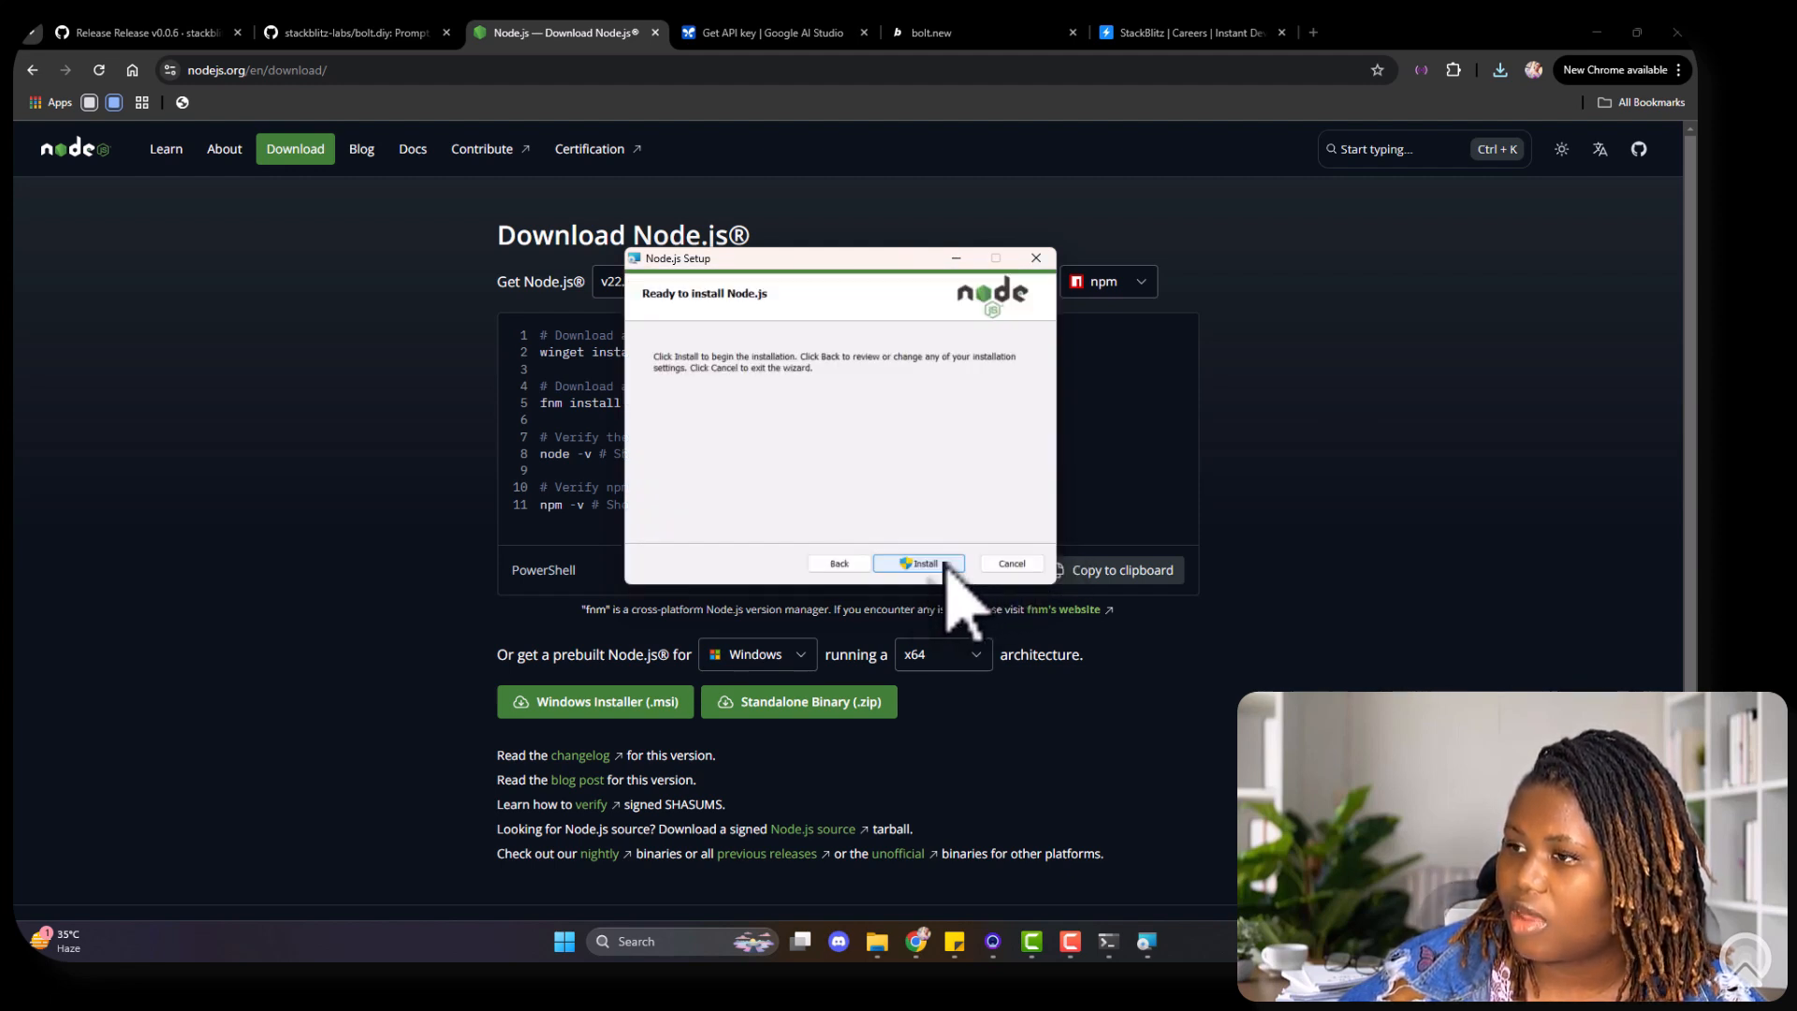
mouse_move(928, 539)
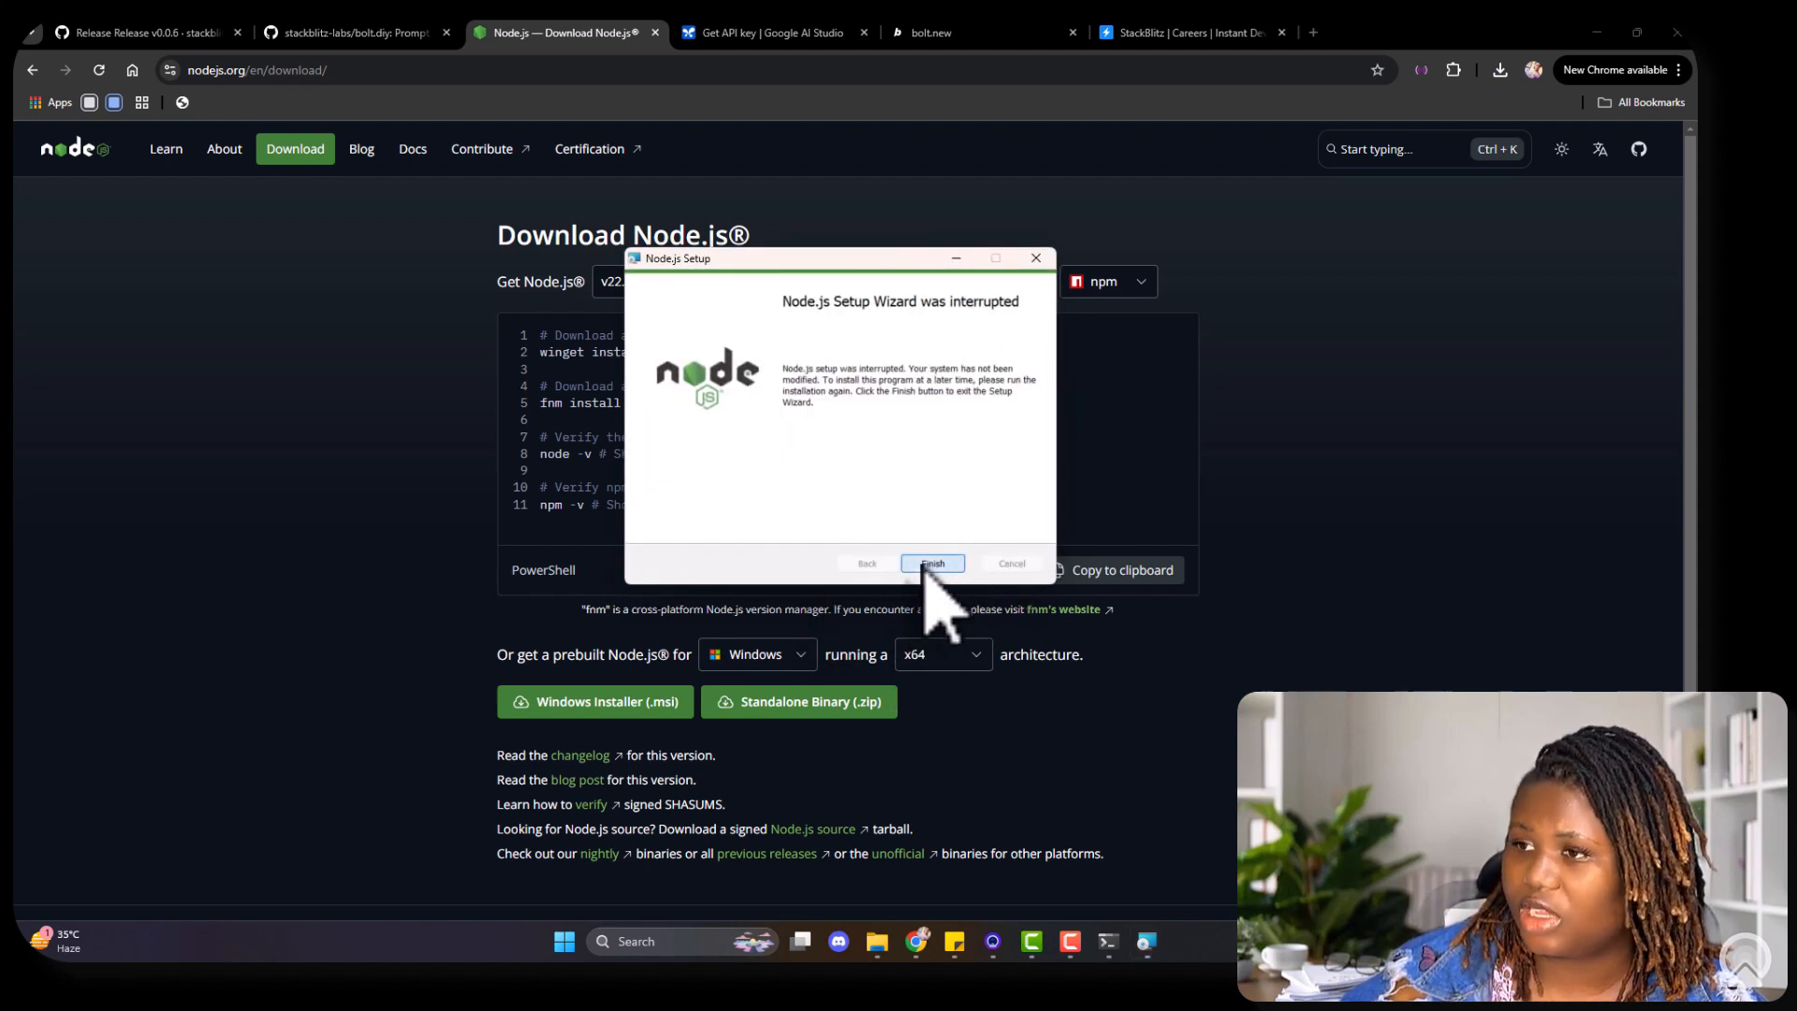
click(932, 563)
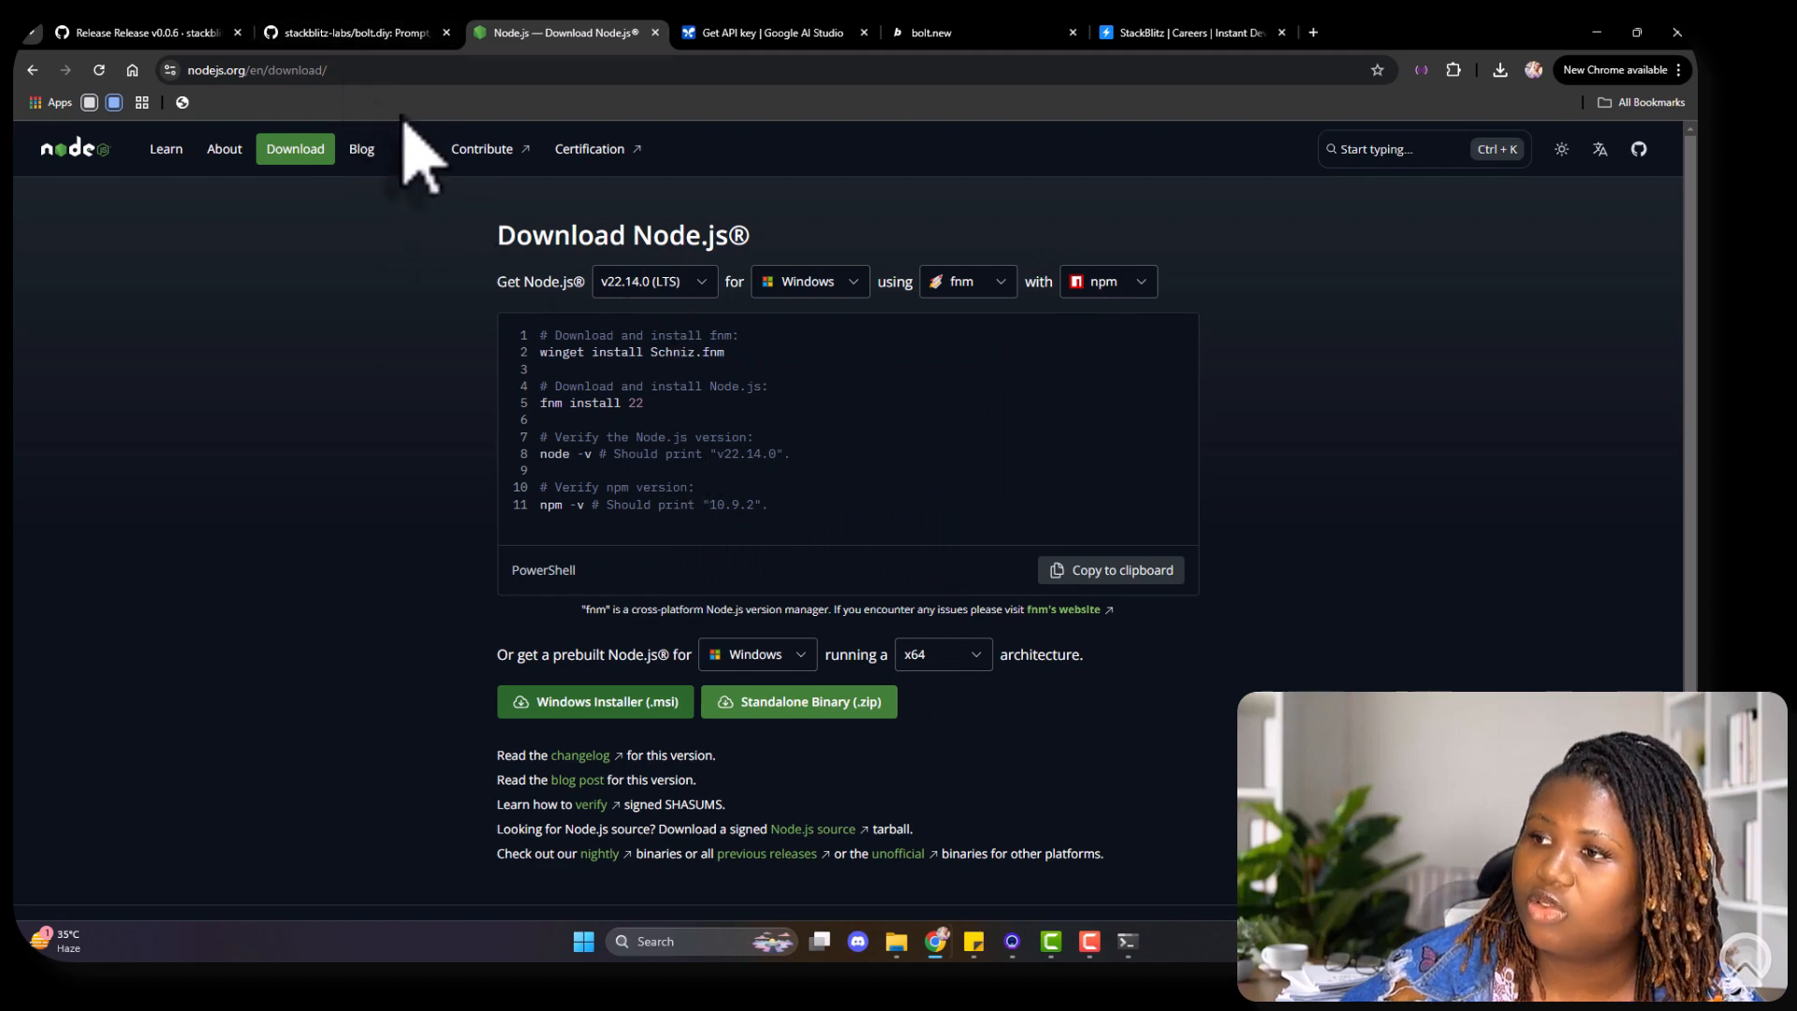
Step: Copy 'npm install -g pnpm' from the bolt.diy README's Option 1 instructions
click(352, 32)
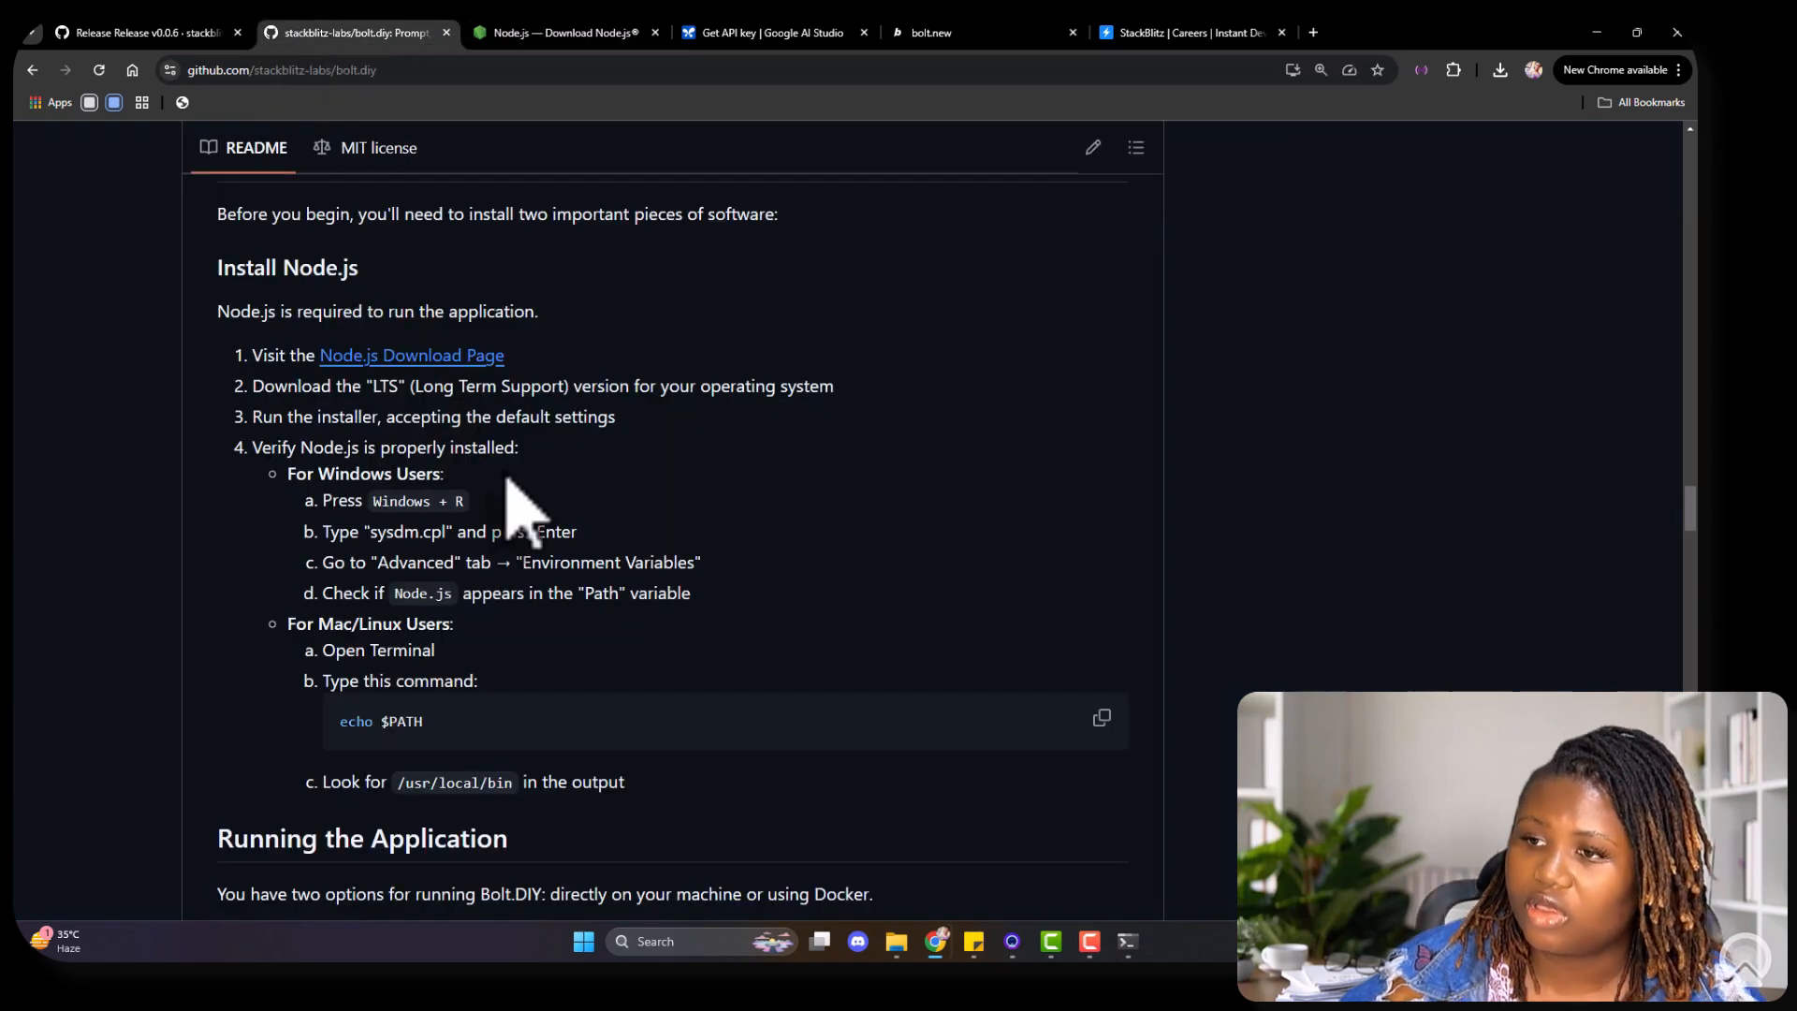
mouse_move(441, 579)
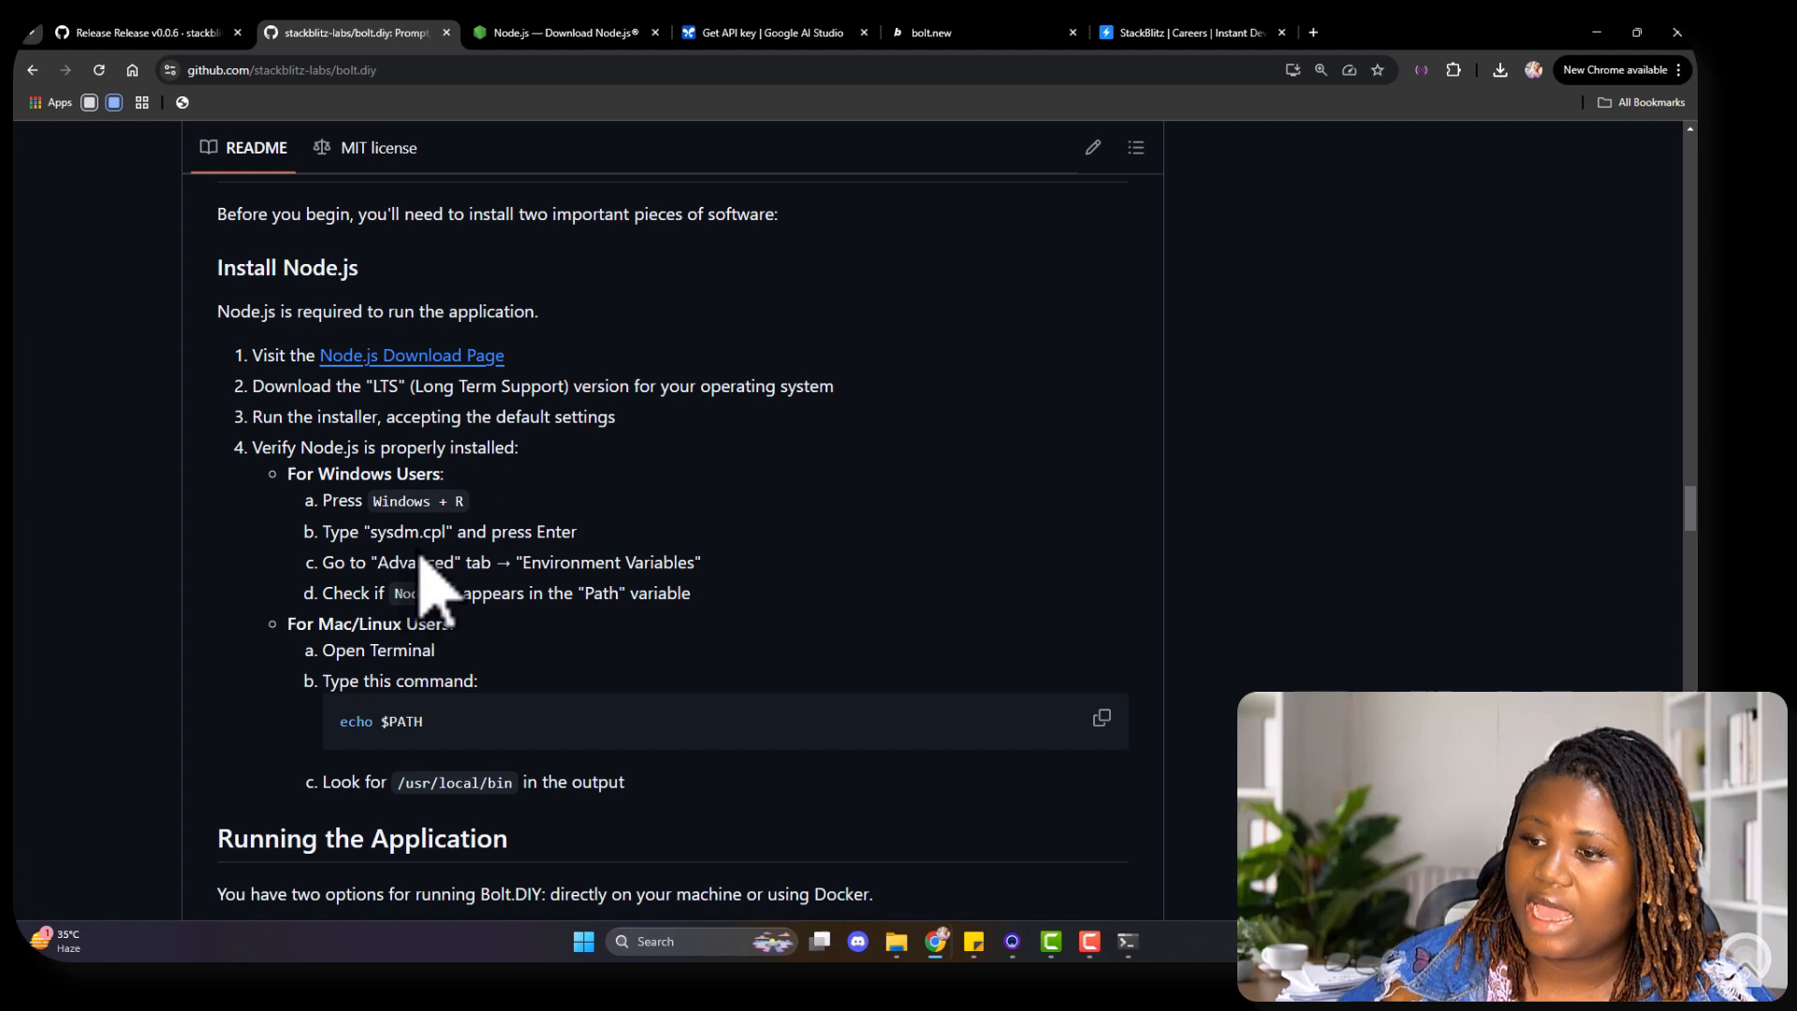
mouse_move(422, 515)
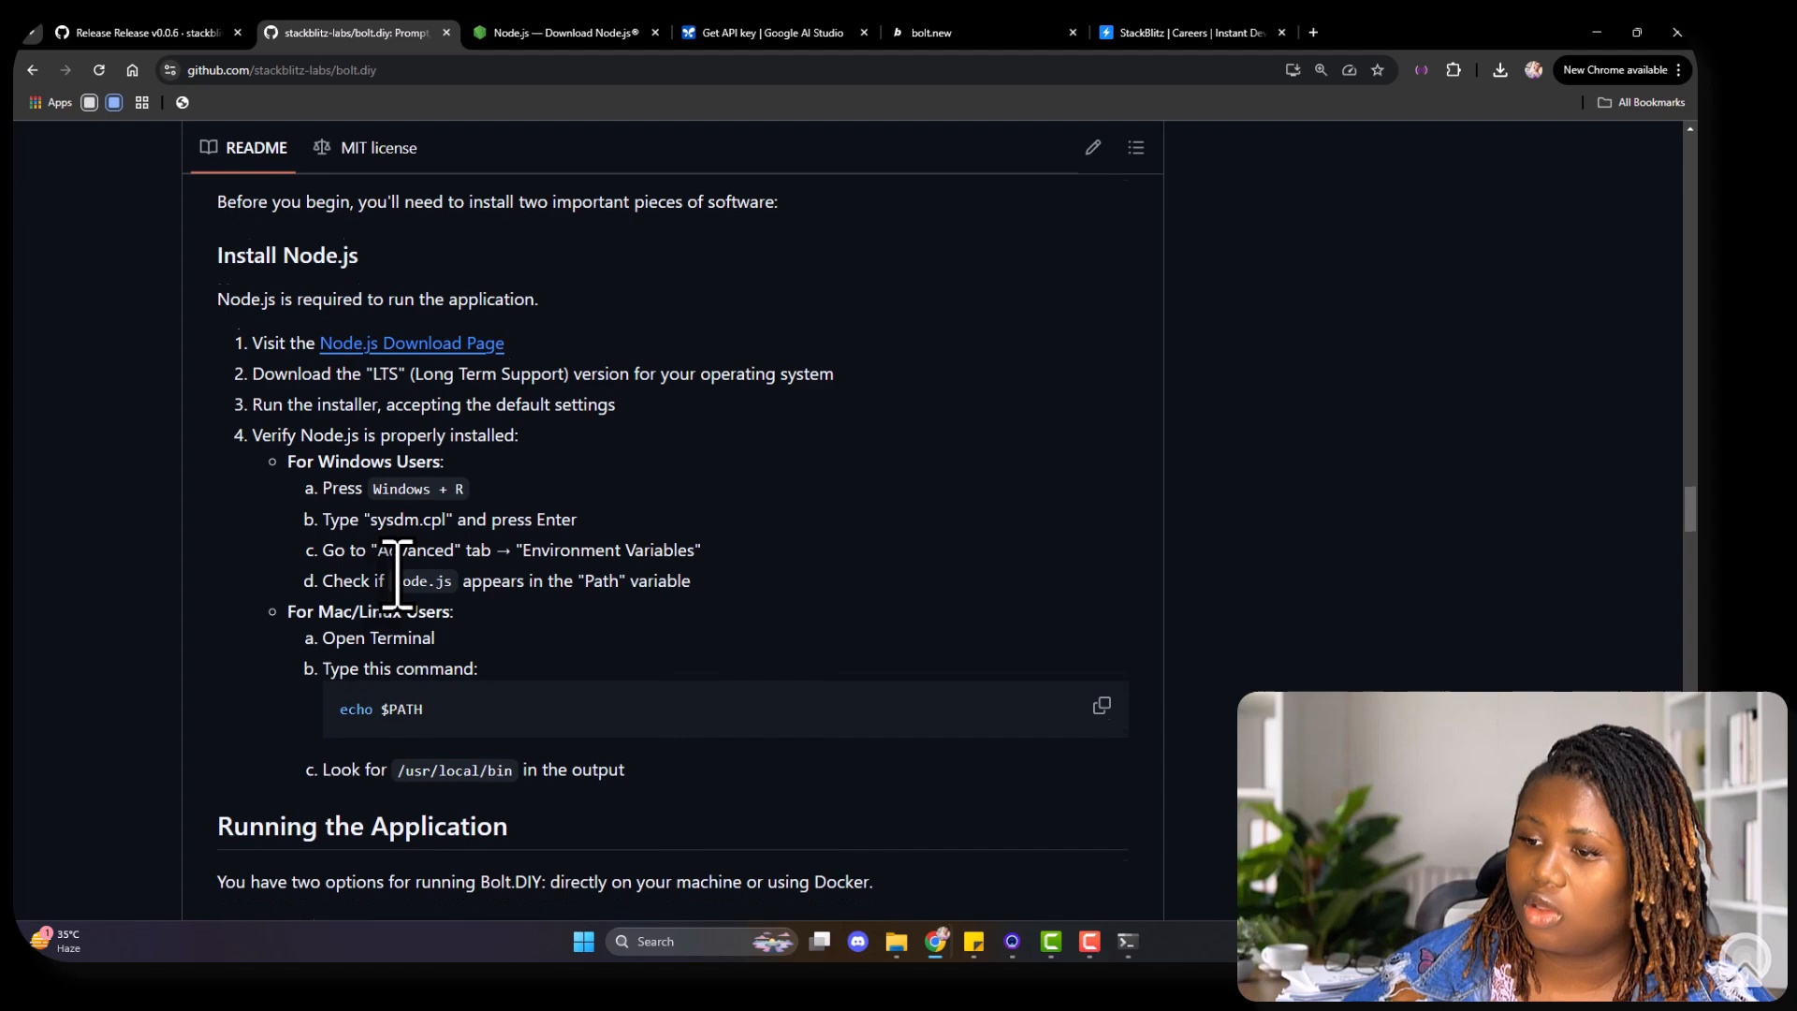
scroll(down, 3)
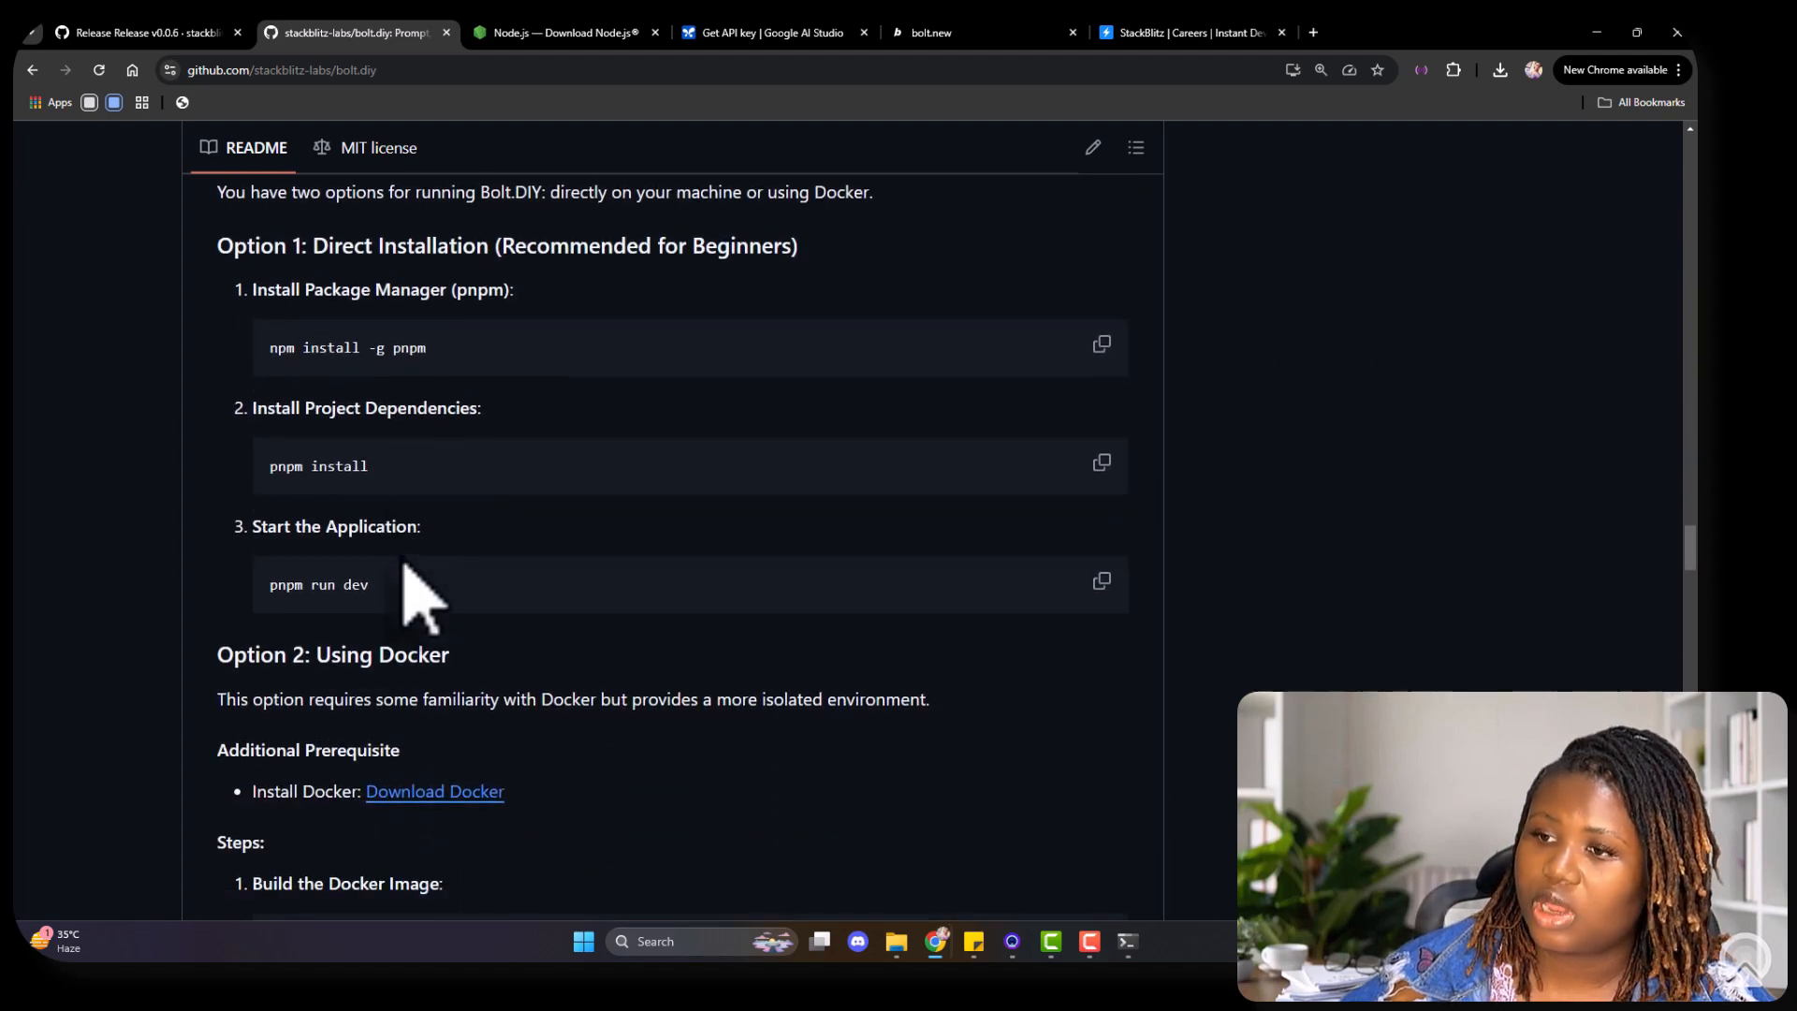
mouse_move(734, 390)
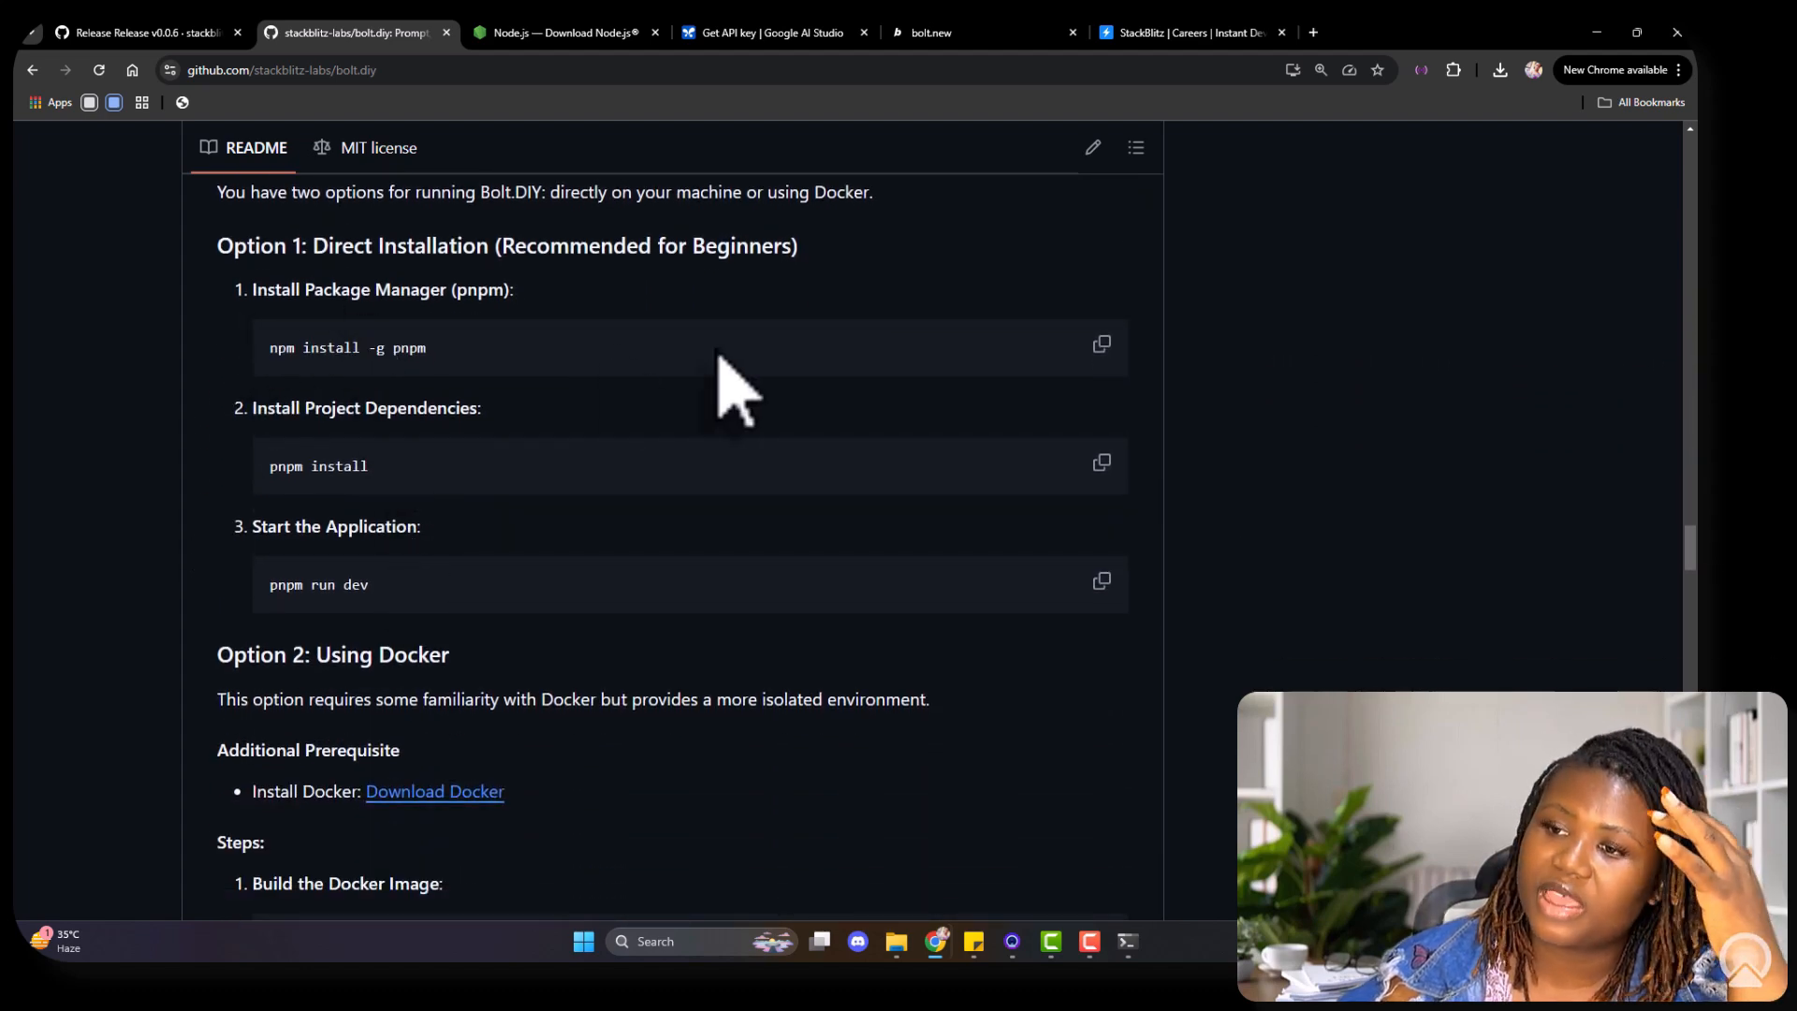
click(1098, 344)
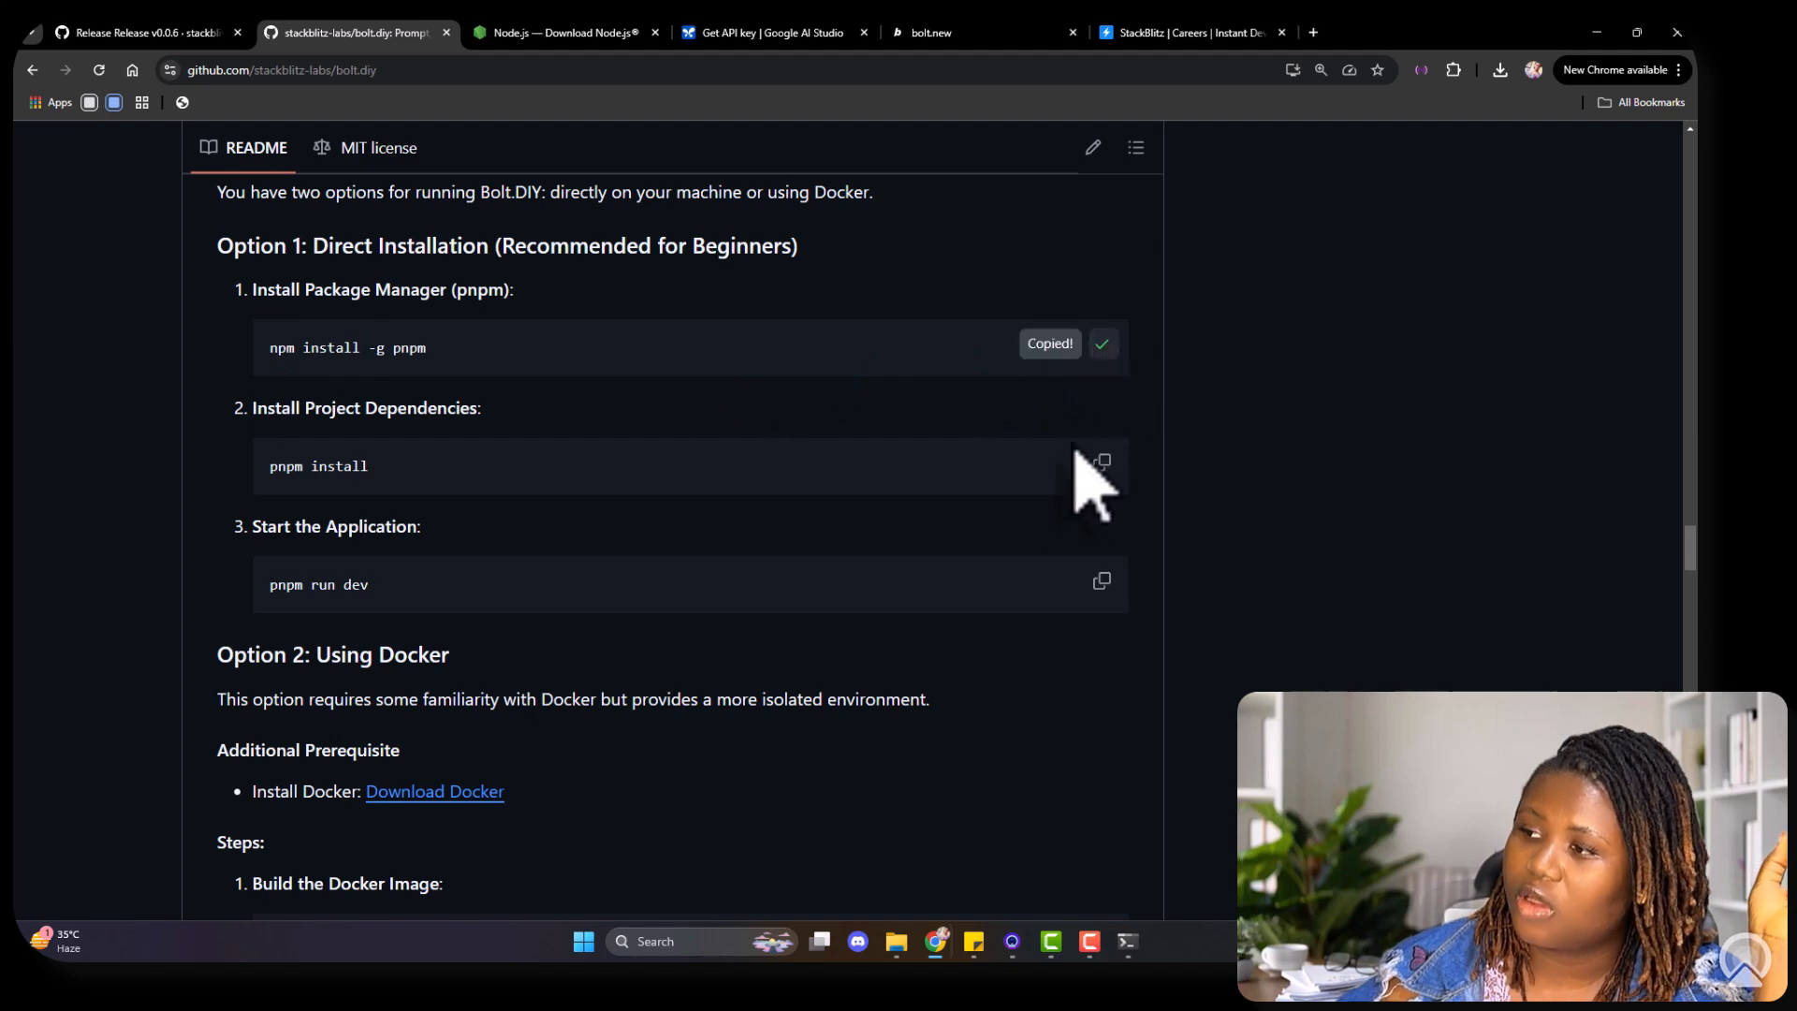
Step: Run 'npm install -g pnpm' in the PowerShell window for bolt.diy-0.0.6
click(1127, 940)
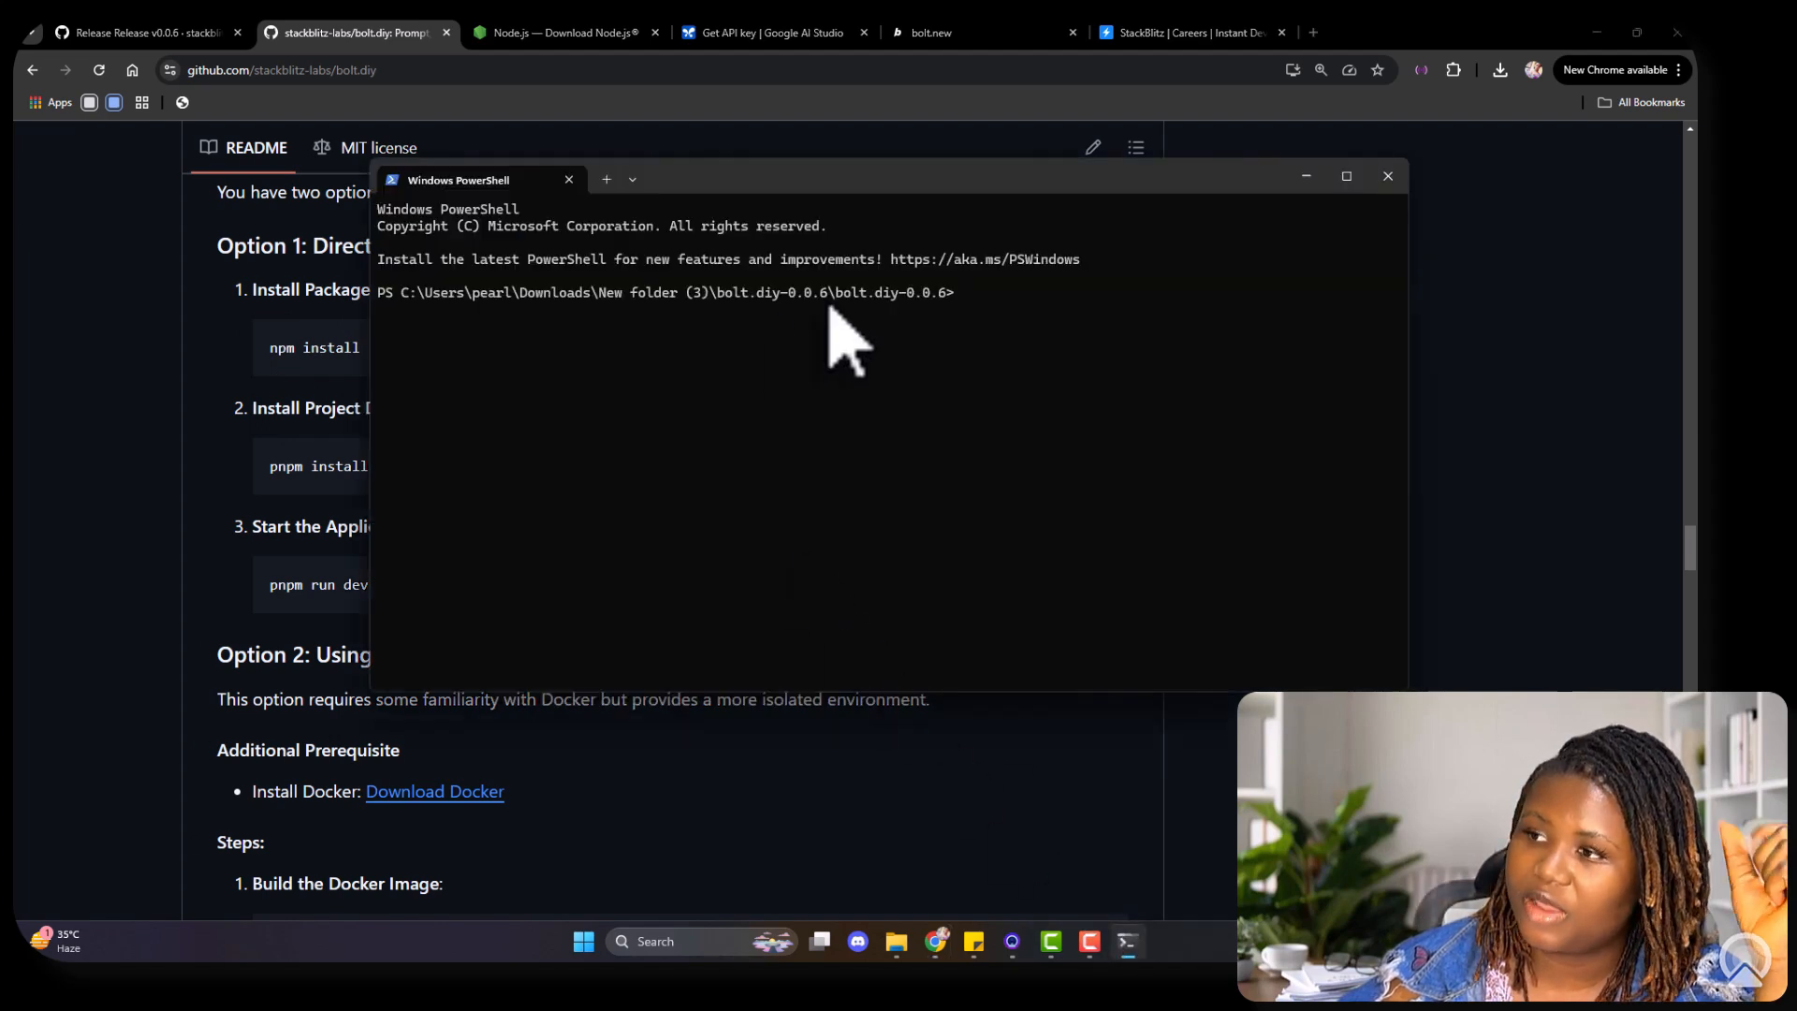
mouse_move(1032, 344)
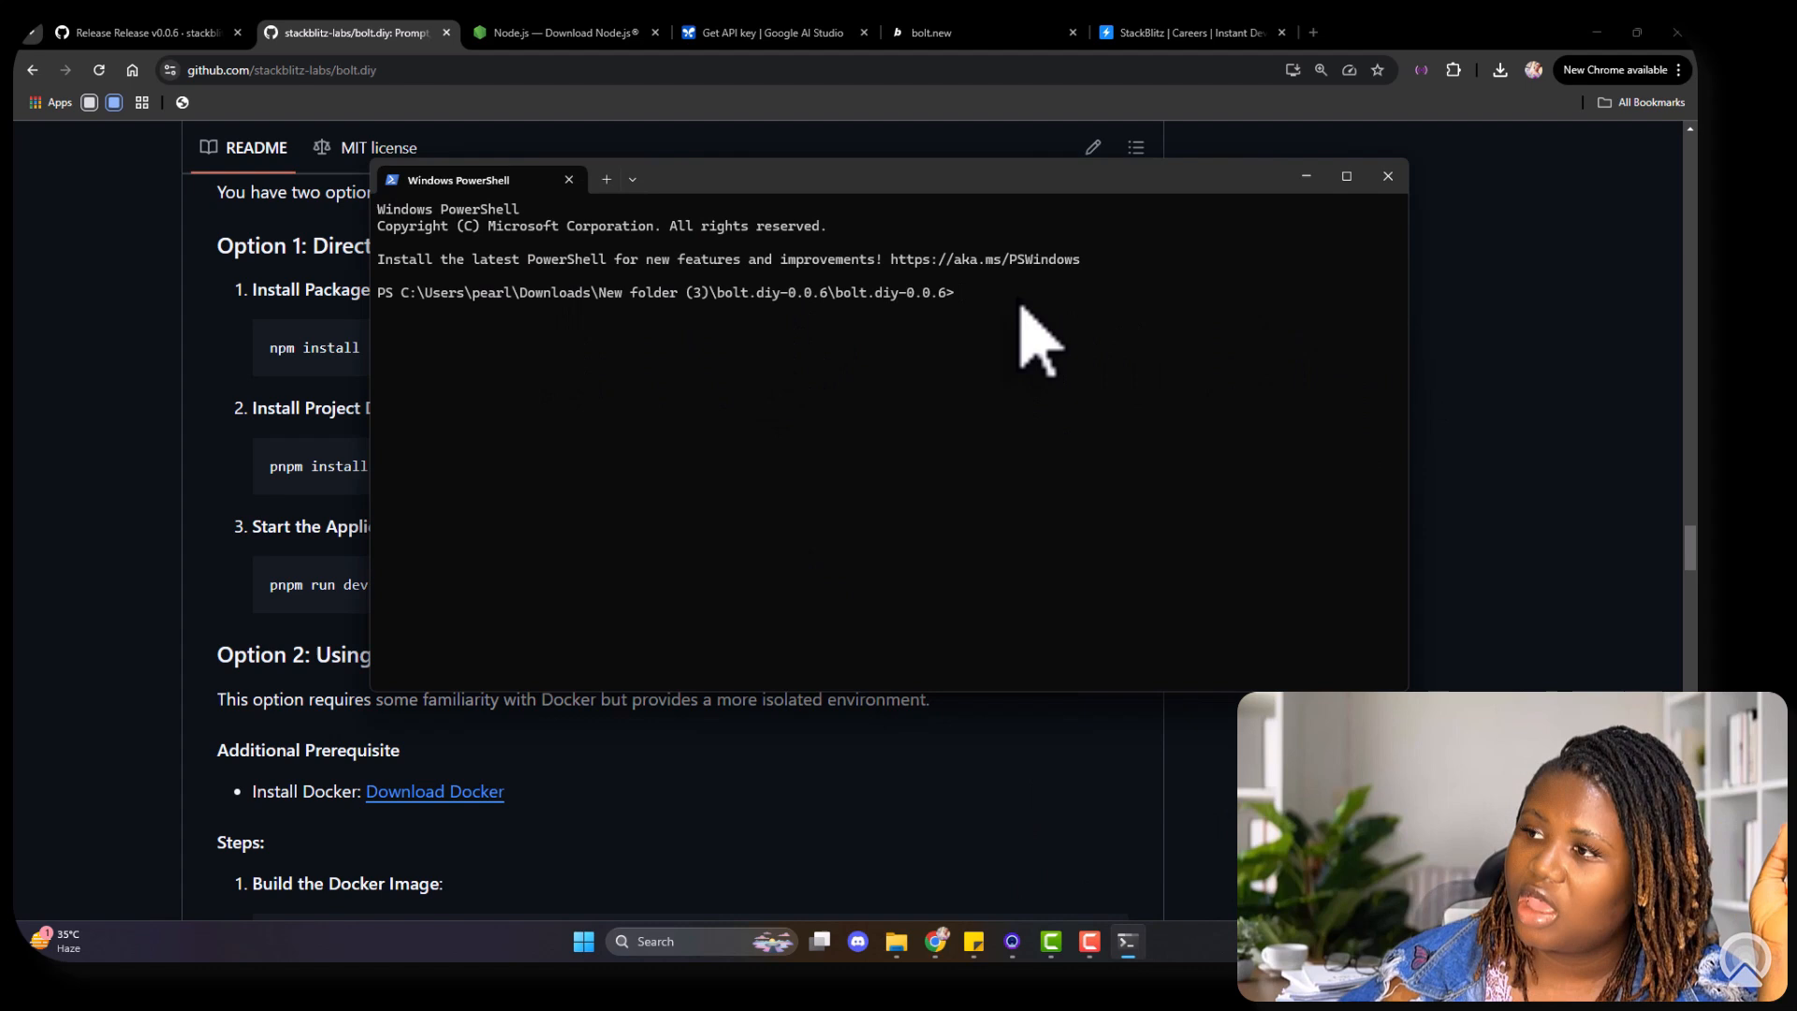
text(npm install -g pnpm)
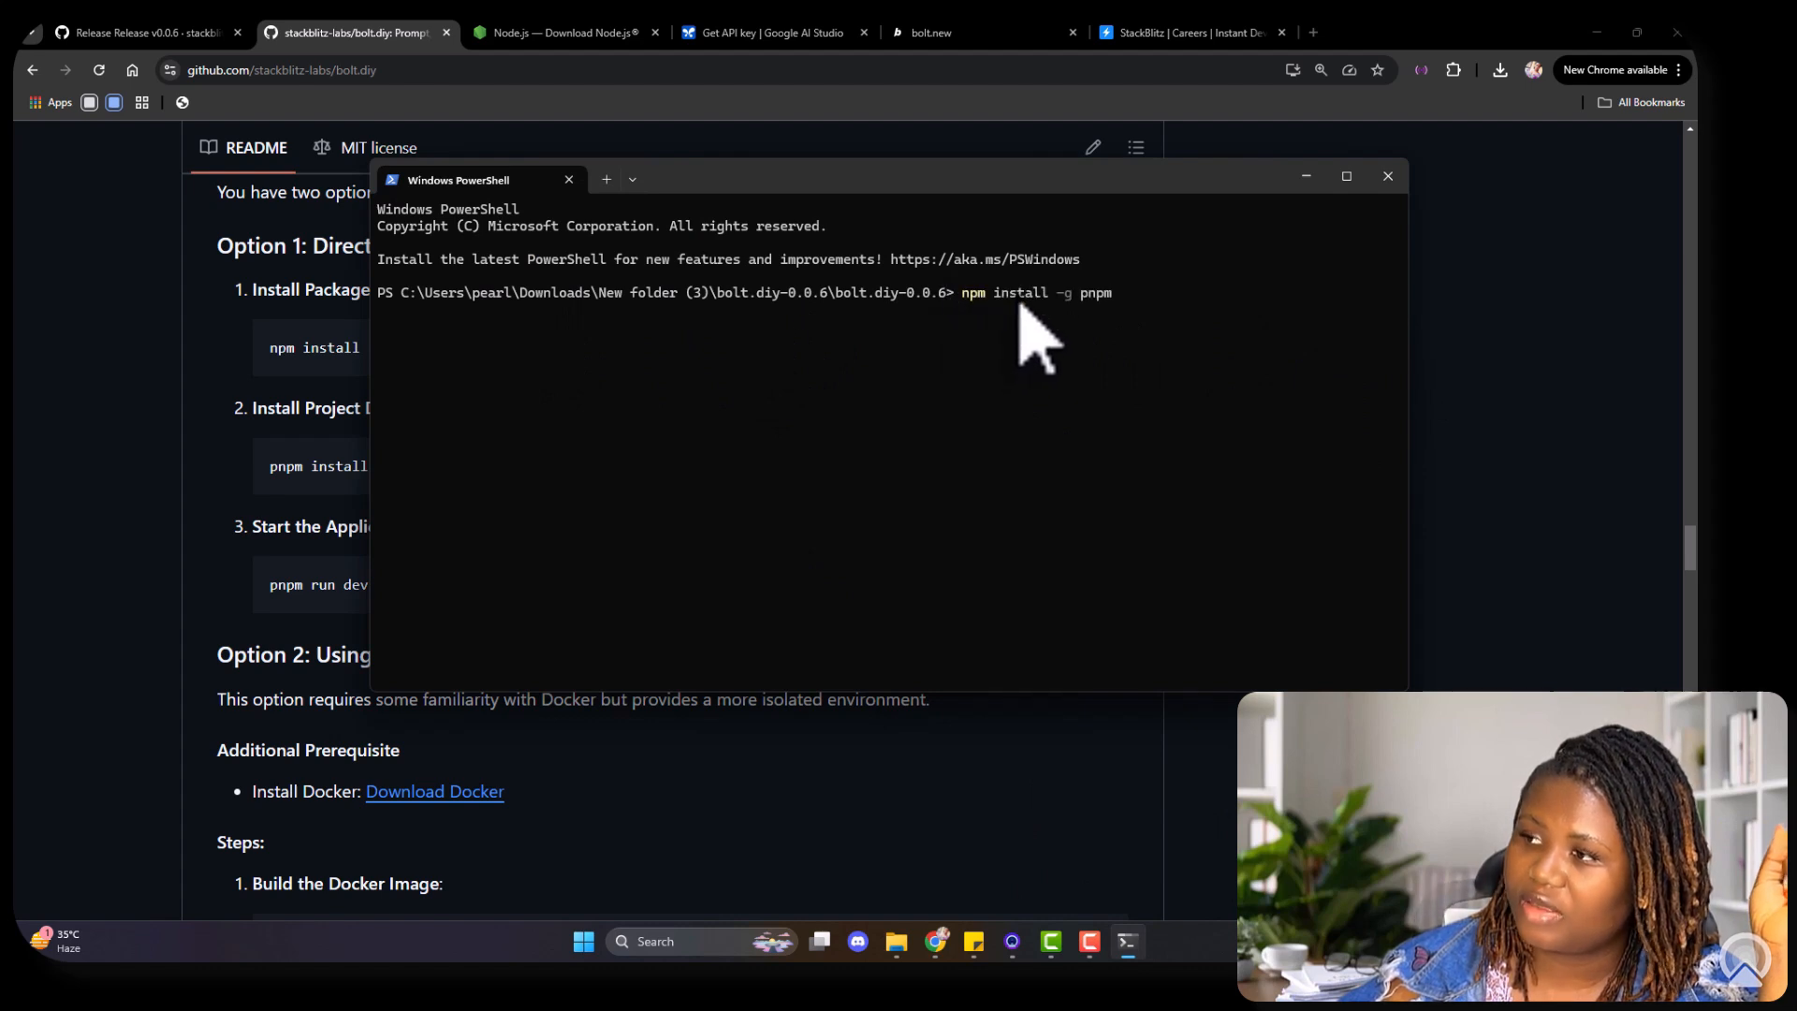
mouse_move(1180, 332)
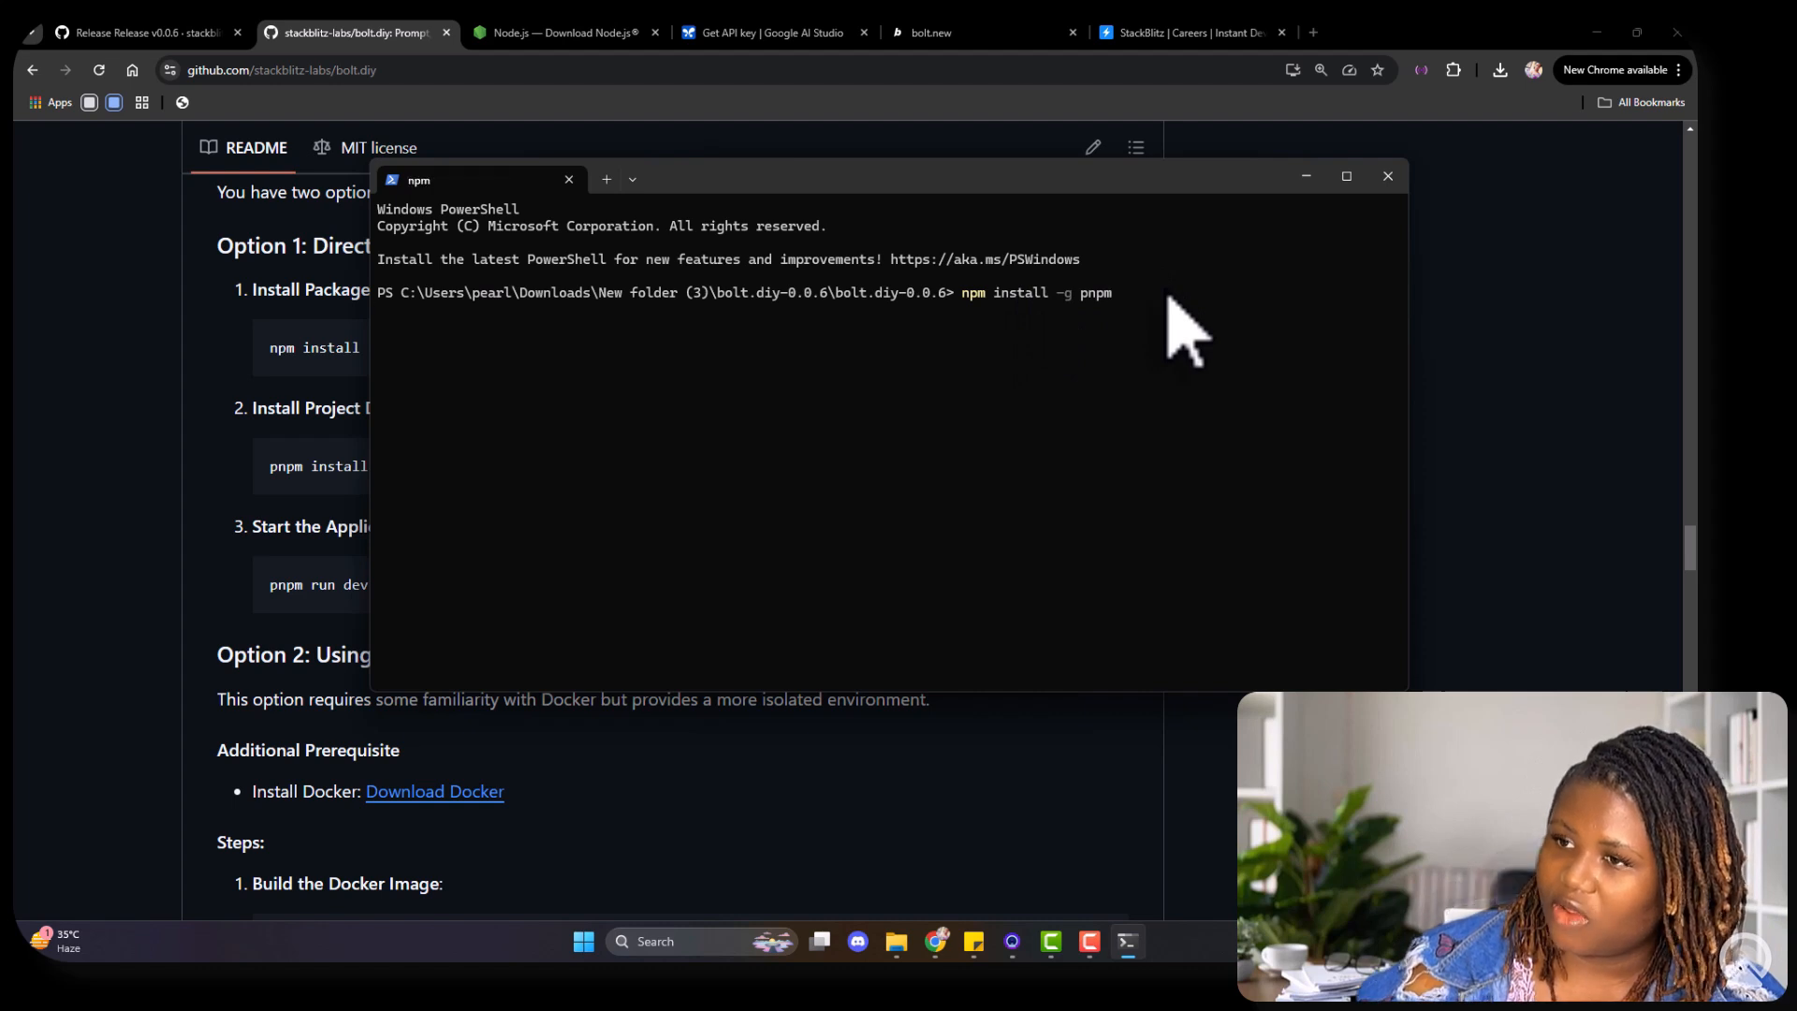
key(Return)
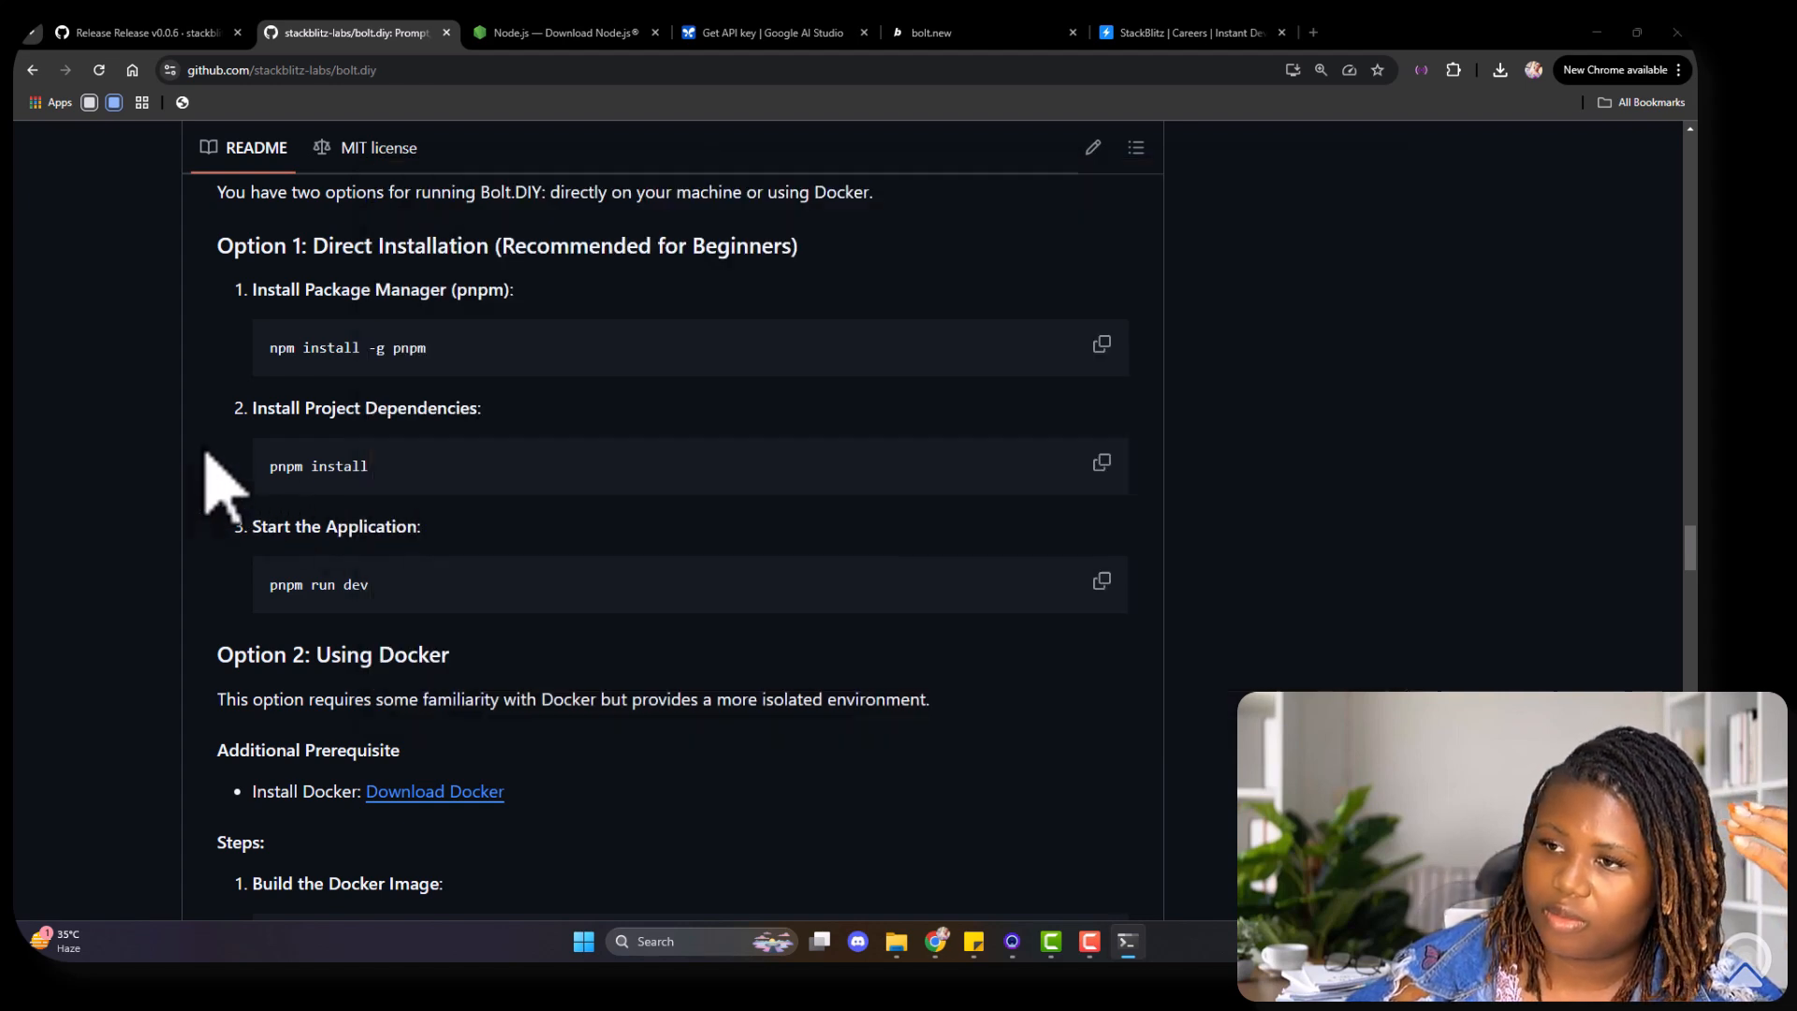
mouse_move(1152, 493)
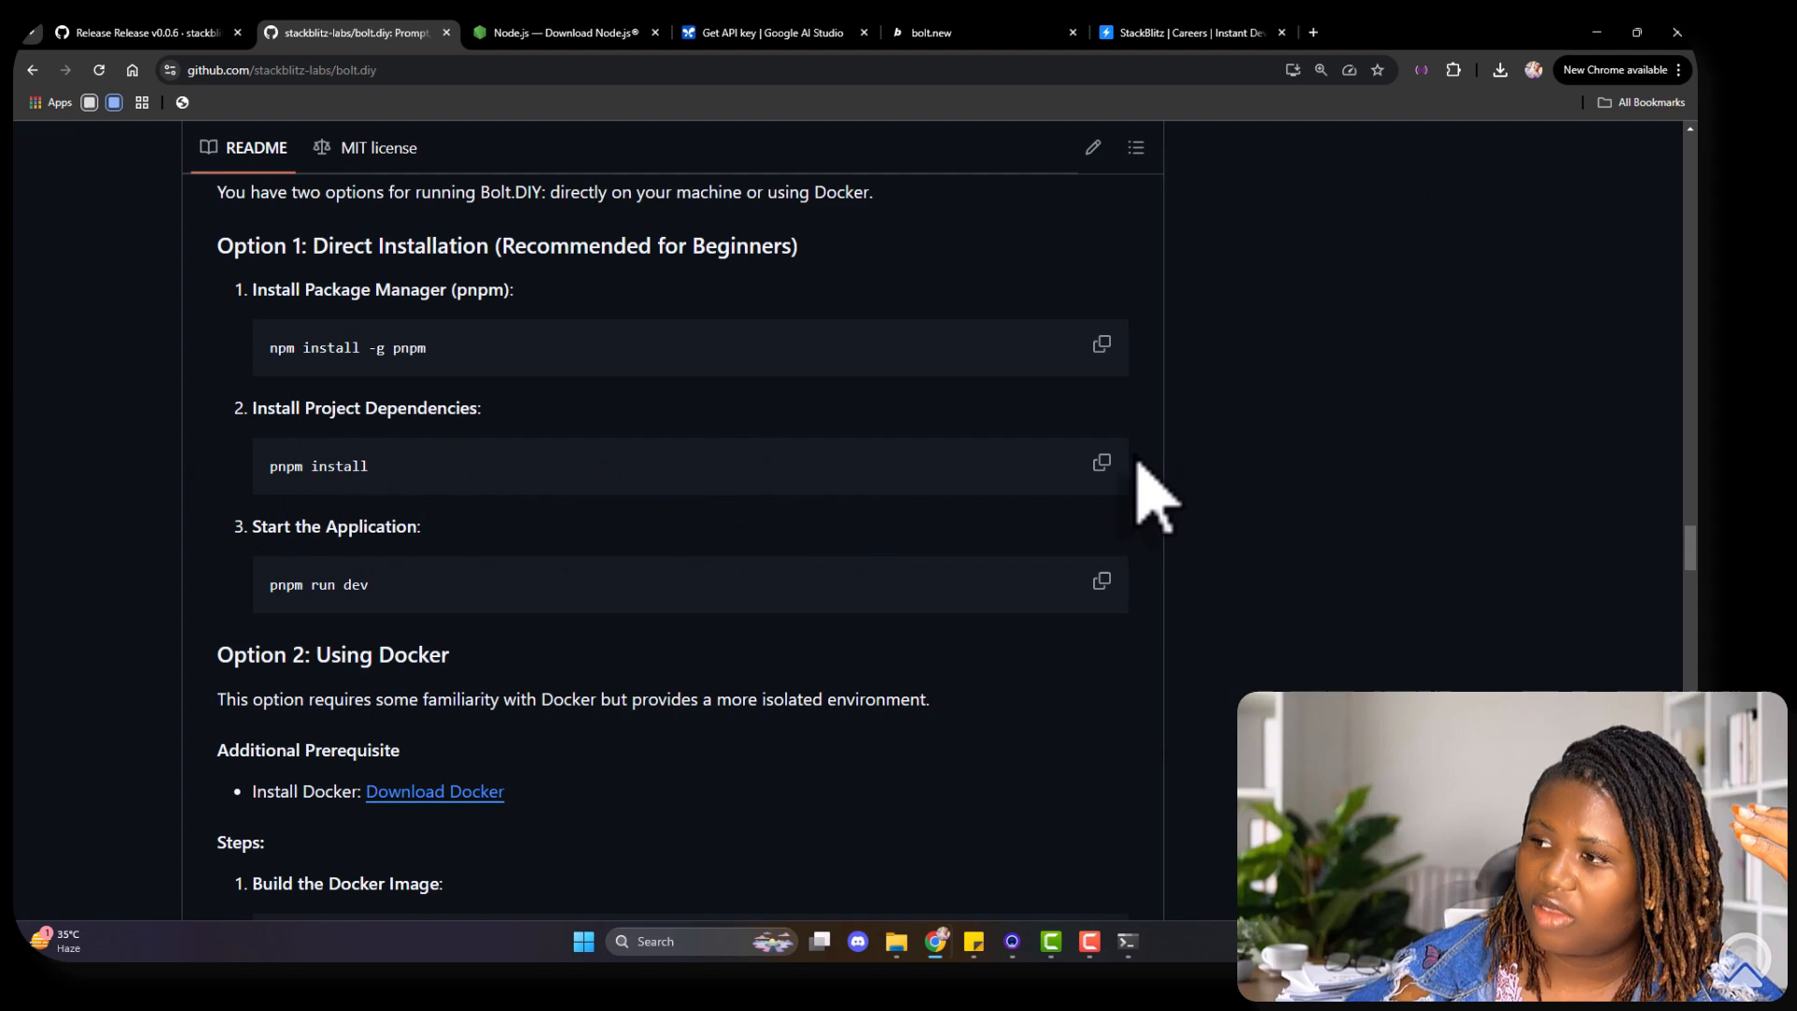
Step: Copy the README's 'pnpm install' command and scroll back once dependencies install in 51.4s
click(1099, 465)
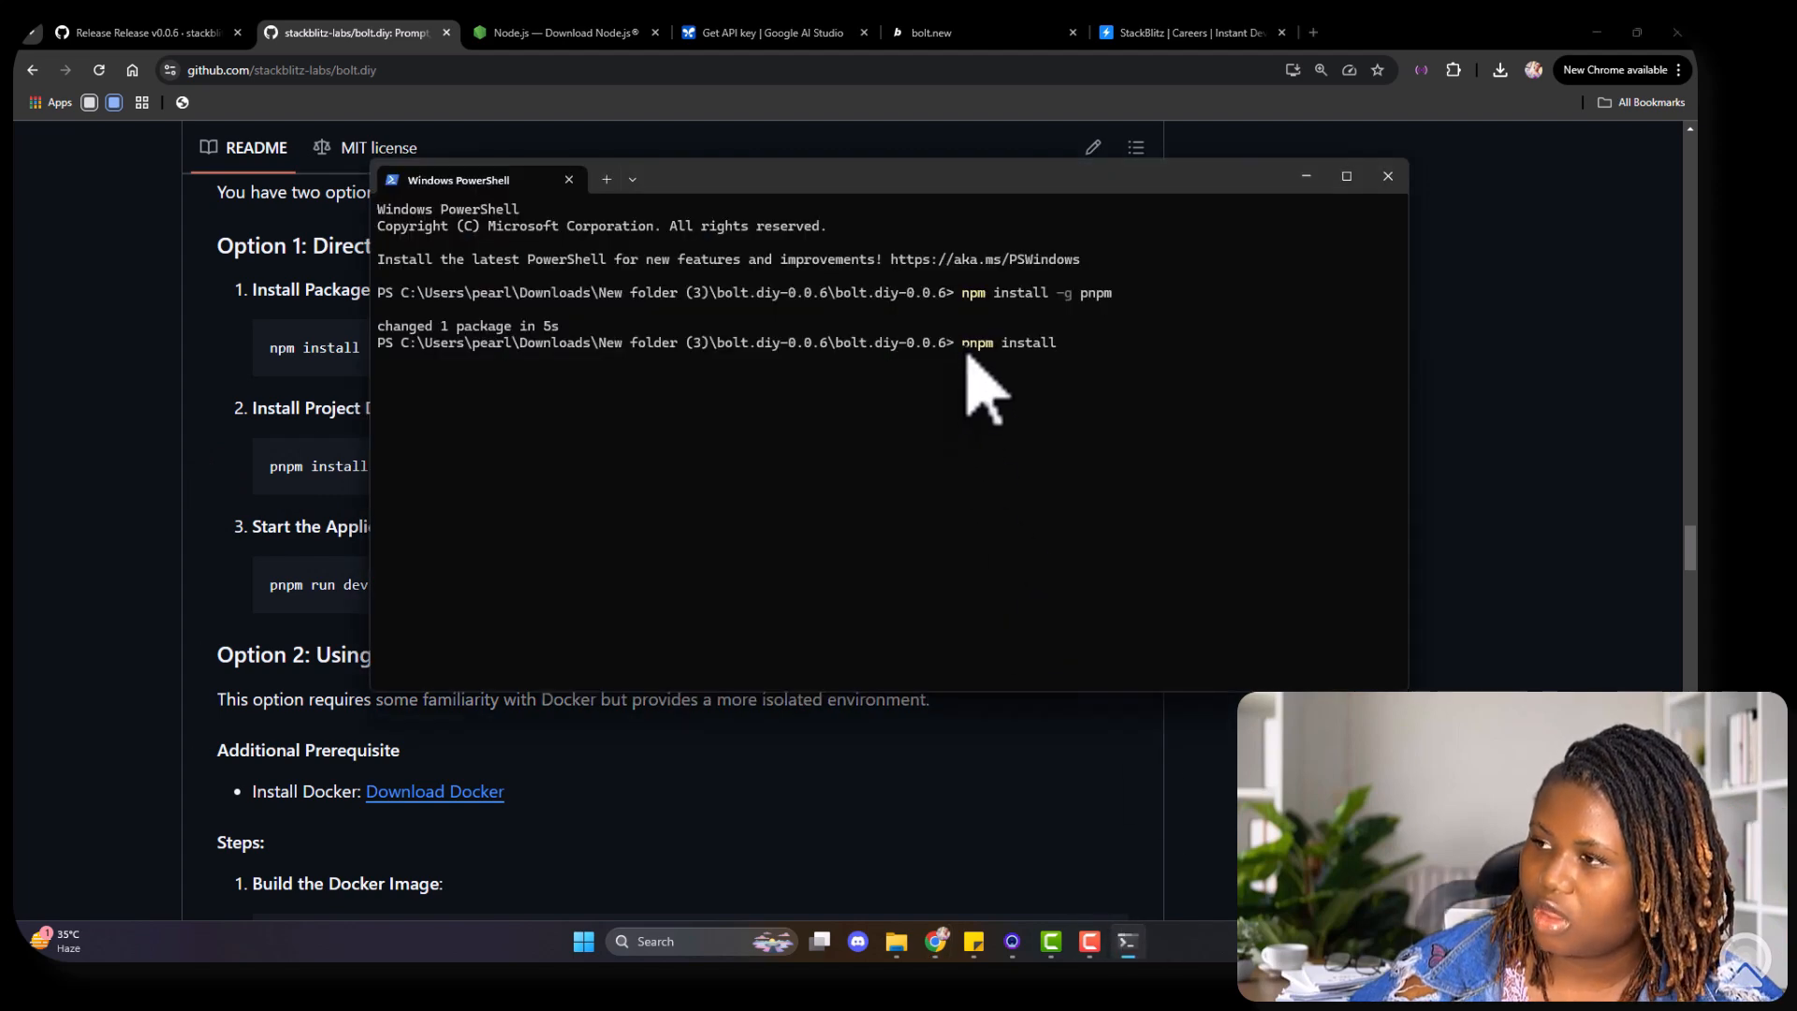
mouse_move(1060, 430)
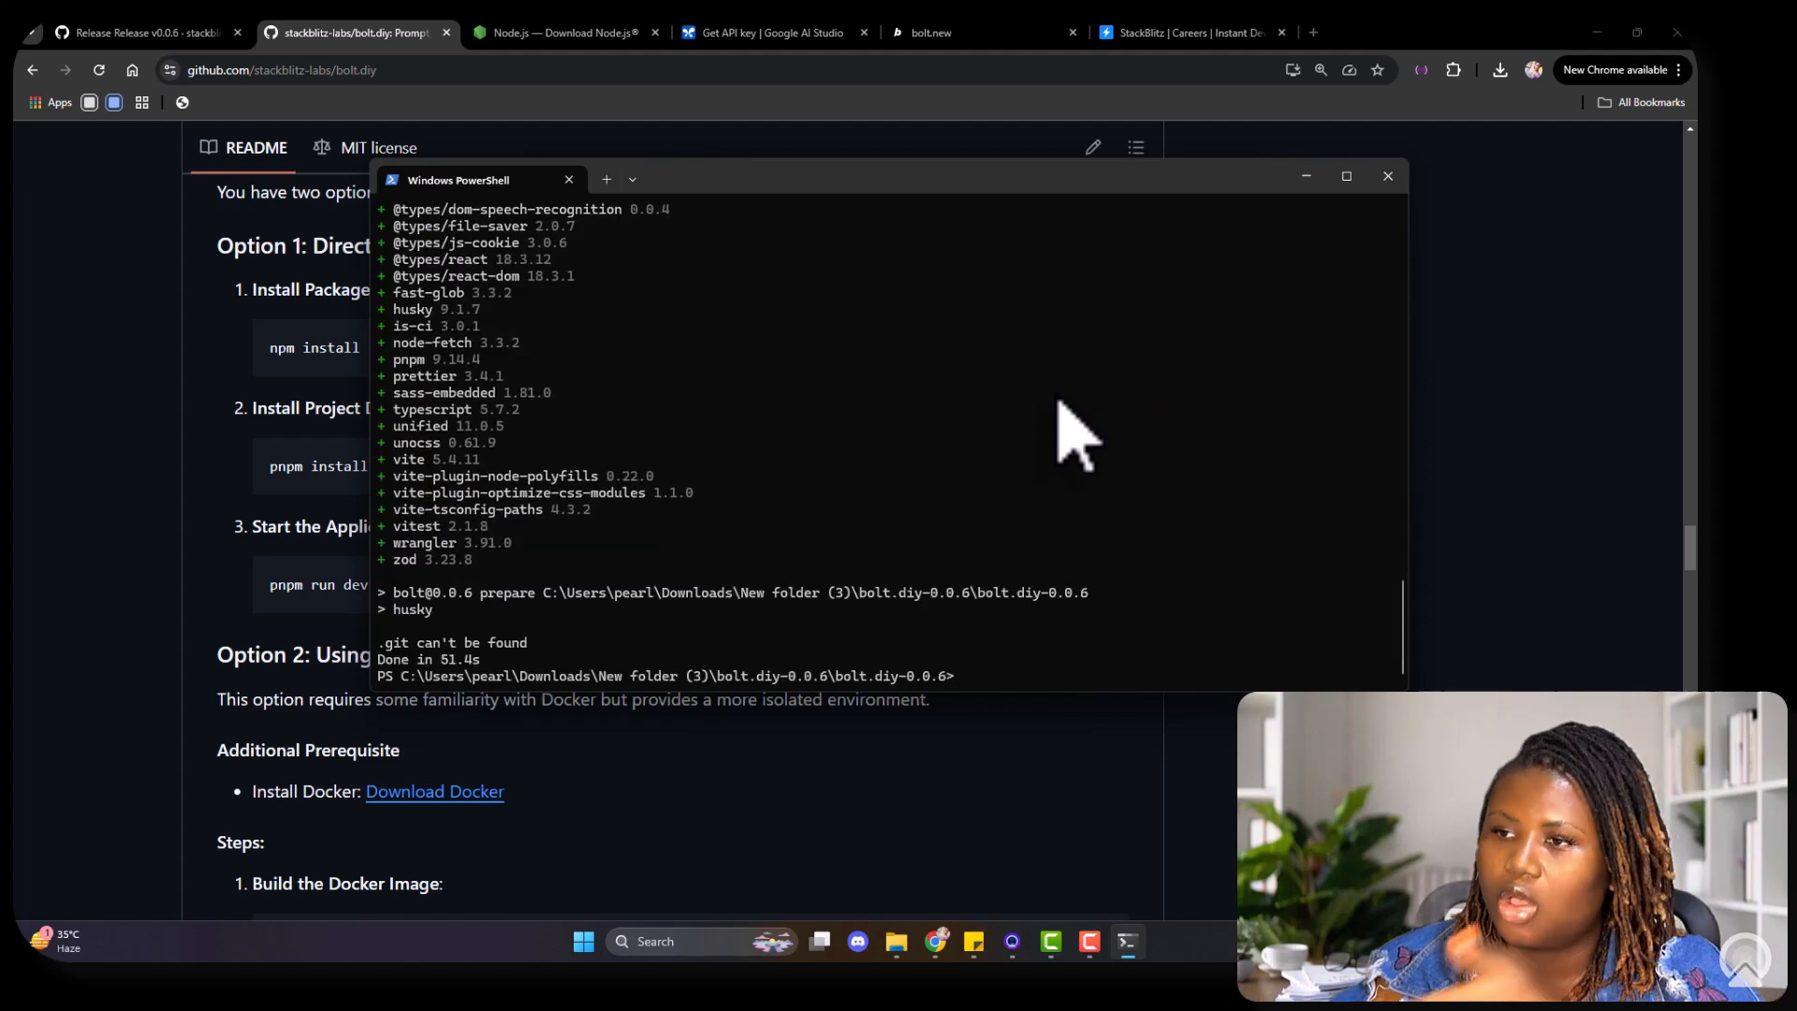
mouse_move(413, 659)
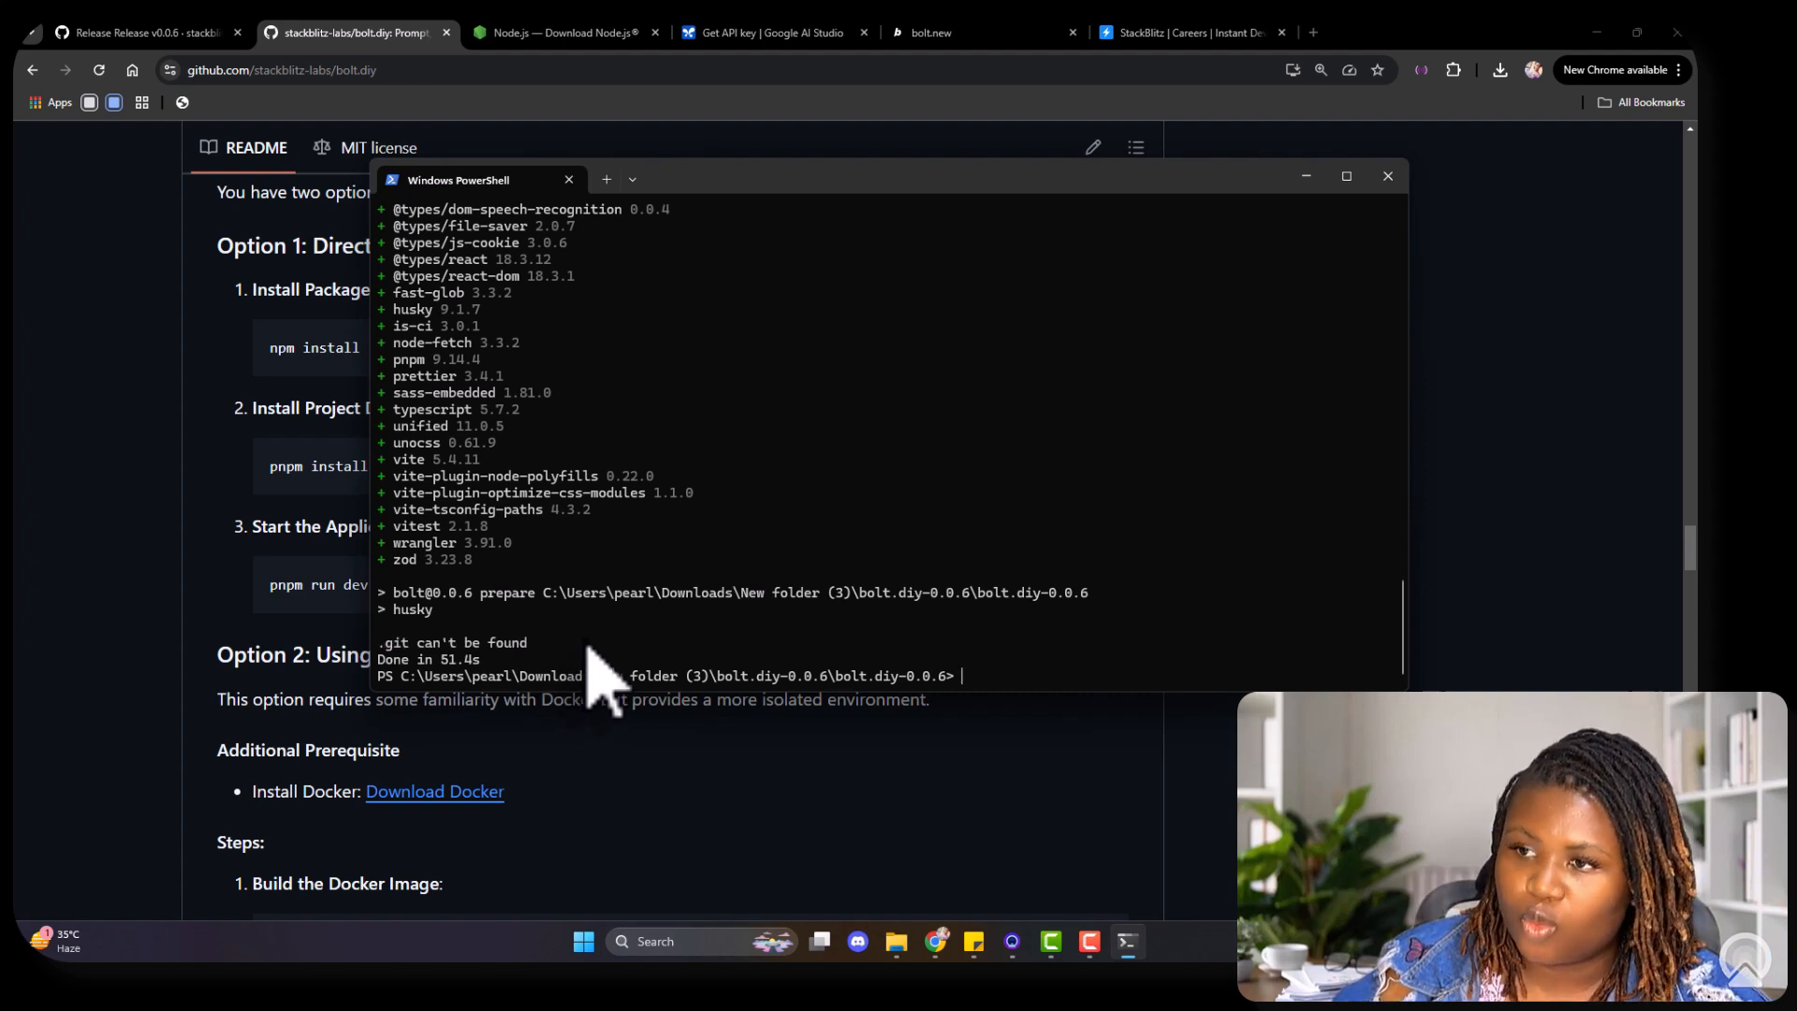
scroll(up, 3)
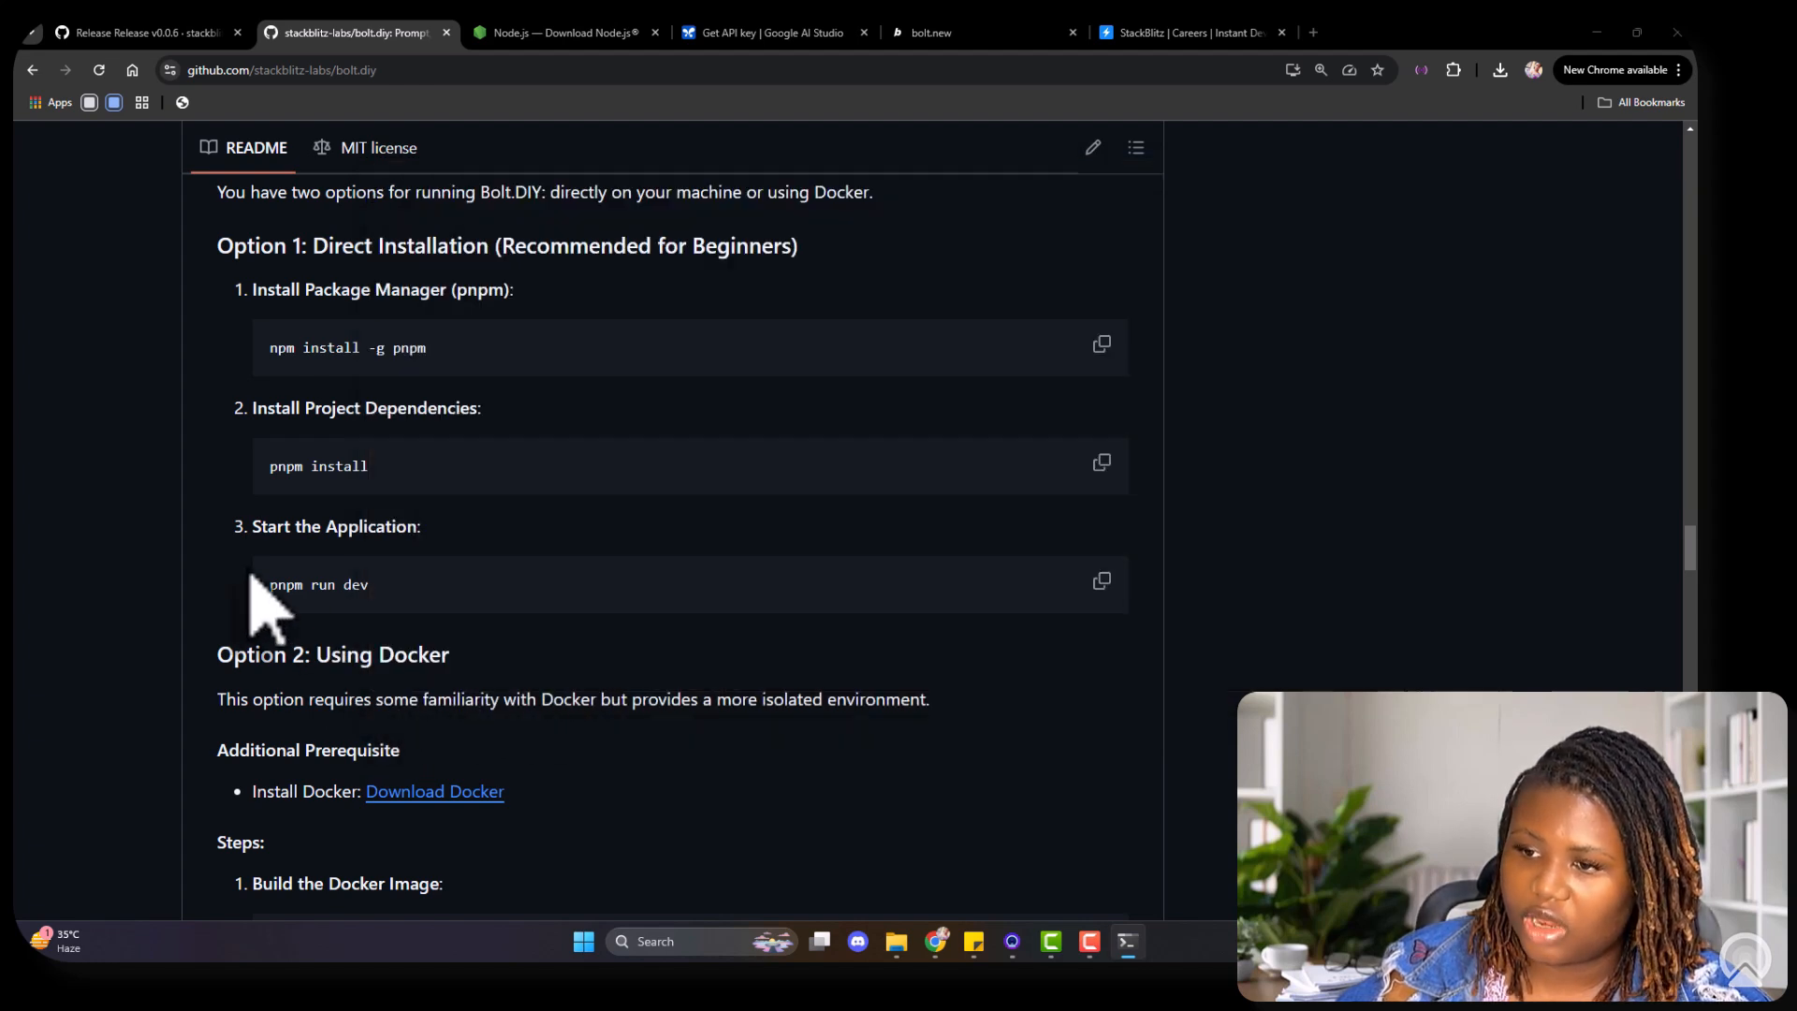
mouse_move(1101, 582)
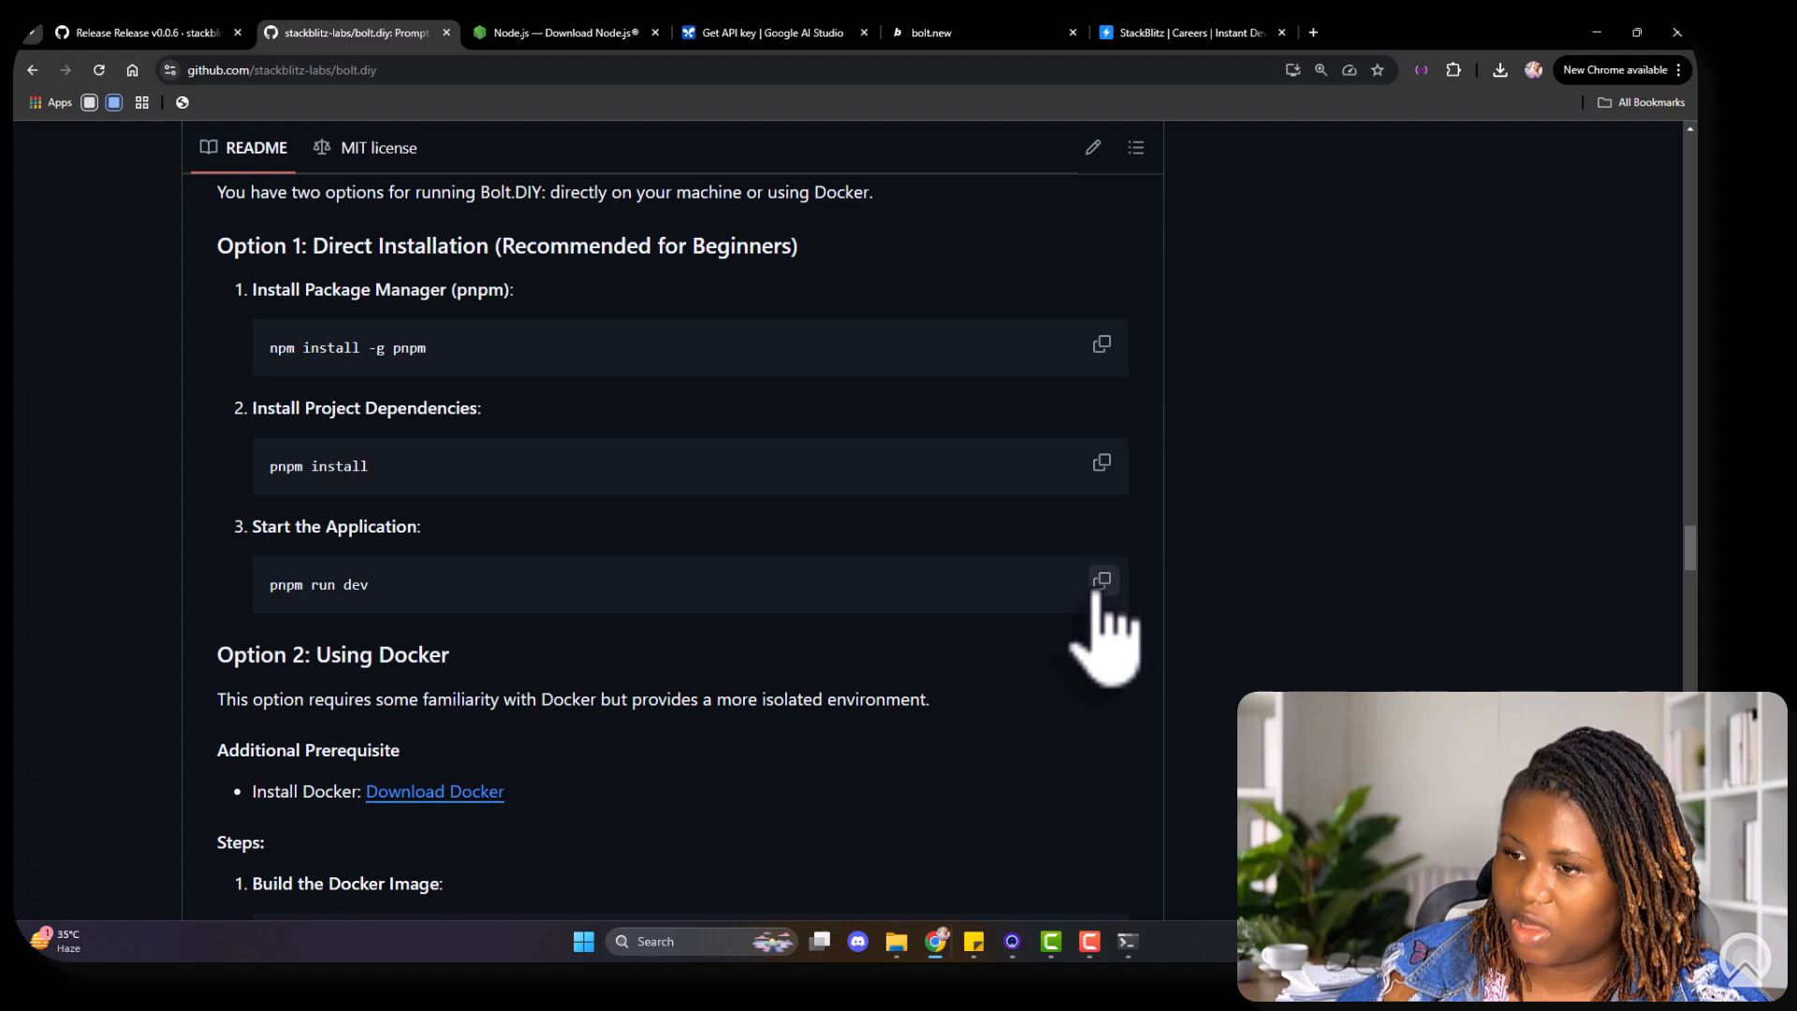
mouse_move(384, 624)
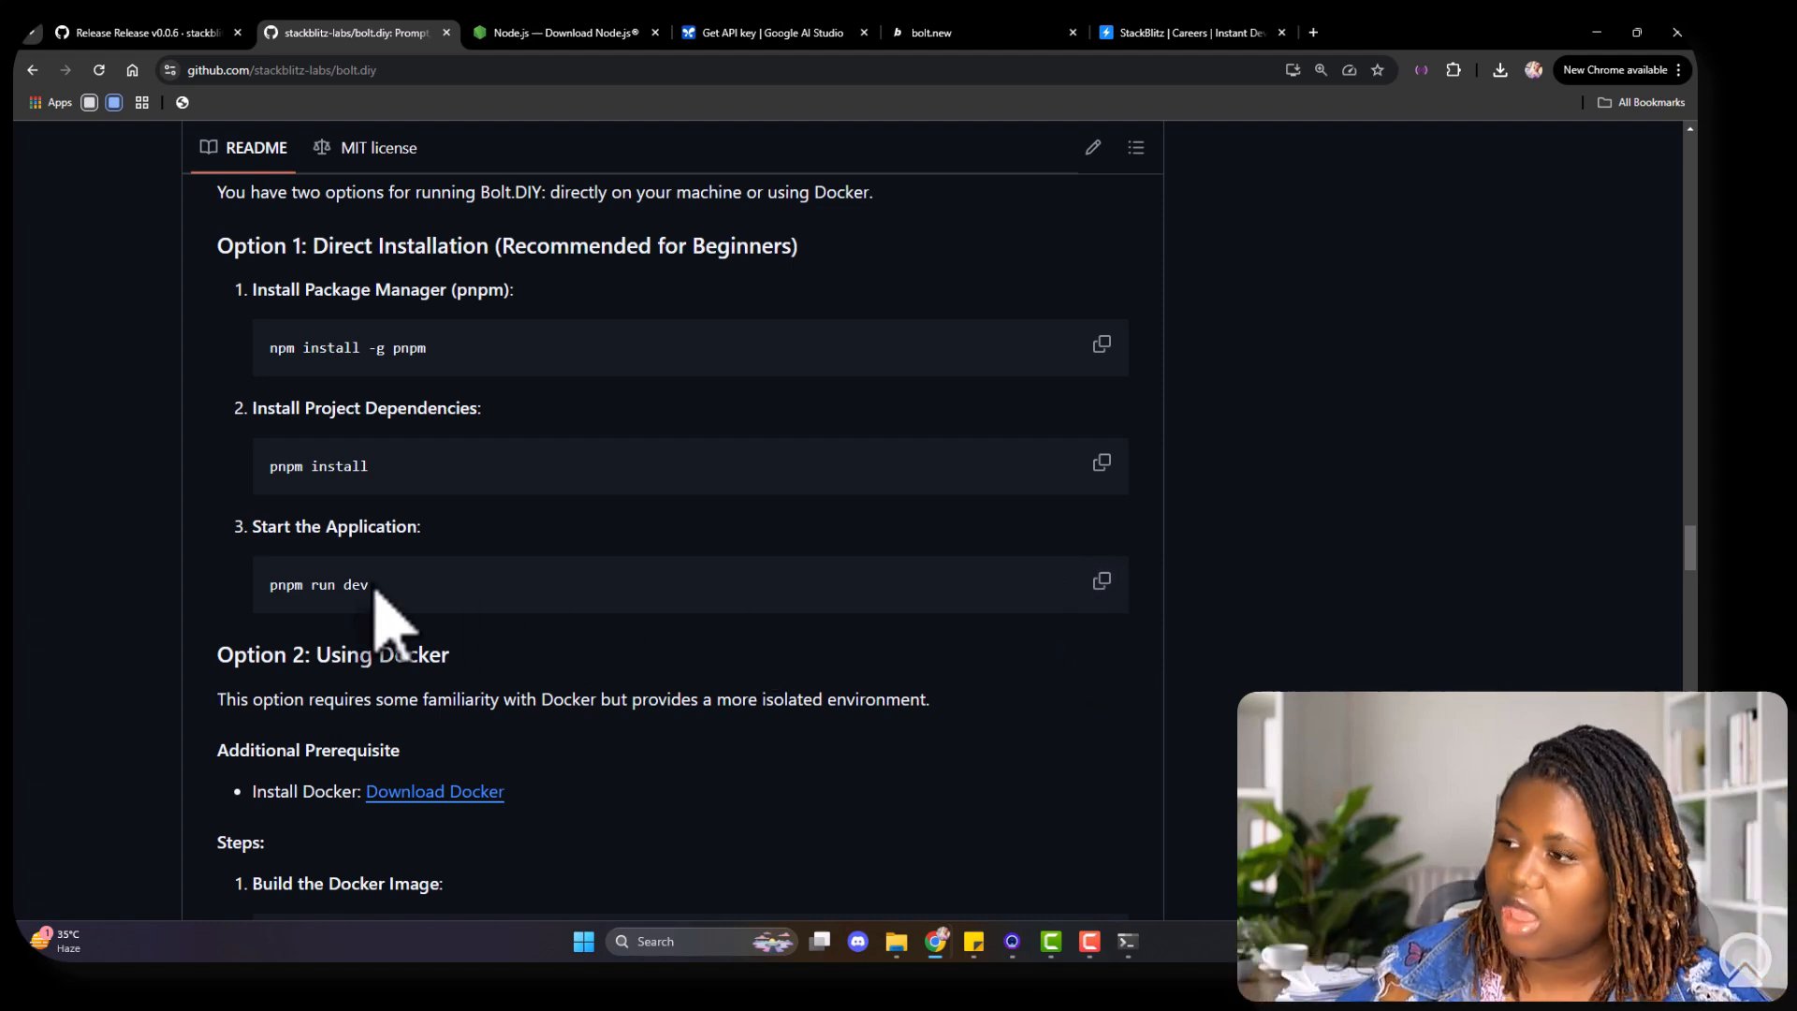
mouse_move(1052, 611)
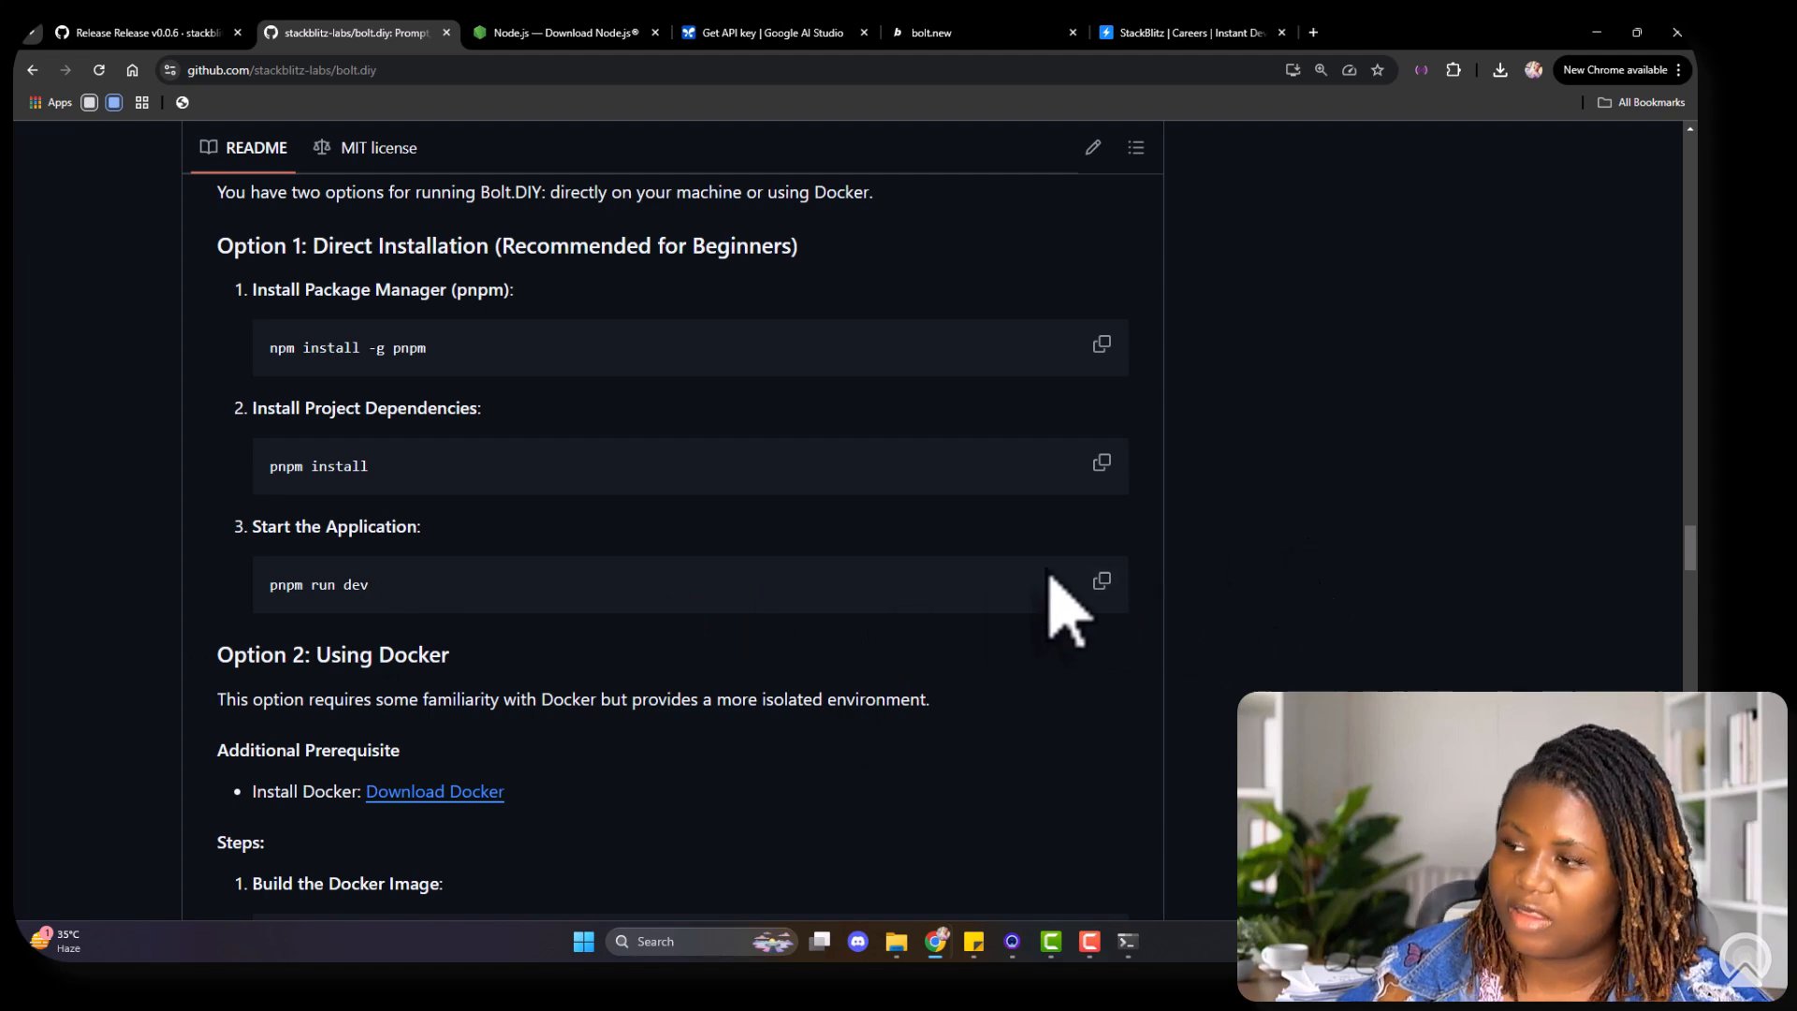
Step: Run 'pnpm run dev' in PowerShell to launch the bolt.diy dev server
click(1128, 940)
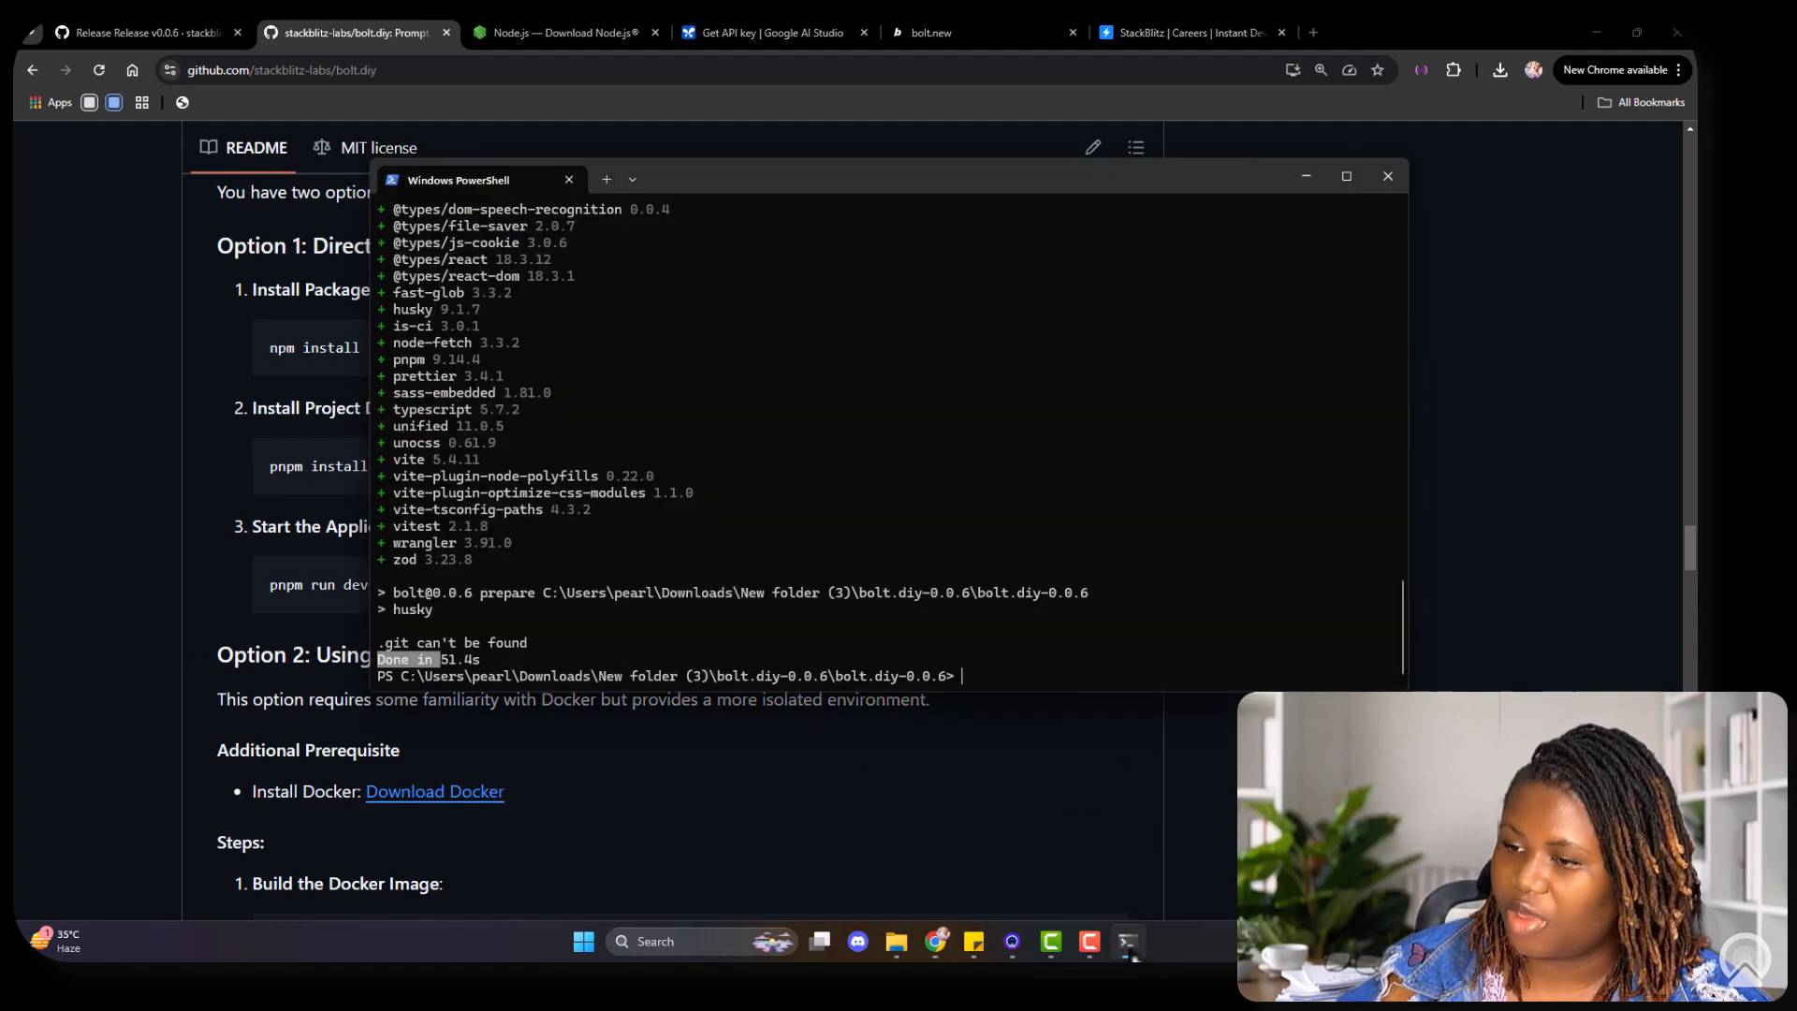
mouse_move(1020, 699)
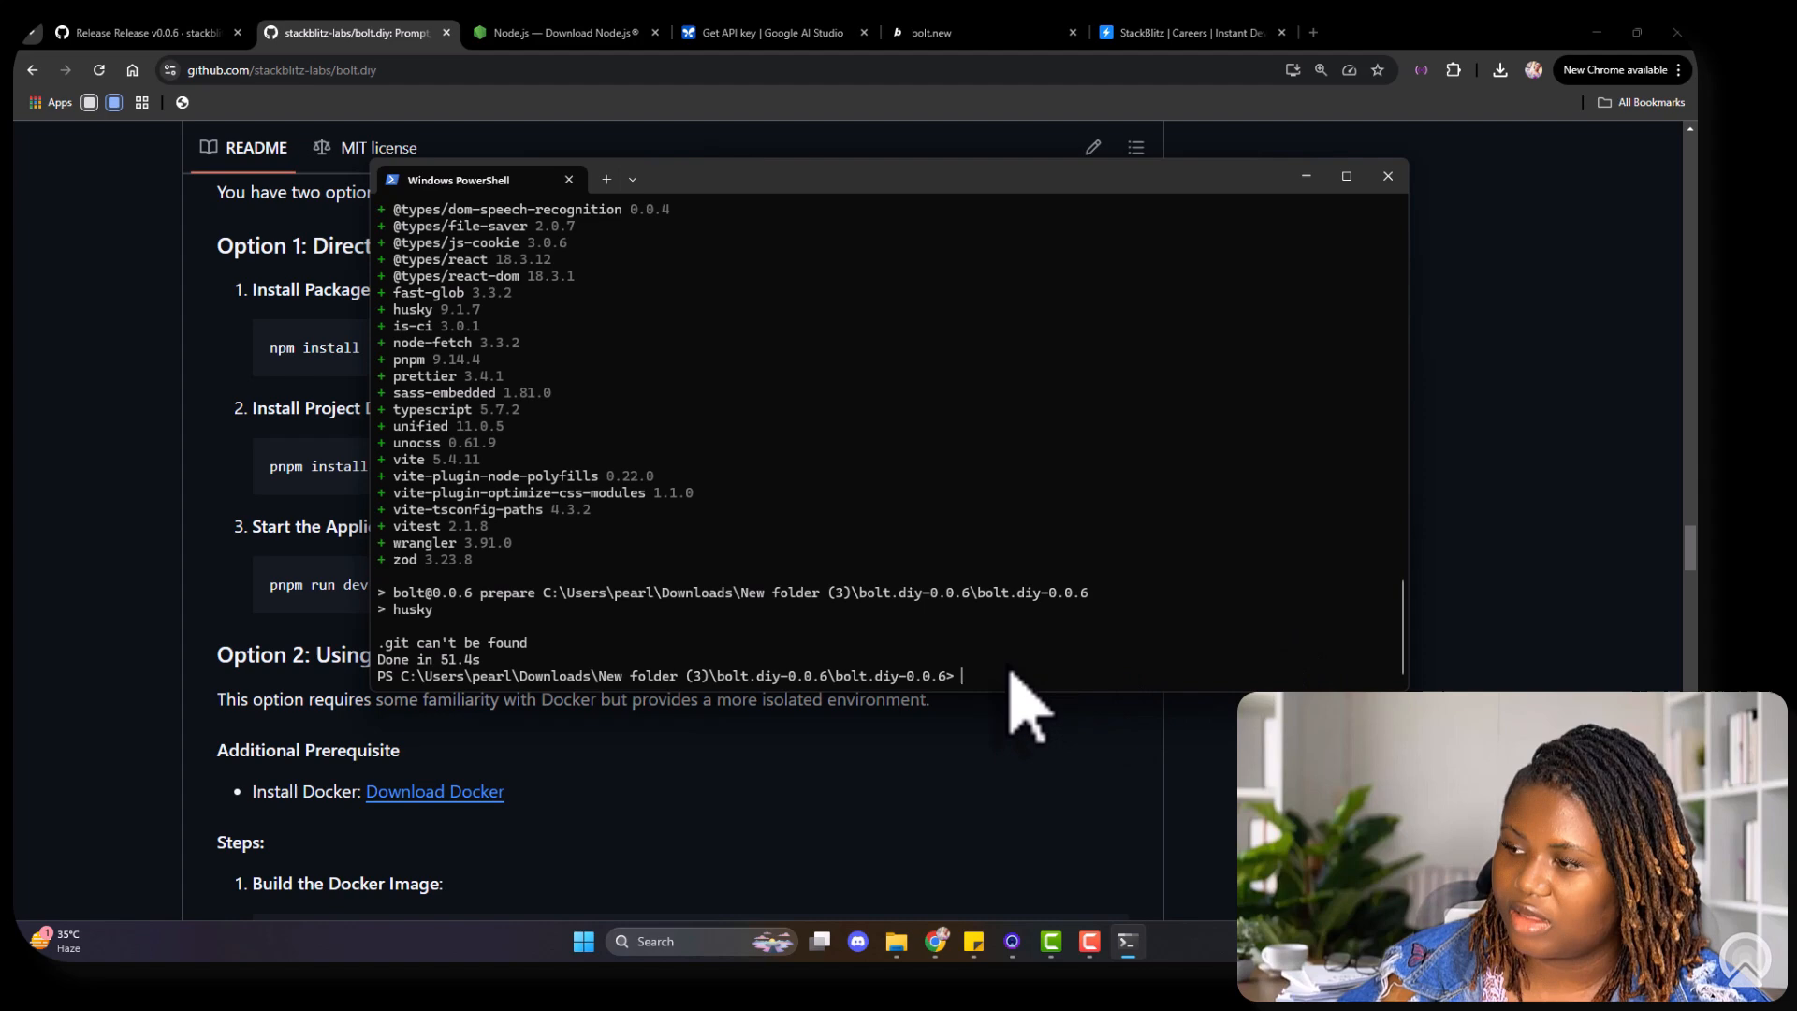
text(pnpm run dev)
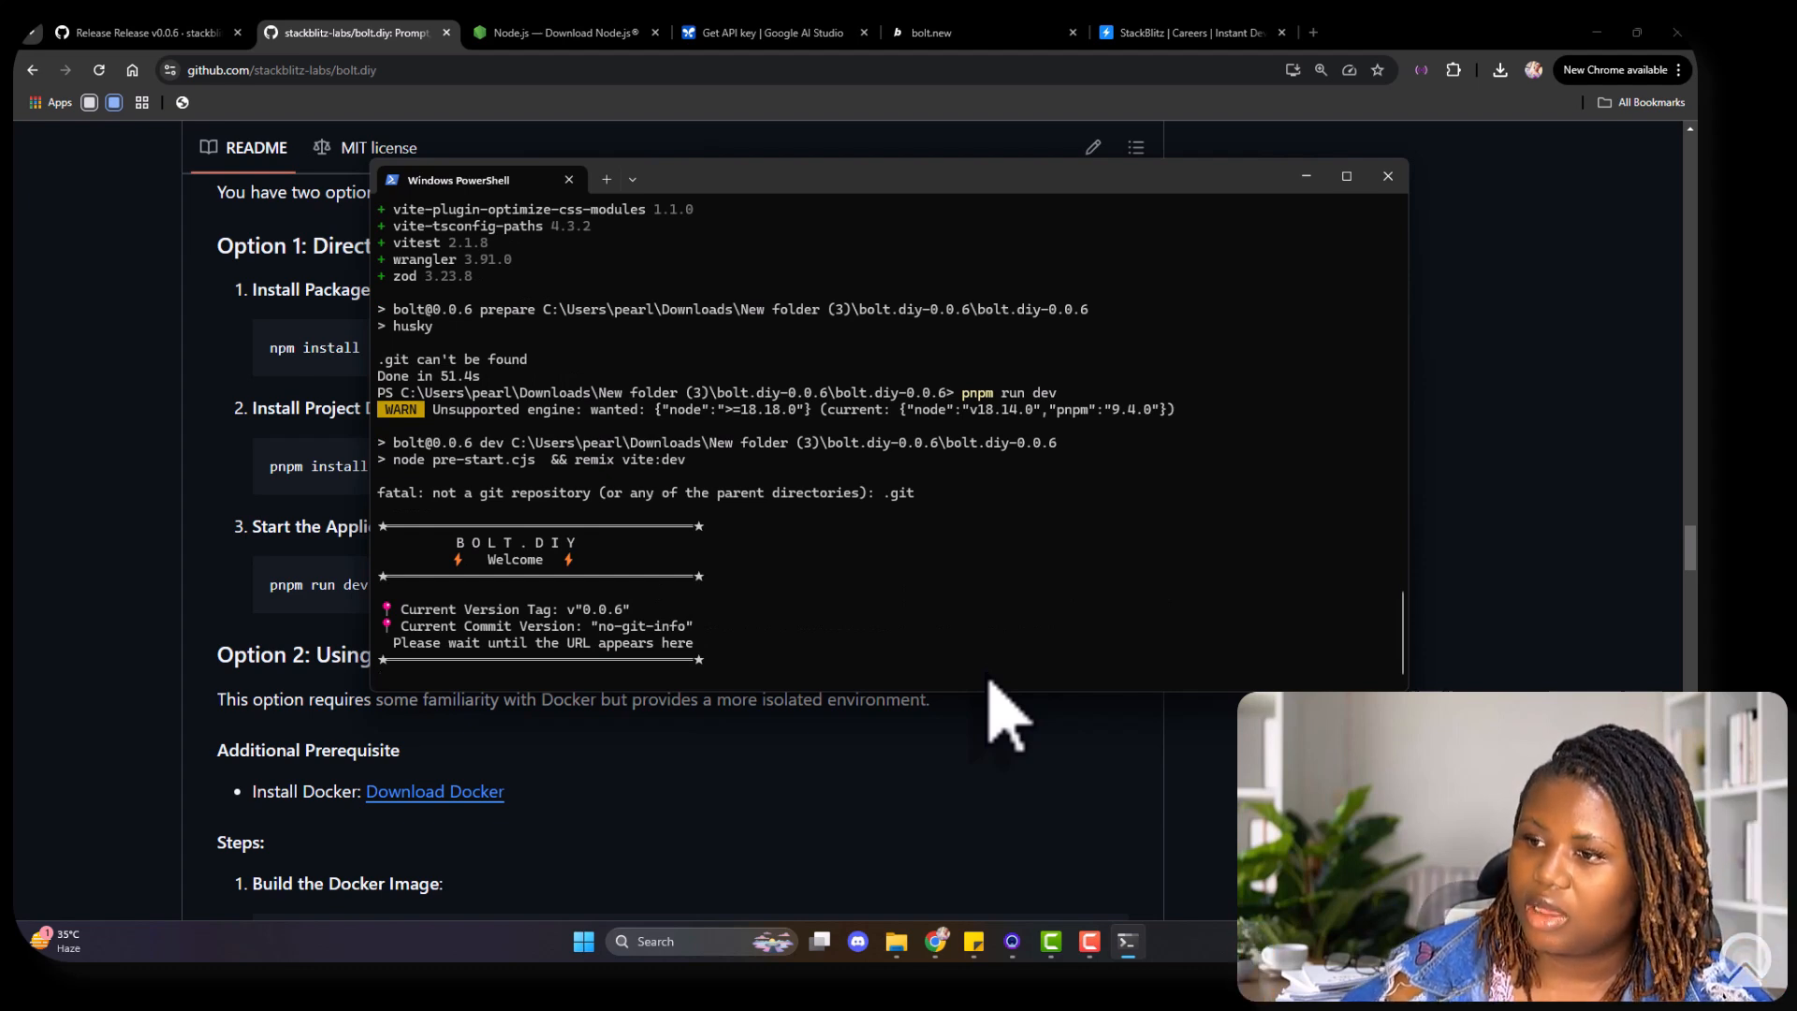
mouse_move(1000, 464)
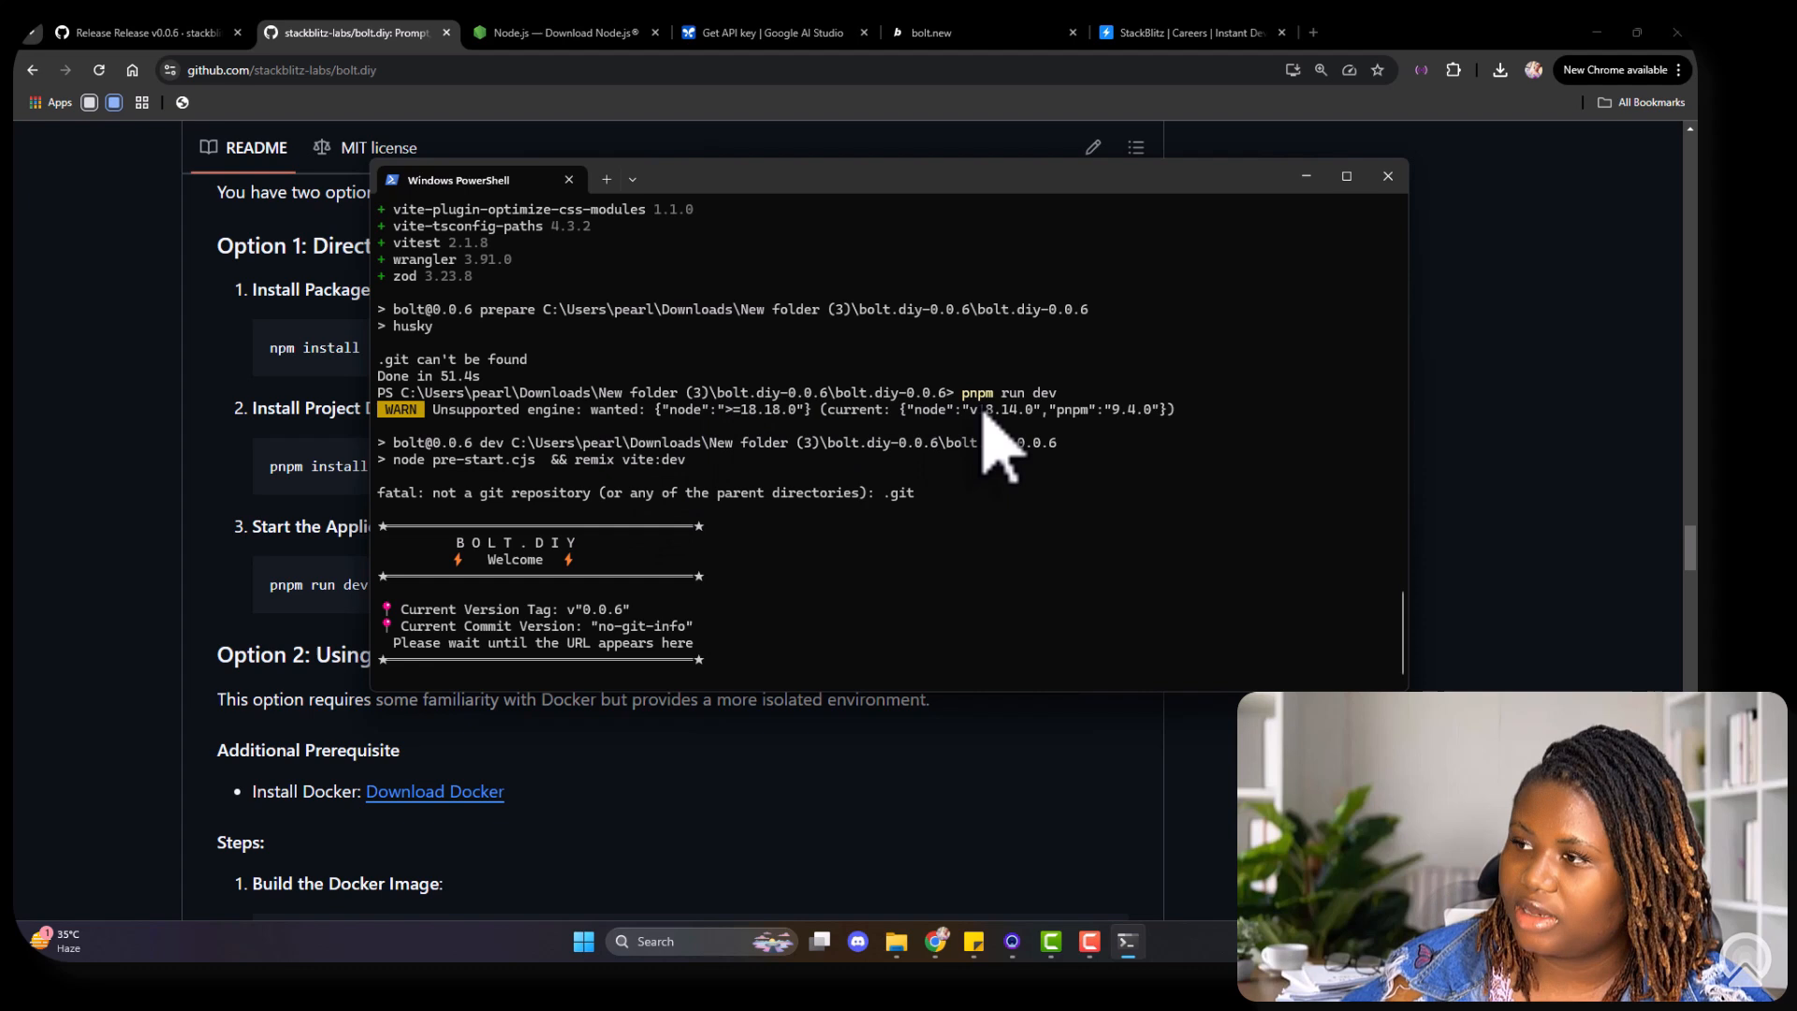
mouse_move(481, 447)
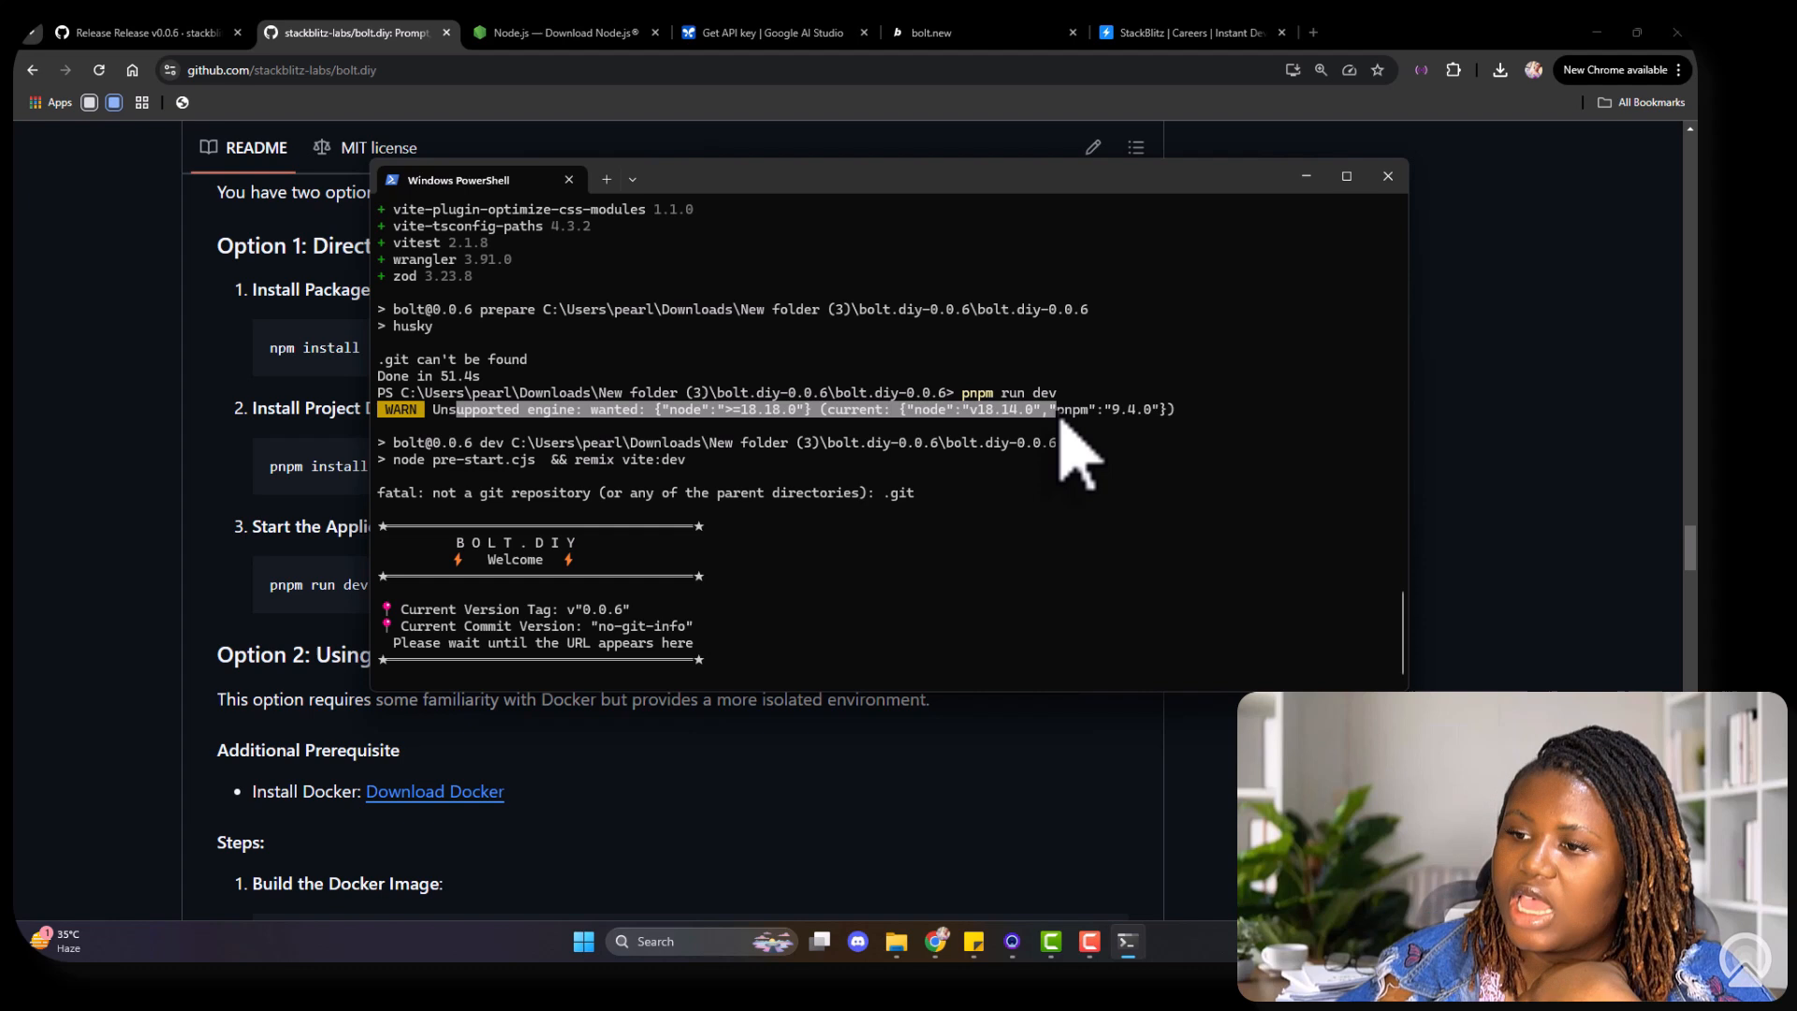
mouse_move(435, 544)
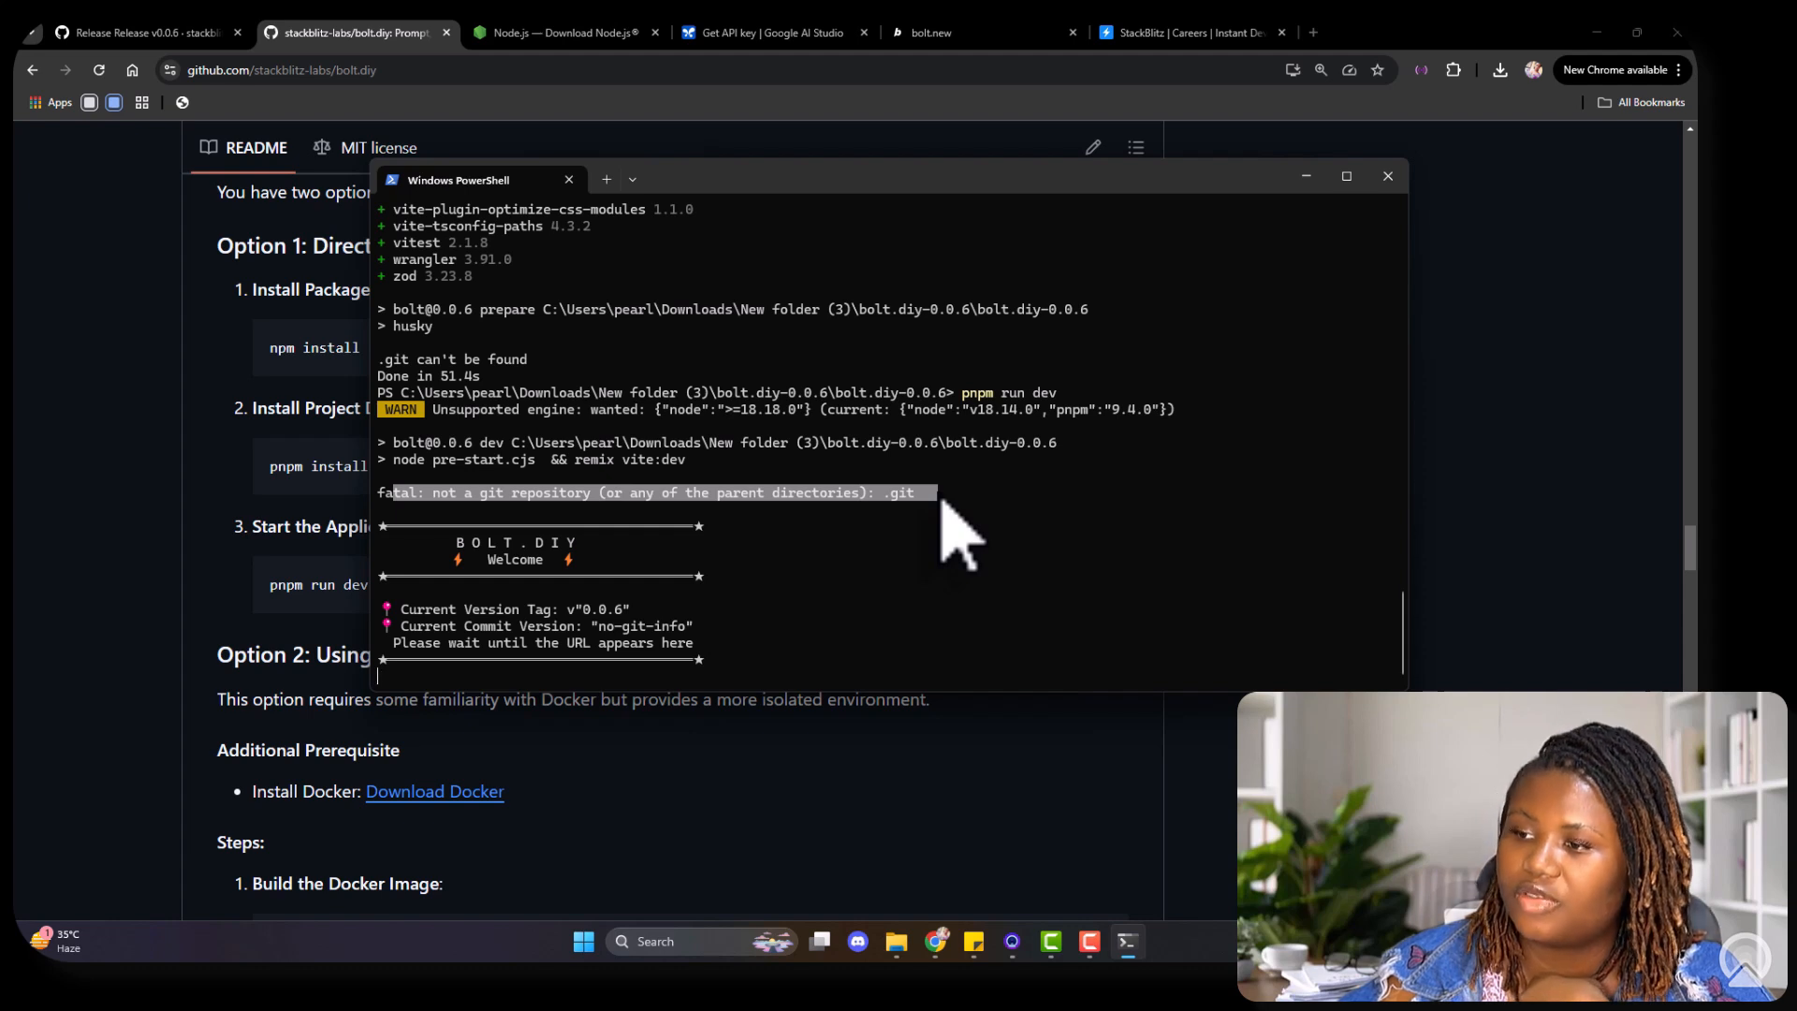
mouse_move(659, 676)
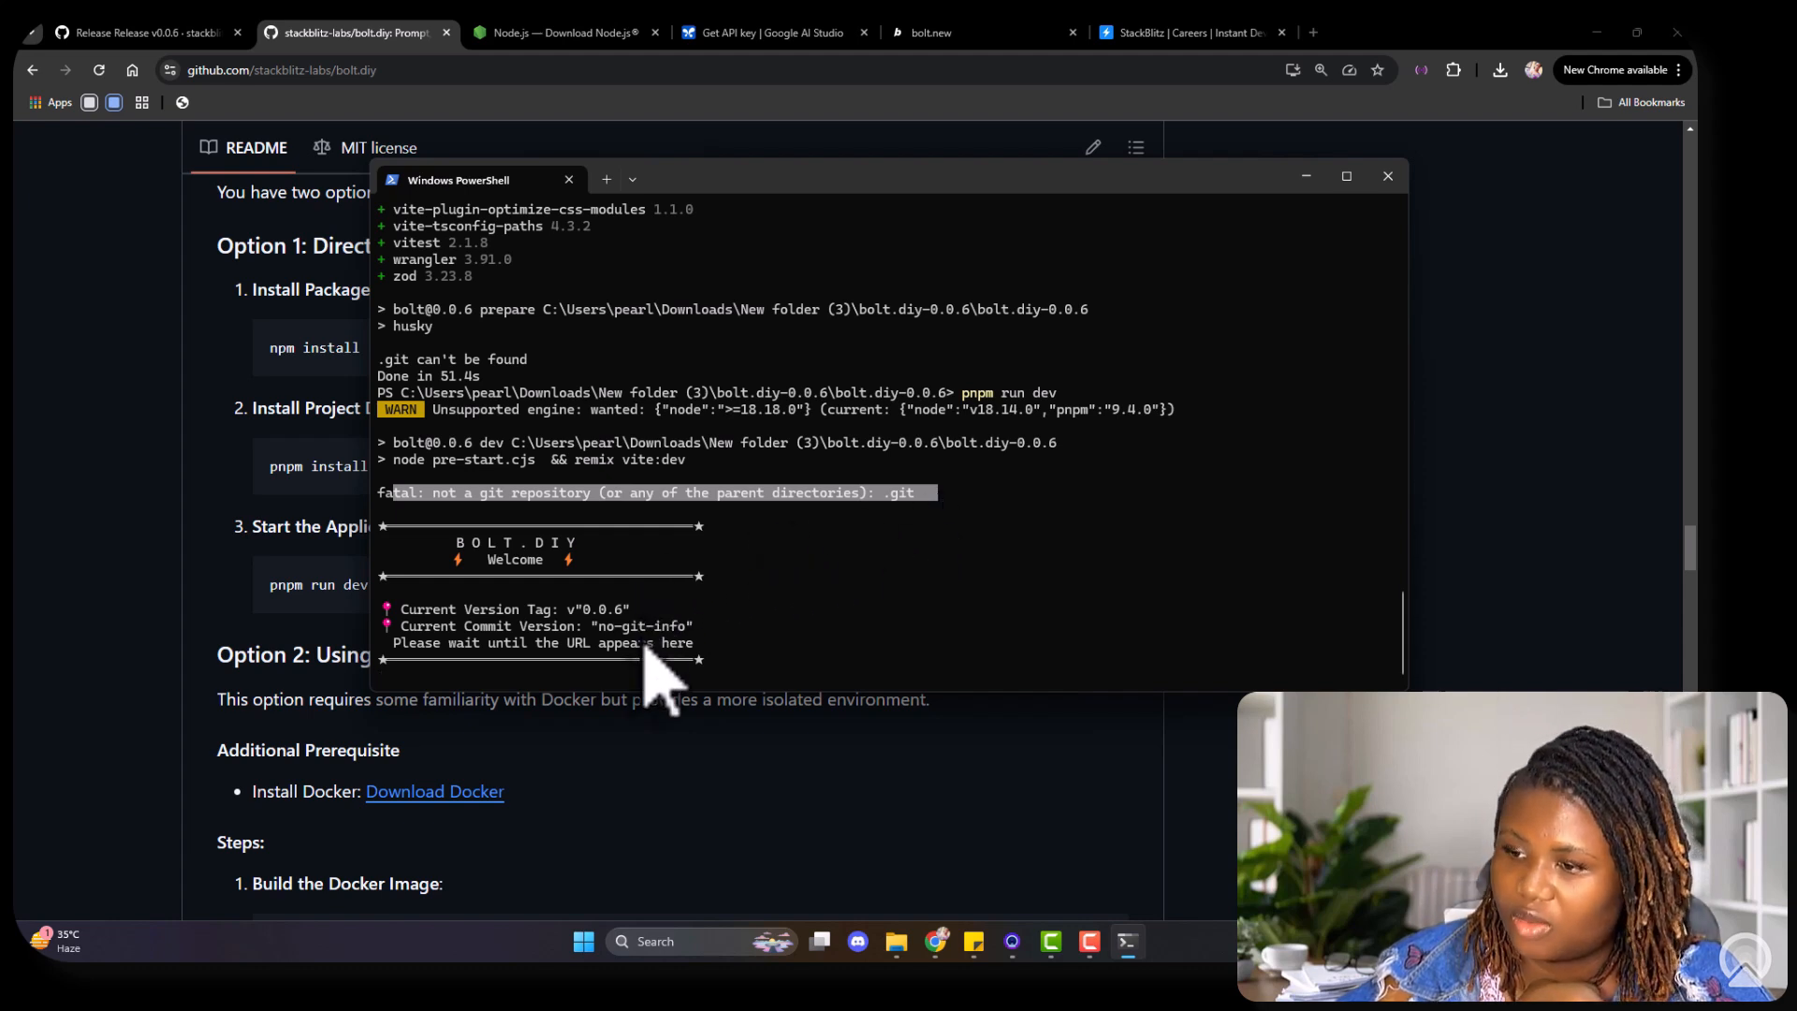
mouse_move(762, 642)
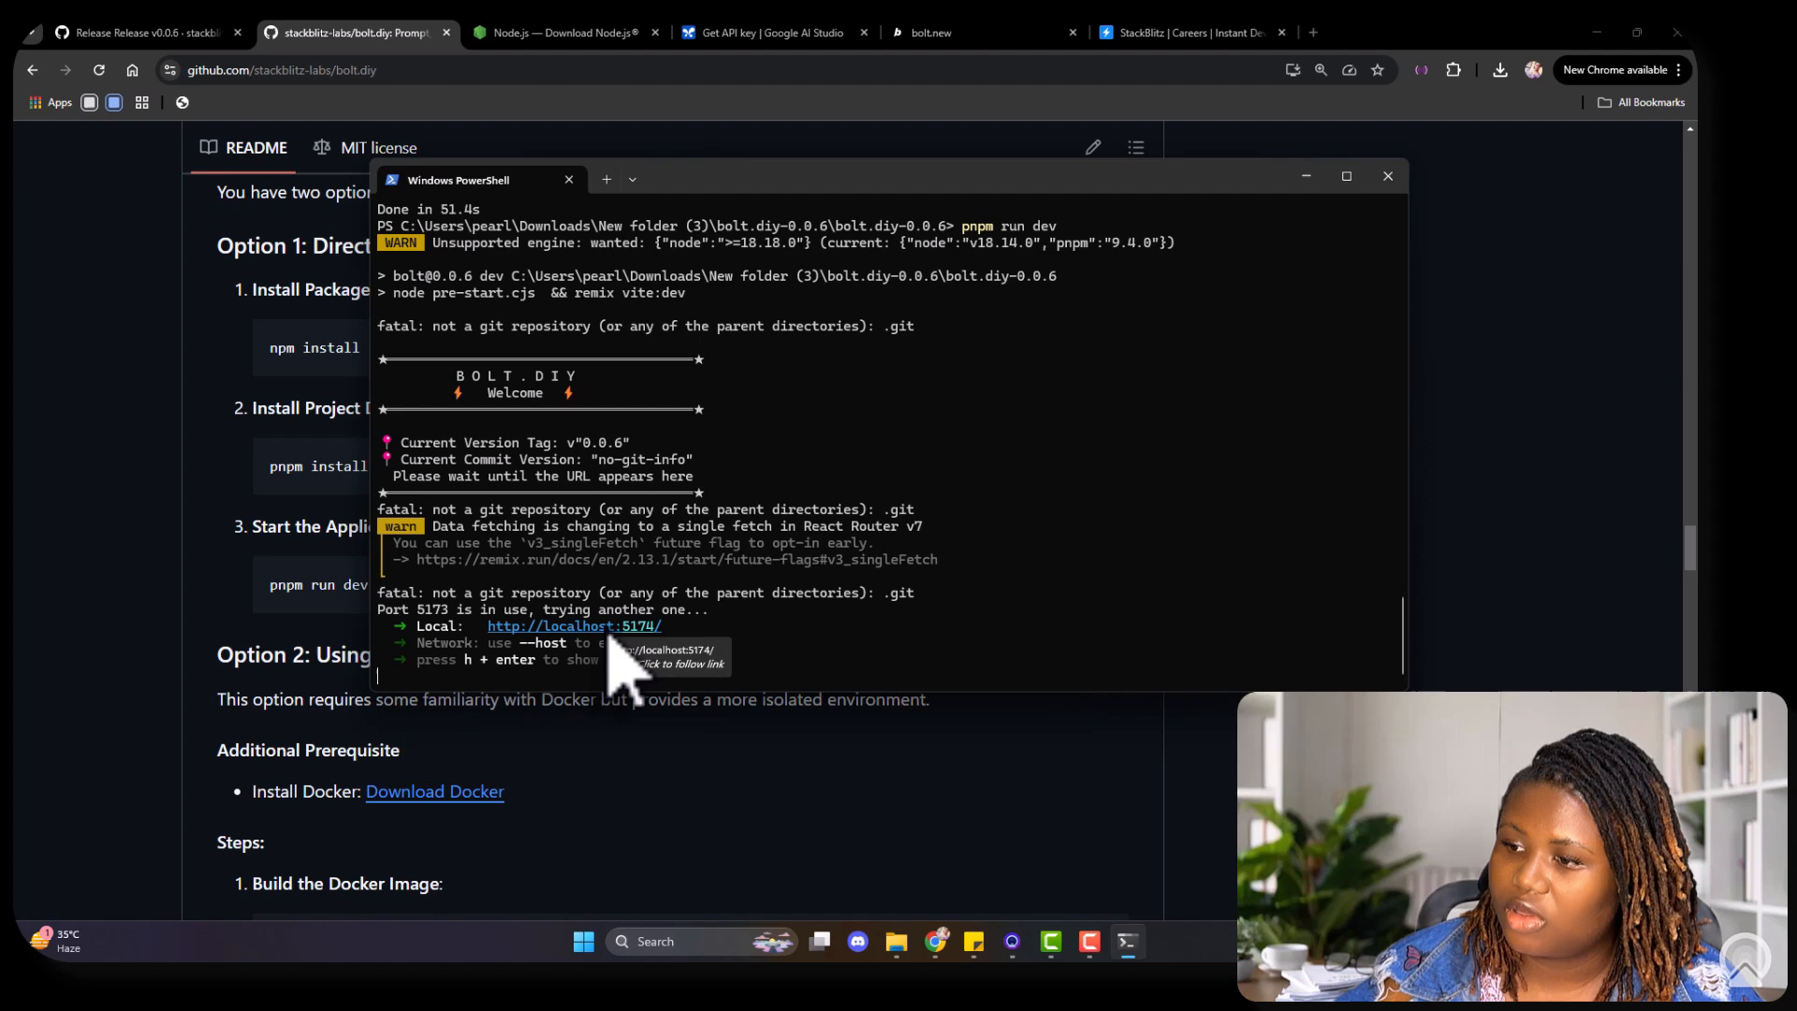
Step: Load localhost:5174 in Chrome, stopping and reloading the stuck page
click(573, 626)
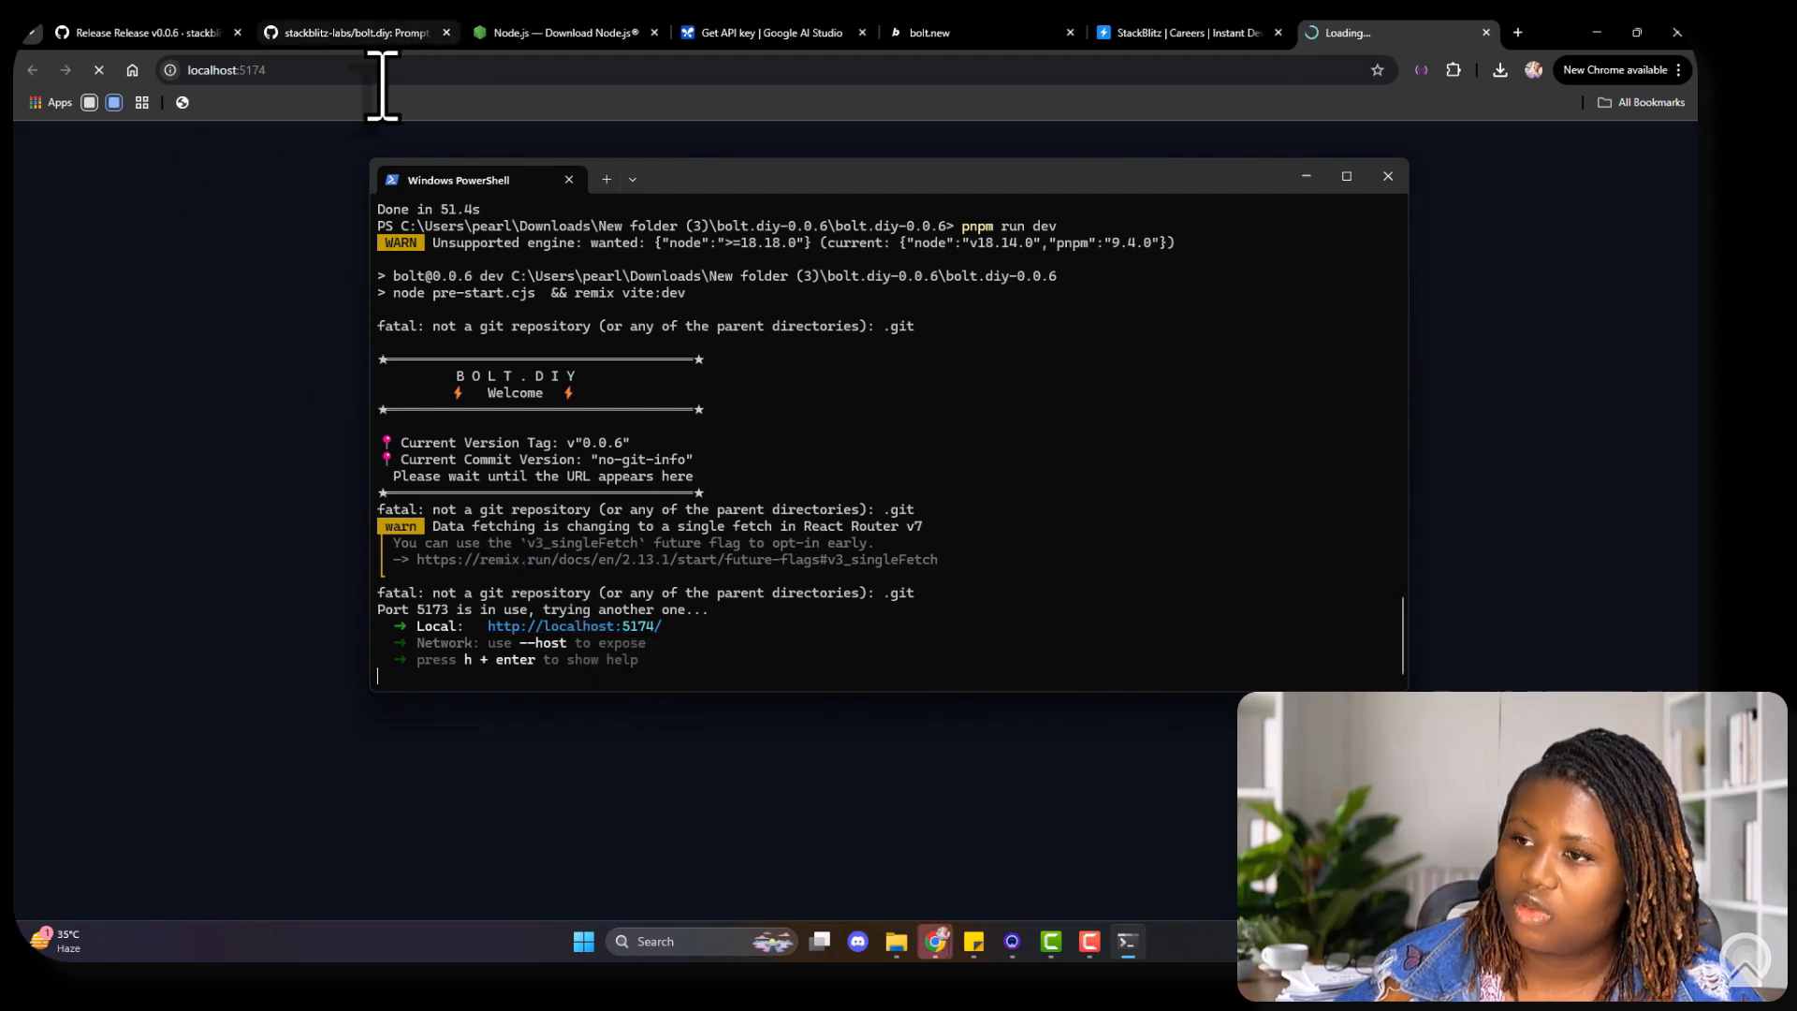
mouse_move(264, 240)
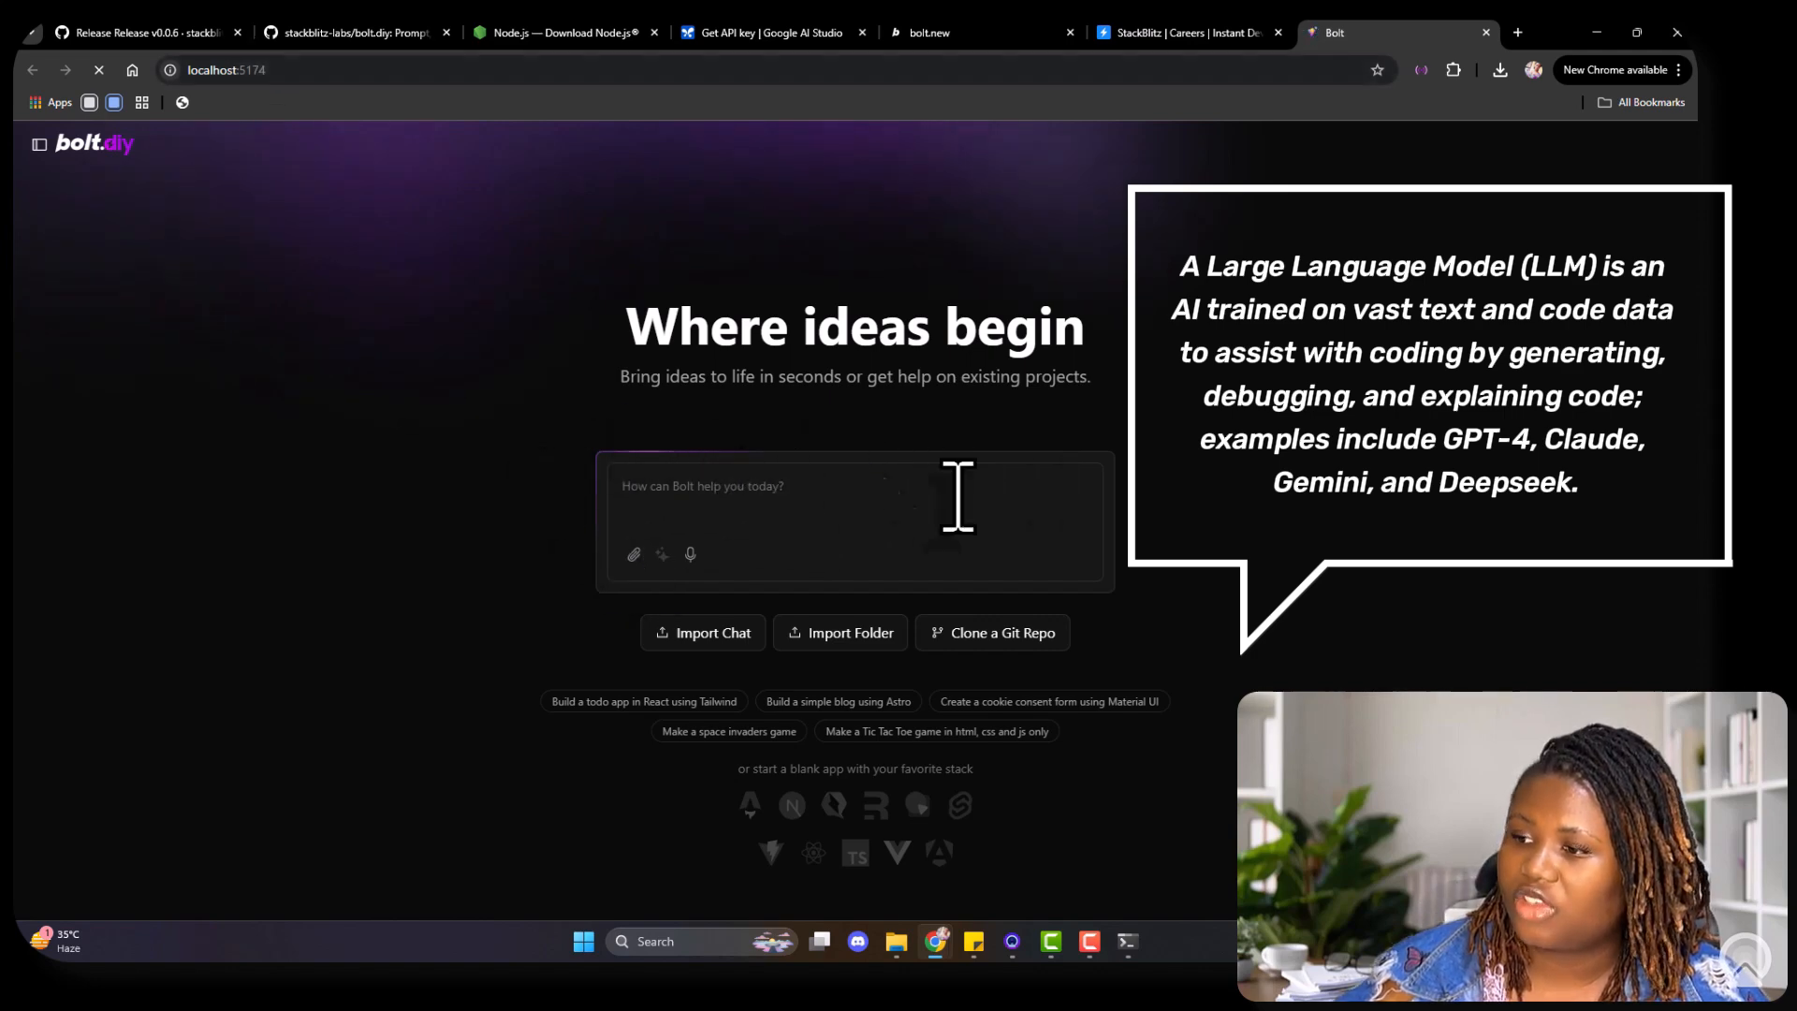
mouse_move(894, 591)
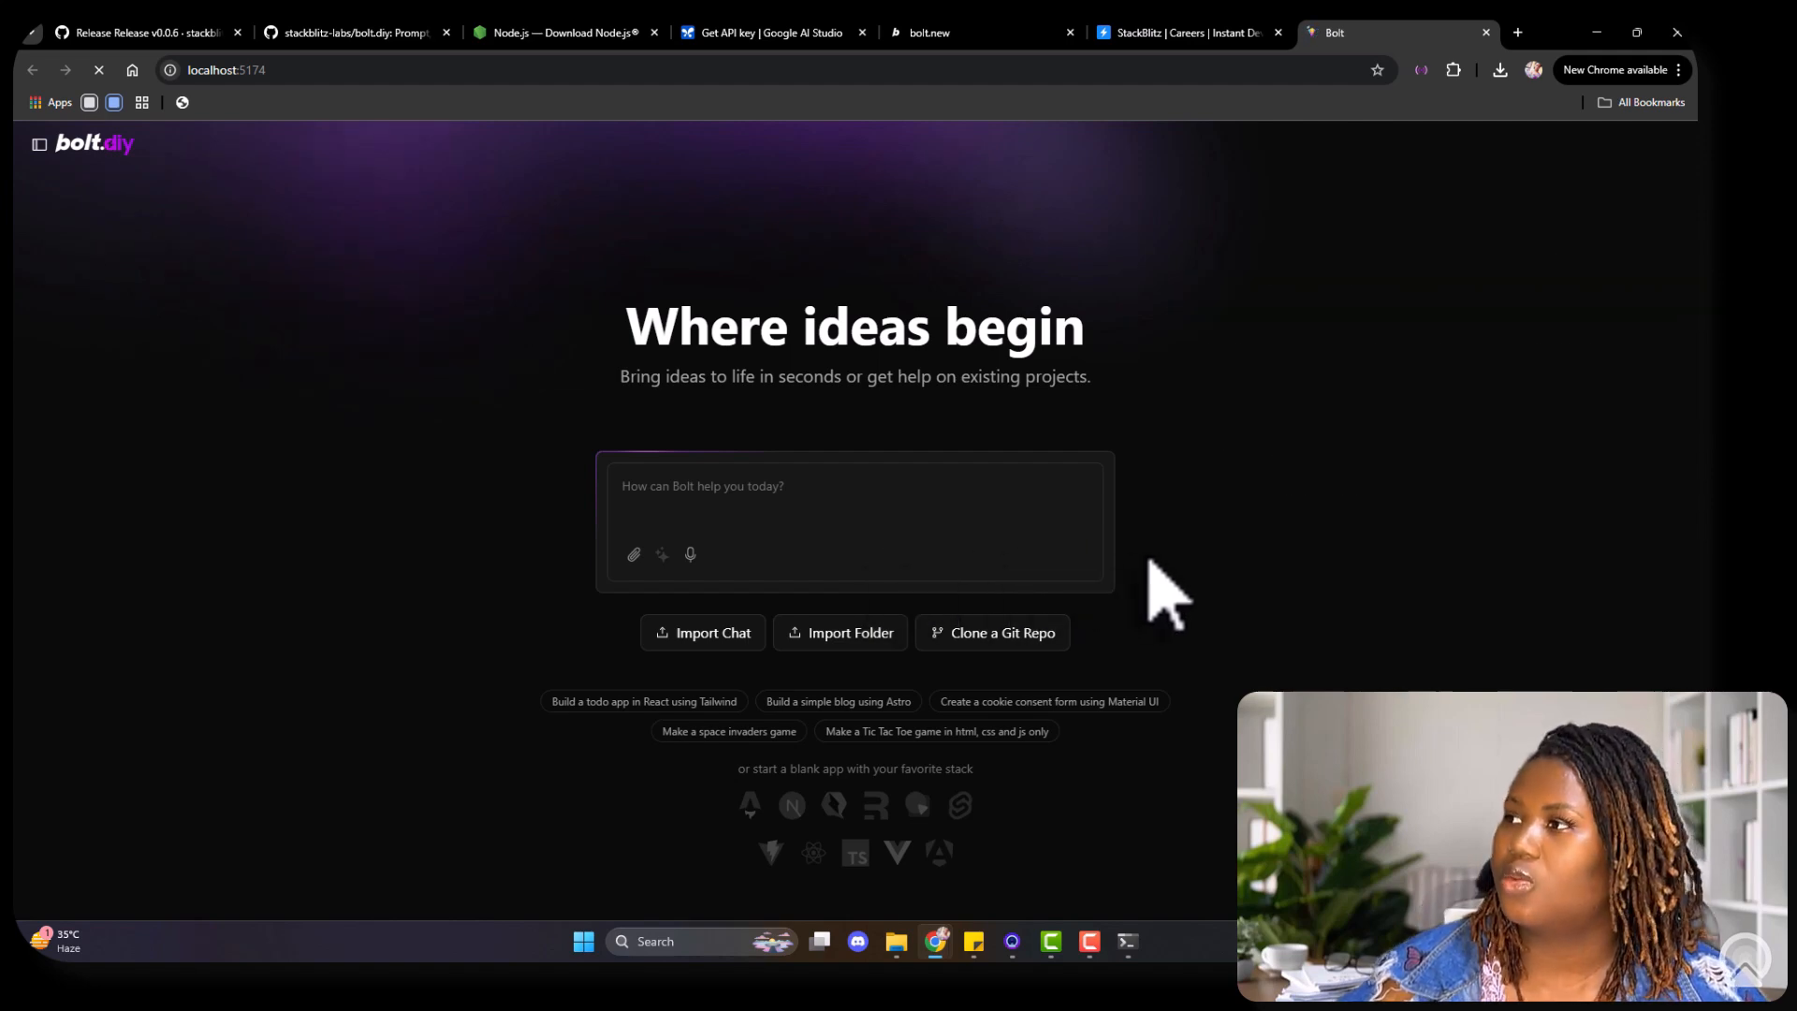
mouse_move(602, 361)
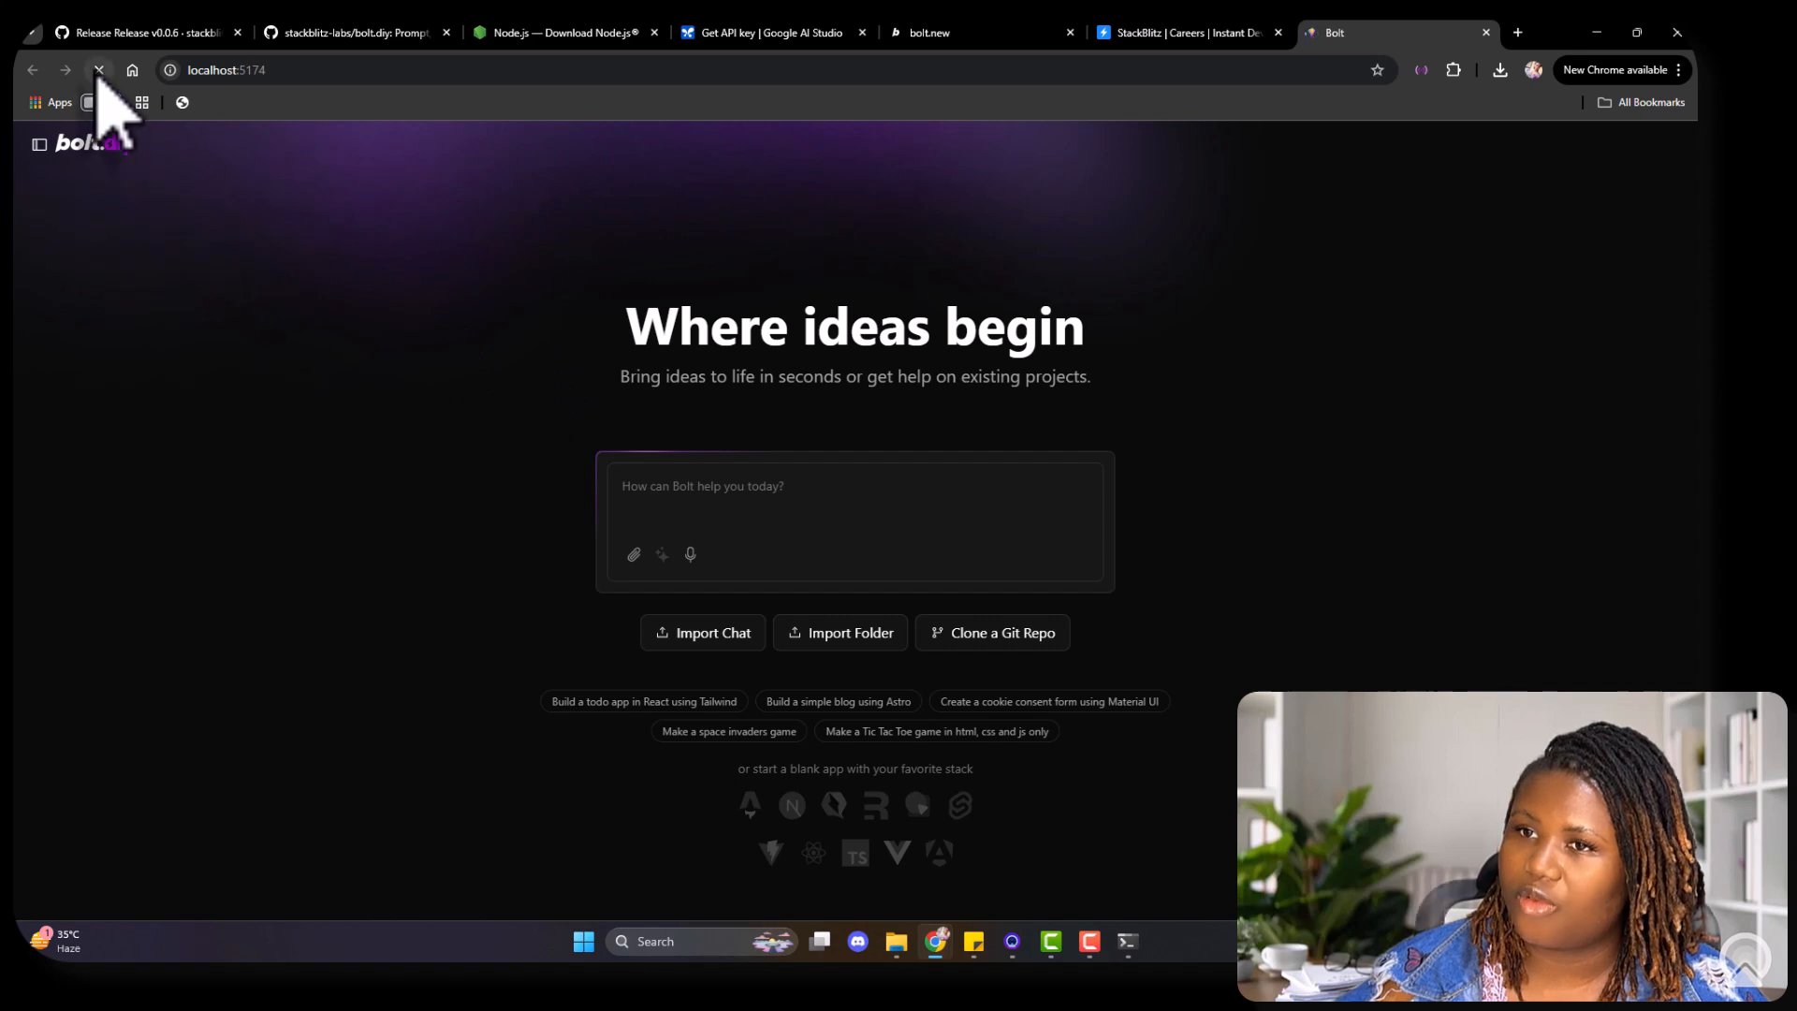
click(98, 71)
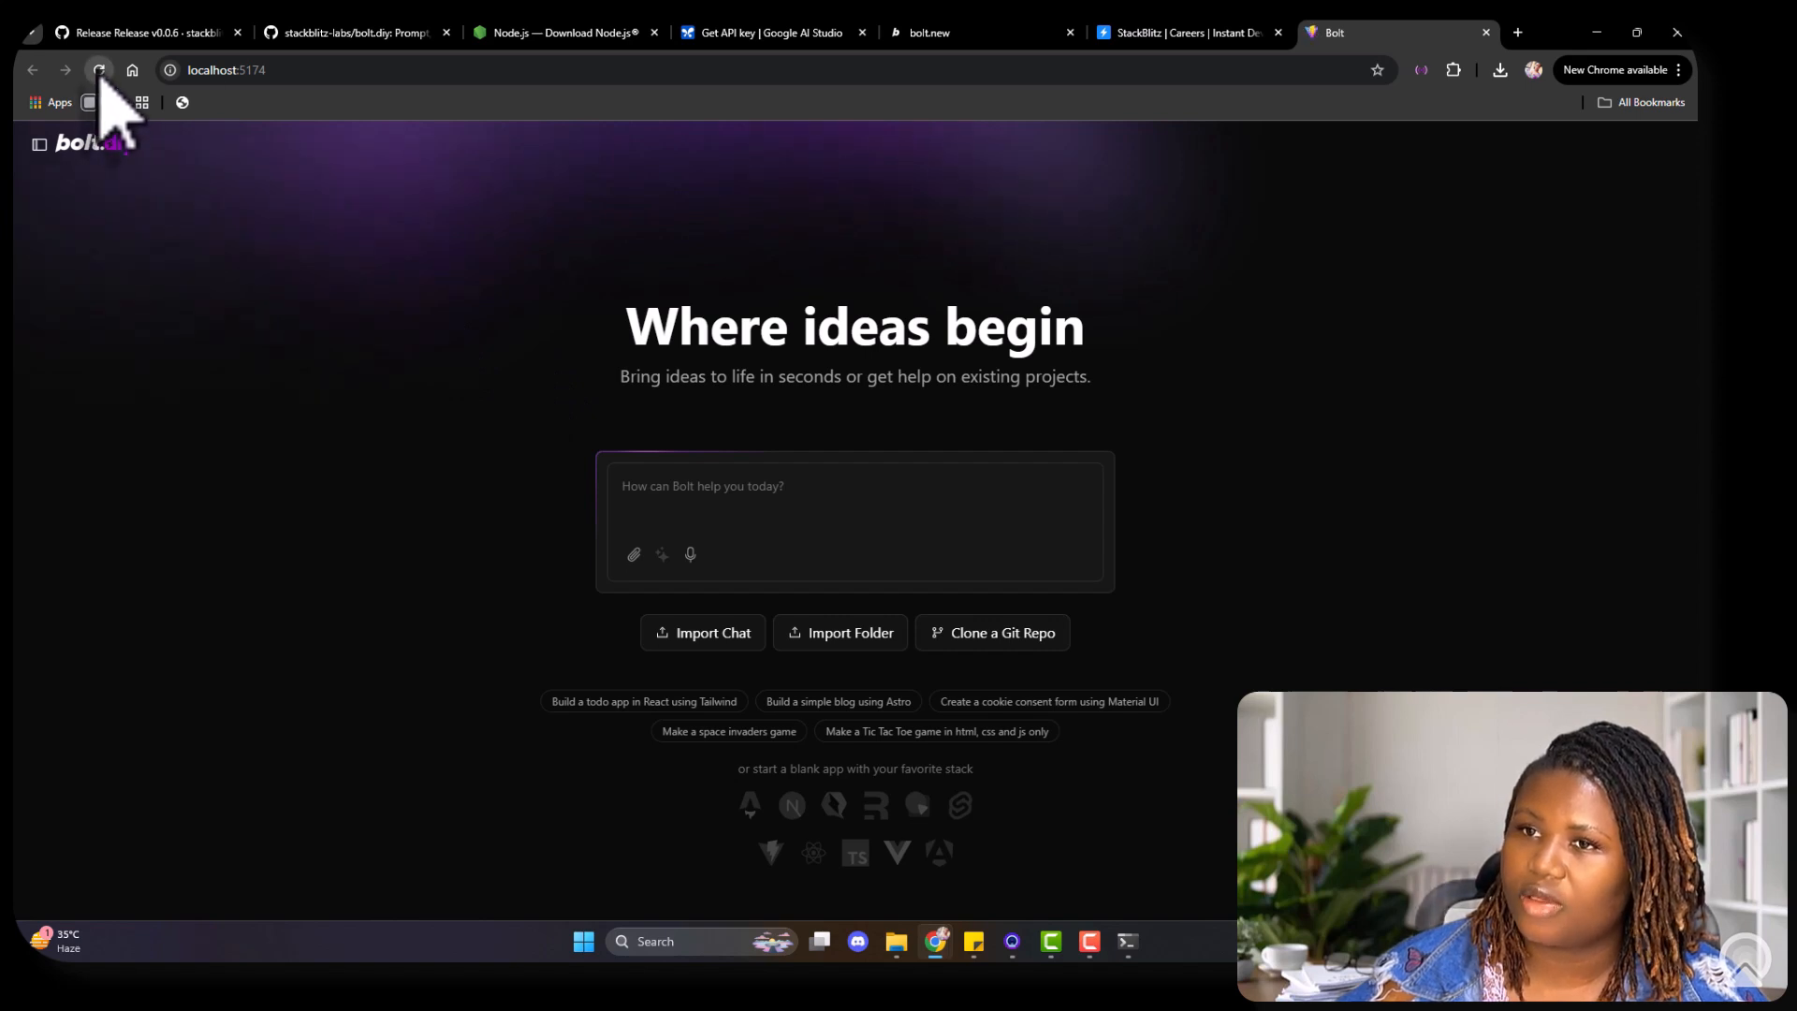
click(98, 70)
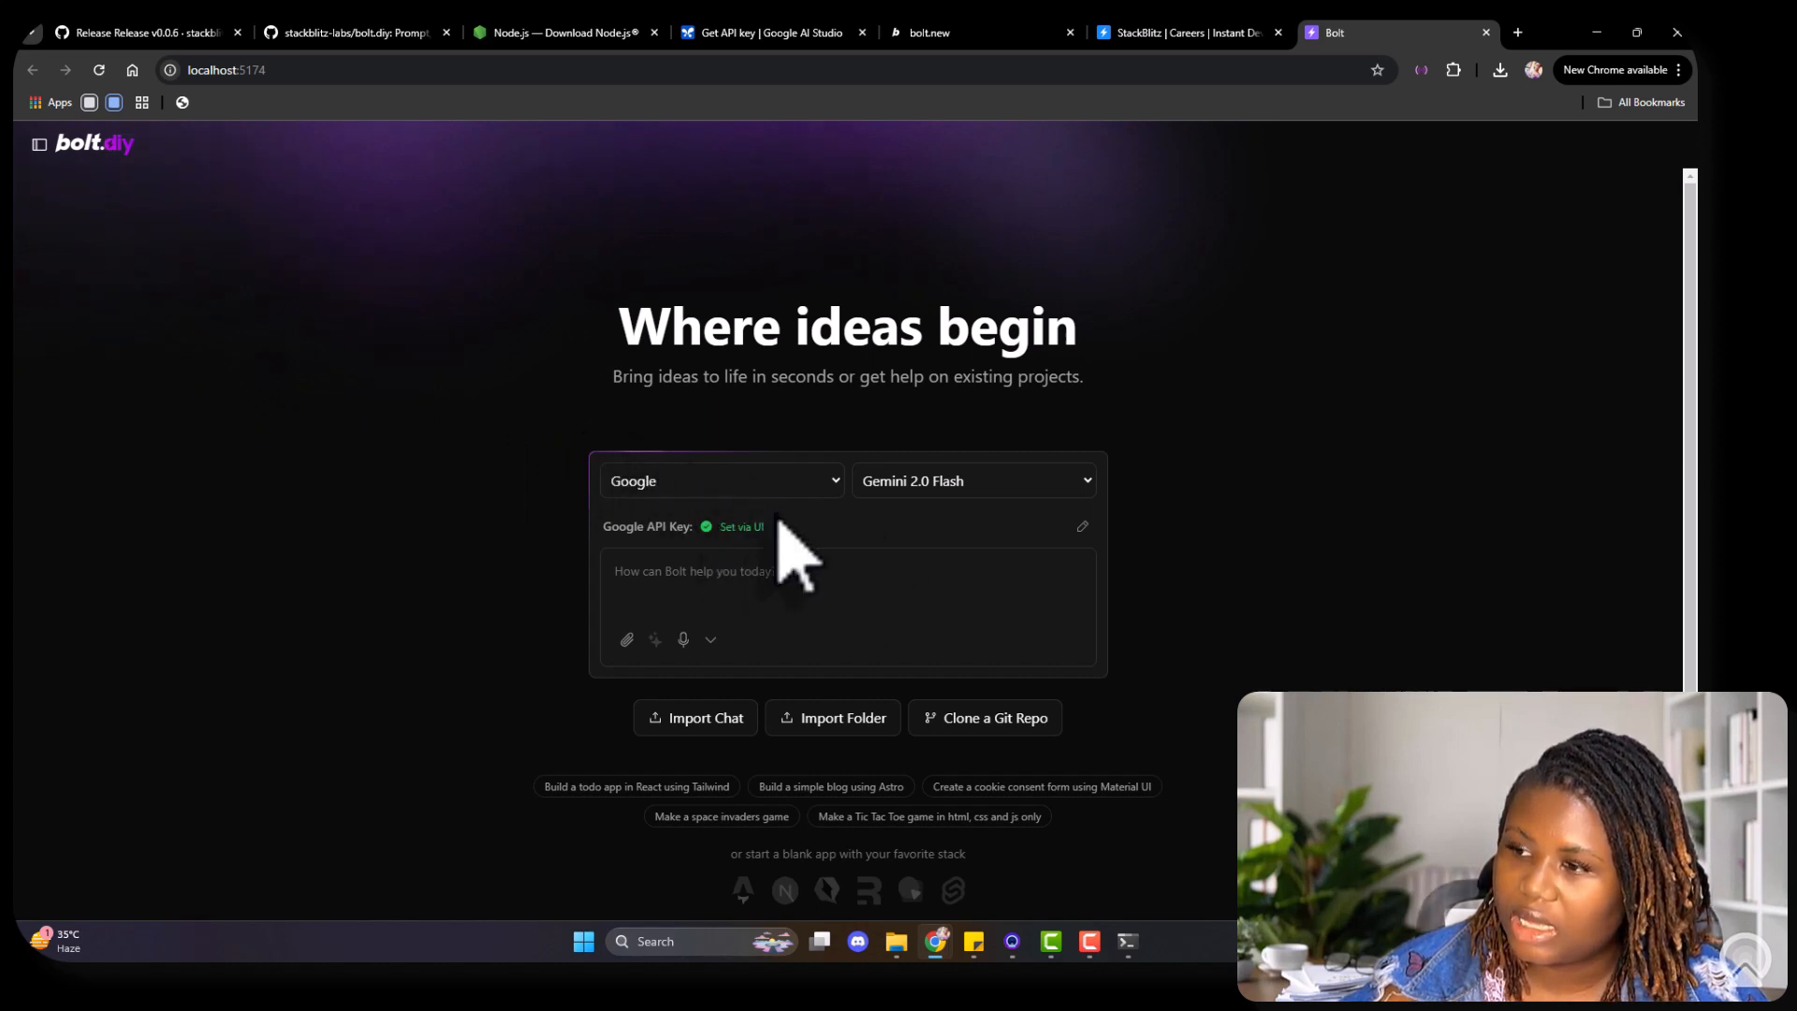
mouse_move(768, 539)
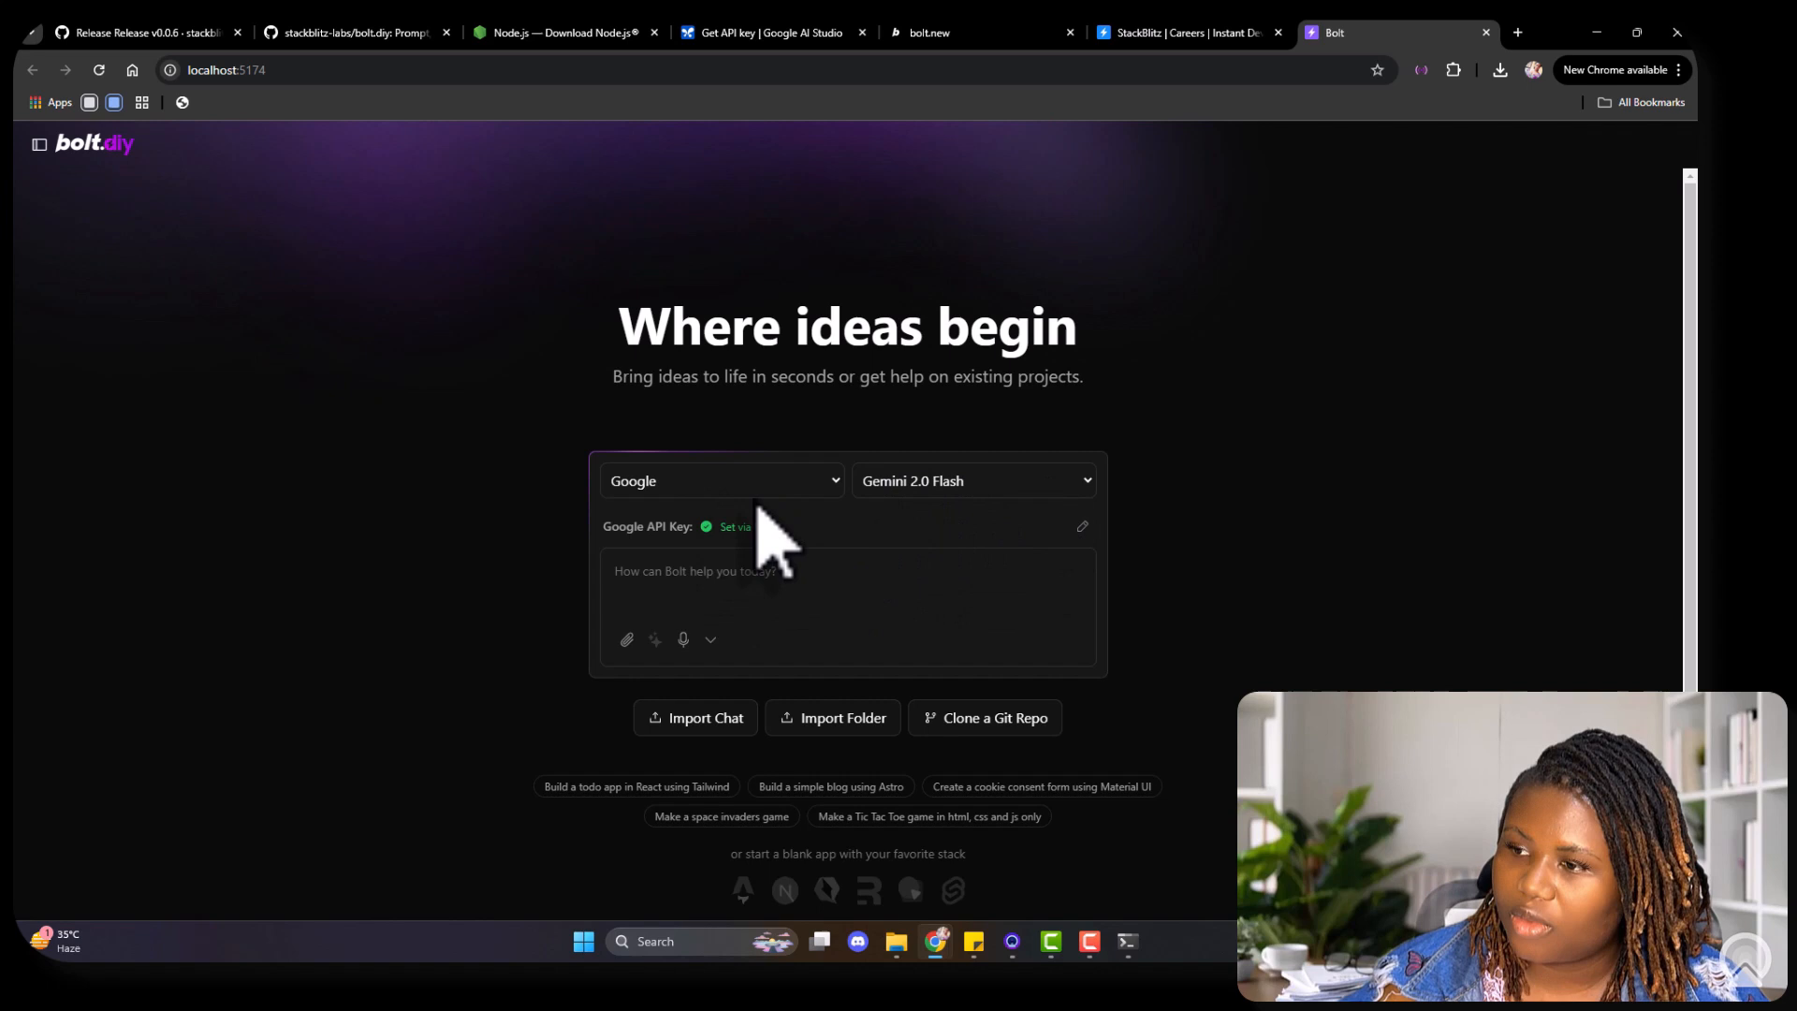
Step: Try Ollama as the provider, abandoning its API key entry
click(720, 480)
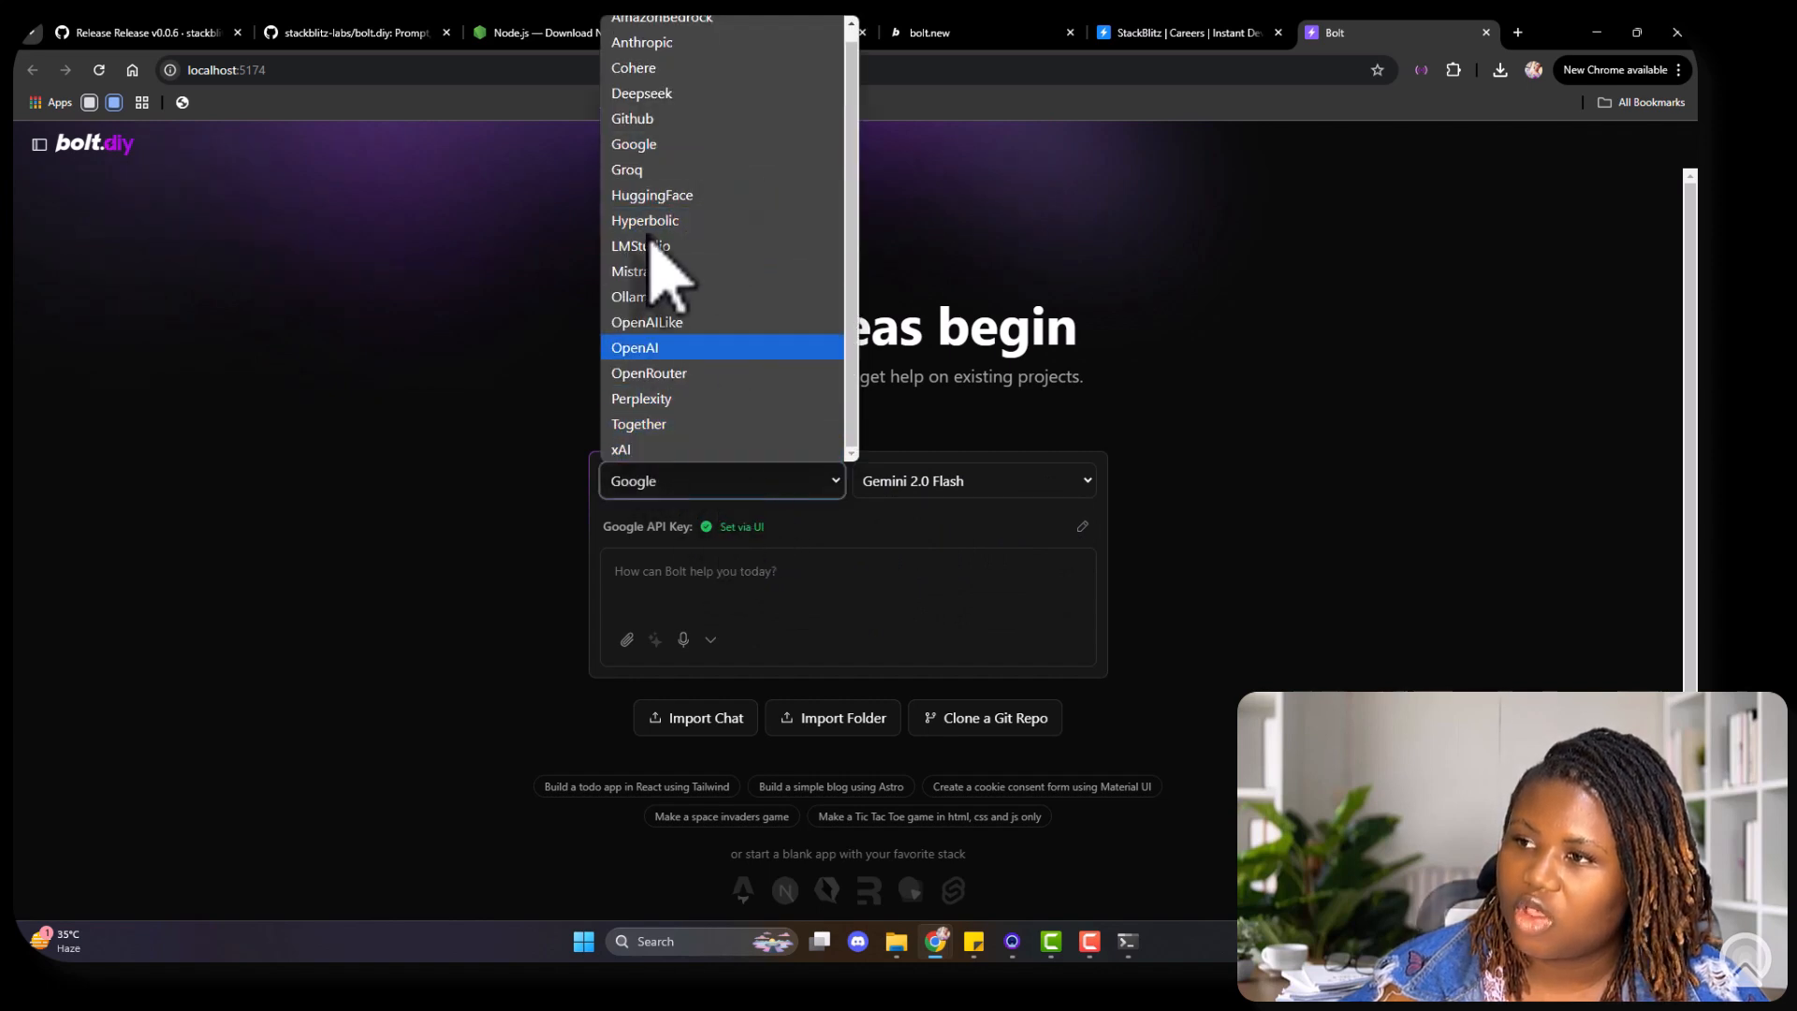
mouse_move(688, 310)
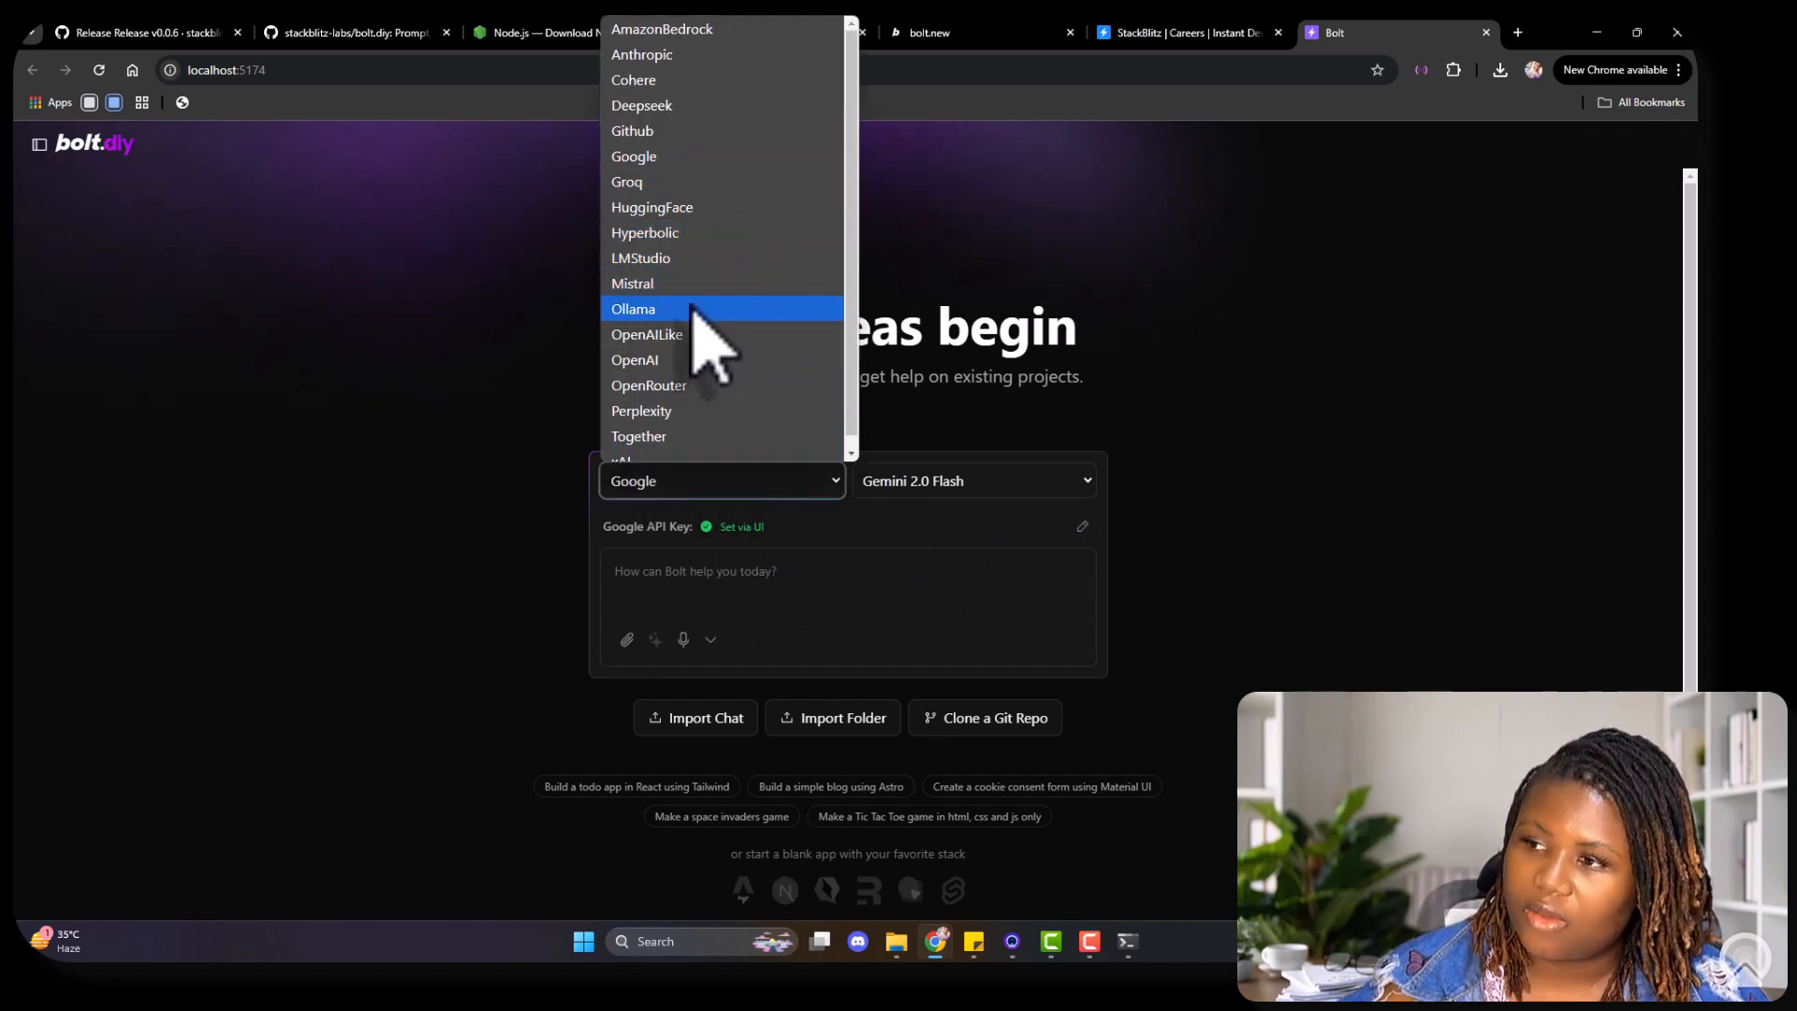
click(632, 308)
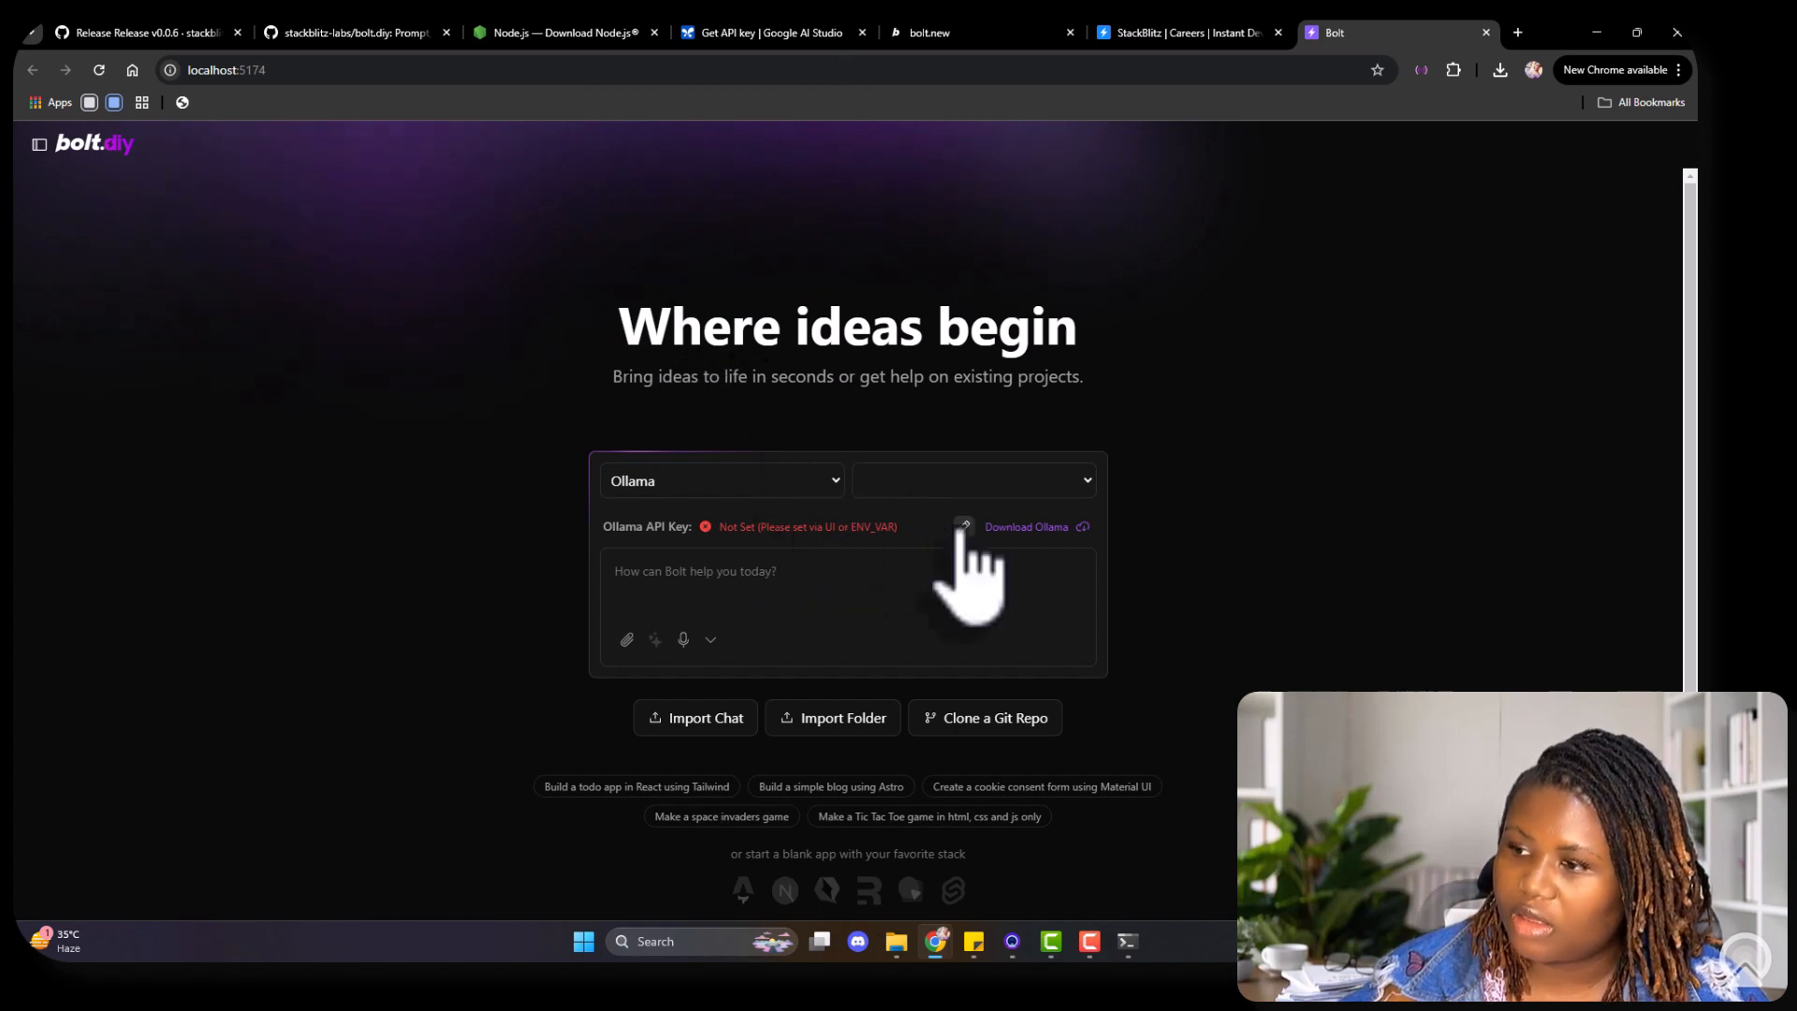
click(963, 526)
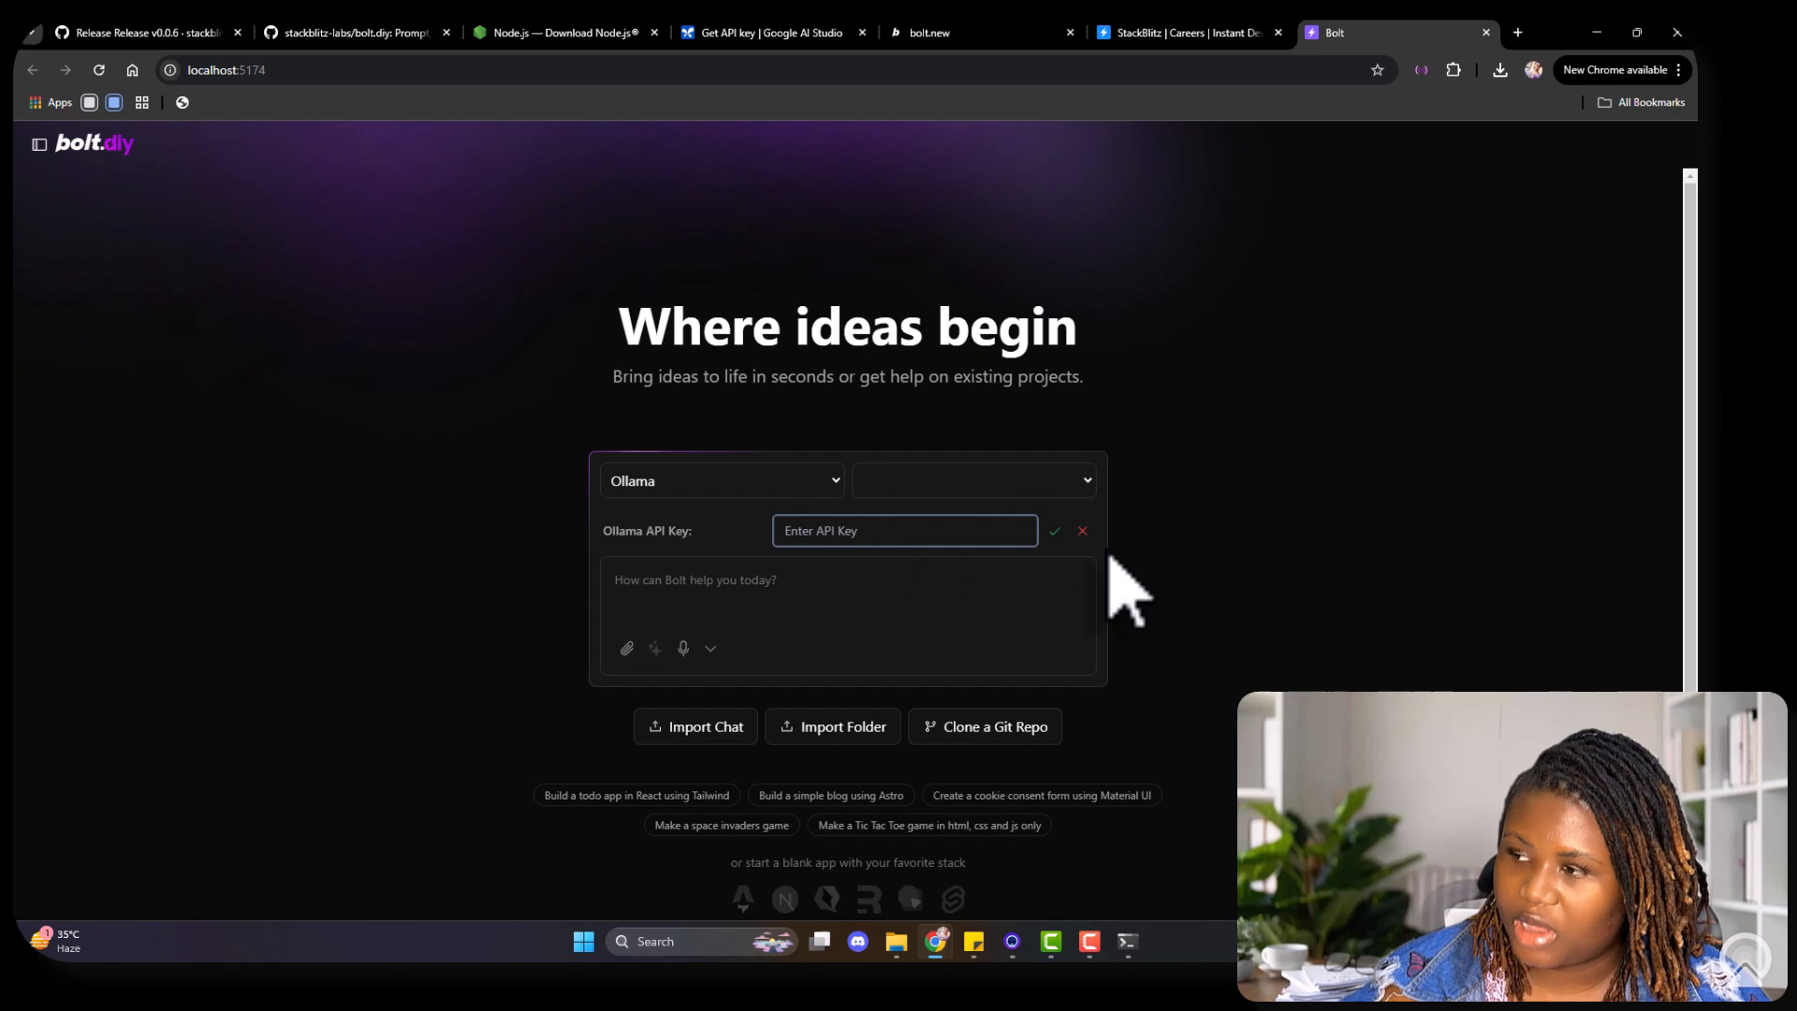
click(1079, 531)
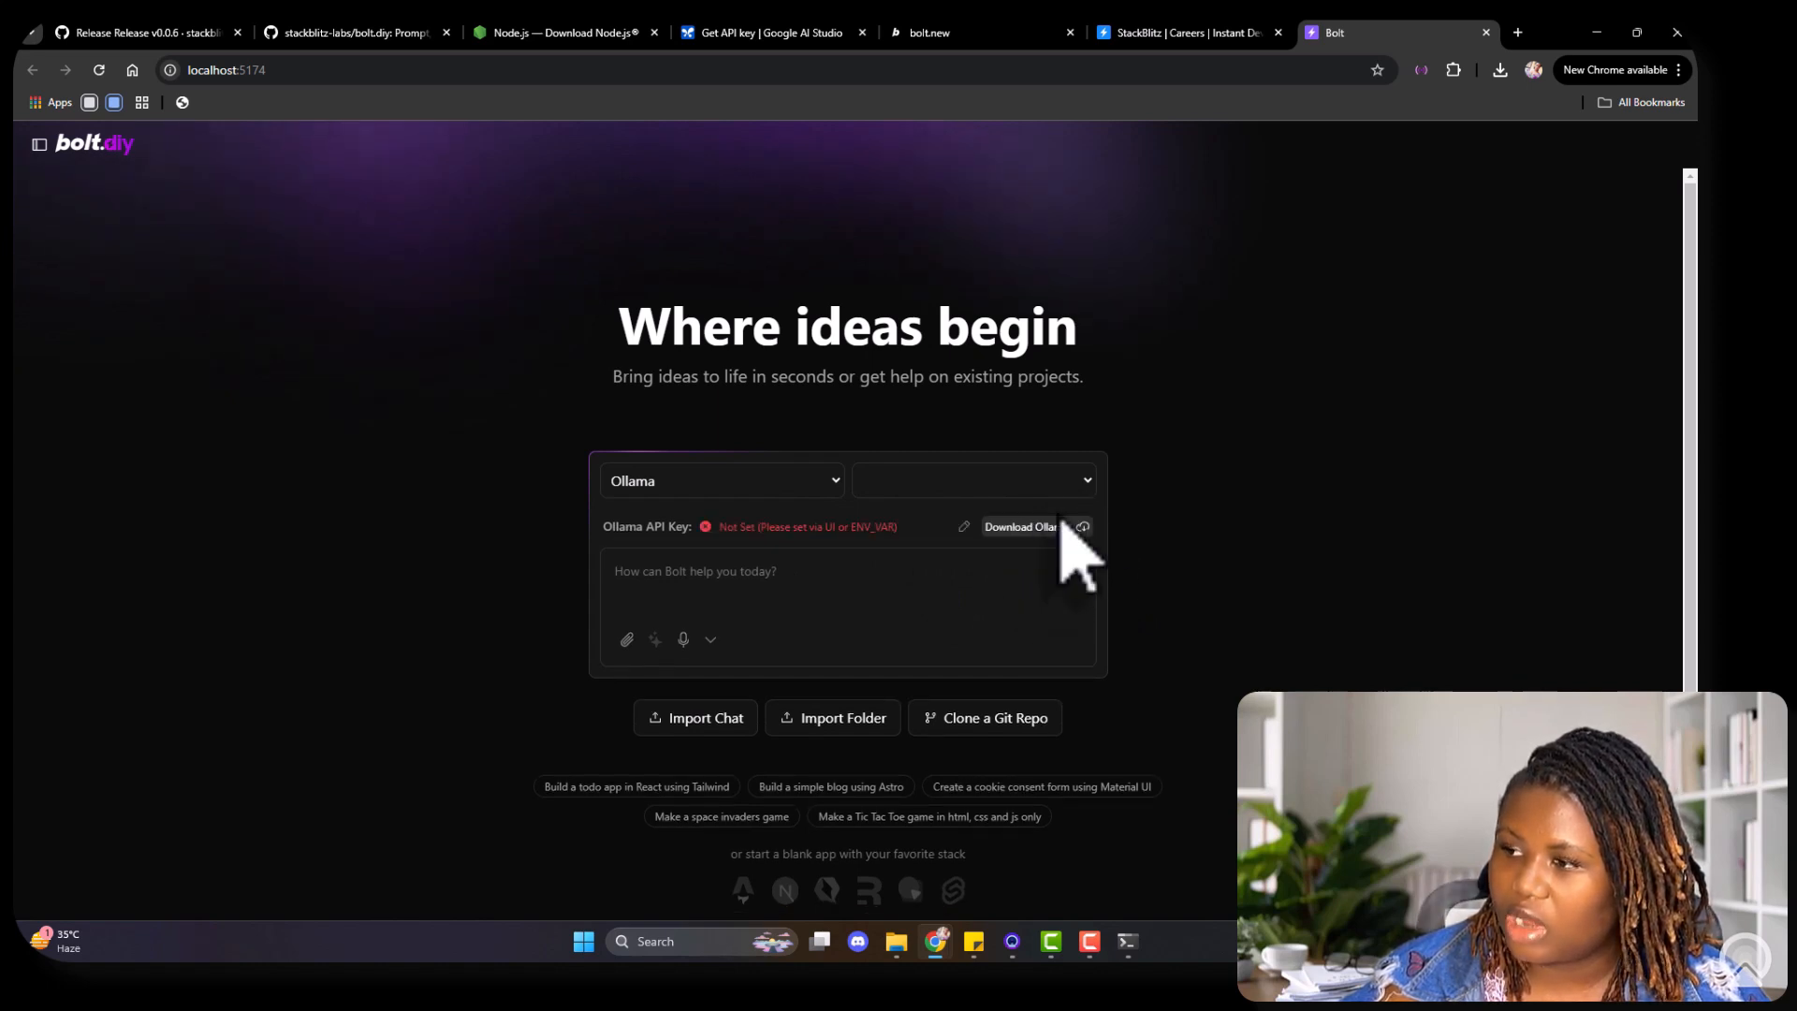
Step: Switch the provider to DeepSeek and glance at its API key page
click(721, 480)
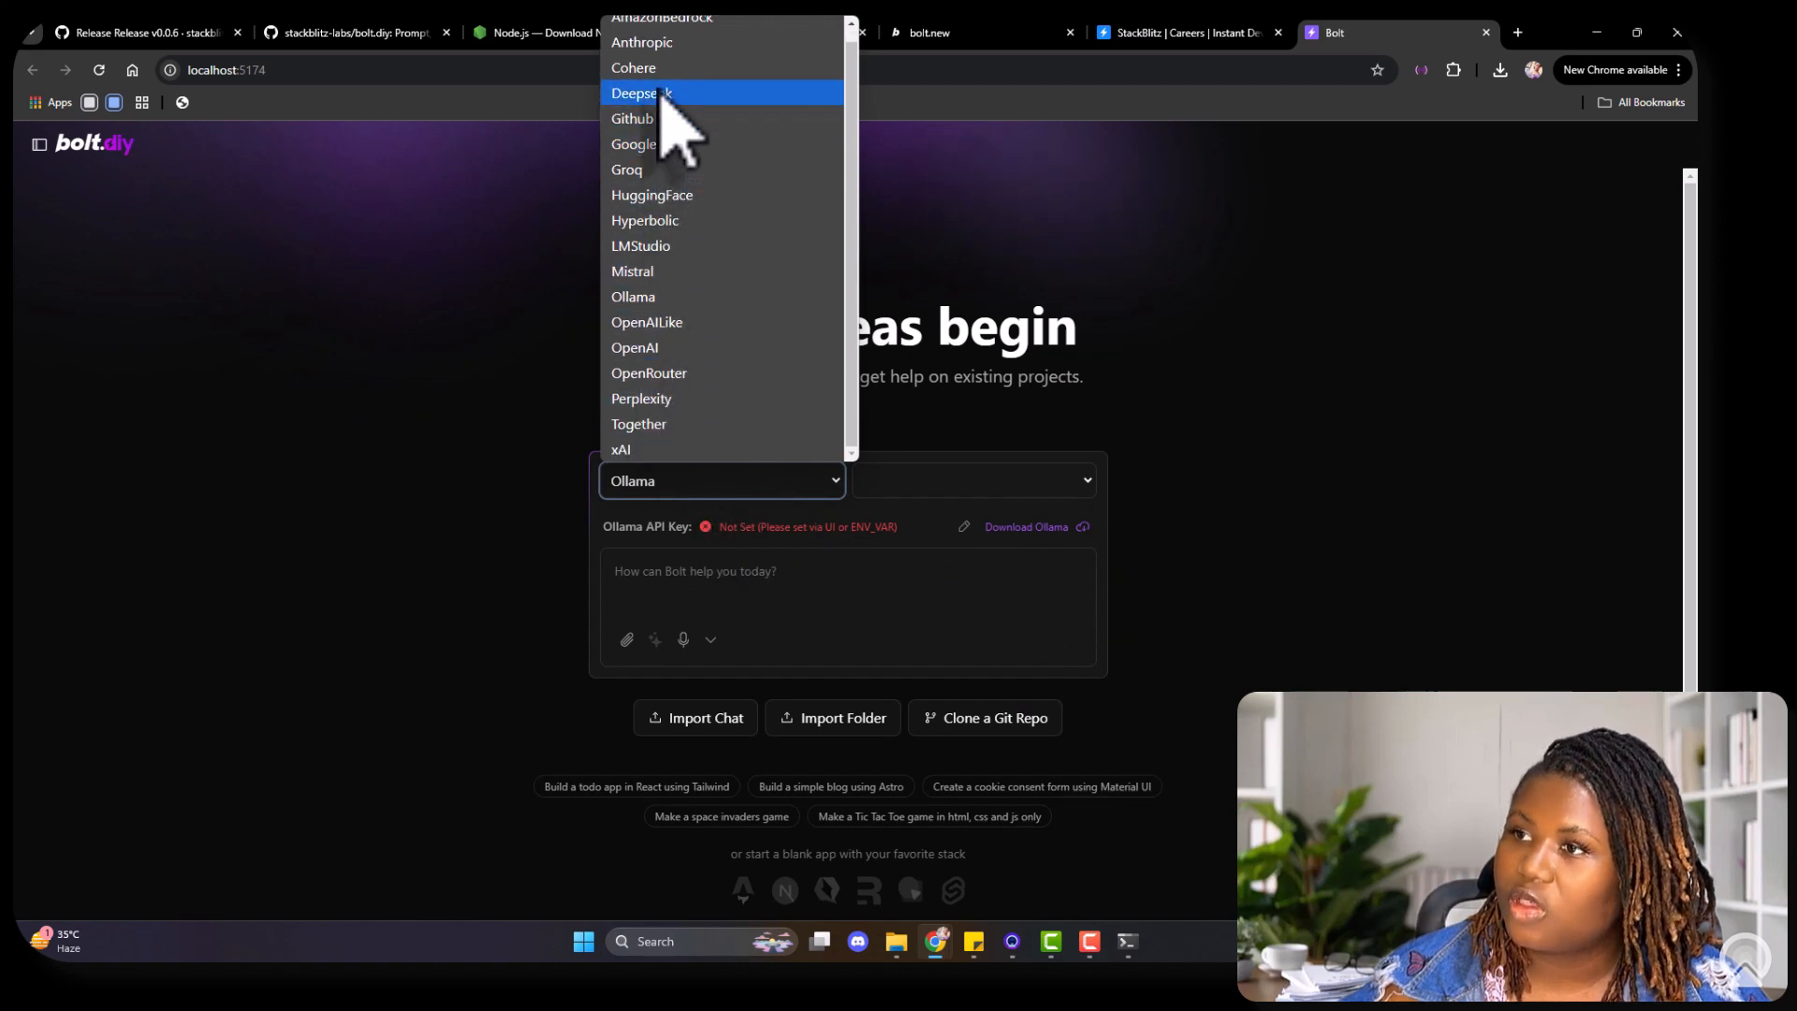
click(640, 92)
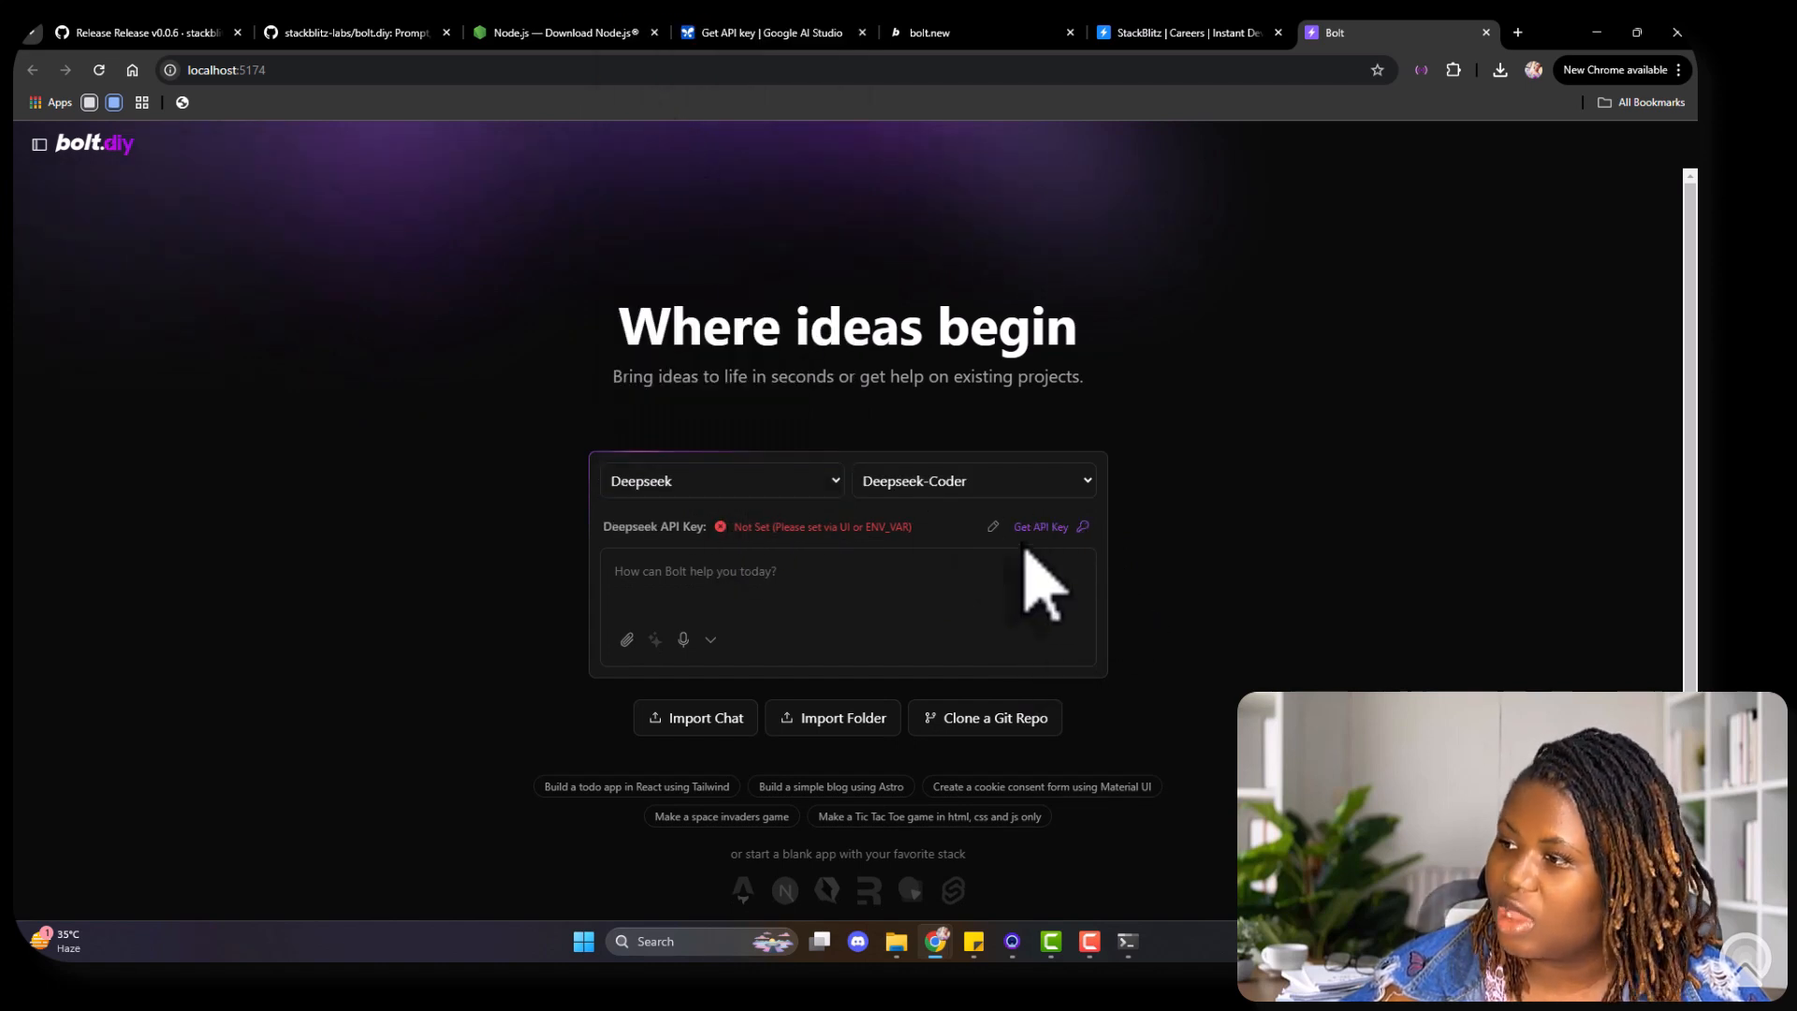
mouse_move(819, 510)
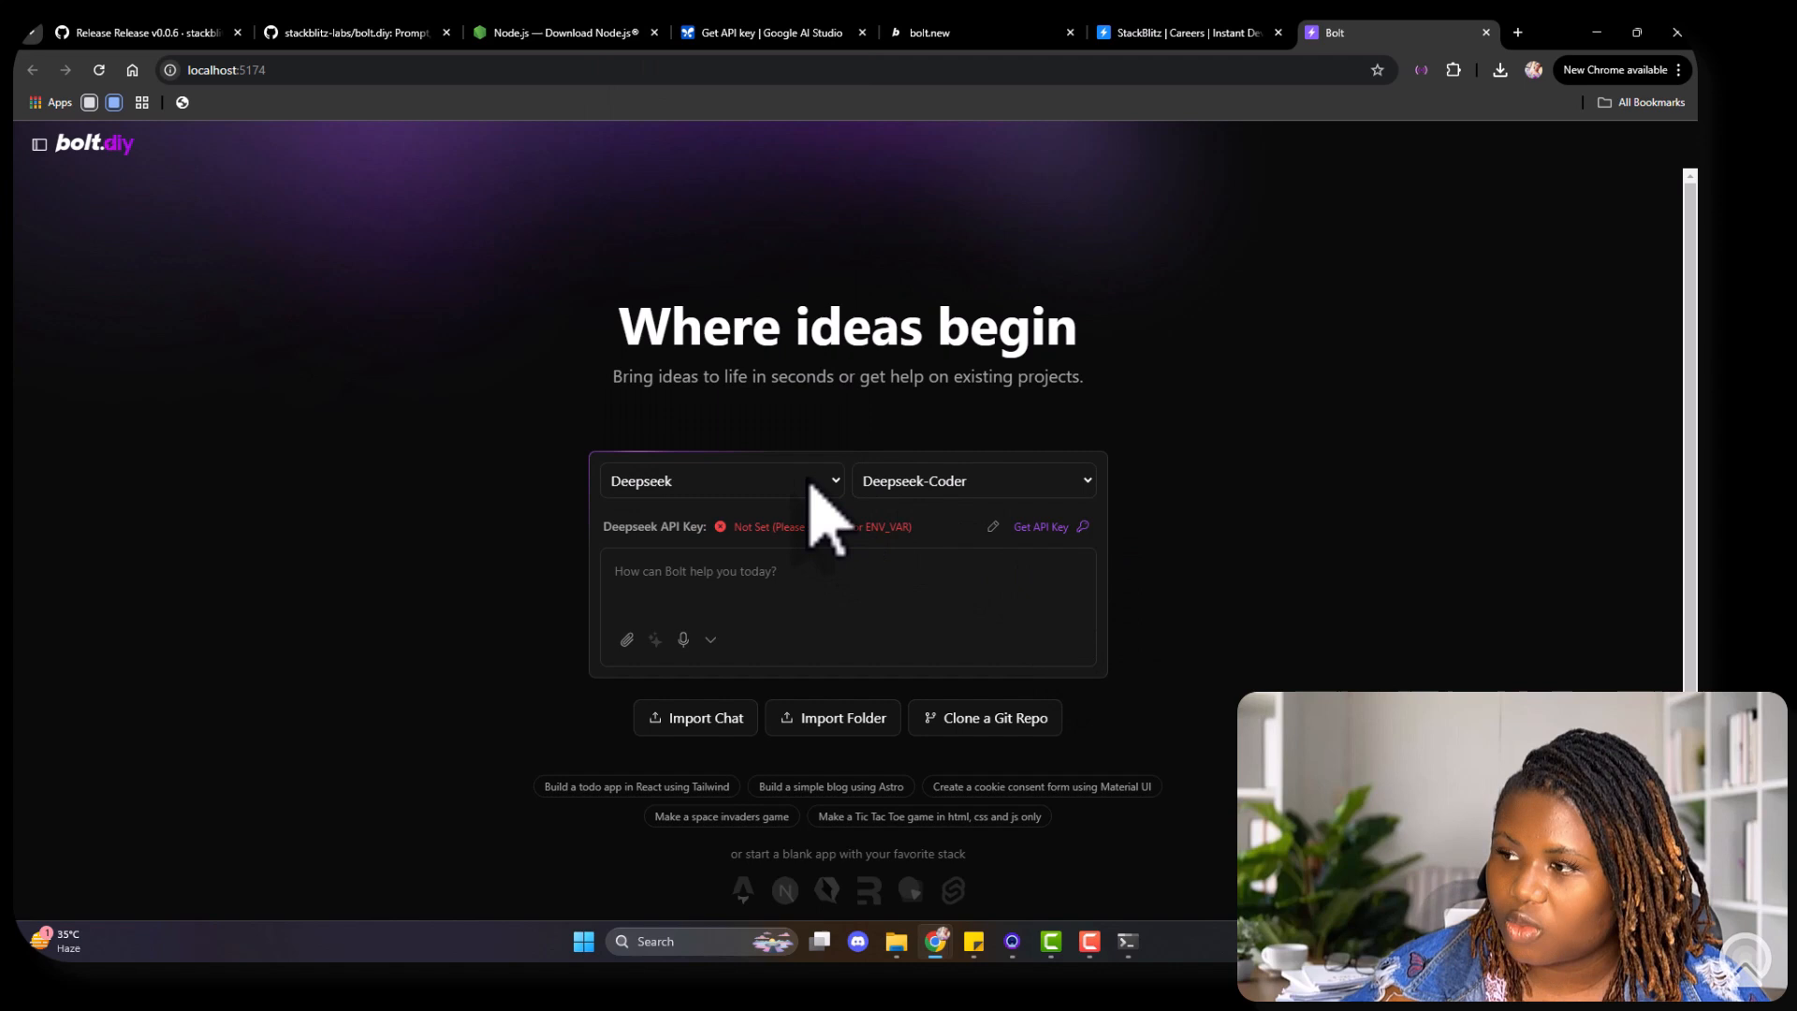
mouse_move(985, 533)
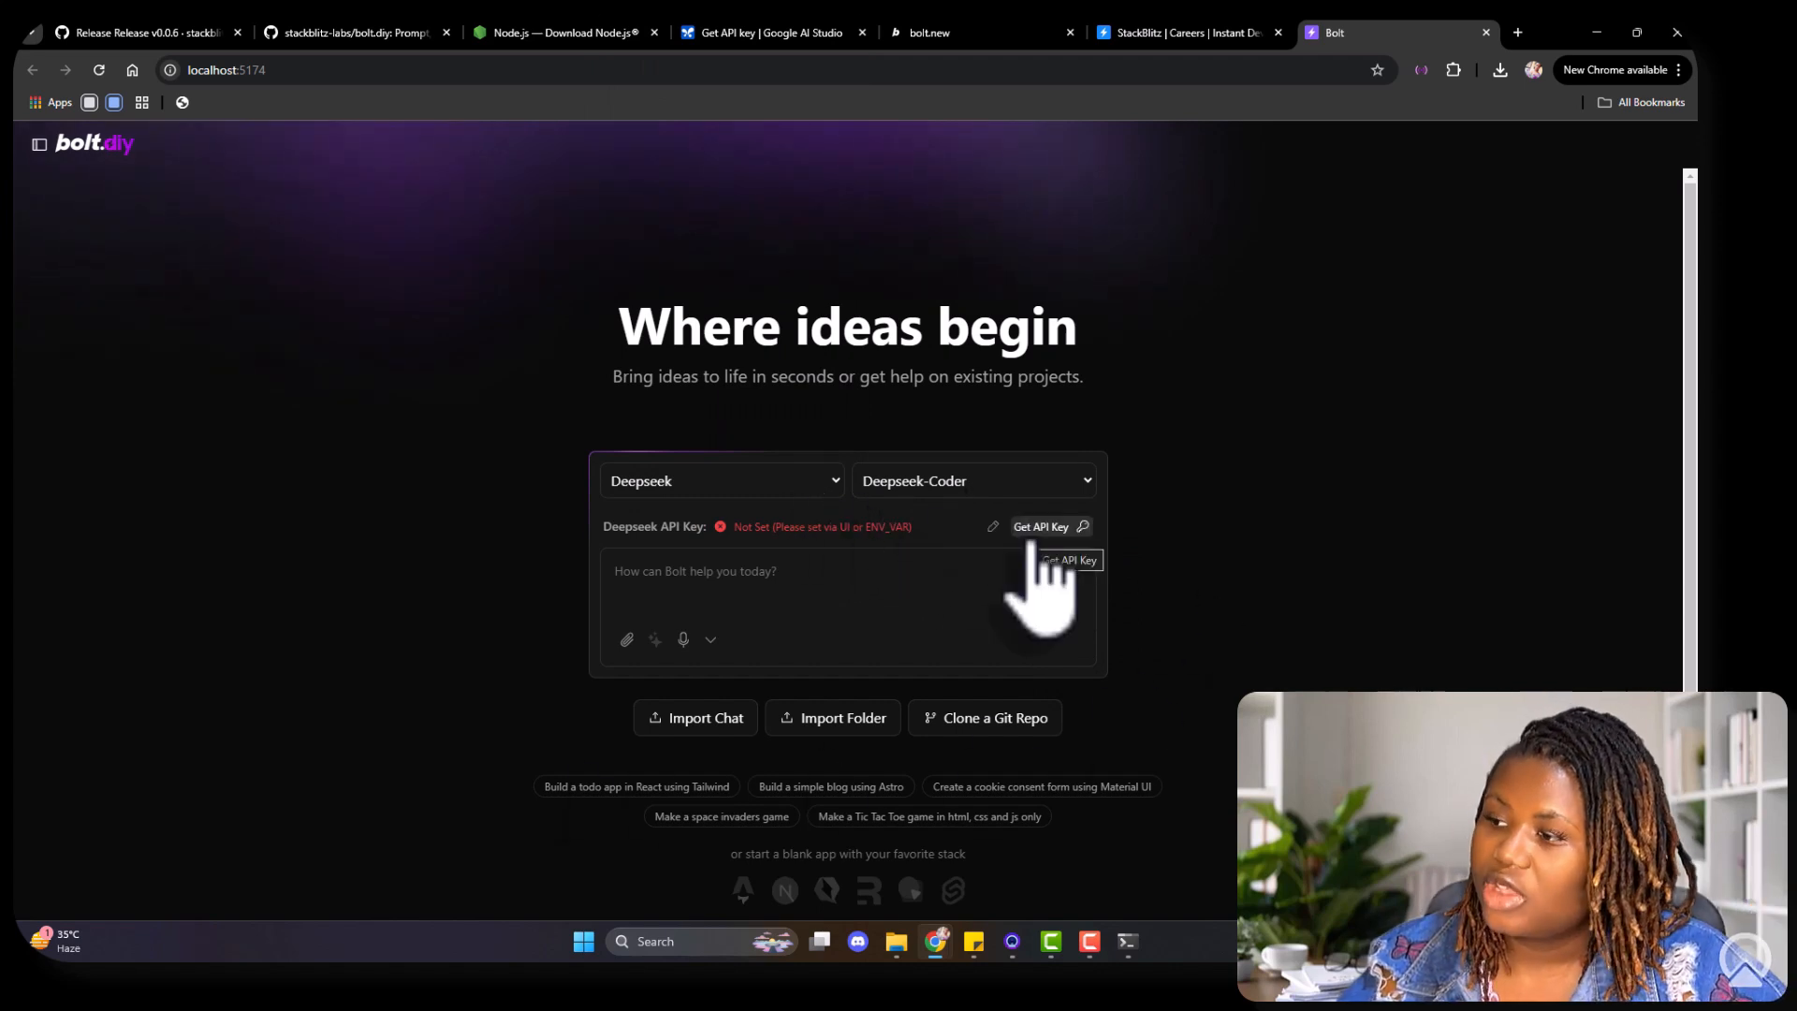
click(1040, 525)
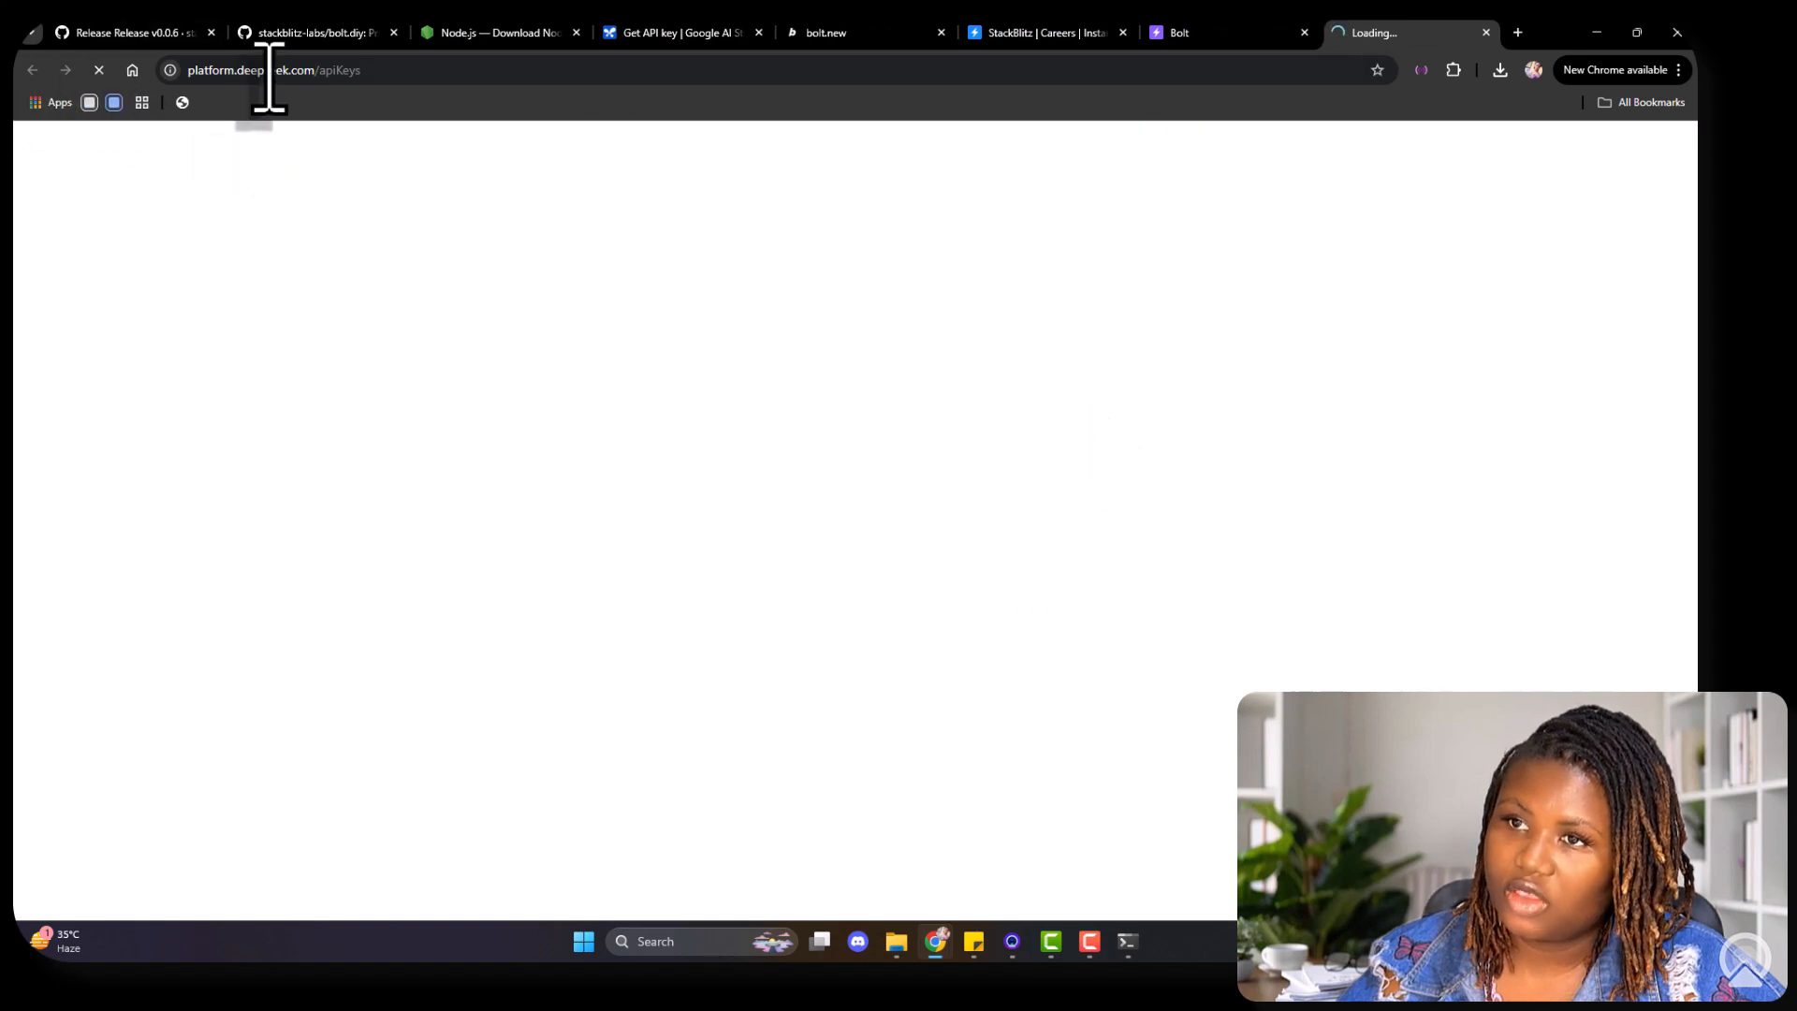
click(1191, 32)
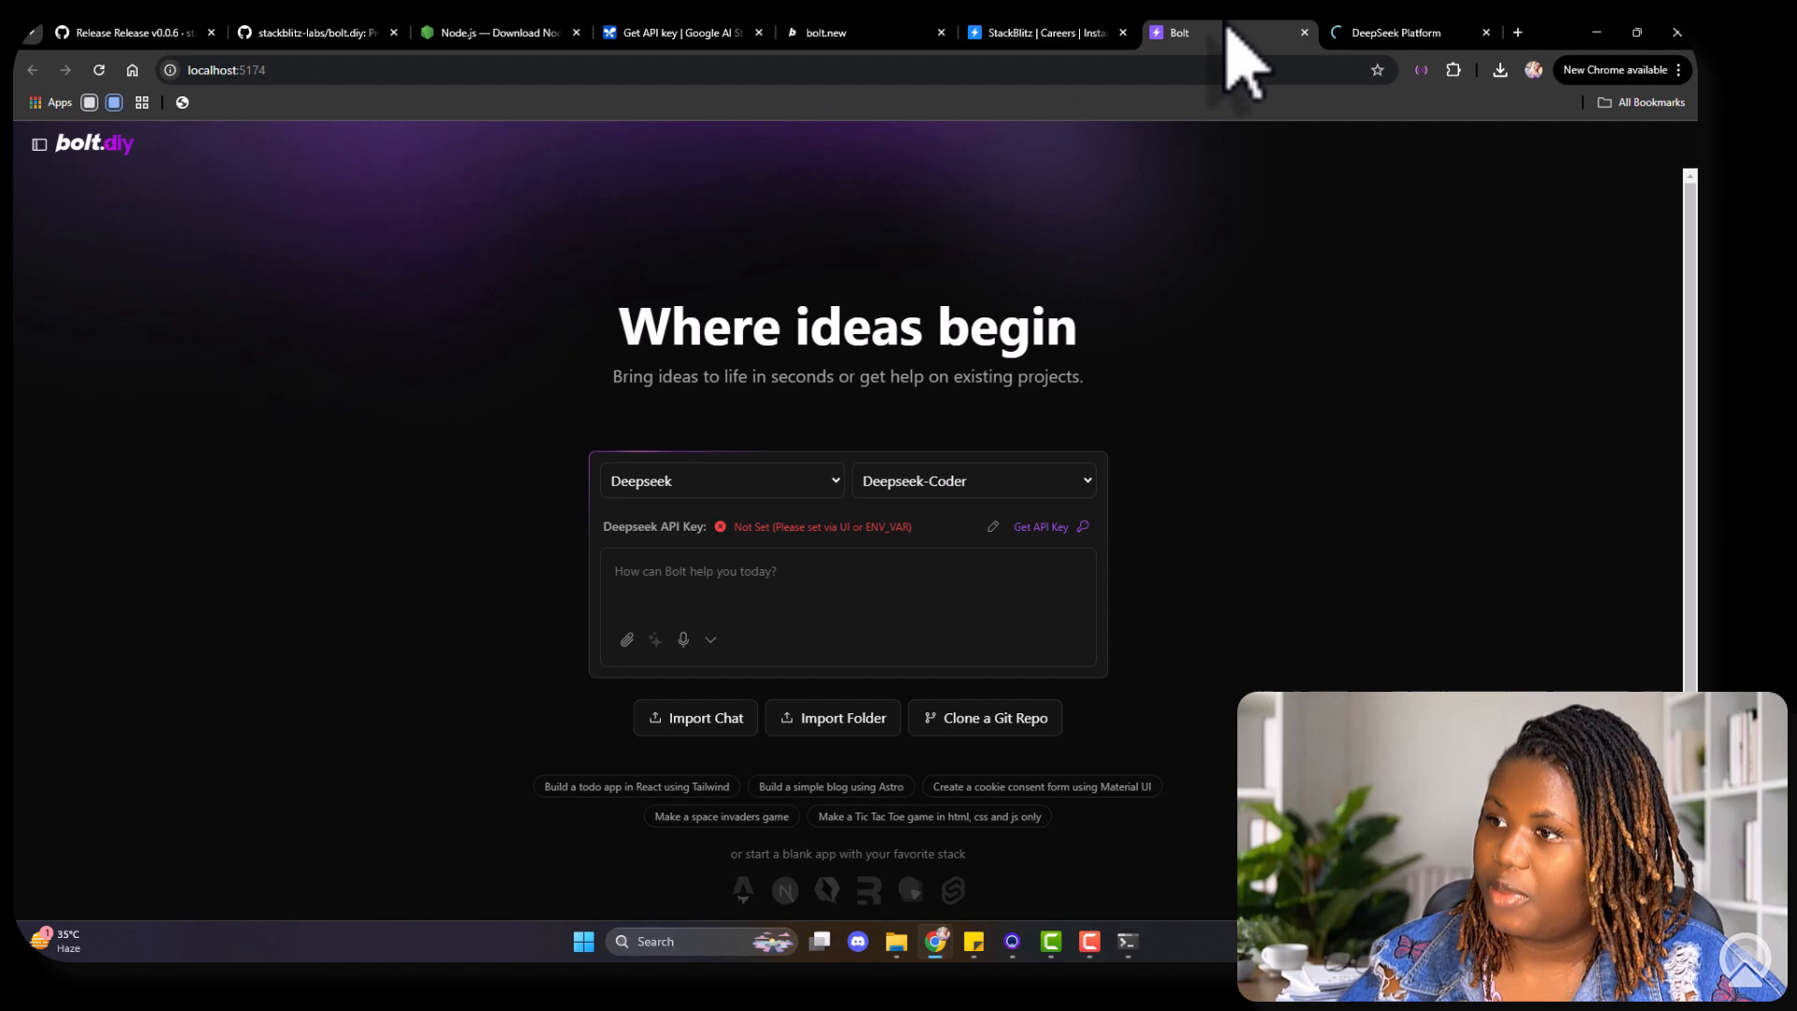
Step: Try LMStudio as the provider, then reopen the provider list
click(721, 480)
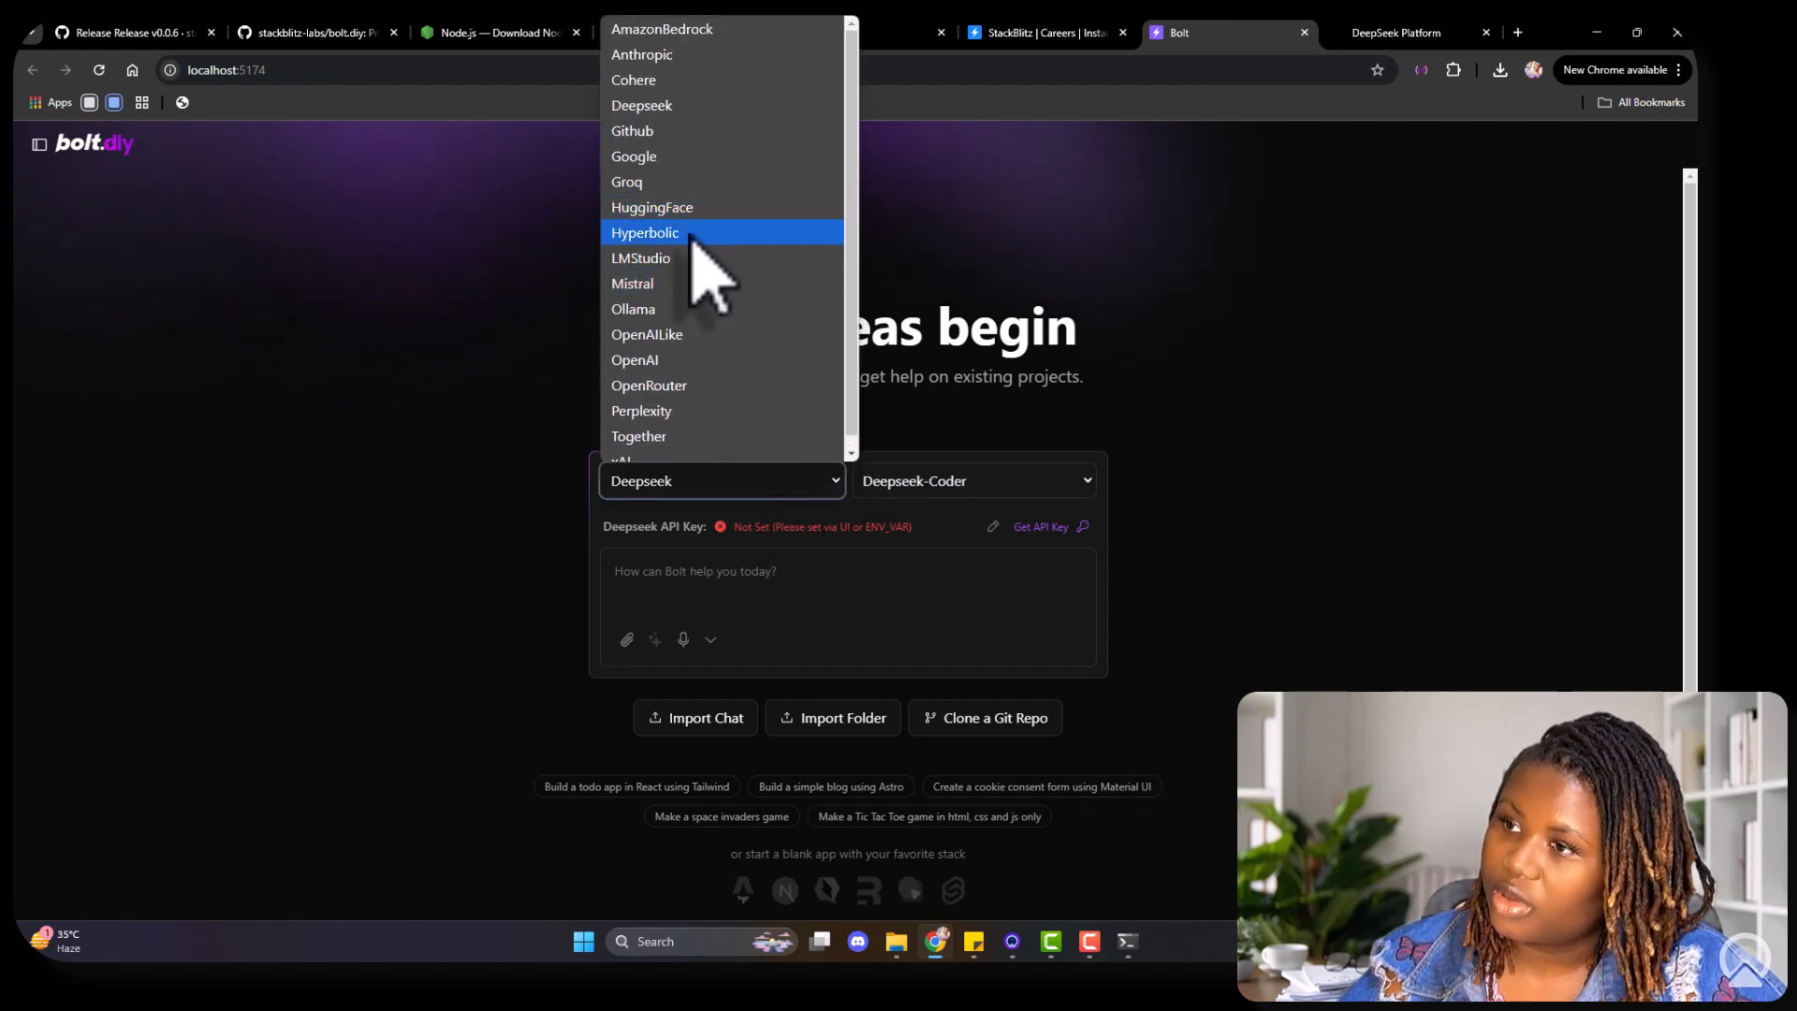
click(640, 259)
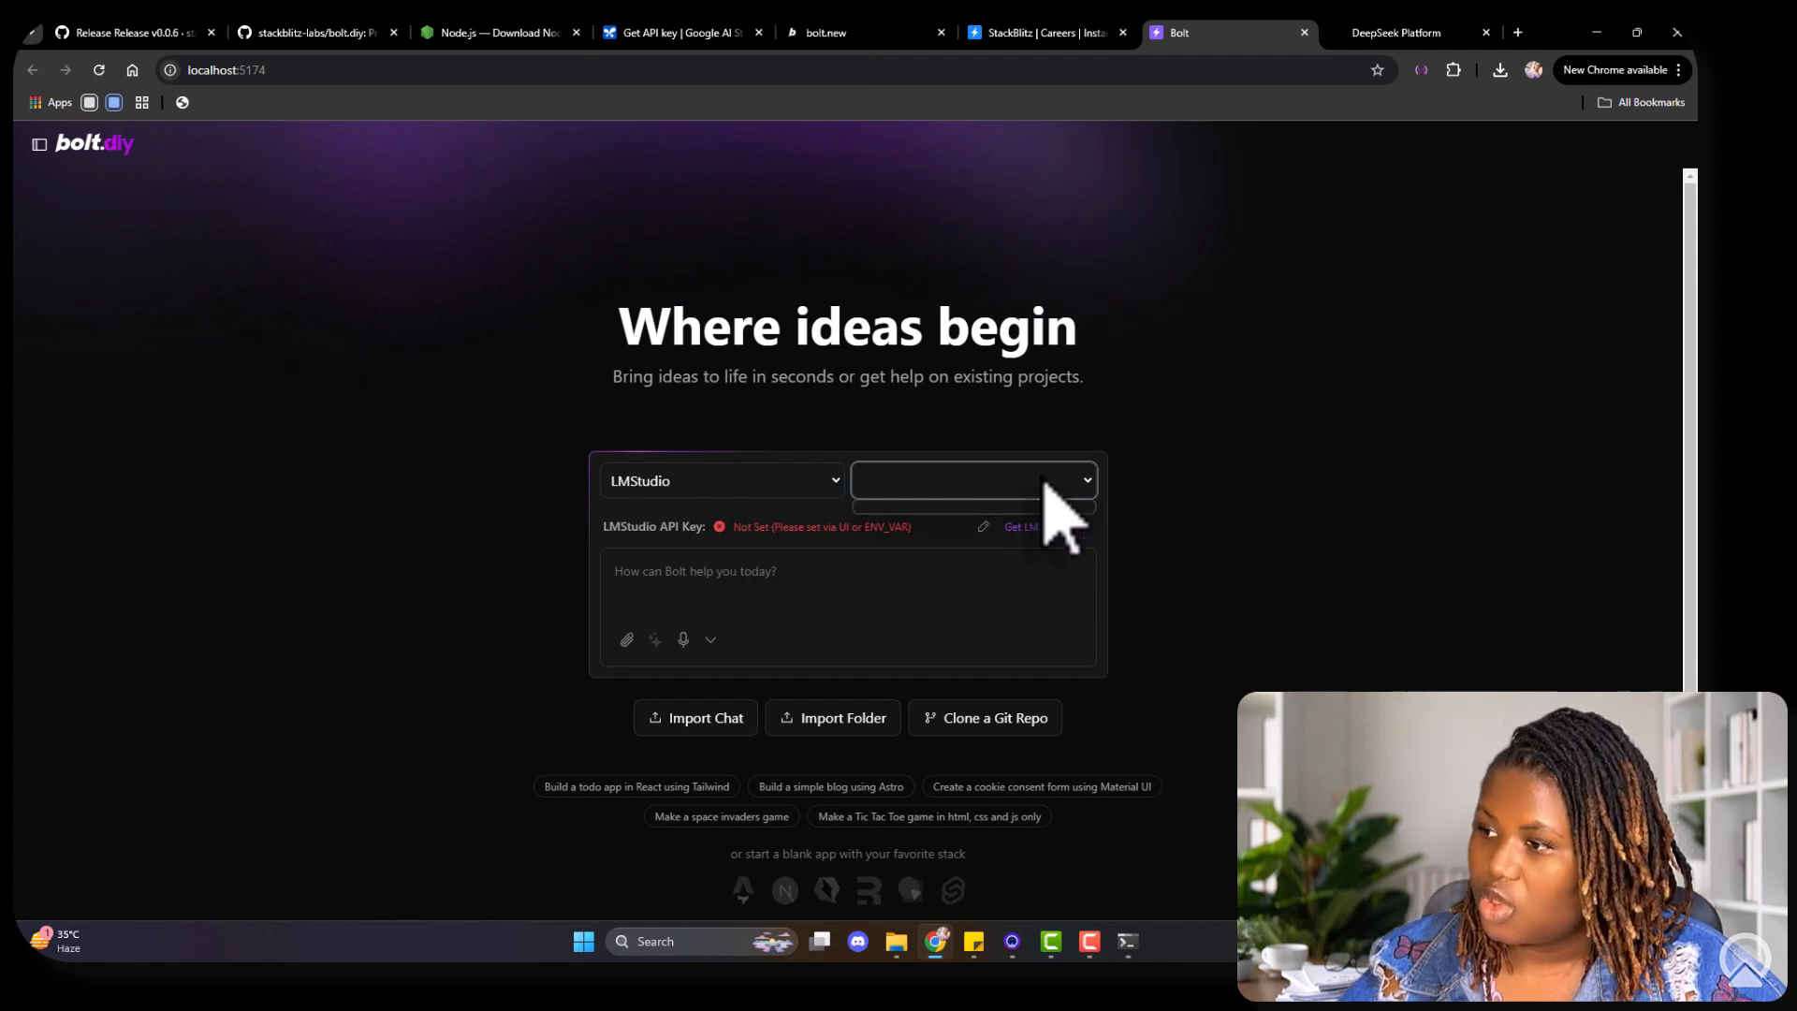
mouse_move(791, 504)
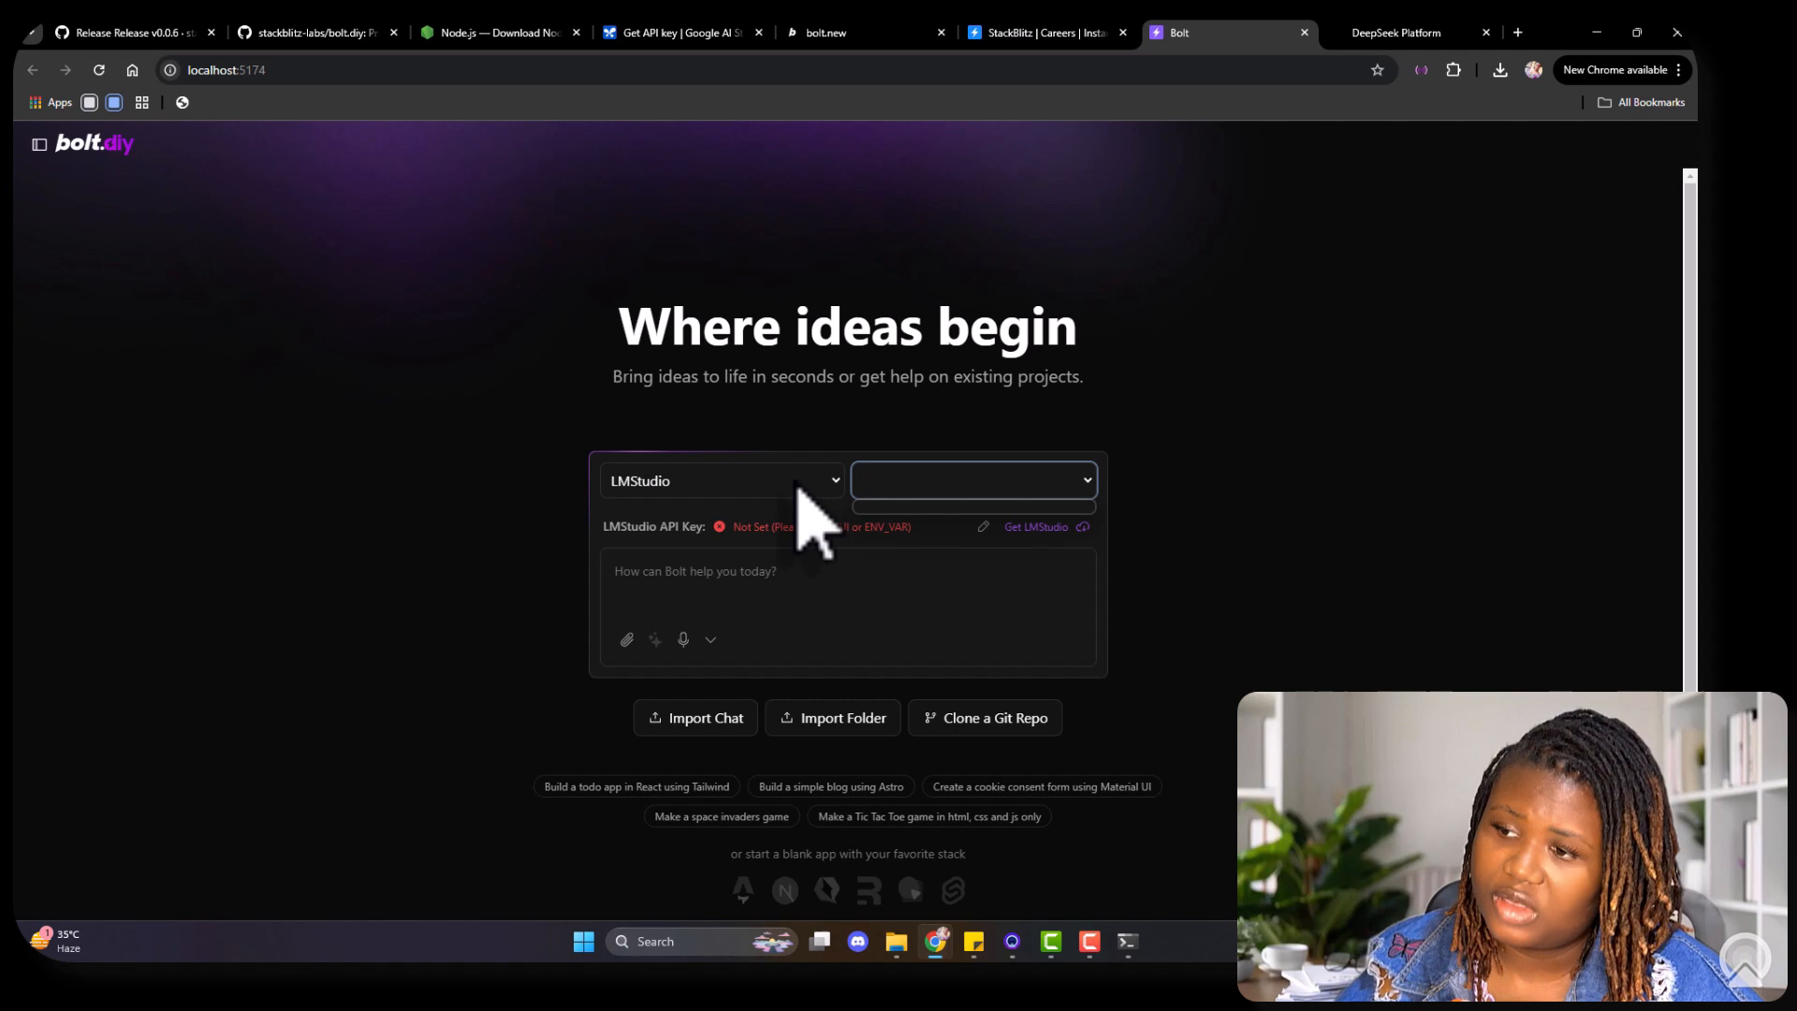
click(720, 480)
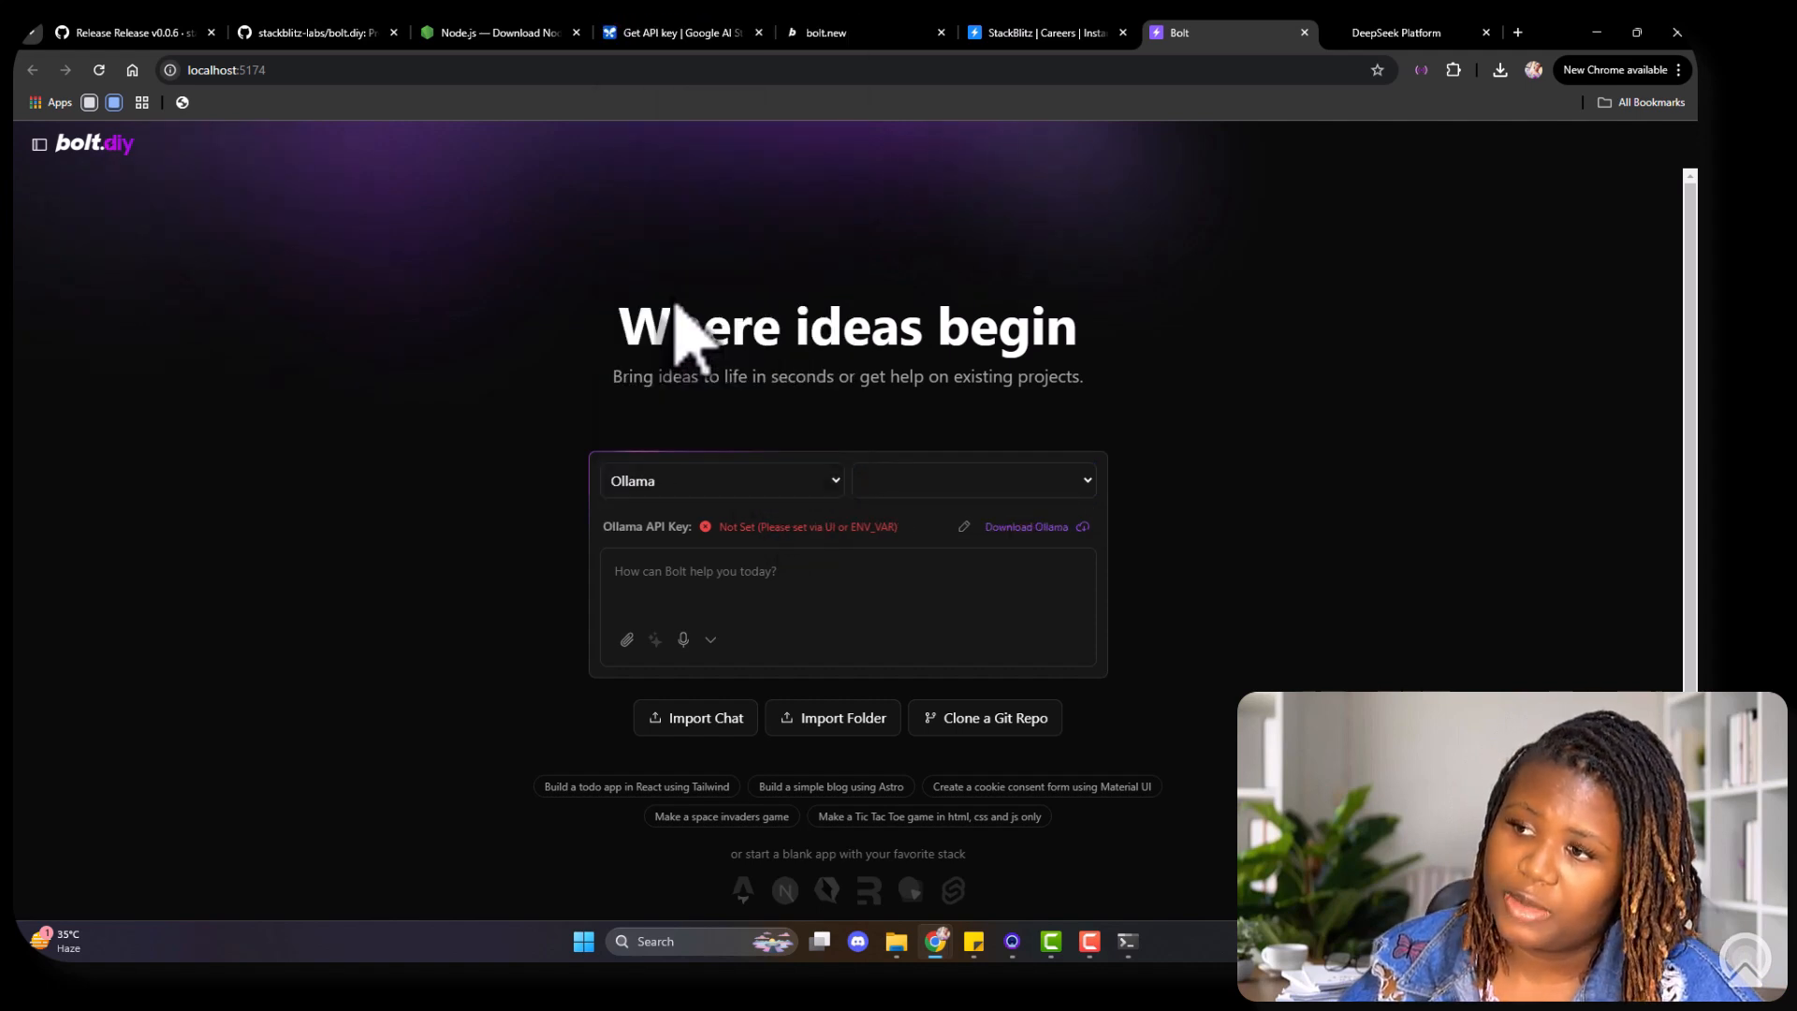
mouse_move(708, 544)
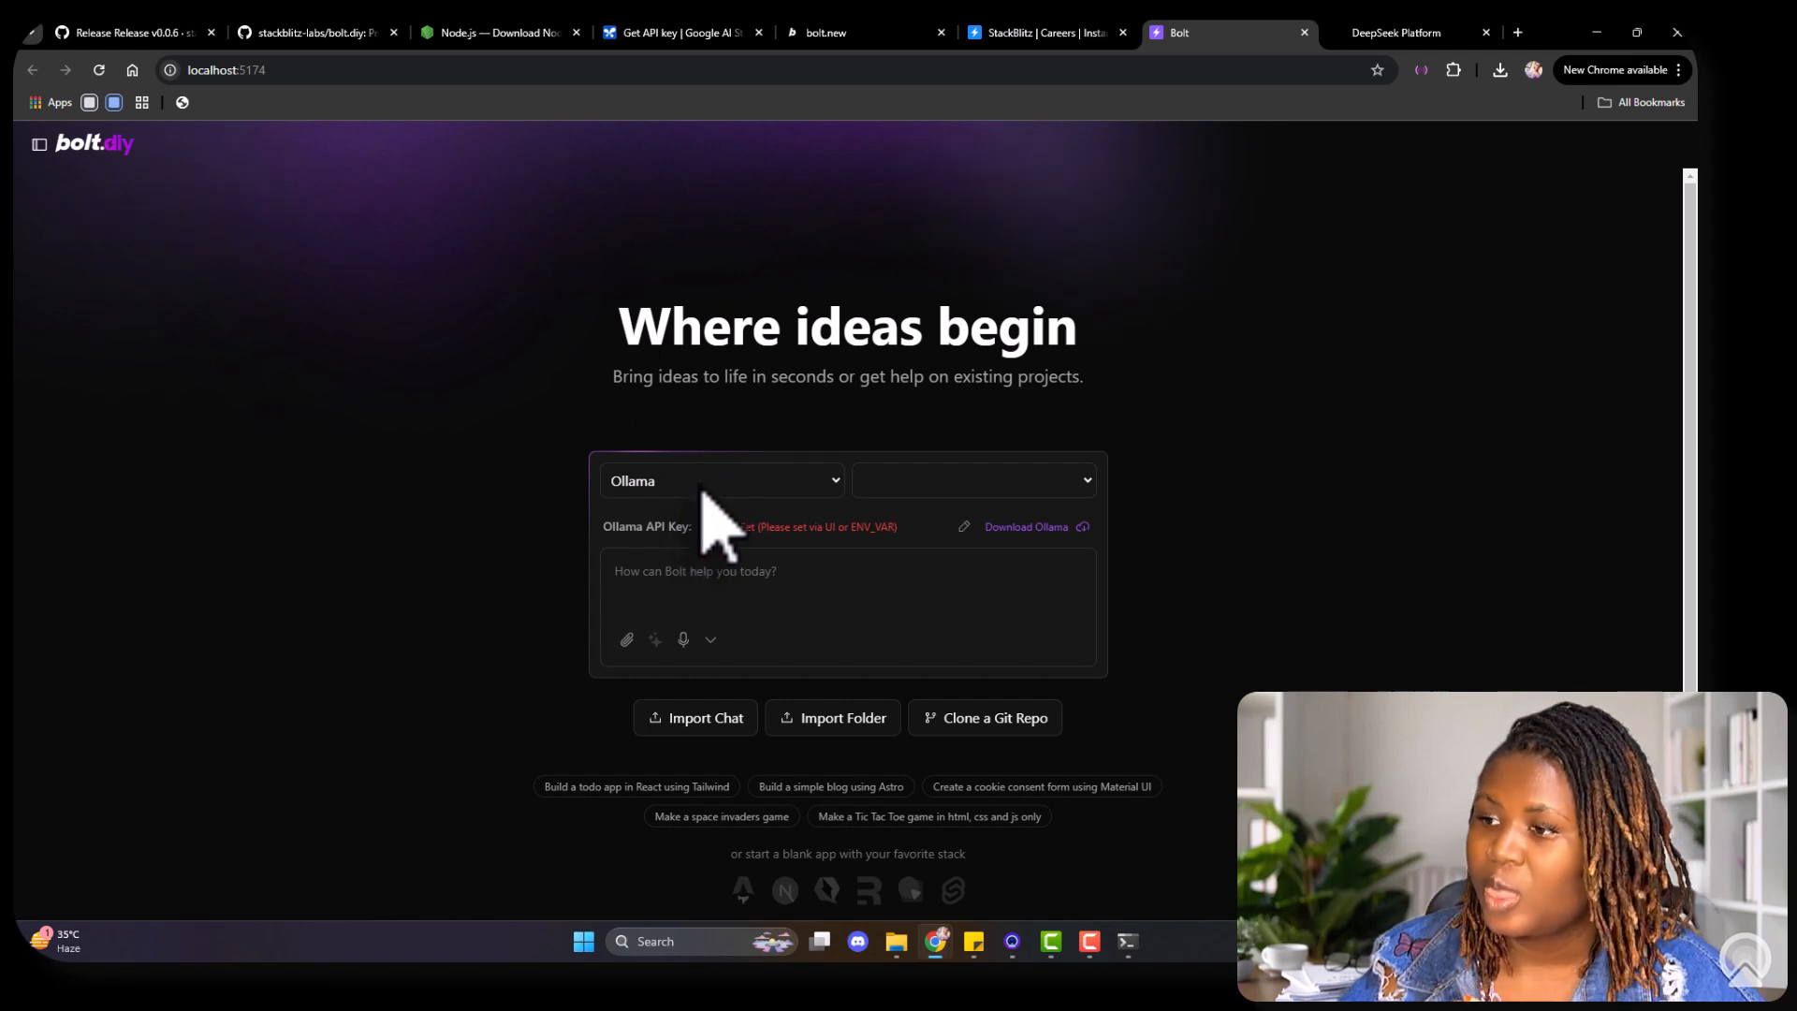
click(720, 480)
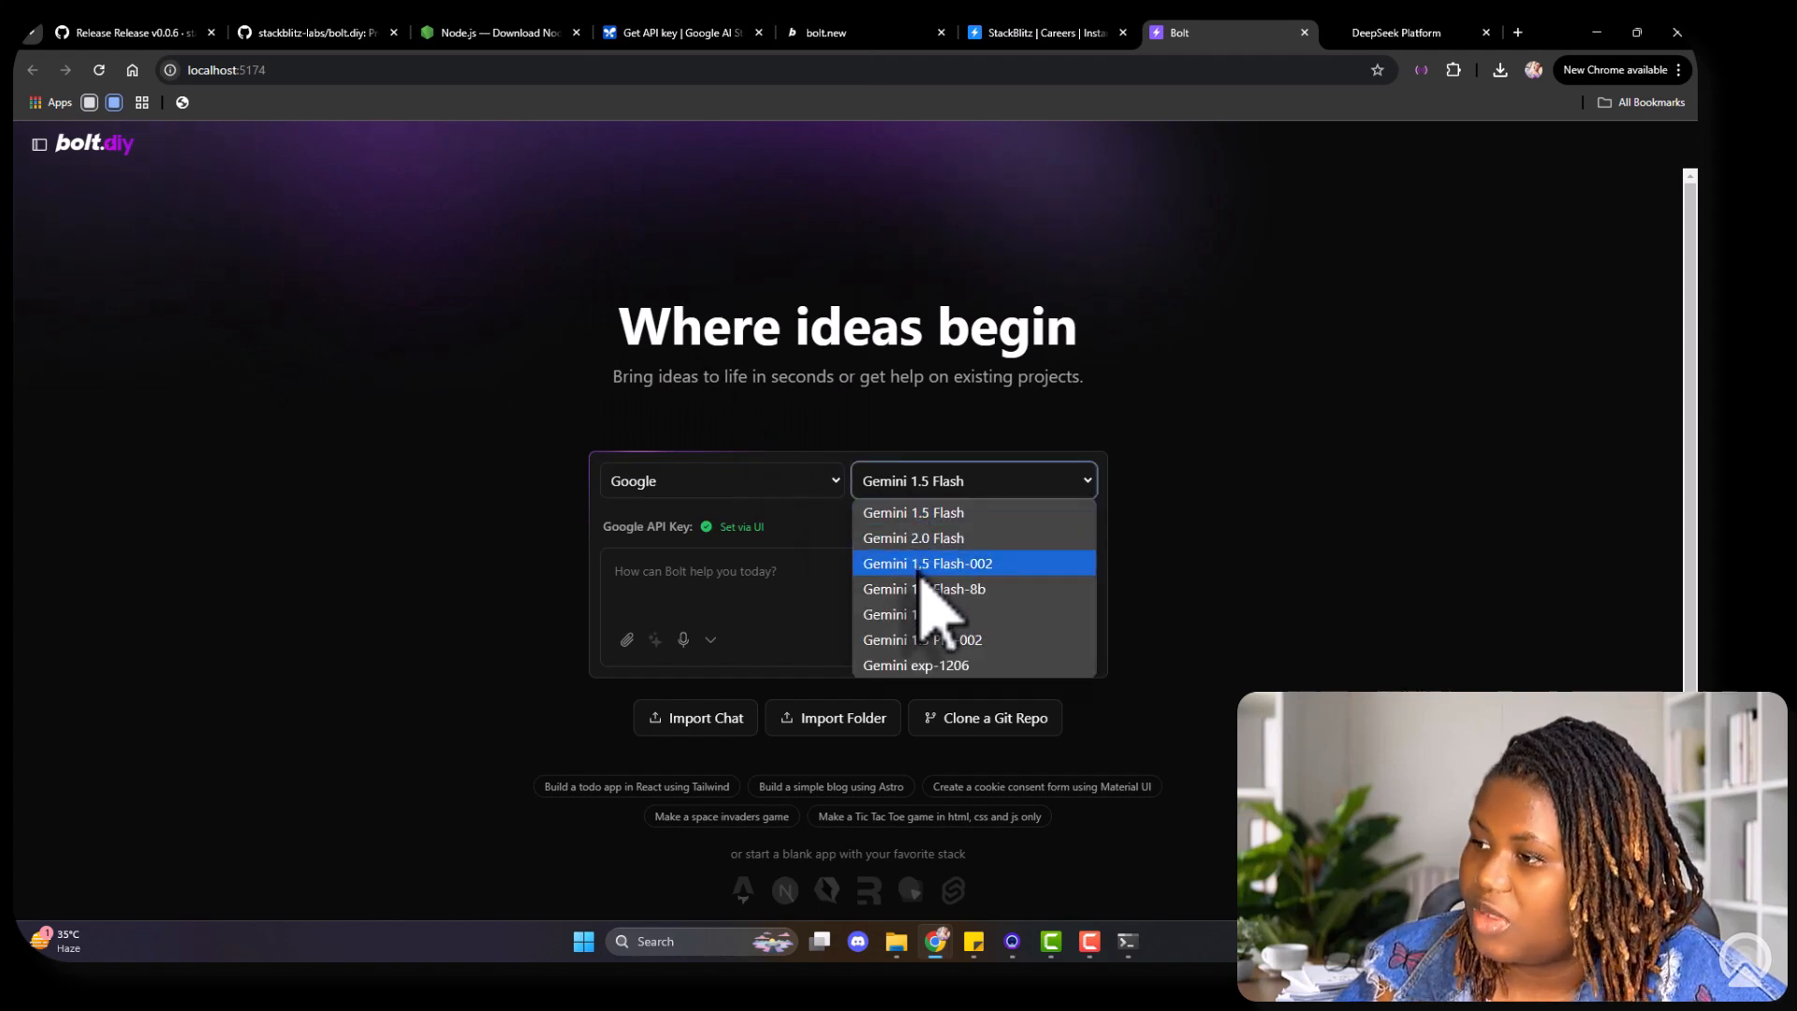
Step: Pick Gemini 2.0 Flash and confirm the pasted Google API key
click(913, 538)
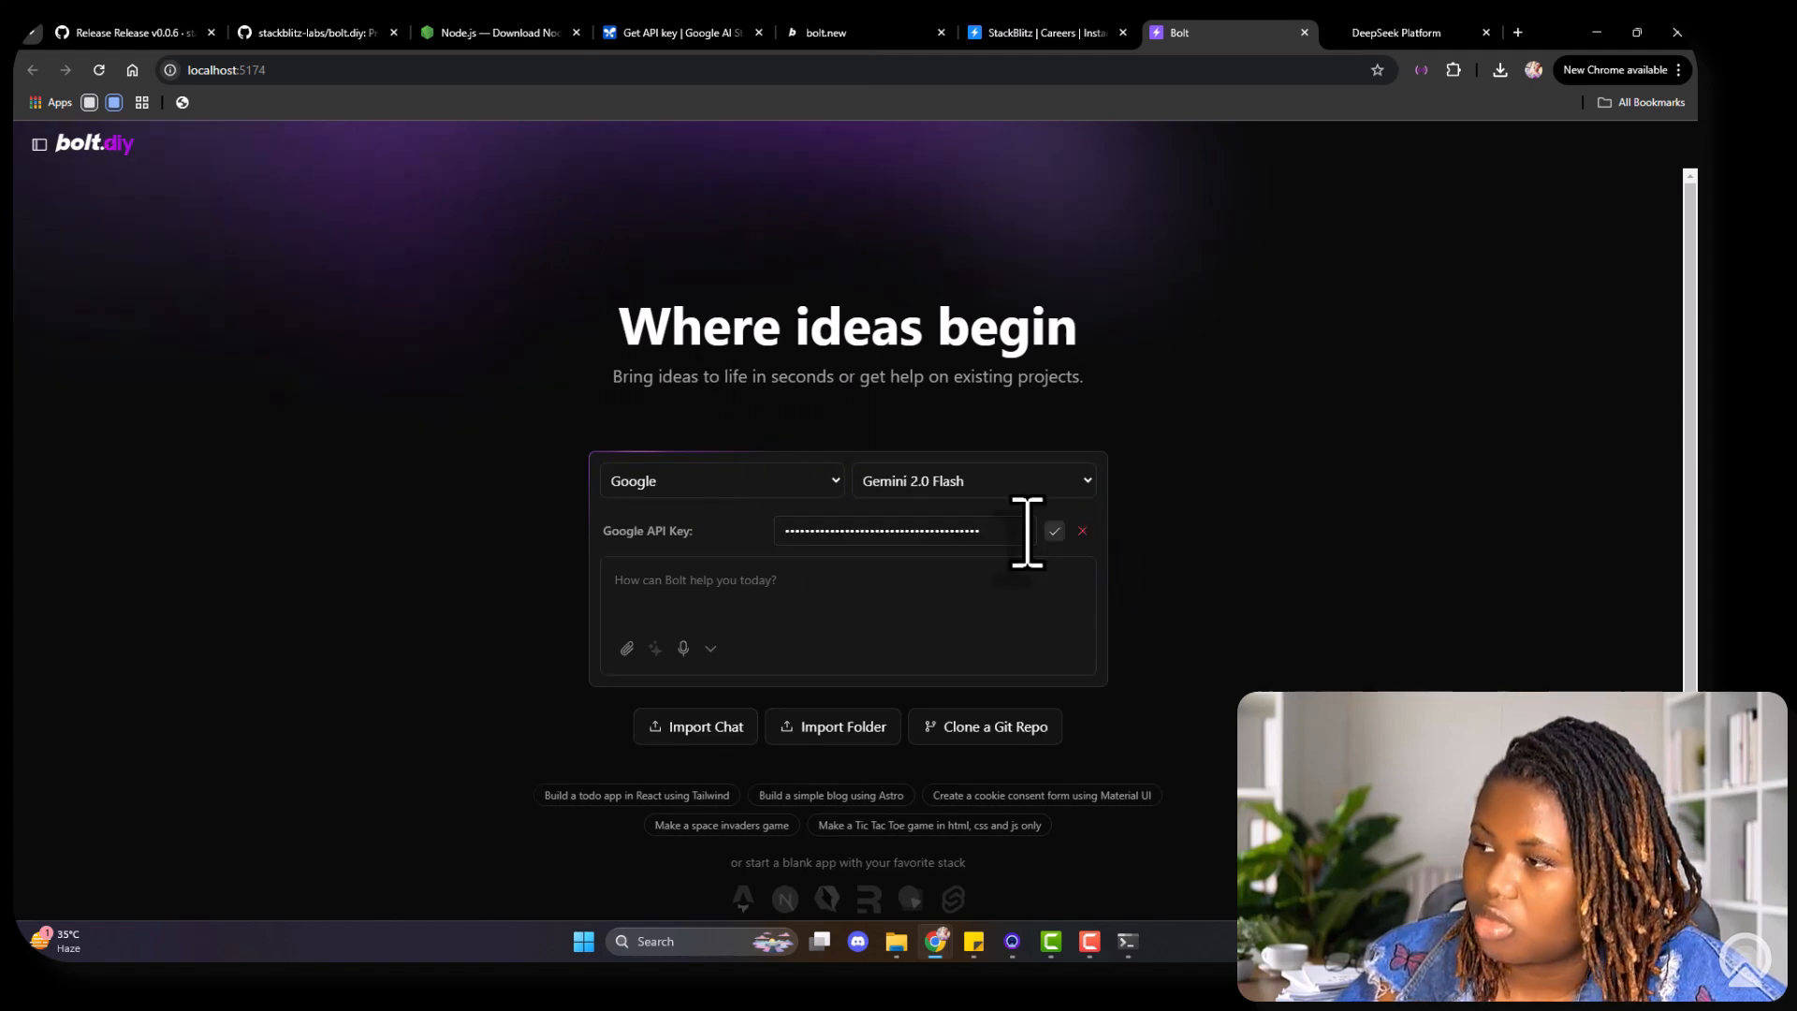
click(905, 530)
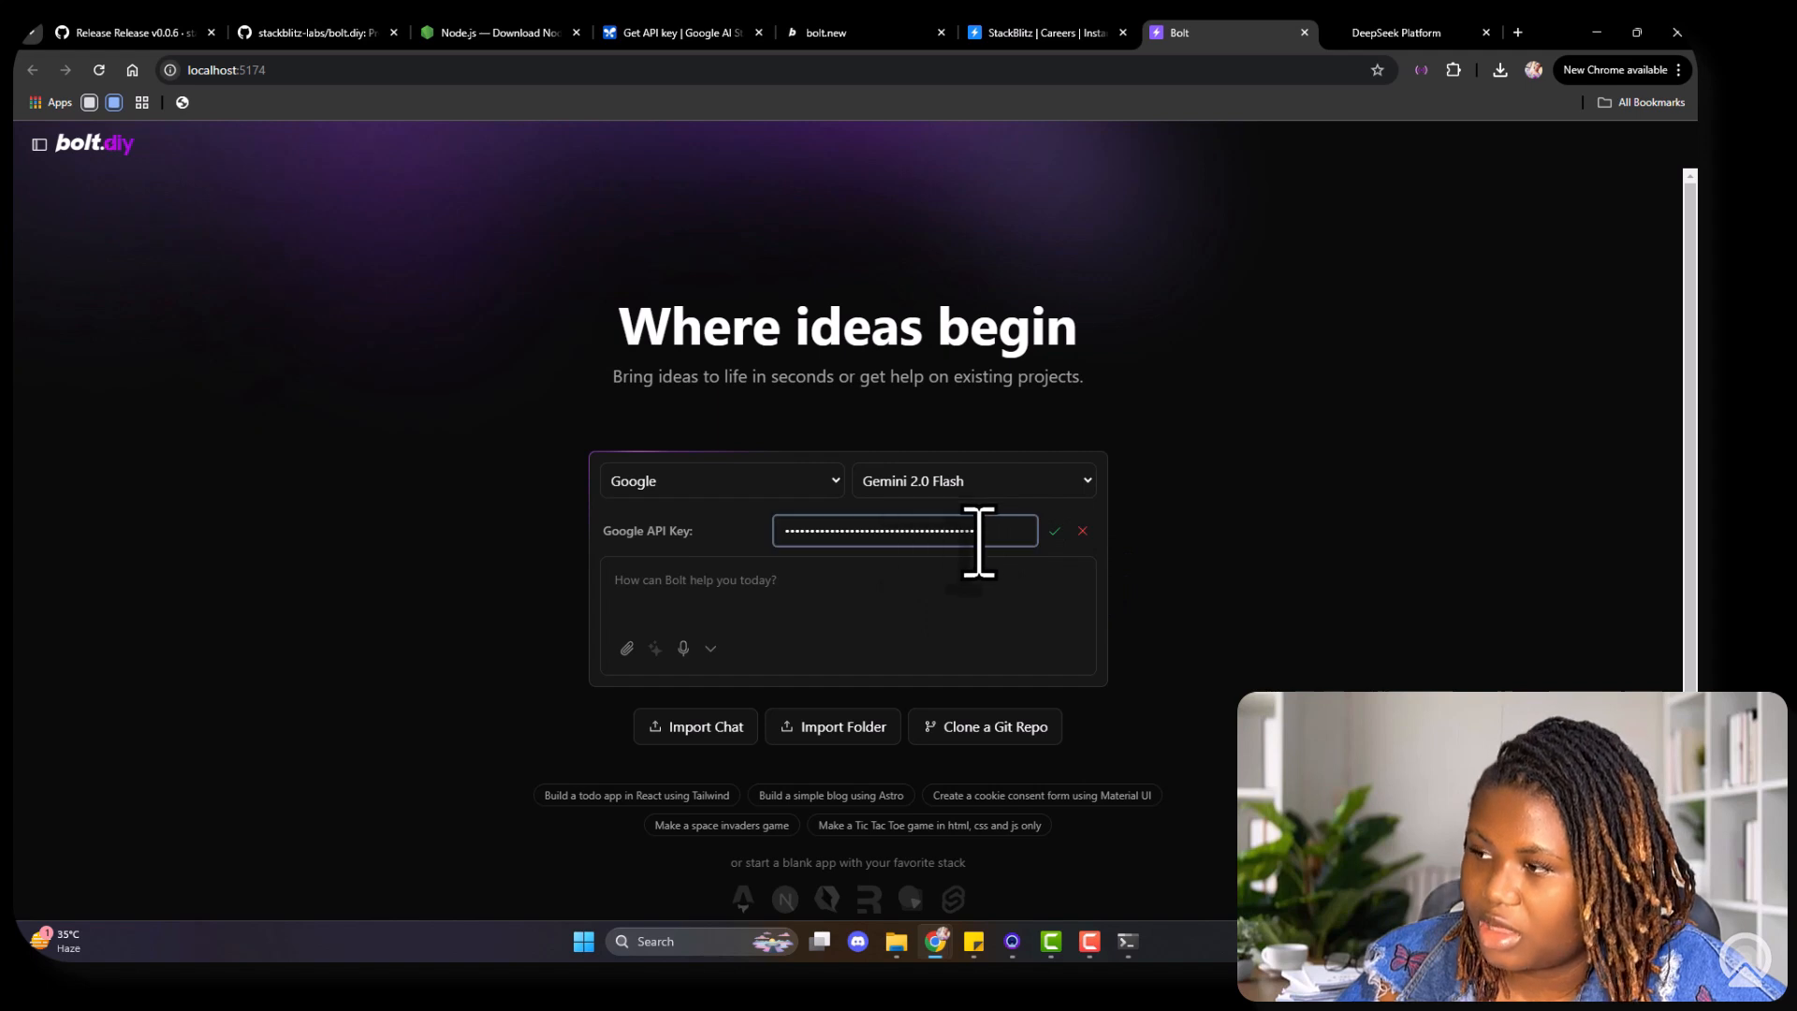
click(1052, 530)
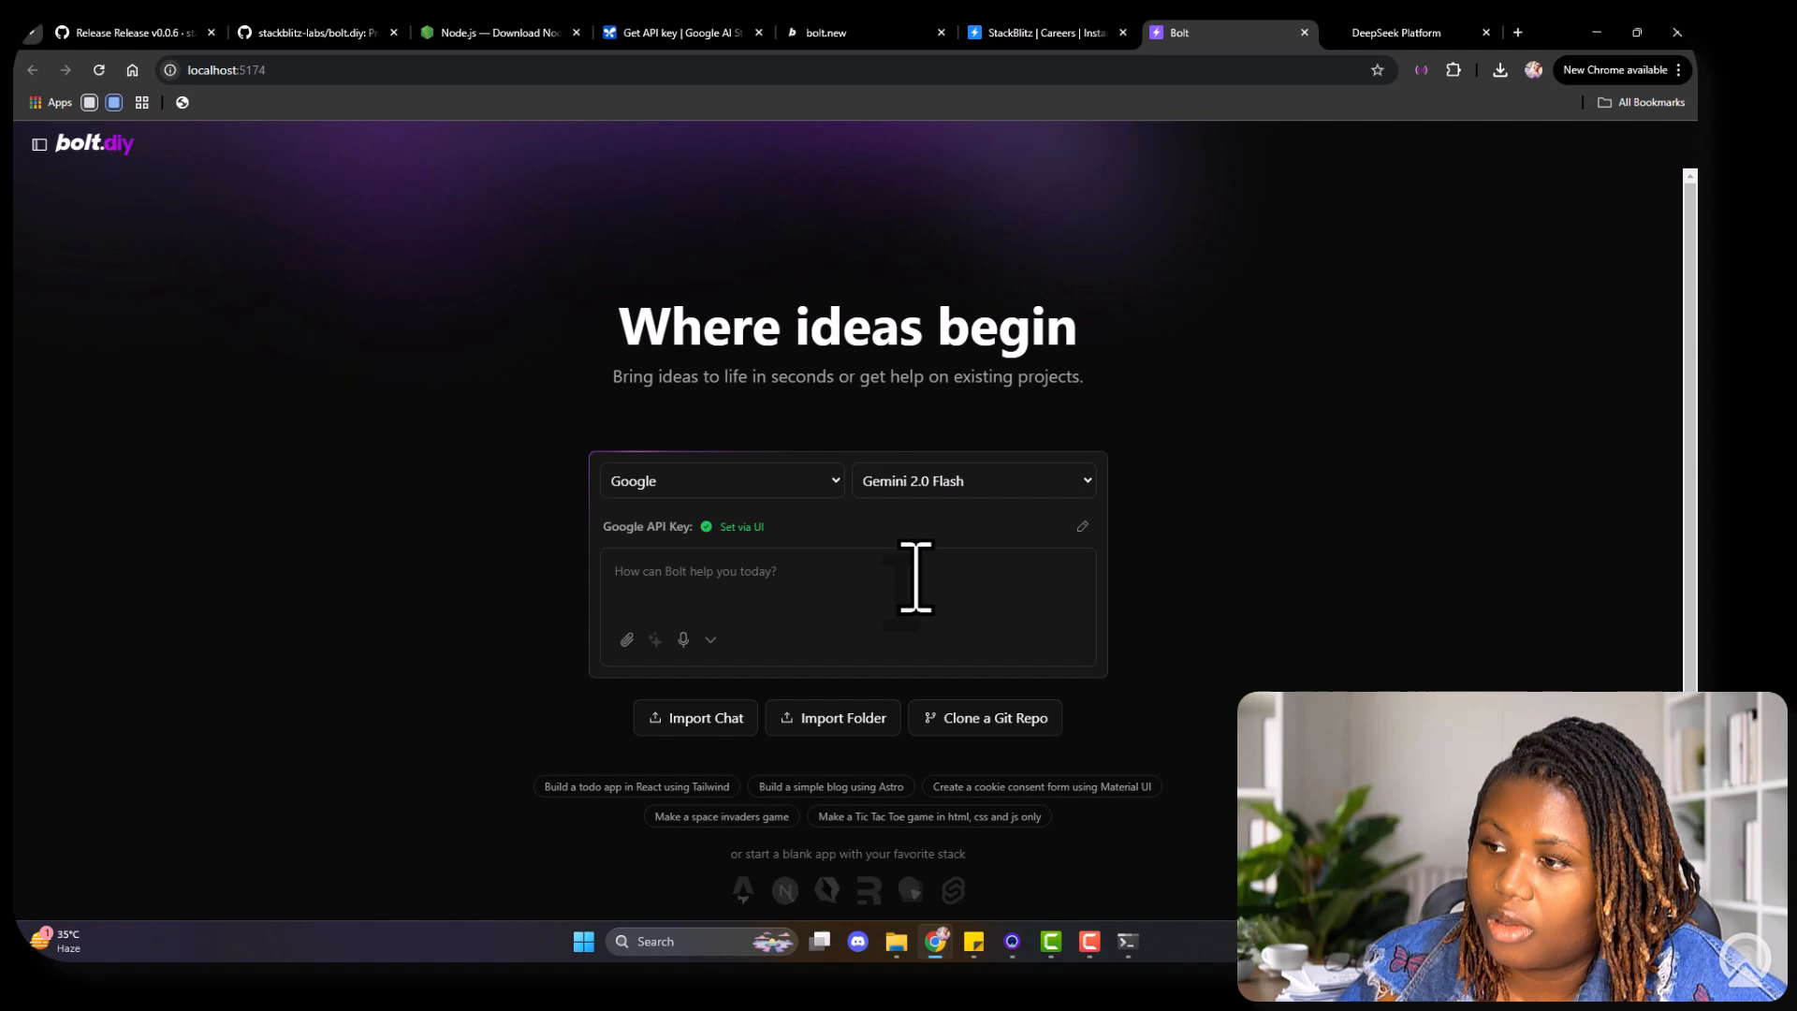
mouse_move(816, 246)
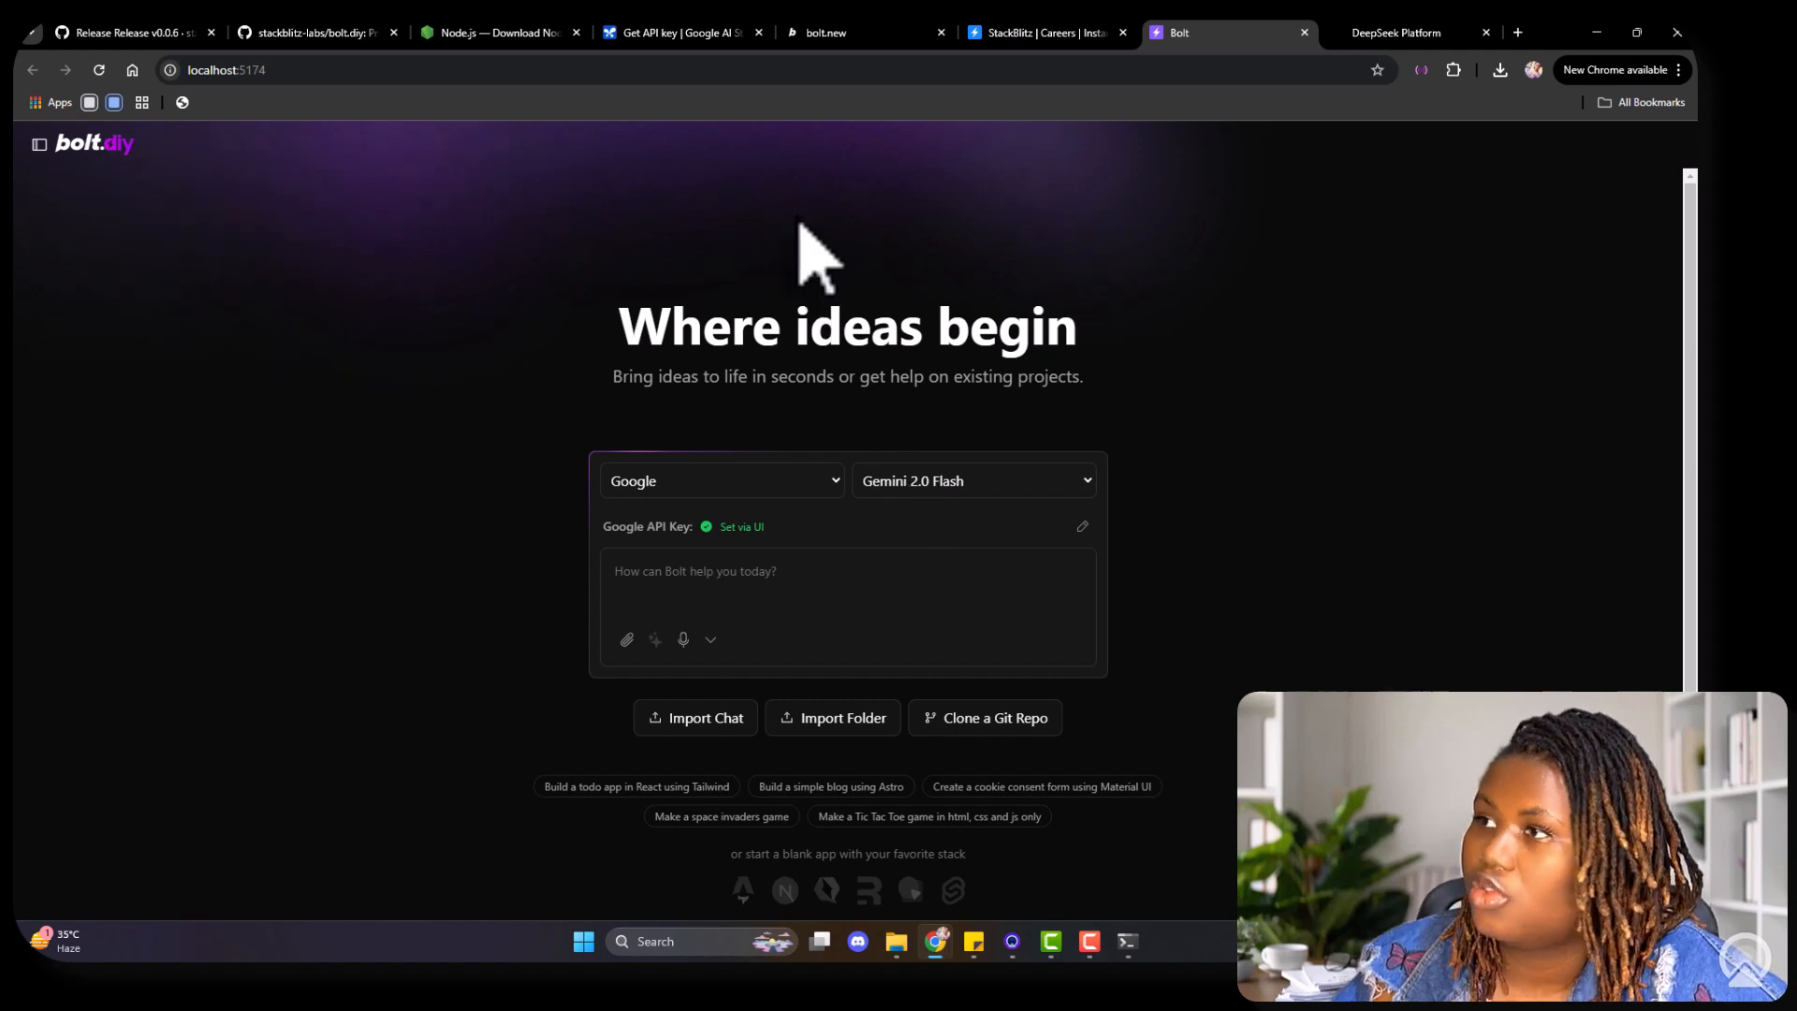
click(680, 32)
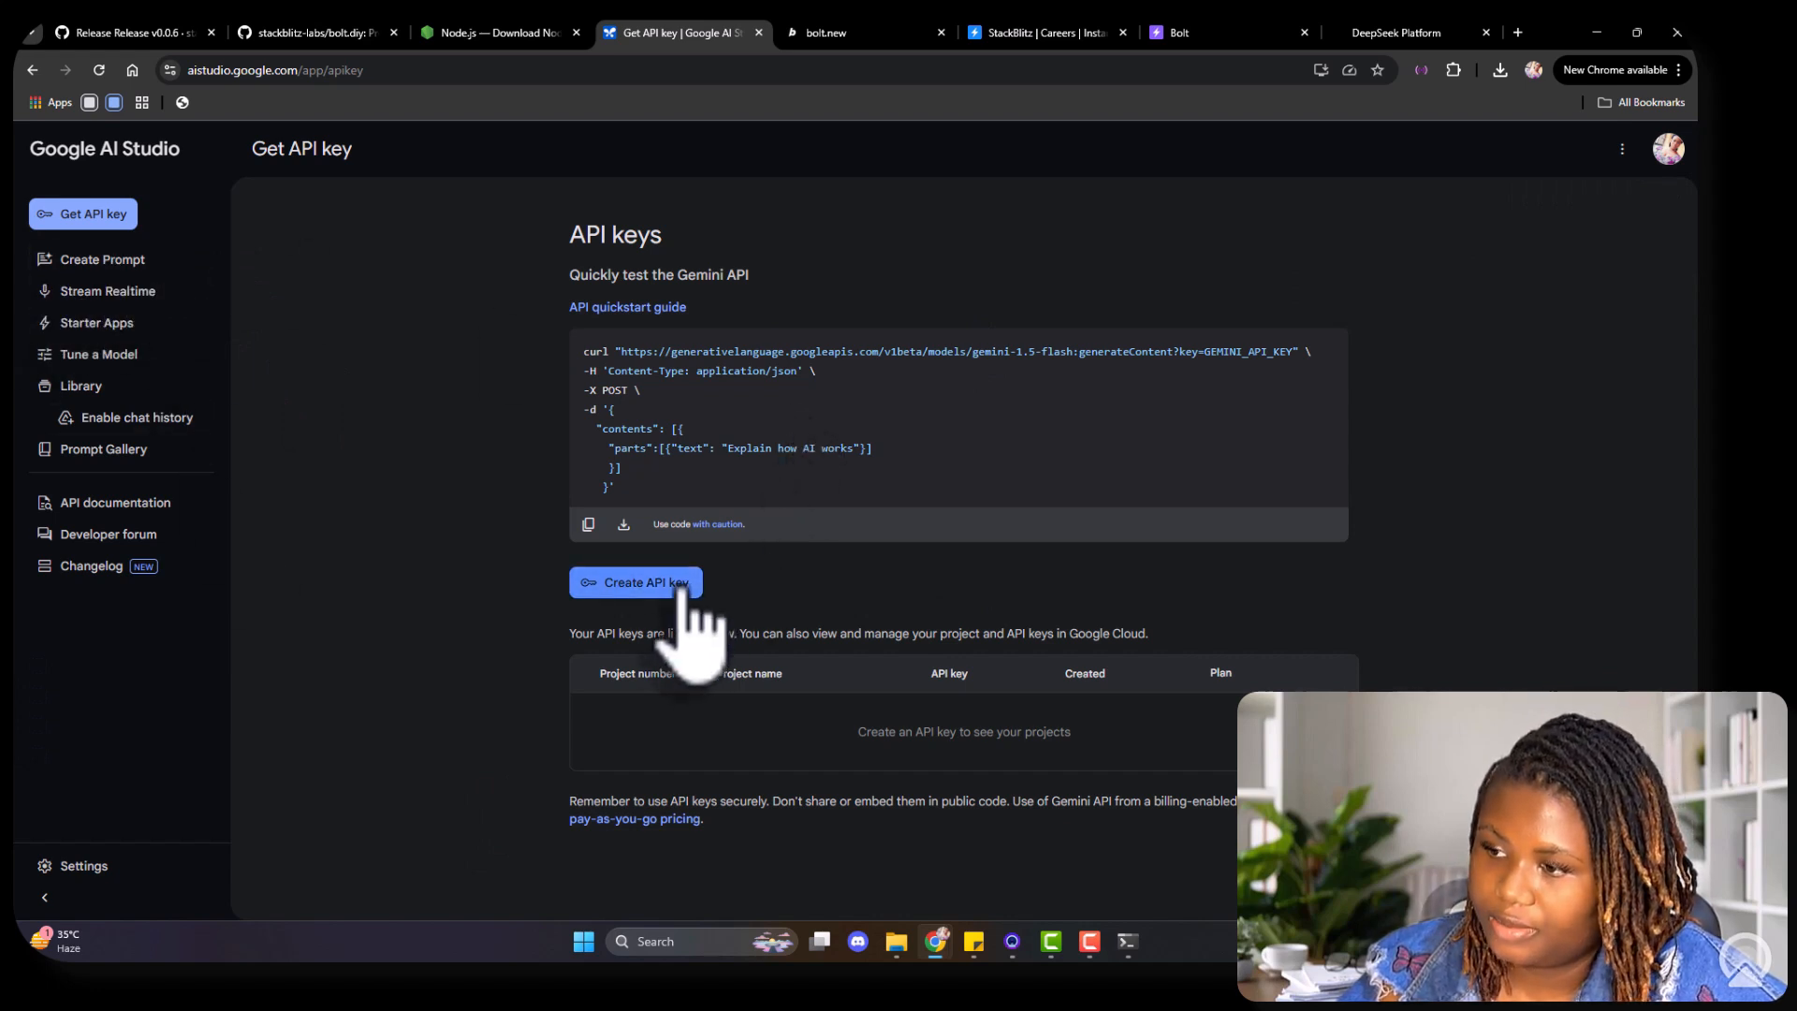
Step: Create a new API key in the existing Gemini API project
click(637, 582)
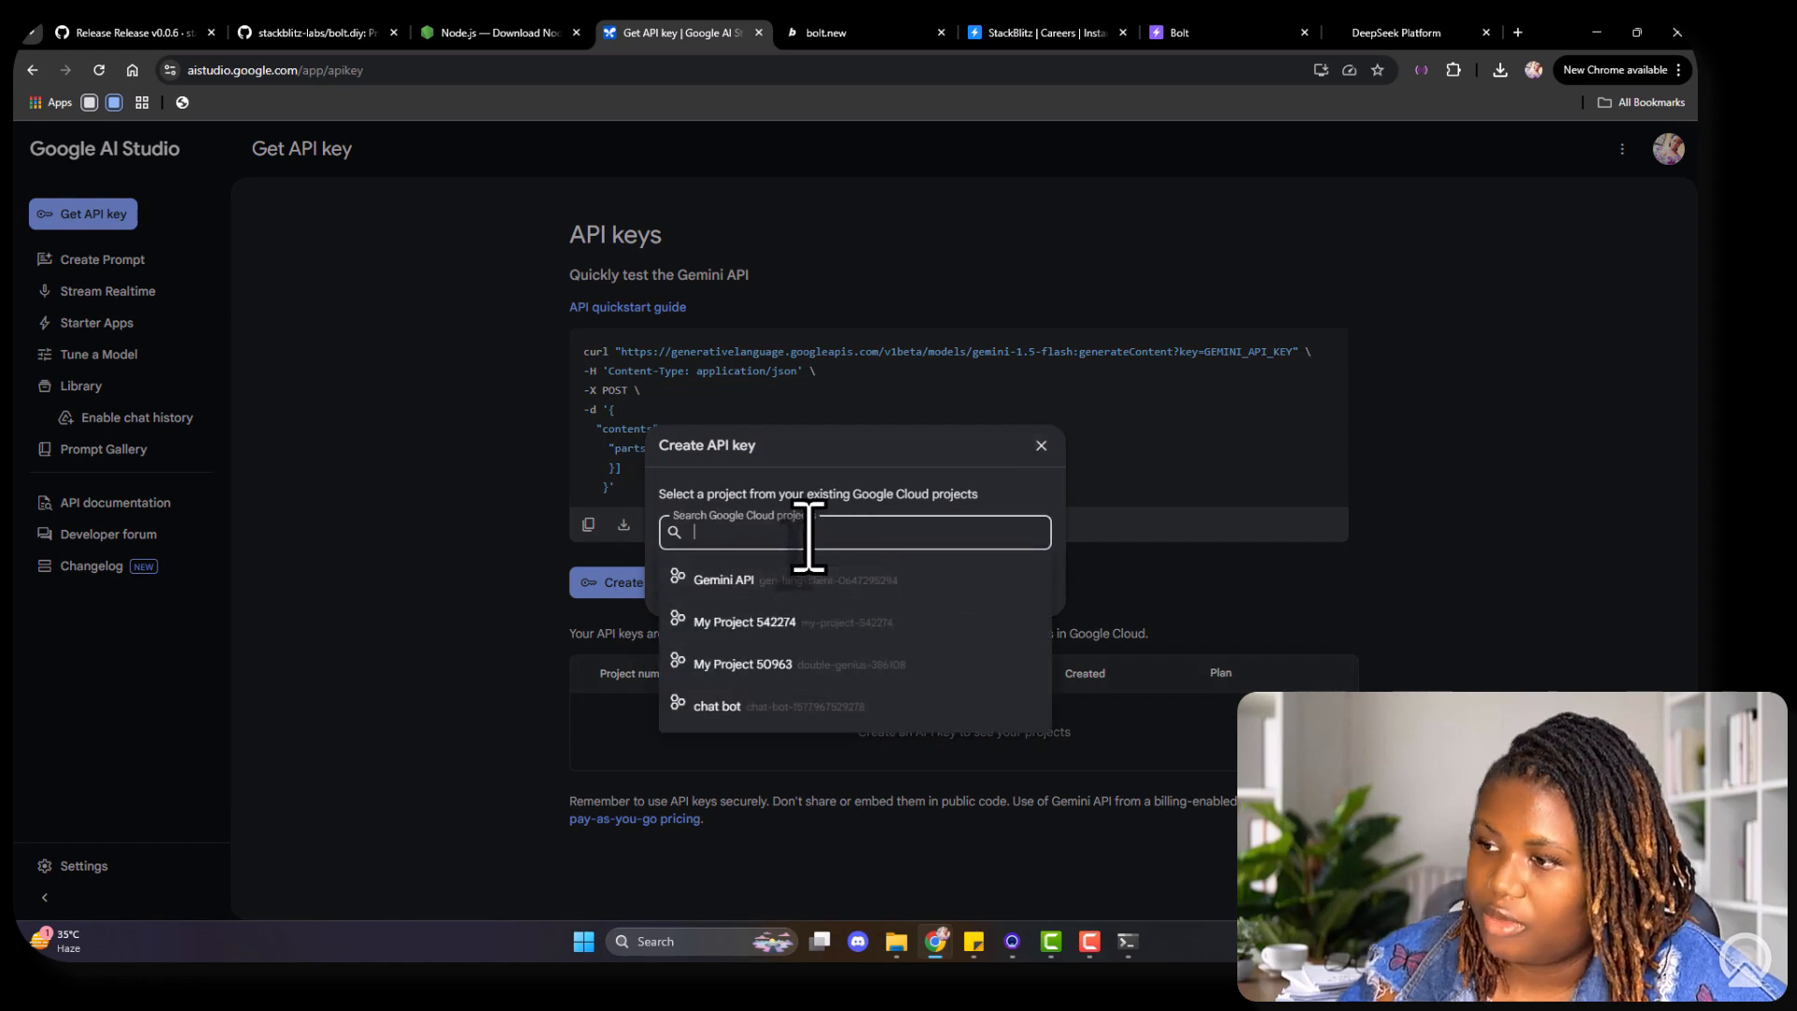
click(723, 578)
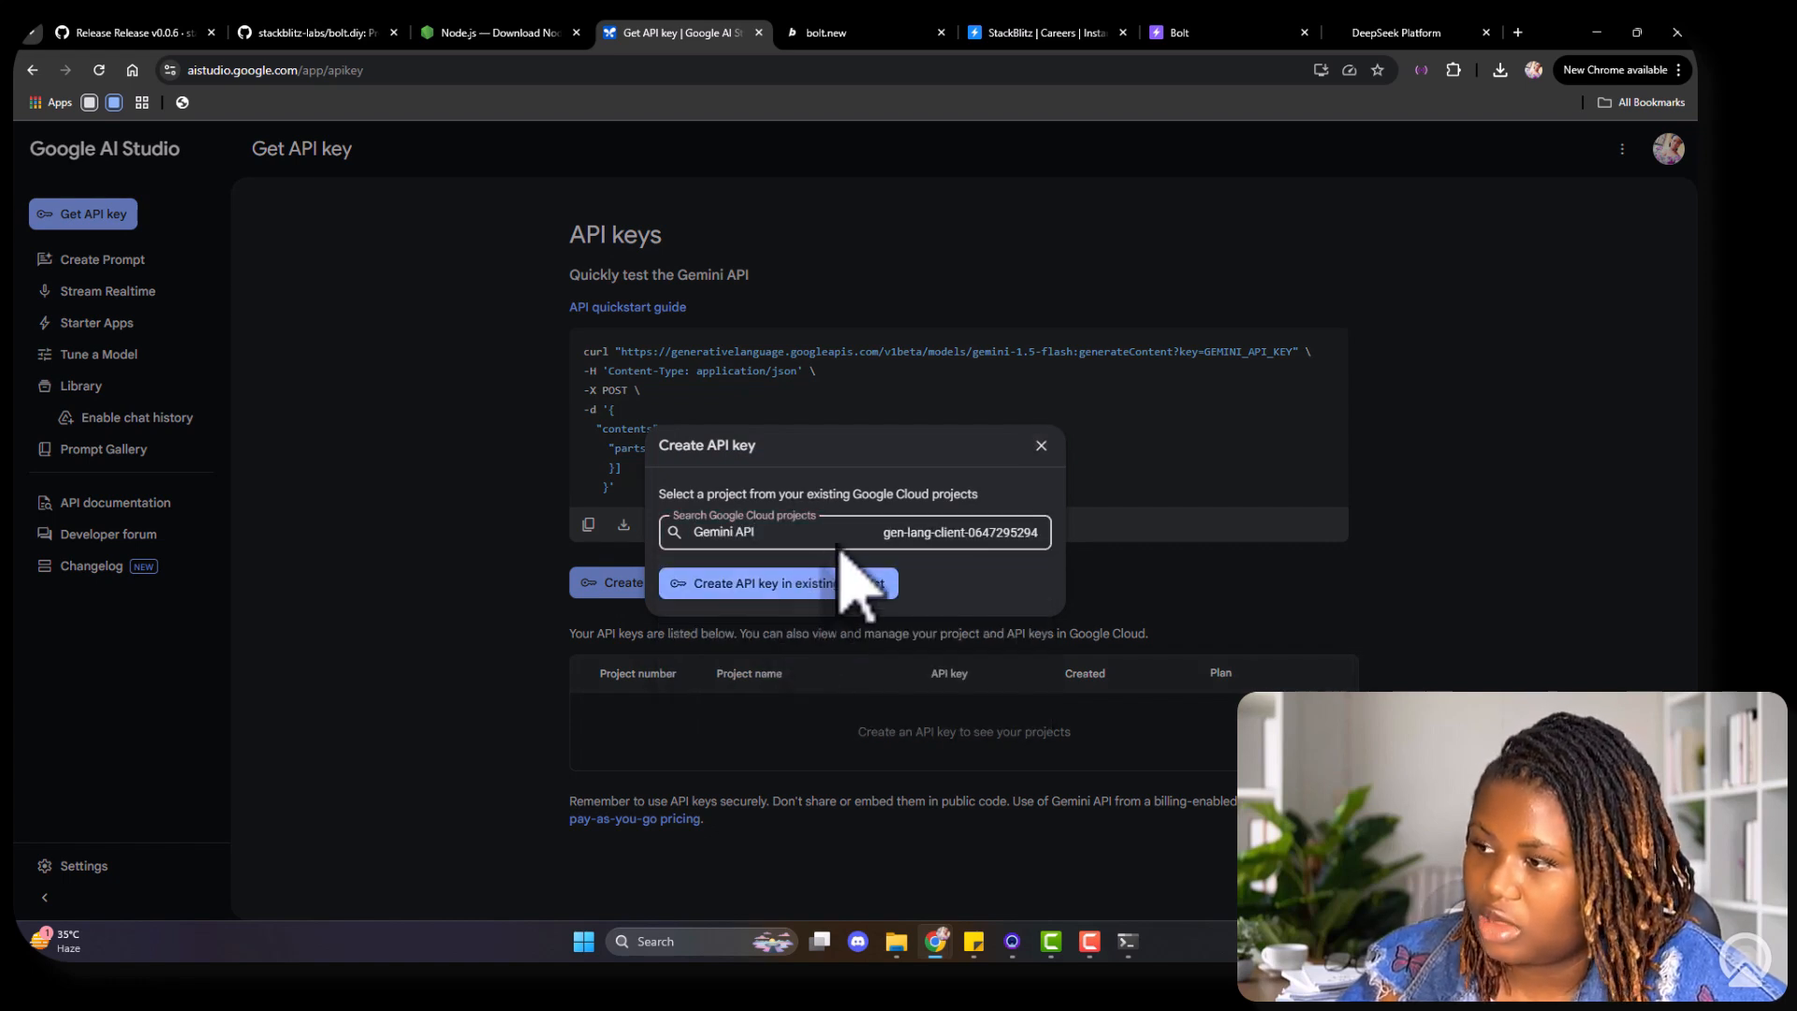
mouse_move(825, 630)
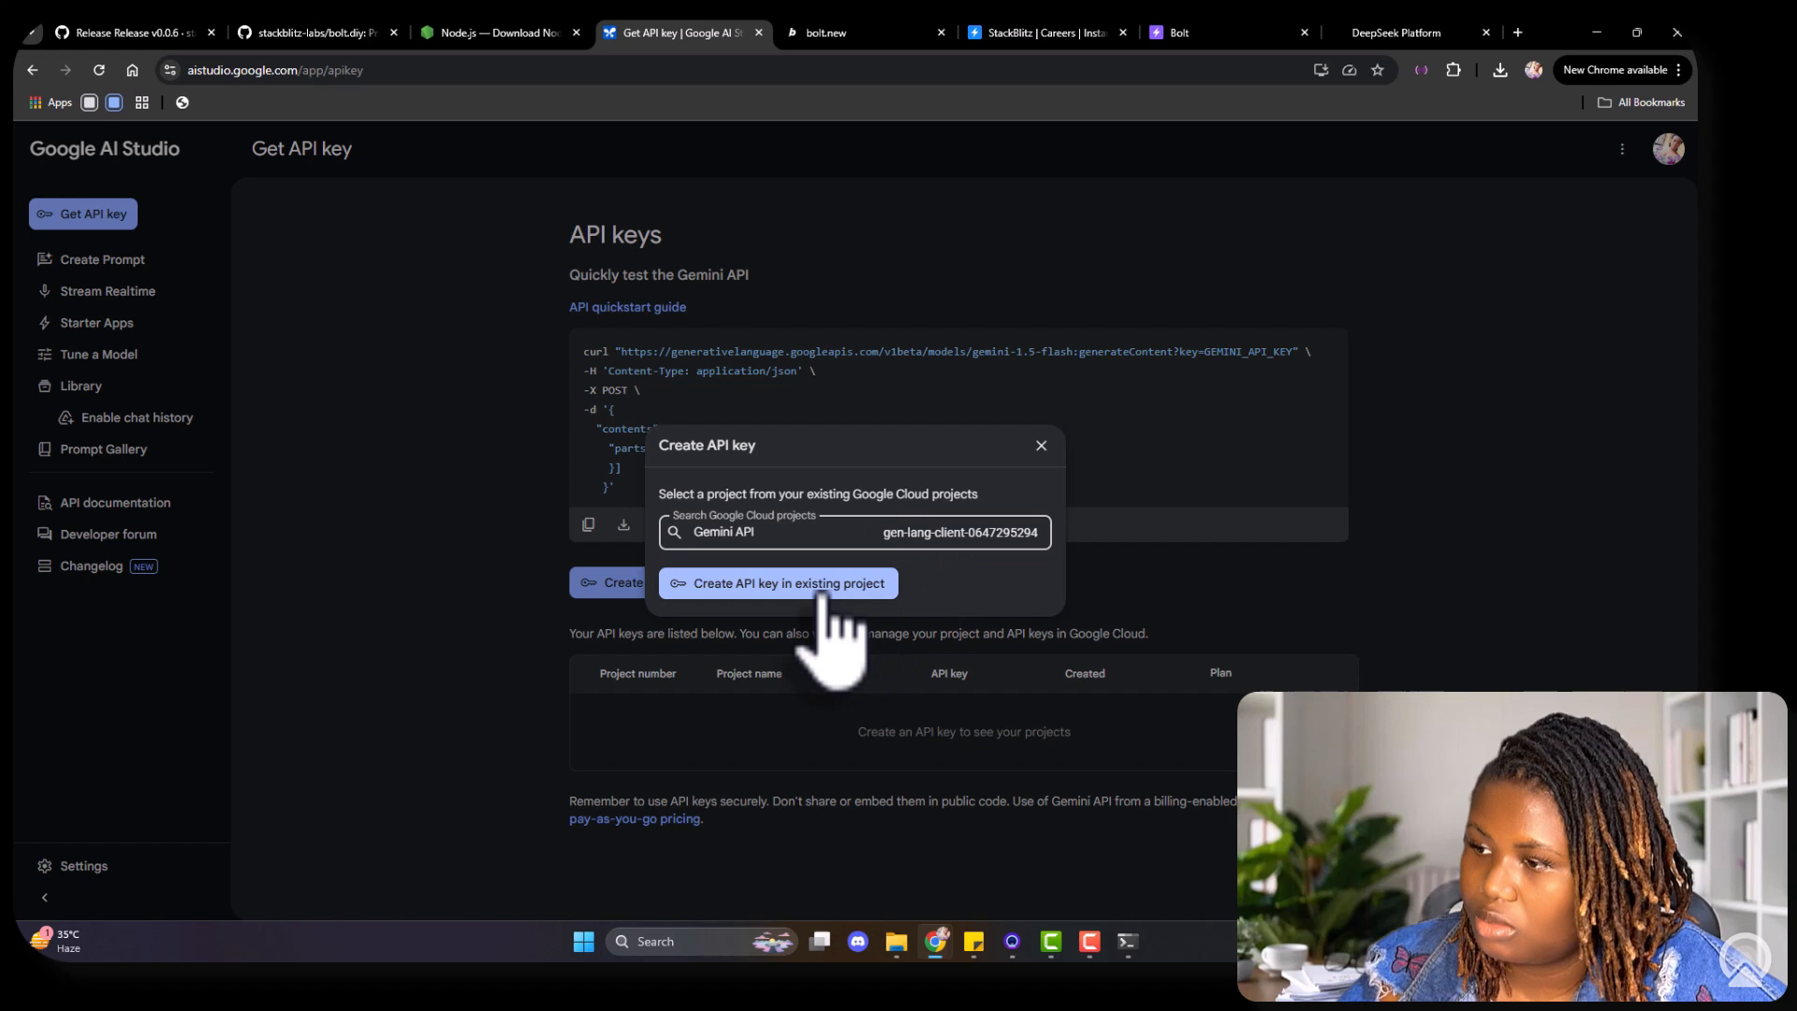
click(788, 583)
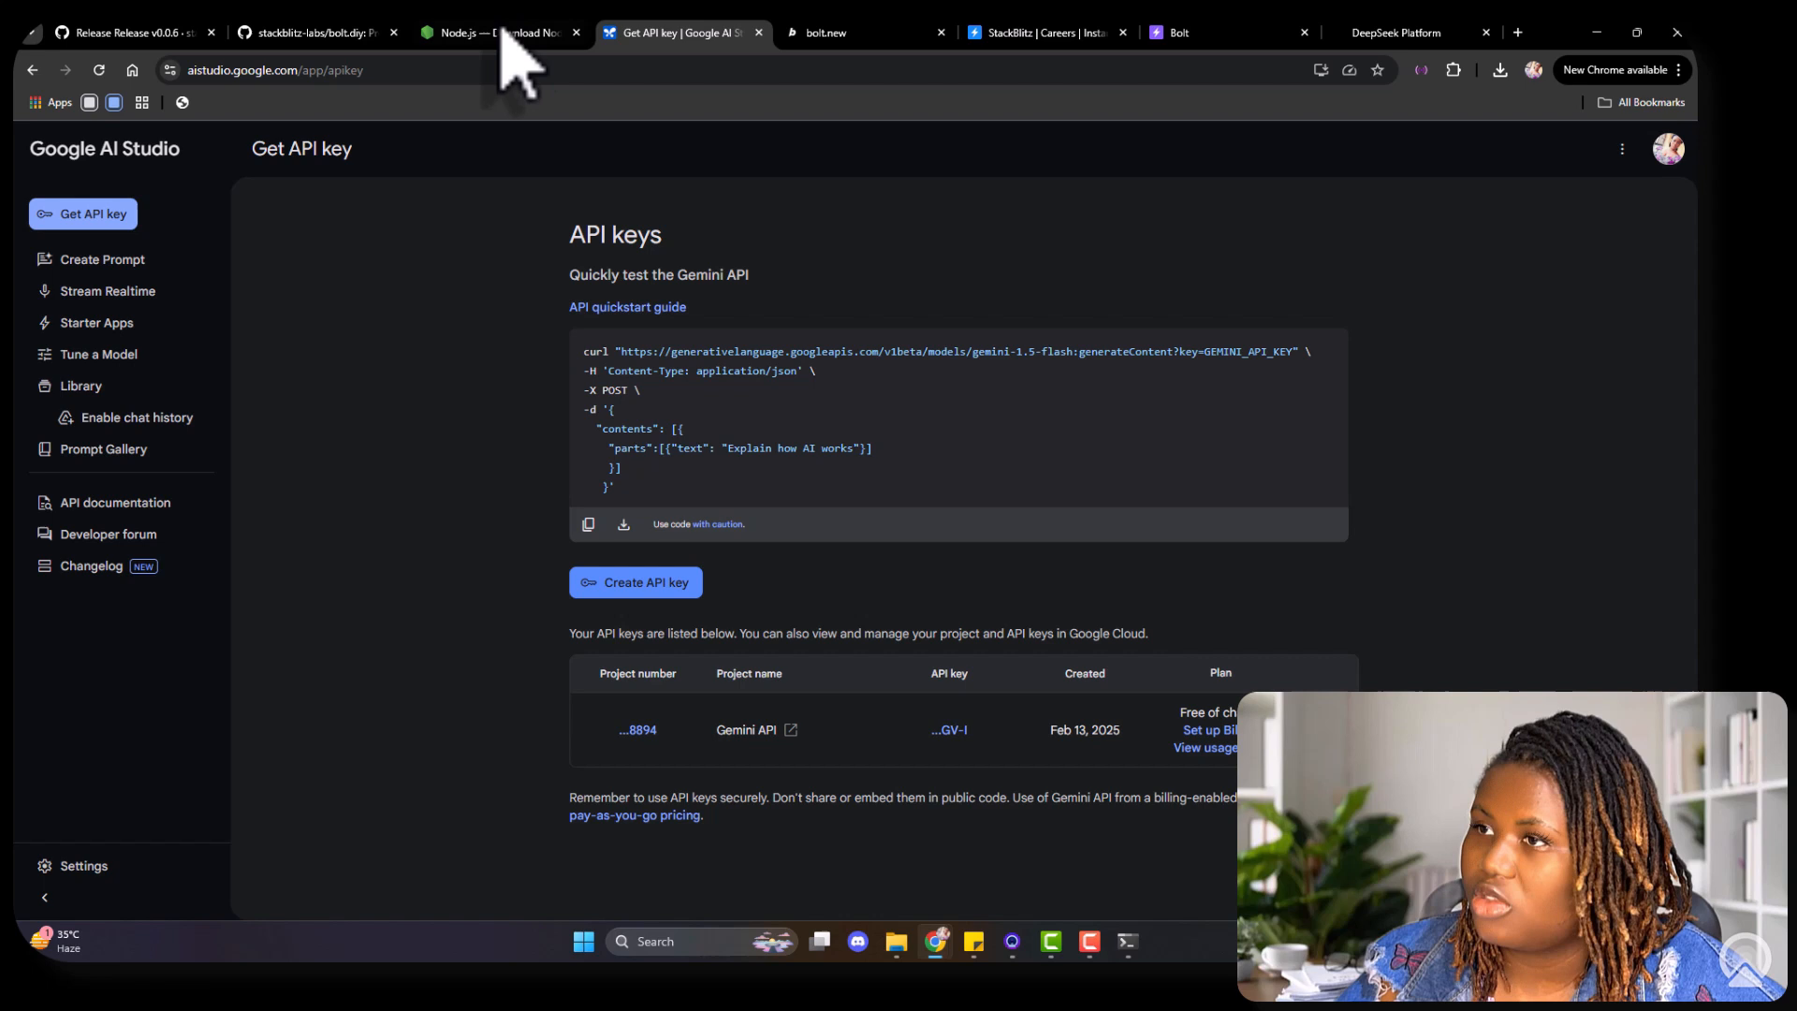
click(1226, 32)
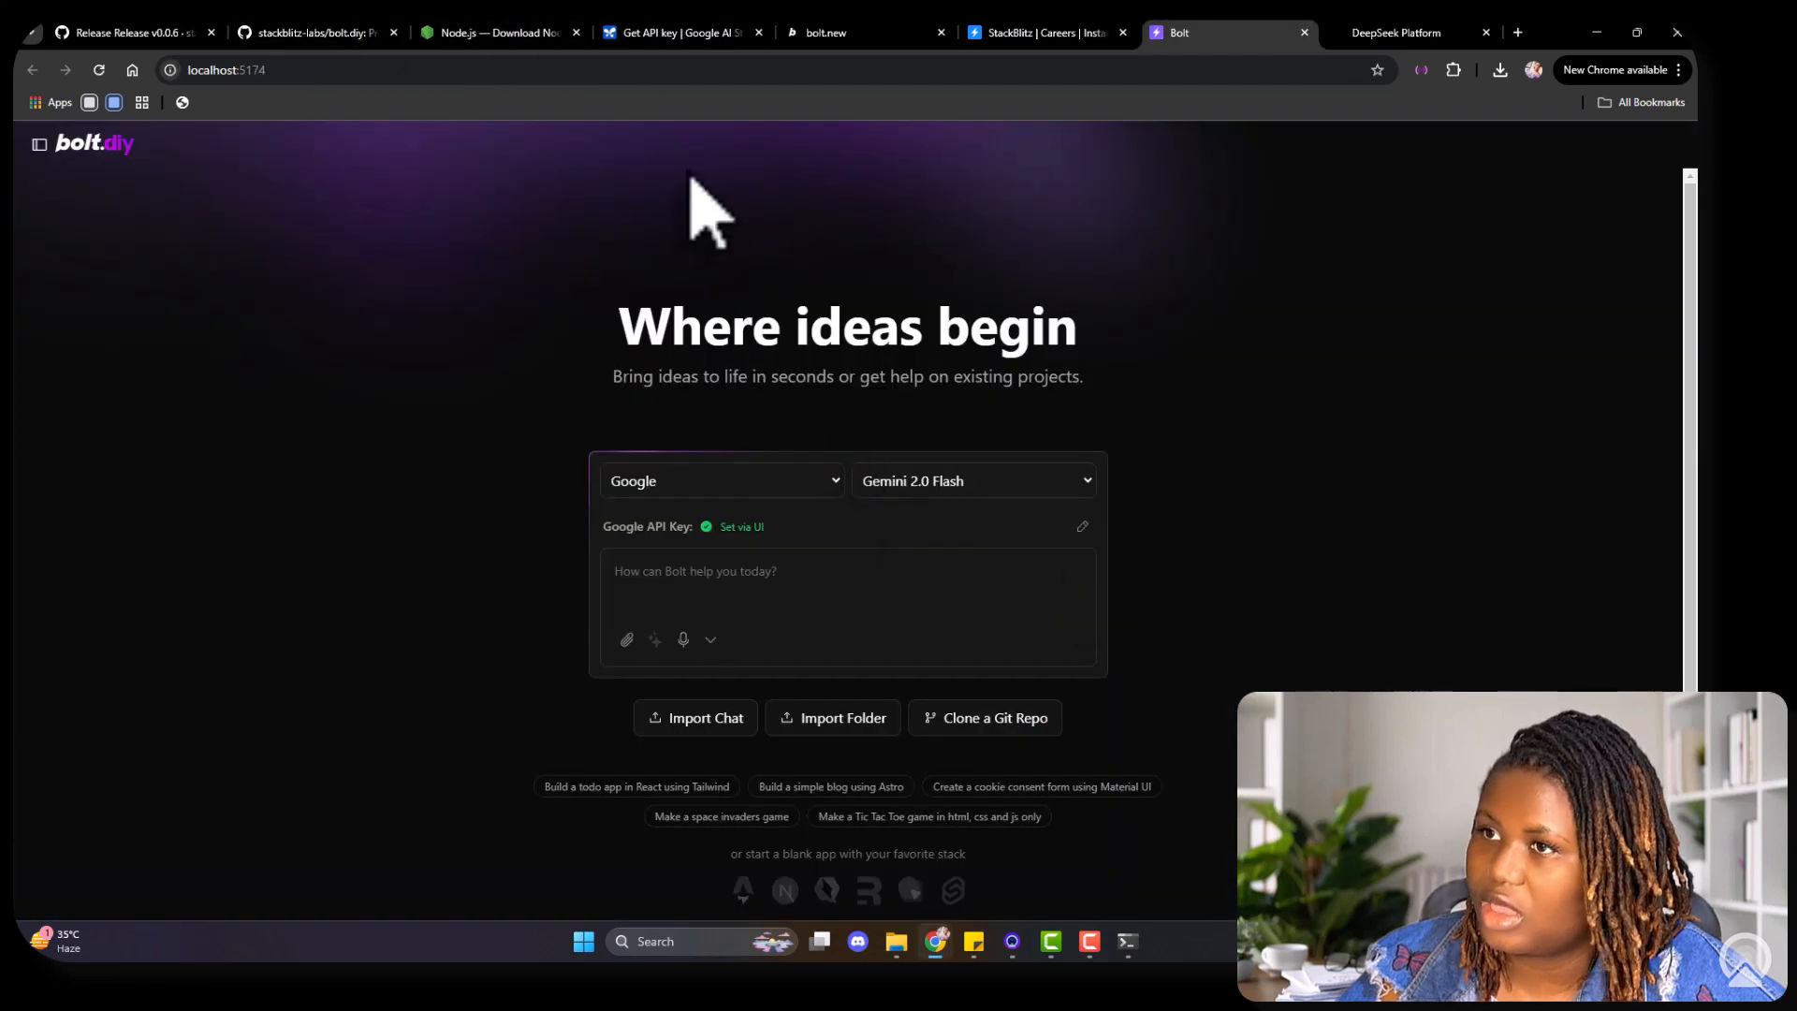
mouse_move(868, 562)
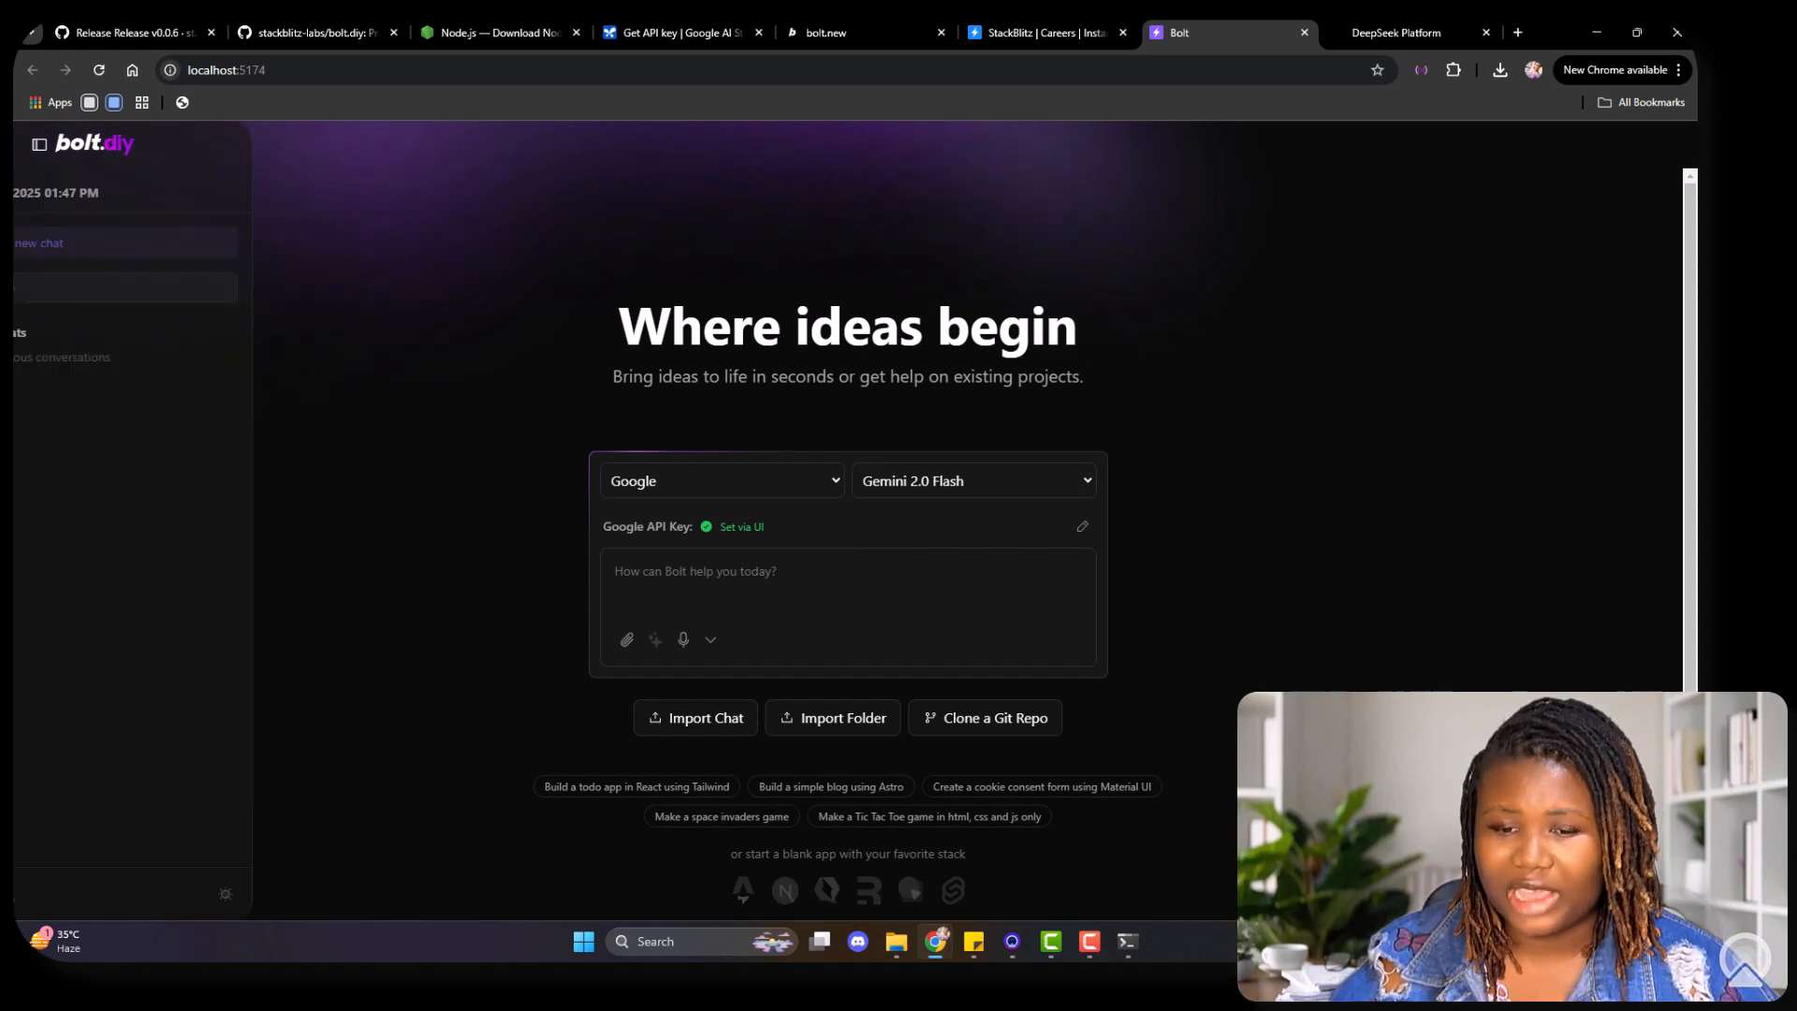
Step: Send the sticky-note notice board prompt with five funny notices and micro animations
click(39, 143)
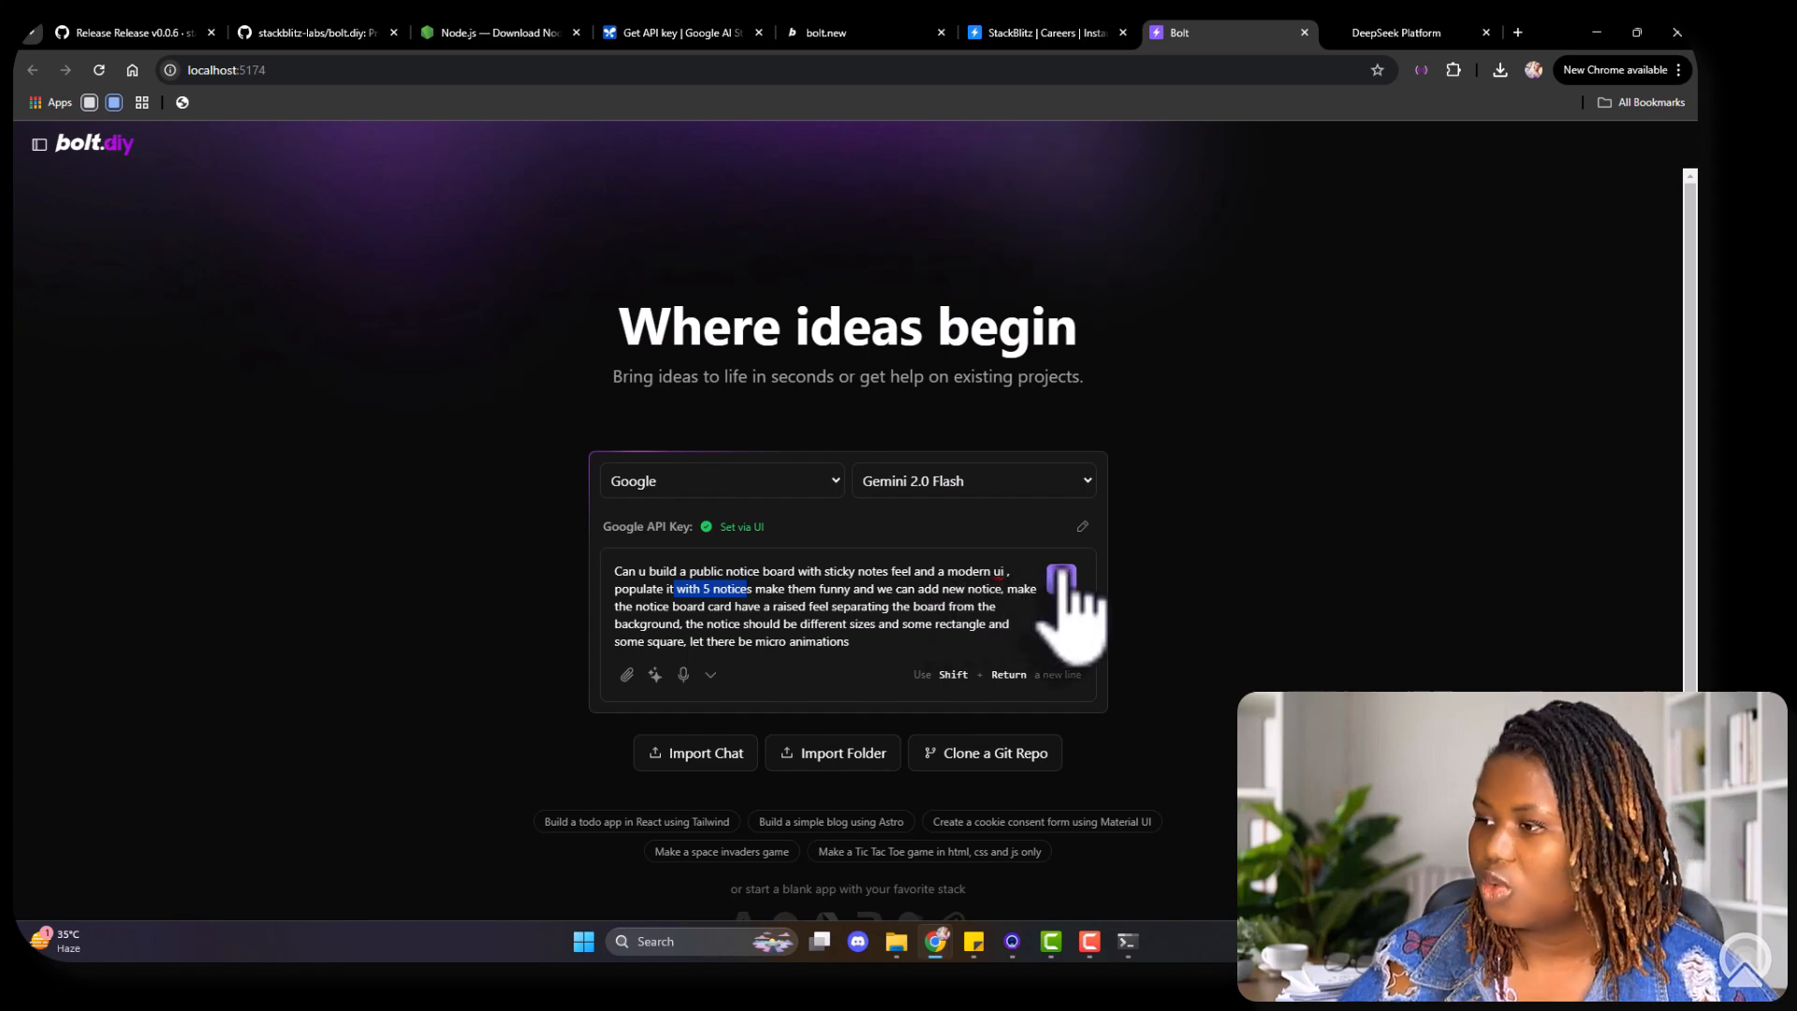
click(1060, 579)
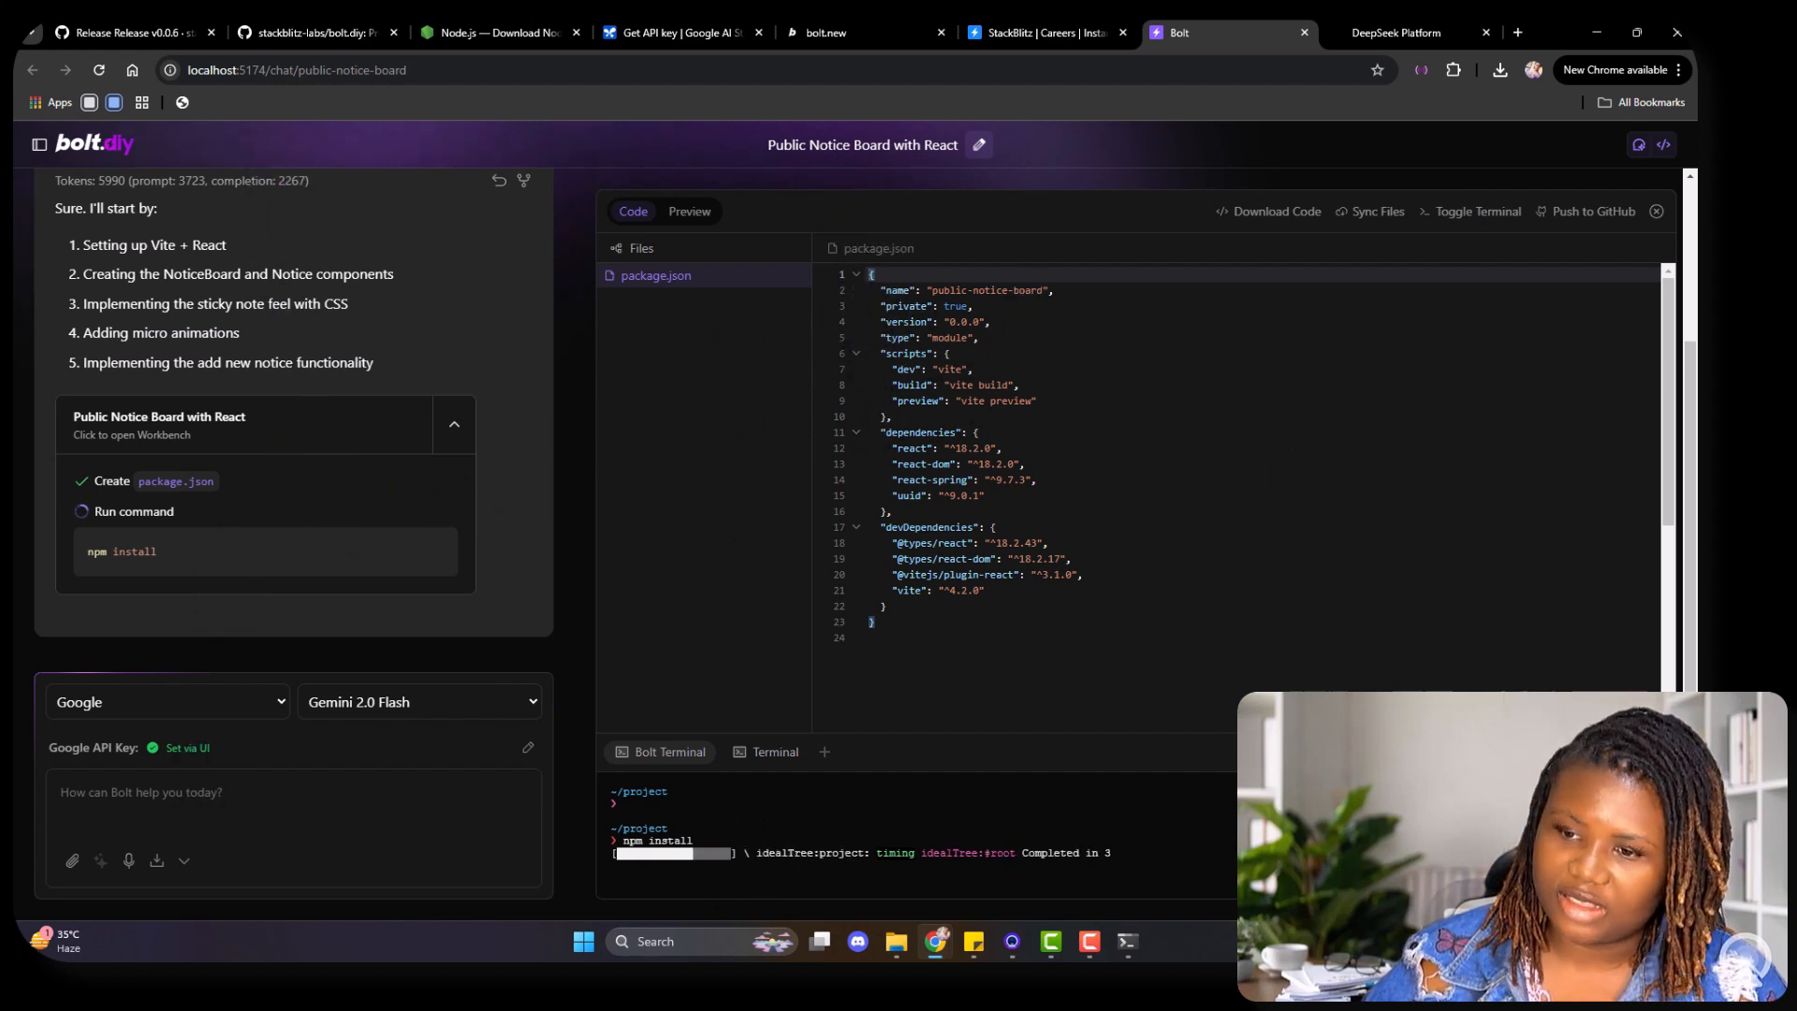
Step: Let Bolt generate package.json and source files while npm install runs
click(269, 813)
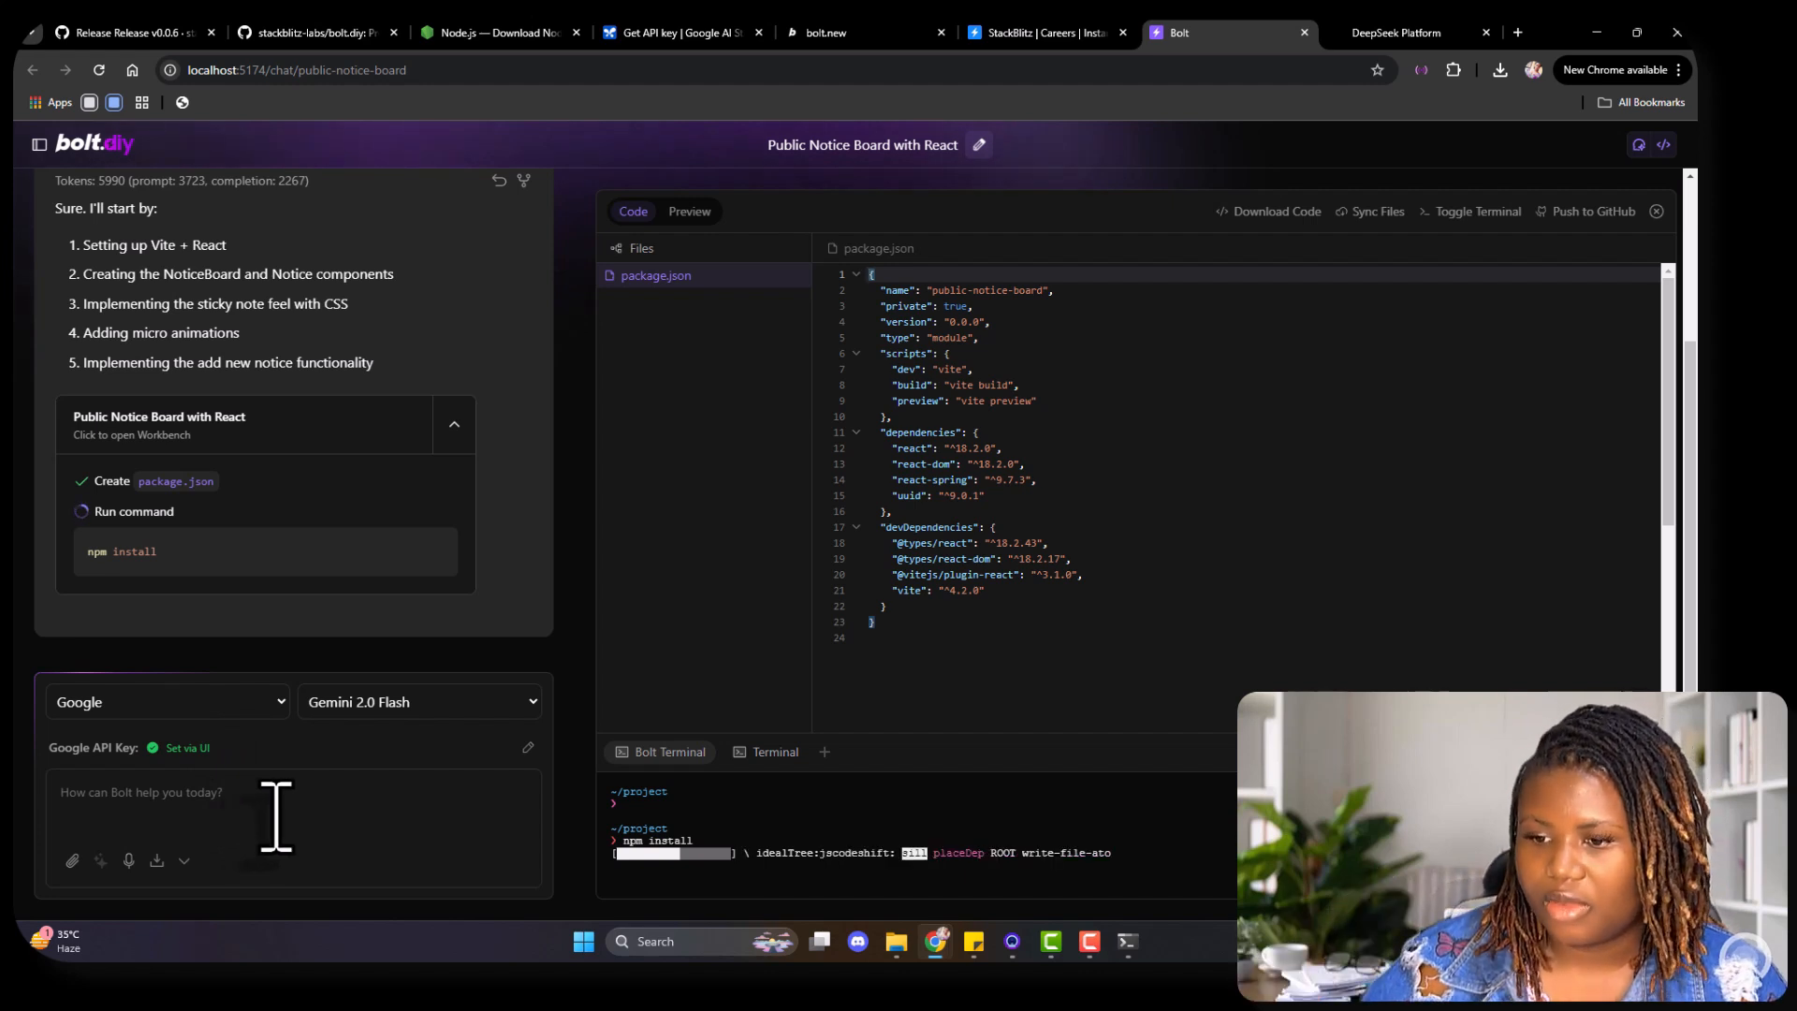
mouse_move(114, 871)
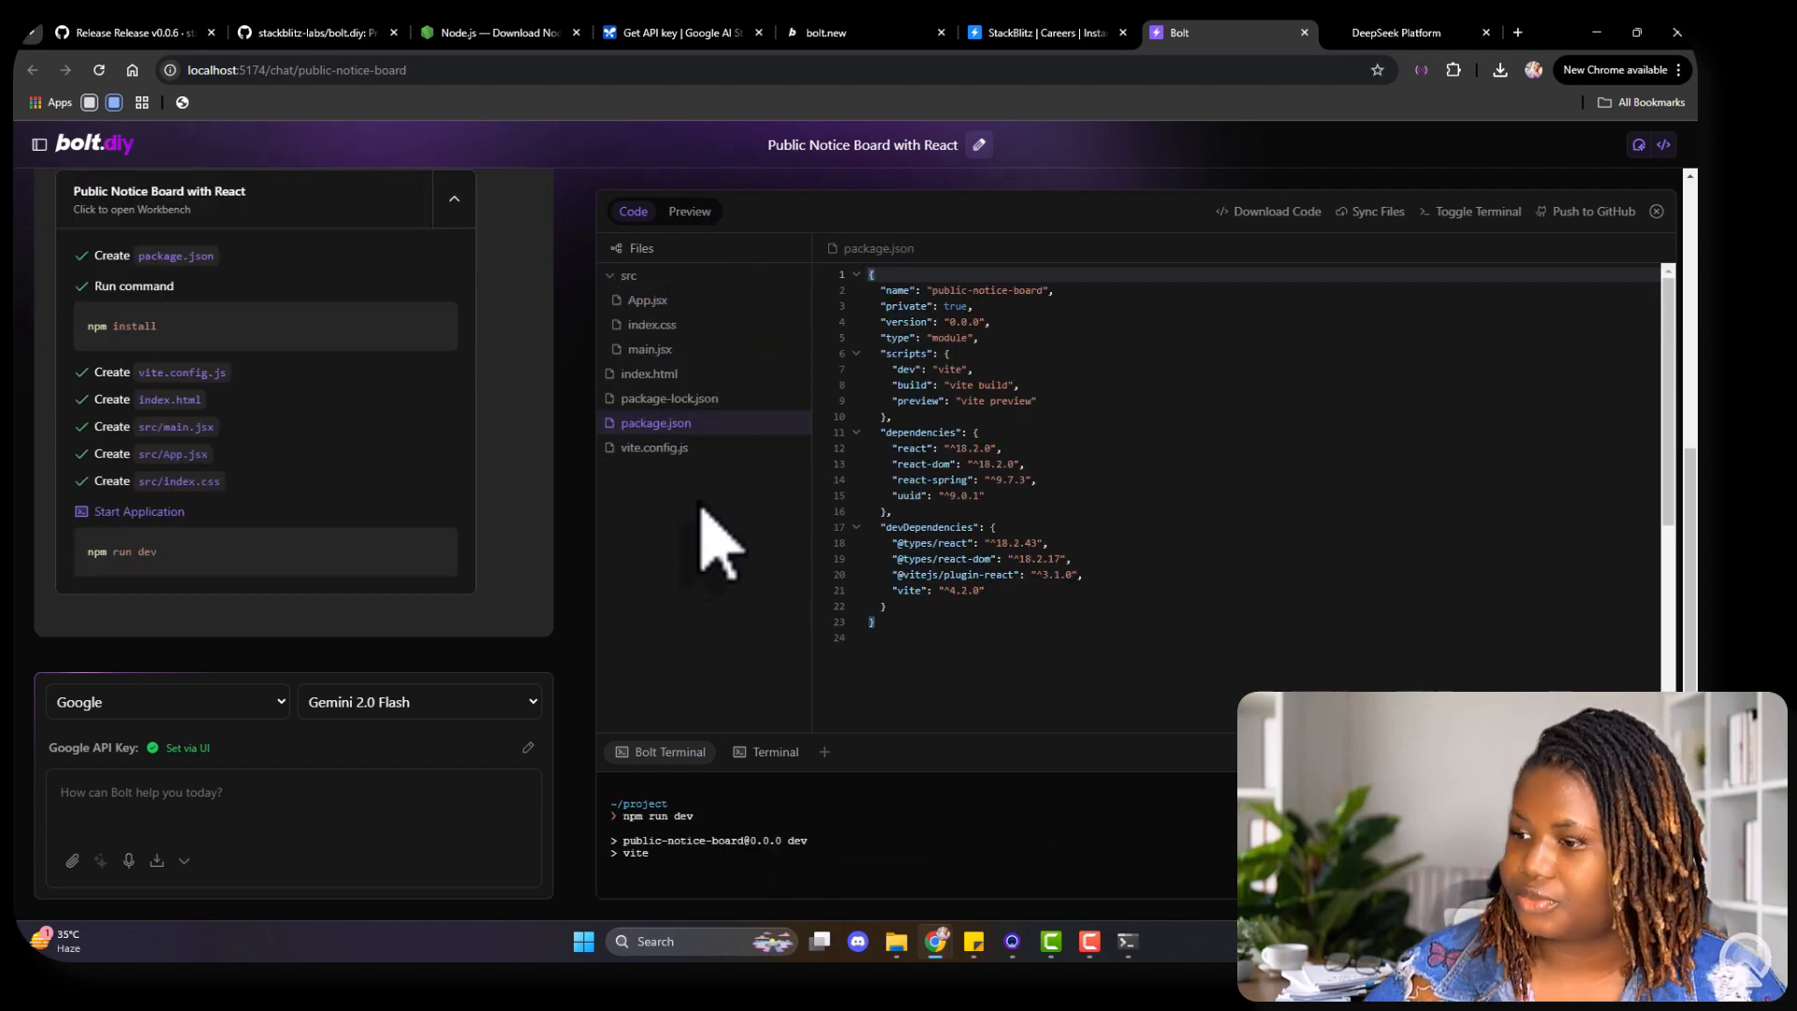
mouse_move(670, 670)
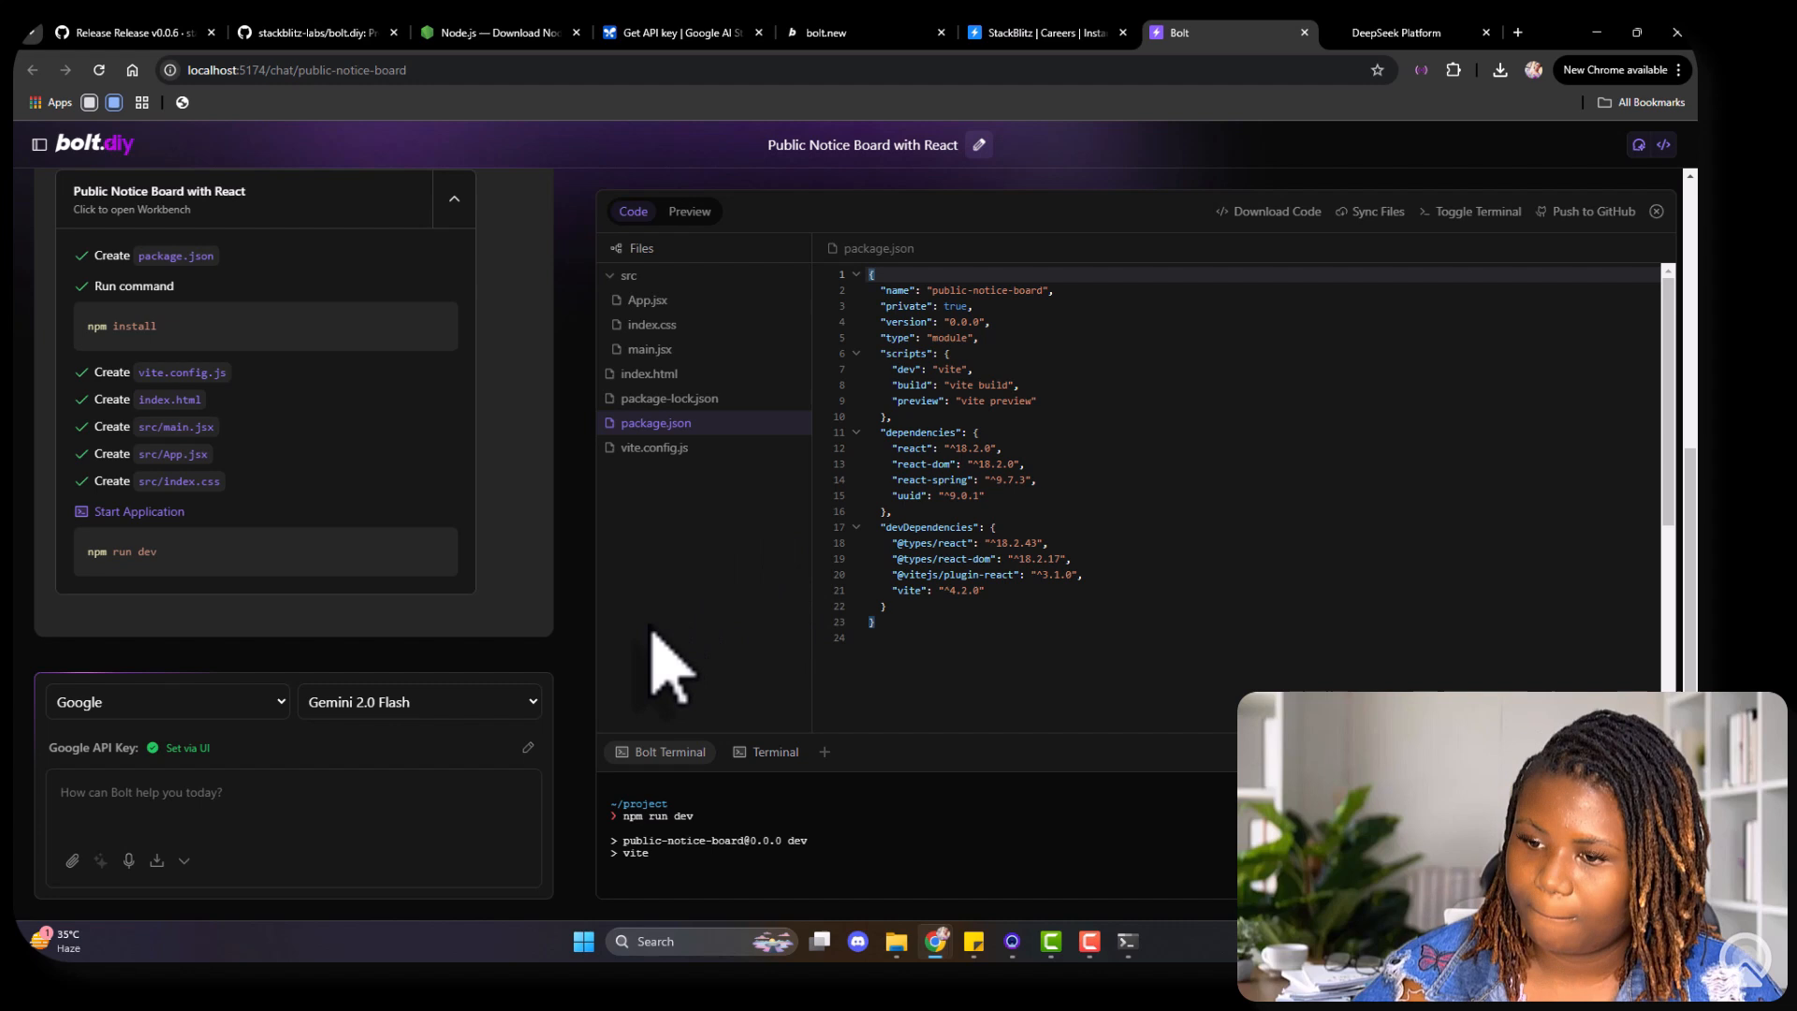
mouse_move(167, 510)
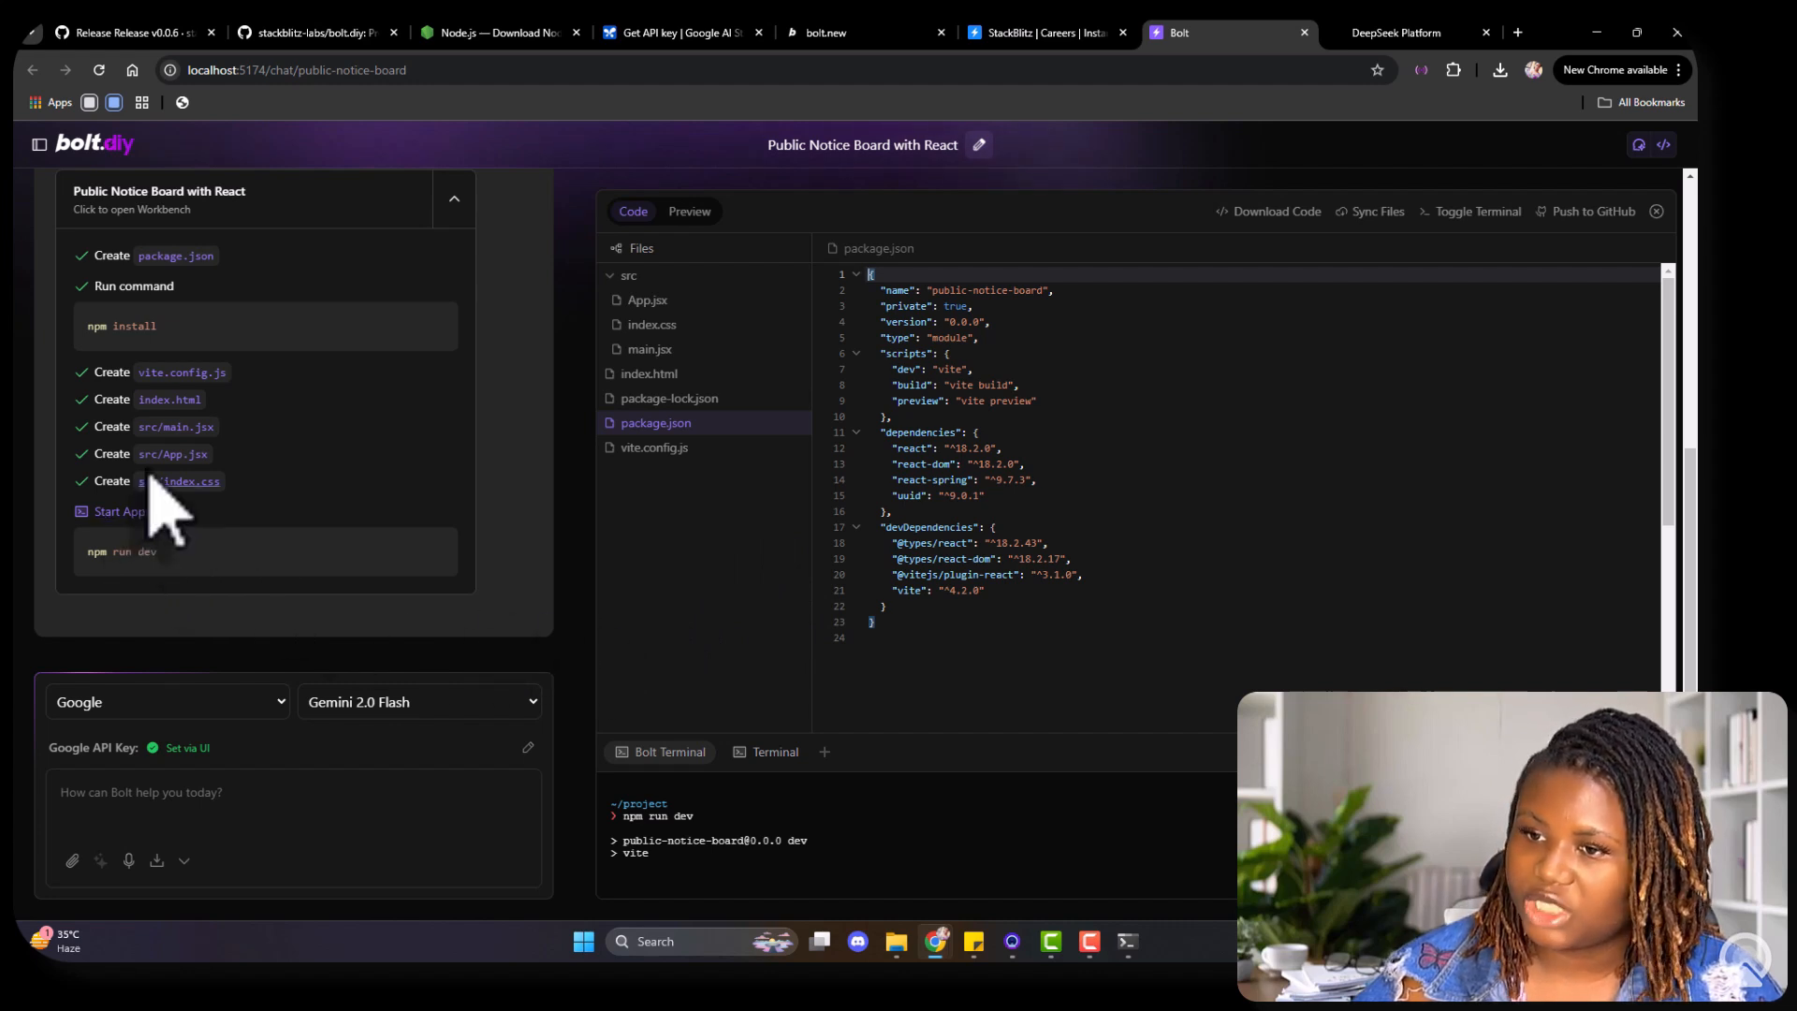
mouse_move(688, 642)
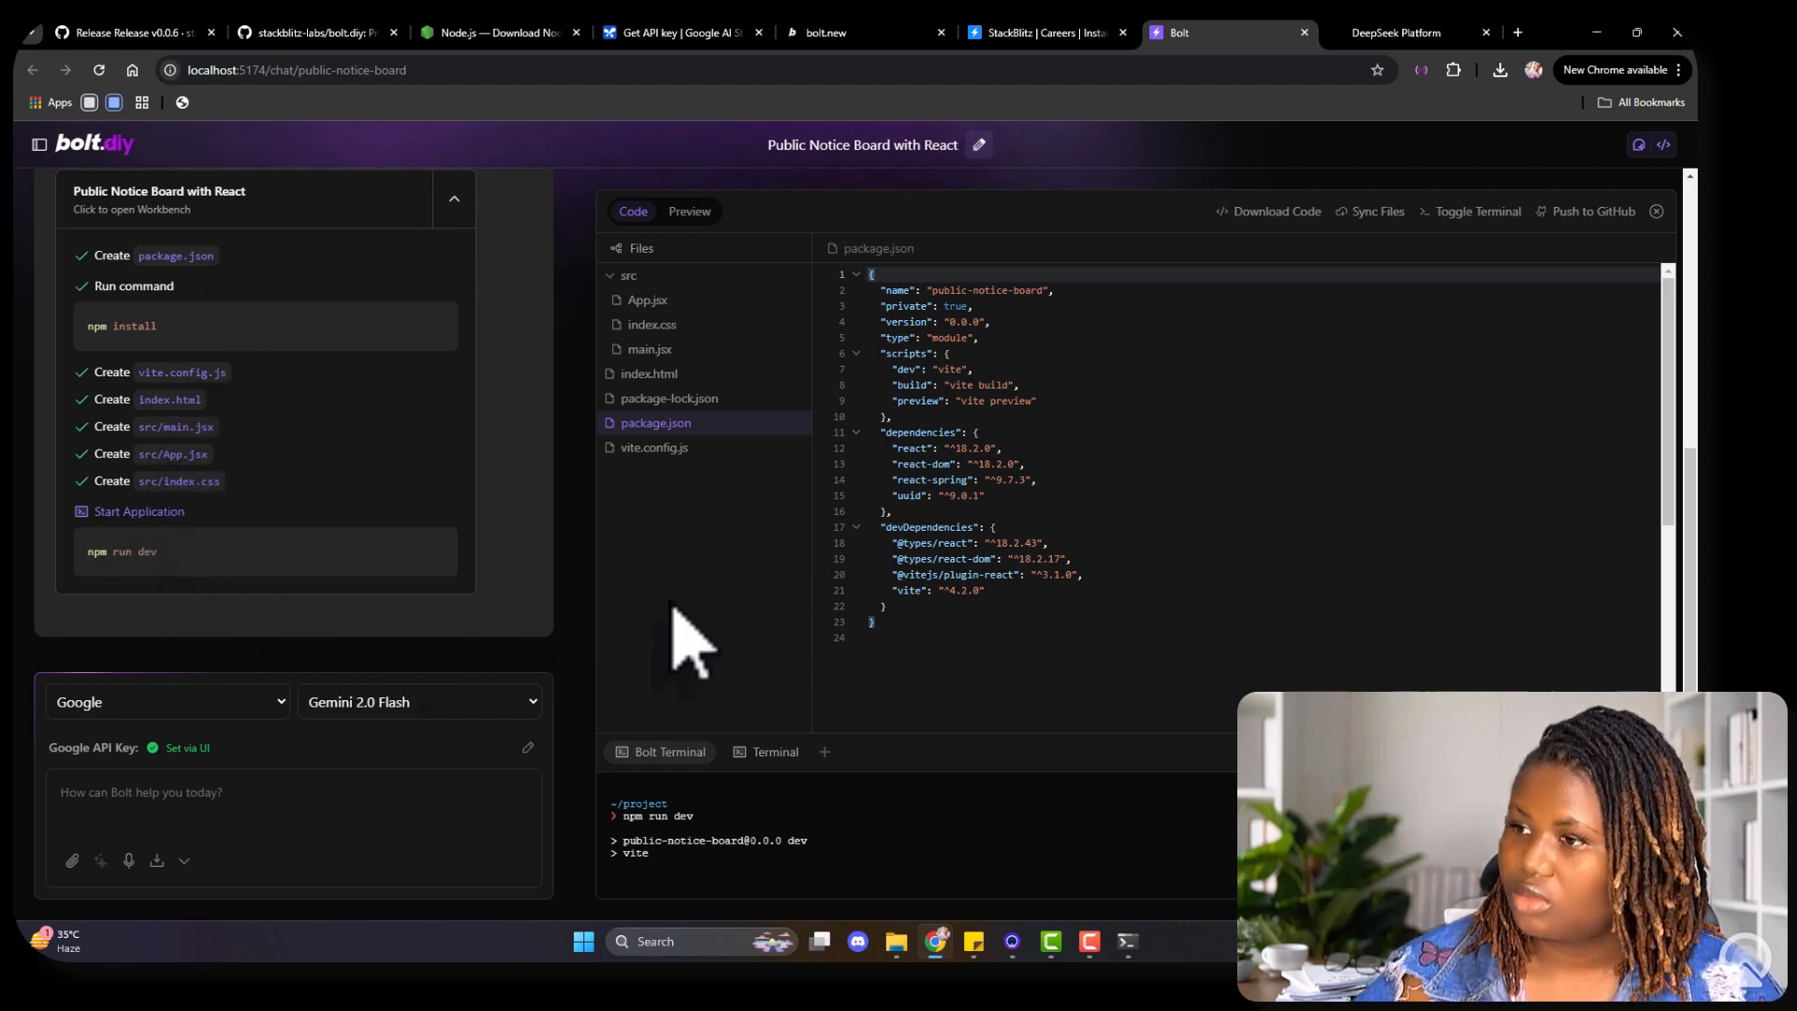
mouse_move(515, 642)
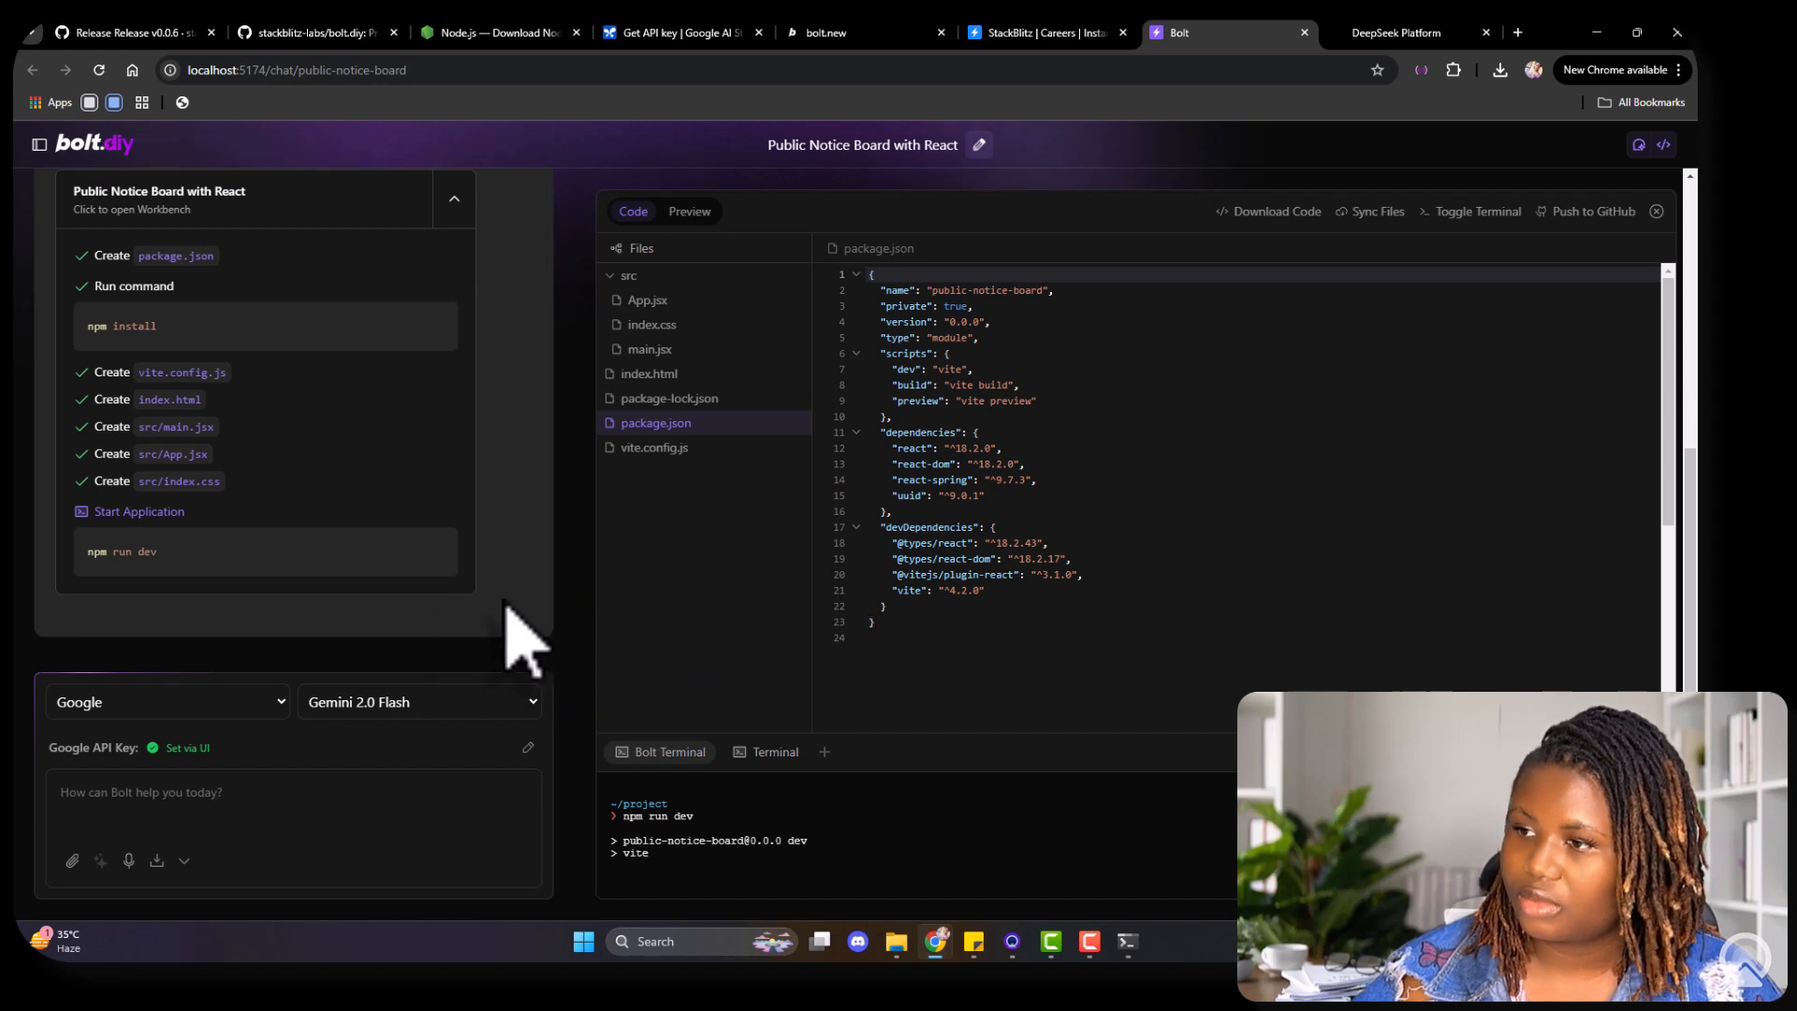
mouse_move(693, 544)
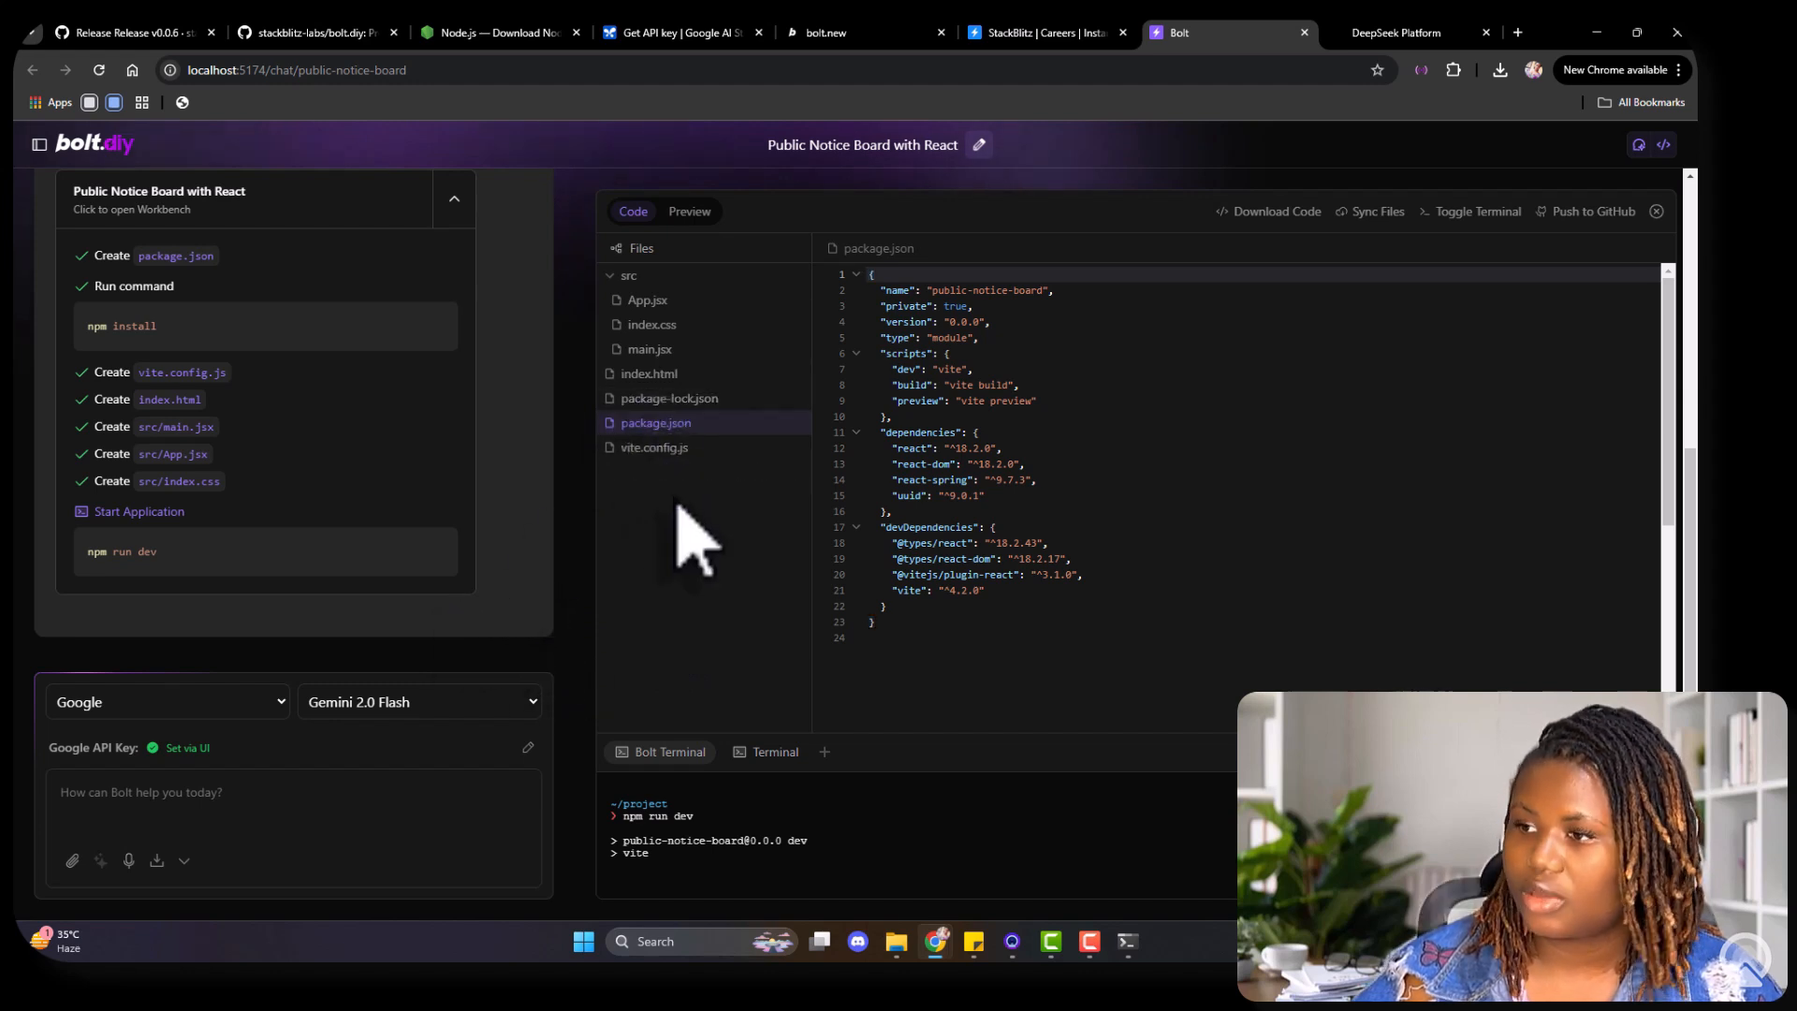
Step: Send the Vite error 'Failed to resolve import ./App.css from src/App.jsx' to chat
click(689, 211)
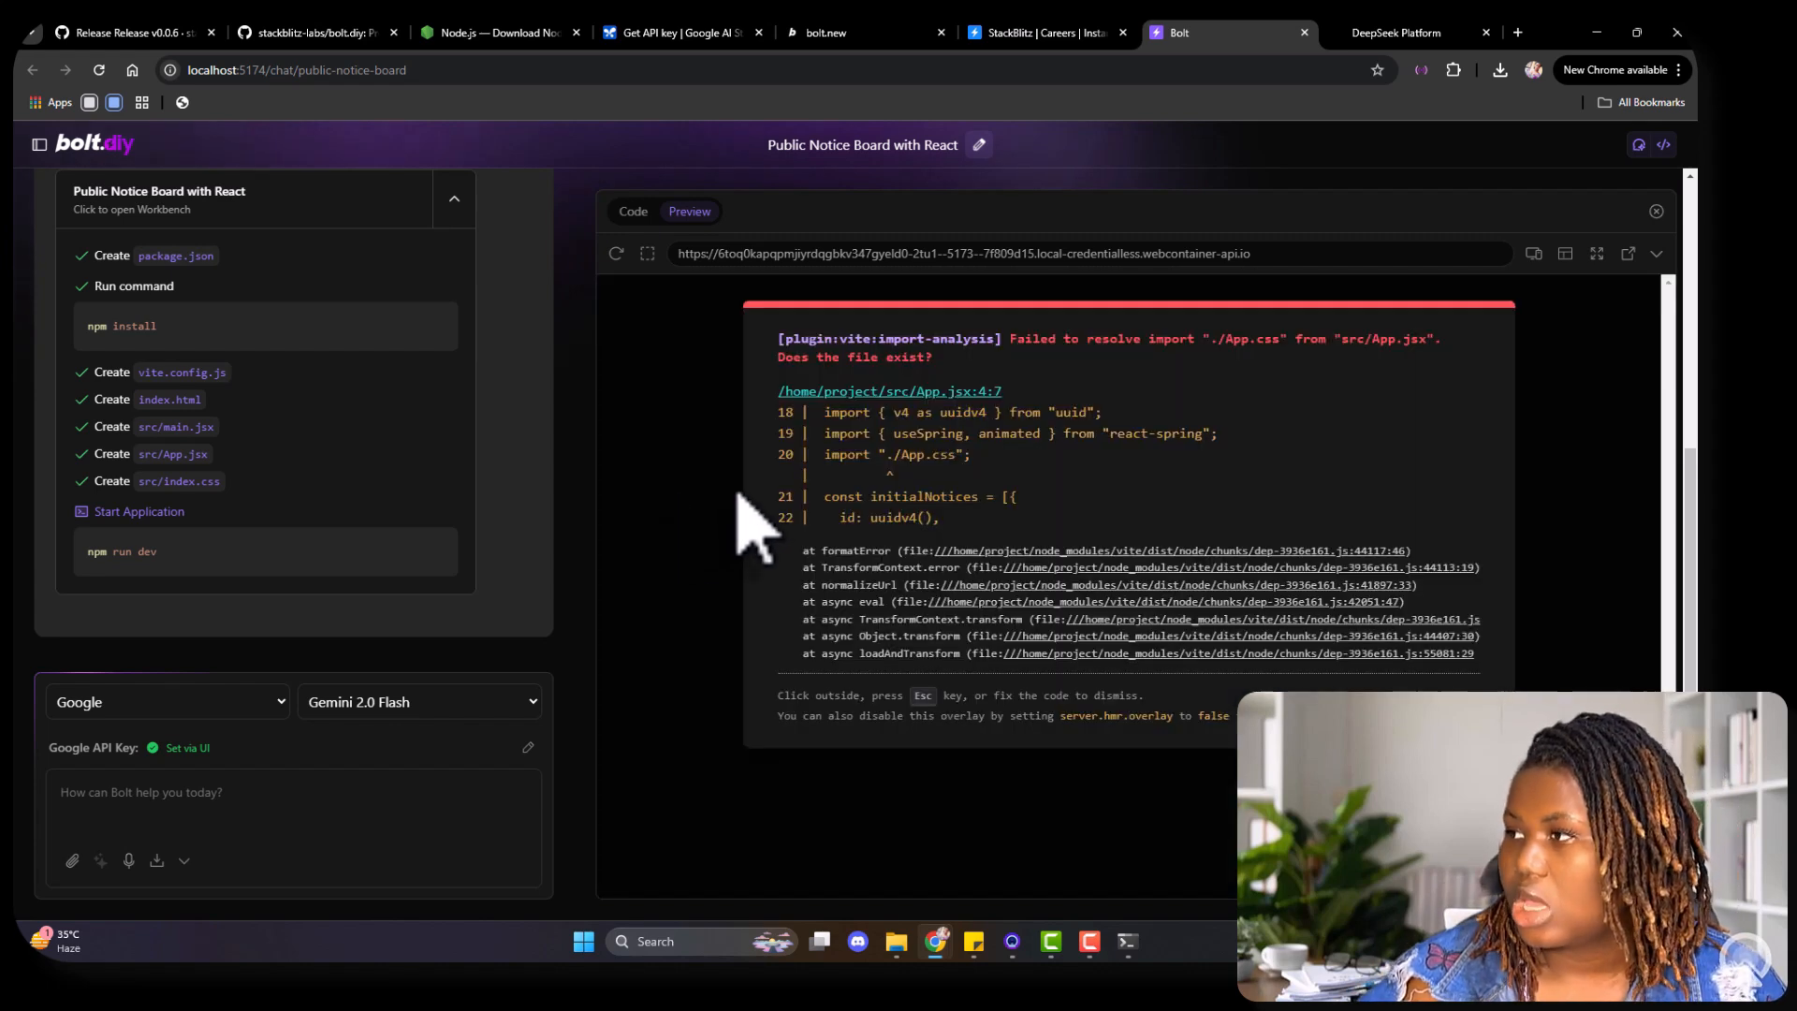
mouse_move(654, 223)
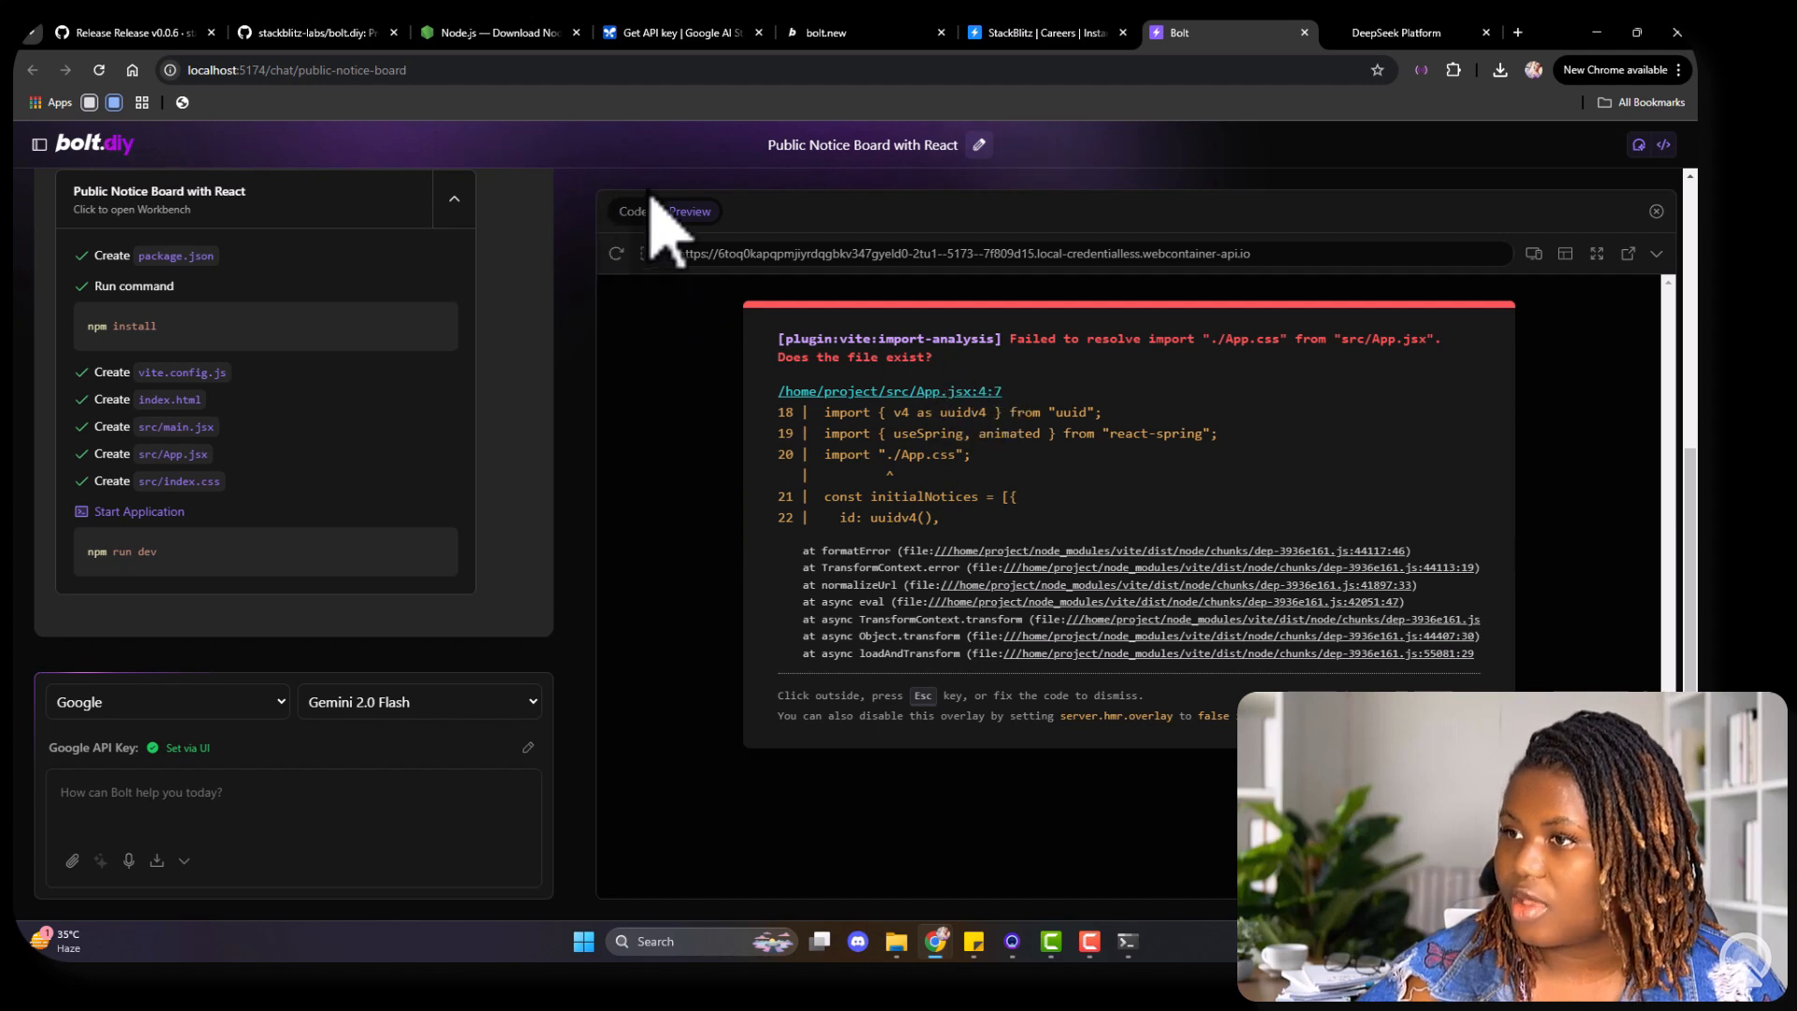
mouse_move(923, 356)
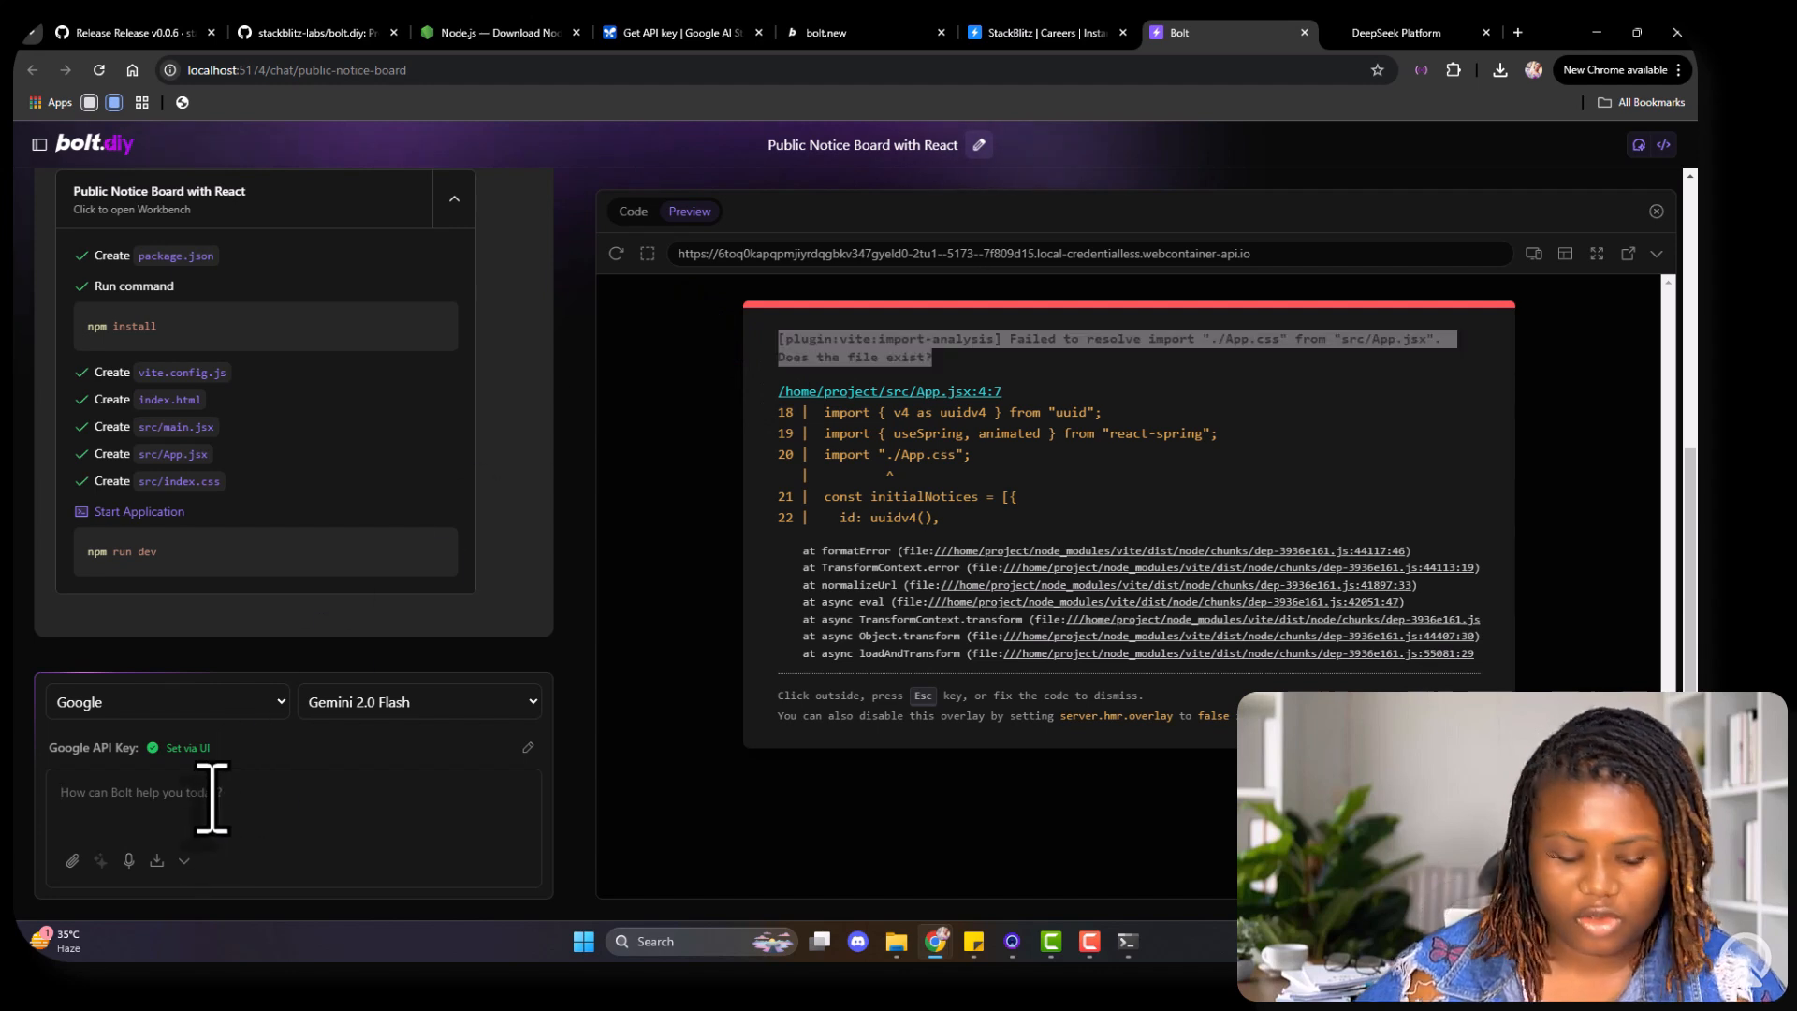
text([plugin:vite:import-analysis] Failed to resolve import "./App.css" from "src/App.jsx". Does the file exist?)
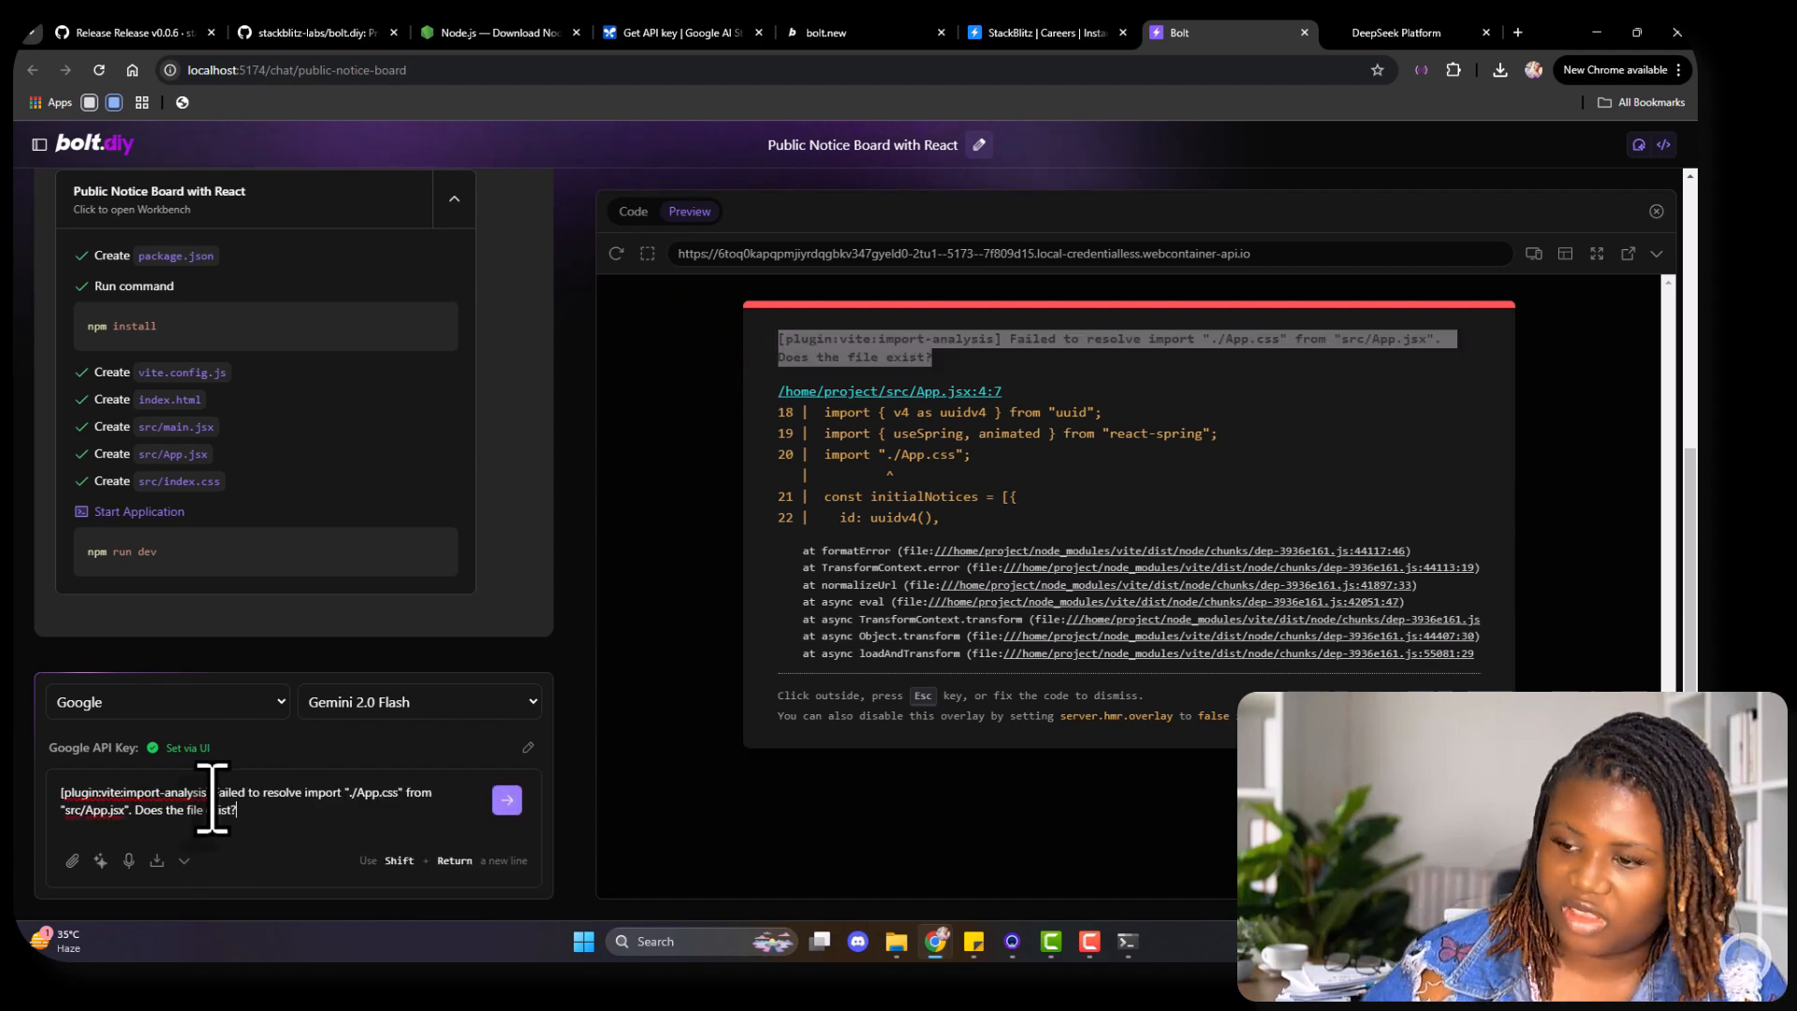
click(506, 800)
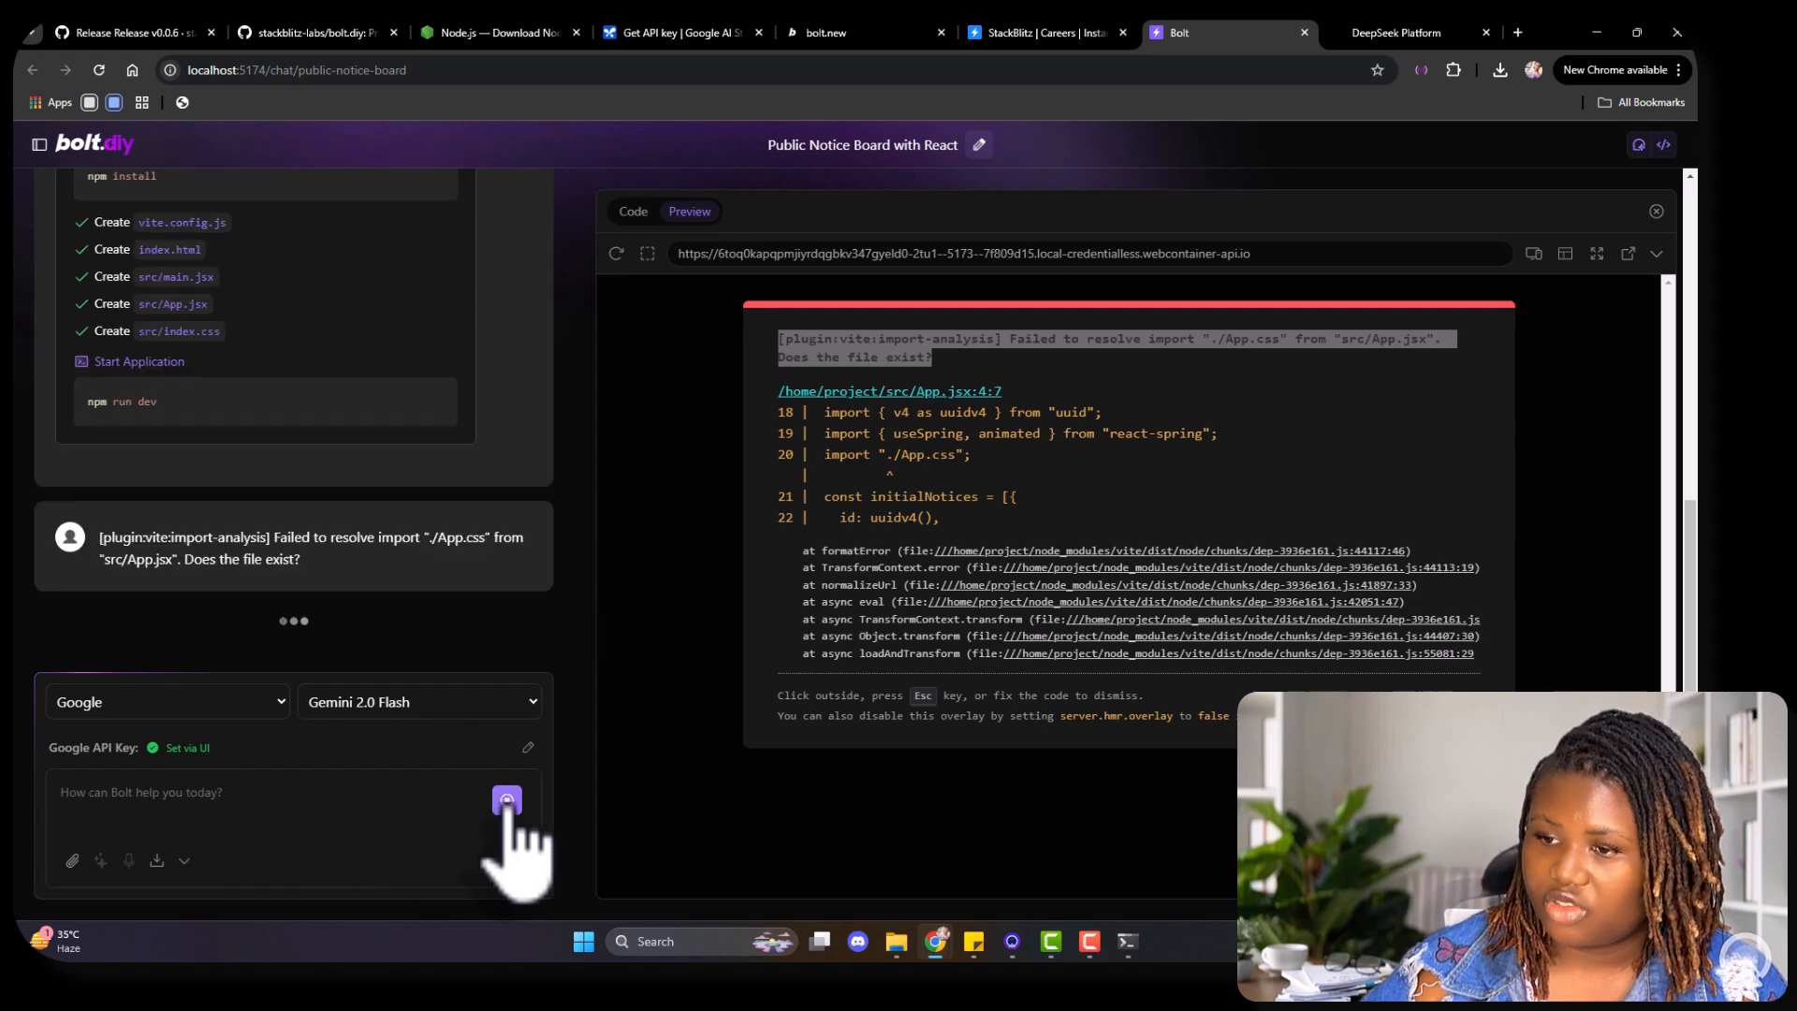
Step: View the running notice board preview with its five funny sticky notes
click(505, 799)
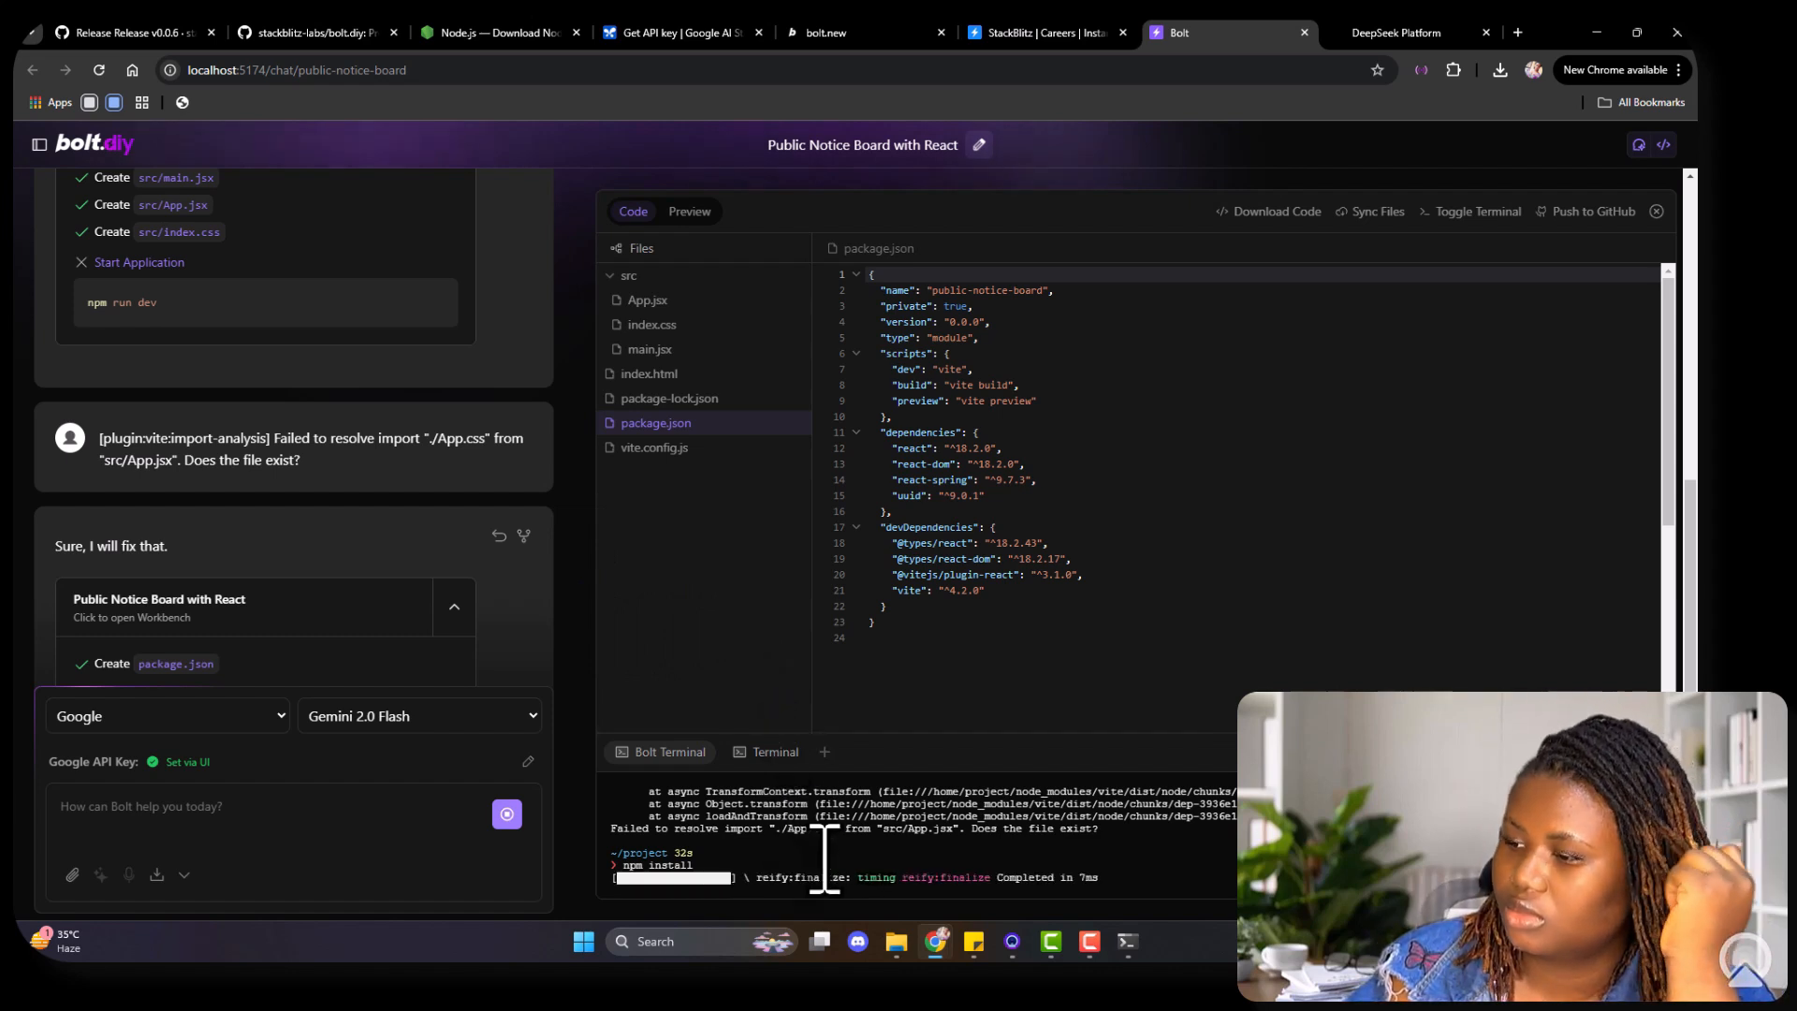
click(651, 325)
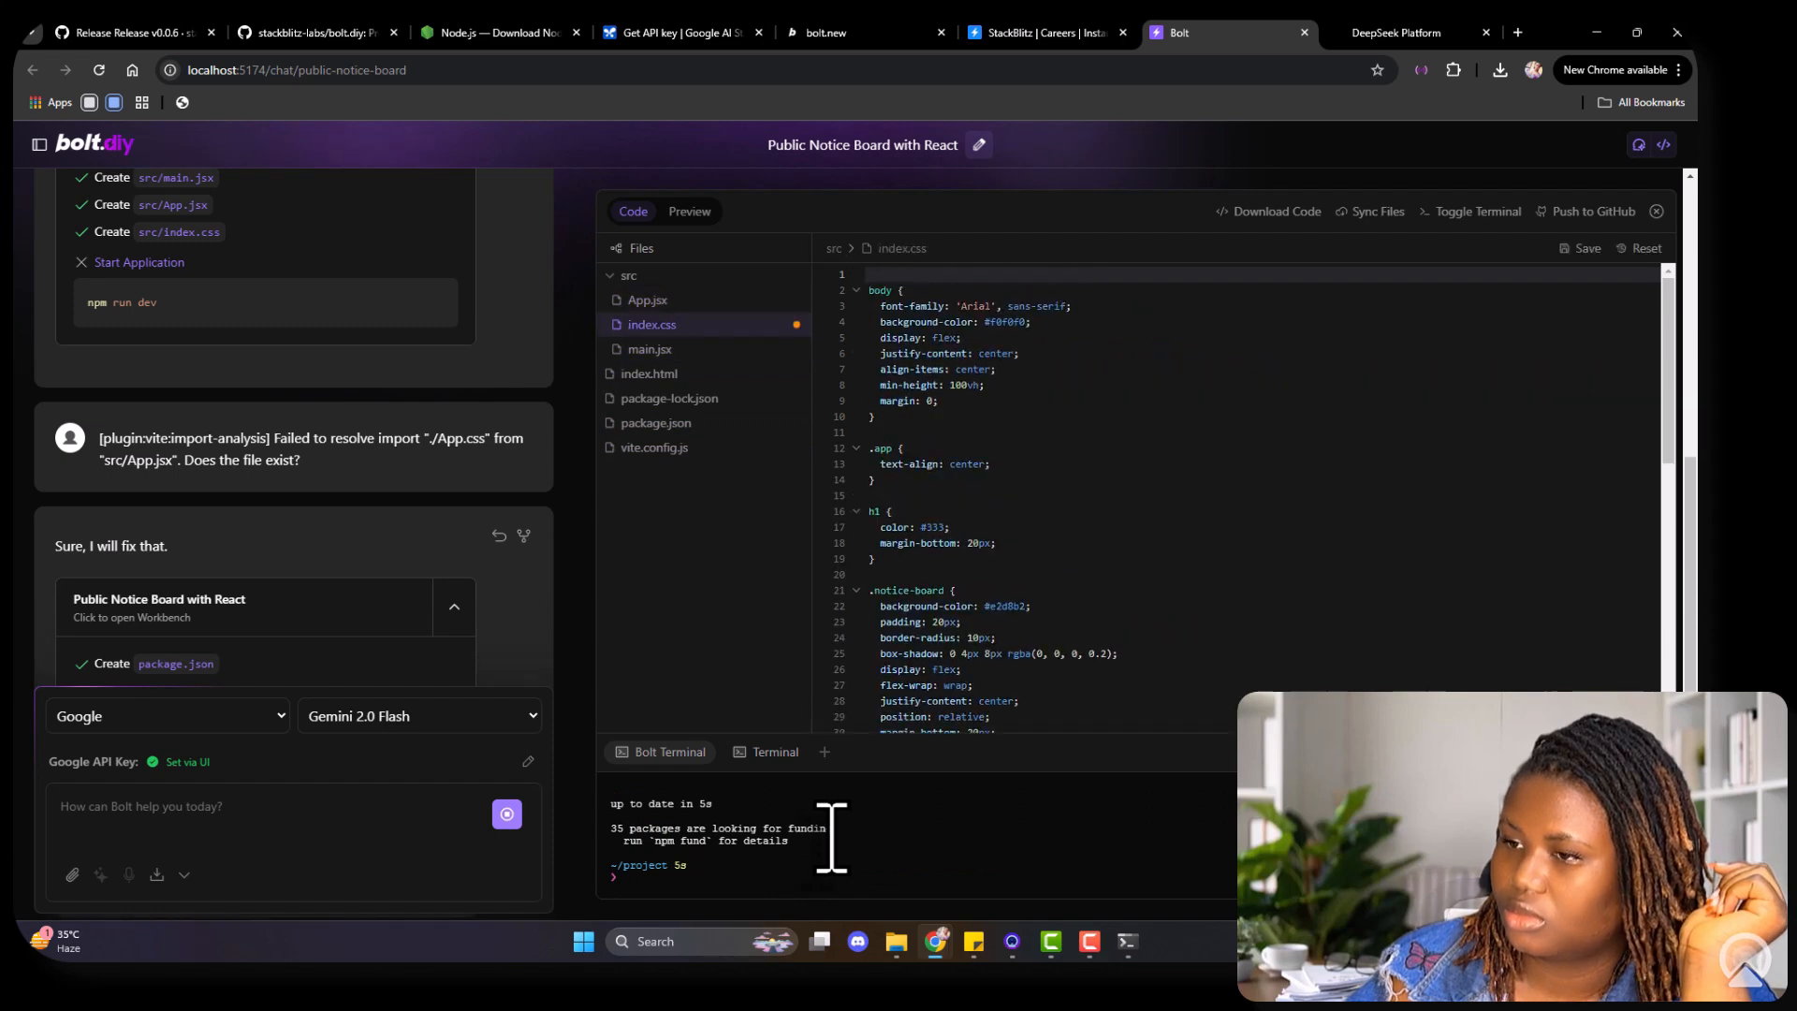
click(648, 300)
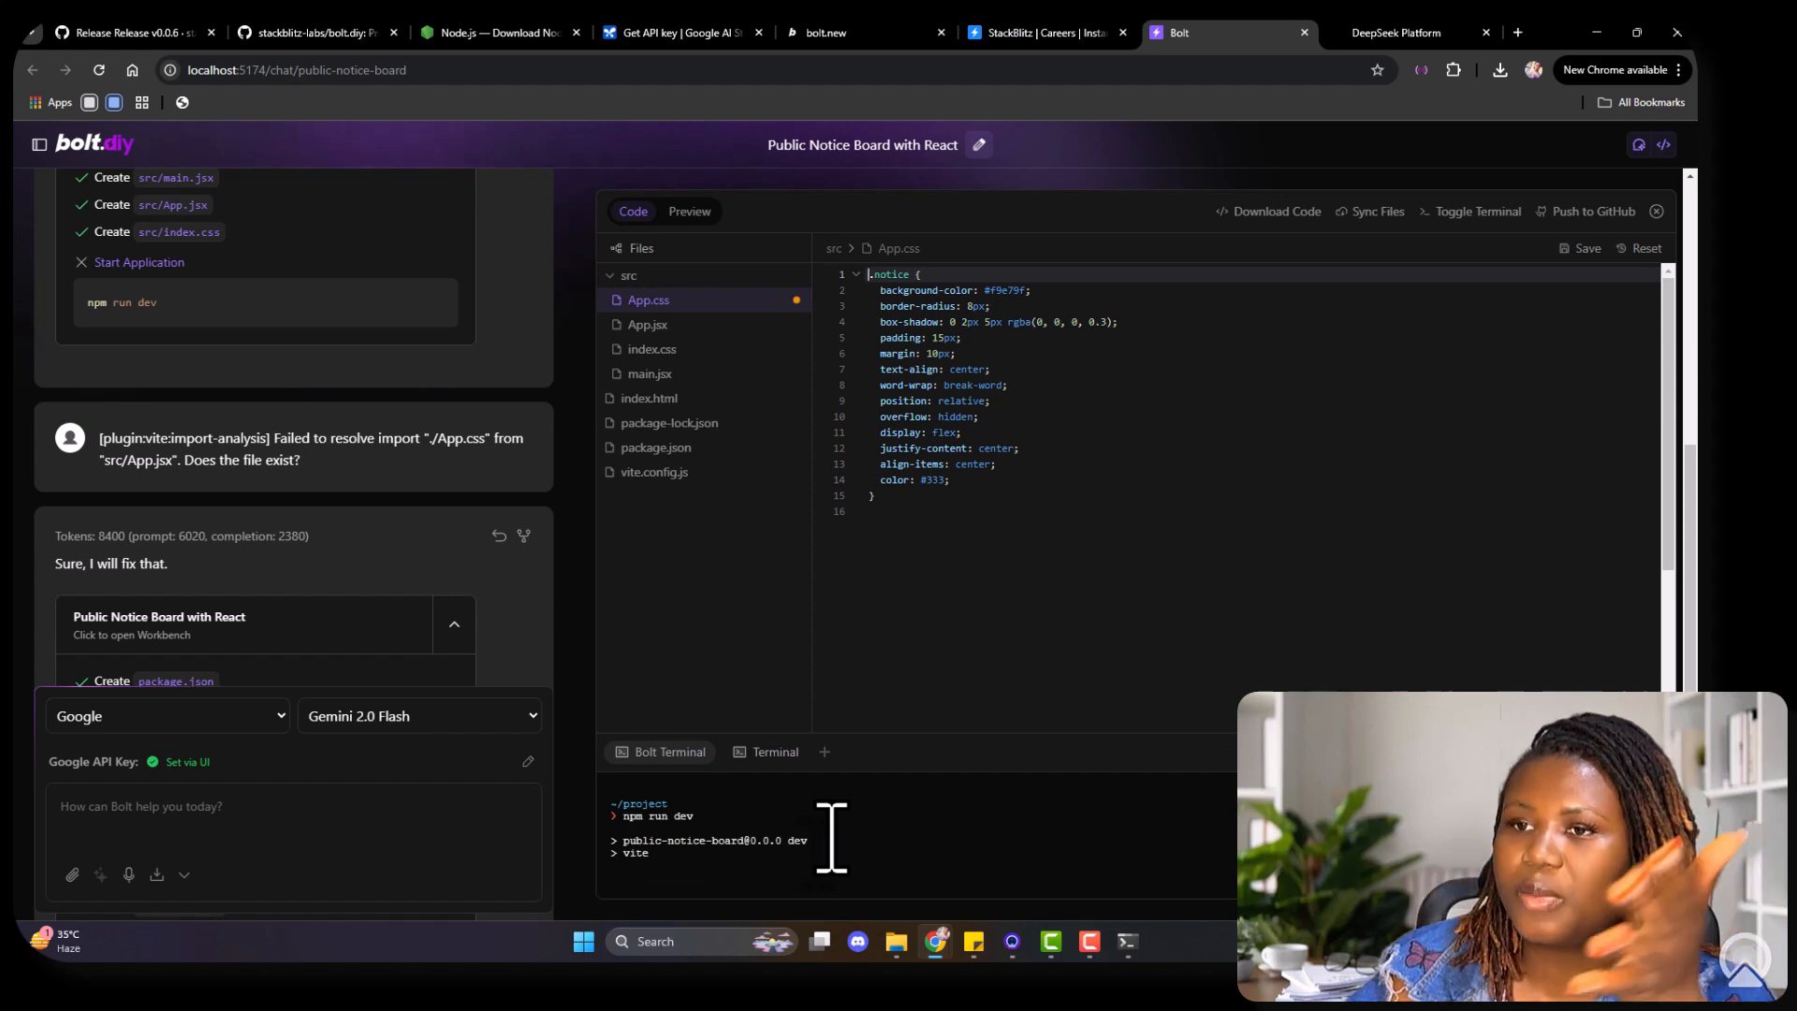
mouse_move(378, 240)
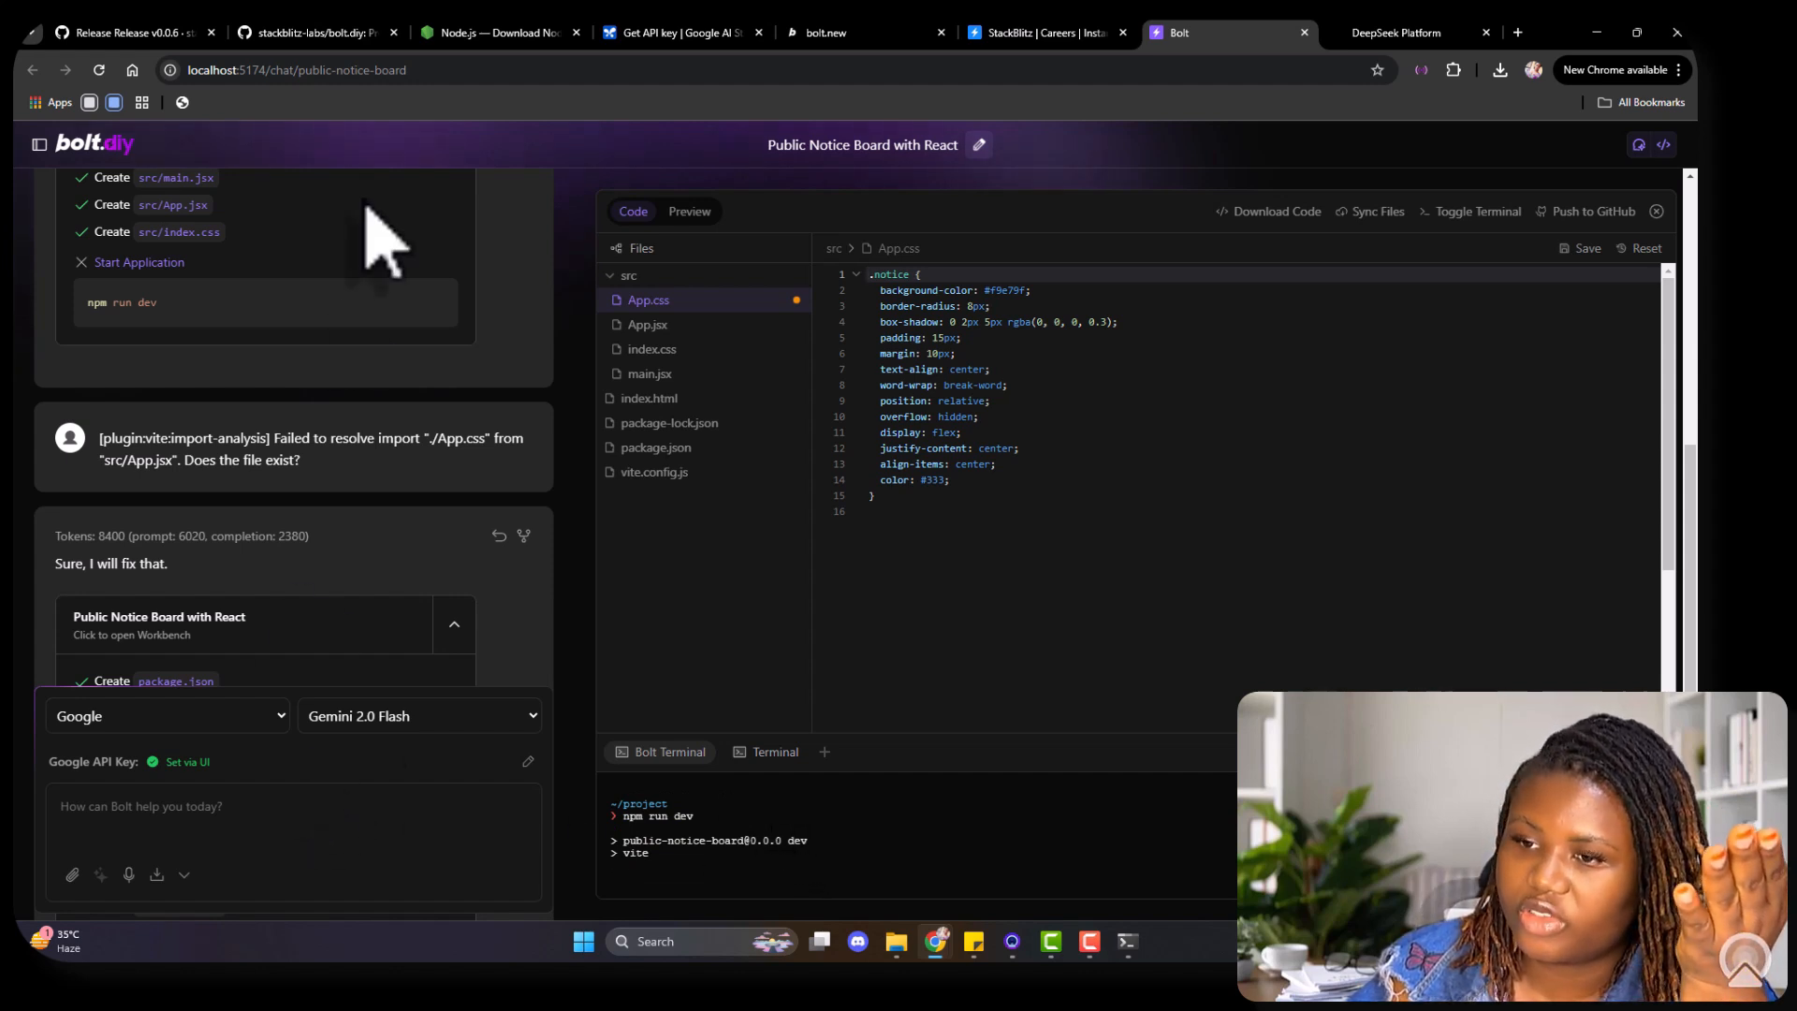
mouse_move(275, 664)
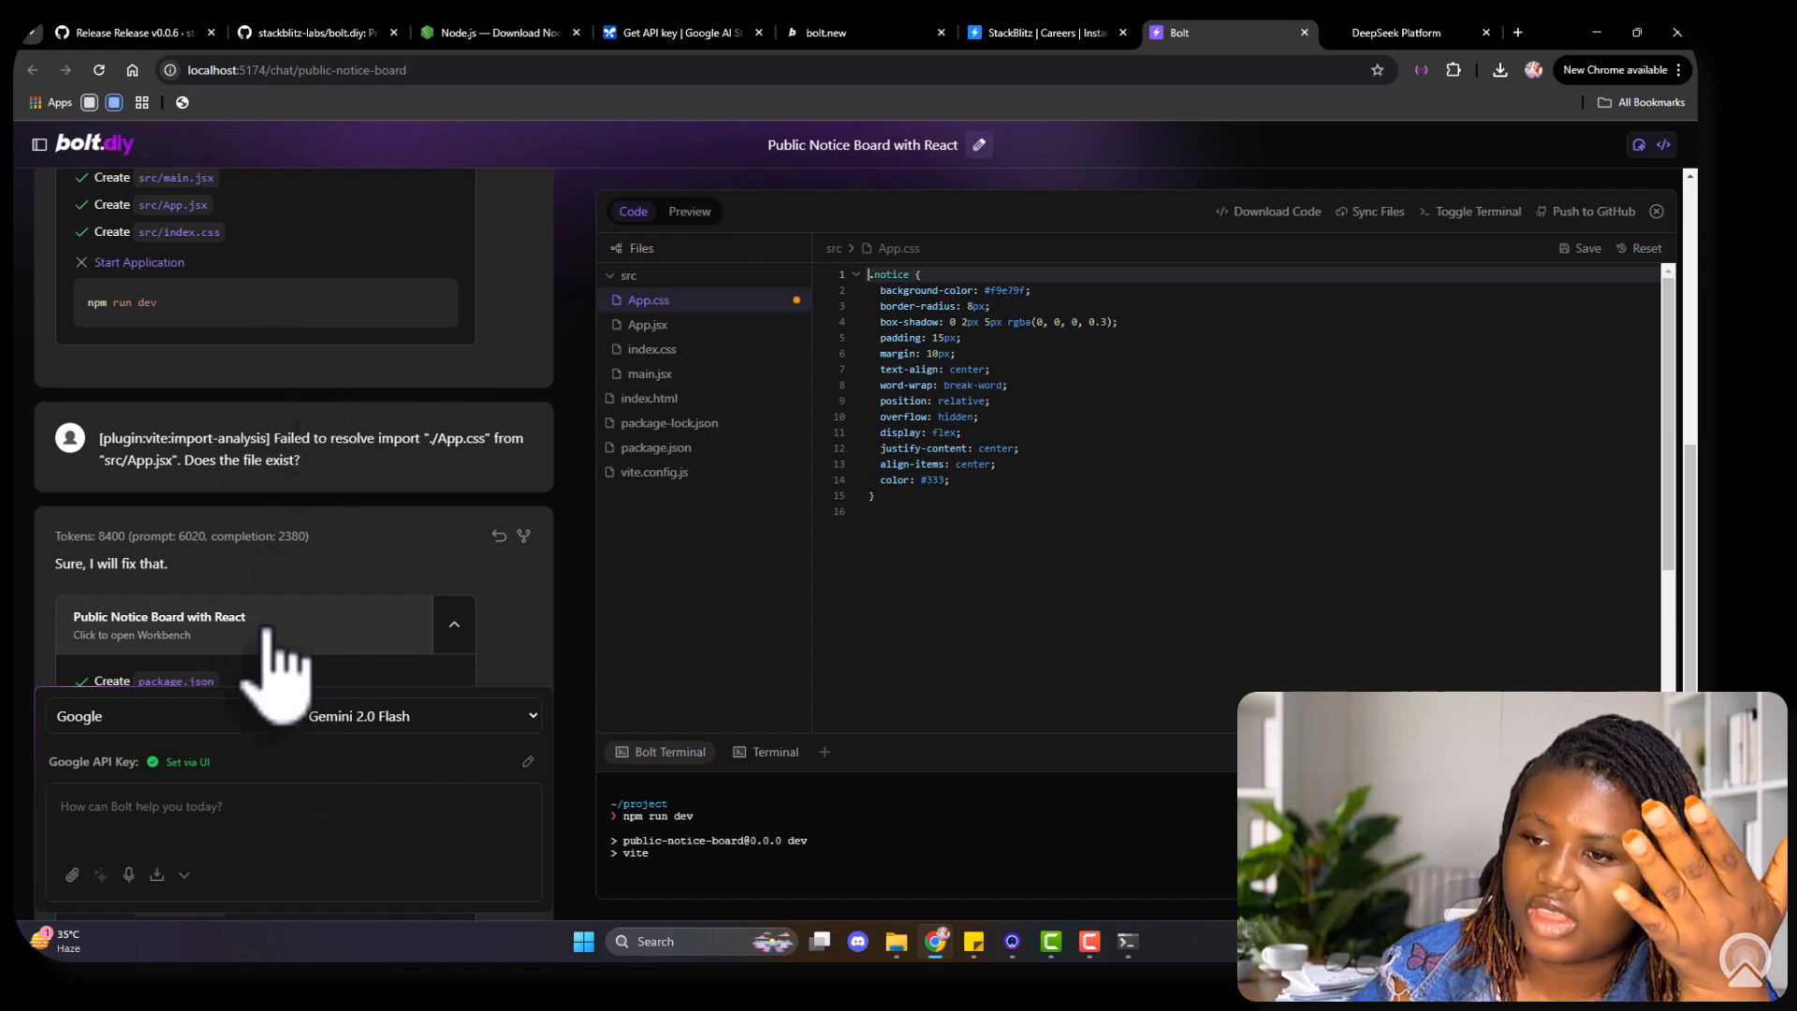
mouse_move(258, 711)
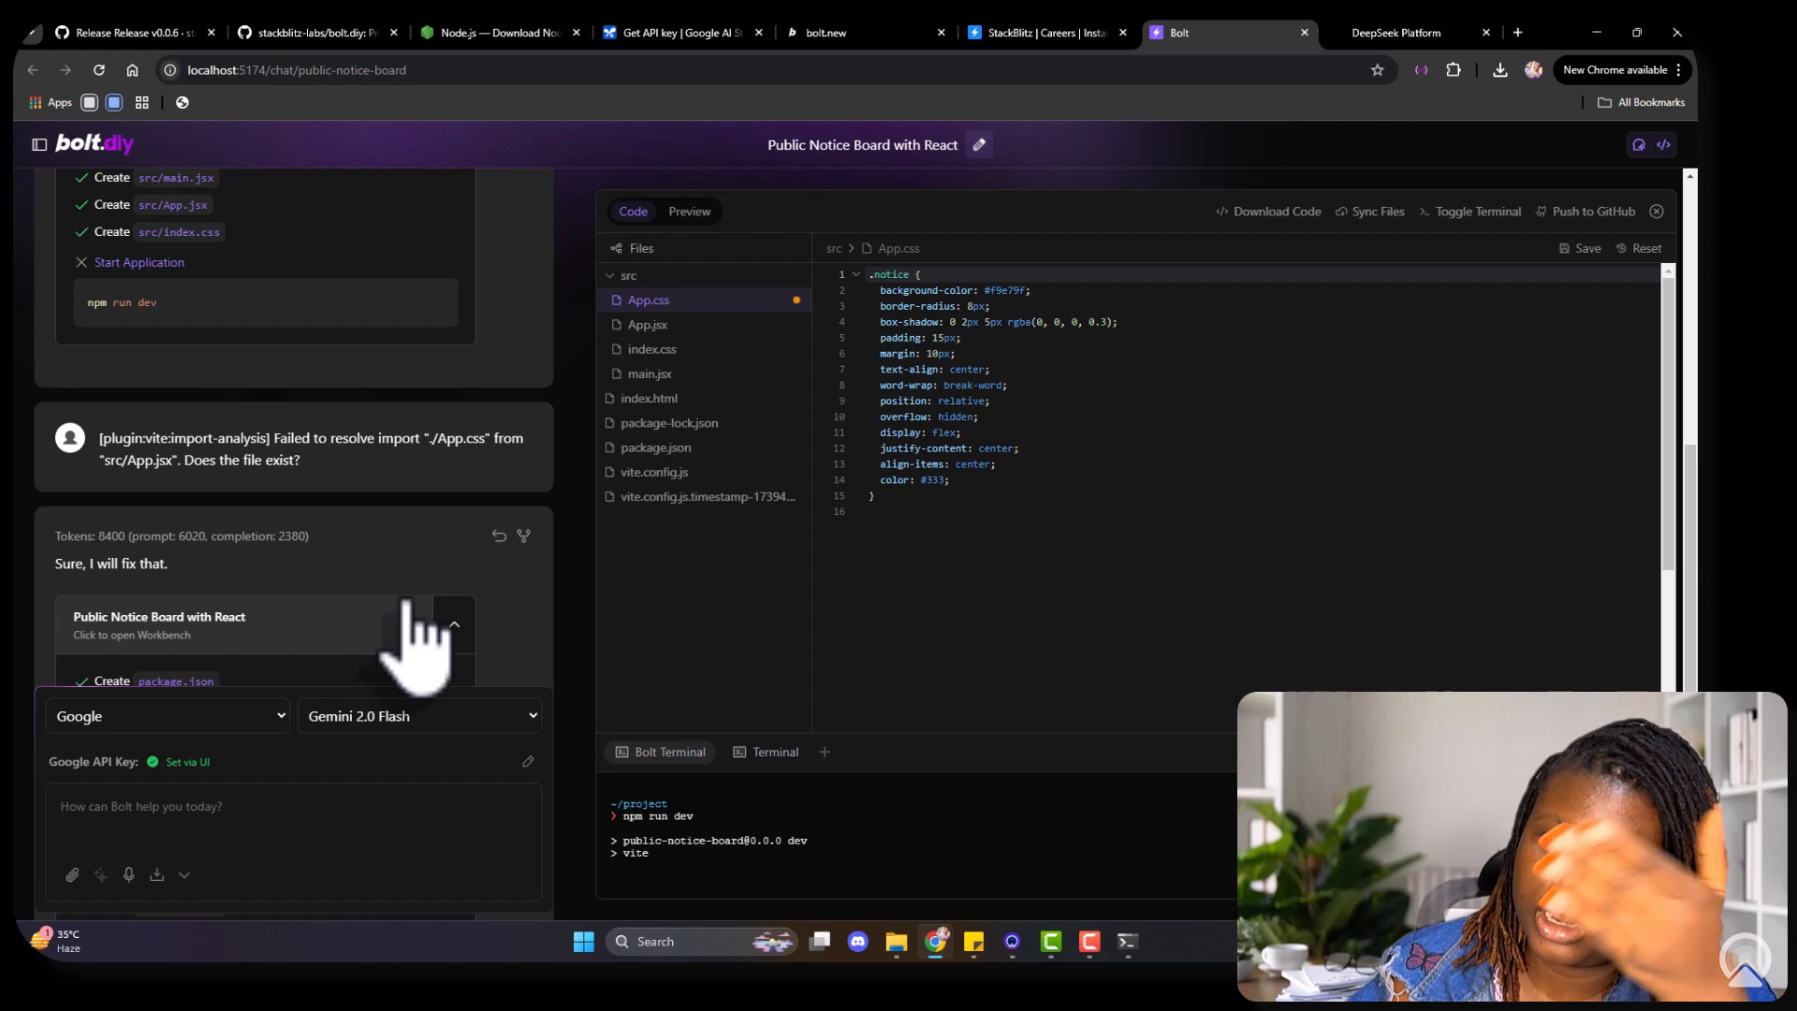
click(689, 211)
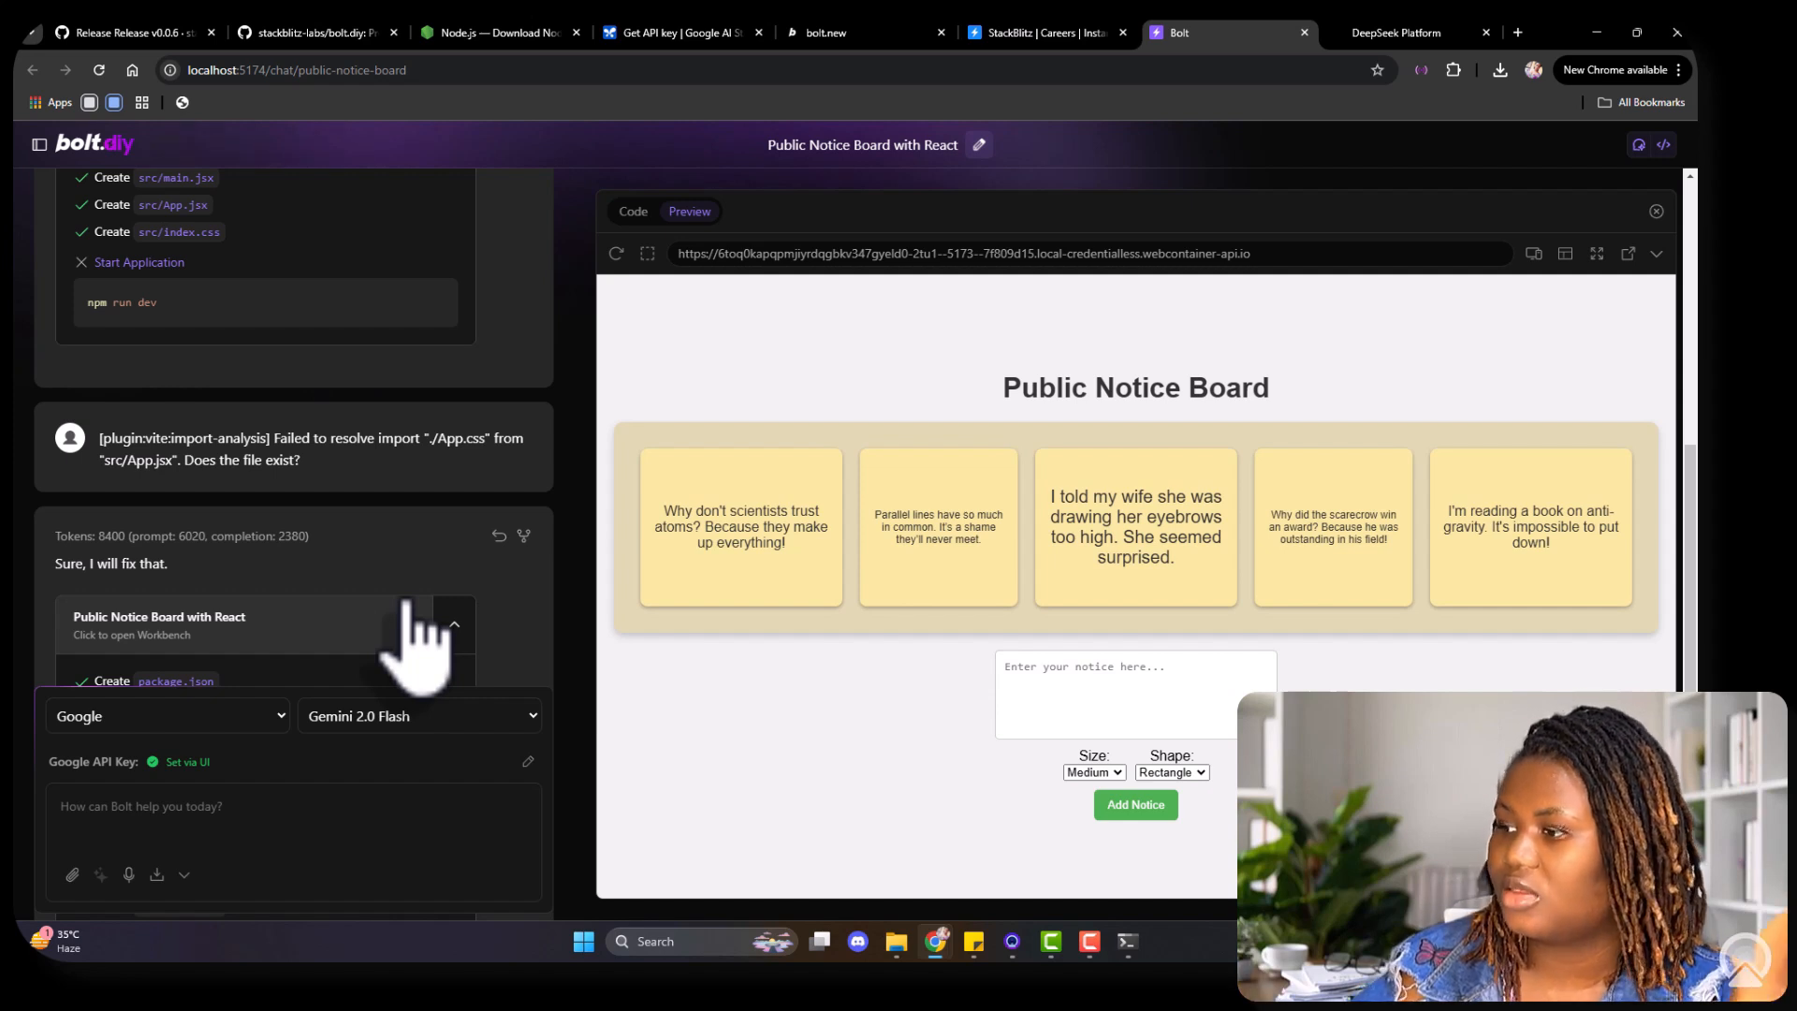
mouse_move(1014, 619)
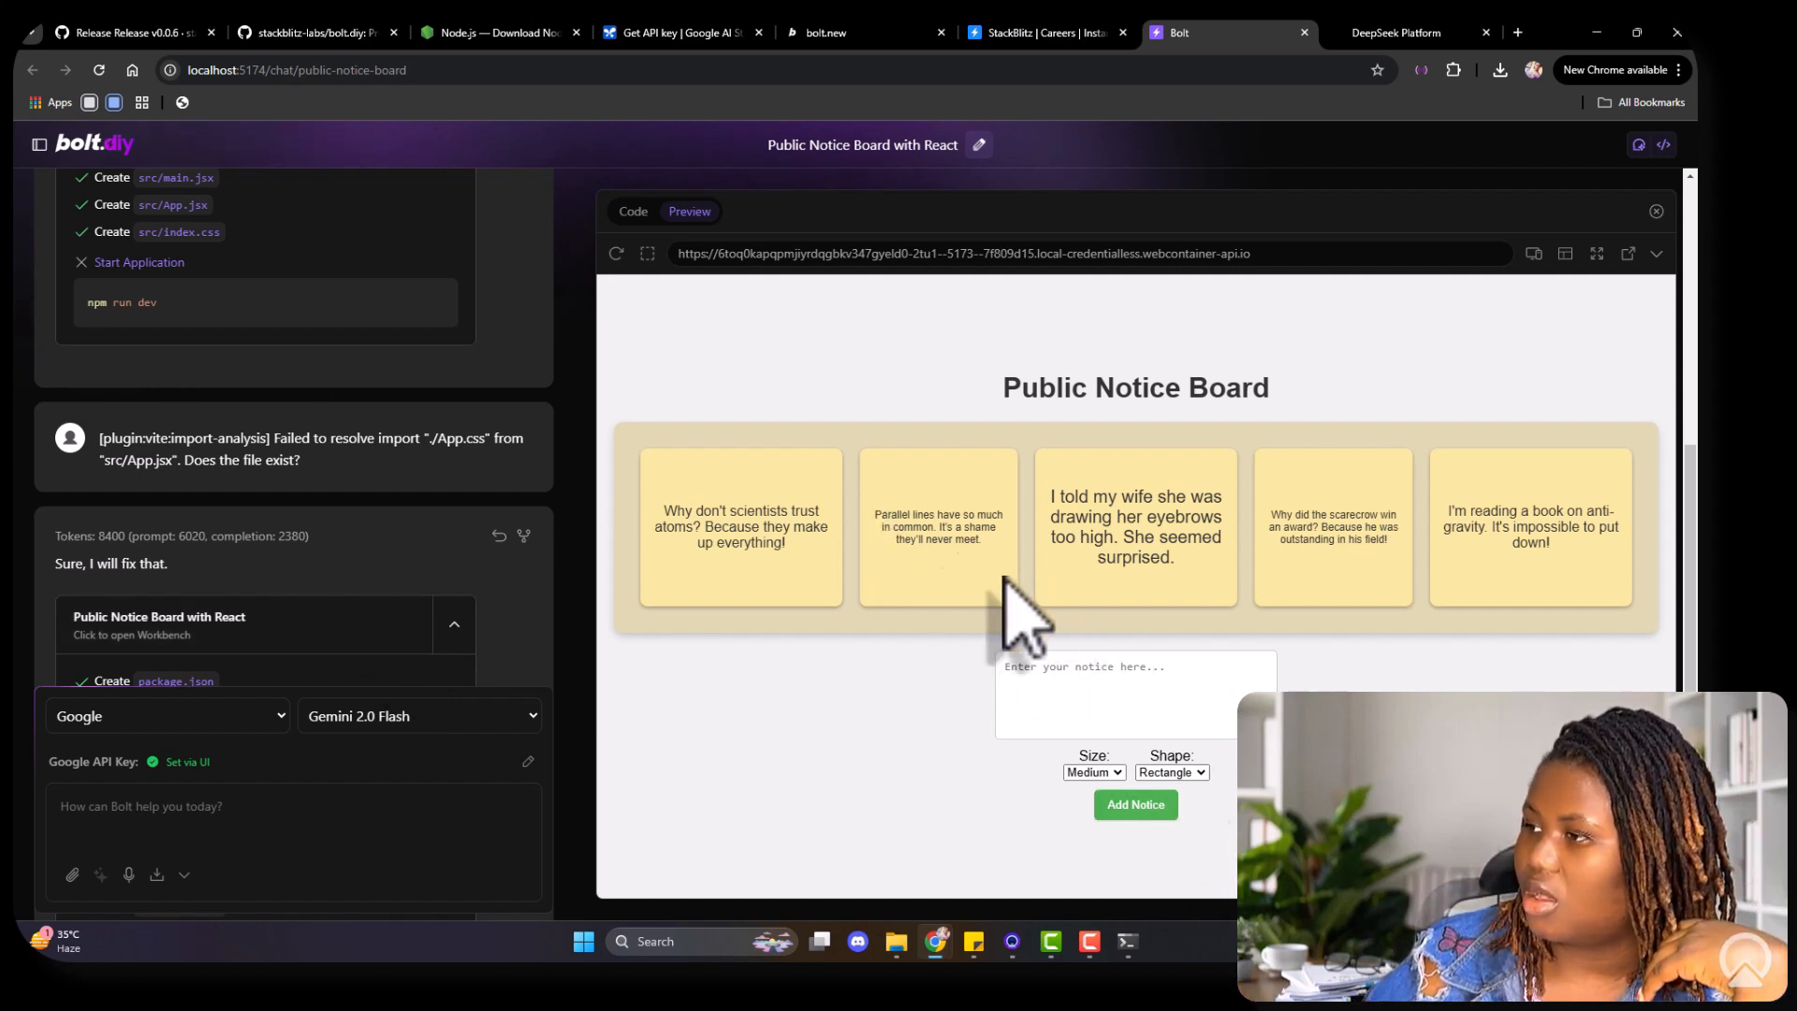
Step: Add the notices 'Codenerdette rocks' and 'ujrjfe qwjf' to the board
click(1134, 693)
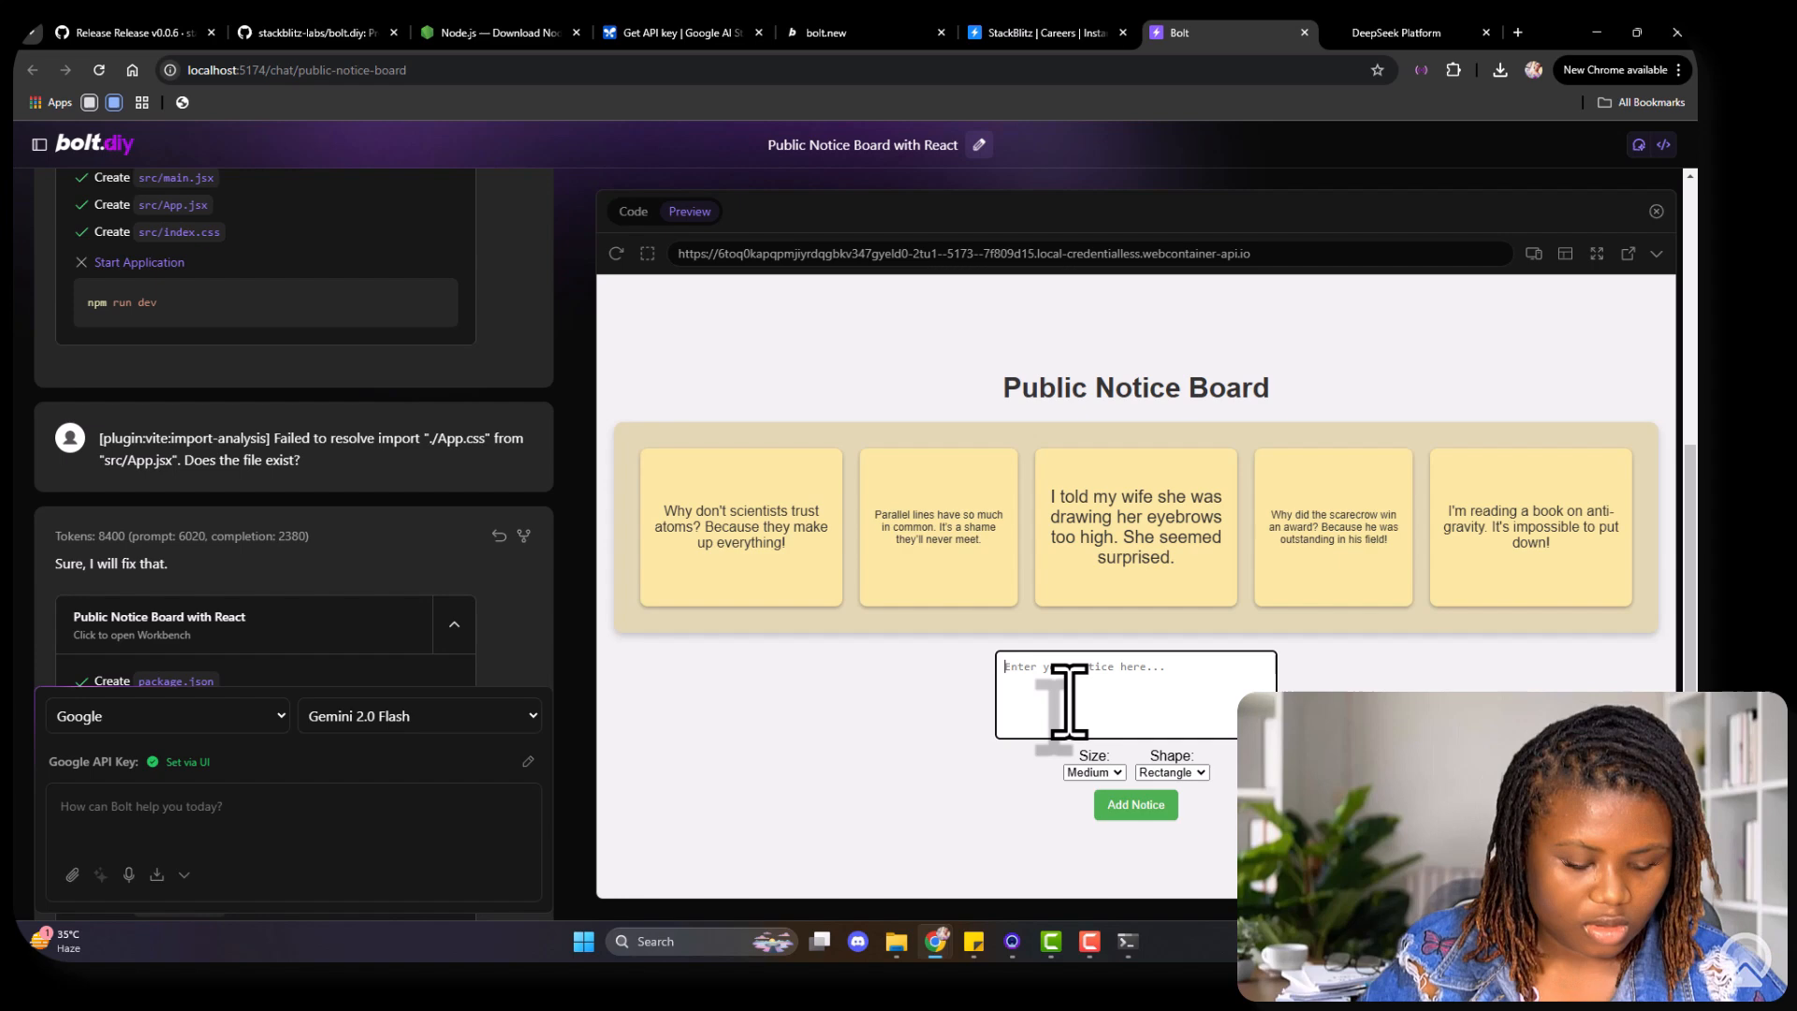
text(Codene)
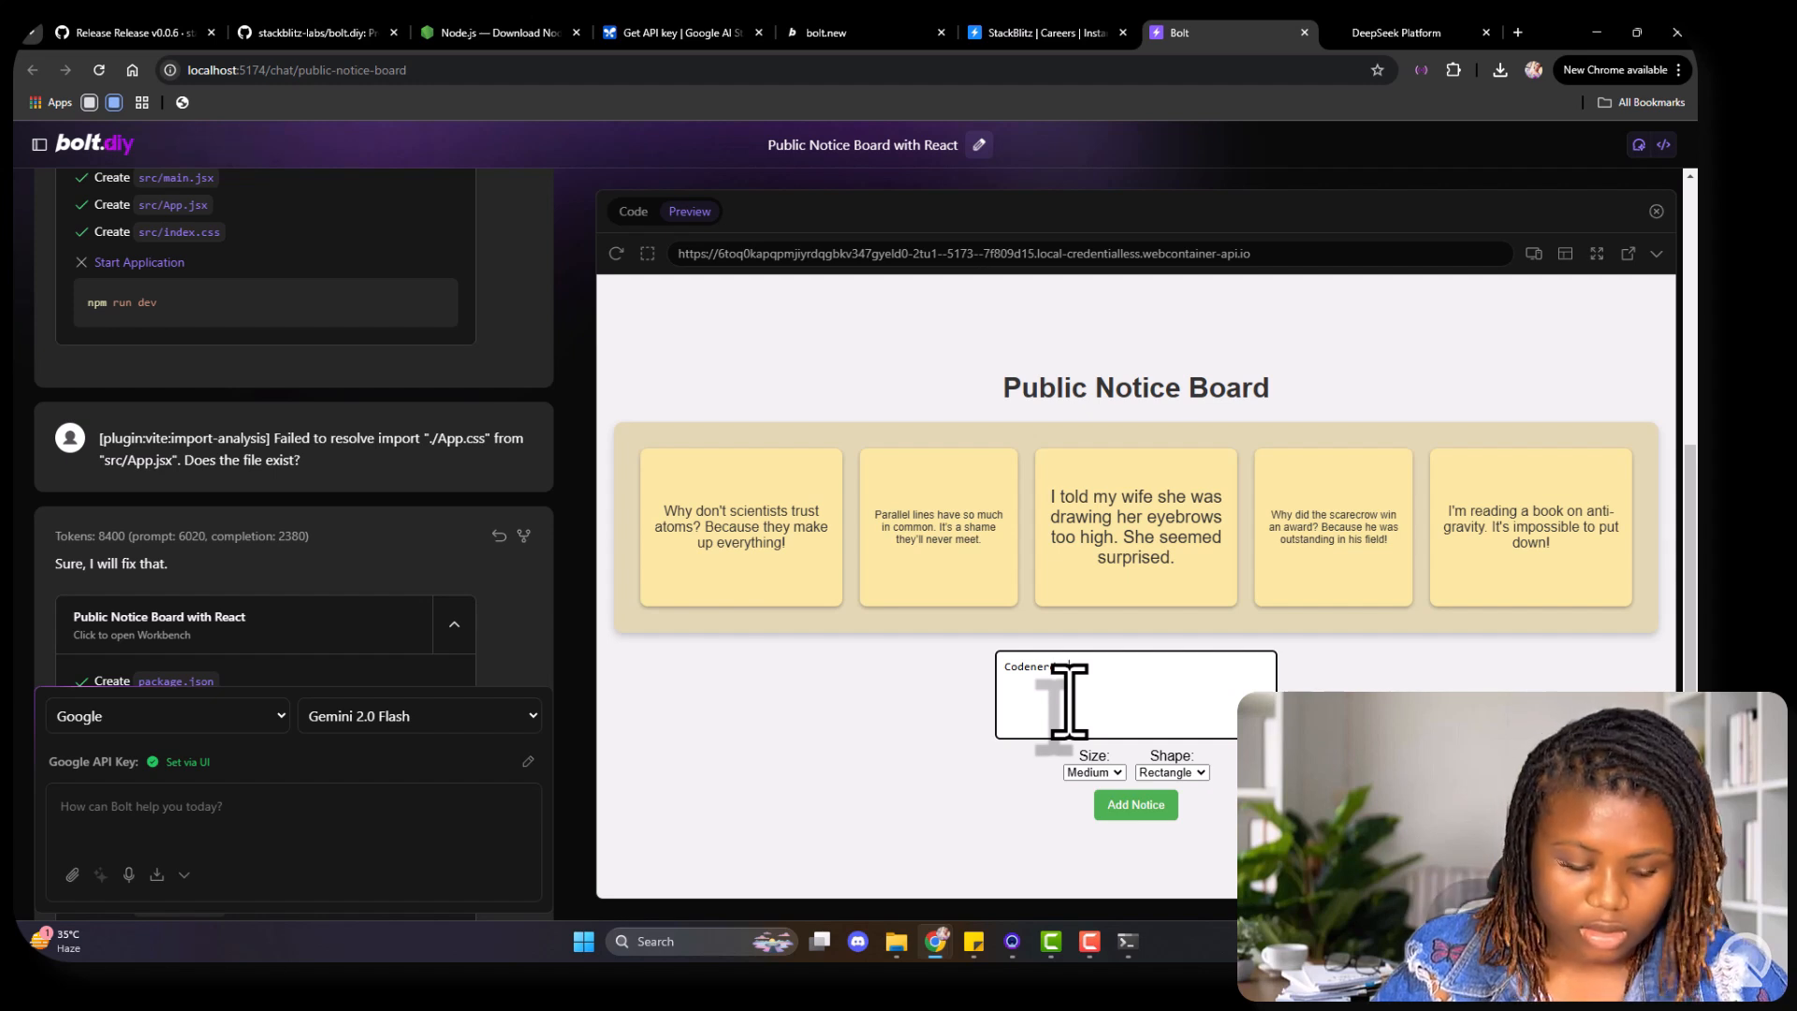
text(rocks)
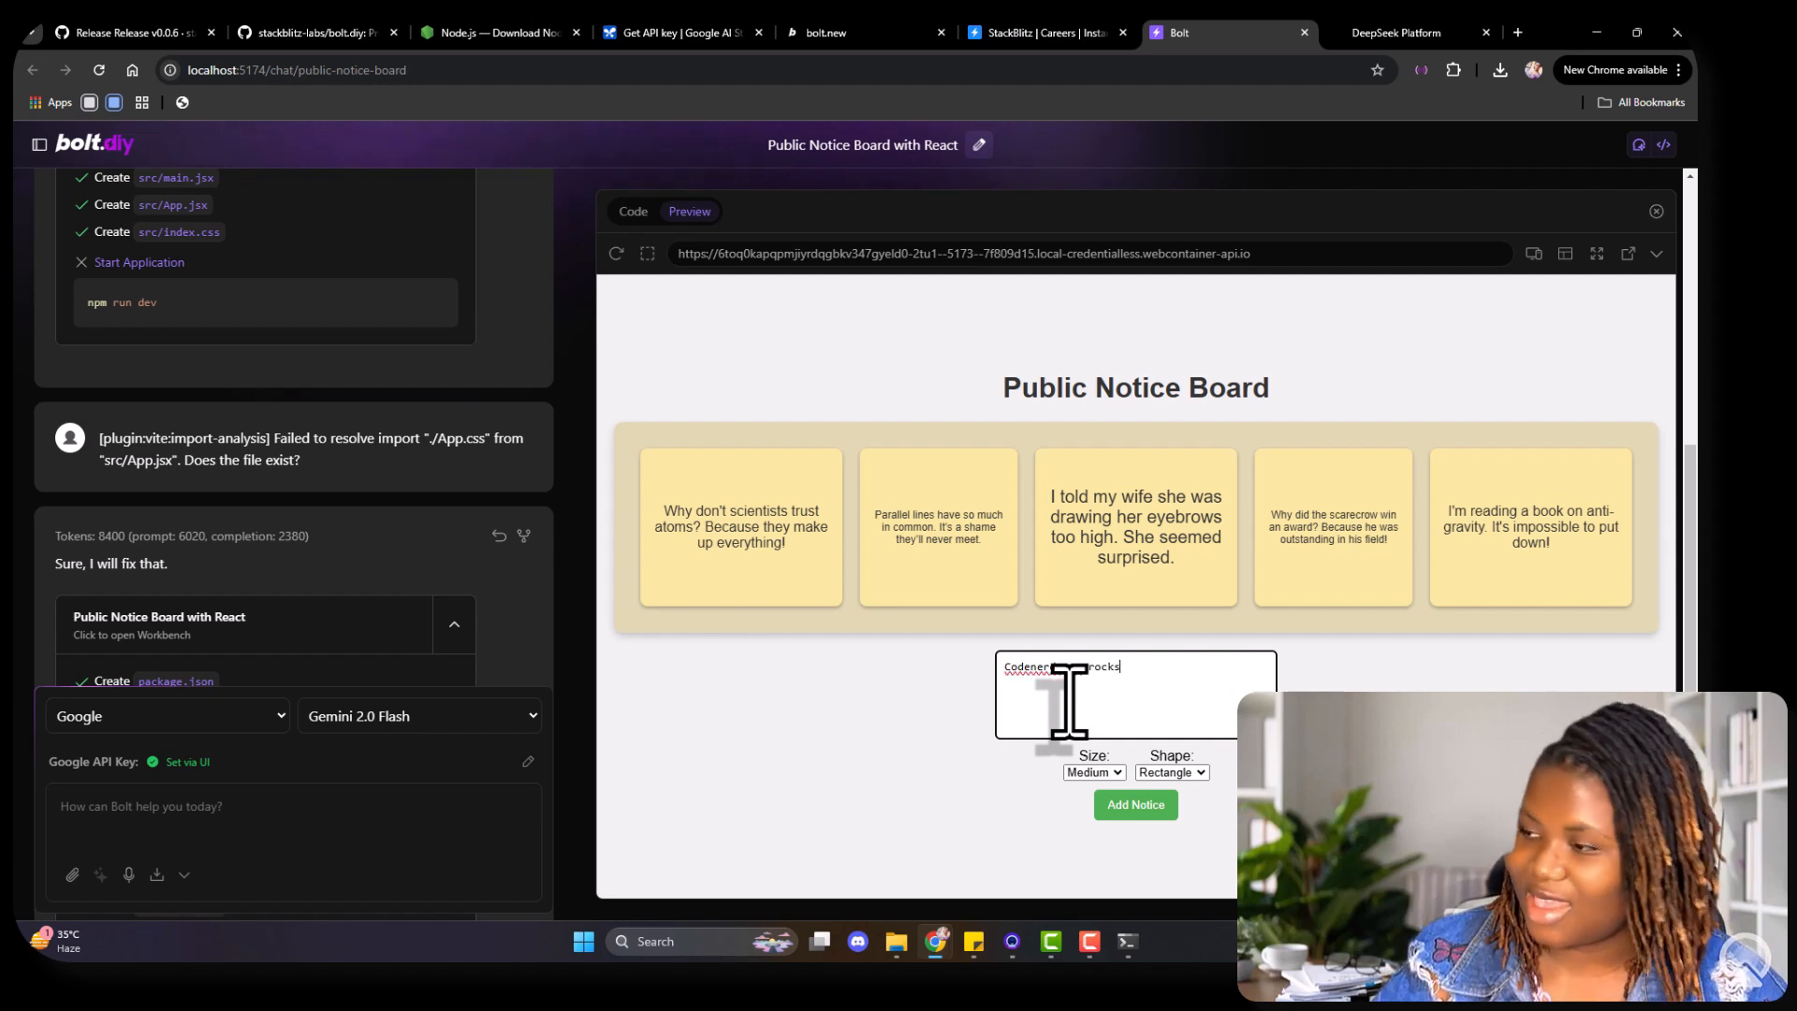
click(1133, 803)
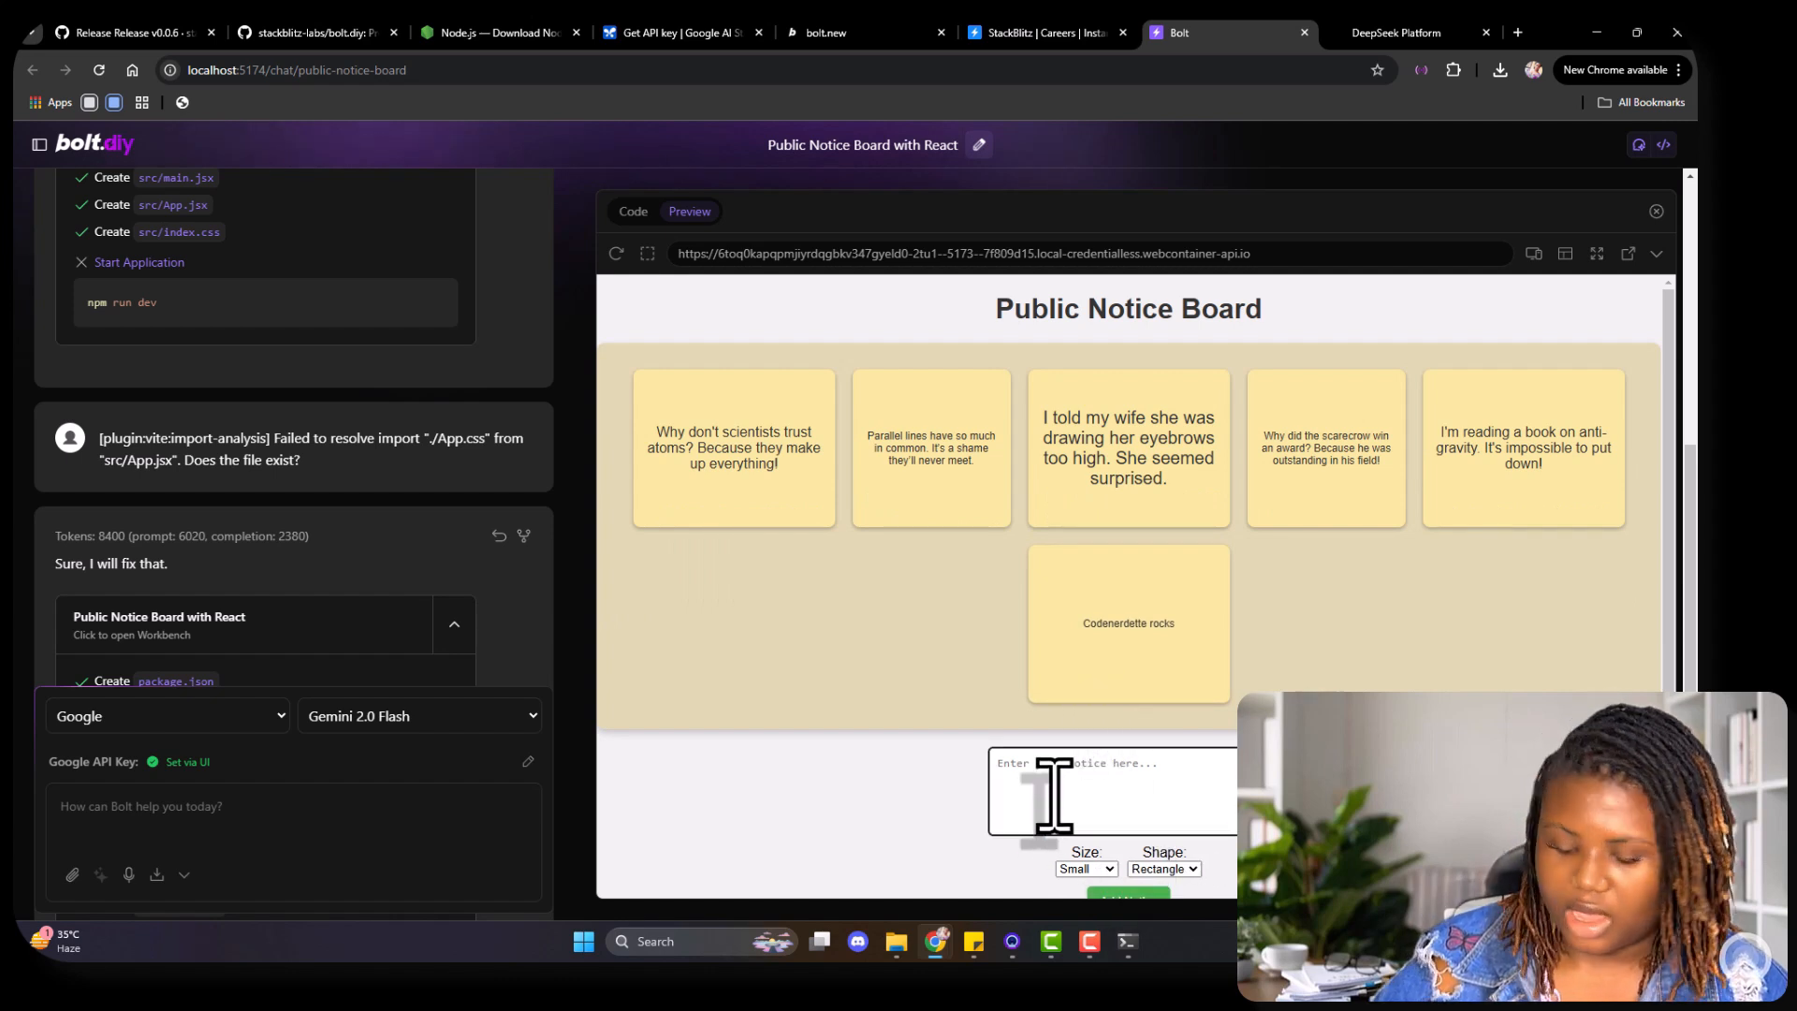
text(ujrjfe qwjf)
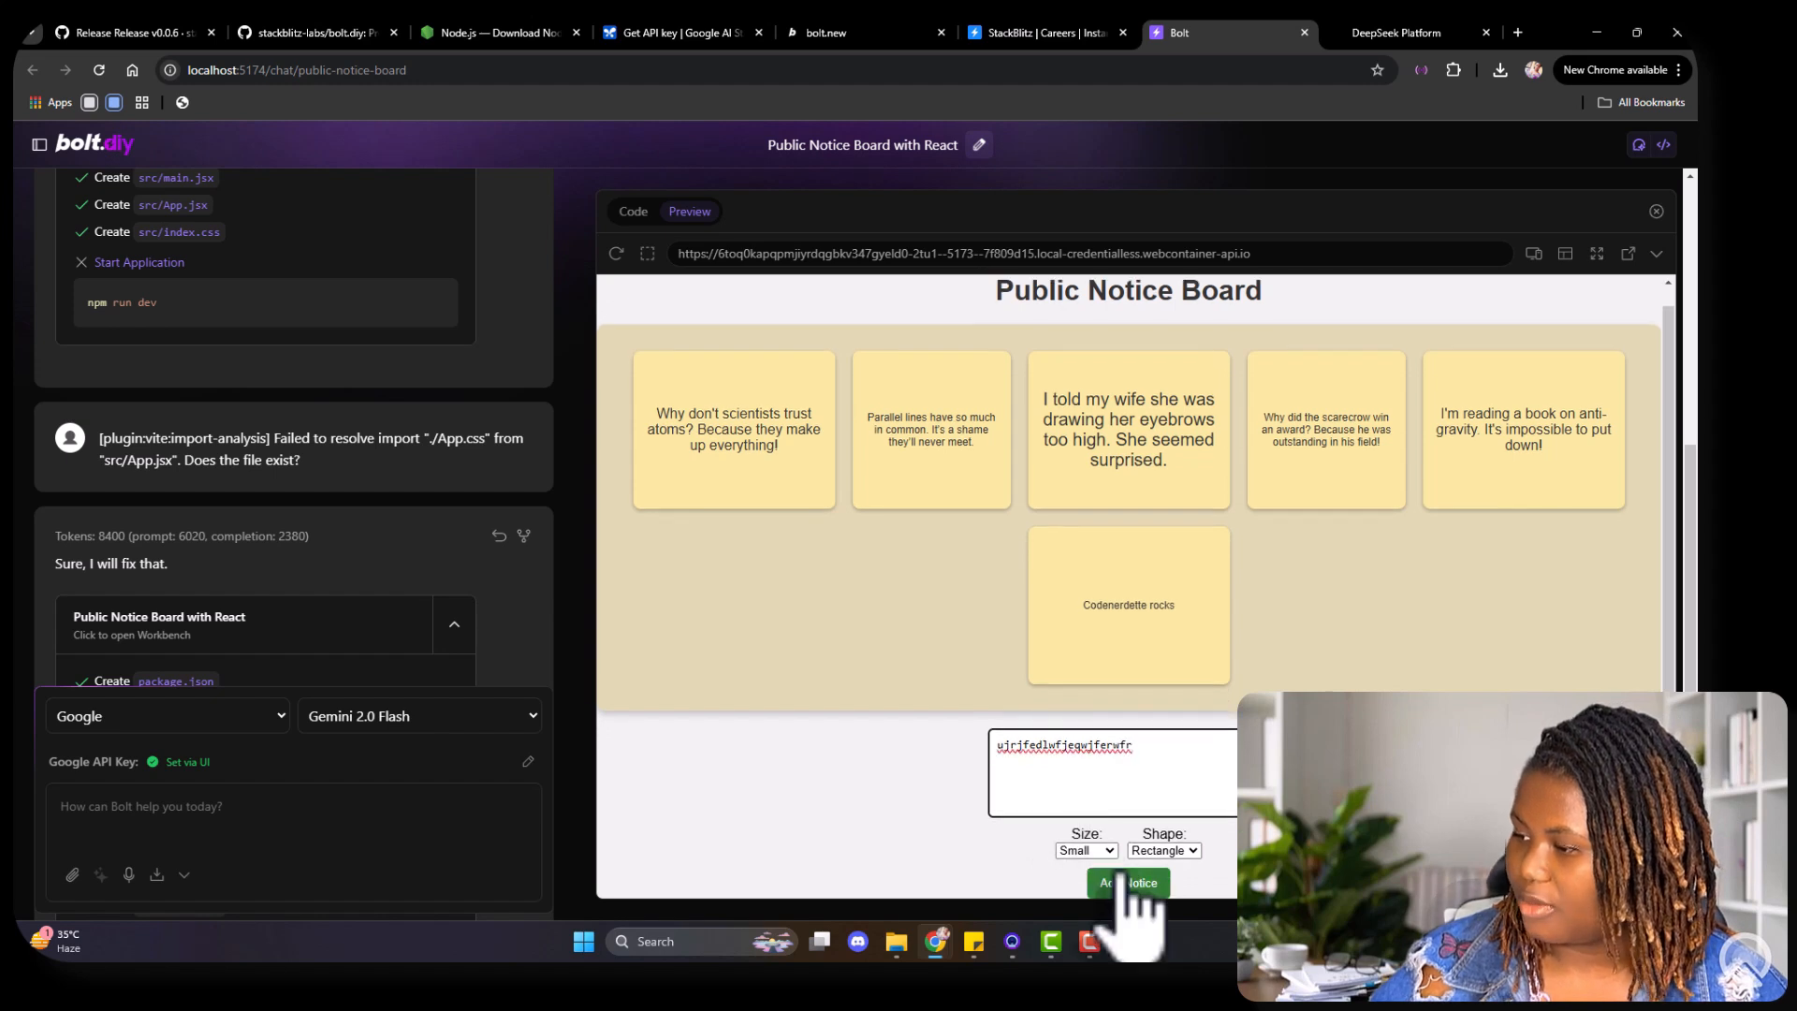
click(1127, 883)
text(the larg)
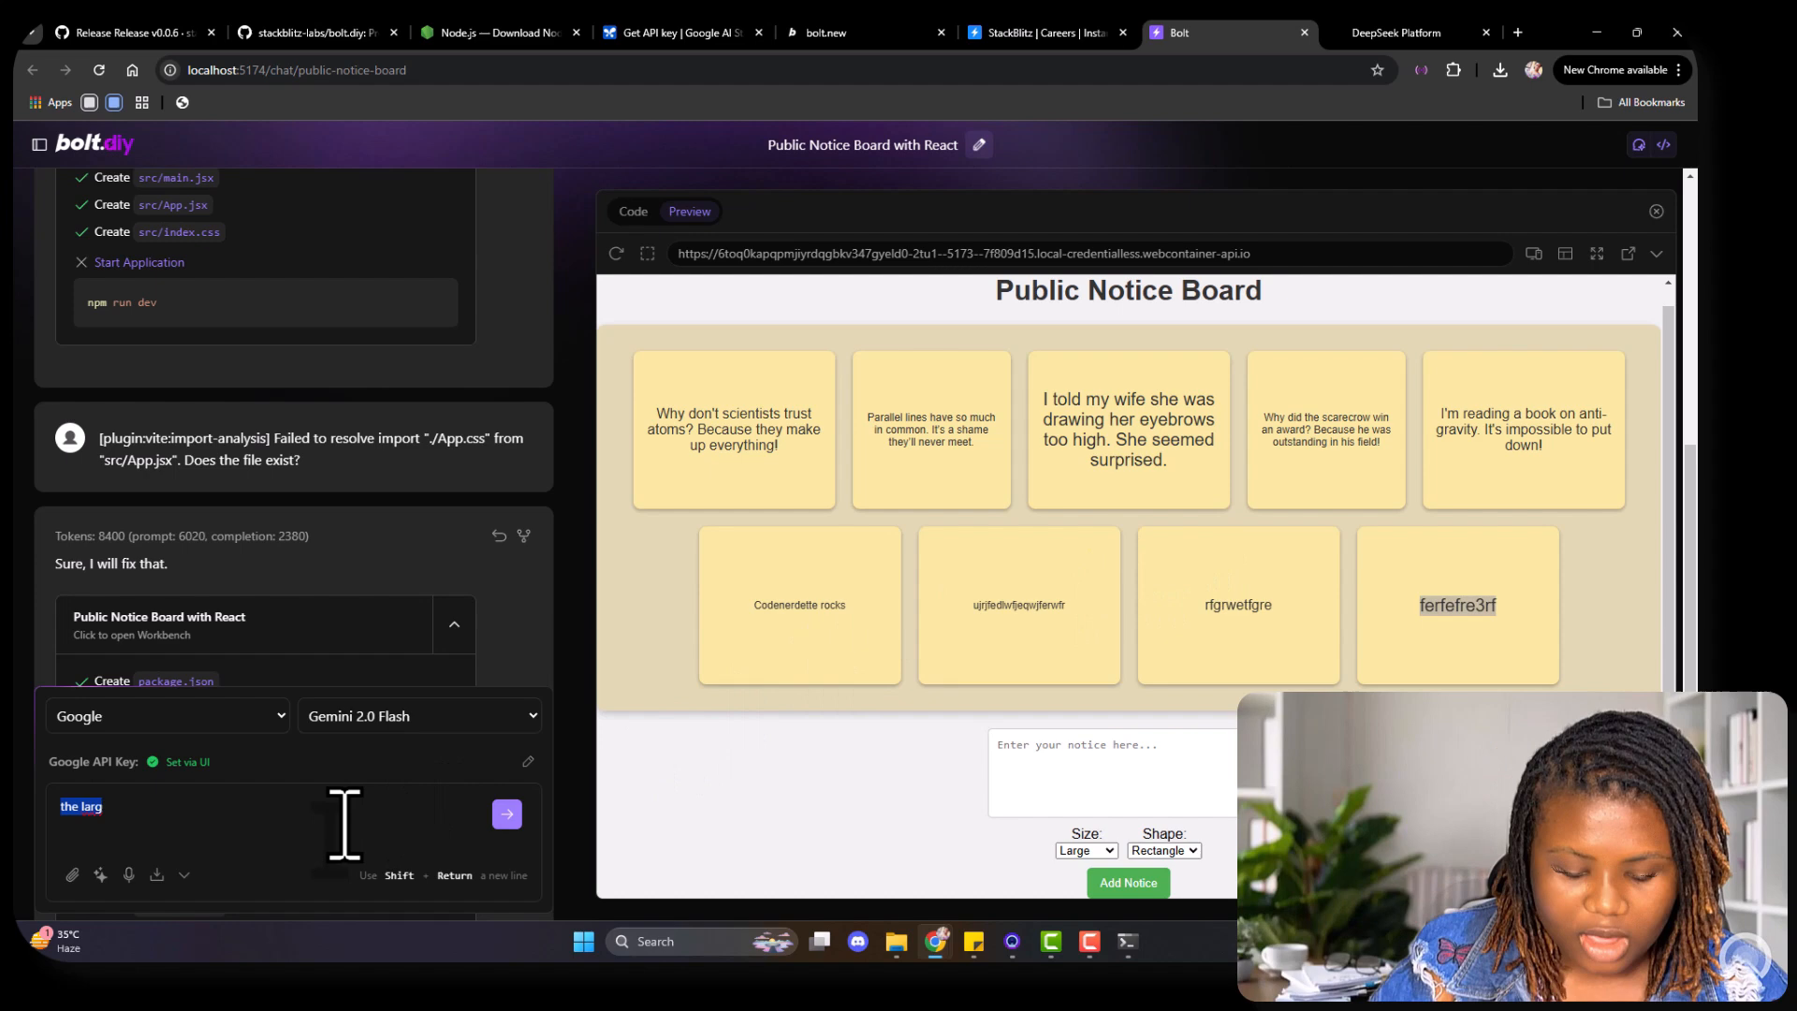
Step: Write and send 'i want the sticky notes to have random colors' in chat
text(i want t)
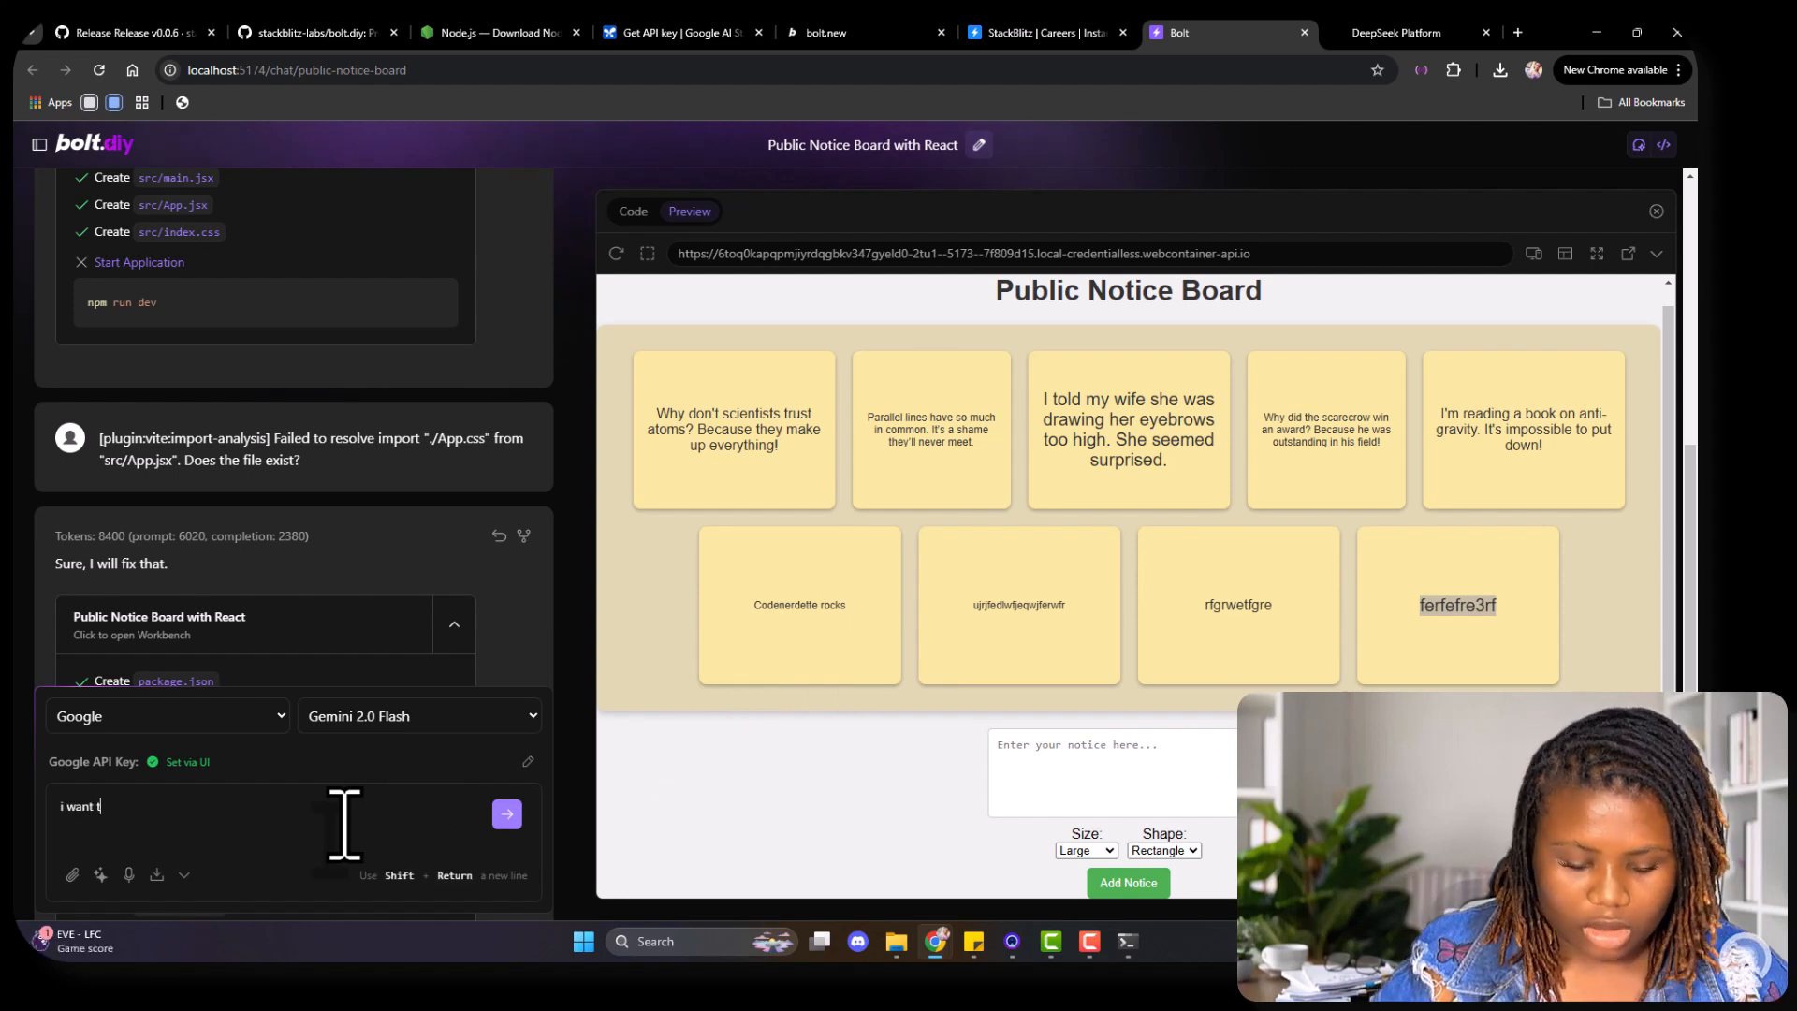
text(he stick)
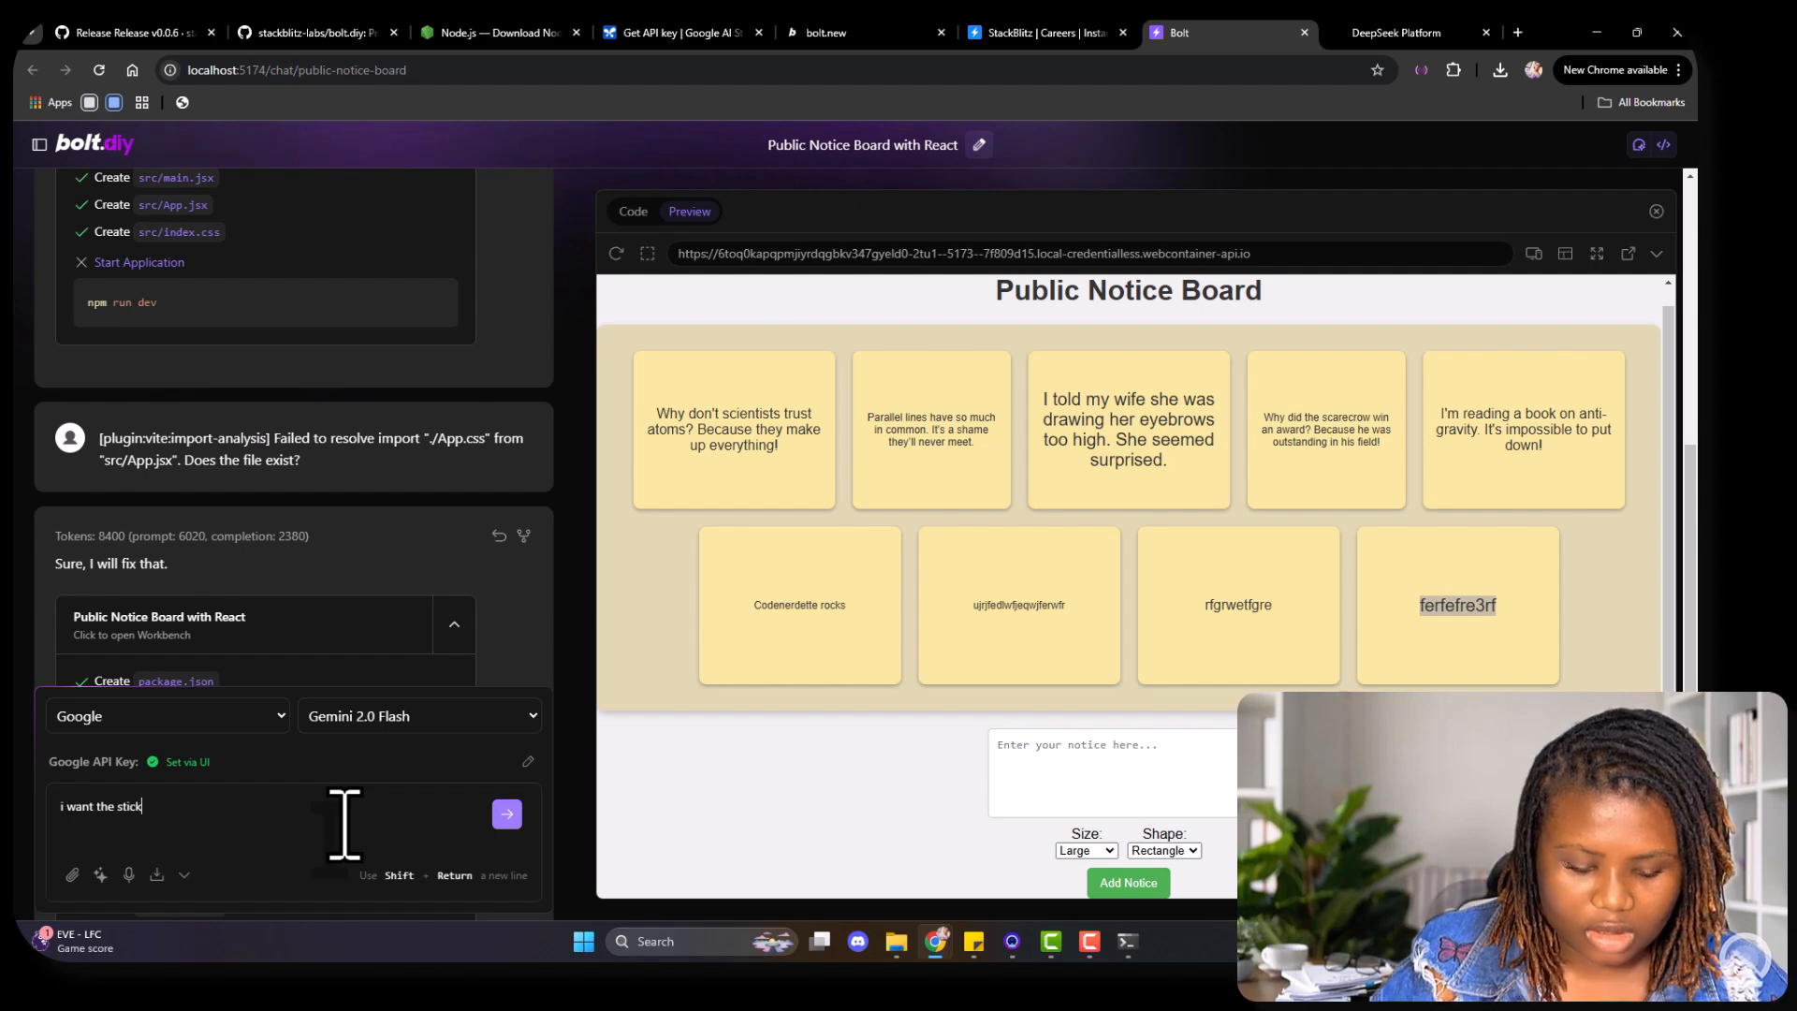
text(y notes t)
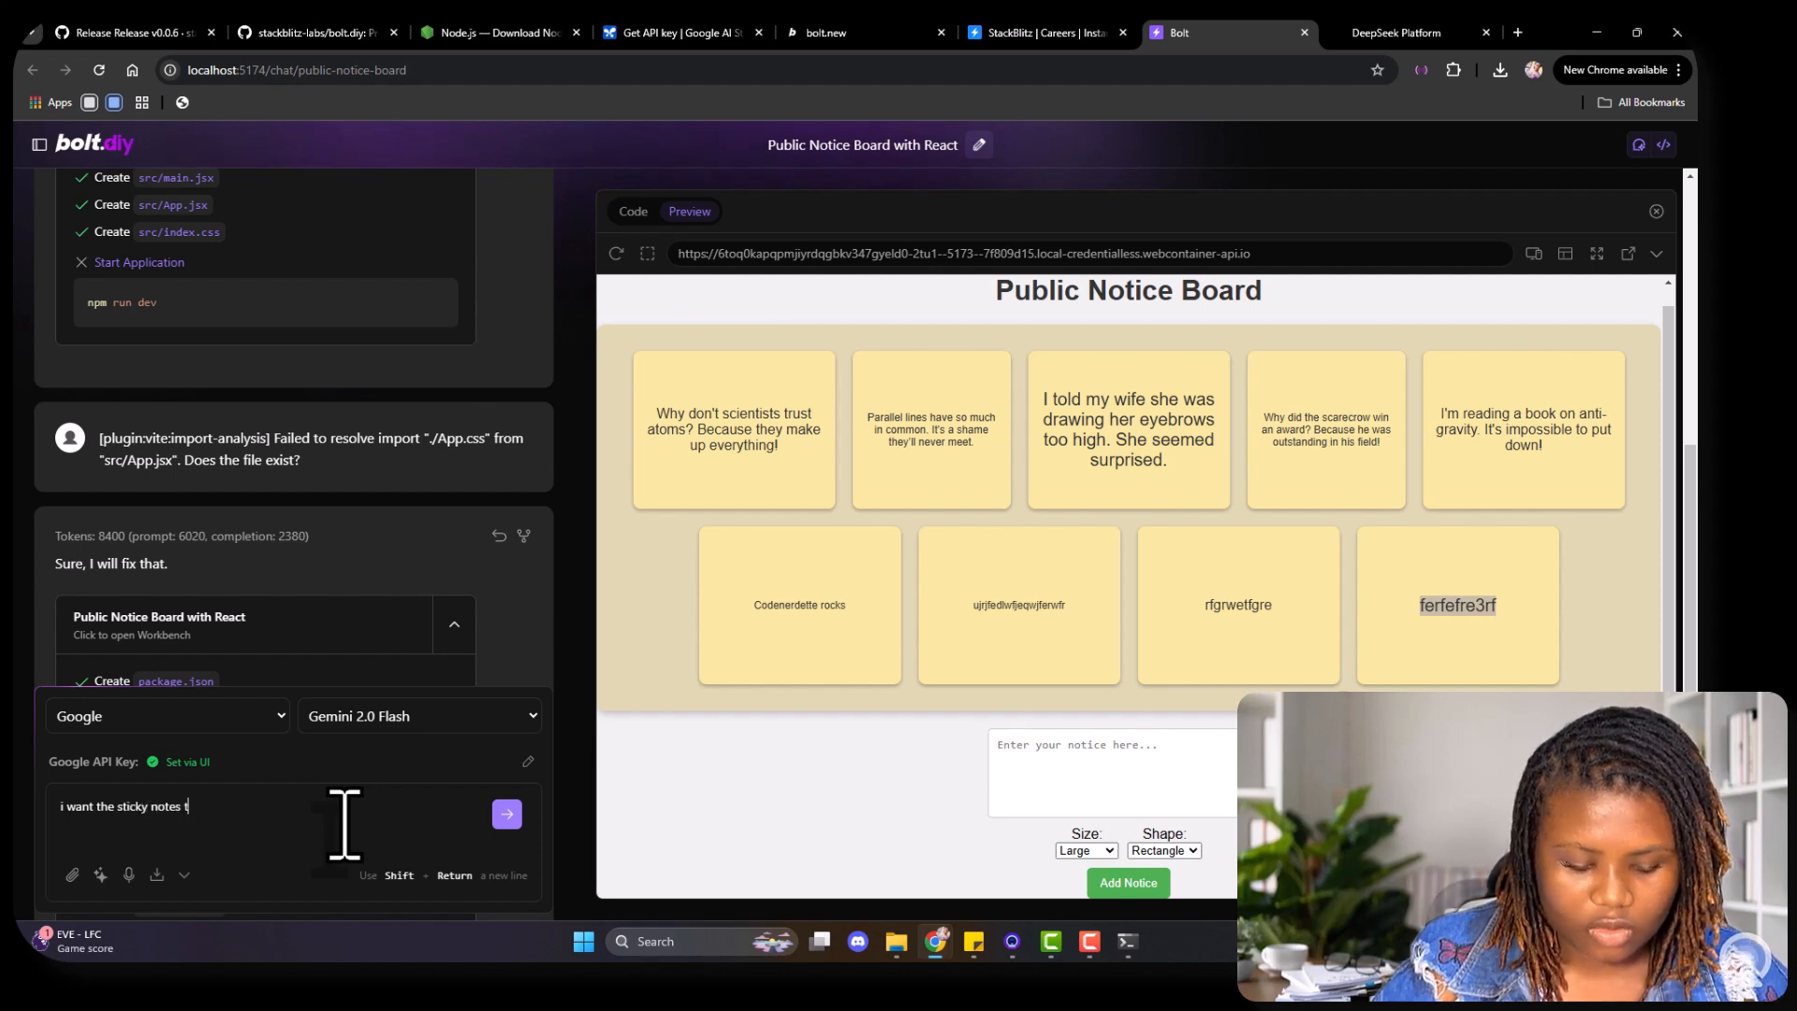
text(o have random colour)
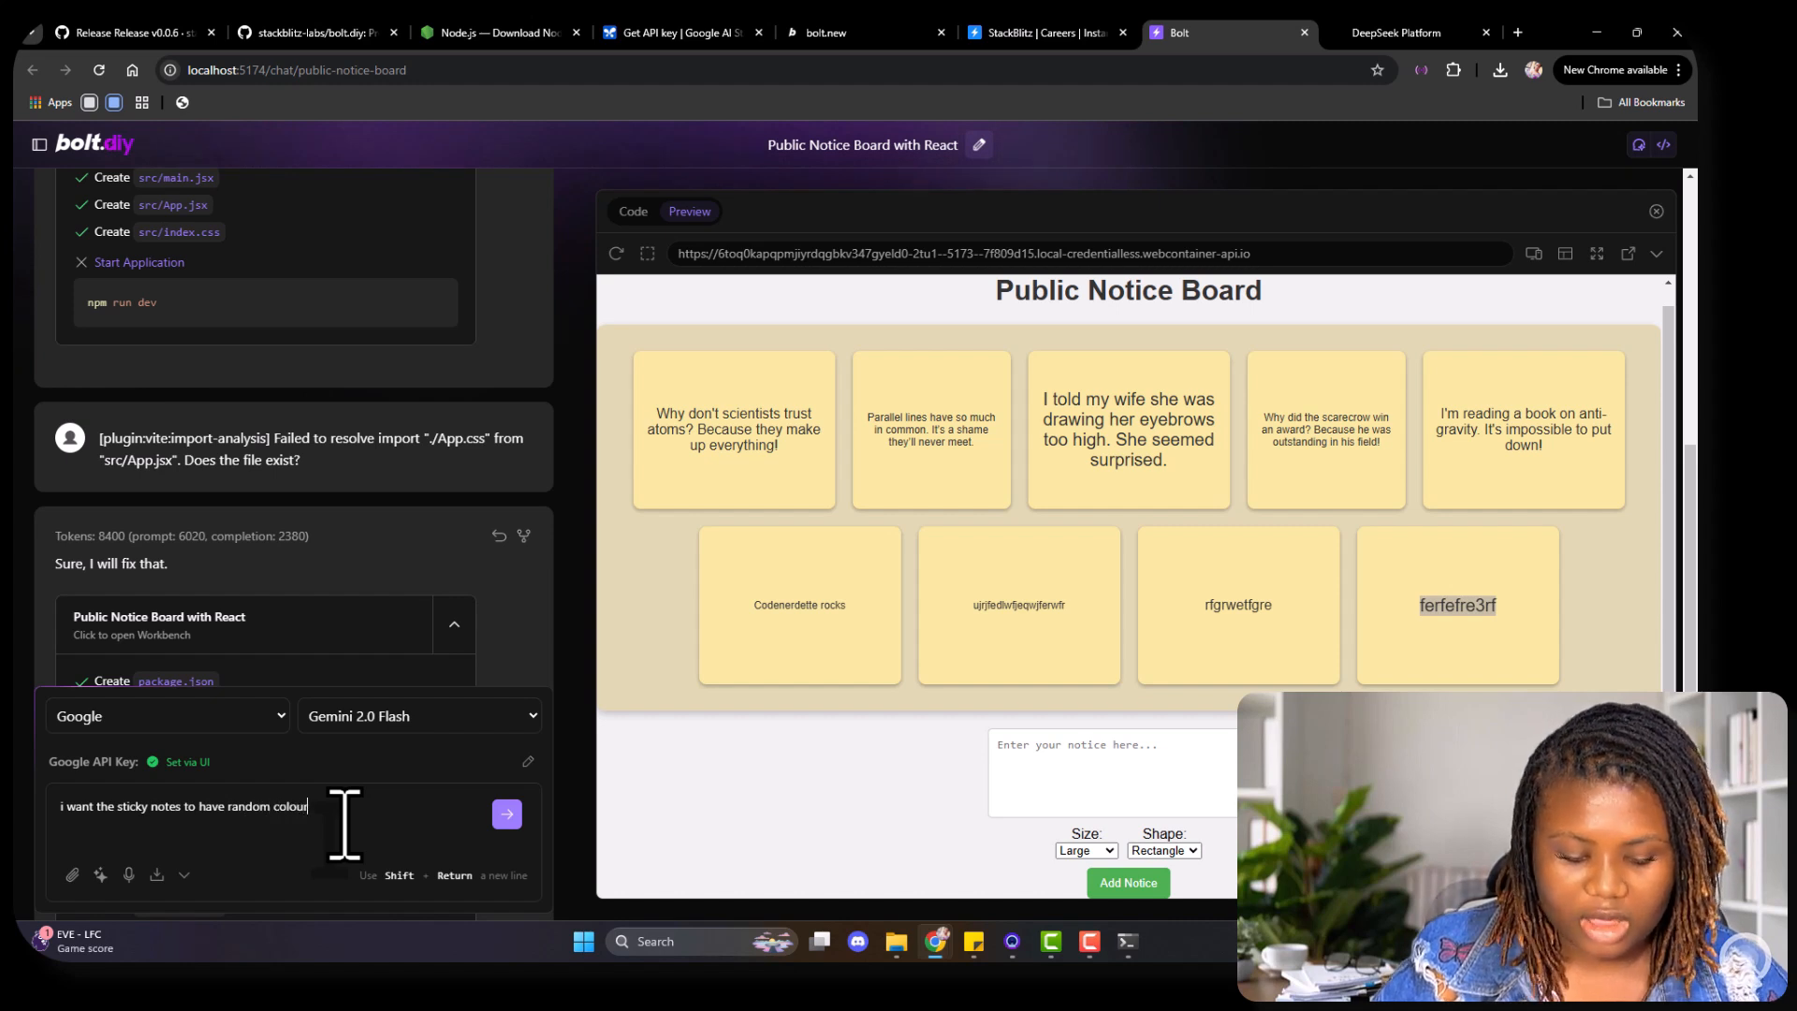
text(s)
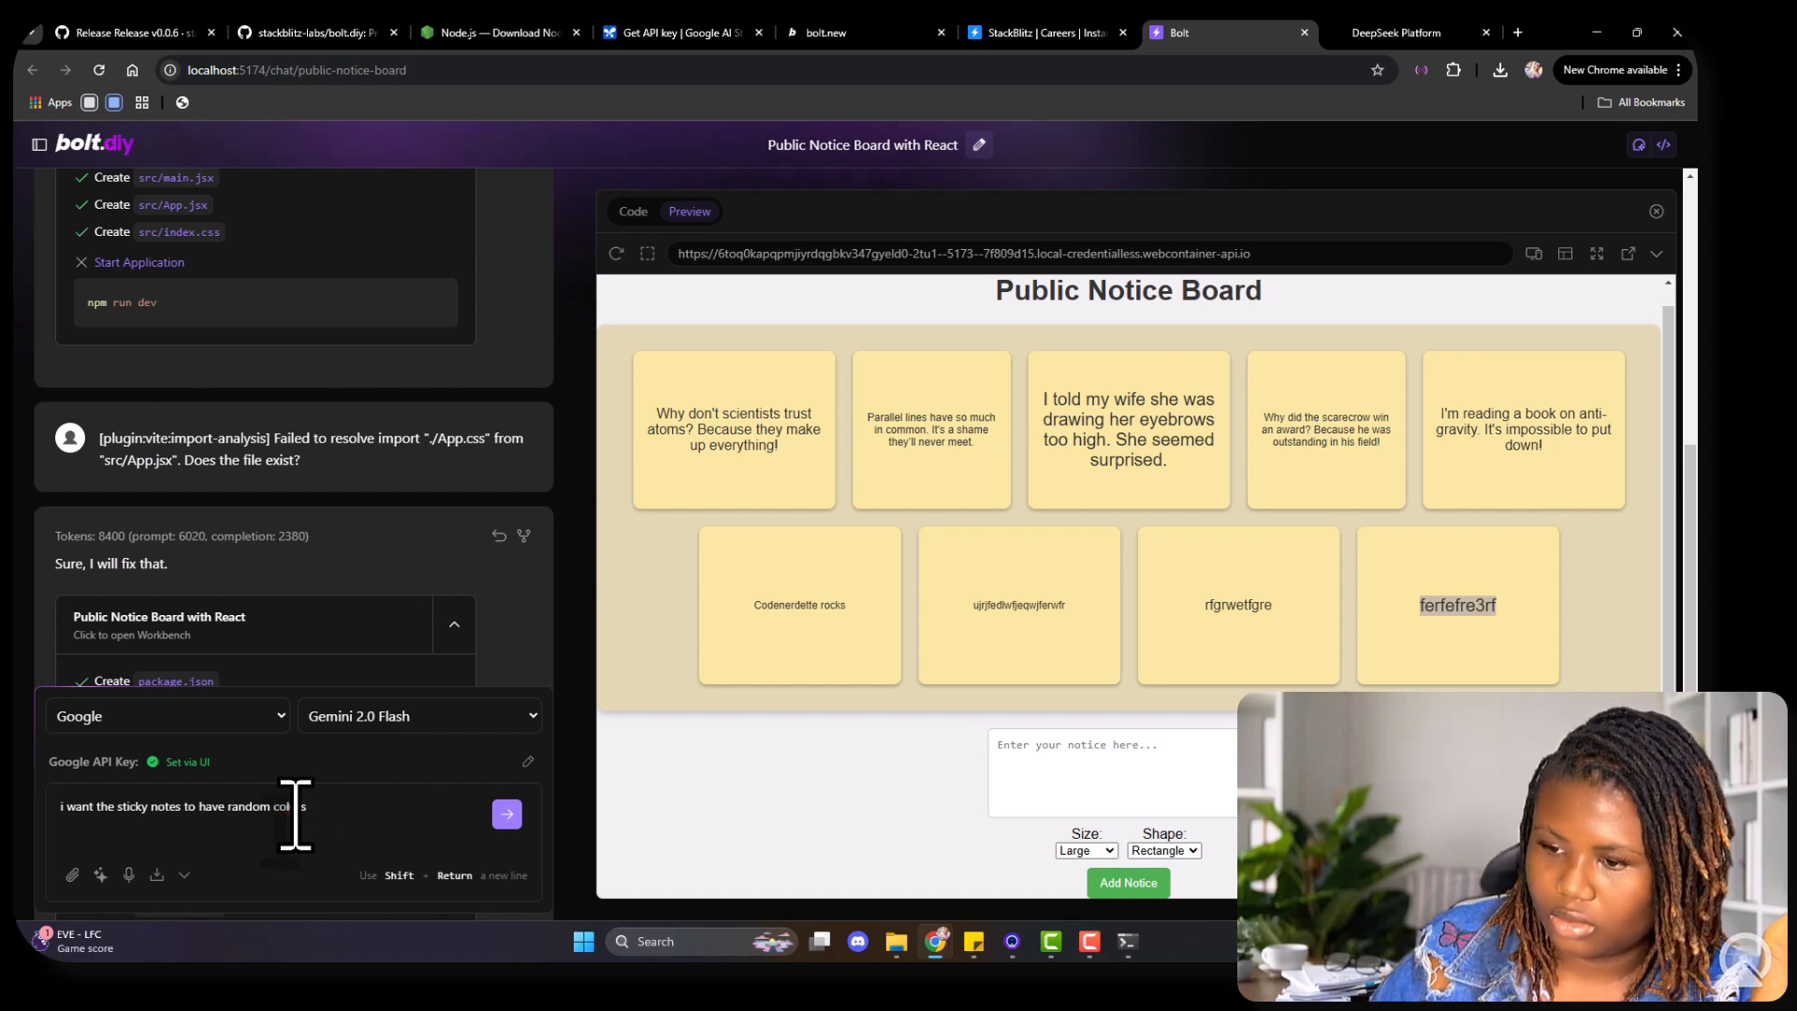
click(505, 813)
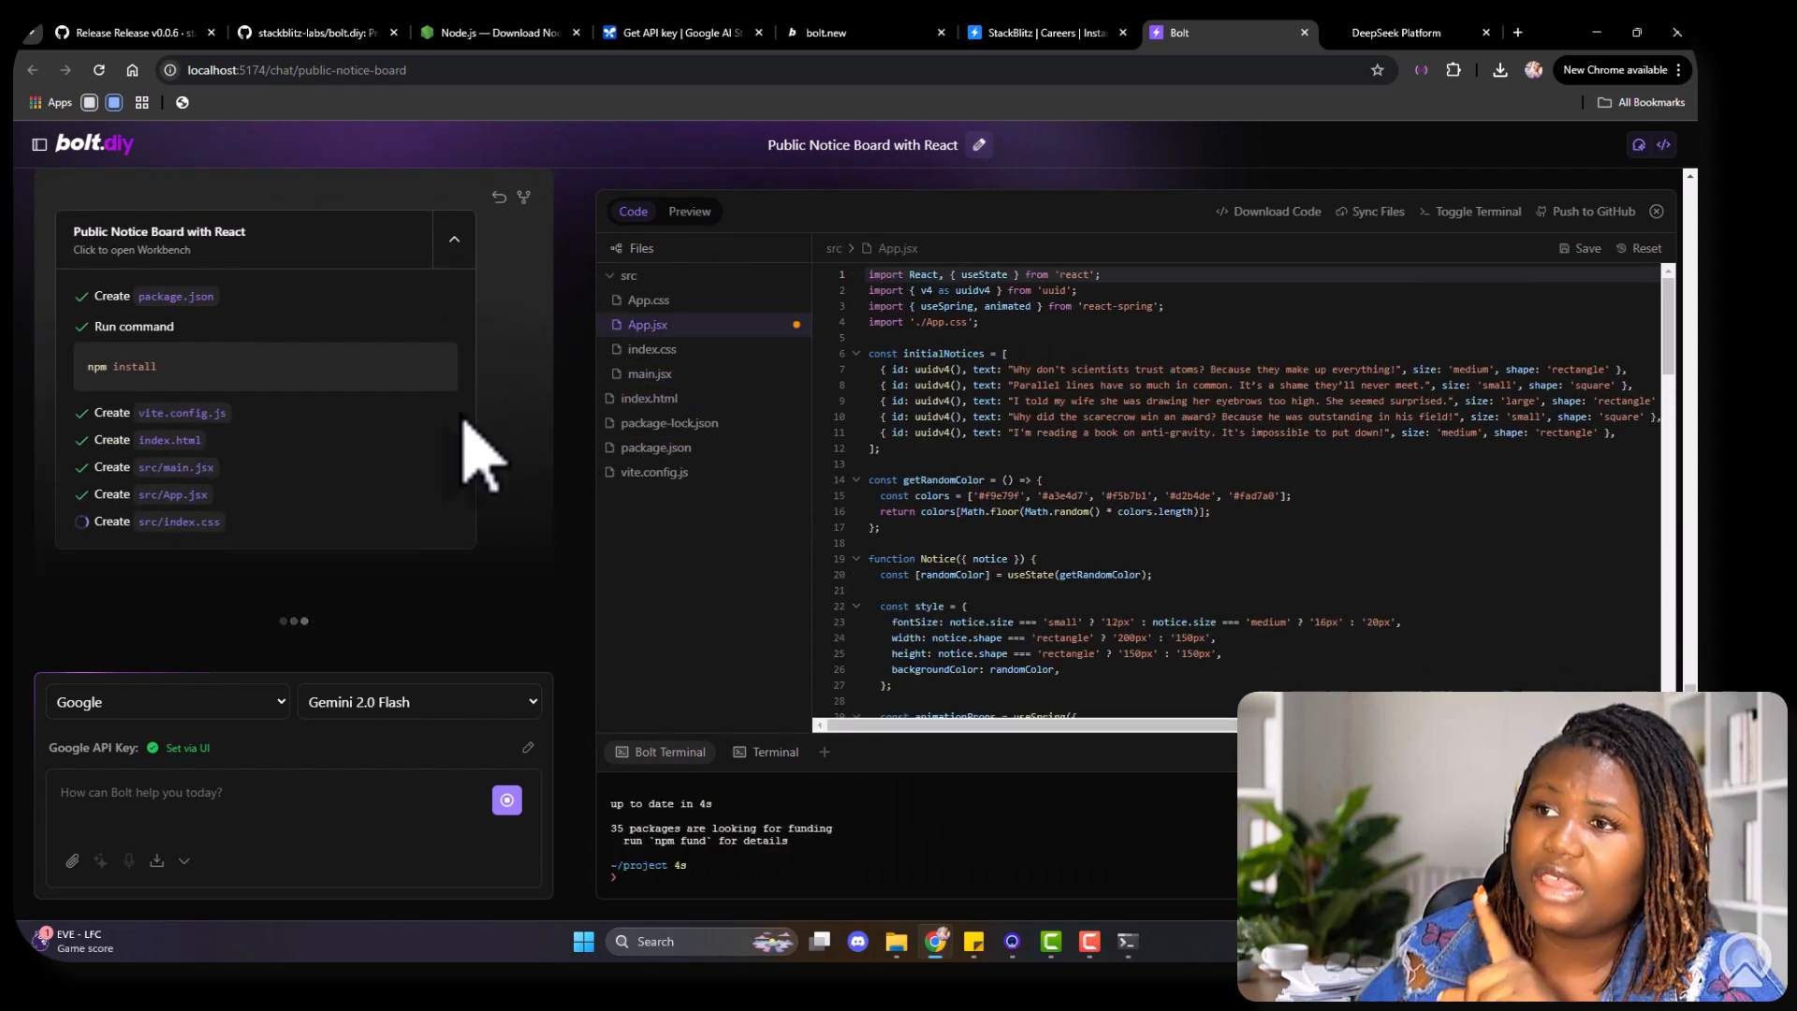
Step: Switch to the Google AI Studio tab showing the Gemini API project key
click(676, 32)
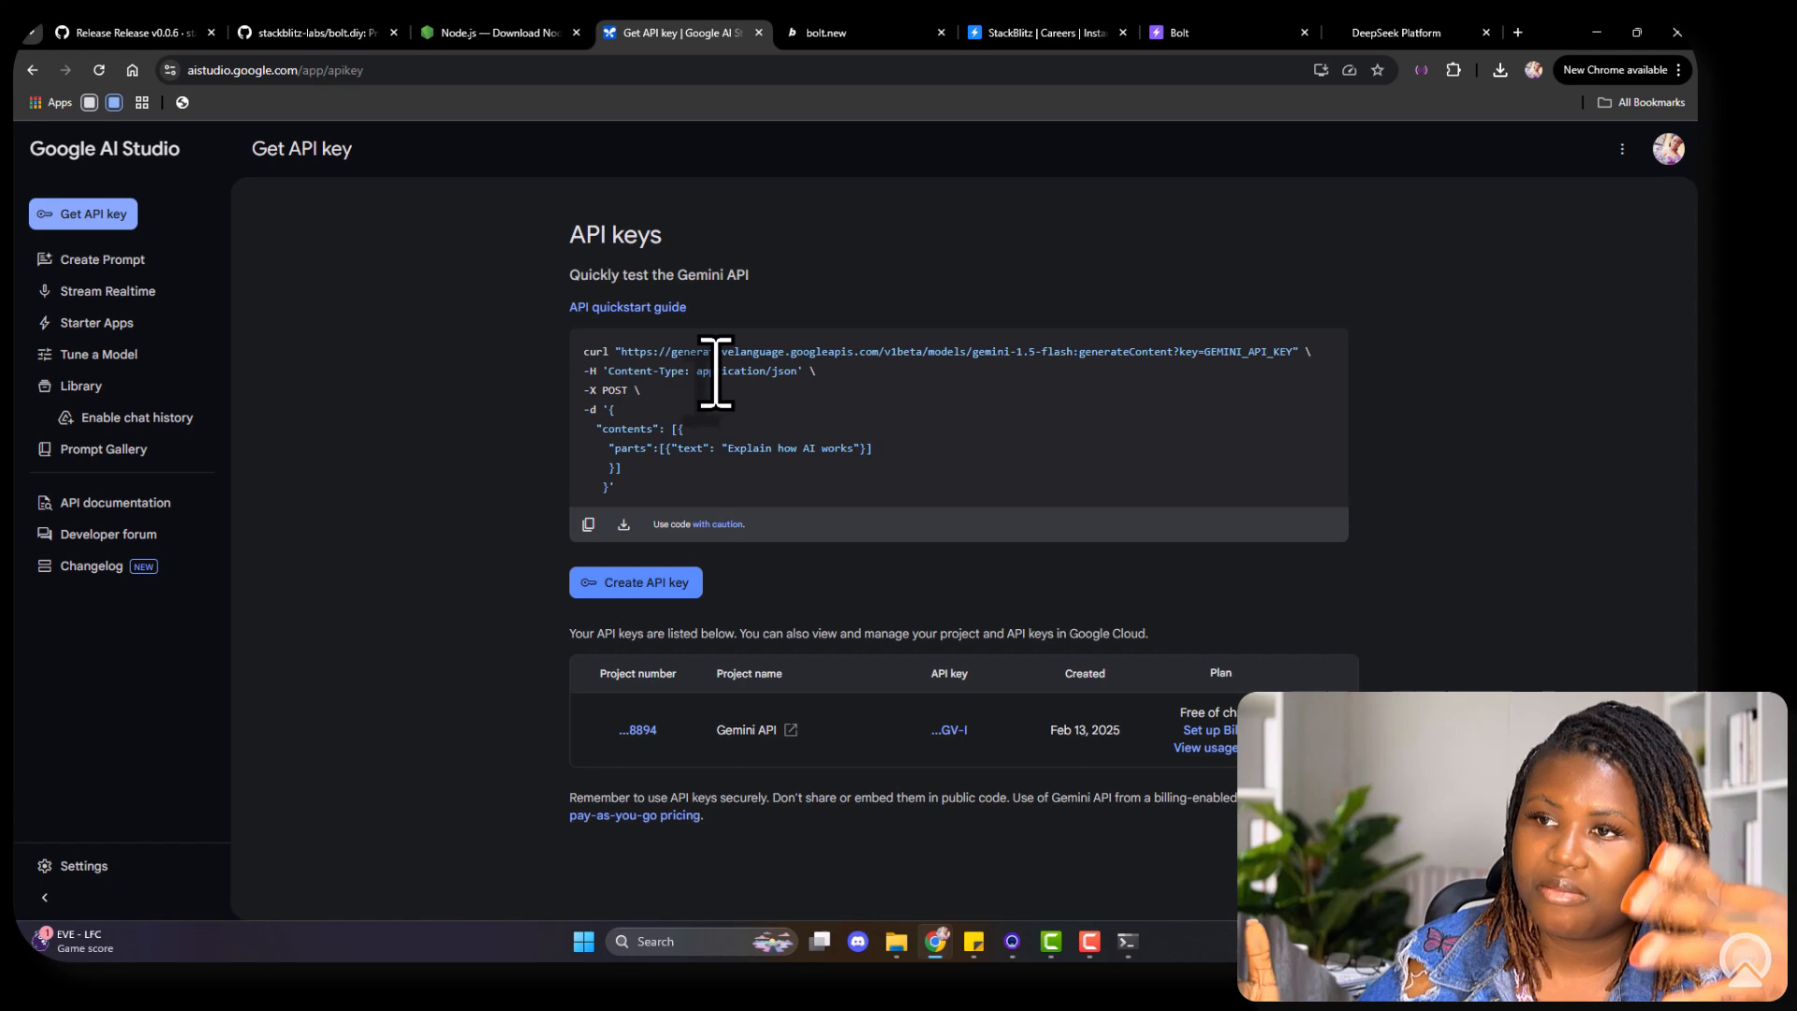
mouse_move(1214, 447)
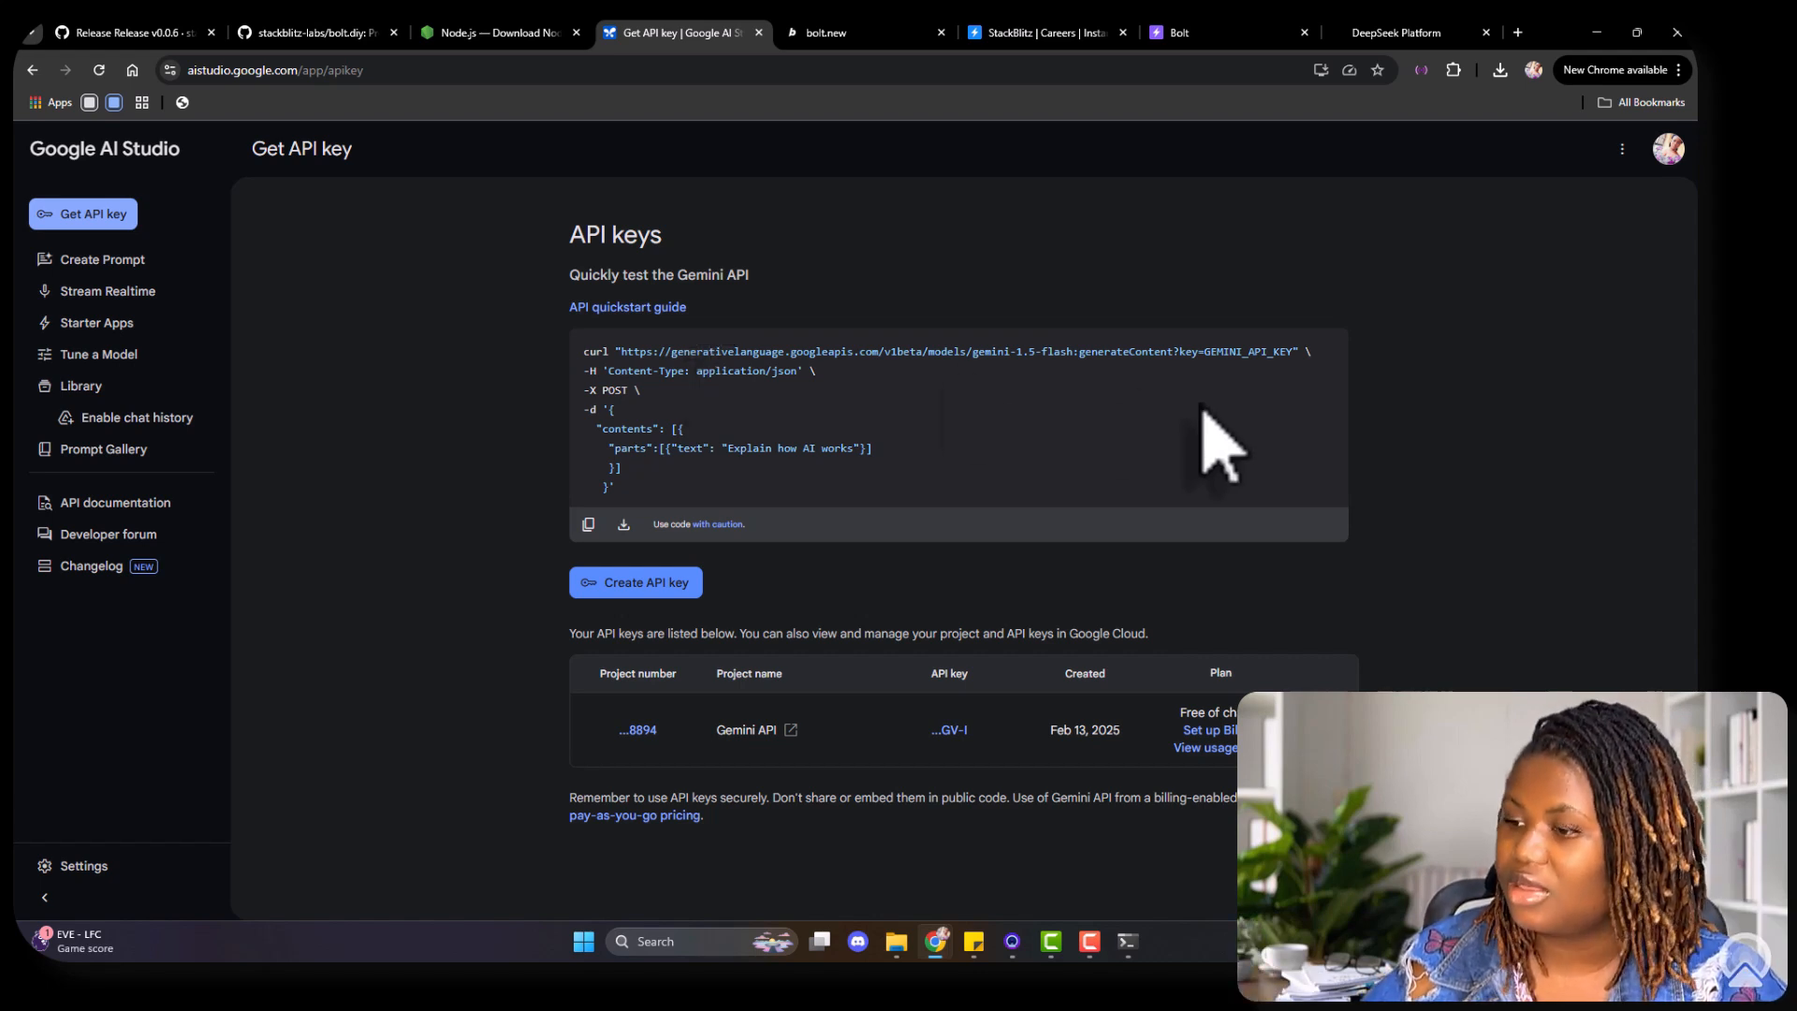
mouse_move(1037, 86)
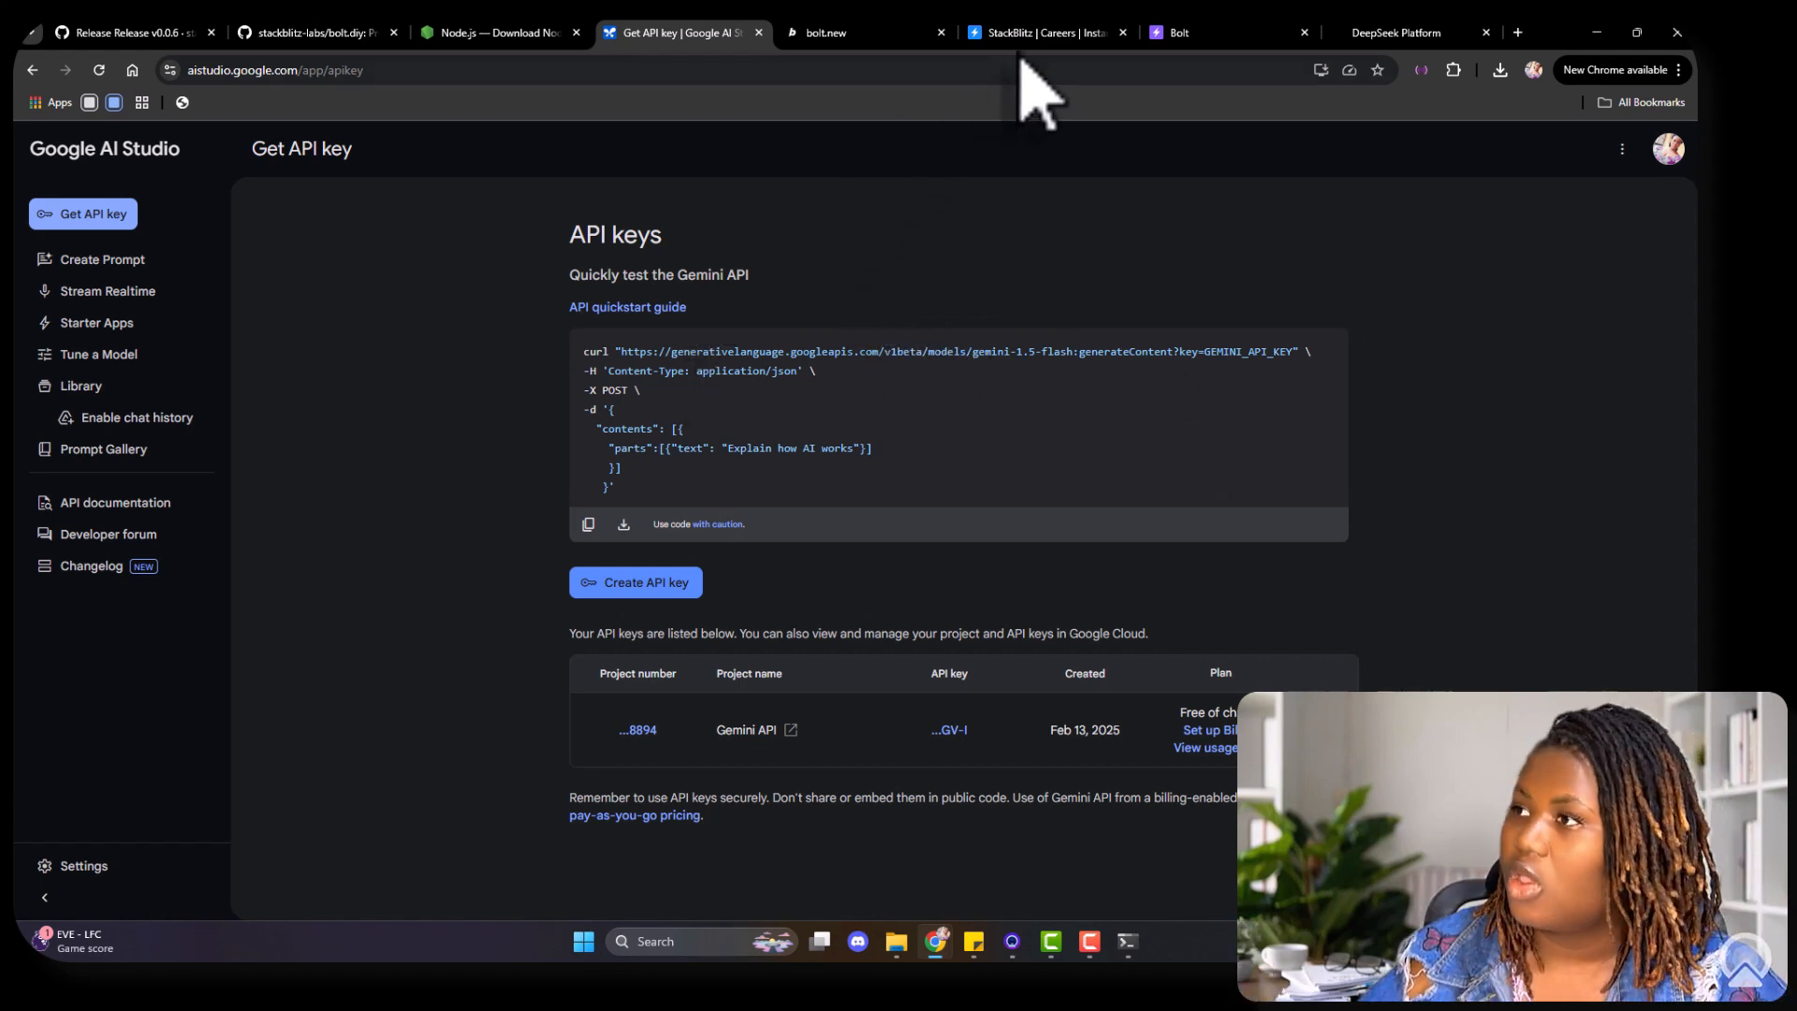
mouse_move(328, 218)
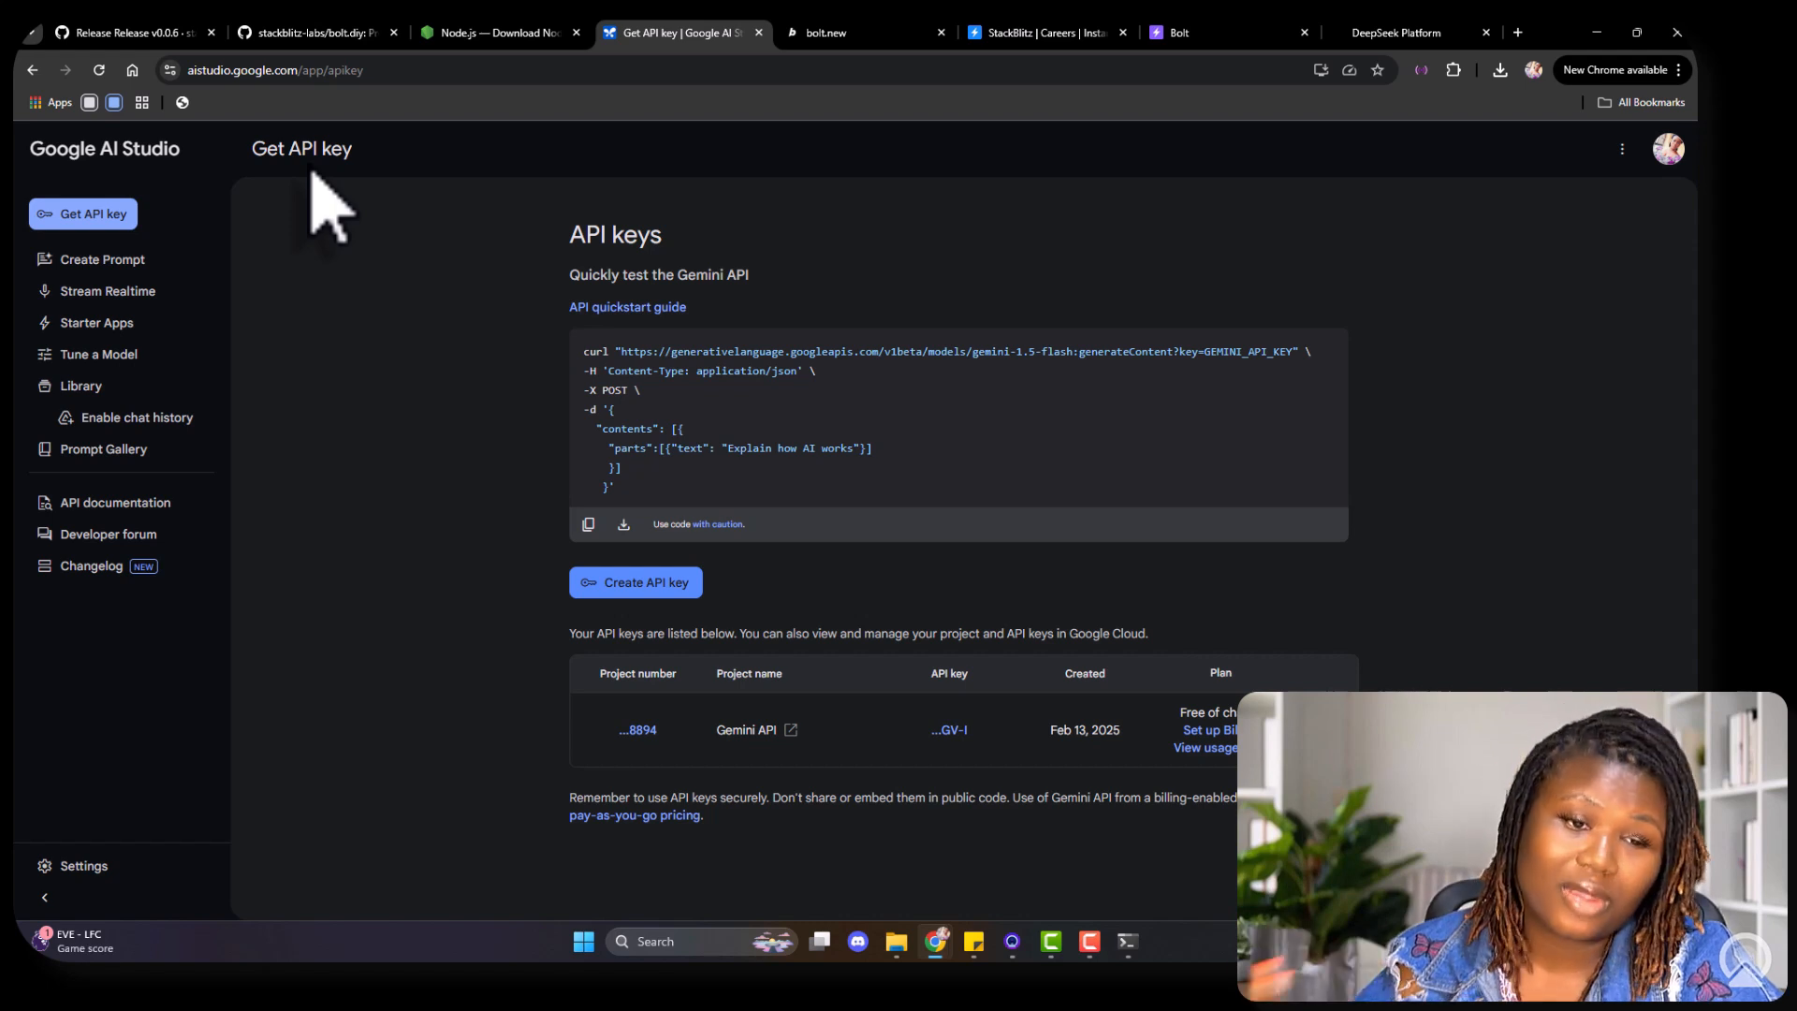
mouse_move(545, 206)
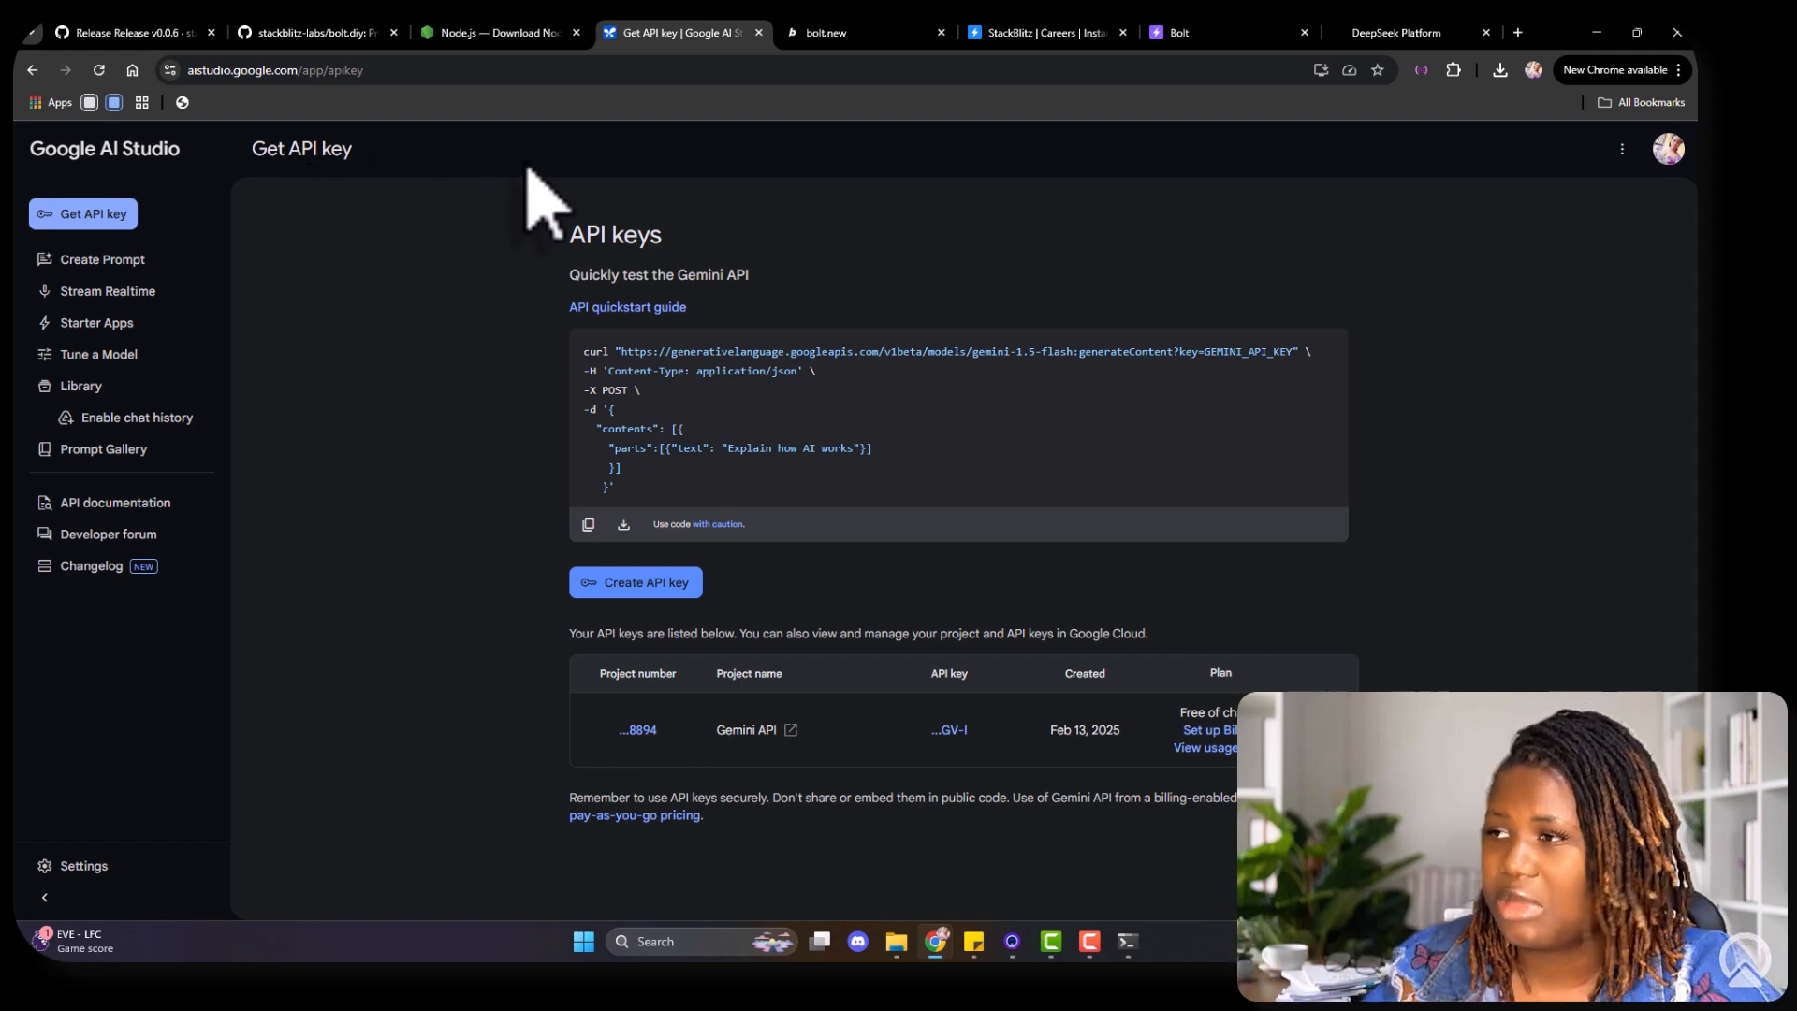
Step: Preview the multicoloured notice board and post an atoms-joke notice, which appears orange
click(1228, 32)
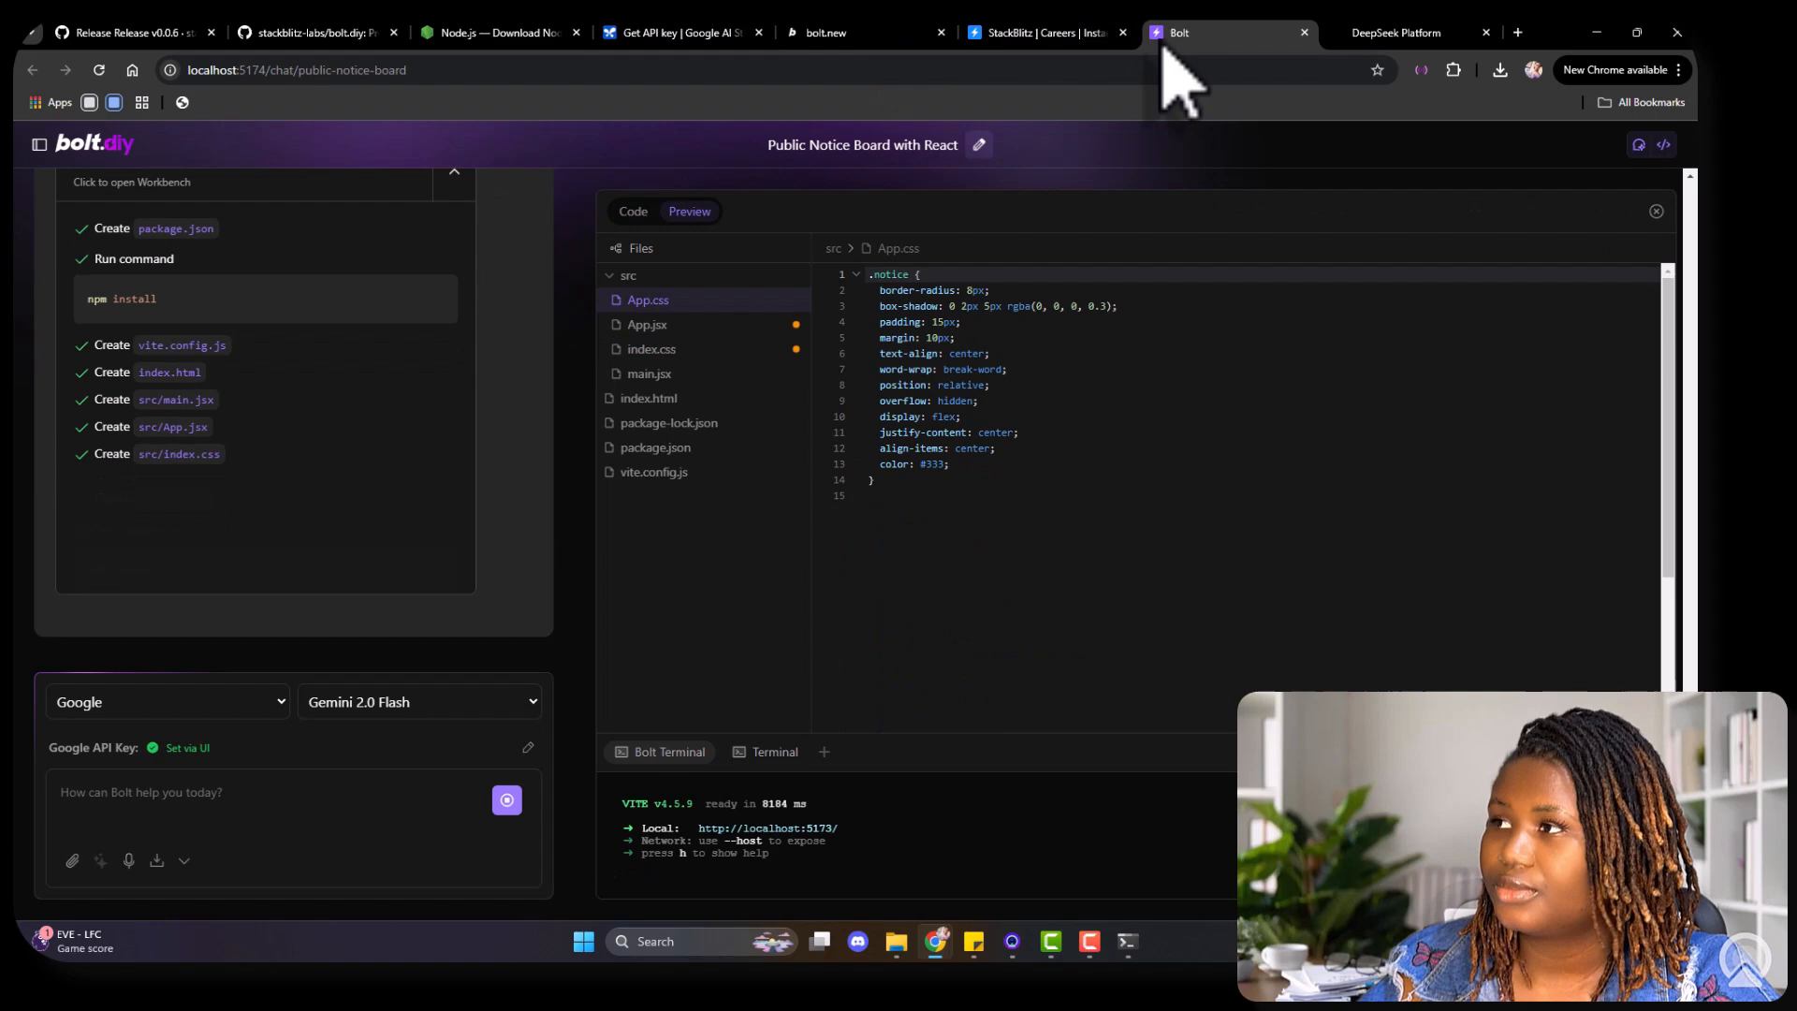
click(689, 210)
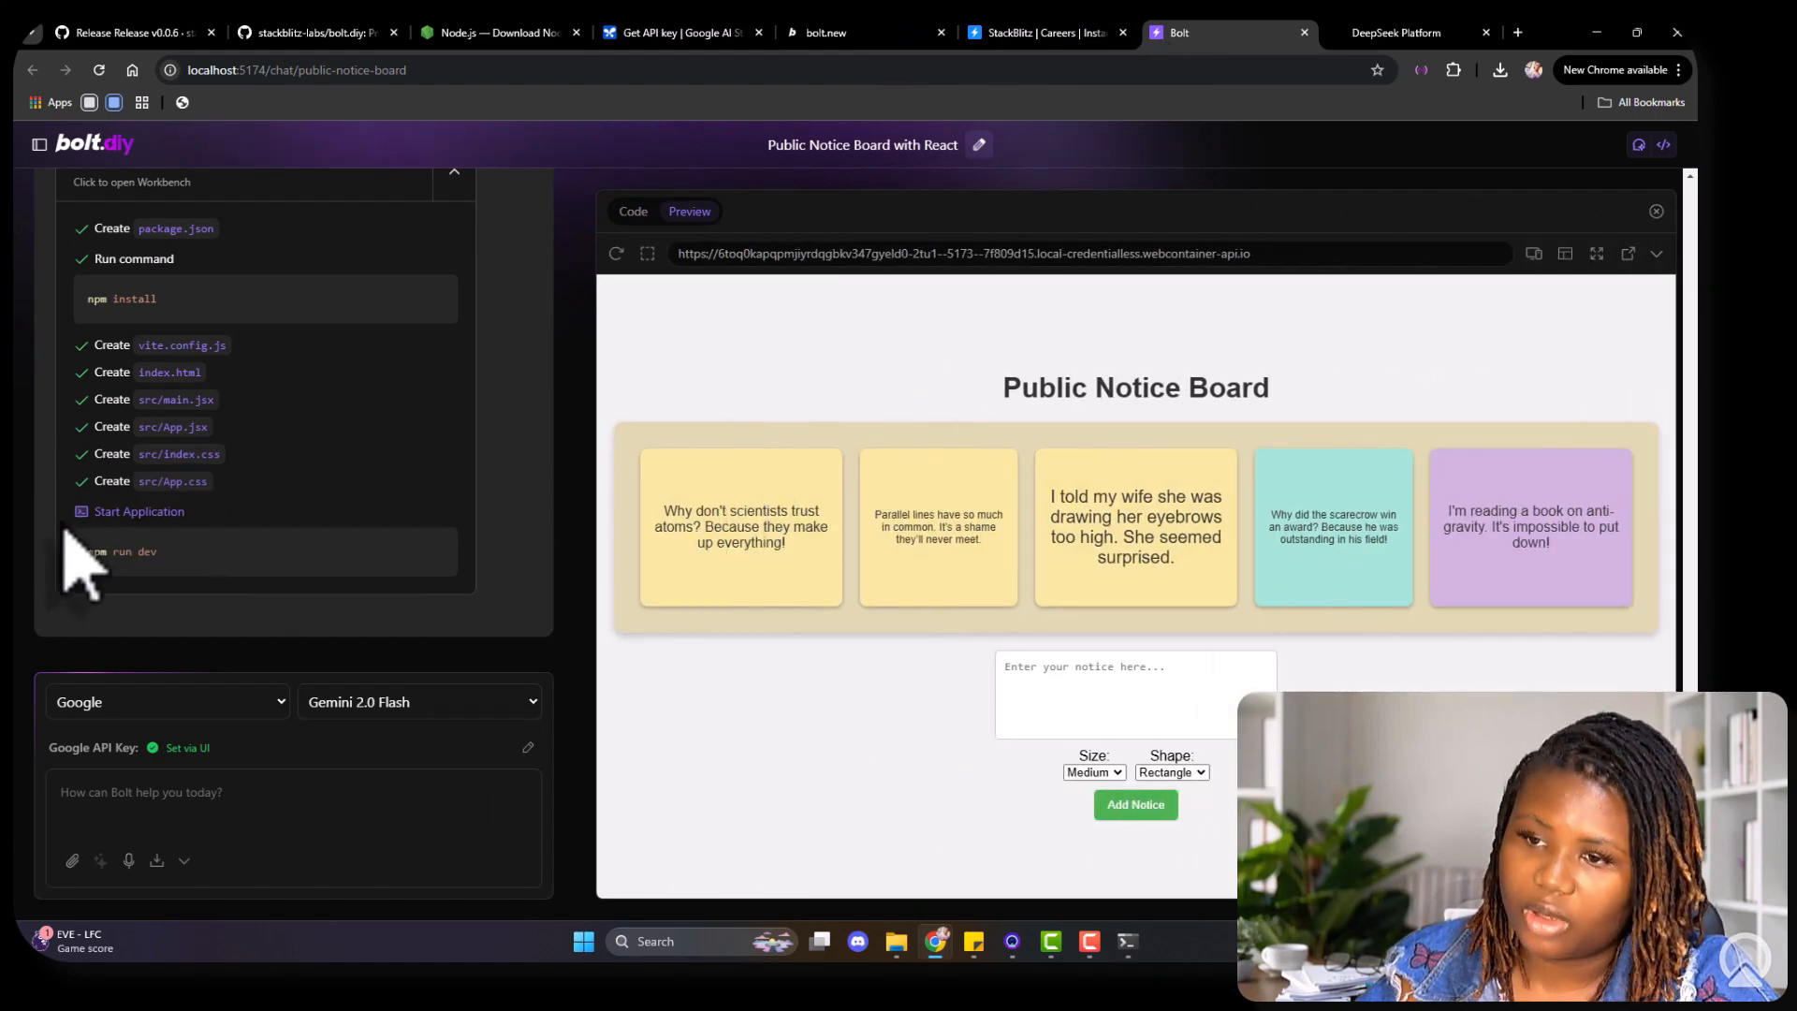
scroll(down, 3)
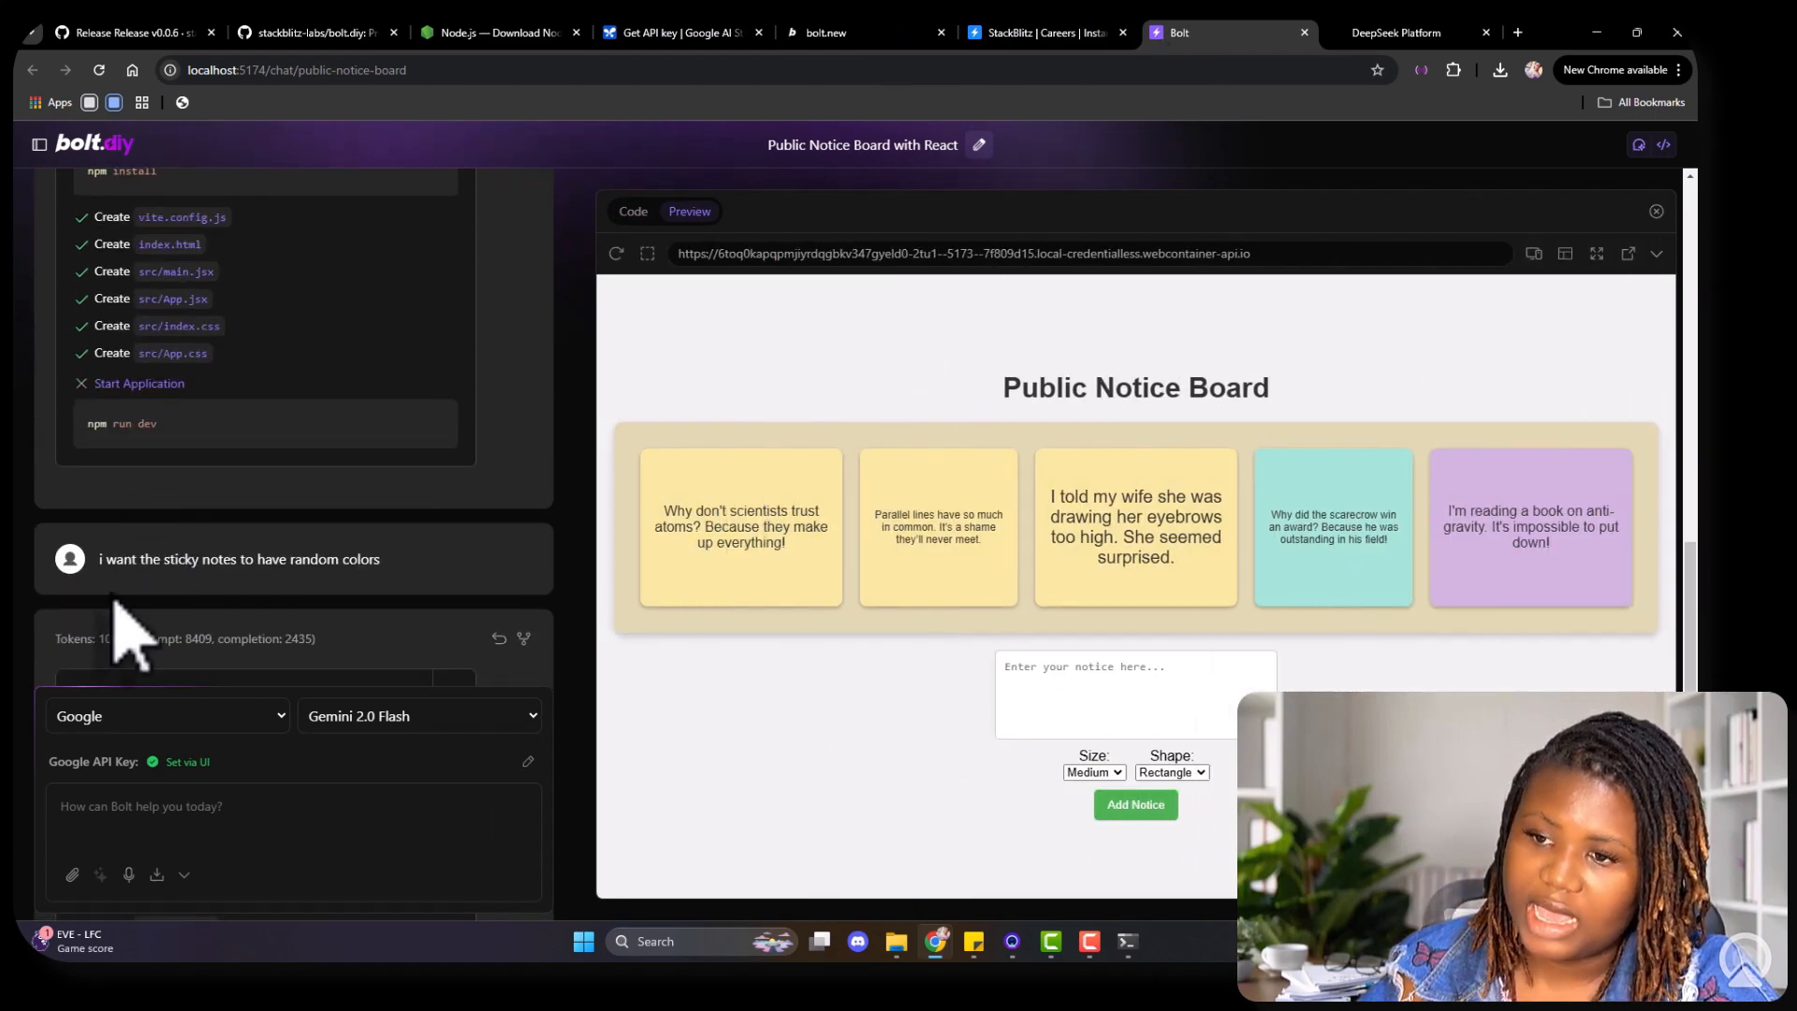
mouse_move(459, 584)
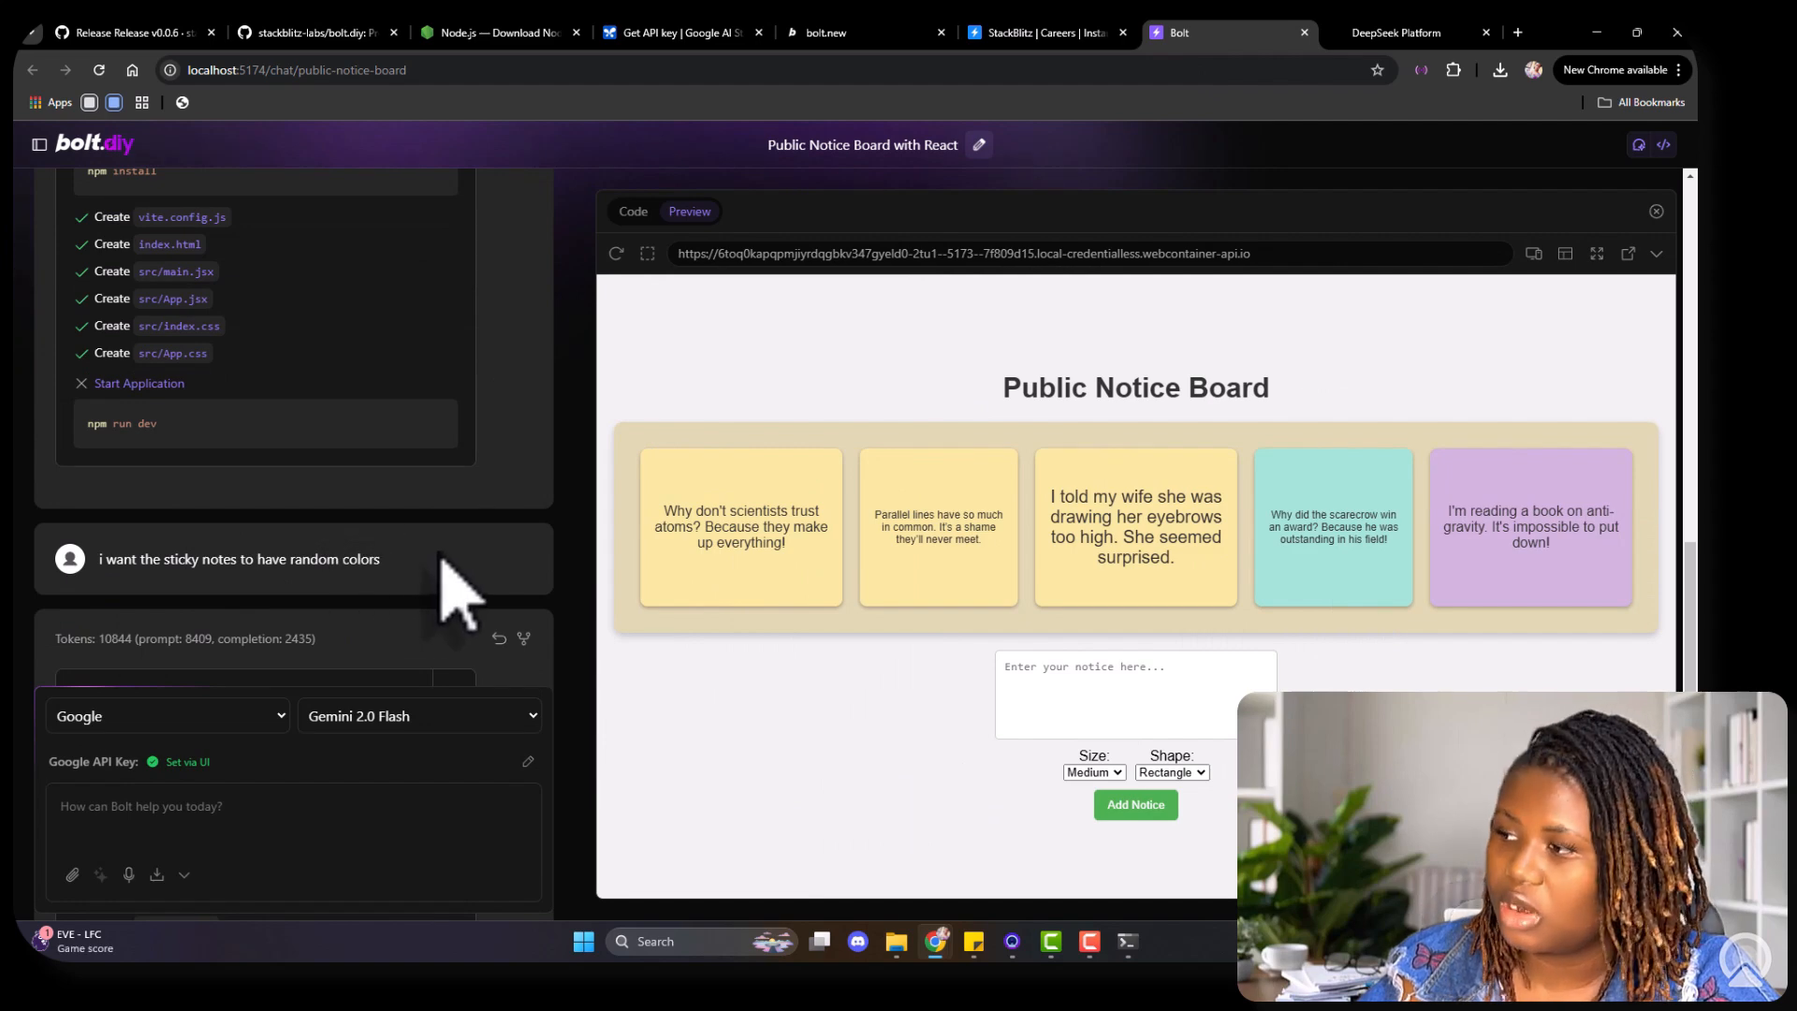
click(37, 143)
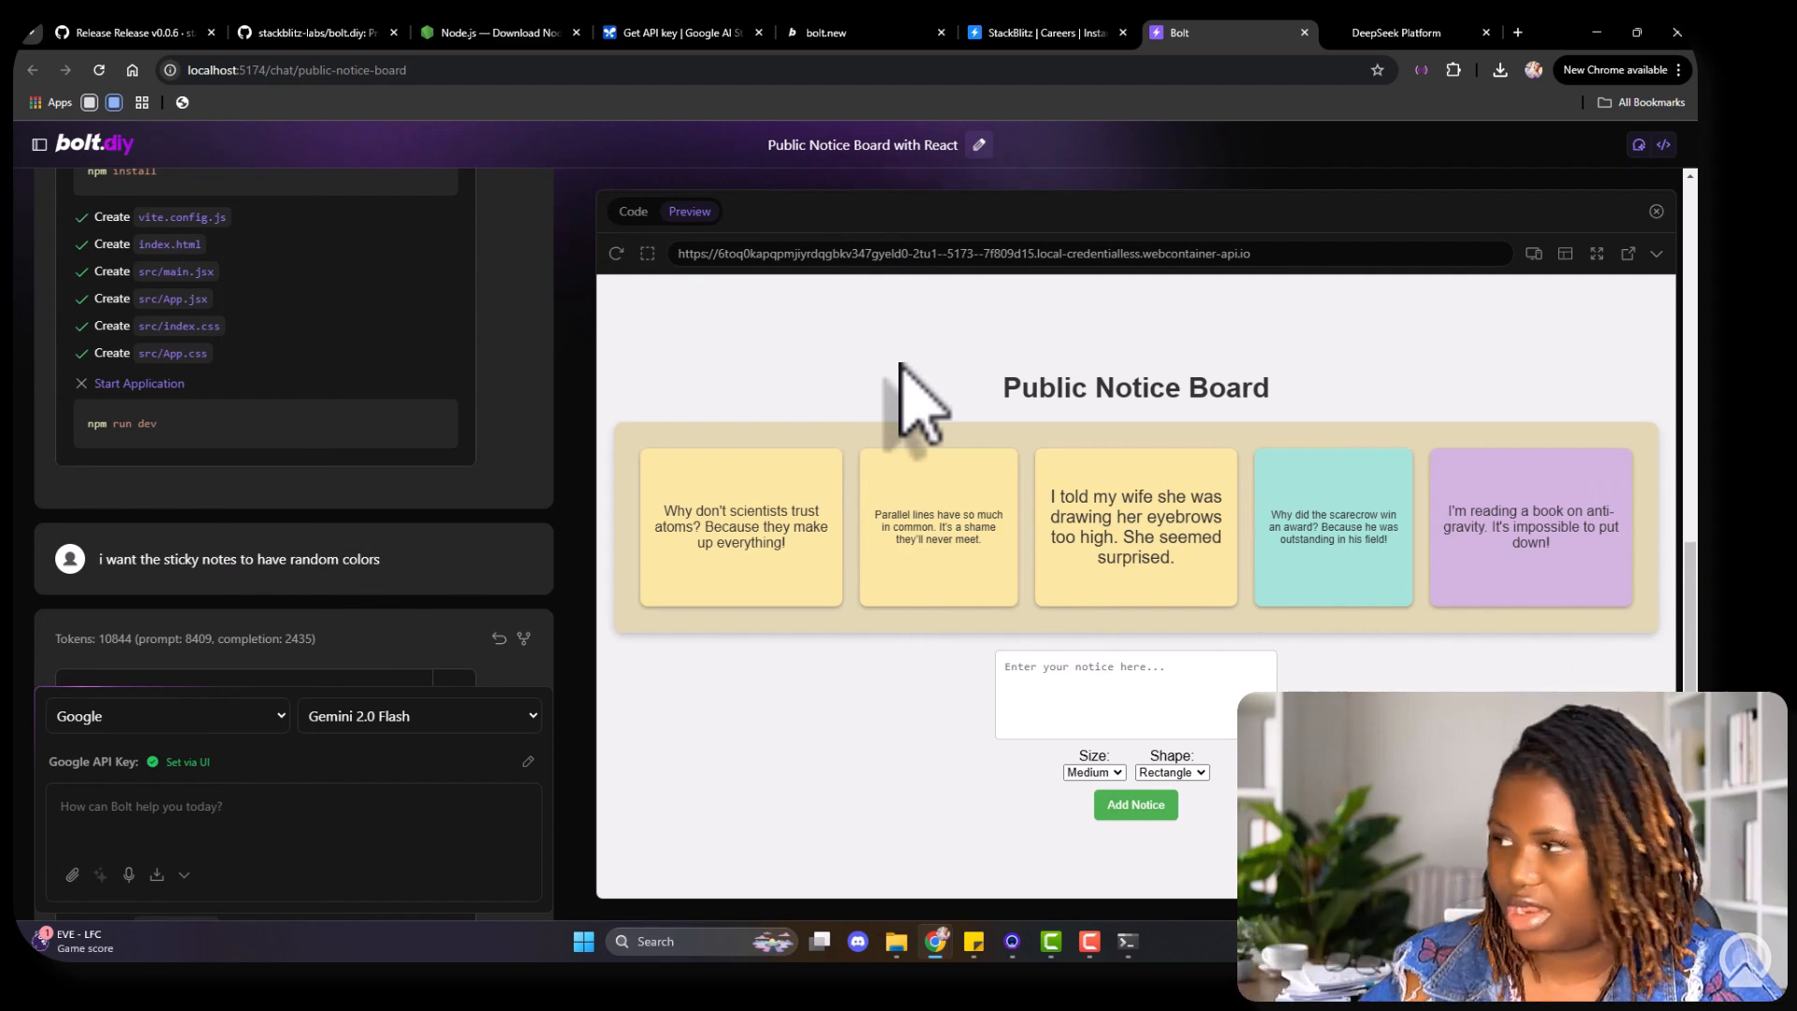
click(1134, 694)
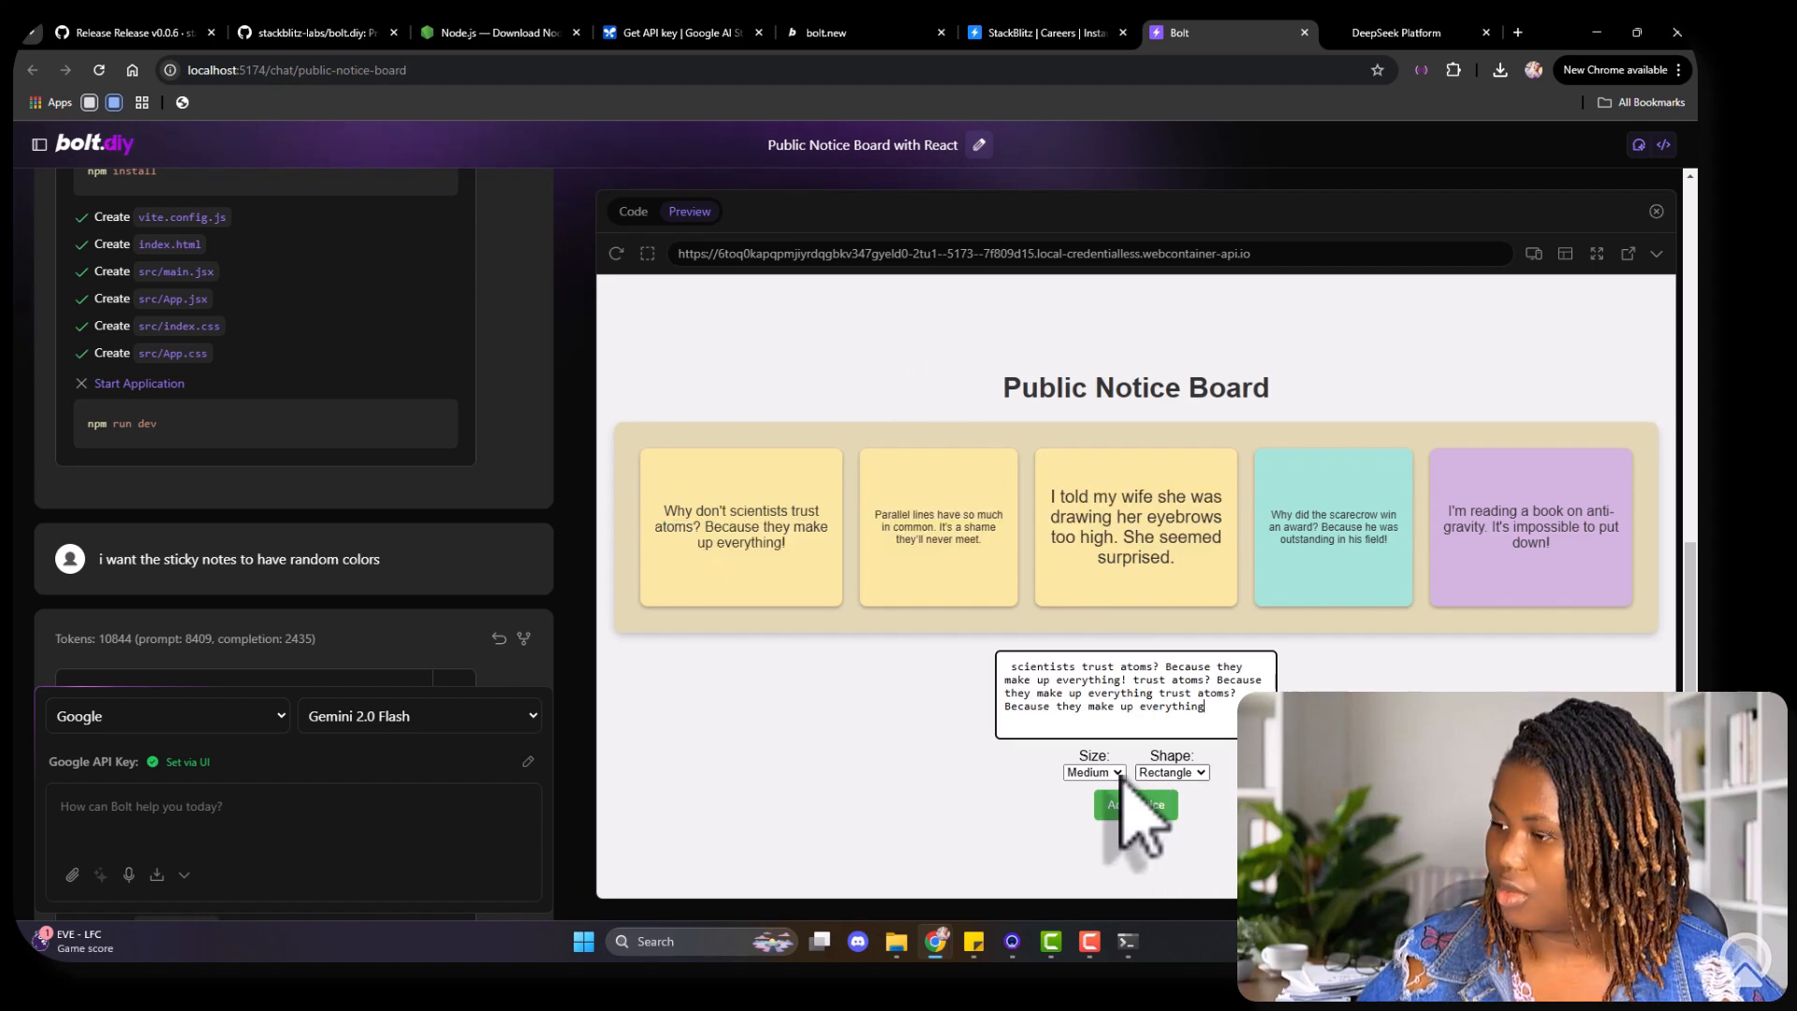
click(1091, 771)
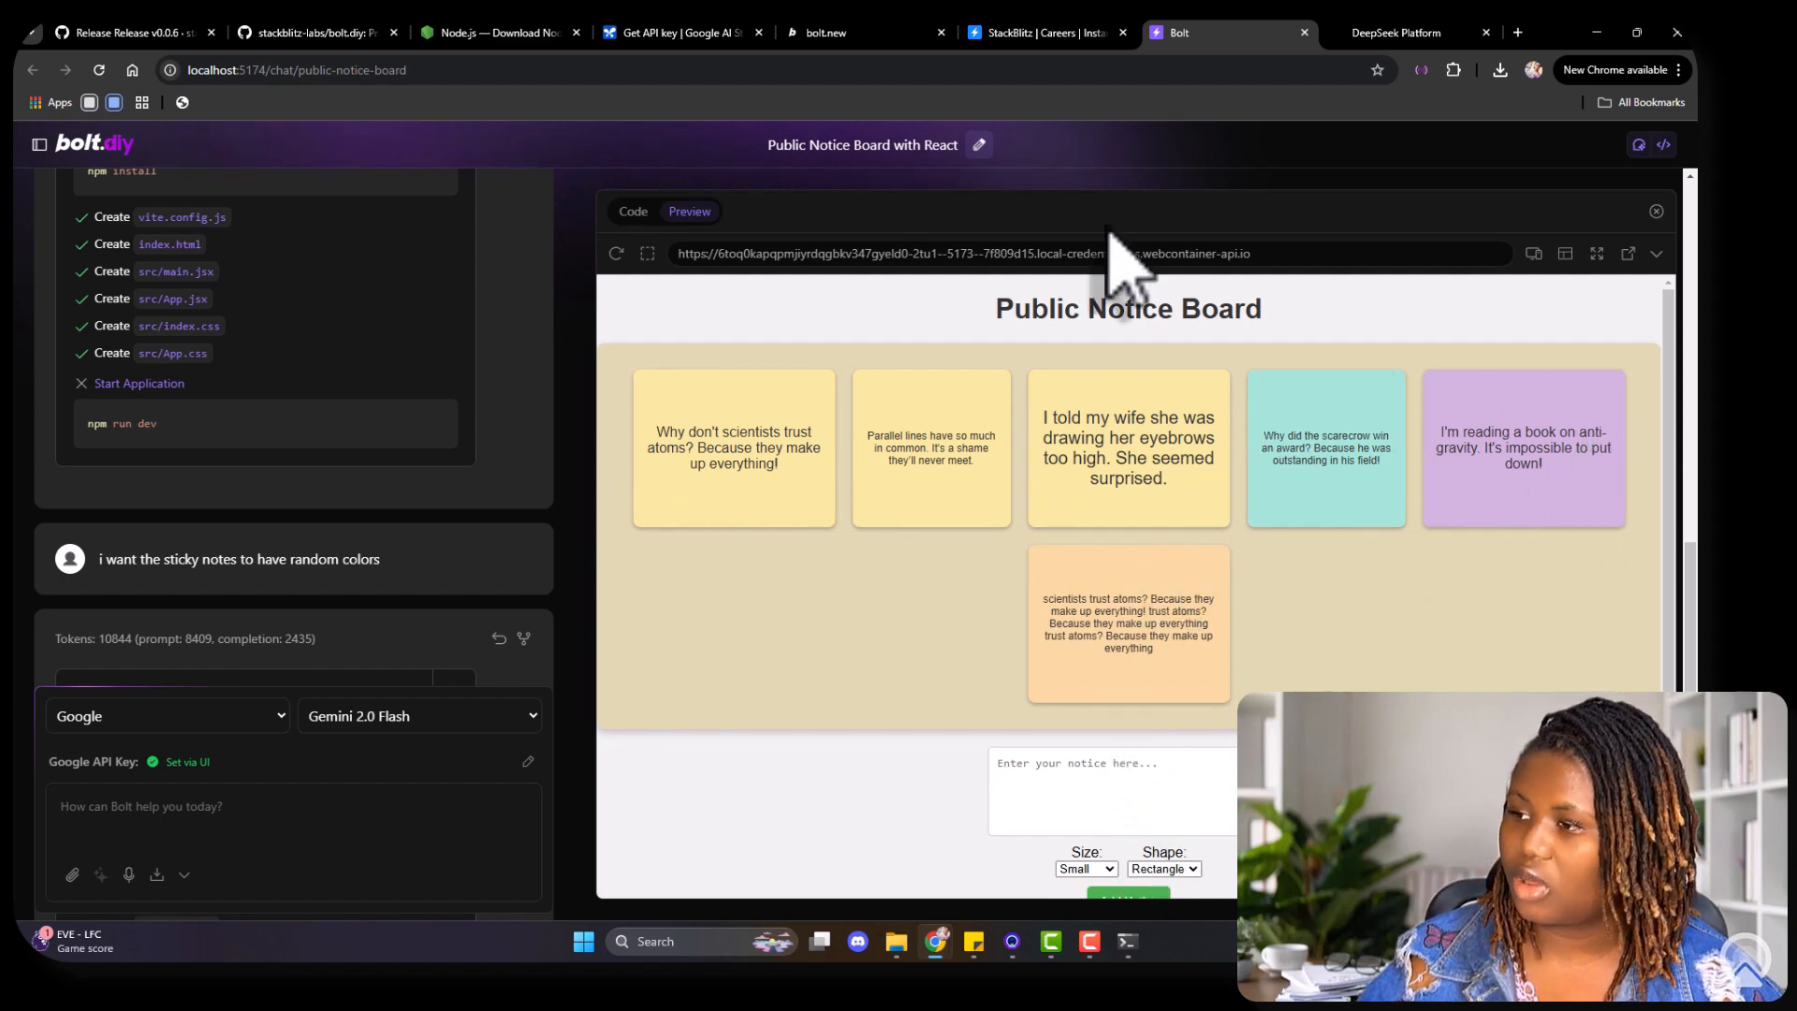
mouse_move(1323, 550)
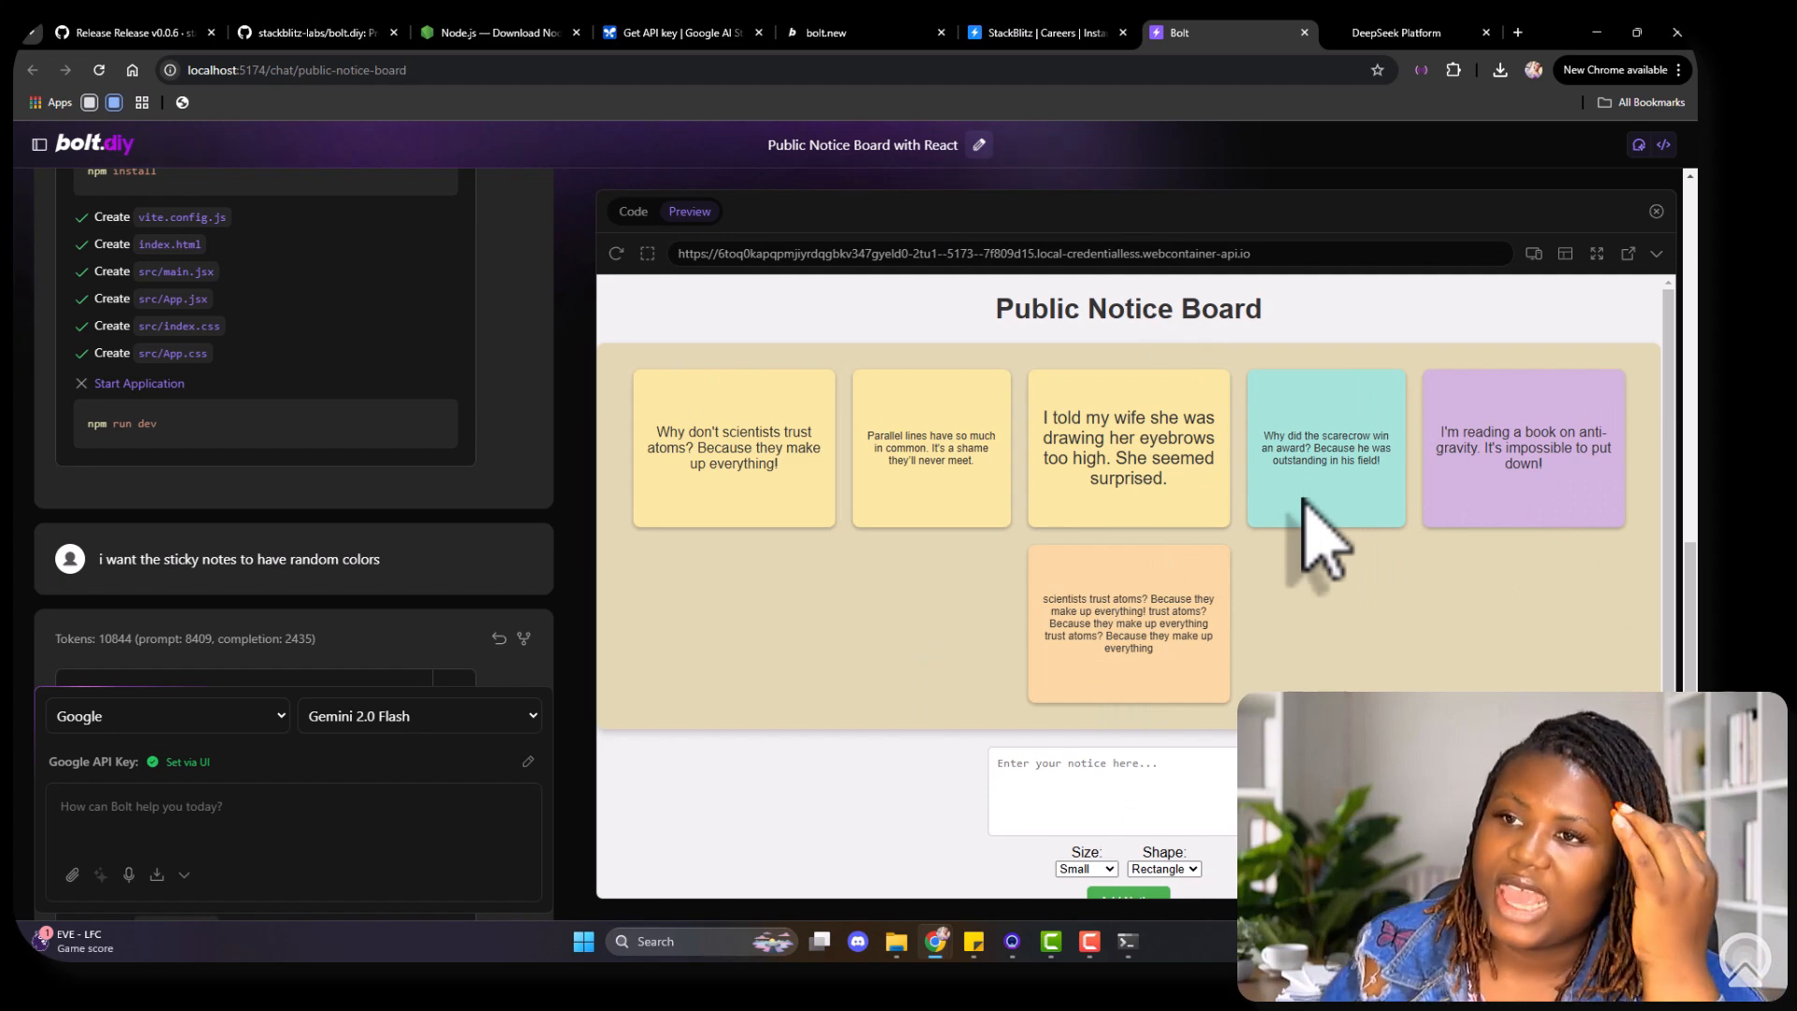
mouse_move(1564, 286)
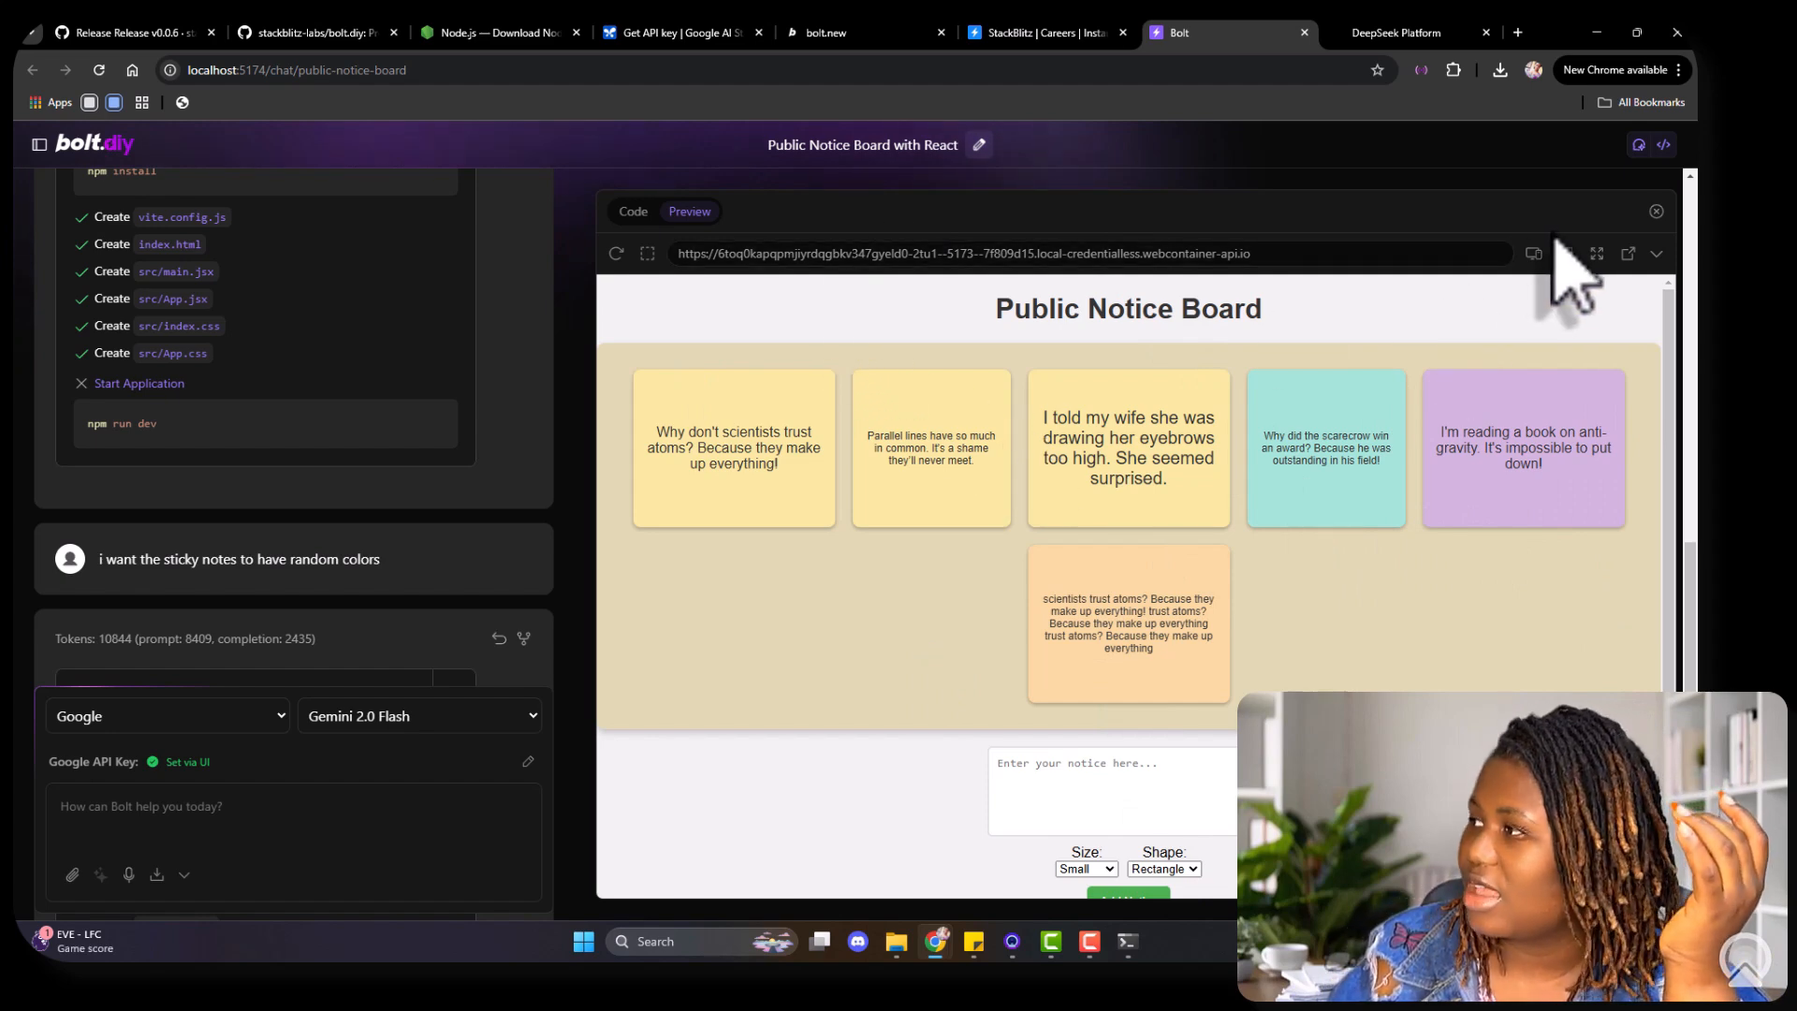
Step: Switch the preview to mobile width and scroll through the single-column sticky notes
click(1532, 254)
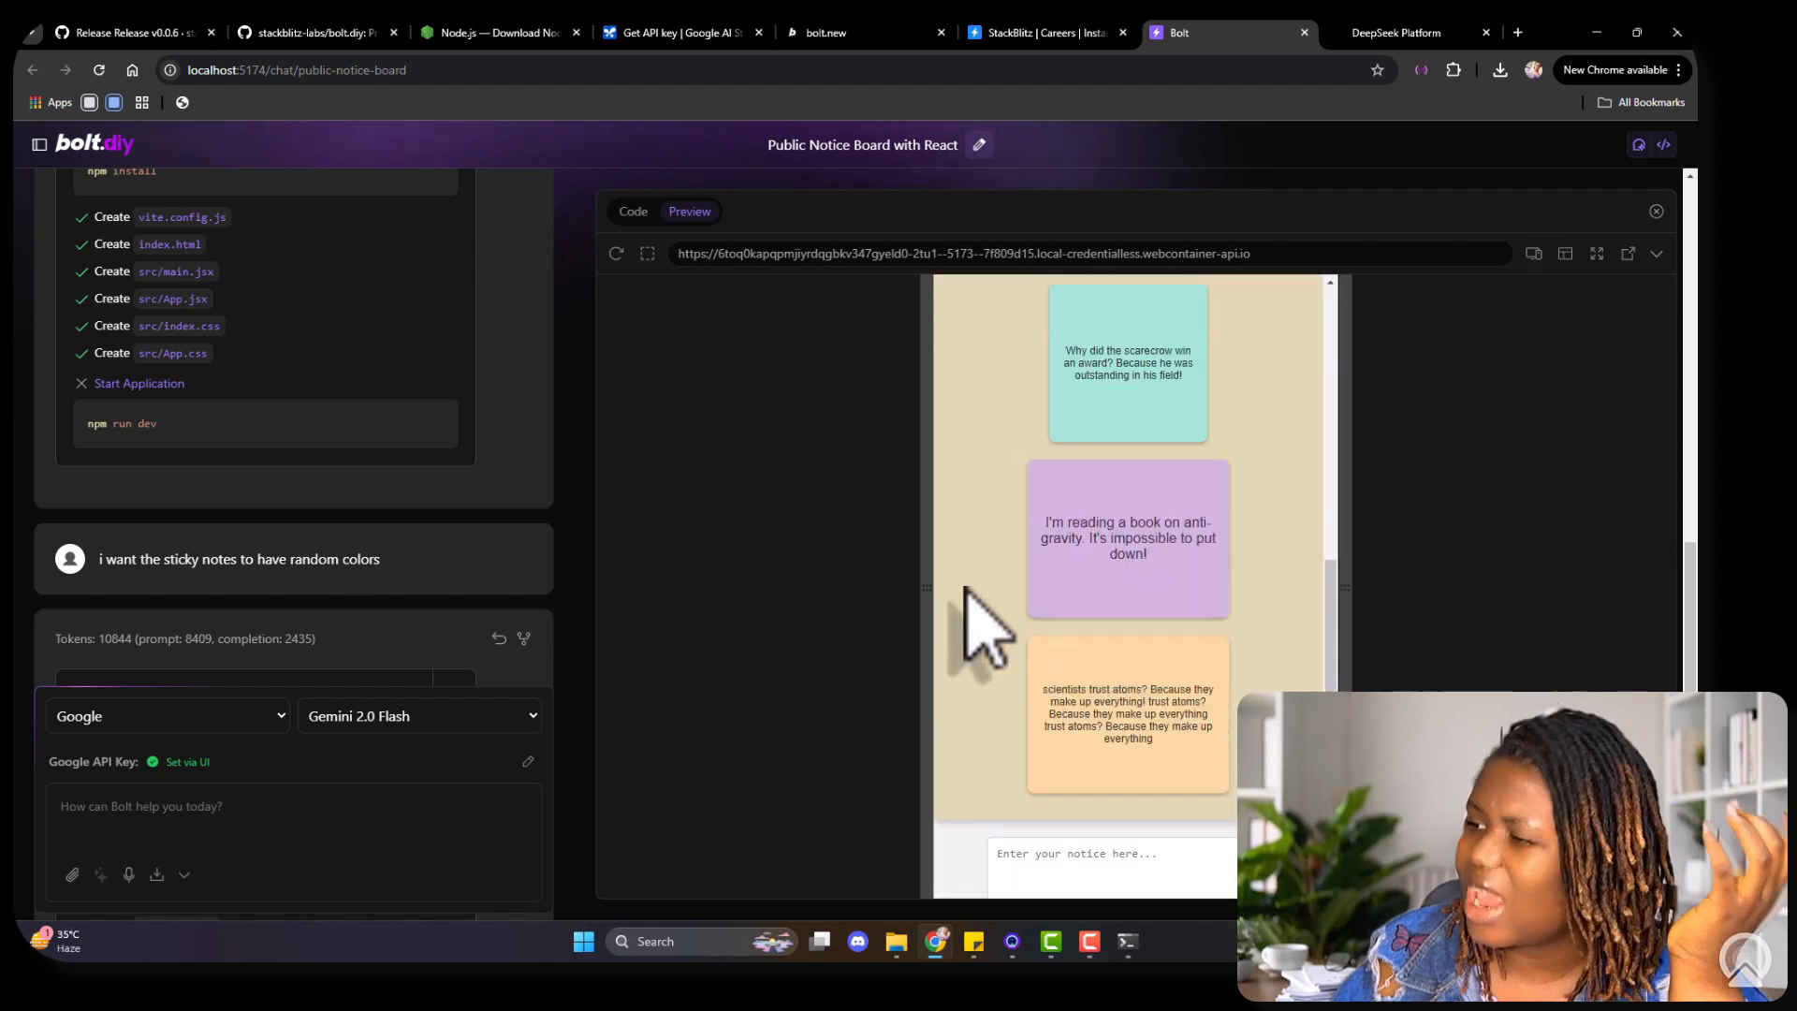
scroll(down, 3)
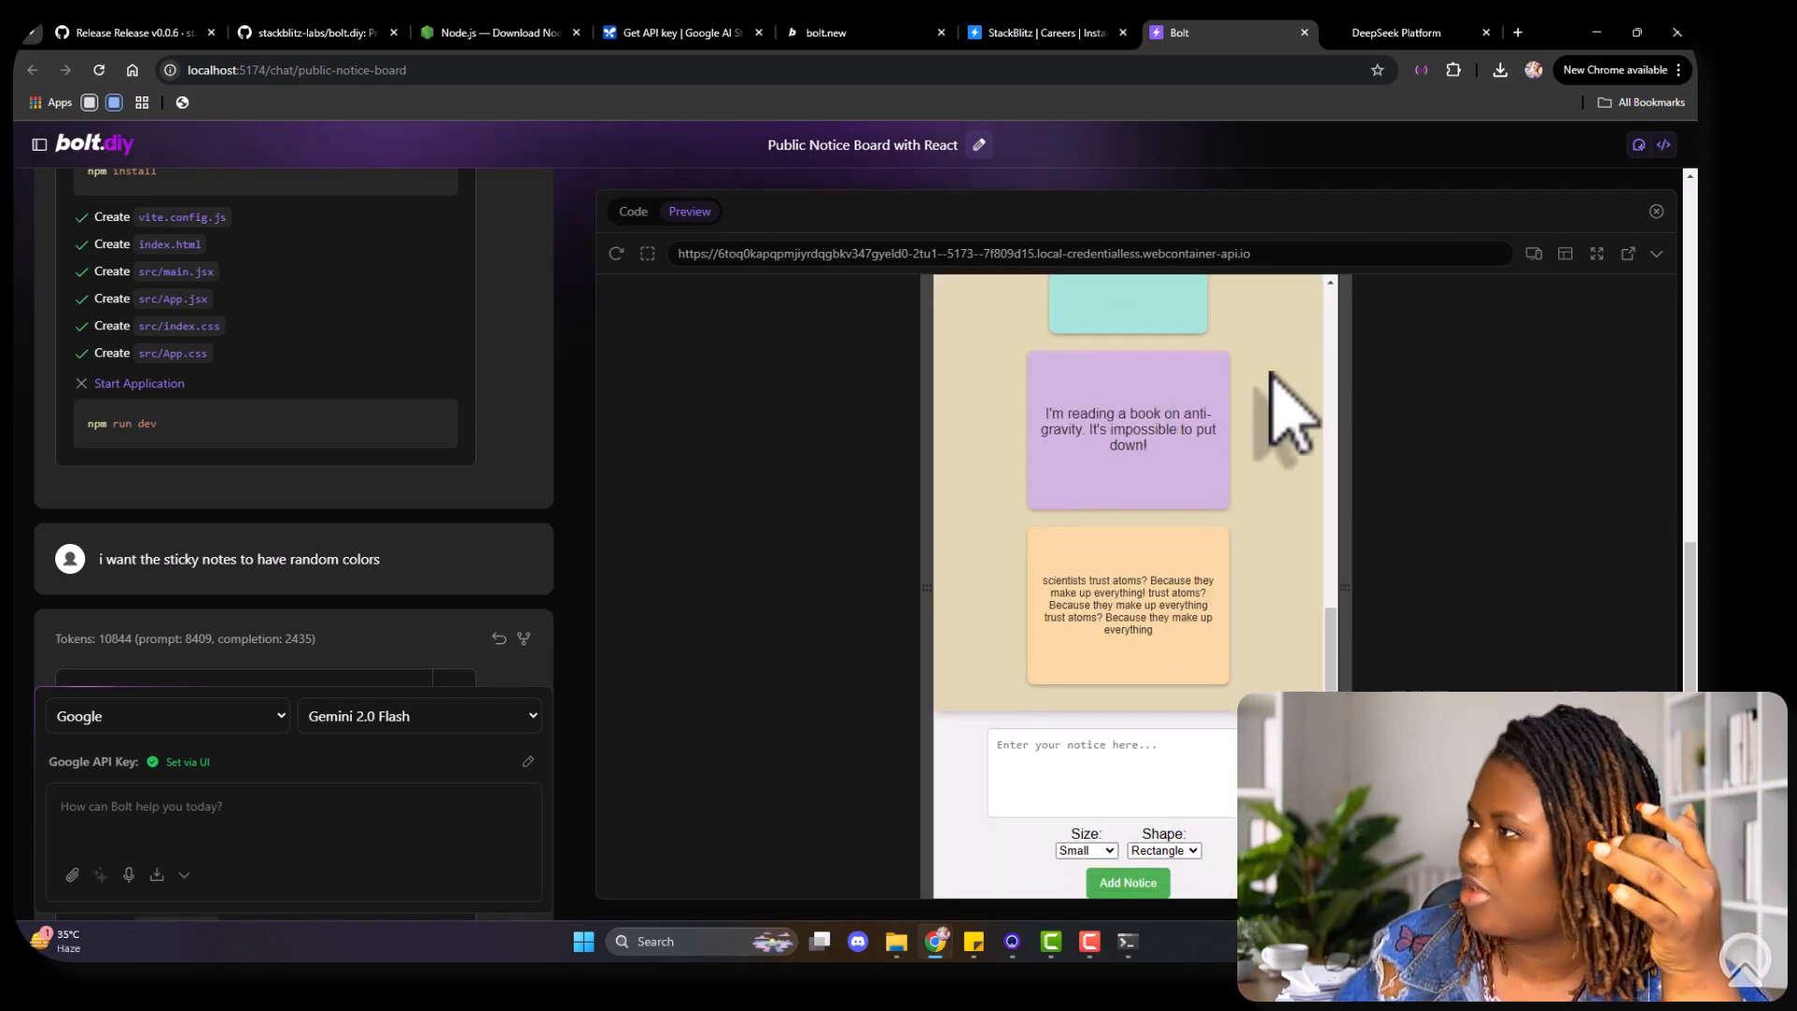